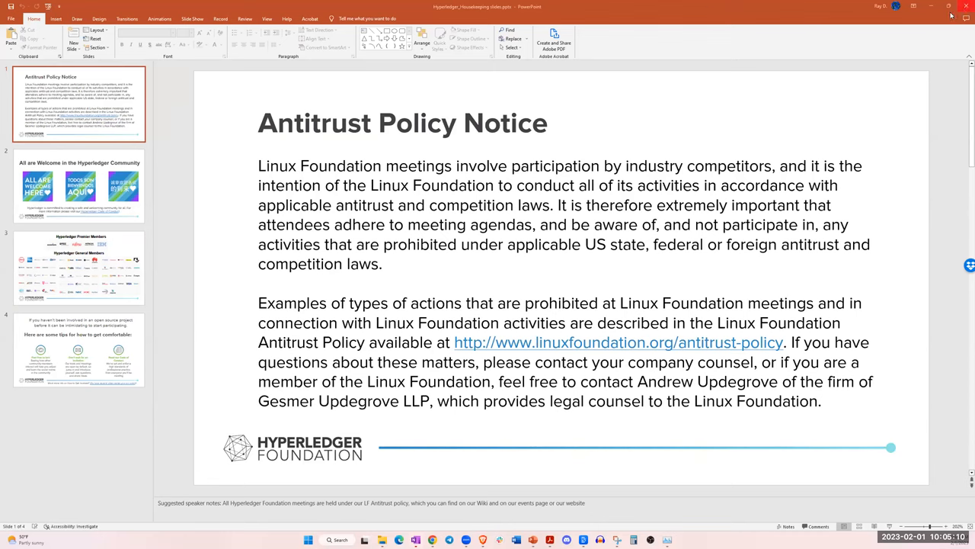
pyautogui.moveTo(930, 6)
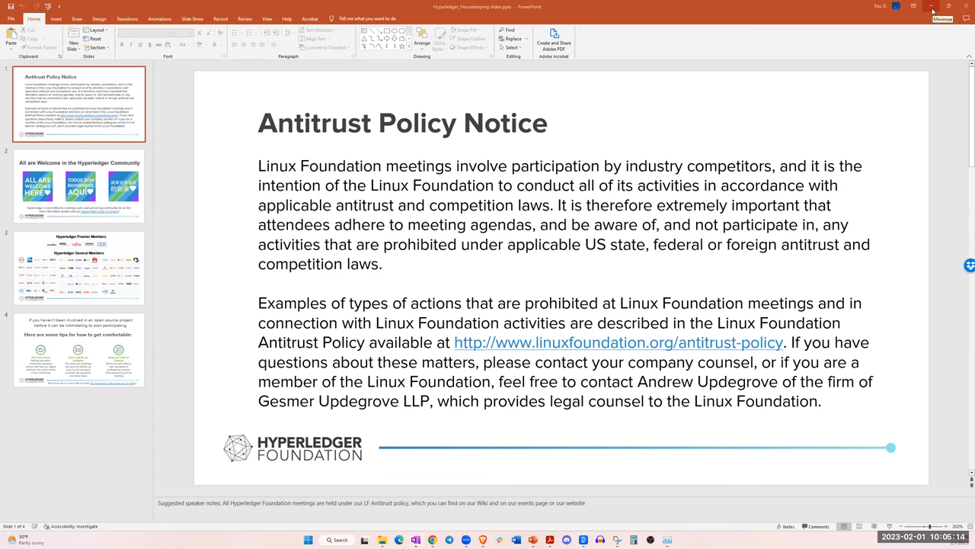
pyautogui.moveTo(776, 122)
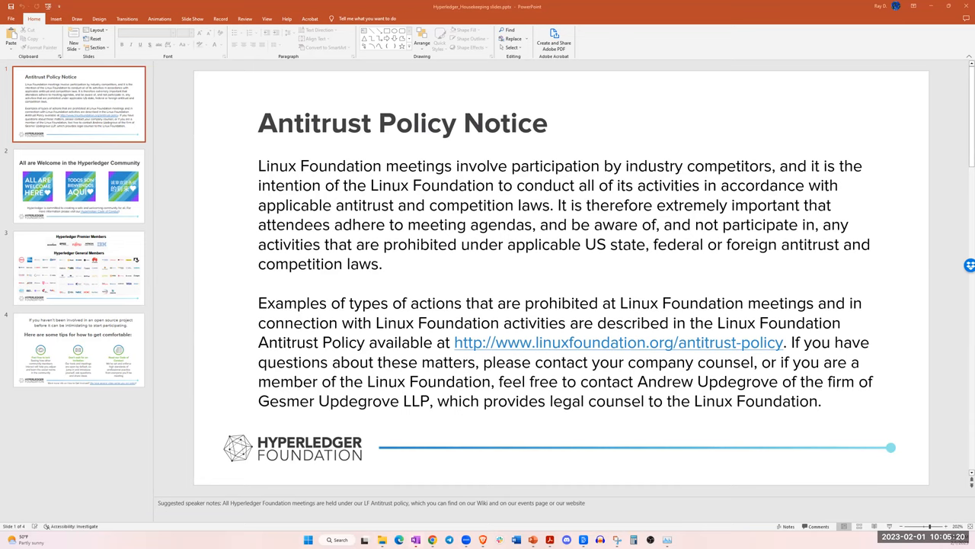
pyautogui.moveTo(402, 151)
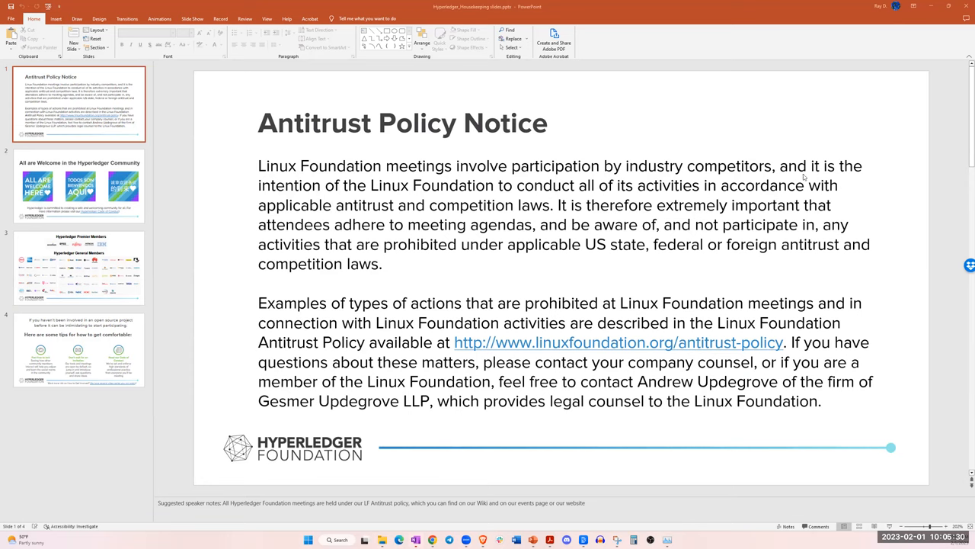
pyautogui.moveTo(439, 207)
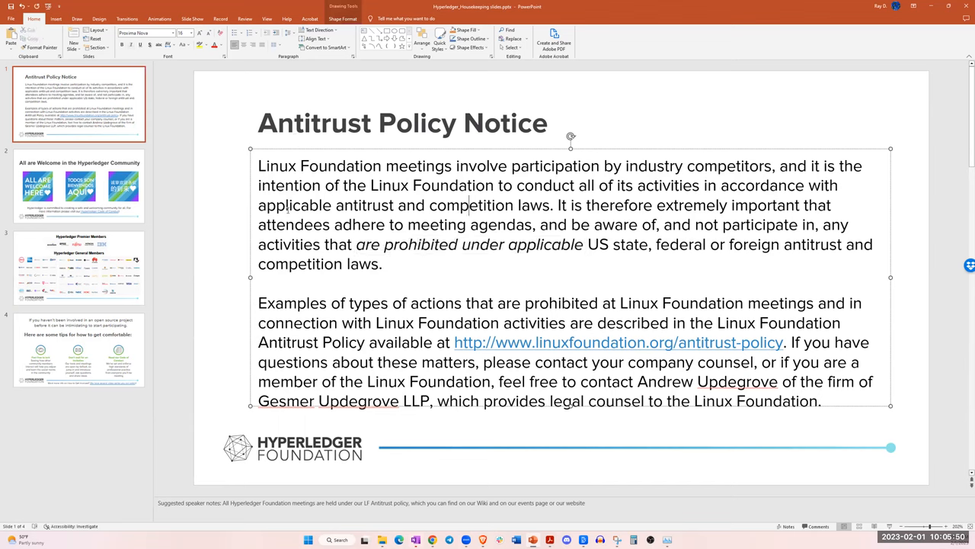
pyautogui.moveTo(591, 341)
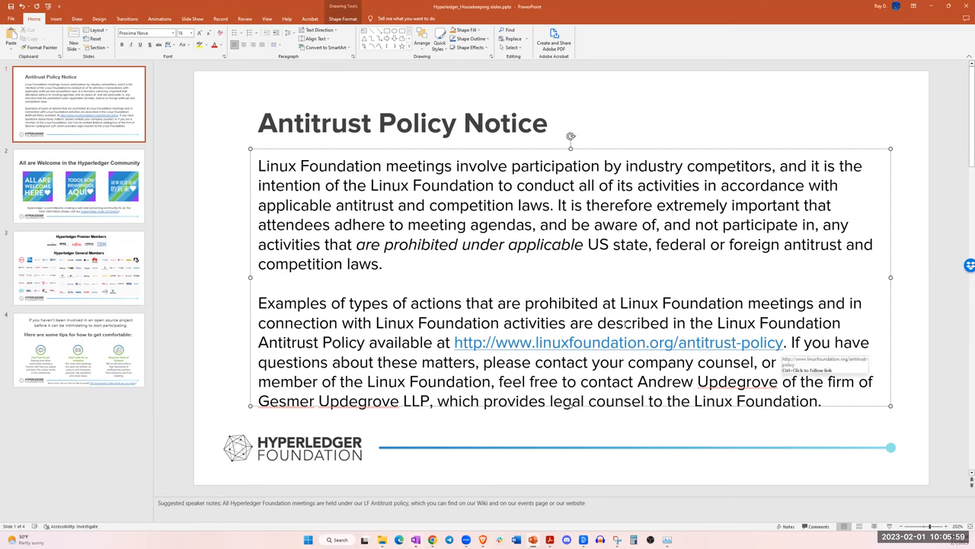
# - Advance from the Antitrust Policy Notice to the 'All are Welcome' community slide
pyautogui.click(79, 186)
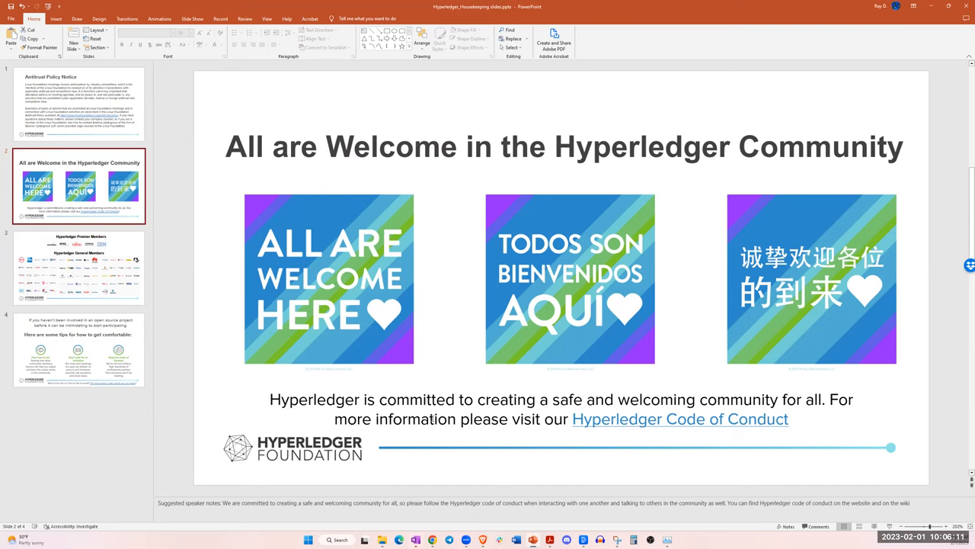
pyautogui.moveTo(680, 418)
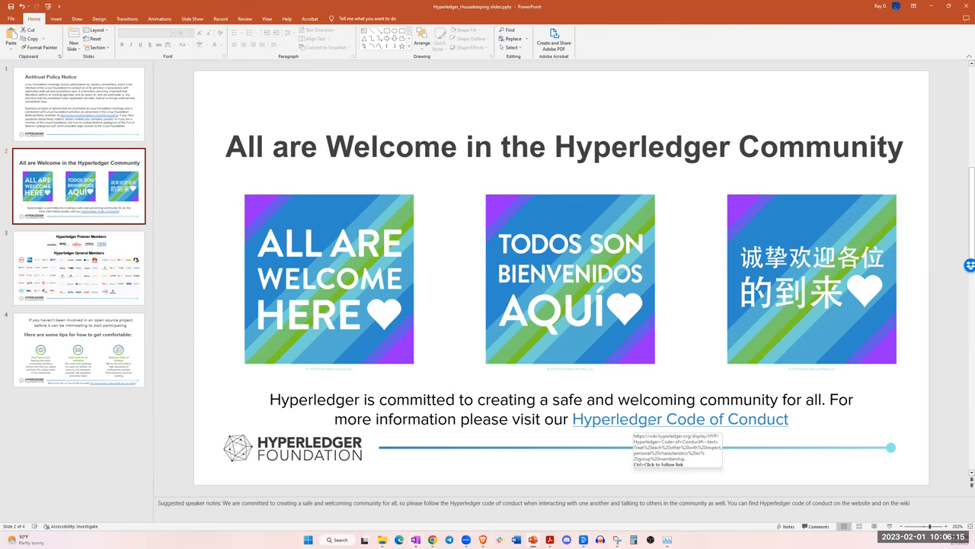
pyautogui.moveTo(79, 259)
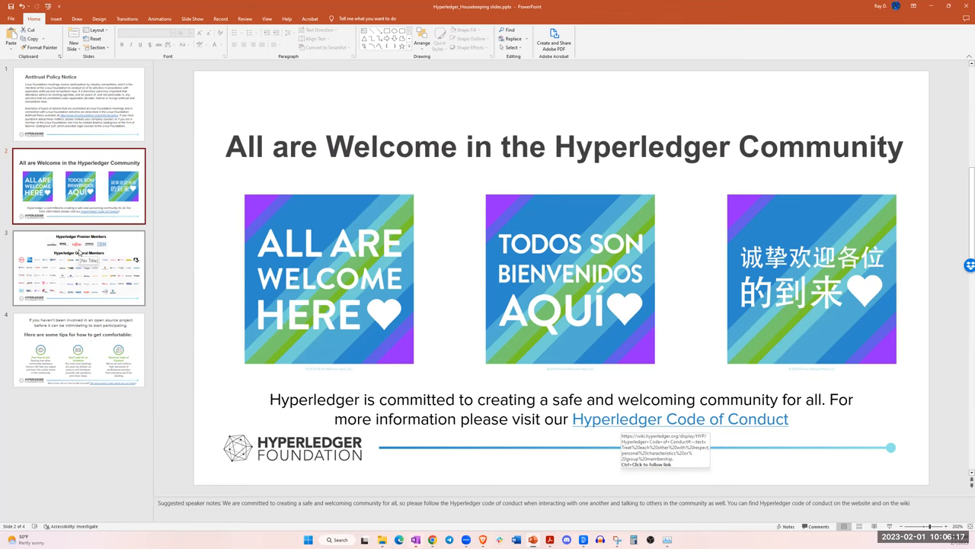
# - Show the Hyperledger Premier and General members slide
pyautogui.click(79, 267)
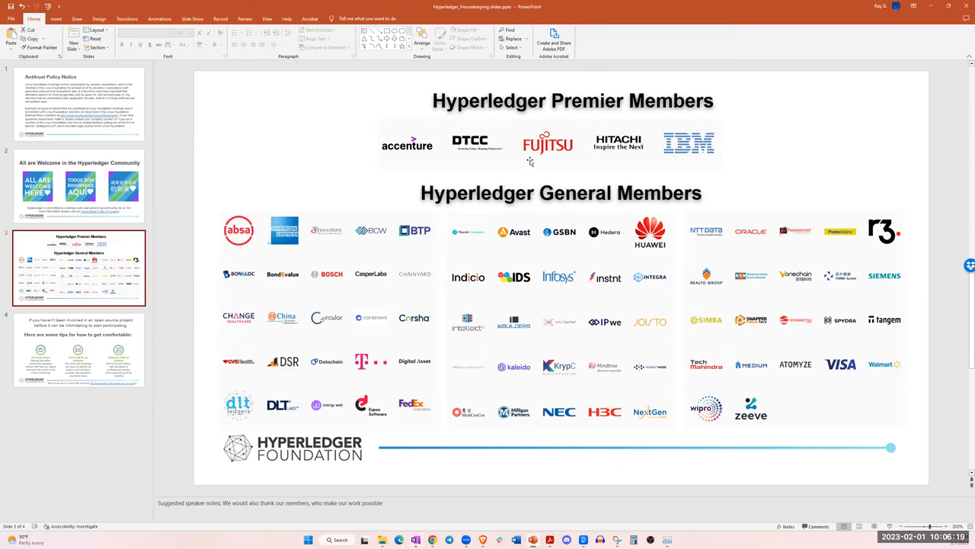
pyautogui.moveTo(415, 245)
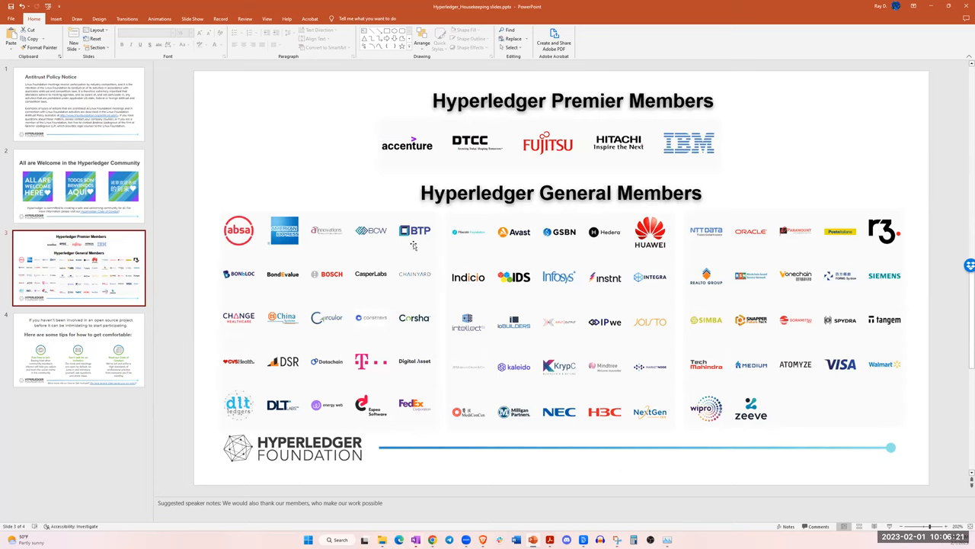
pyautogui.moveTo(512, 216)
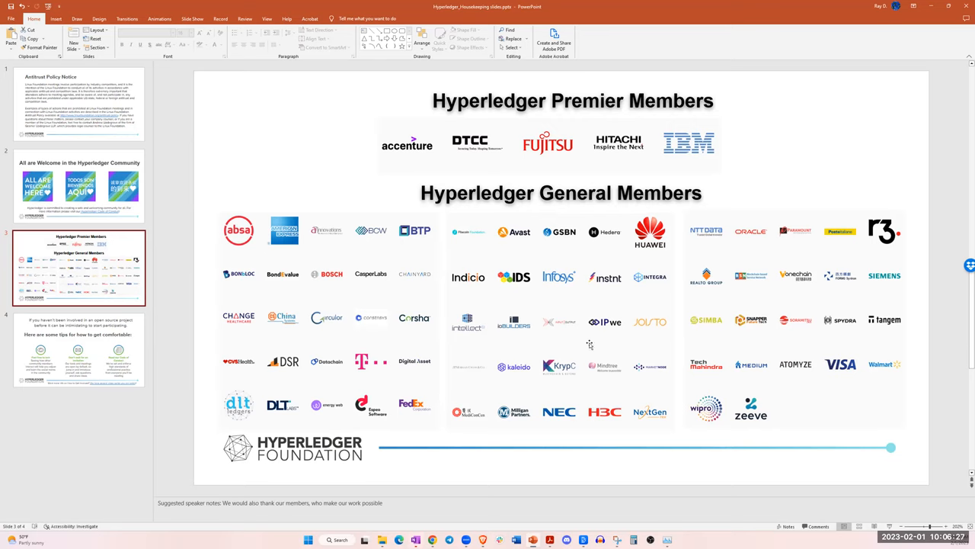
pyautogui.moveTo(521, 366)
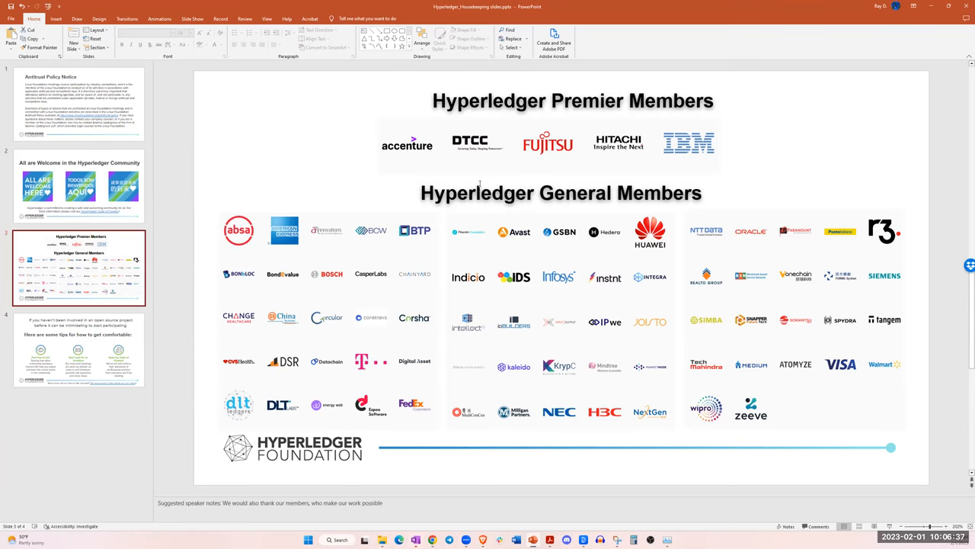
# - Show the newcomer tips slide, then switch to the 2023.02.01 Healthcare SIG agenda in the browser
pyautogui.click(79, 349)
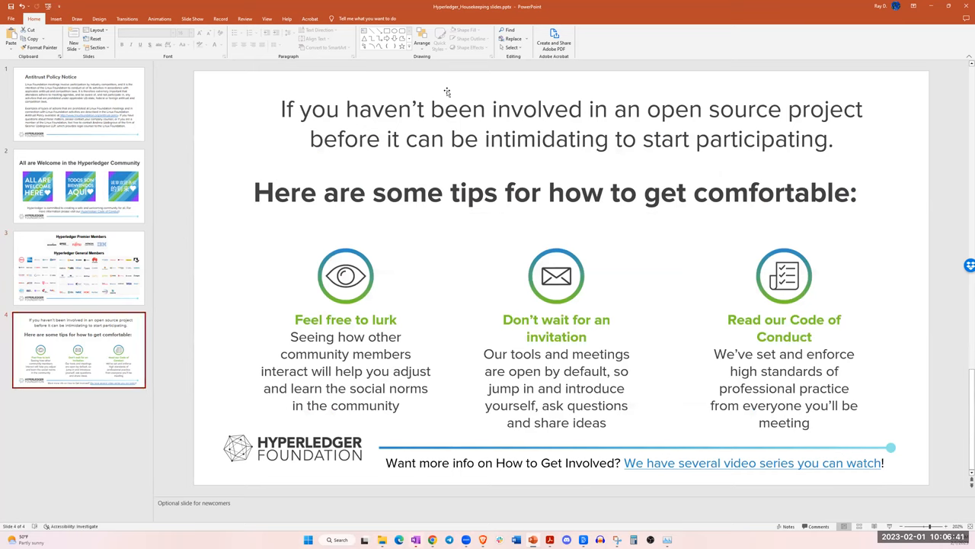
pyautogui.moveTo(449, 137)
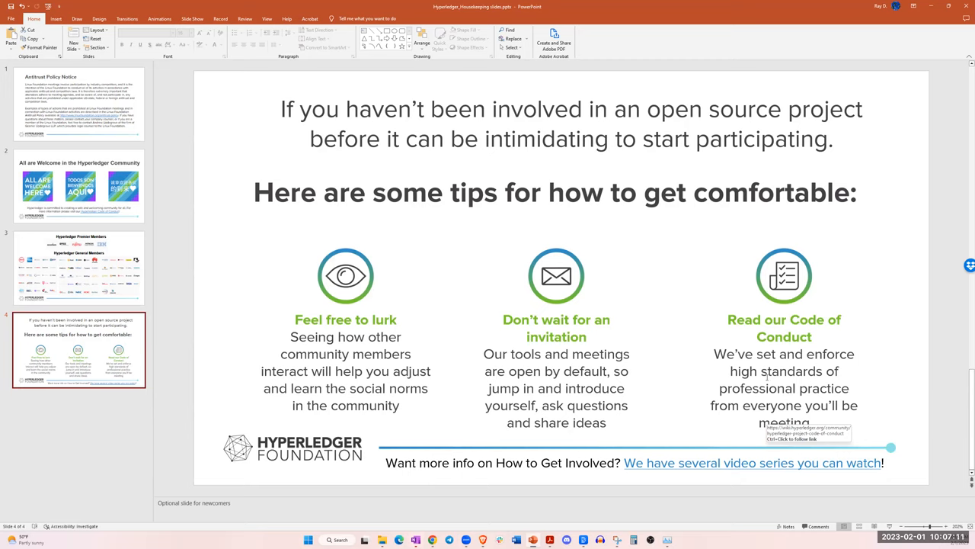
pyautogui.moveTo(628, 296)
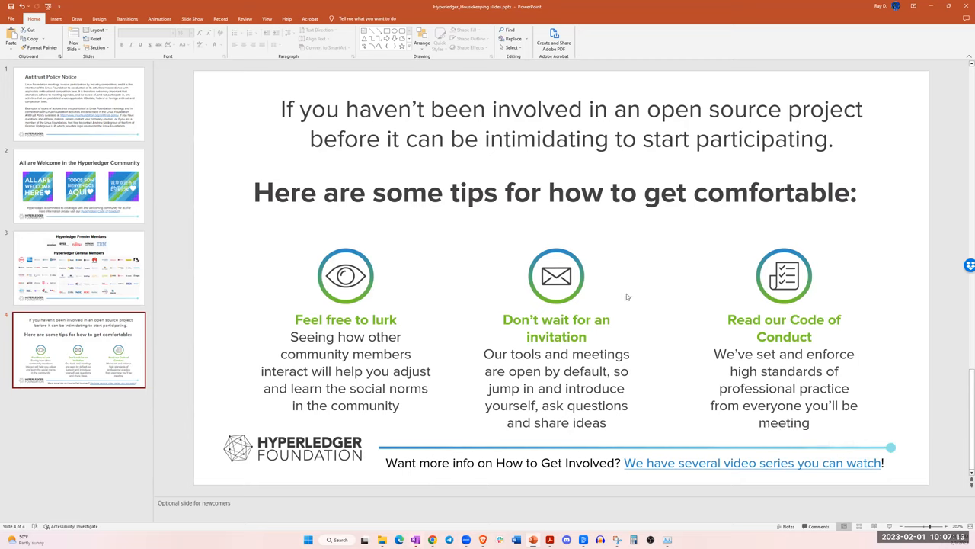
pyautogui.moveTo(652, 342)
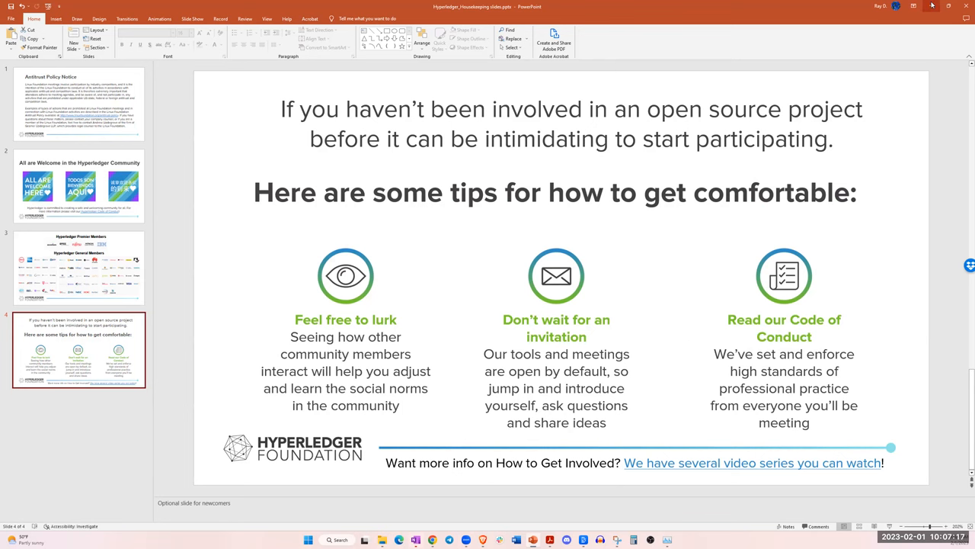
pyautogui.click(399, 539)
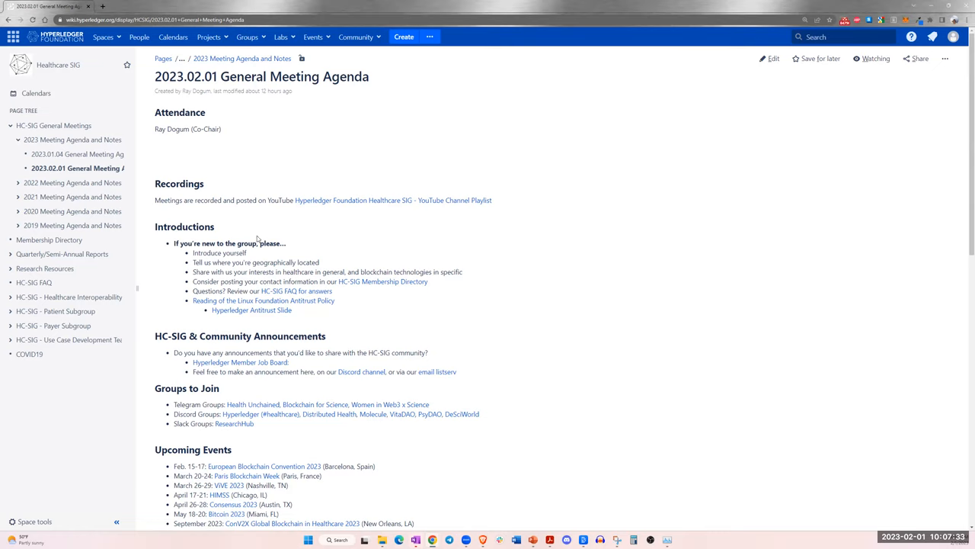
pyautogui.moveTo(302, 216)
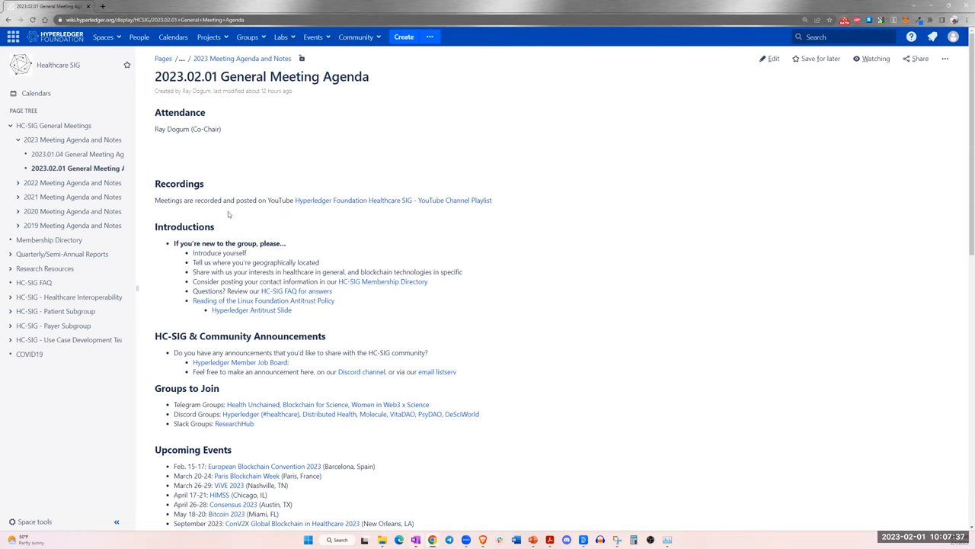
pyautogui.moveTo(270, 235)
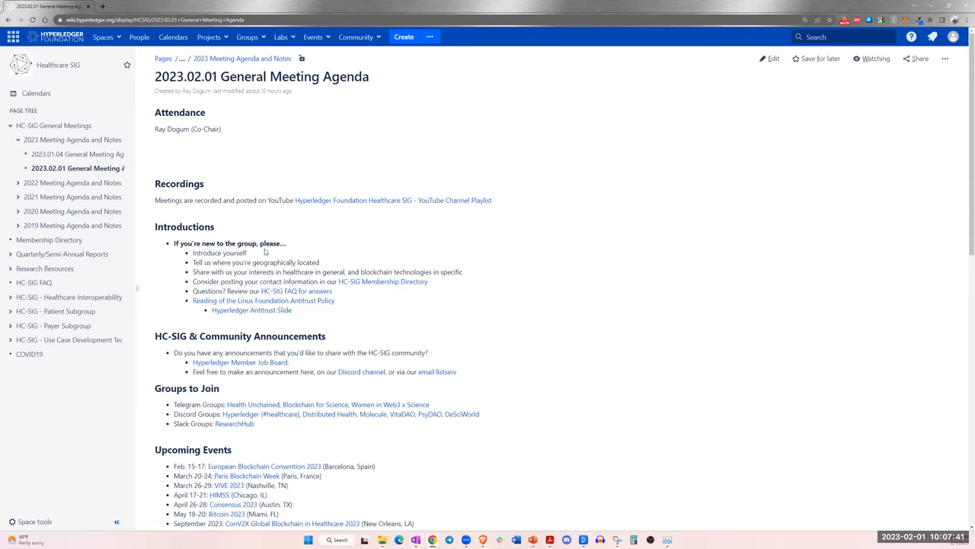
pyautogui.moveTo(354, 227)
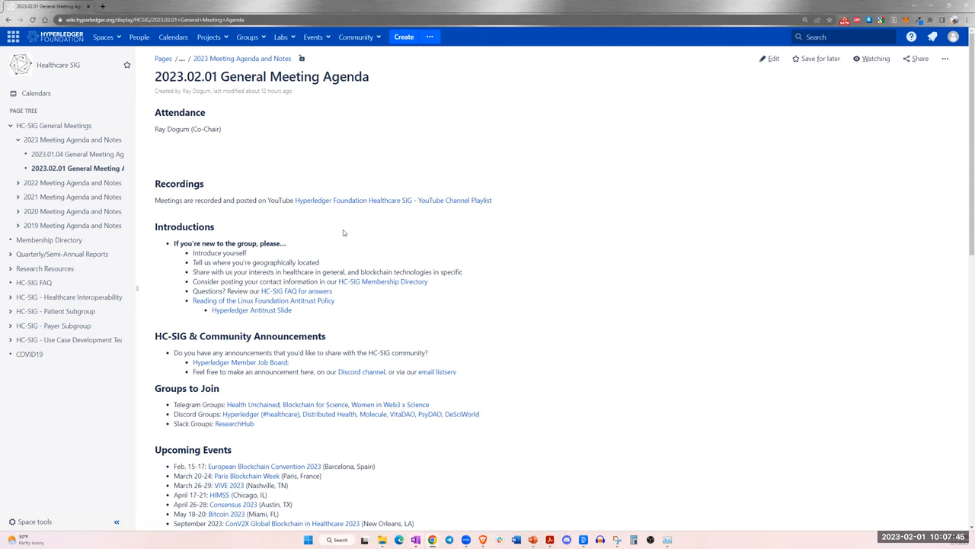
pyautogui.moveTo(420, 302)
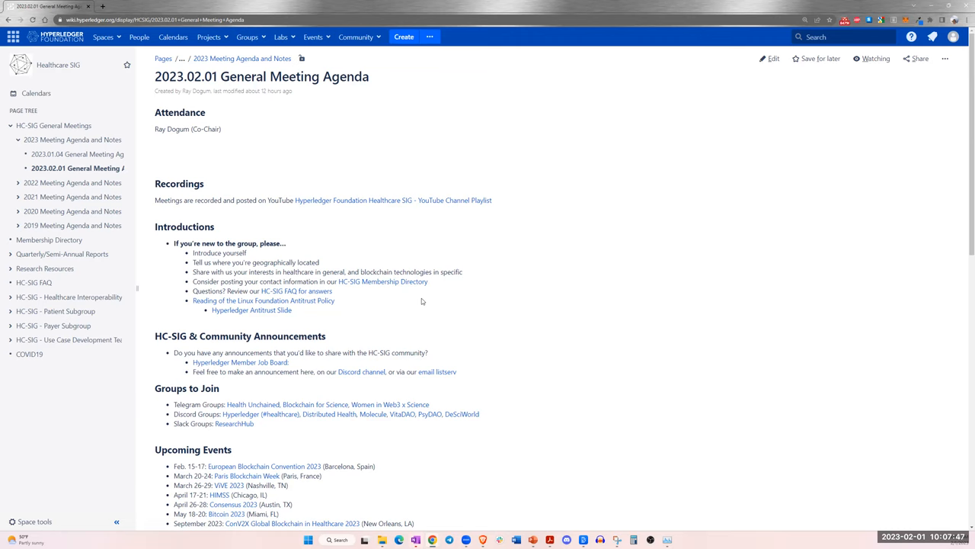
# - Scroll the agenda page past Introductions to Upcoming Events and Industry News
pyautogui.scroll(-3)
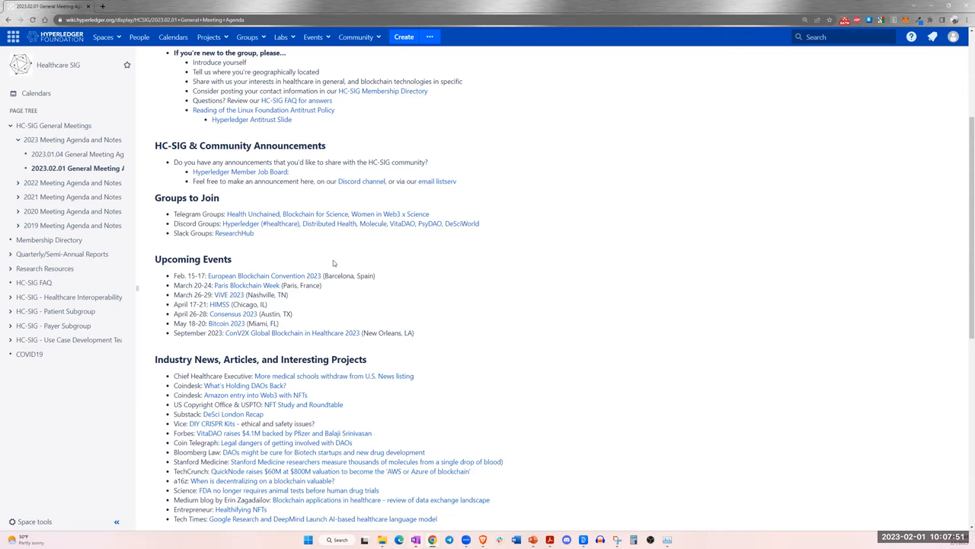
pyautogui.moveTo(323, 304)
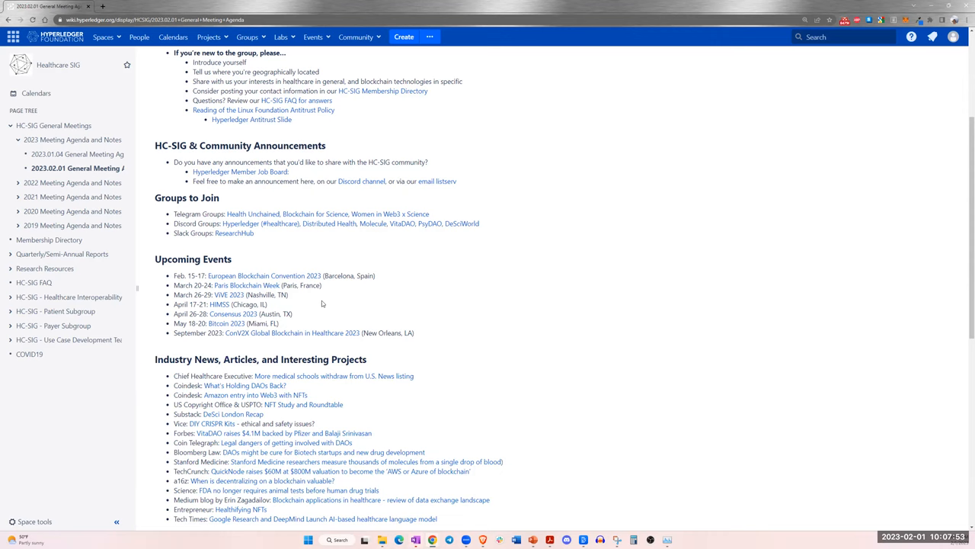
pyautogui.scroll(-3)
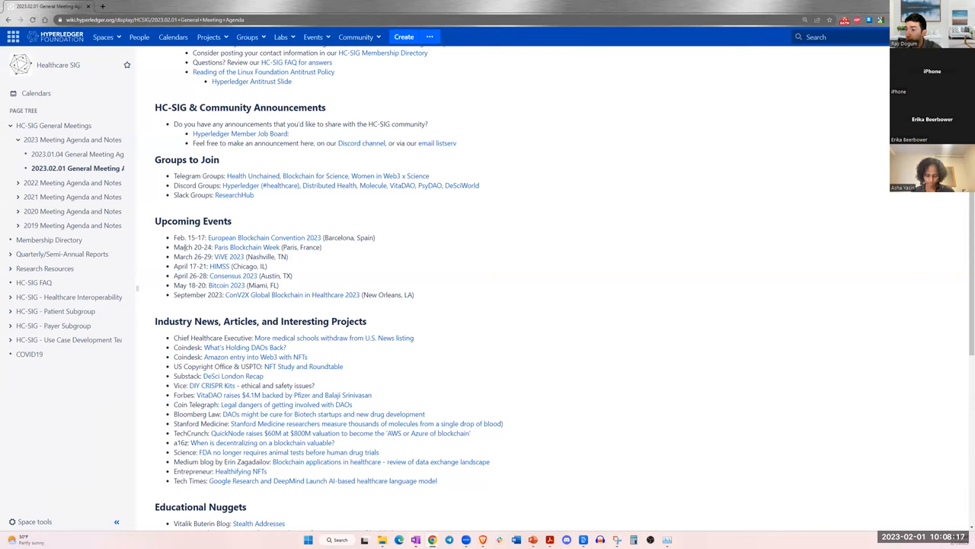
pyautogui.doubleClick(192, 247)
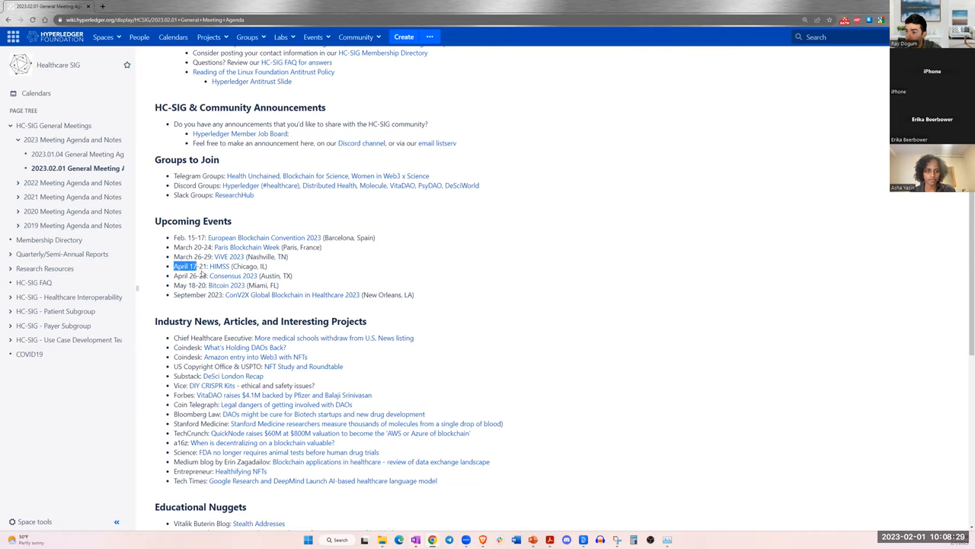
pyautogui.click(217, 265)
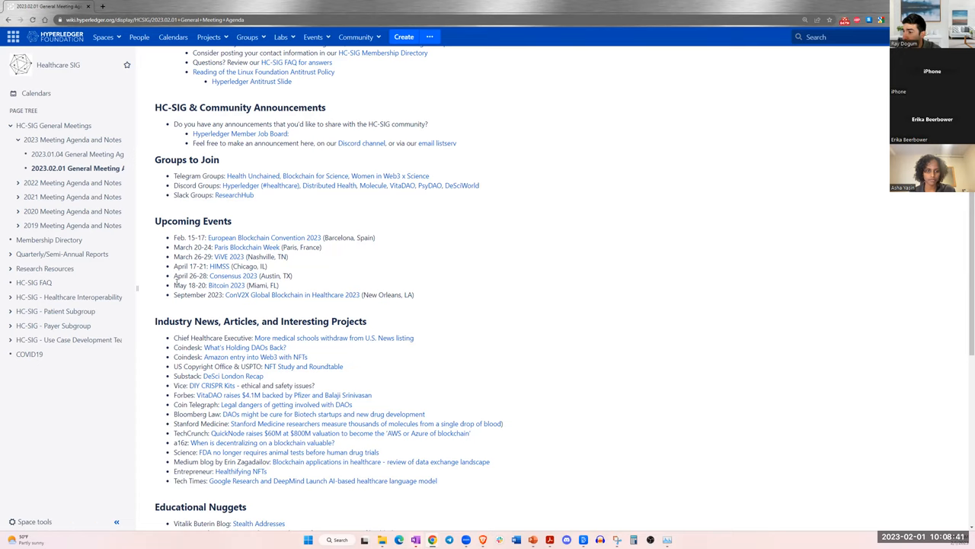
pyautogui.doubleClick(180, 274)
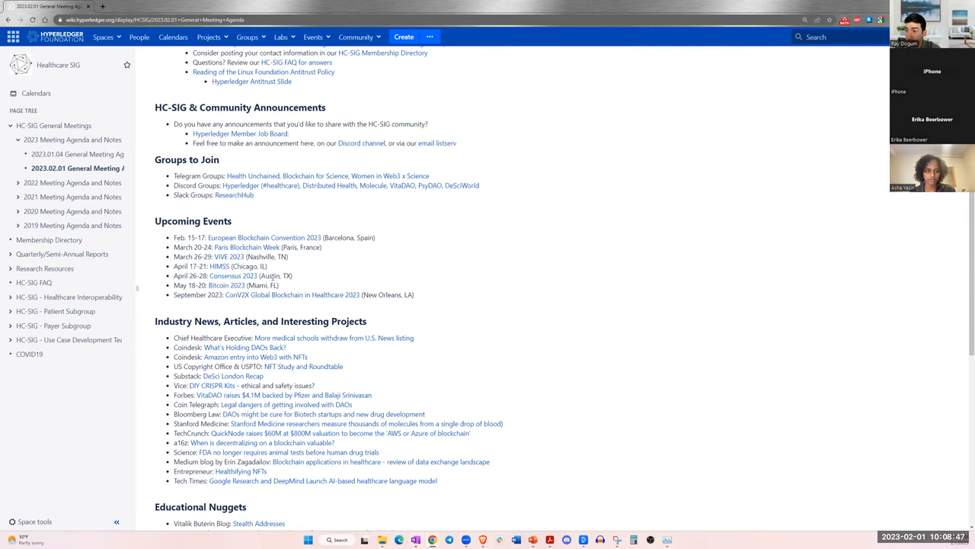
pyautogui.doubleClick(232, 274)
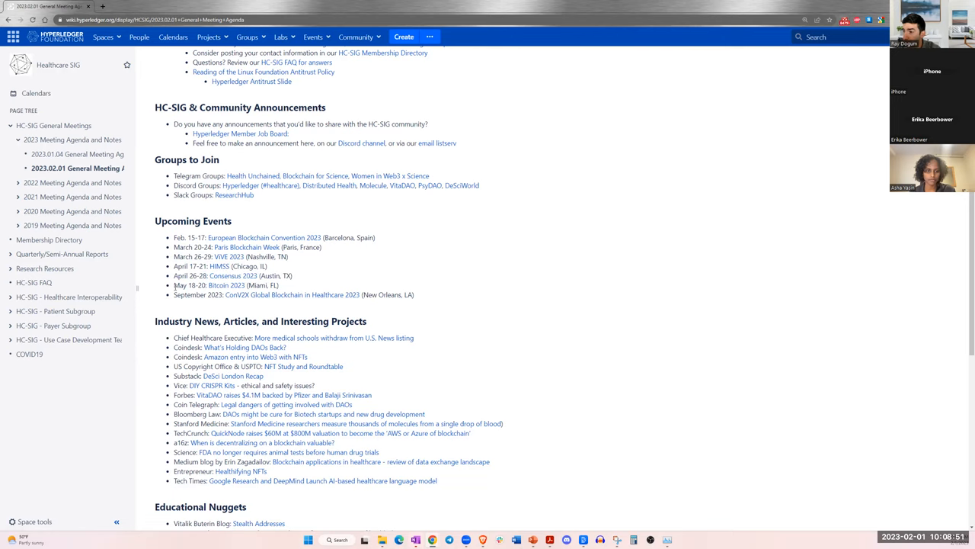
pyautogui.doubleClick(183, 285)
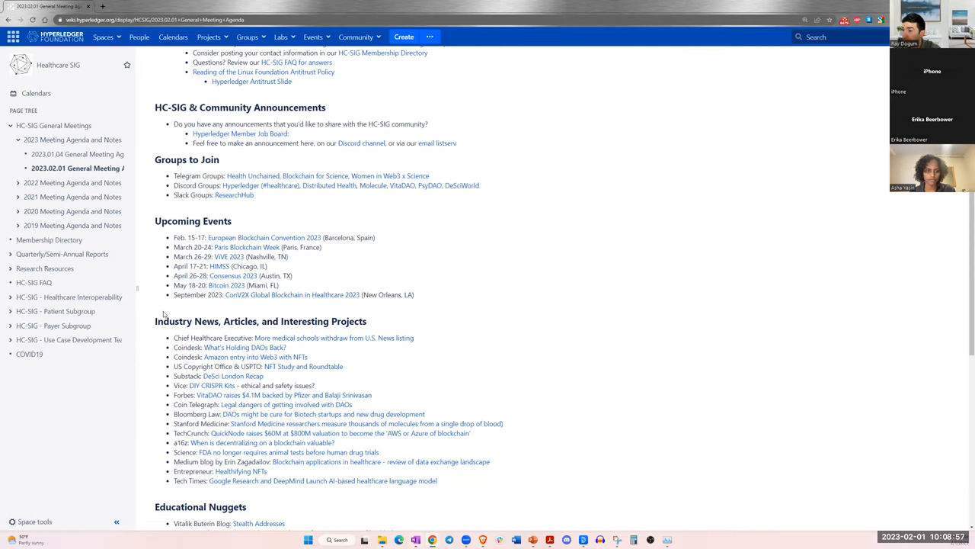
pyautogui.moveTo(250, 301)
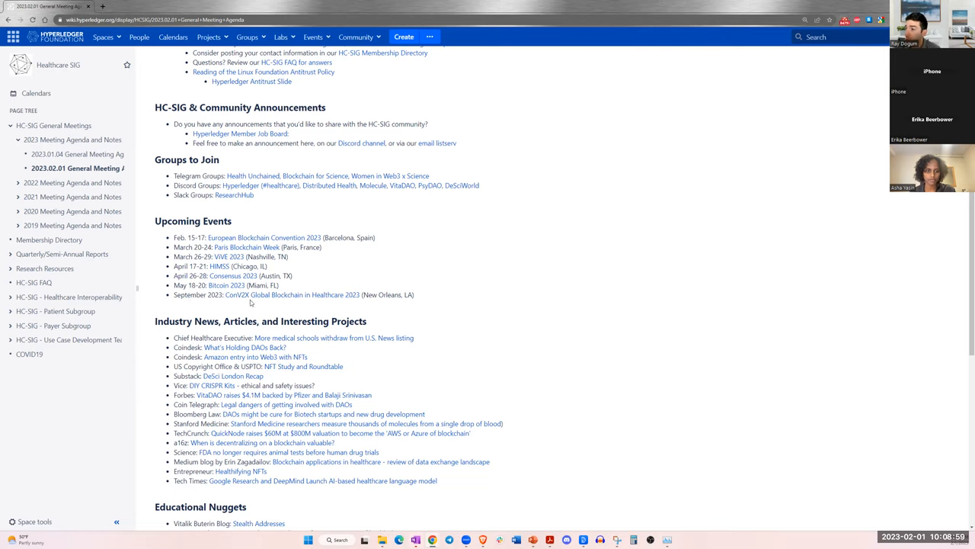
pyautogui.moveTo(283, 302)
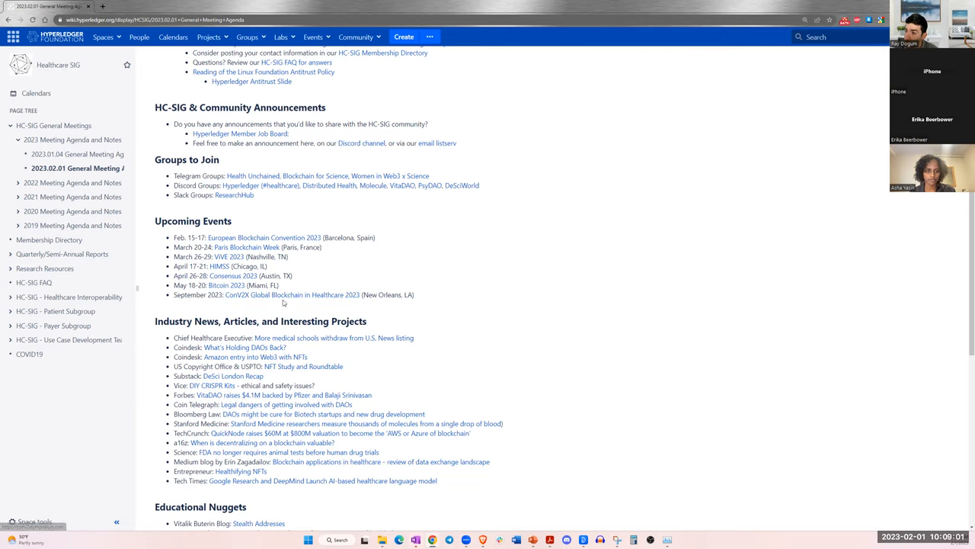
pyautogui.moveTo(347, 294)
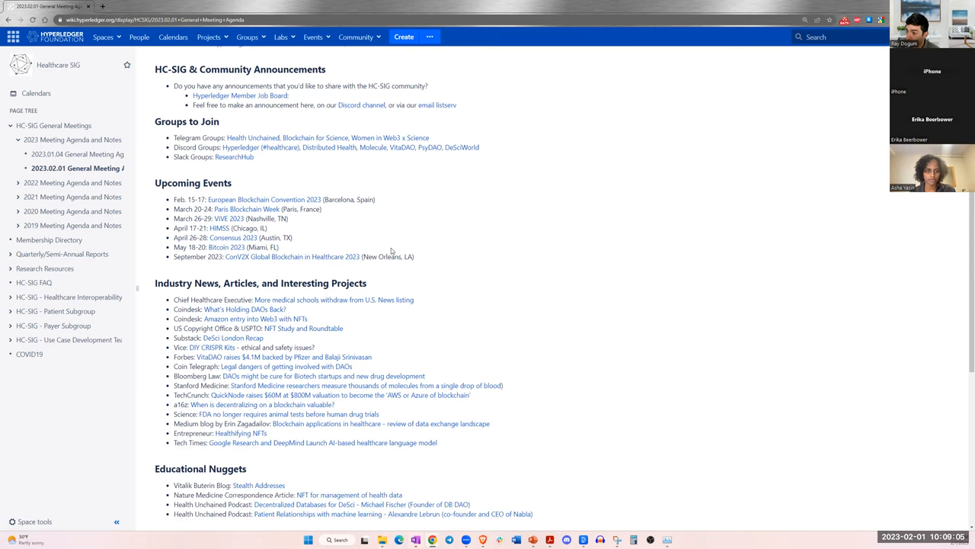
pyautogui.scroll(-3)
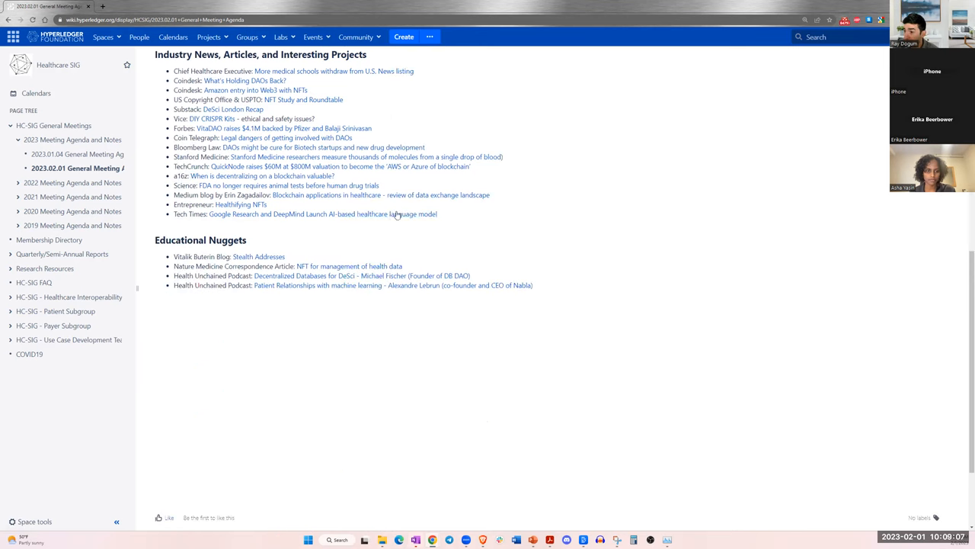
pyautogui.scroll(3)
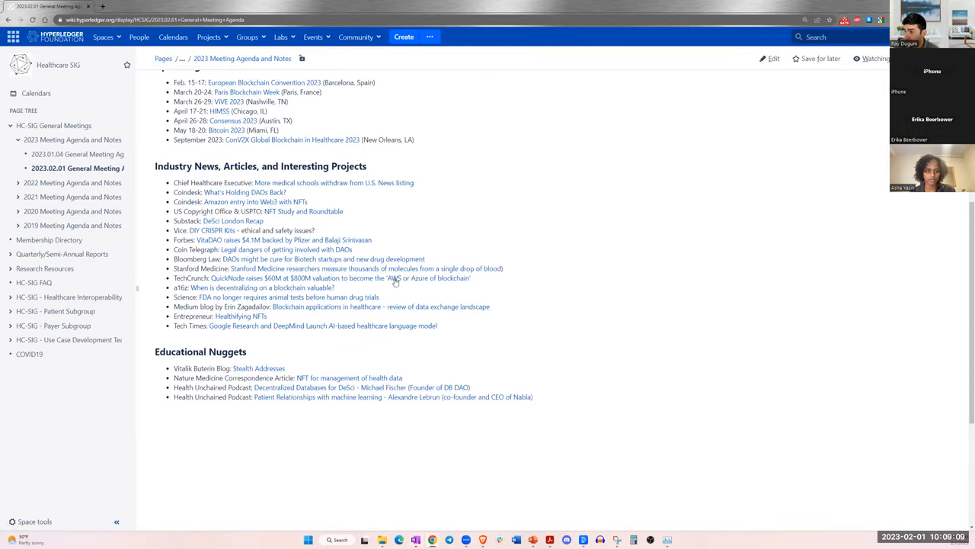
pyautogui.scroll(3)
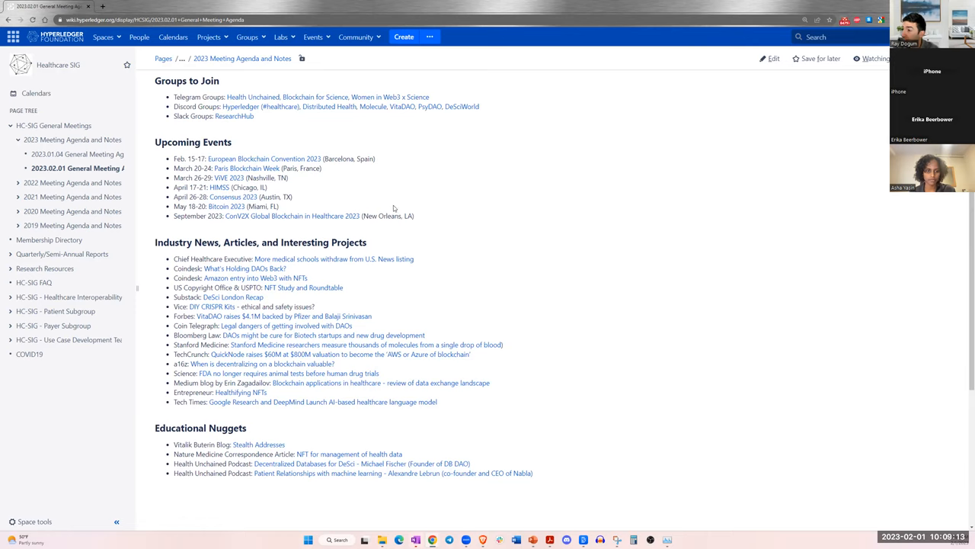
pyautogui.moveTo(280, 259)
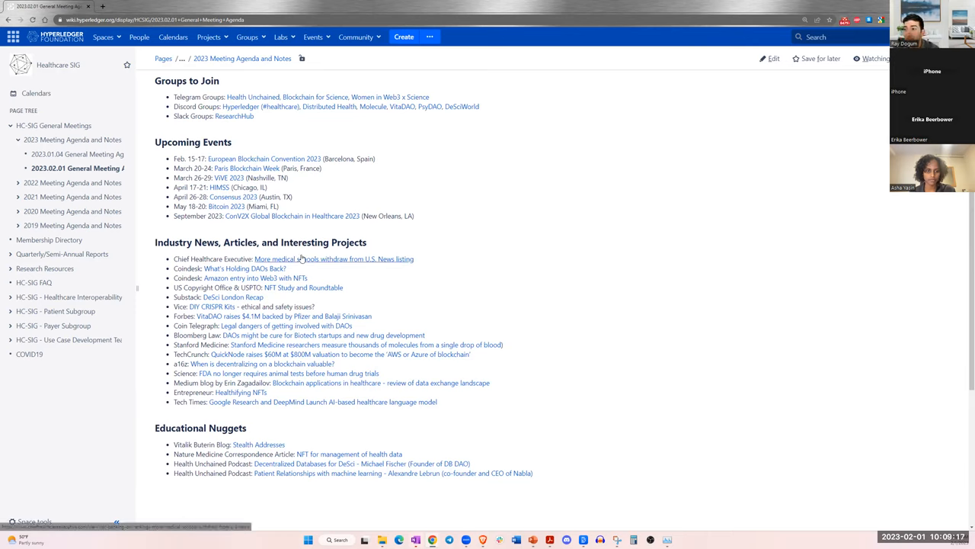
pyautogui.moveTo(765, 69)
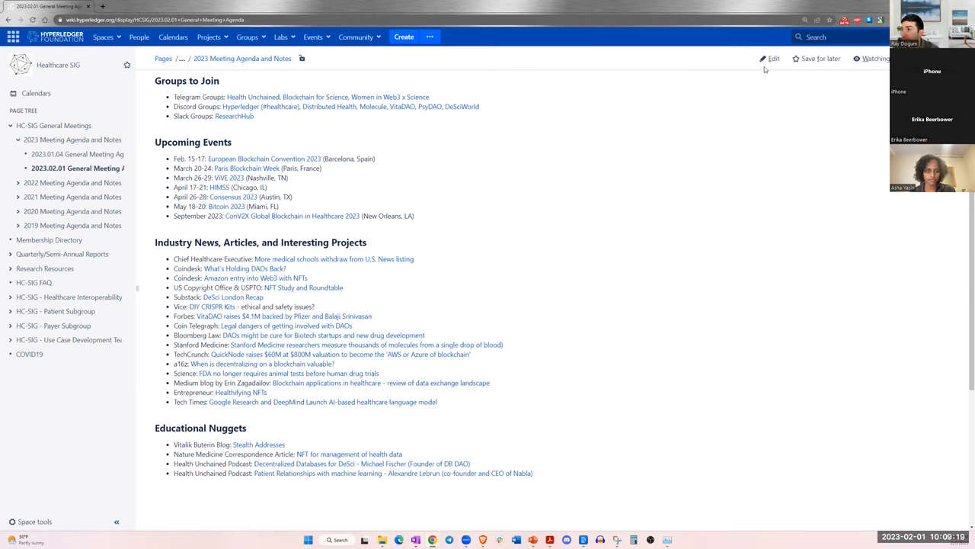
# - Edit the agenda and add the 'Feb. 24–March 6: EthDenver' event under Upcoming Events
pyautogui.click(771, 58)
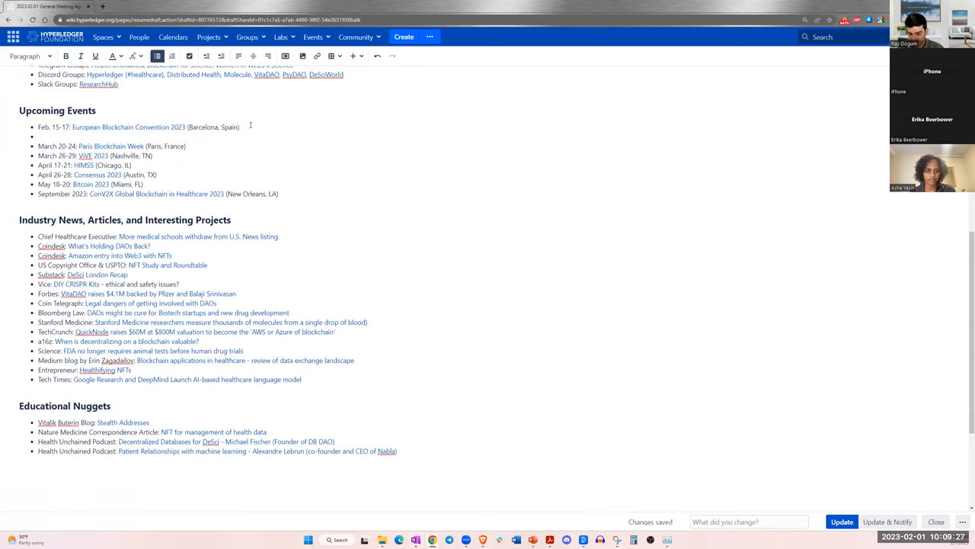
pyautogui.write('M')
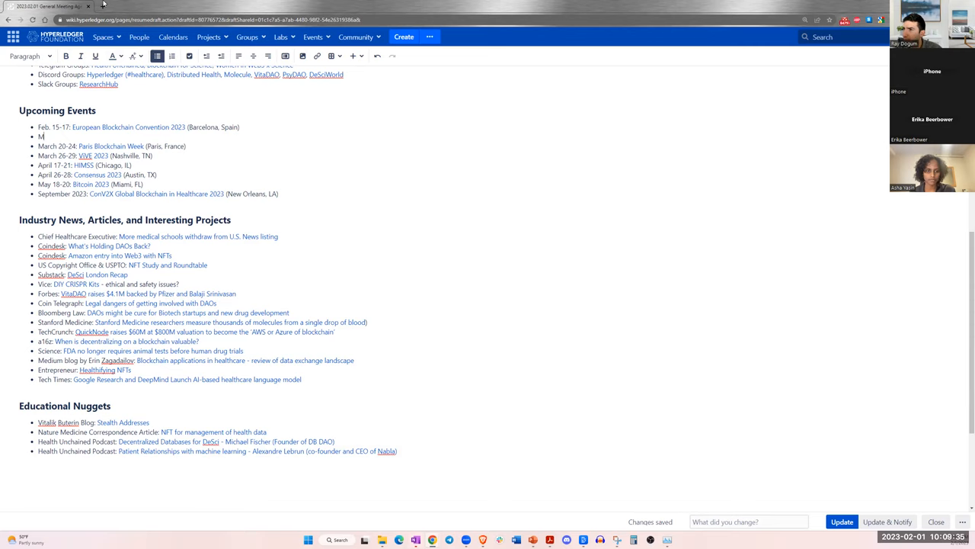
pyautogui.write('Feb. 24-')
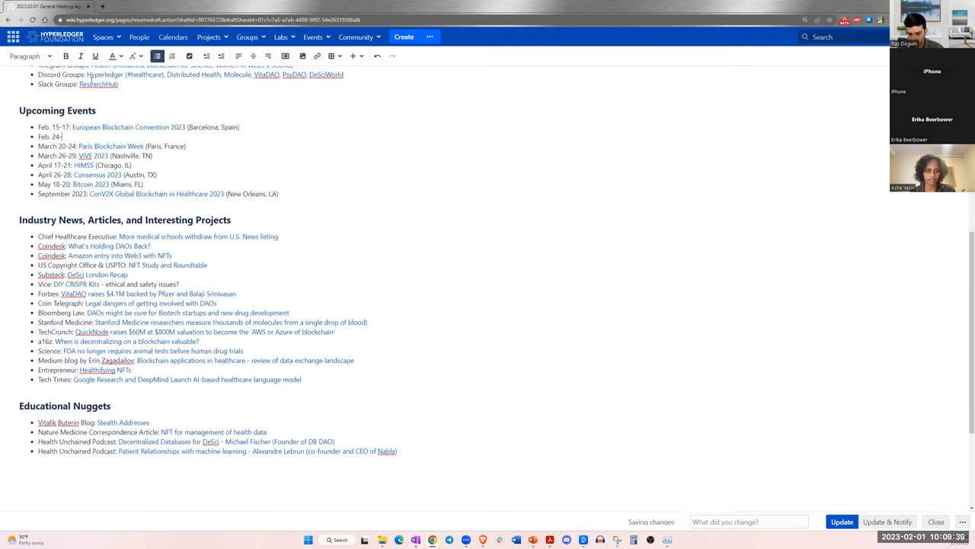
pyautogui.write('March')
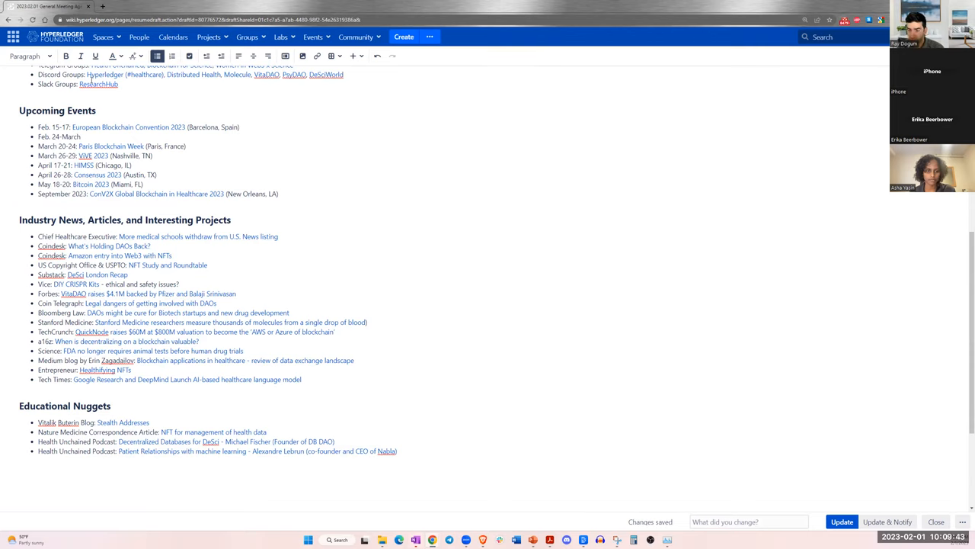
pyautogui.write('6:')
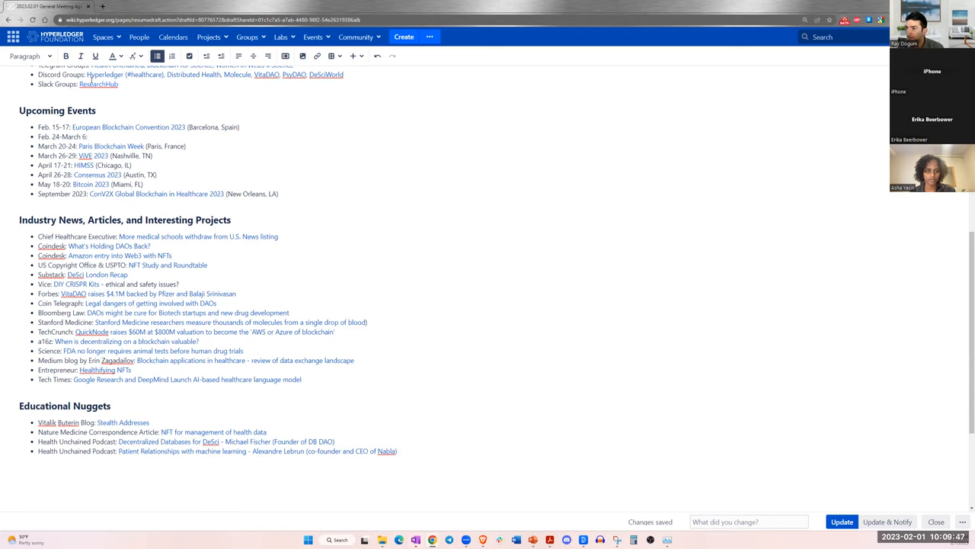
pyautogui.write('EthDenver')
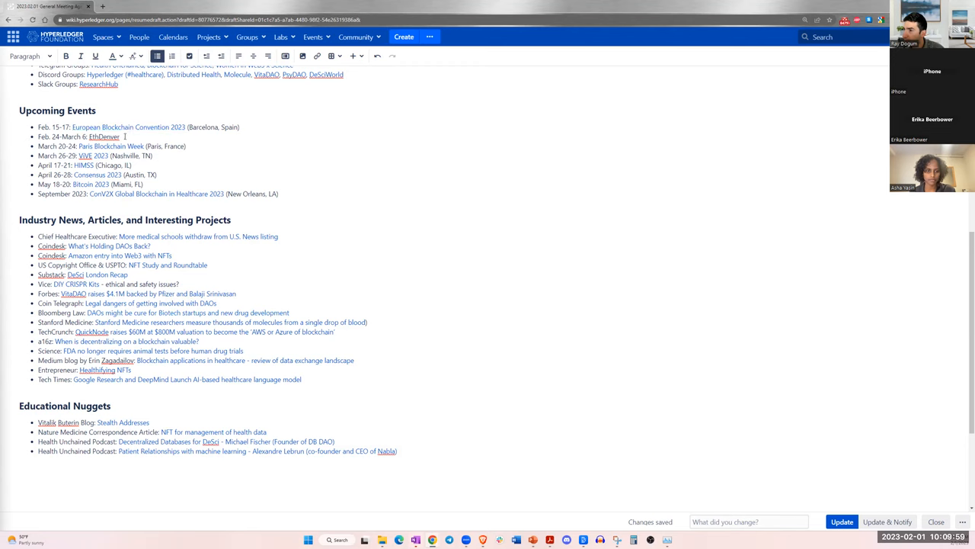
# - Link the word EthDenver to ethdenver.com and publish the updated page
pyautogui.doubleClick(103, 137)
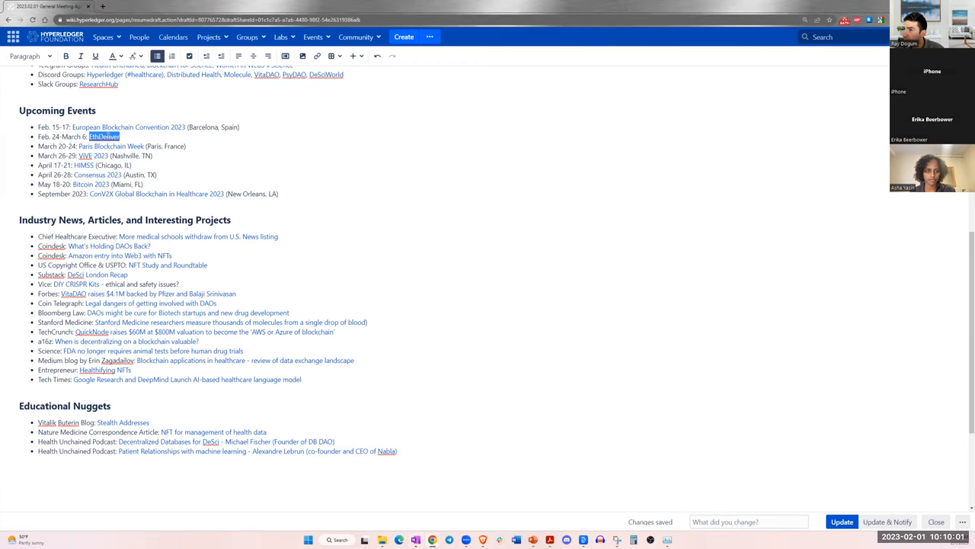
pyautogui.moveTo(319, 55)
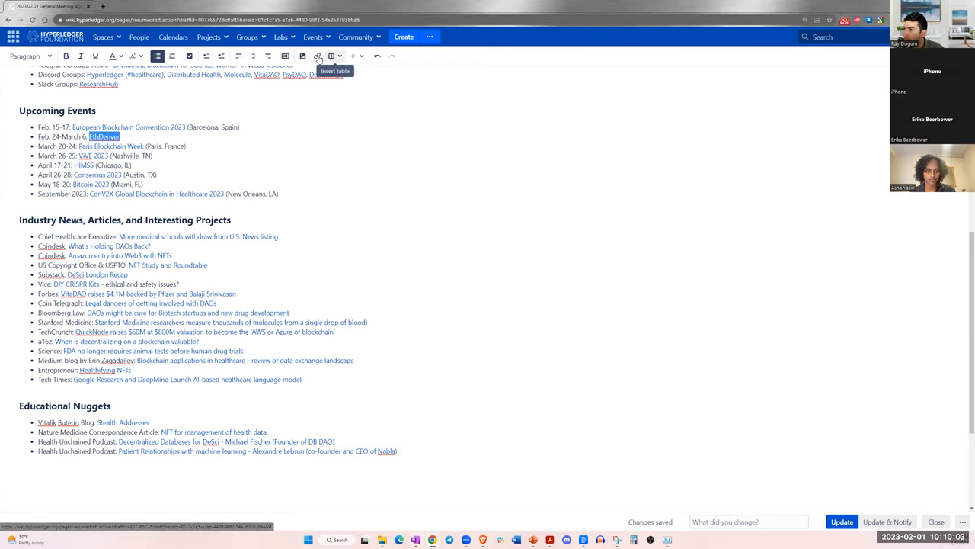
pyautogui.click(317, 55)
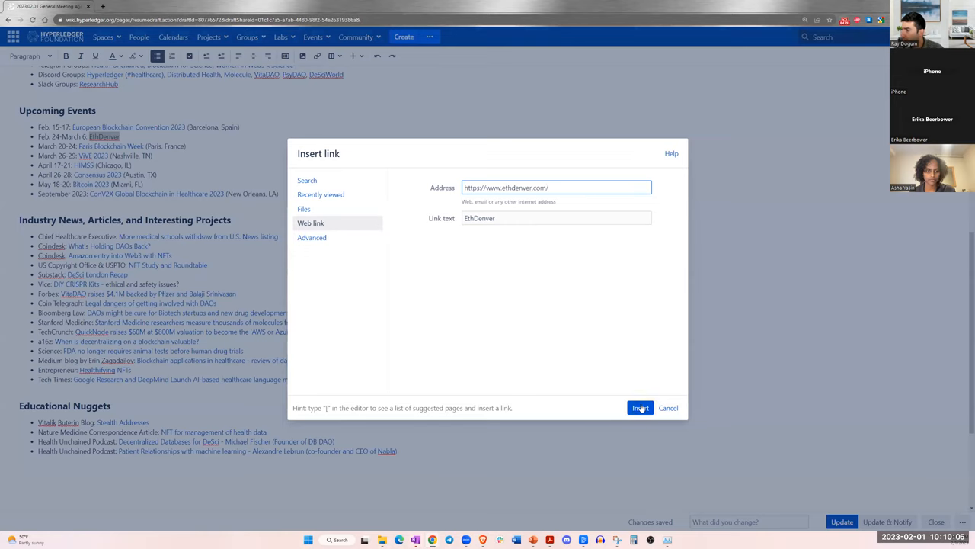
pyautogui.click(641, 409)
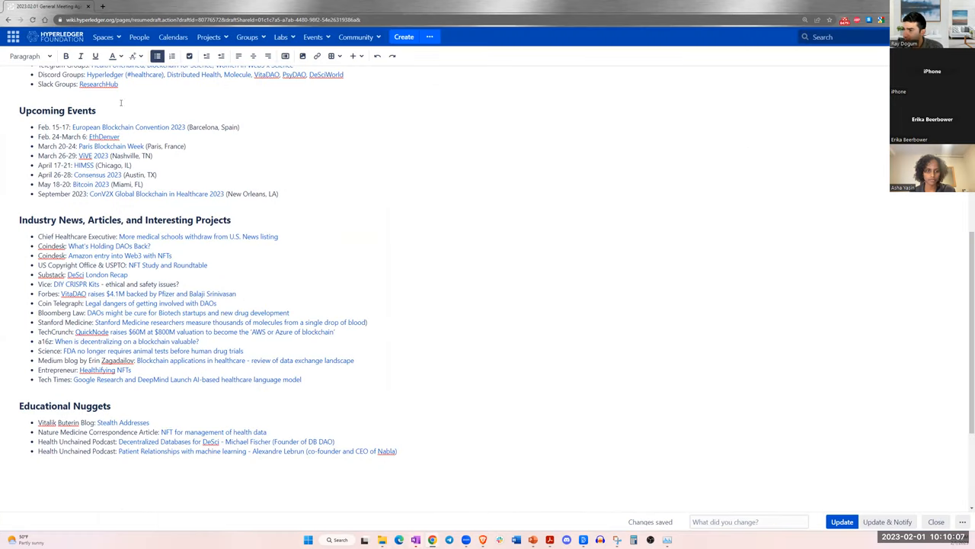
pyautogui.moveTo(777, 431)
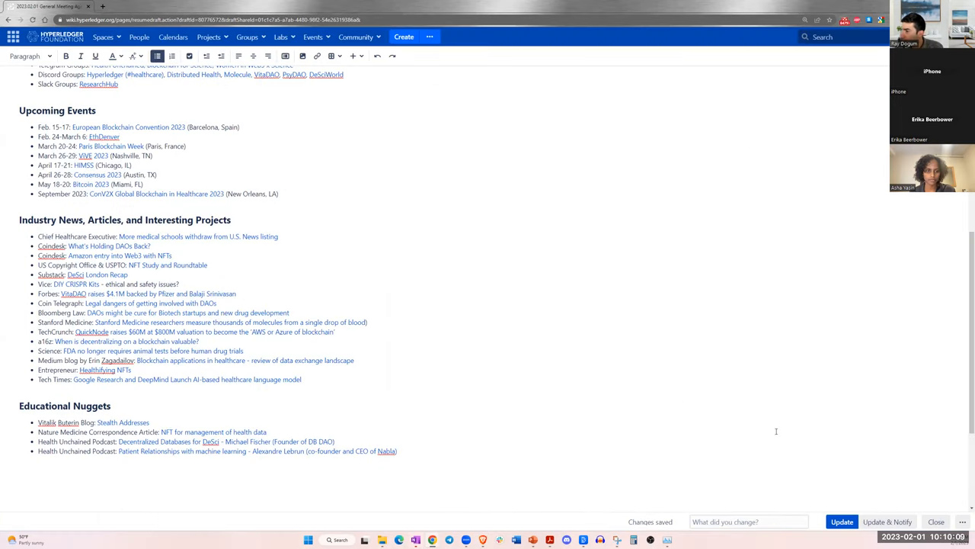
pyautogui.click(841, 521)
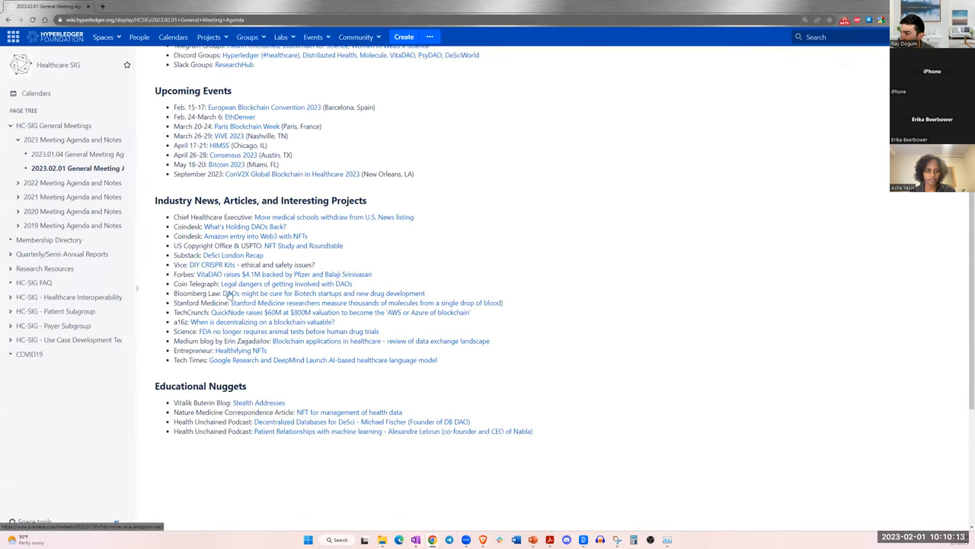
pyautogui.moveTo(303, 236)
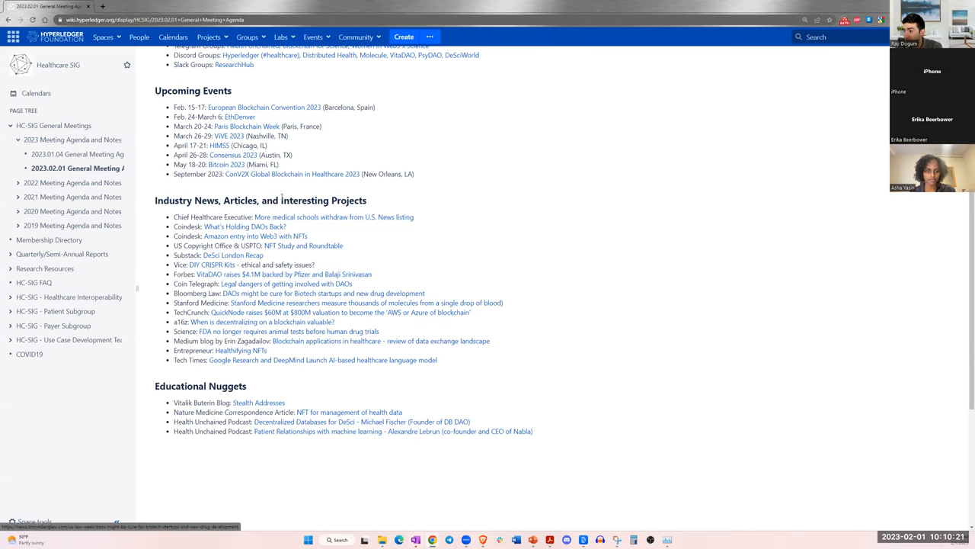
pyautogui.moveTo(323, 292)
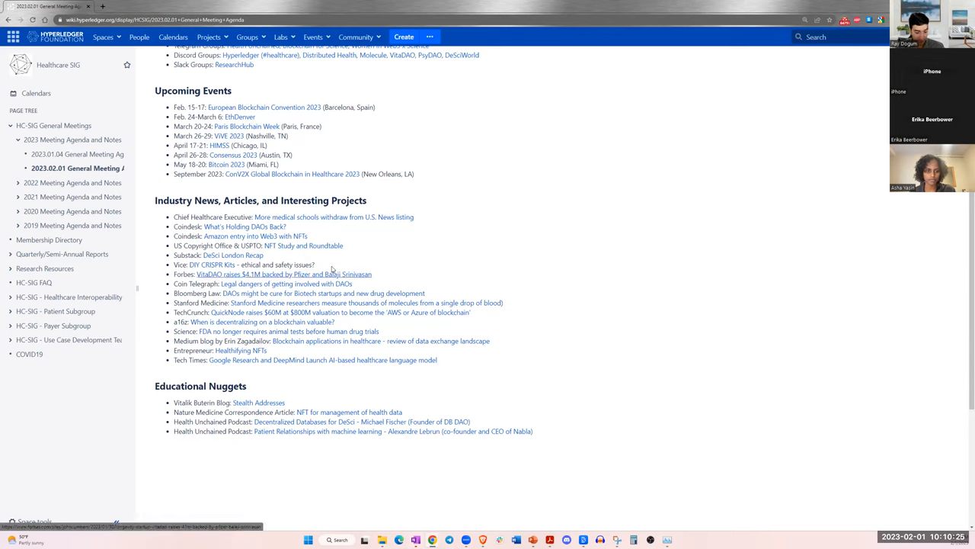
pyautogui.moveTo(362, 240)
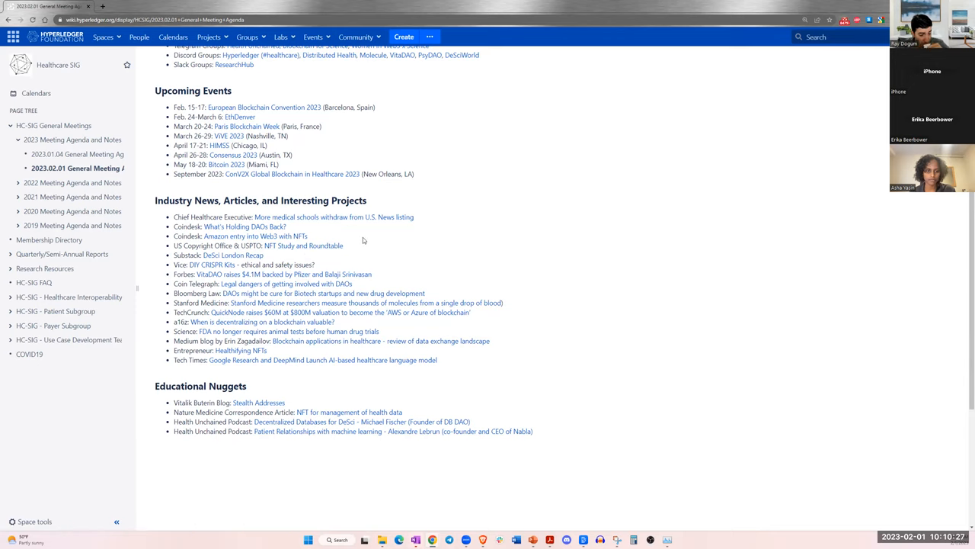
pyautogui.moveTo(354, 262)
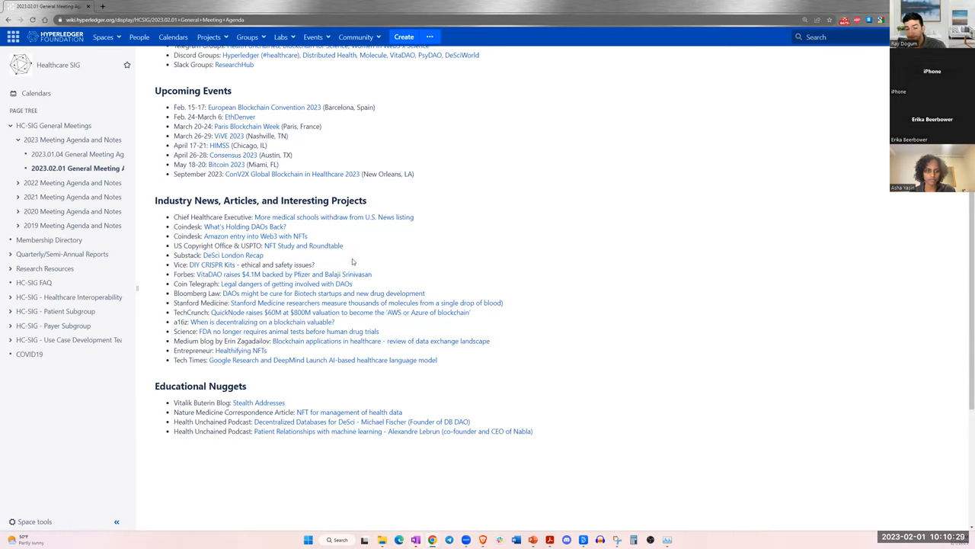
pyautogui.moveTo(333, 216)
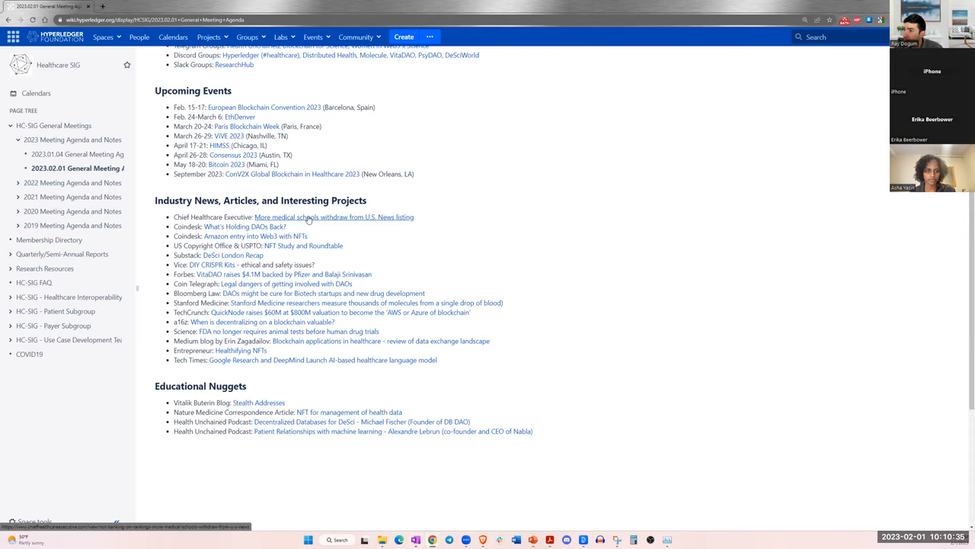
# - Open the 'More medical schools withdraw from U.S. News listing' link in a new tab
pyautogui.rightClick(308, 217)
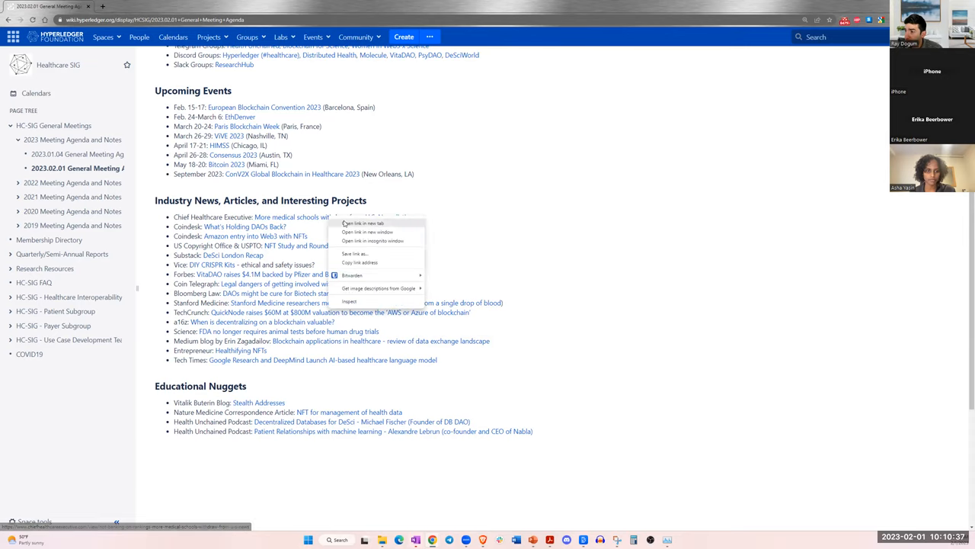
pyautogui.click(366, 223)
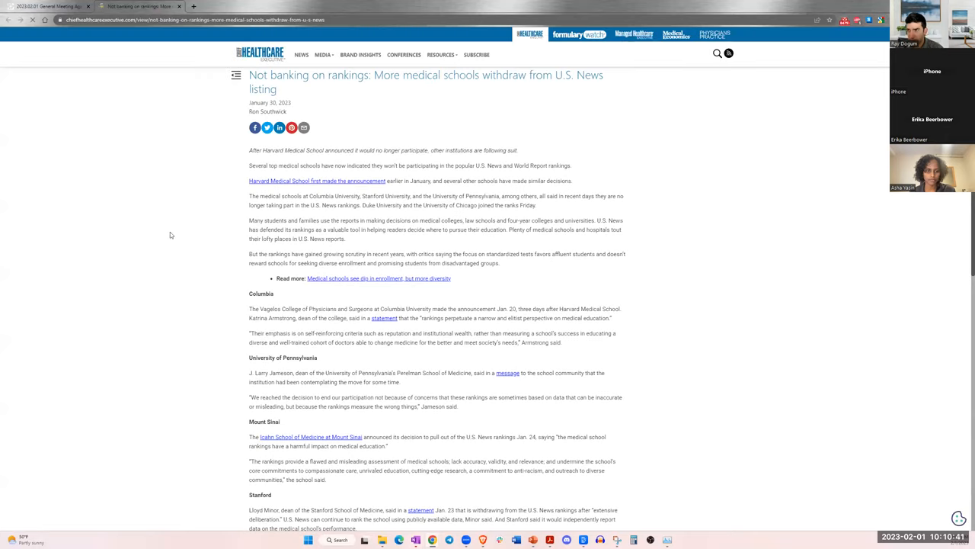
pyautogui.moveTo(427, 227)
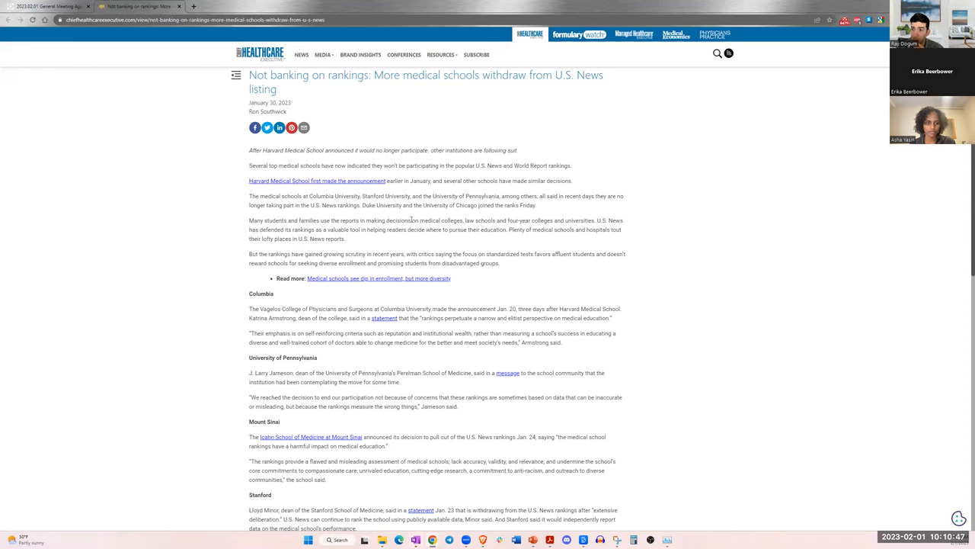
# - Scroll through the 'Not banking on rankings' article's school sections and back up to its title
pyautogui.scroll(-3)
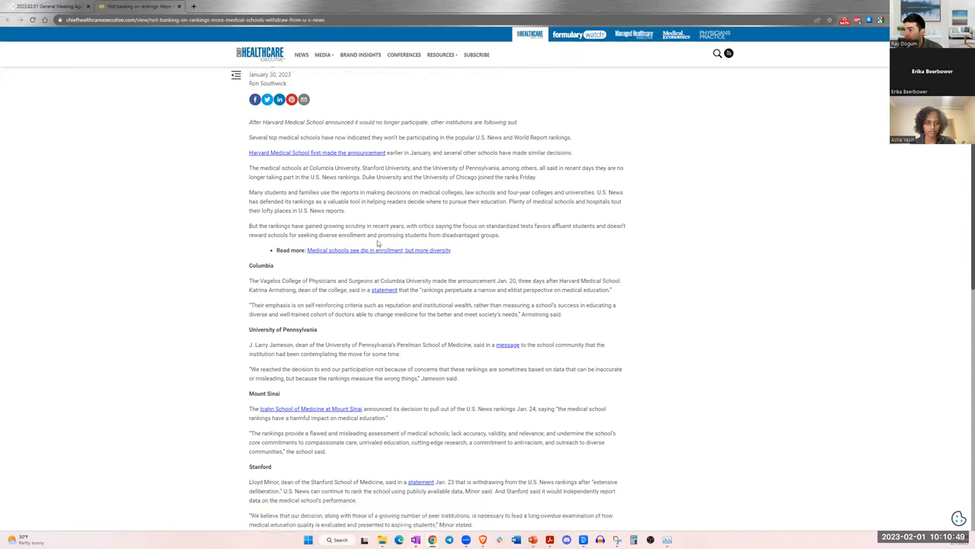
pyautogui.scroll(3)
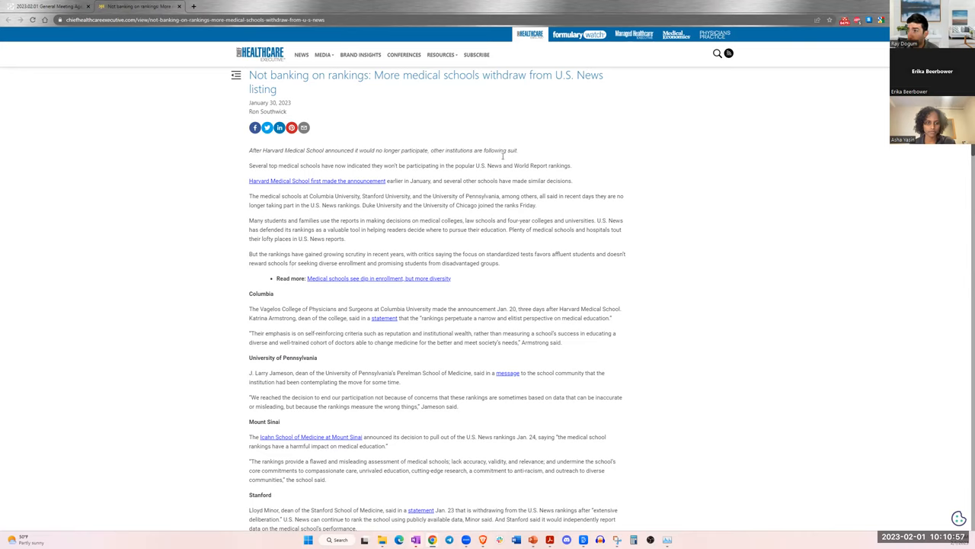
pyautogui.moveTo(362, 106)
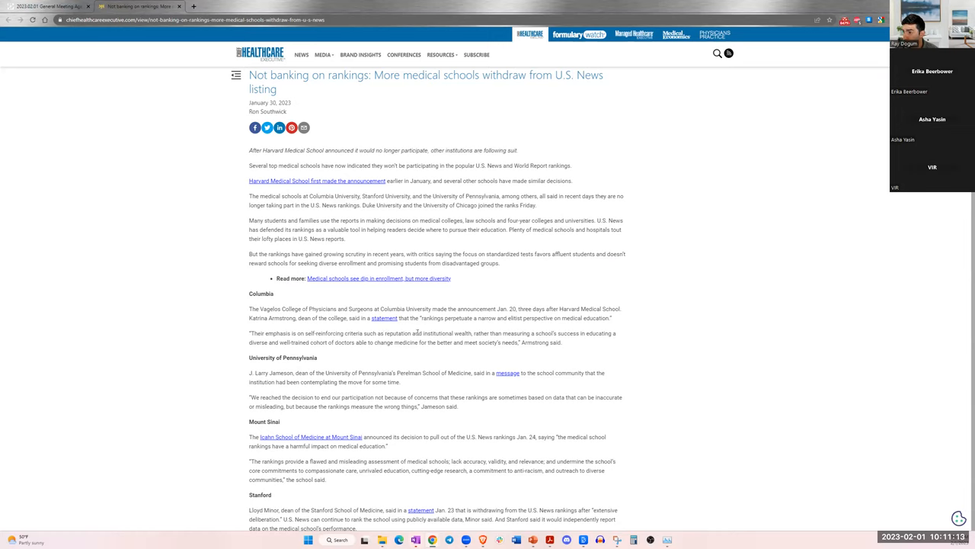
pyautogui.moveTo(454, 259)
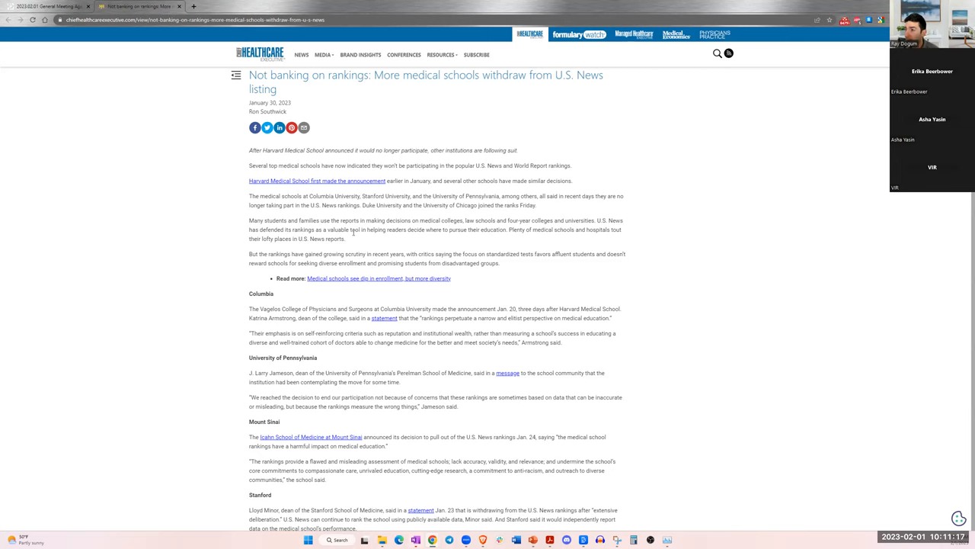
pyautogui.moveTo(390, 345)
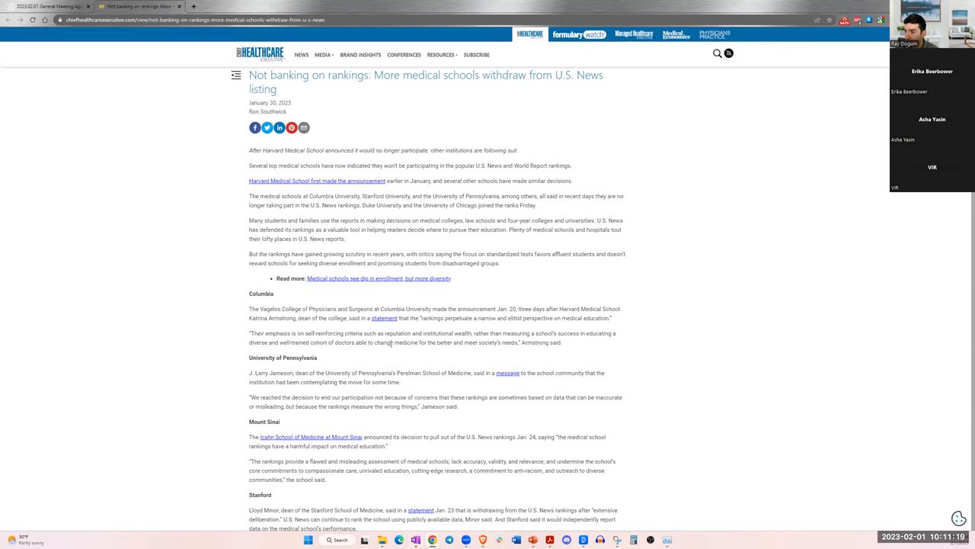
pyautogui.scroll(-3)
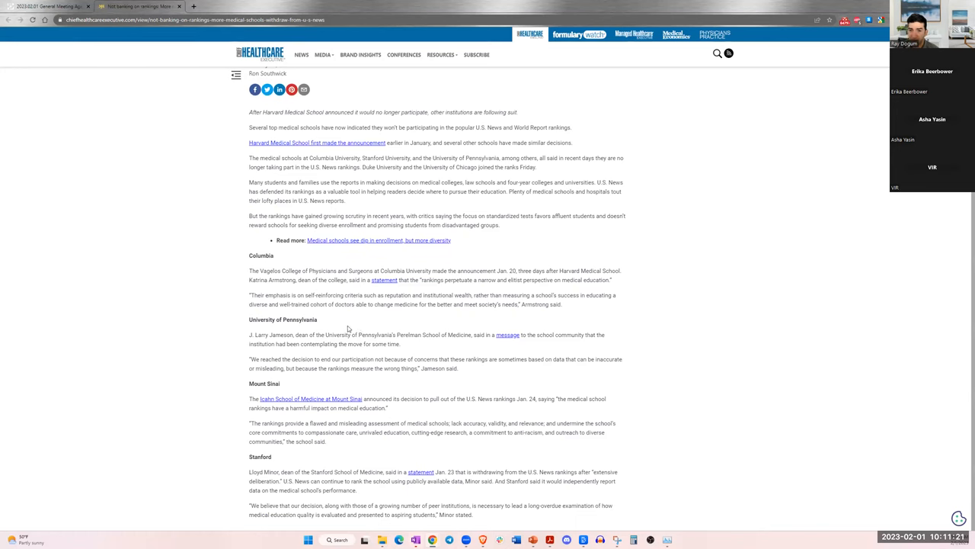
pyautogui.moveTo(460, 344)
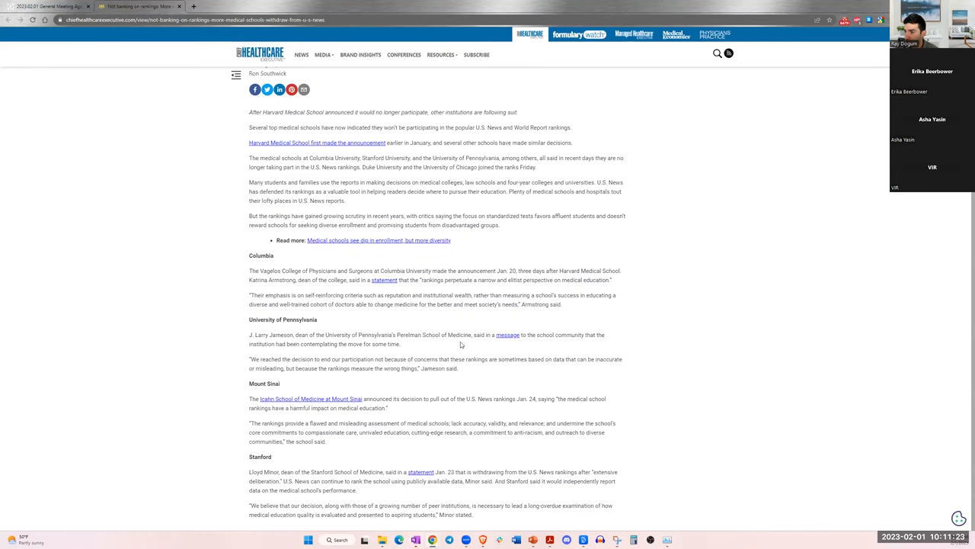
pyautogui.scroll(3)
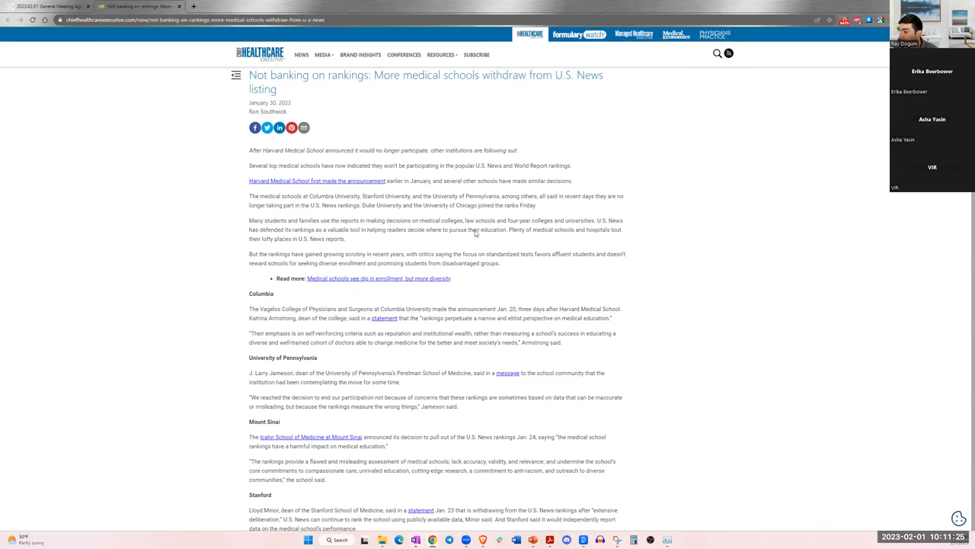
pyautogui.scroll(-3)
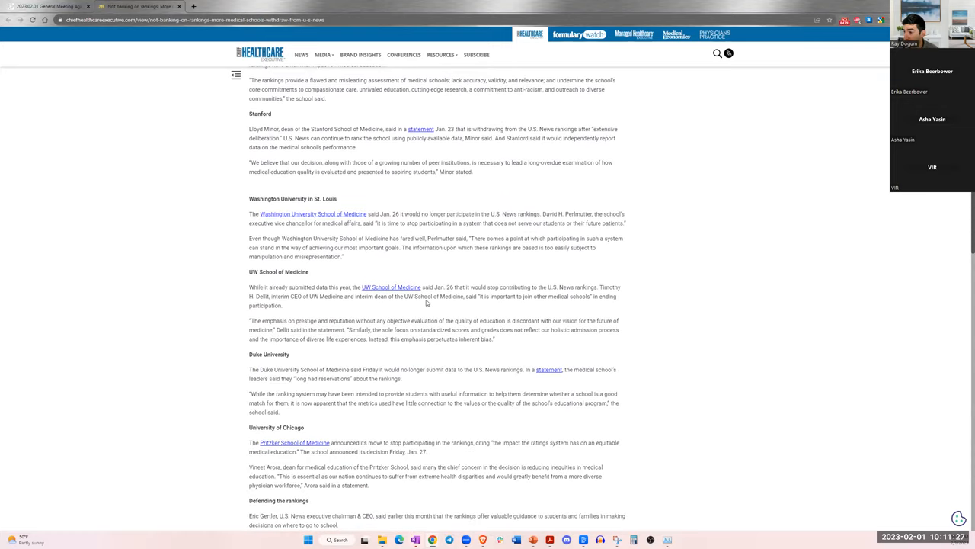
pyautogui.scroll(-3)
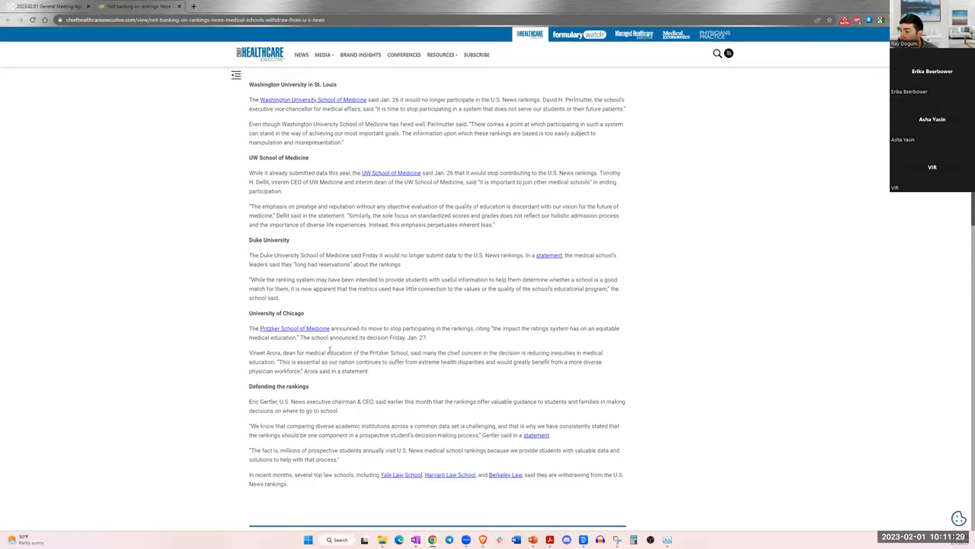
pyautogui.scroll(3)
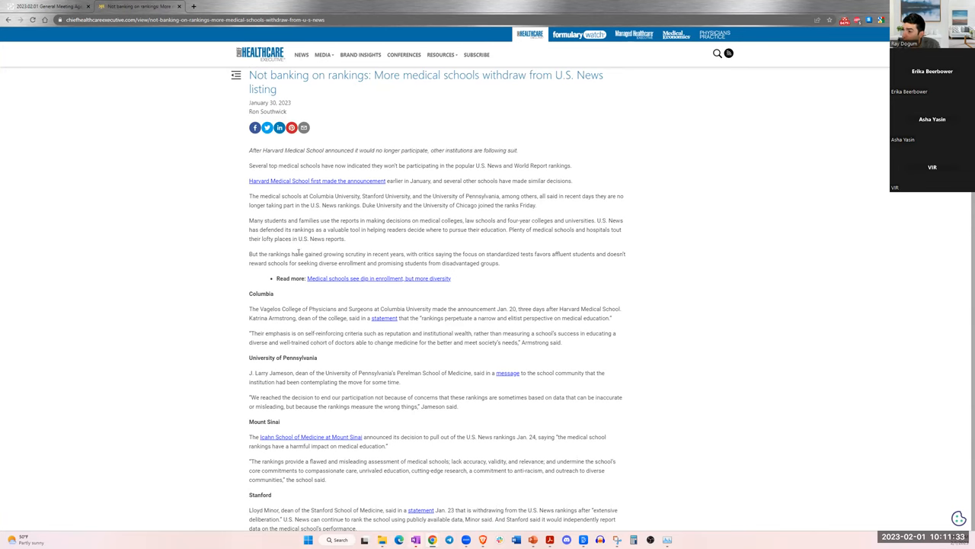
pyautogui.scroll(-3)
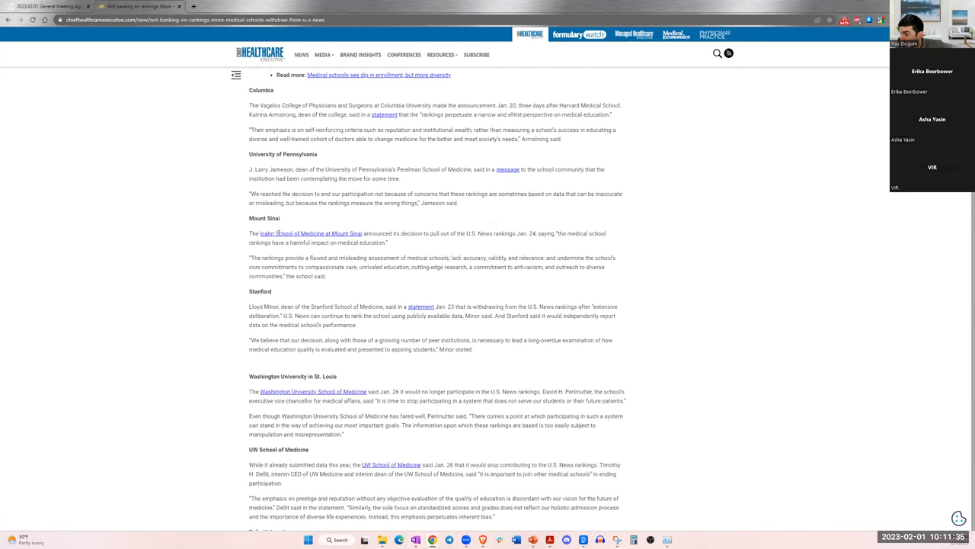
pyautogui.scroll(-3)
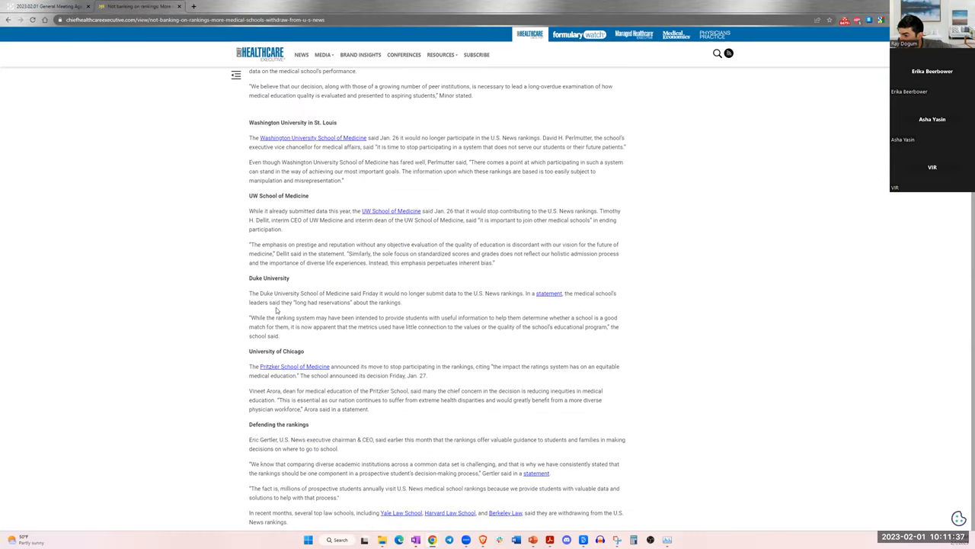
pyautogui.scroll(-3)
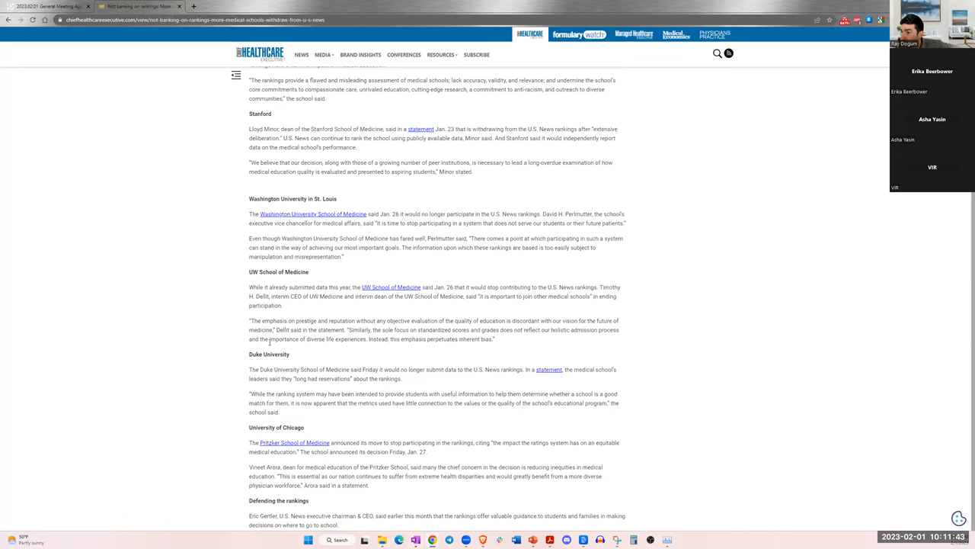
pyautogui.scroll(3)
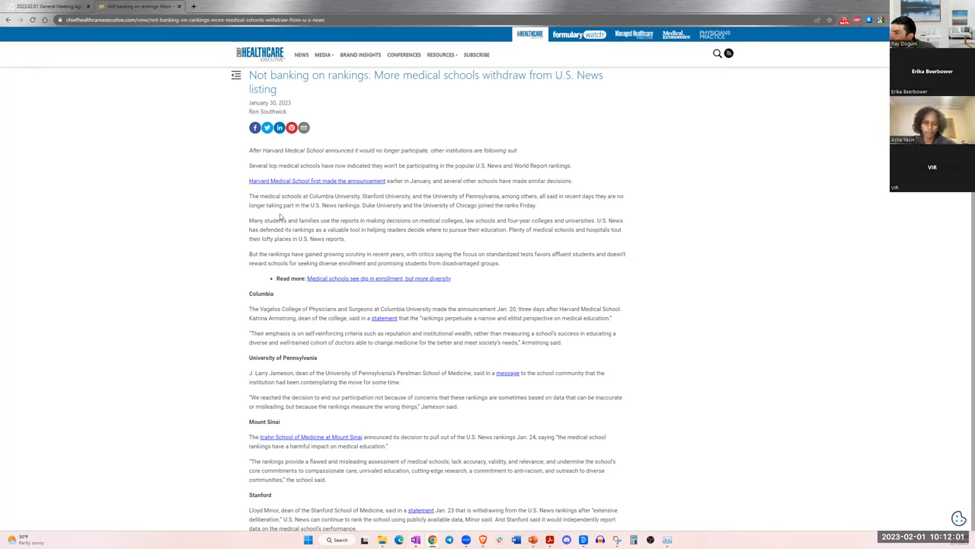
# - Highlight the families-using-rankings paragraph and Penn's quotes on ending participation and measuring the wrong things
pyautogui.moveTo(250, 220); pyautogui.dragTo(576, 229)
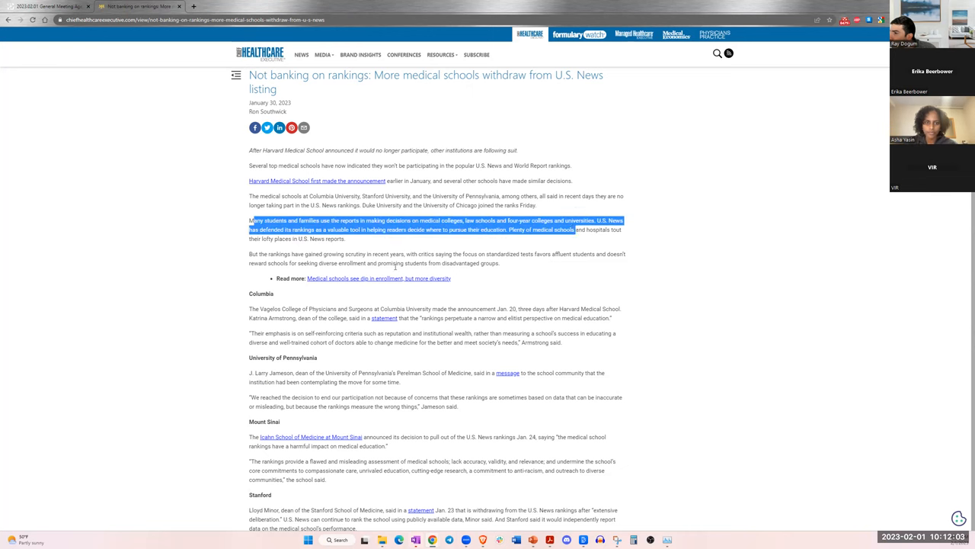
pyautogui.scroll(-3)
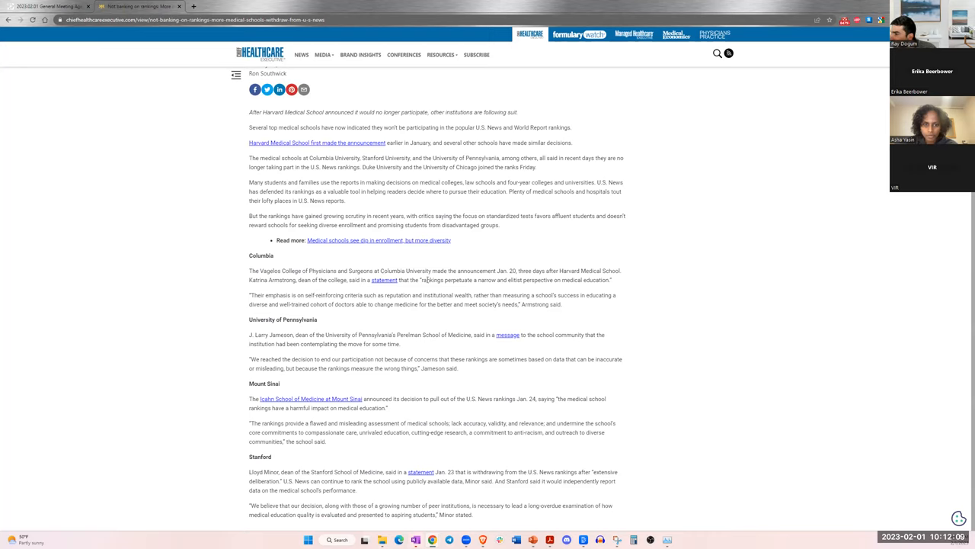
pyautogui.moveTo(427, 281); pyautogui.dragTo(523, 280)
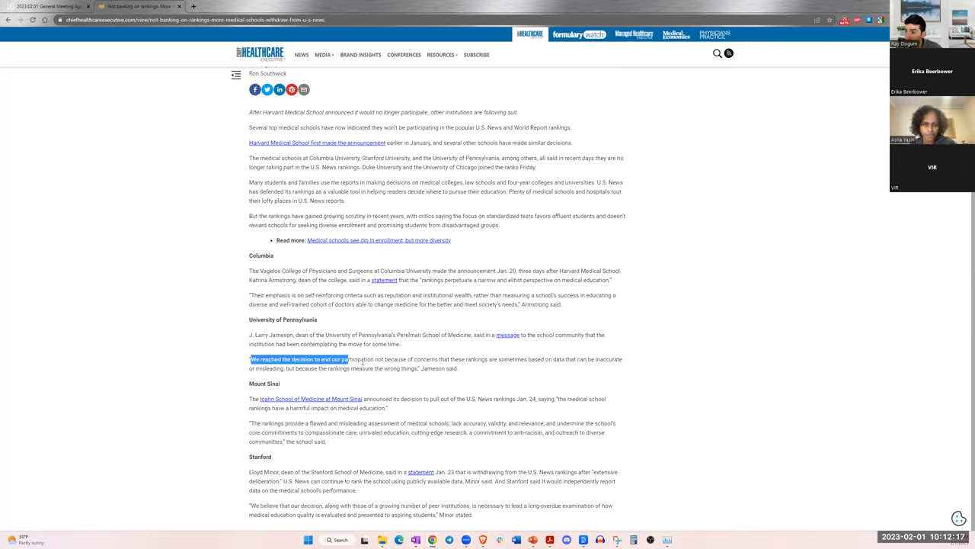
pyautogui.moveTo(249, 360); pyautogui.dragTo(458, 367)
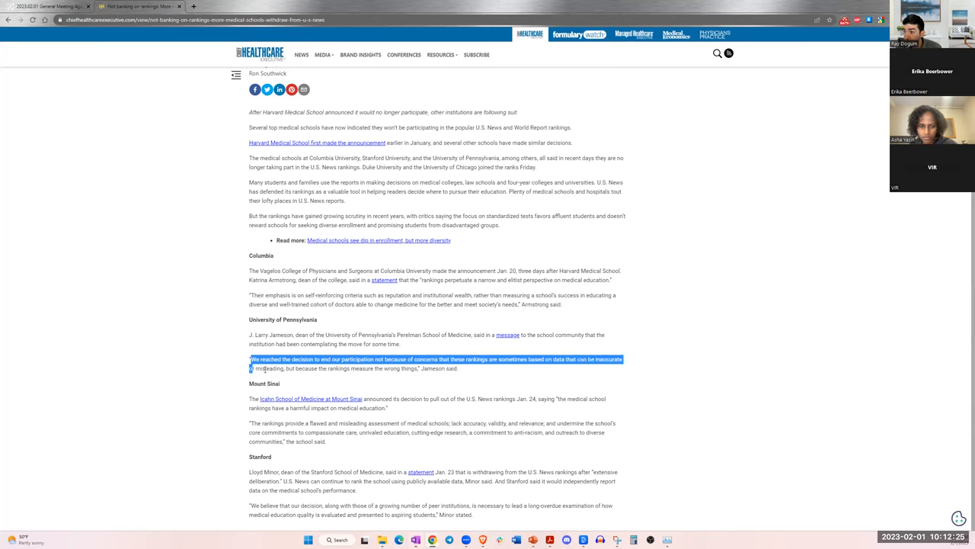
pyautogui.moveTo(250, 367); pyautogui.dragTo(408, 368)
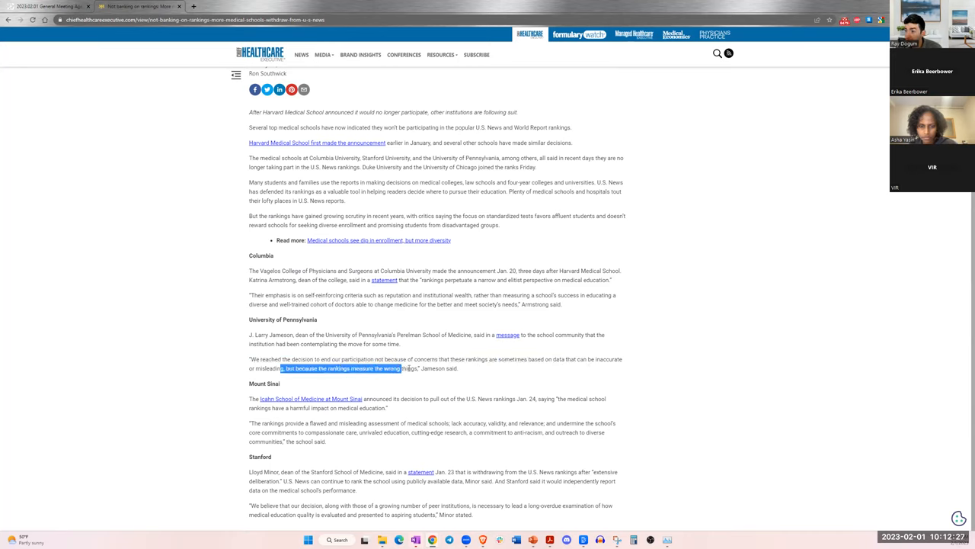
# - Highlight Mount Sinai's flawed and misleading assessment quote, then continue to the Stanford section
pyautogui.scroll(-3)
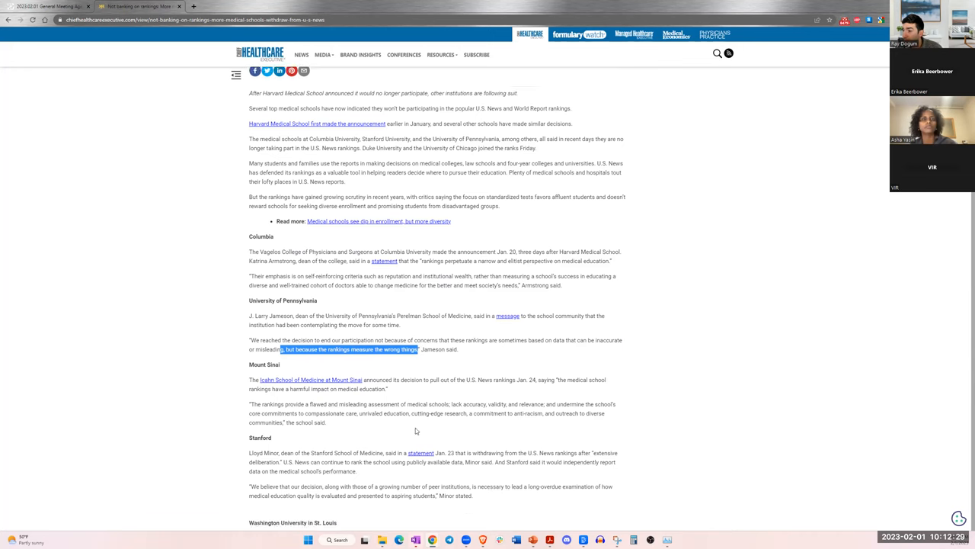
pyautogui.scroll(-3)
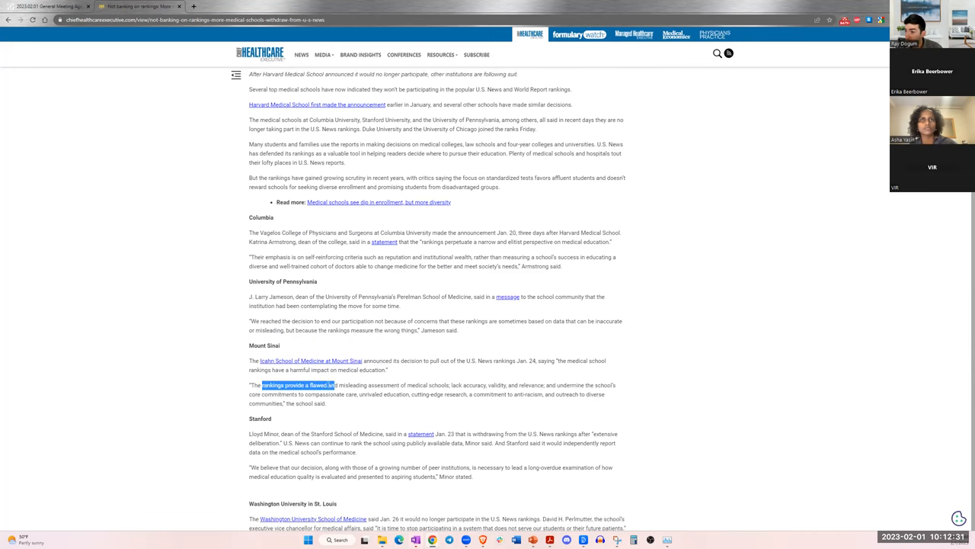
pyautogui.moveTo(335, 384); pyautogui.dragTo(457, 384)
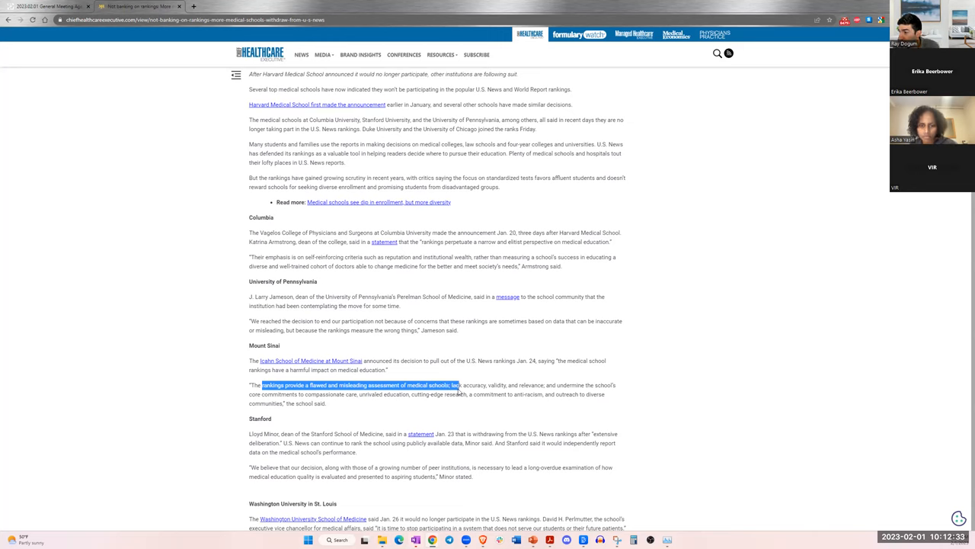
pyautogui.moveTo(457, 384); pyautogui.dragTo(541, 384)
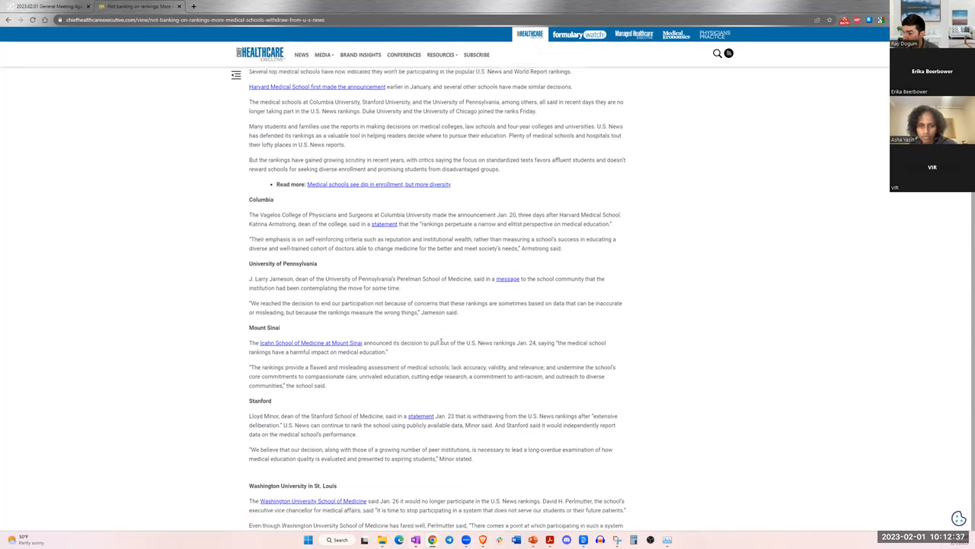
pyautogui.scroll(-3)
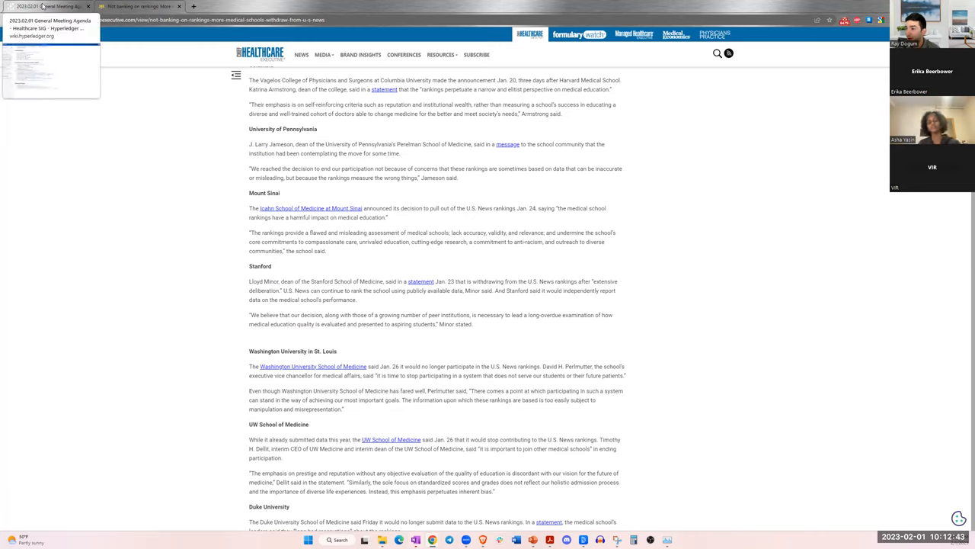
pyautogui.click(43, 6)
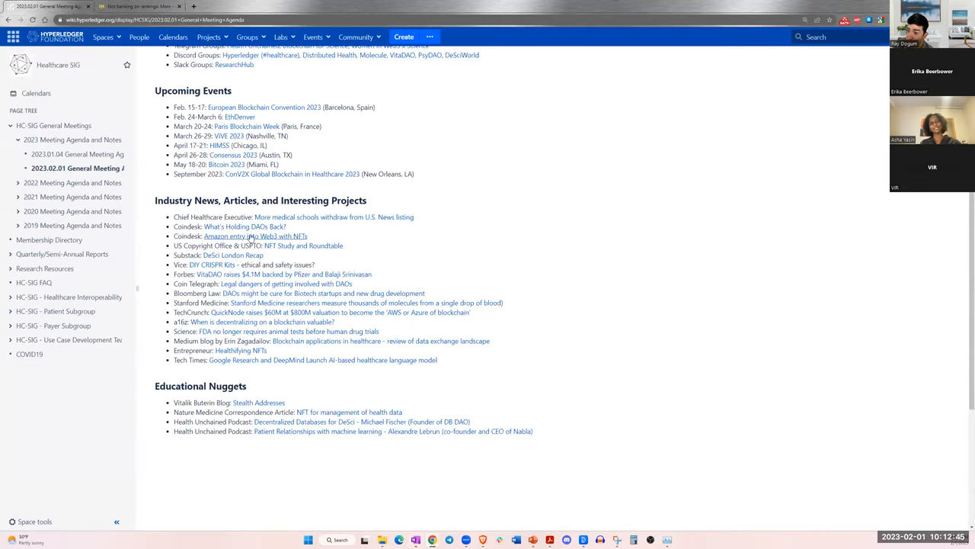
pyautogui.click(334, 216)
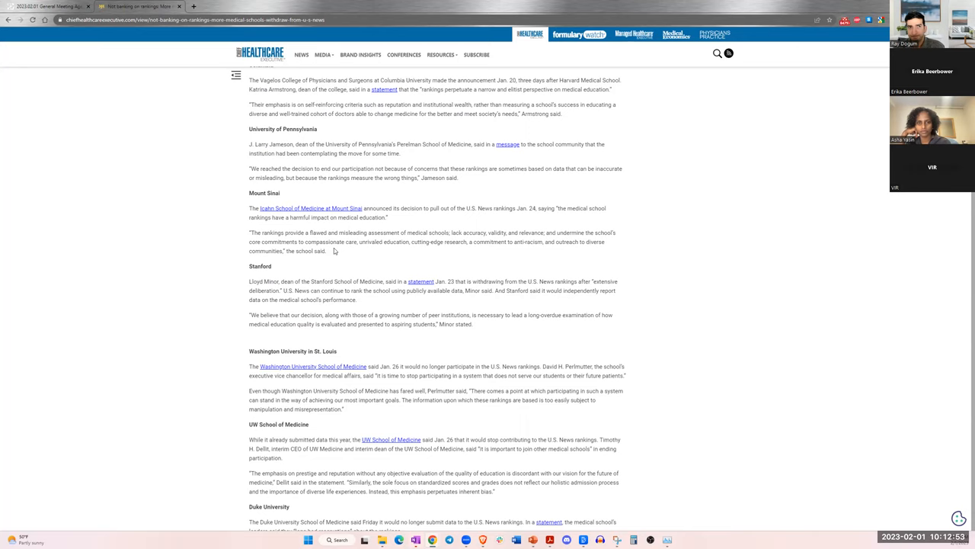
pyautogui.moveTo(326, 262)
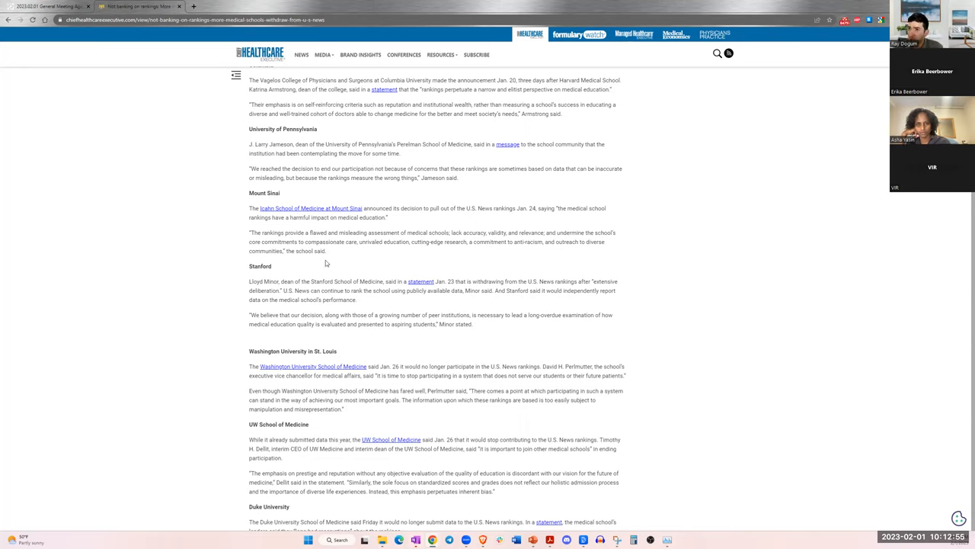
pyautogui.moveTo(319, 265)
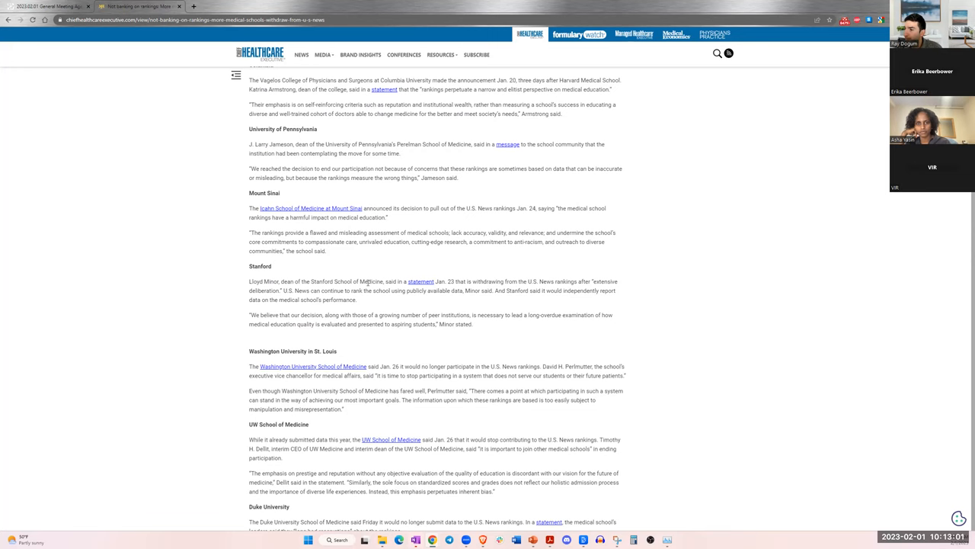
pyautogui.scroll(3)
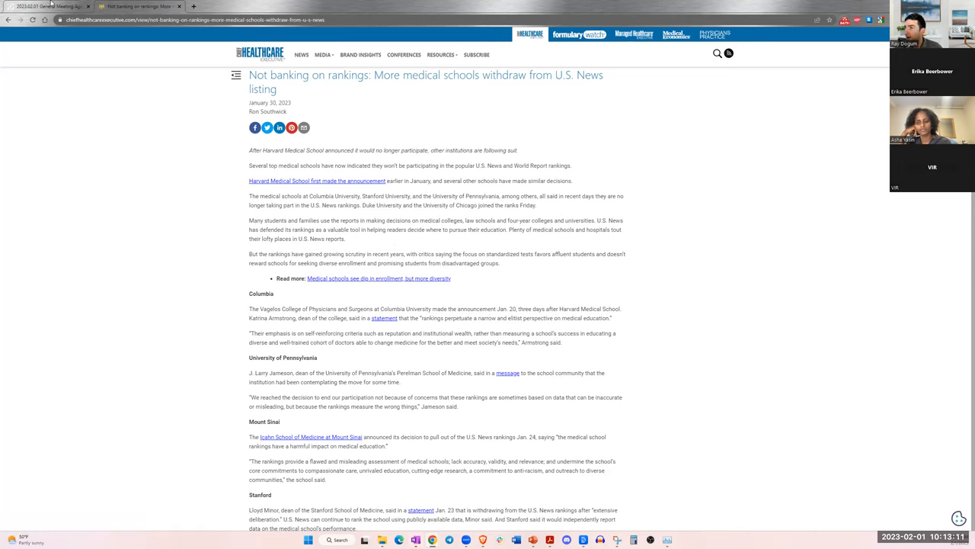
pyautogui.moveTo(49, 6)
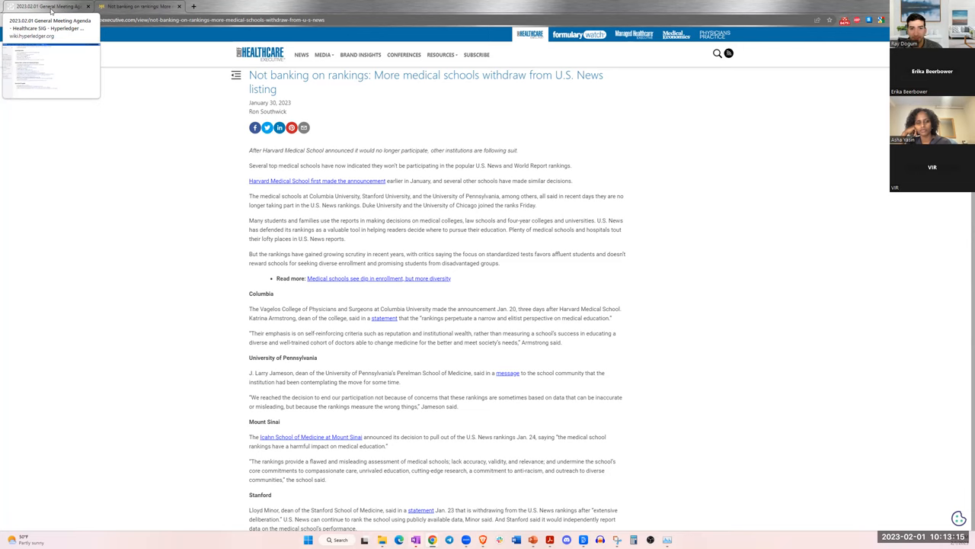
pyautogui.click(49, 6)
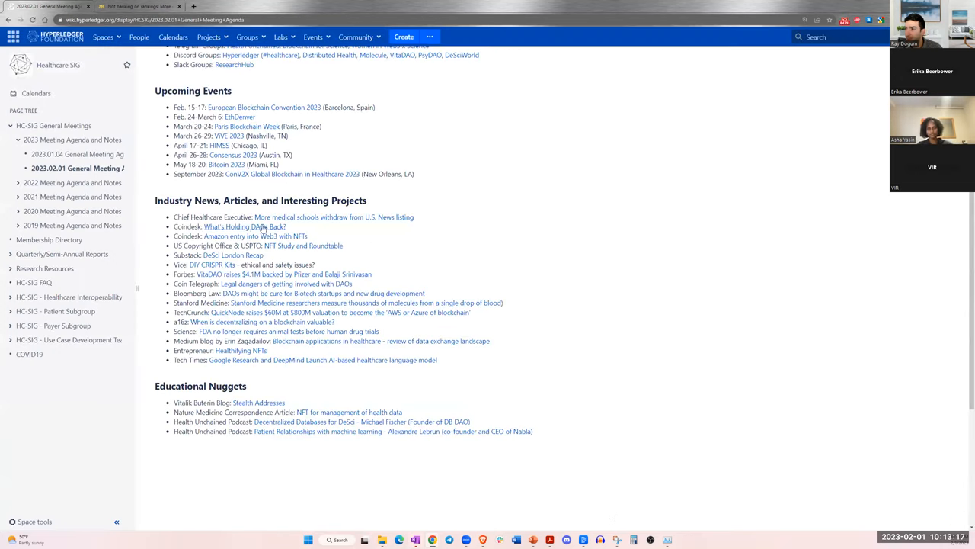
pyautogui.click(244, 225)
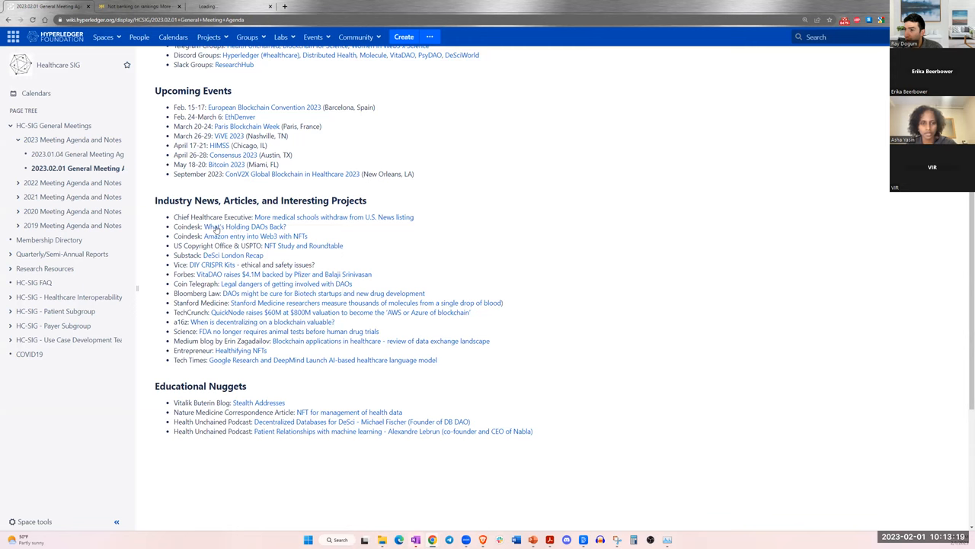
pyautogui.click(245, 226)
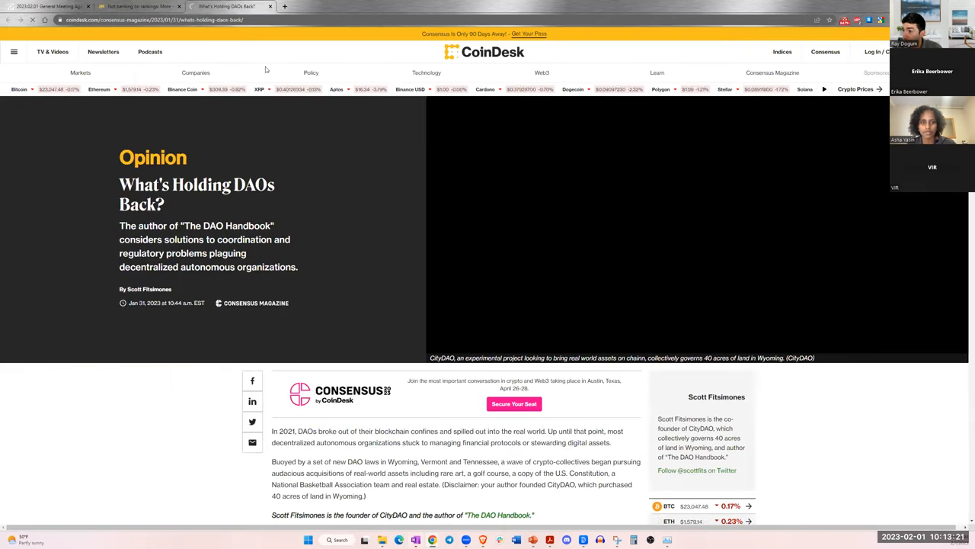
pyautogui.scroll(-3)
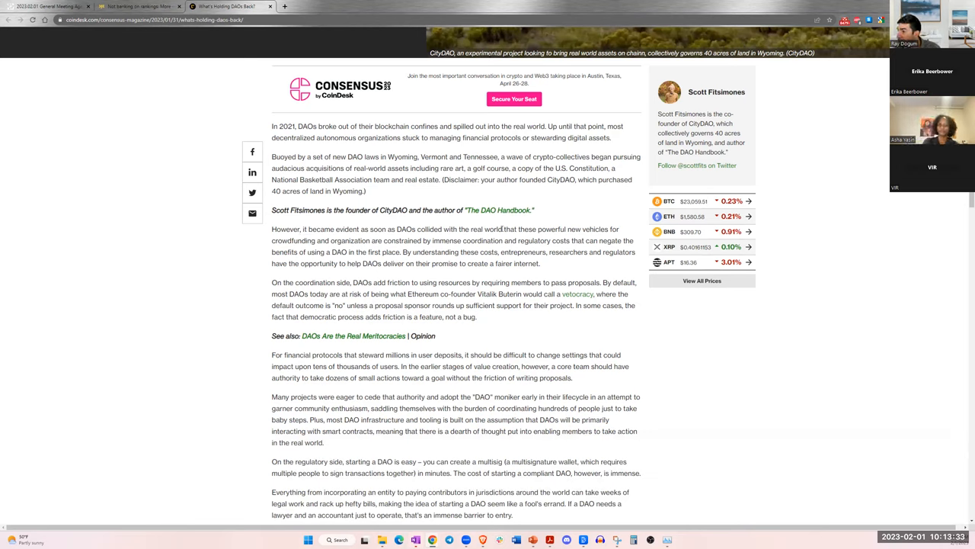
pyautogui.scroll(3)
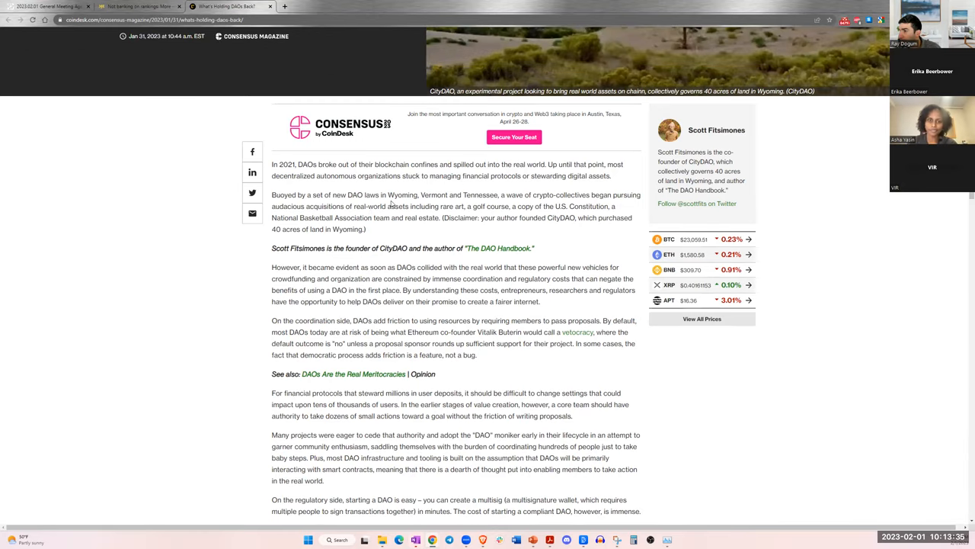
pyautogui.doubleClick(342, 195)
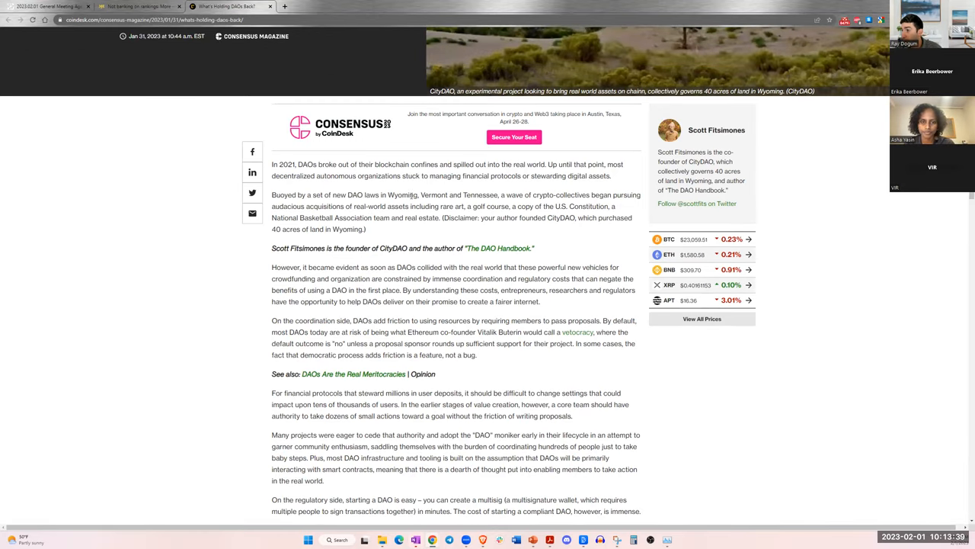
pyautogui.moveTo(430, 196); pyautogui.dragTo(540, 196)
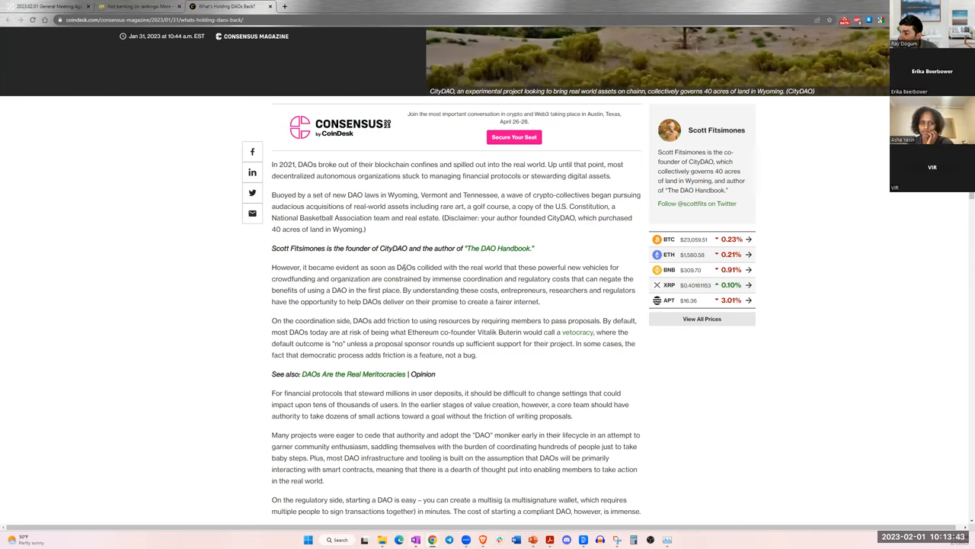
pyautogui.doubleClick(531, 267)
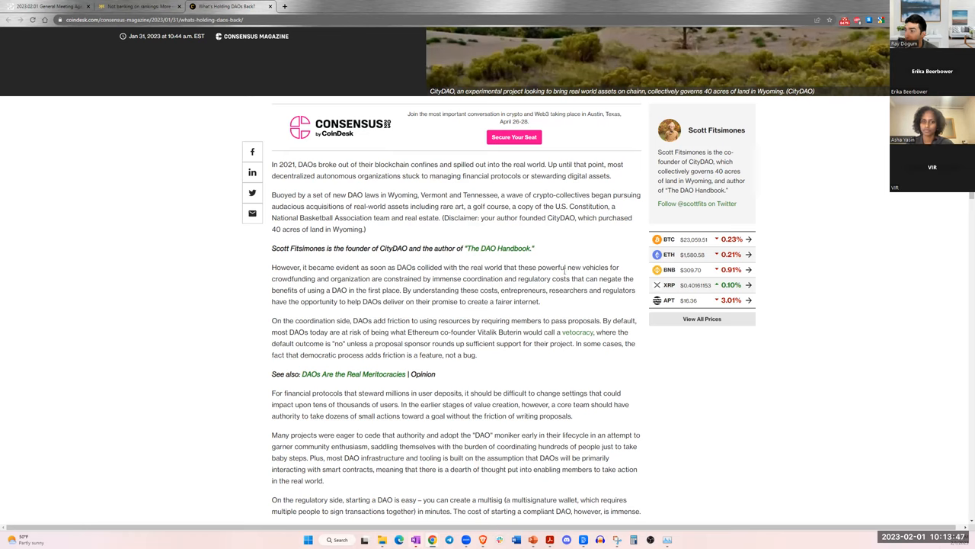
pyautogui.moveTo(310, 278); pyautogui.dragTo(417, 290)
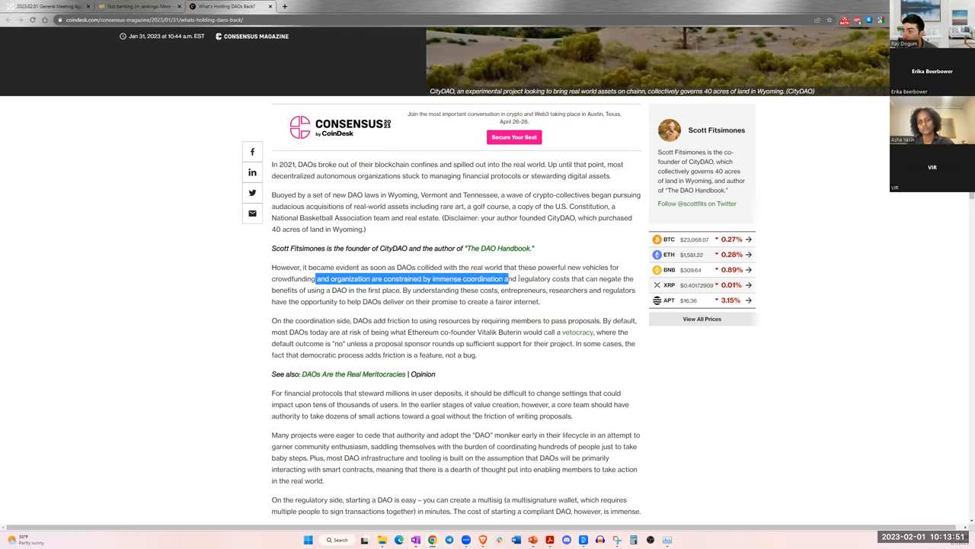
pyautogui.moveTo(511, 277); pyautogui.dragTo(602, 290)
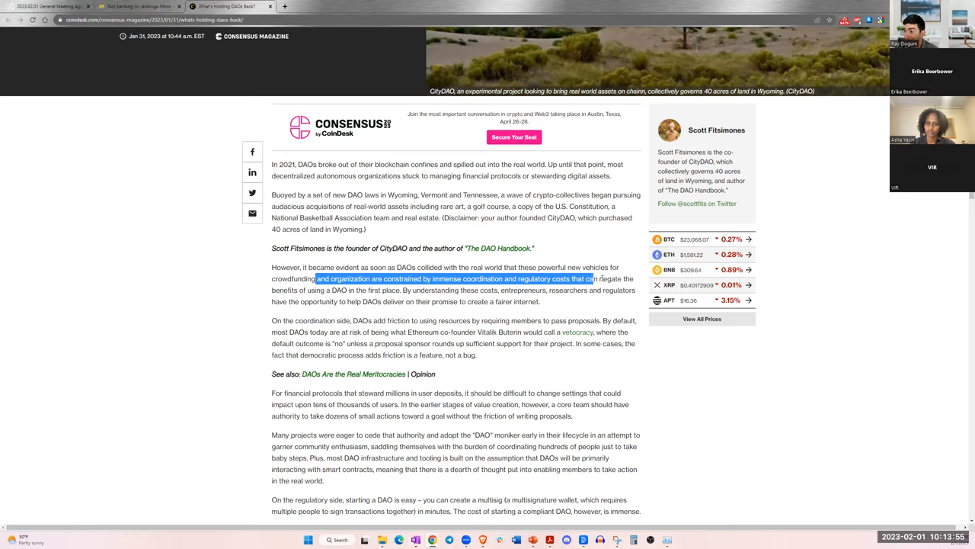
pyautogui.moveTo(594, 277); pyautogui.dragTo(404, 301)
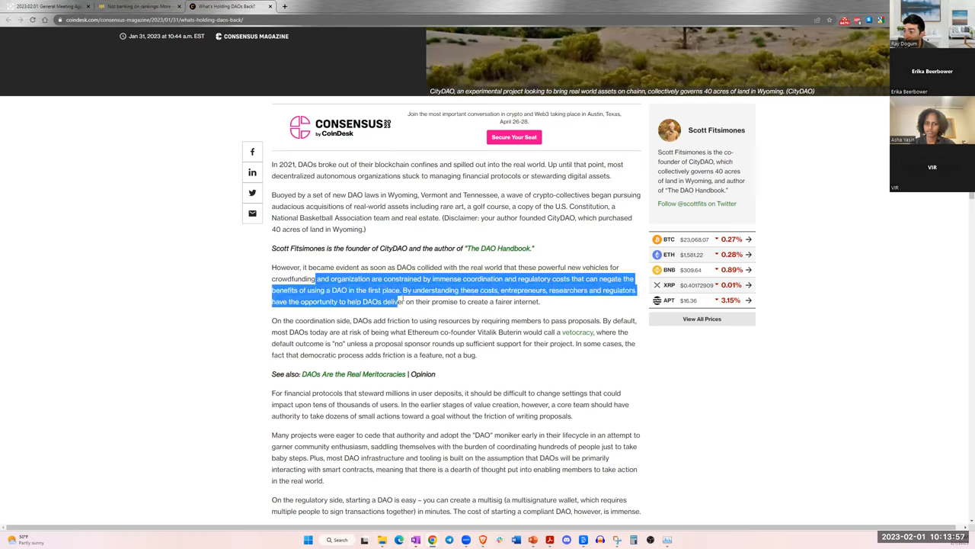
pyautogui.click(391, 358)
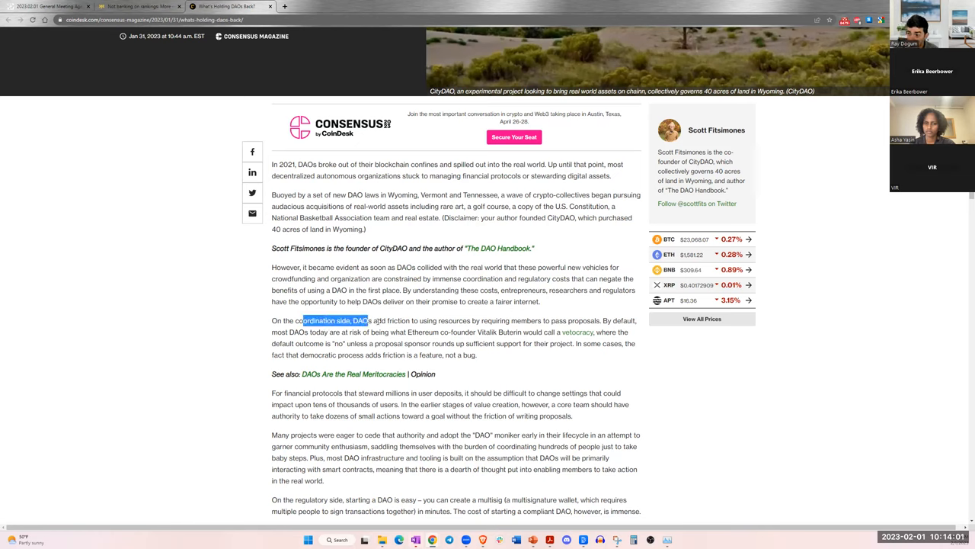
pyautogui.moveTo(365, 320); pyautogui.dragTo(417, 320)
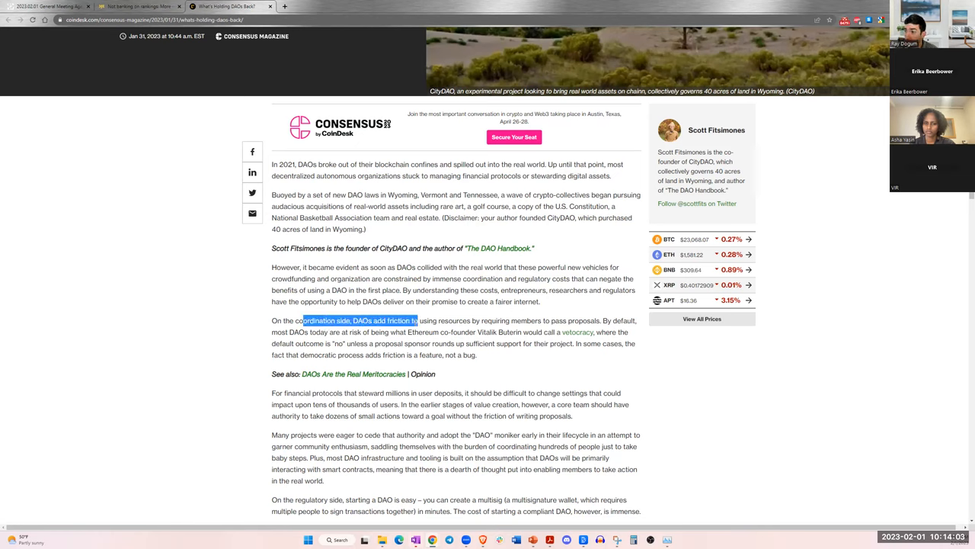
pyautogui.moveTo(417, 320); pyautogui.dragTo(506, 320)
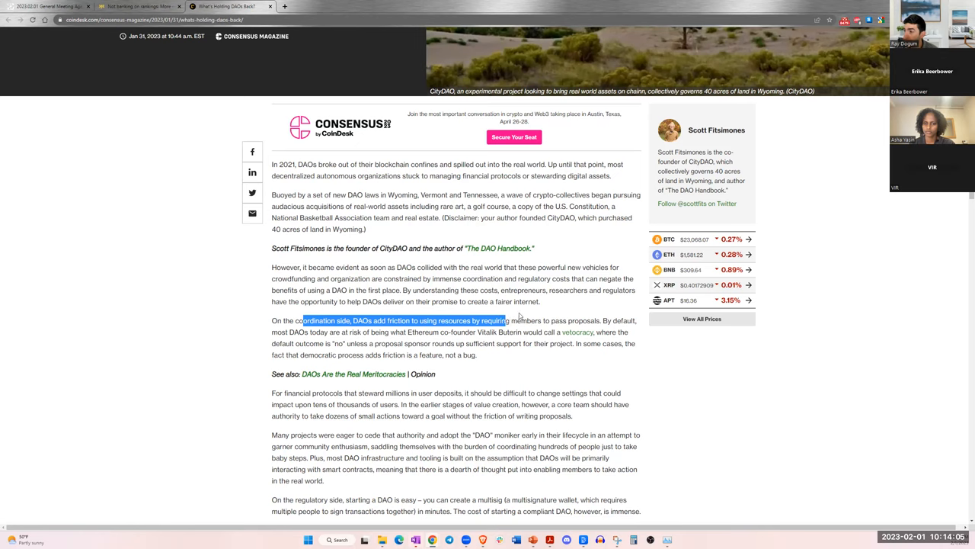
pyautogui.moveTo(503, 320); pyautogui.dragTo(601, 320)
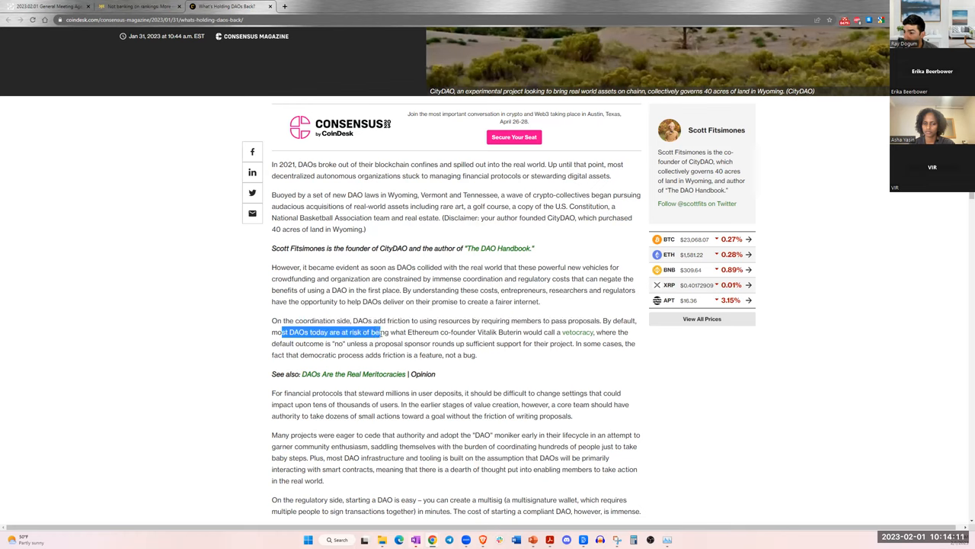
pyautogui.moveTo(384, 332); pyautogui.dragTo(430, 332)
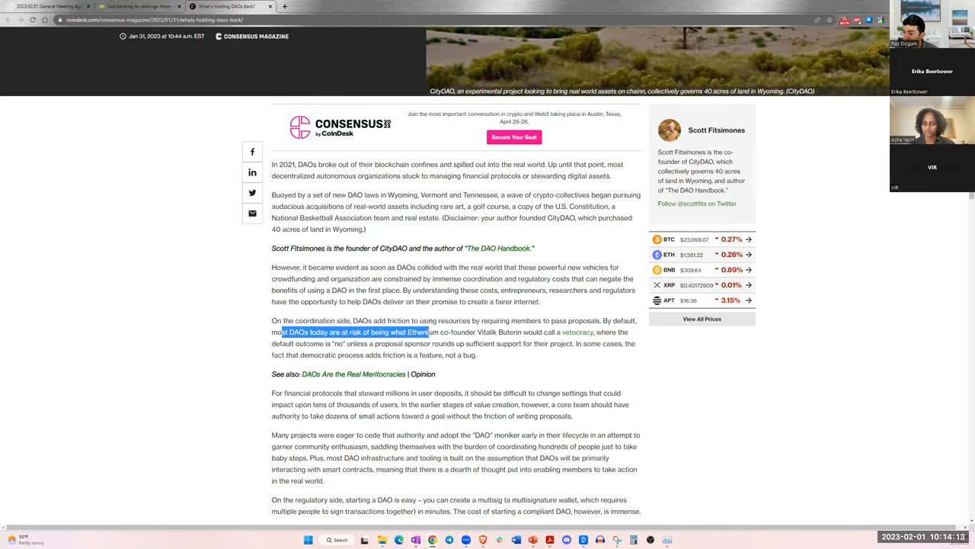
pyautogui.moveTo(429, 332); pyautogui.dragTo(591, 333)
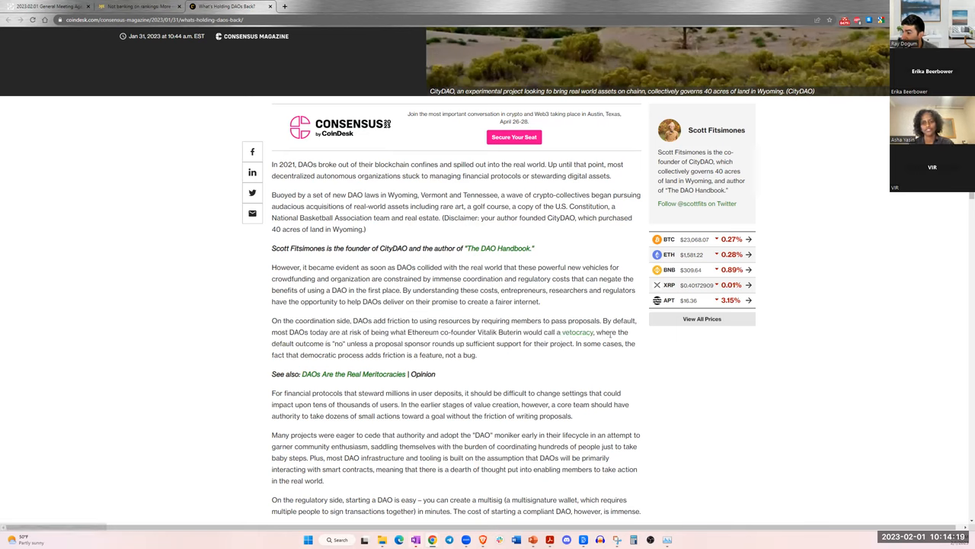
pyautogui.moveTo(299, 343); pyautogui.dragTo(387, 343)
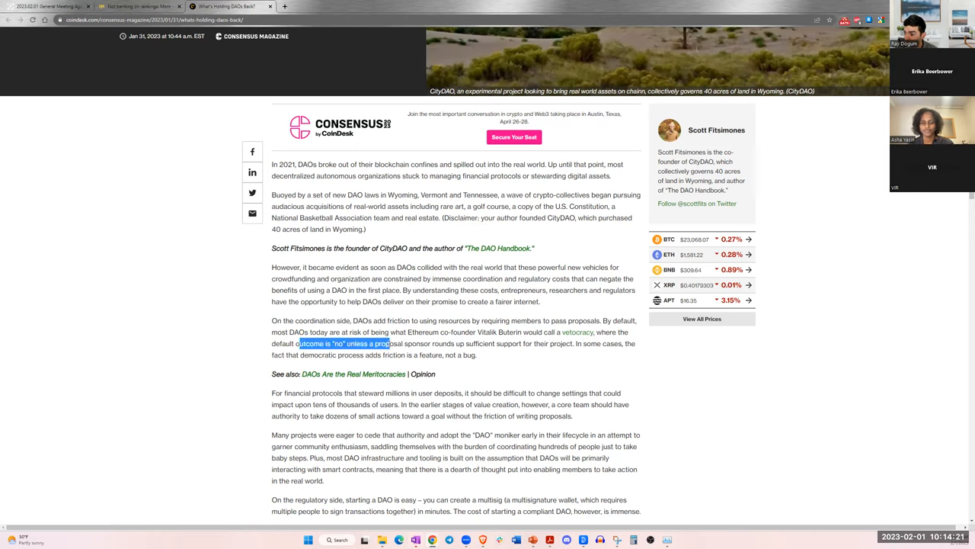
pyautogui.moveTo(390, 343); pyautogui.dragTo(478, 354)
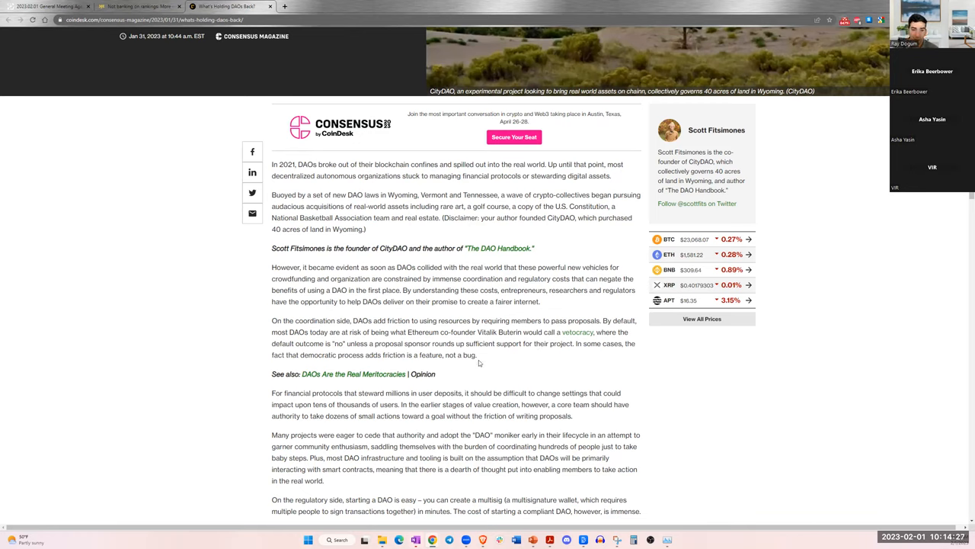
pyautogui.moveTo(509, 354)
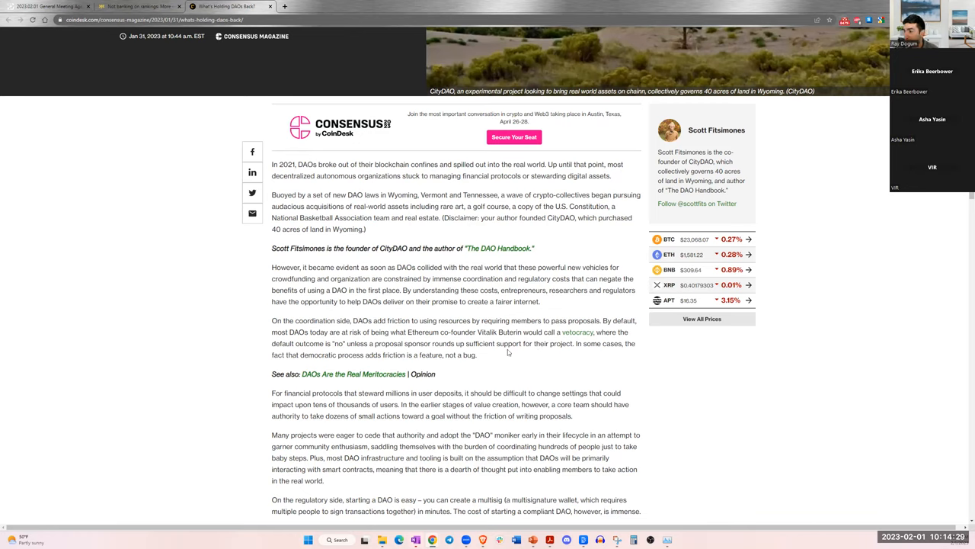
# - Scroll down the CoinDesk article to the 'Making DAOs work' closing section
pyautogui.scroll(-3)
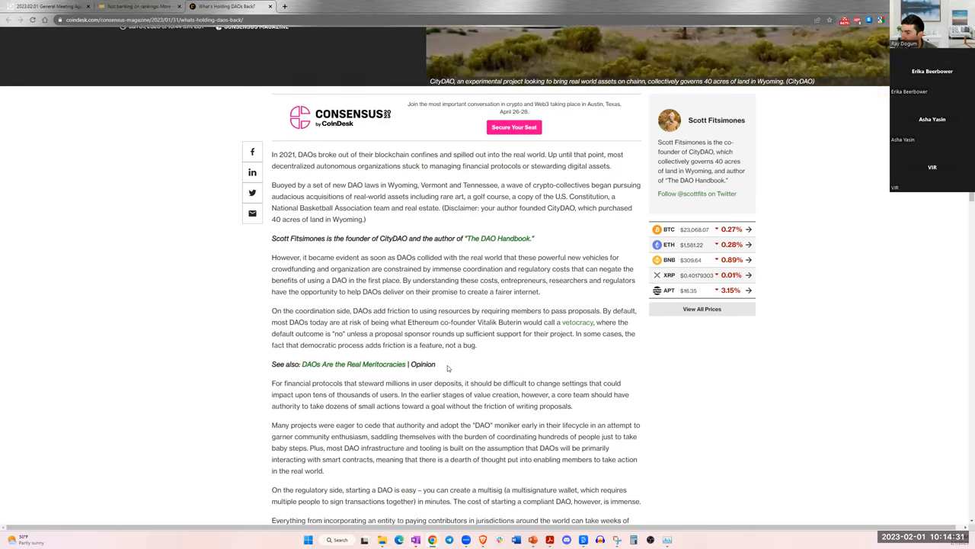
pyautogui.scroll(-3)
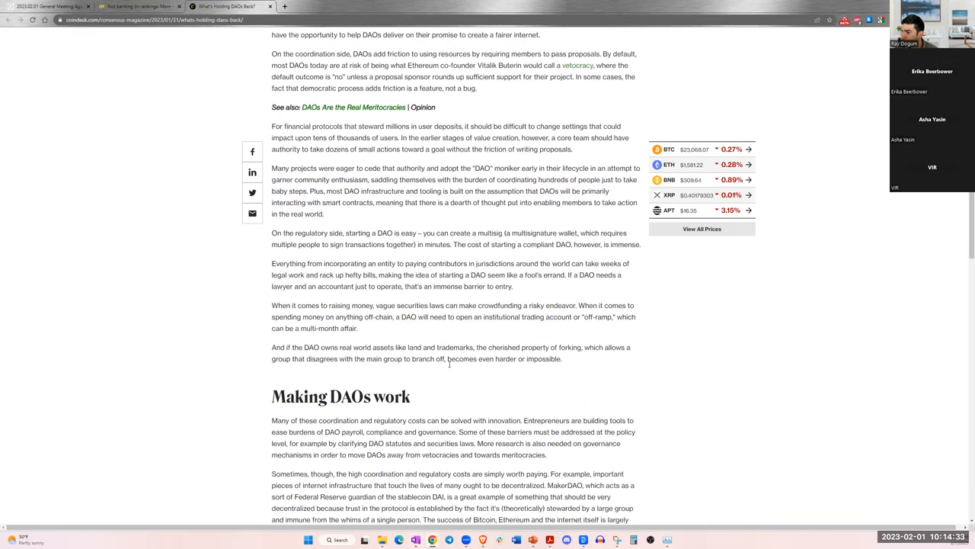
pyautogui.scroll(-3)
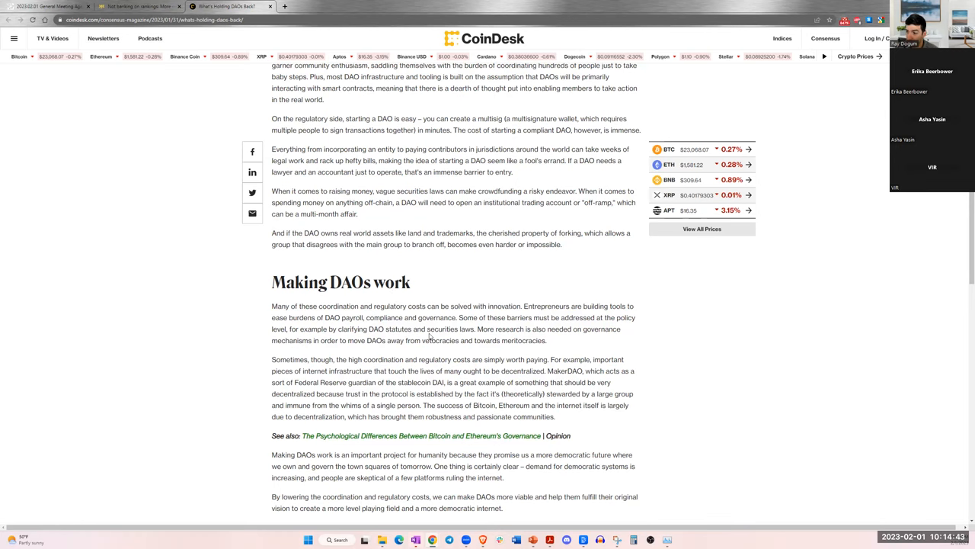
pyautogui.scroll(-3)
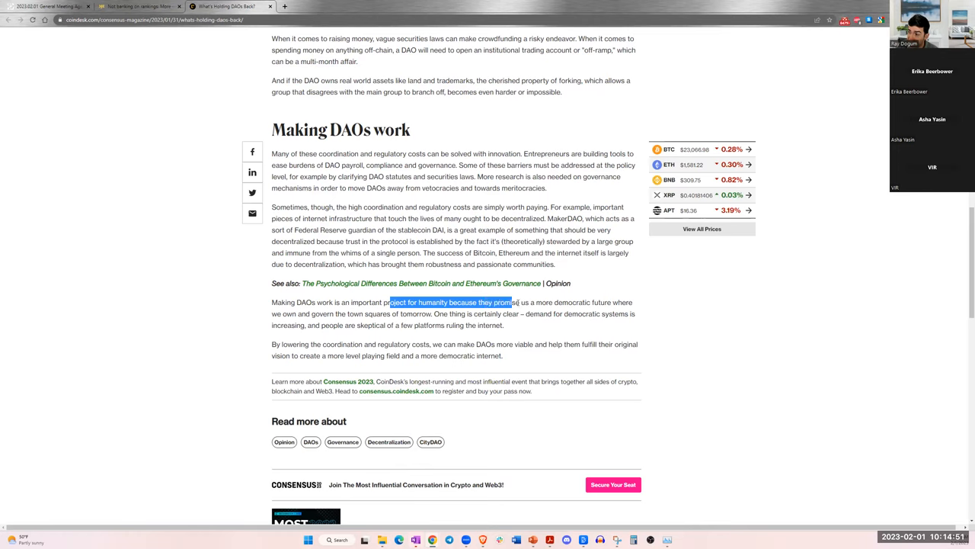
# - Highlight the sentence about a more democratic future, then clear the selection
pyautogui.moveTo(506, 302); pyautogui.dragTo(555, 301)
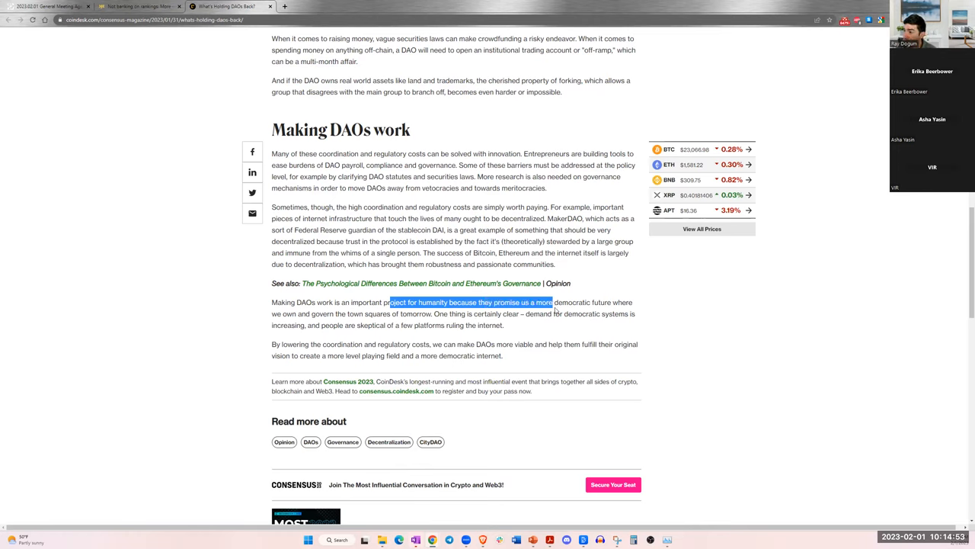
pyautogui.moveTo(555, 302); pyautogui.dragTo(344, 314)
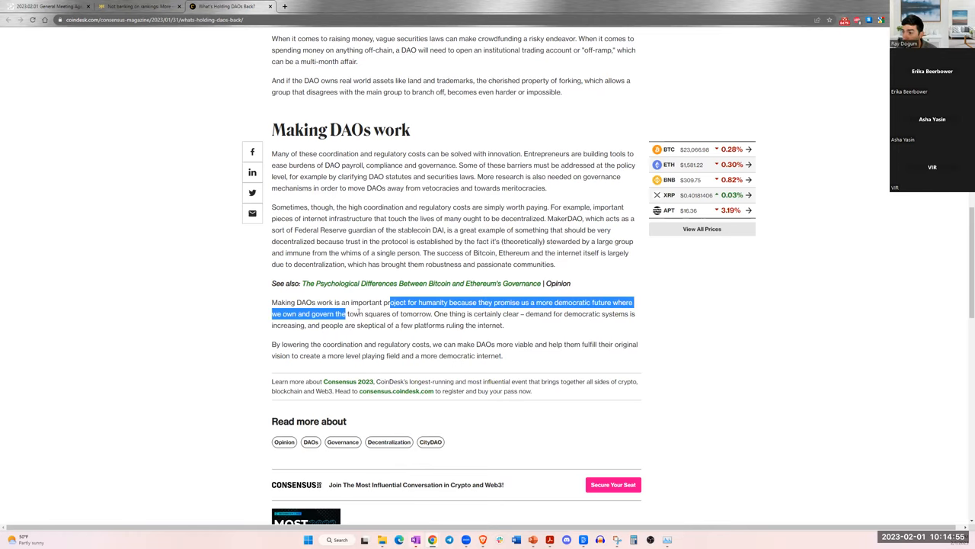
pyautogui.click(496, 326)
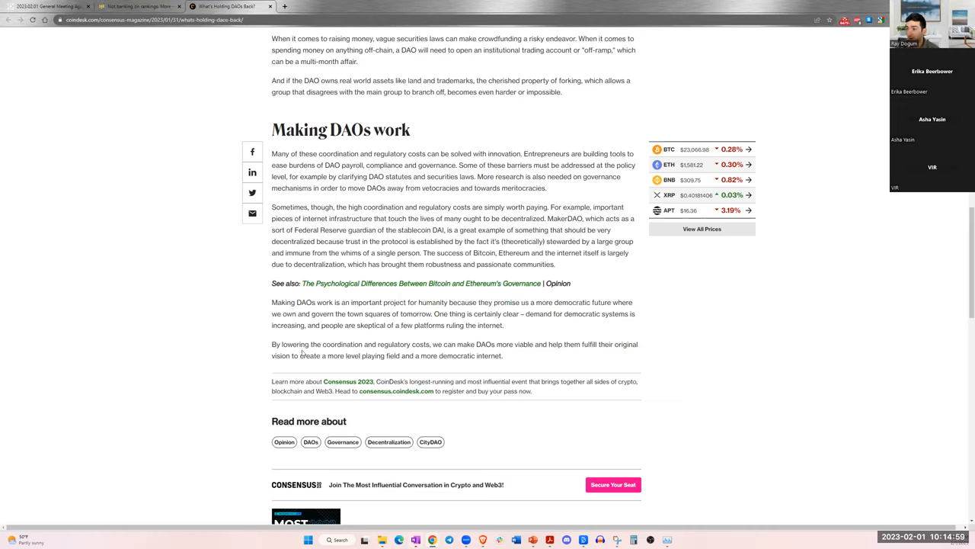
pyautogui.scroll(3)
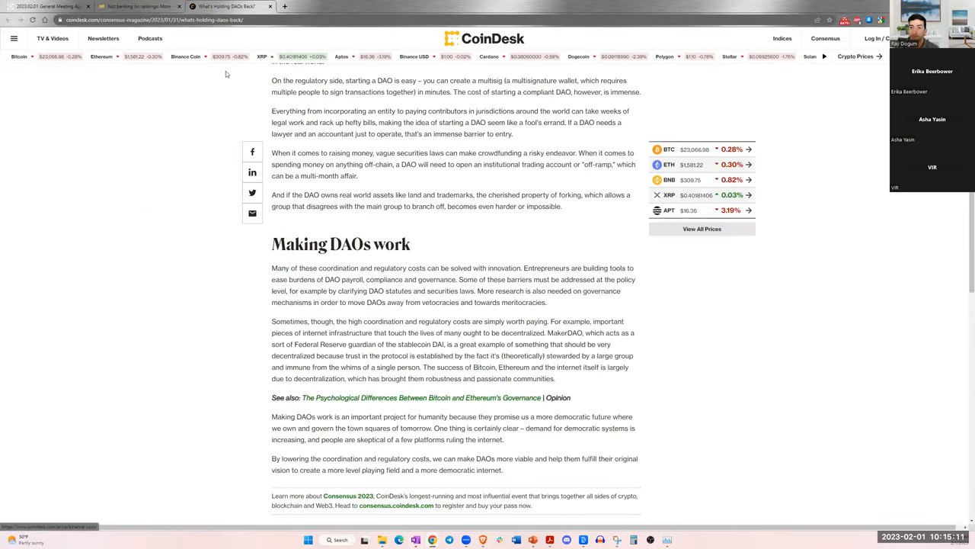
pyautogui.moveTo(238, 113)
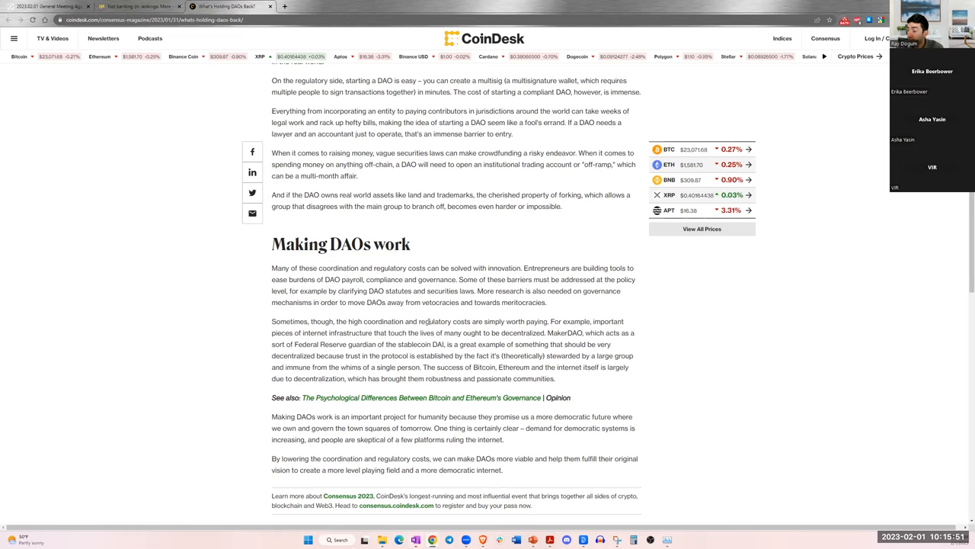
pyautogui.scroll(3)
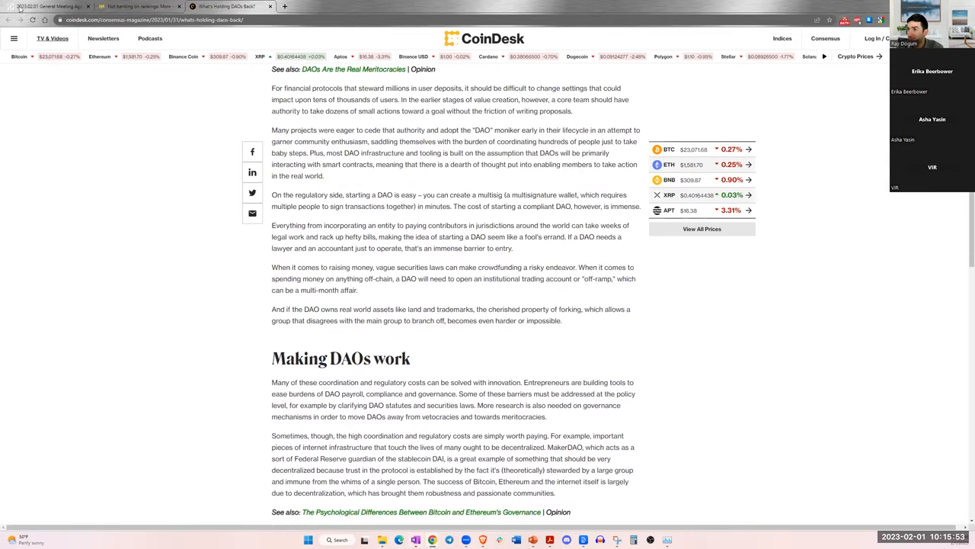
pyautogui.click(52, 6)
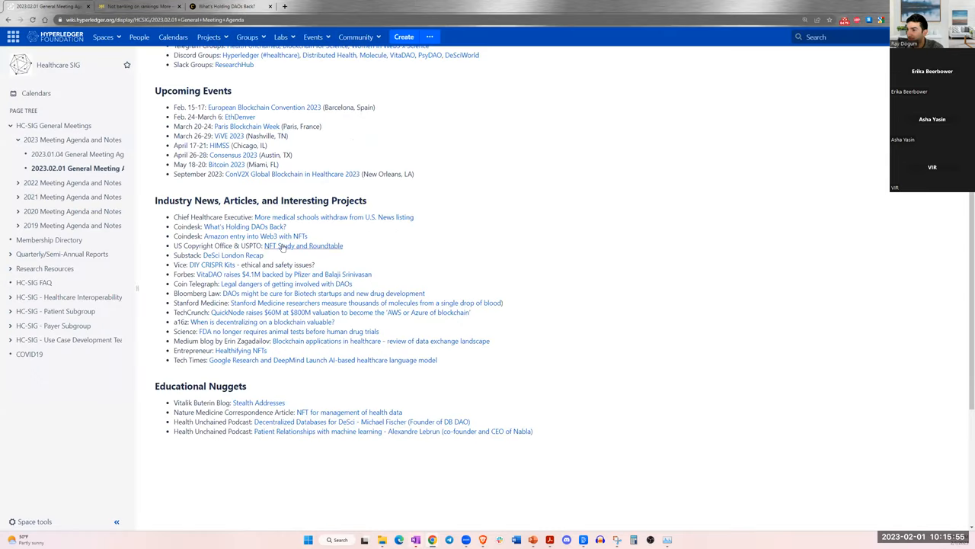
pyautogui.click(228, 6)
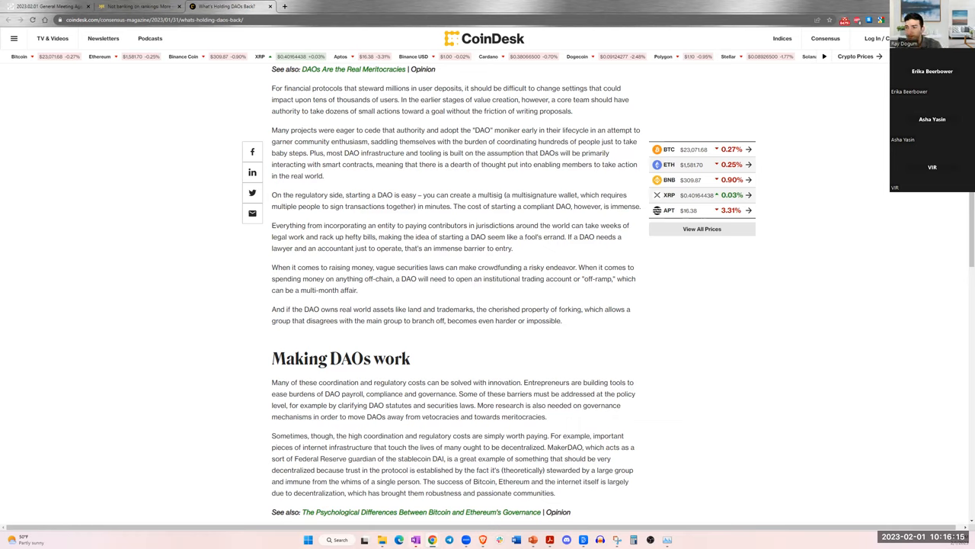
pyautogui.moveTo(73, 189)
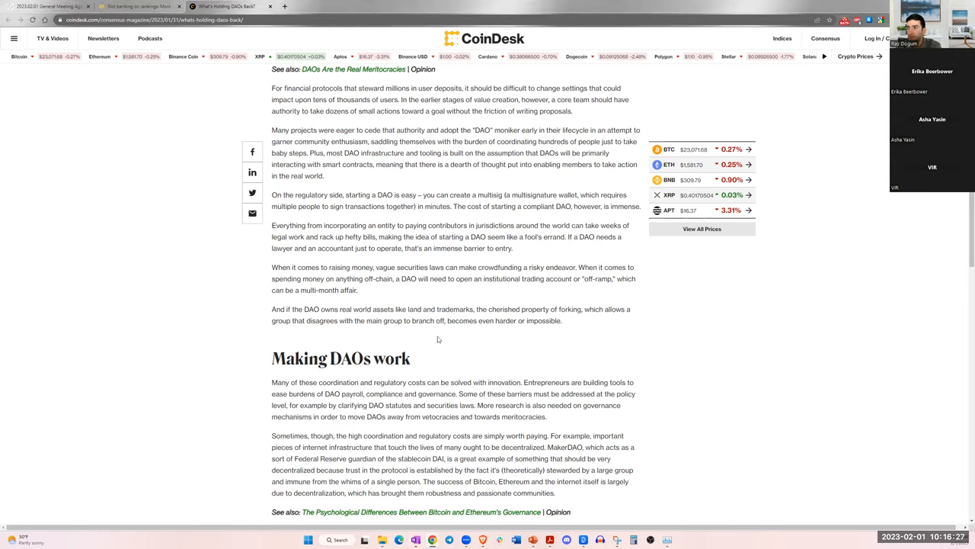
# - Highlight the sentences on projects coding authority and how easy starting a DAO is
pyautogui.scroll(3)
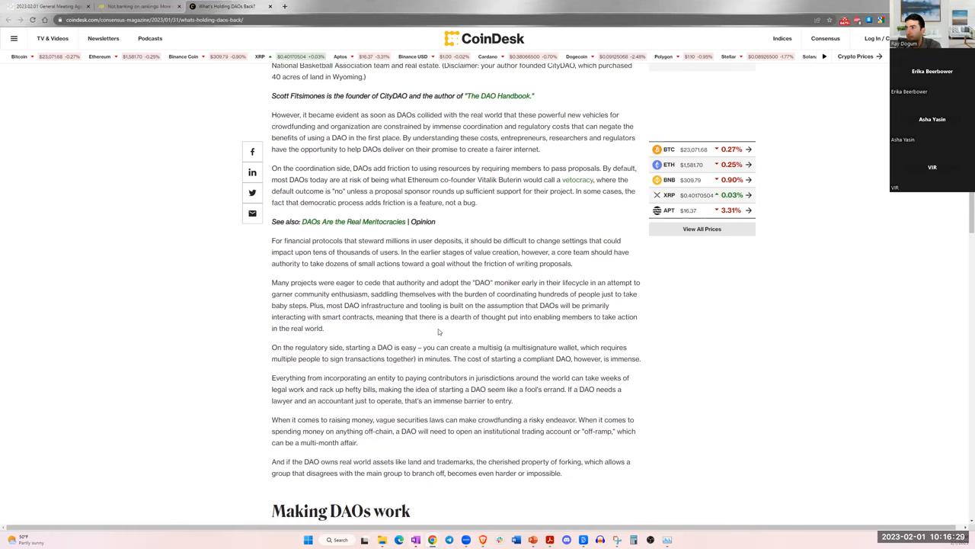
pyautogui.moveTo(395, 340)
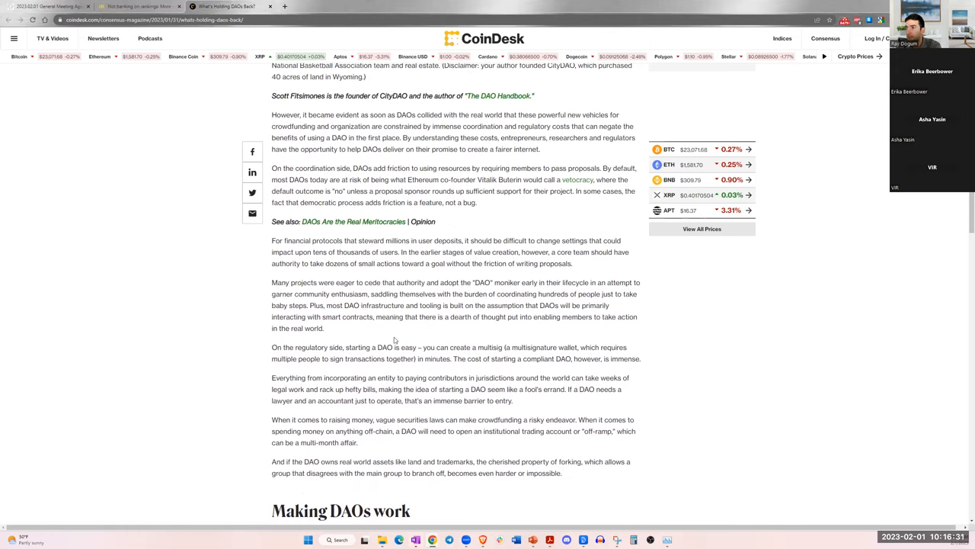
pyautogui.moveTo(271, 282)
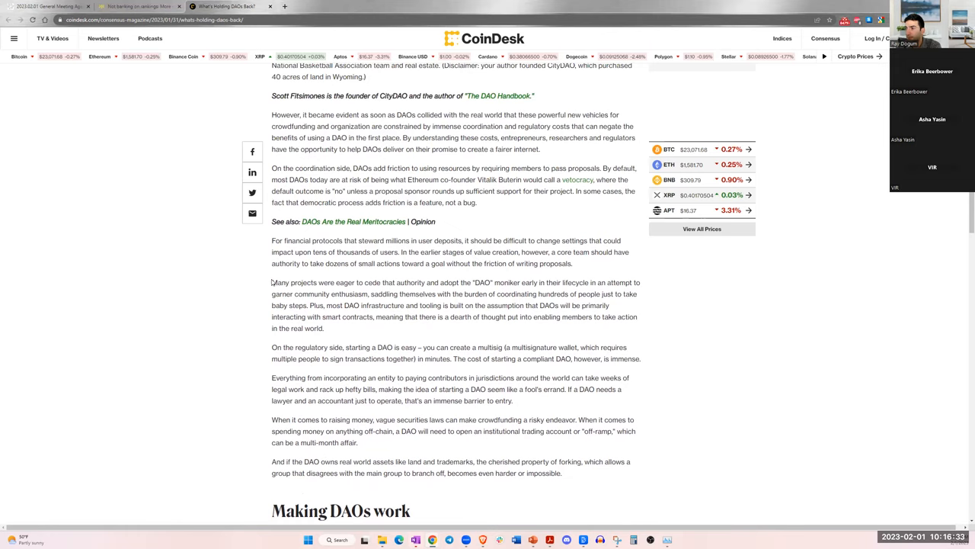
pyautogui.moveTo(271, 282); pyautogui.dragTo(634, 282)
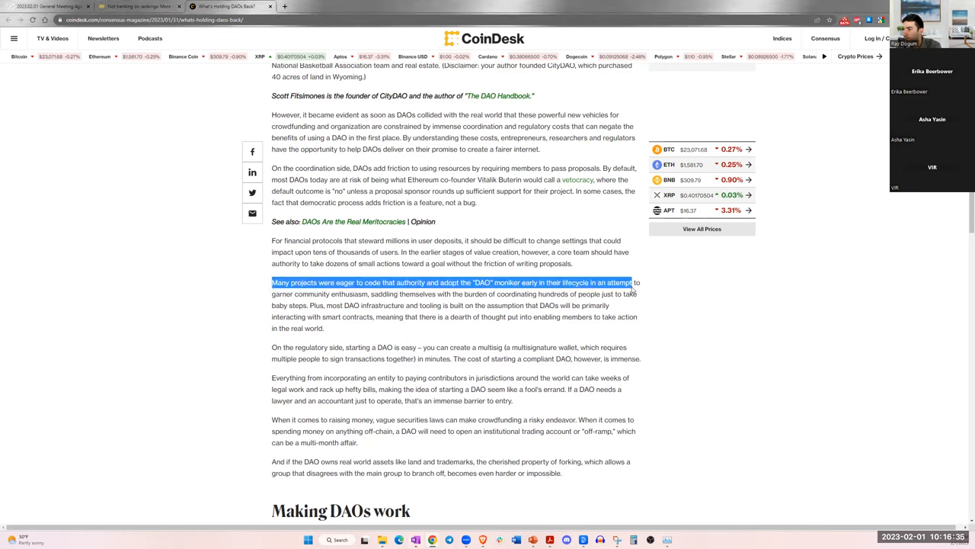
pyautogui.click(439, 356)
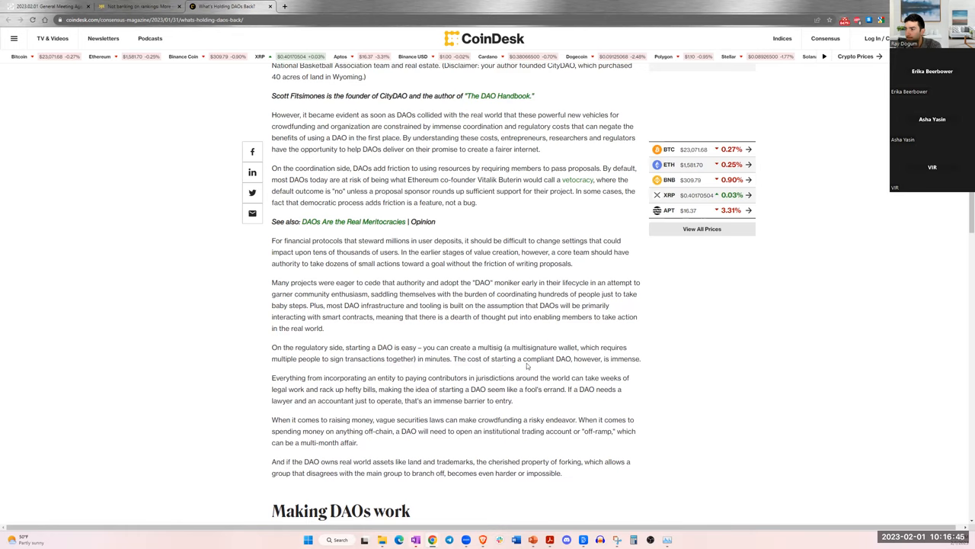
pyautogui.moveTo(475, 367)
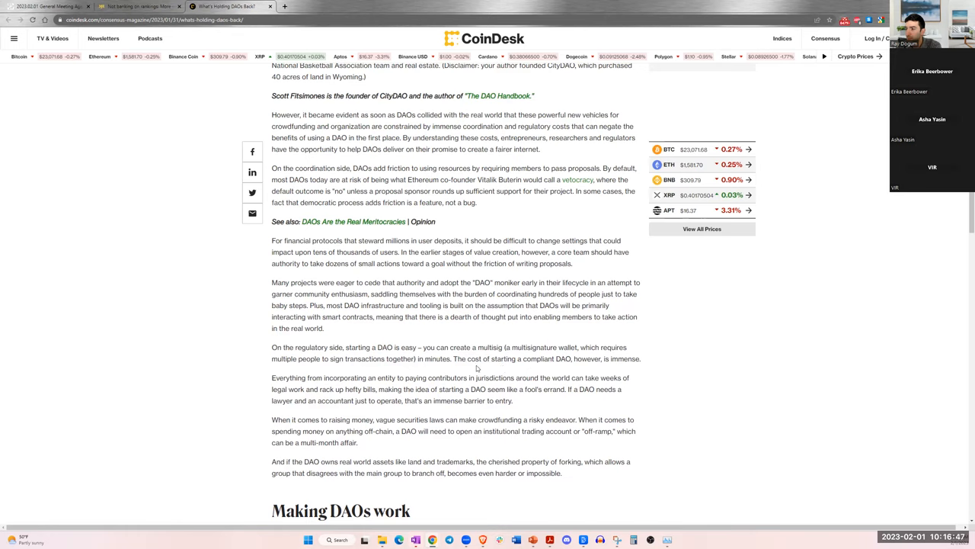
pyautogui.moveTo(577, 350)
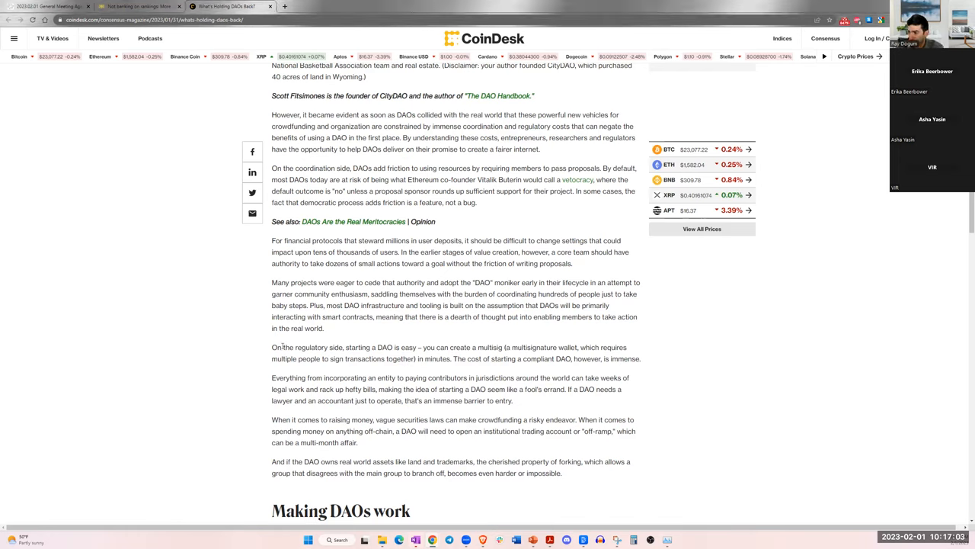
pyautogui.moveTo(332, 347); pyautogui.dragTo(628, 347)
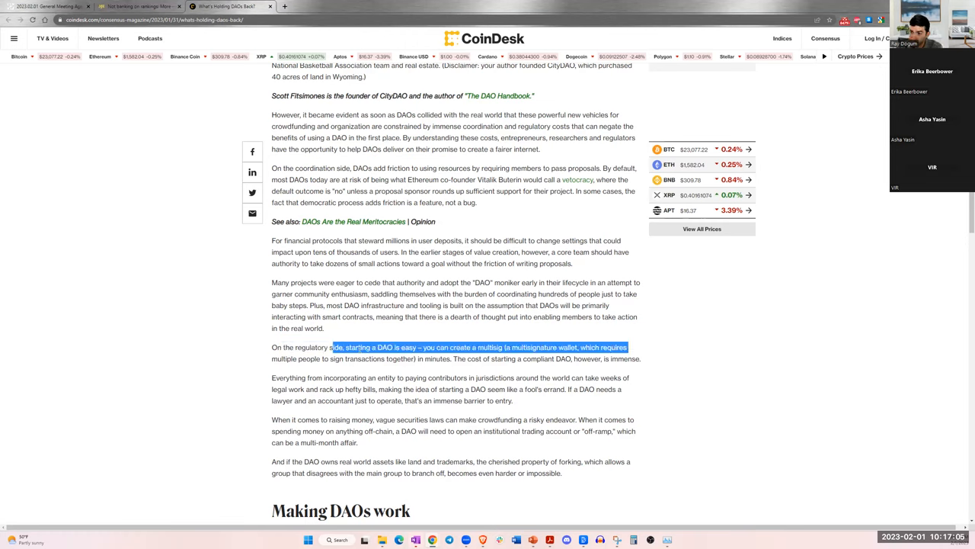
pyautogui.click(430, 347)
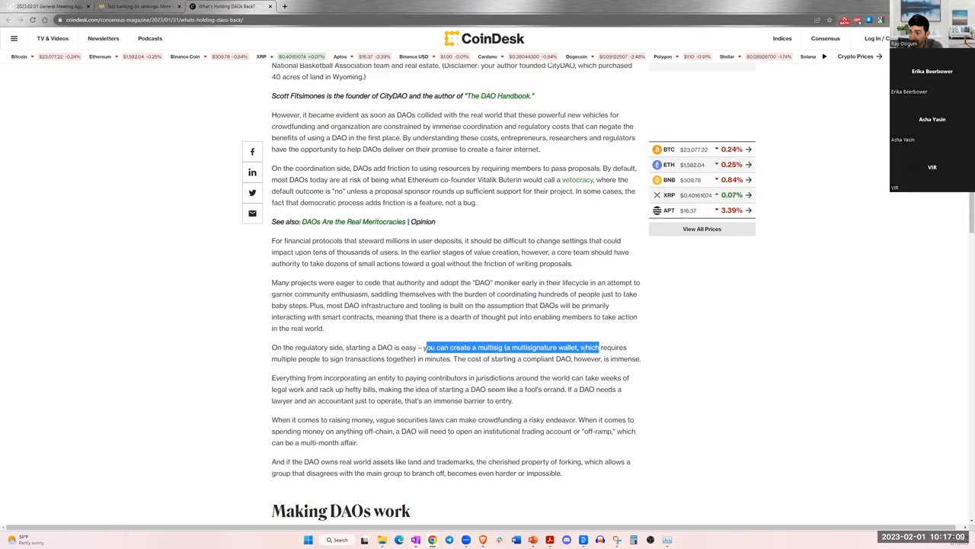
# - Highlight the multisig wallet clause and compliant DAO cost, then return to the agenda tab
pyautogui.moveTo(600, 348); pyautogui.dragTo(344, 360)
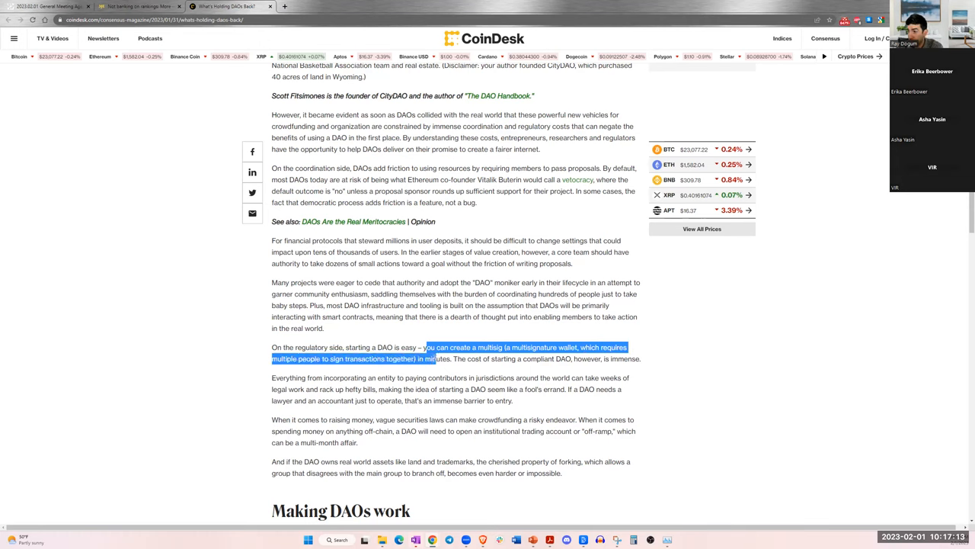
pyautogui.moveTo(427, 348); pyautogui.dragTo(561, 360)
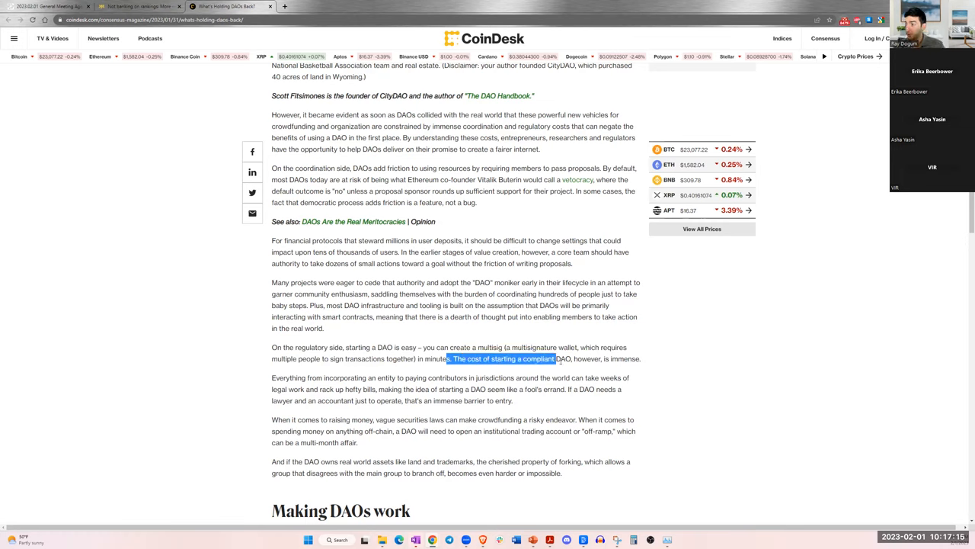
pyautogui.click(637, 365)
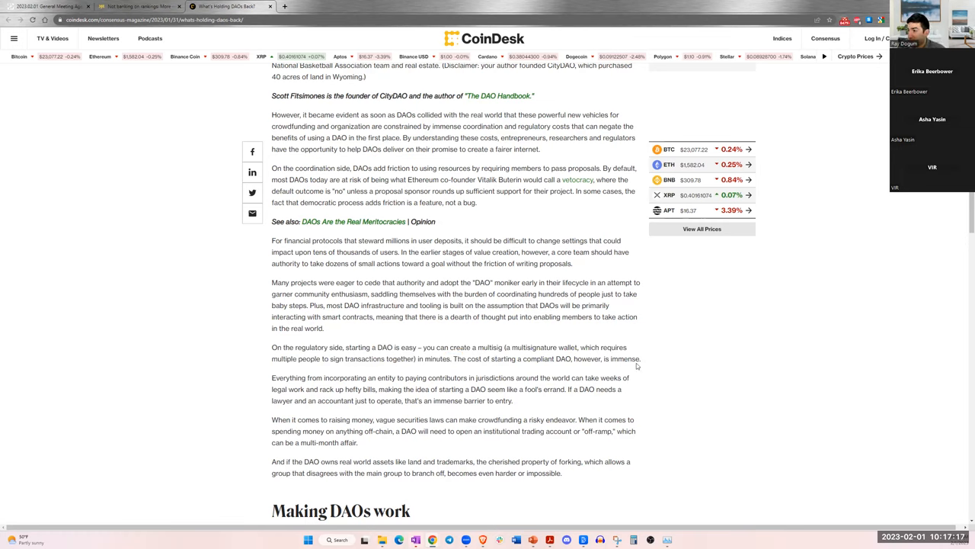
pyautogui.moveTo(49, 6)
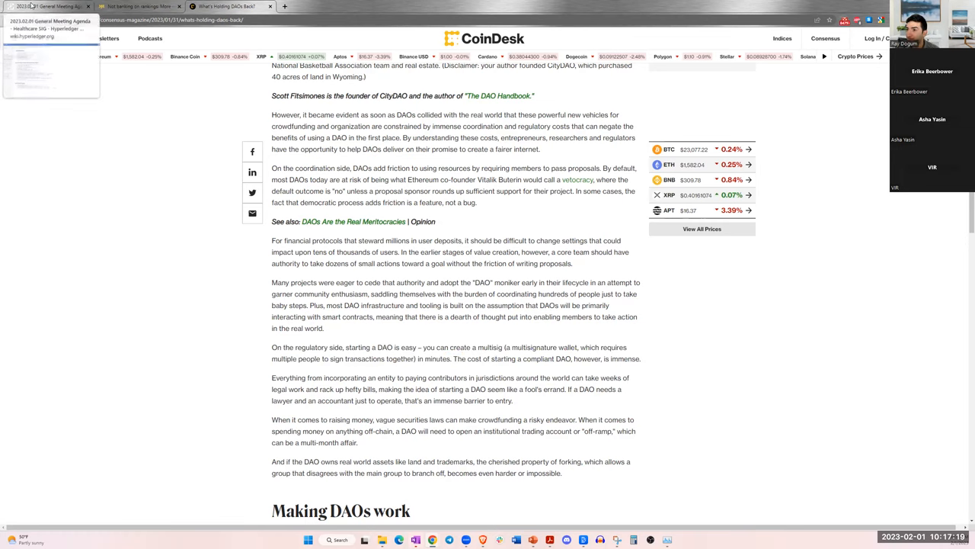
pyautogui.click(49, 6)
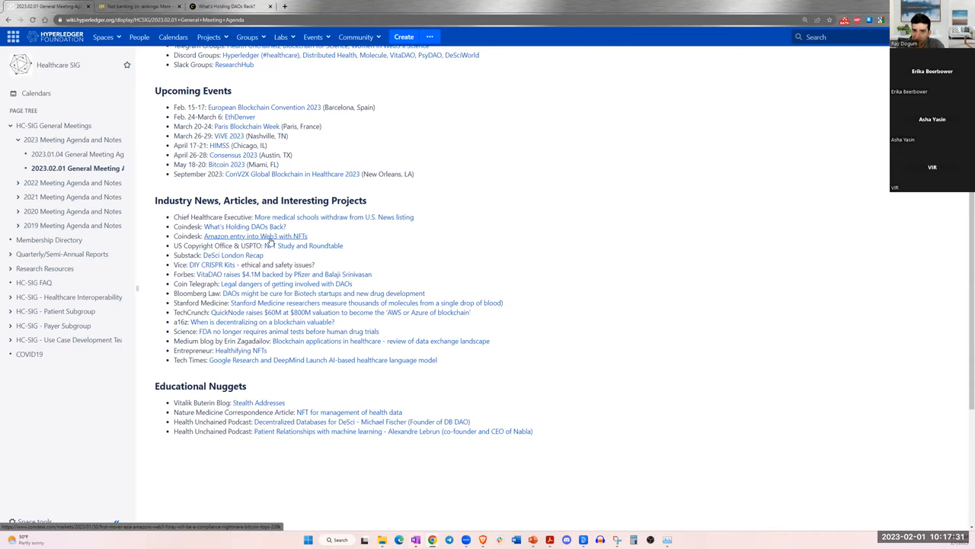
# - Open the 'Amazon entry into Web3 with NFTs' CoinDesk link in a new tab and switch to it
pyautogui.rightClick(256, 235)
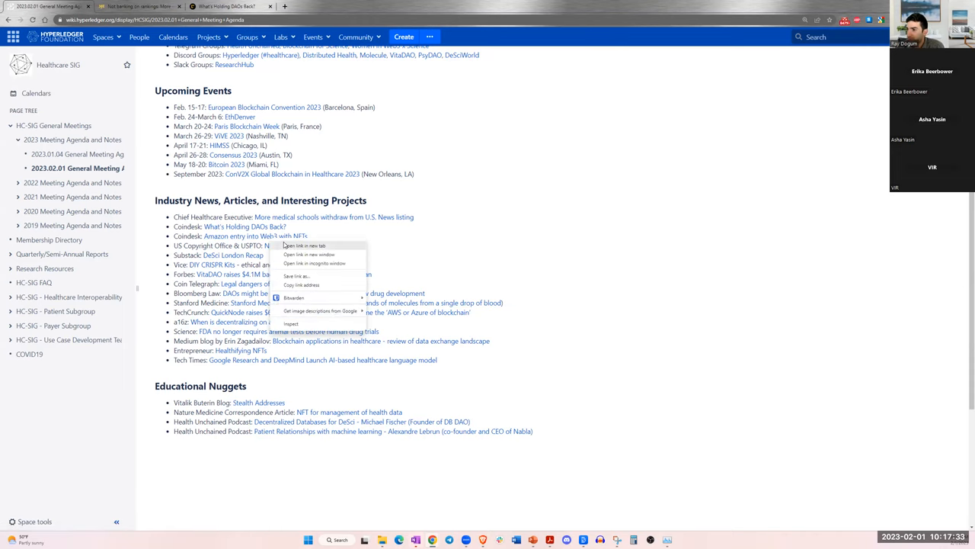
pyautogui.click(303, 245)
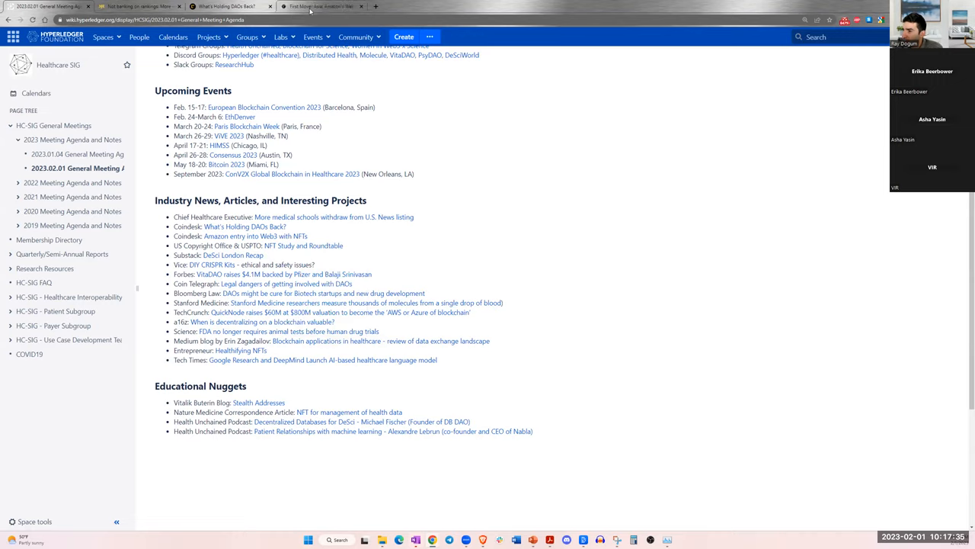
pyautogui.click(320, 6)
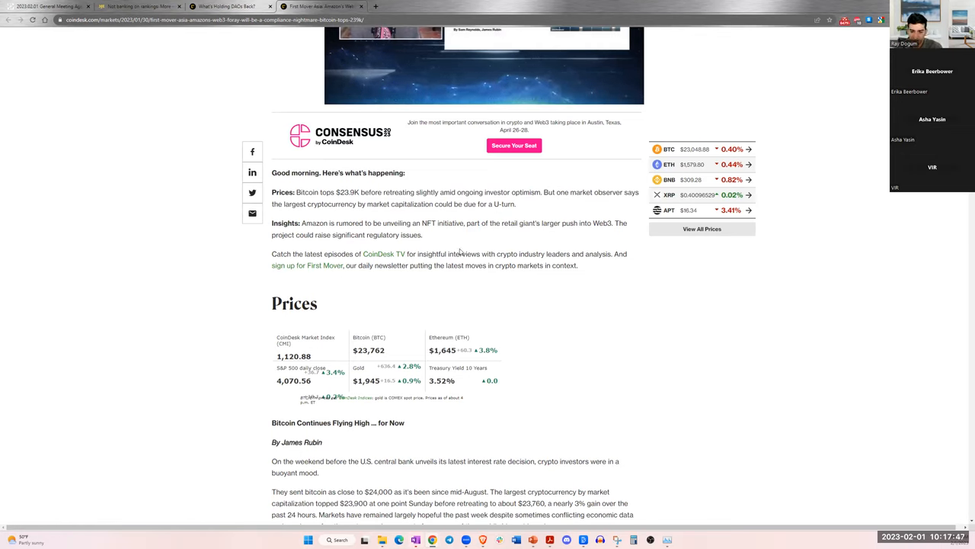
pyautogui.moveTo(451, 238)
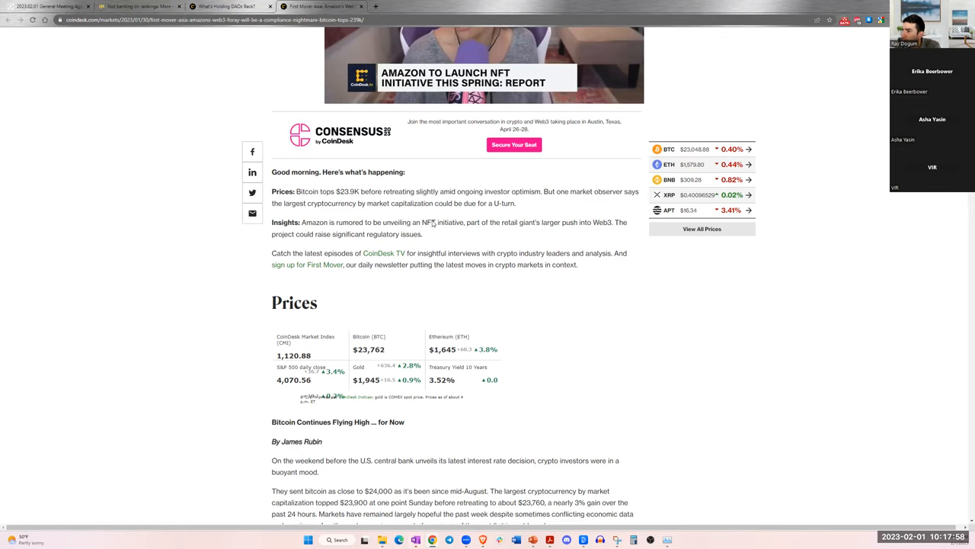
# - Highlight the Insights sentence about Amazon's rumoured NFT initiative and Web3 push
pyautogui.scroll(-3)
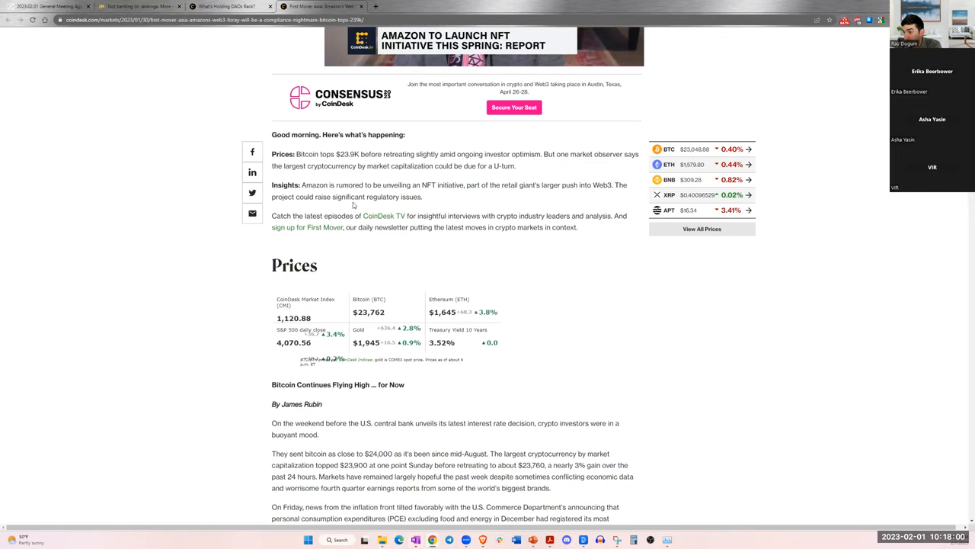
pyautogui.moveTo(301, 184); pyautogui.dragTo(433, 185)
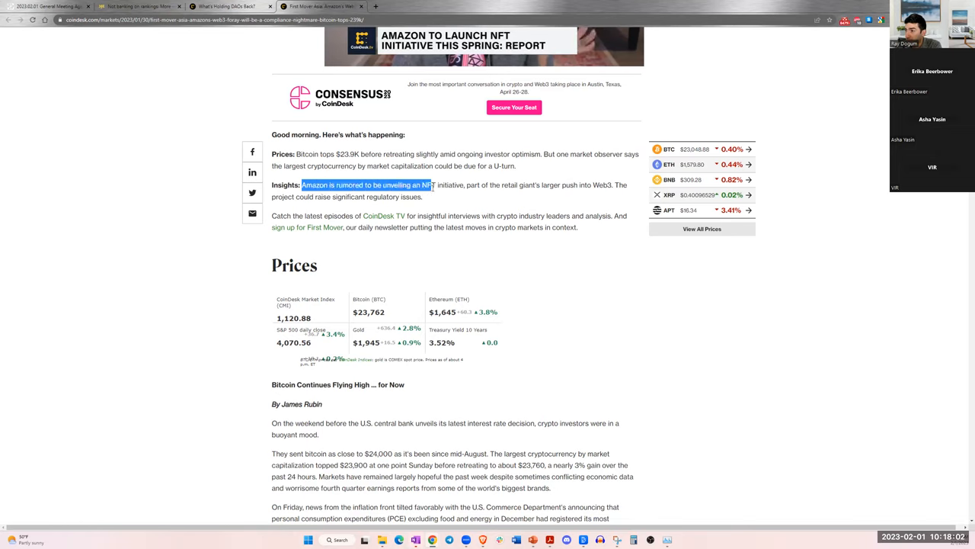
pyautogui.moveTo(430, 185); pyautogui.dragTo(496, 184)
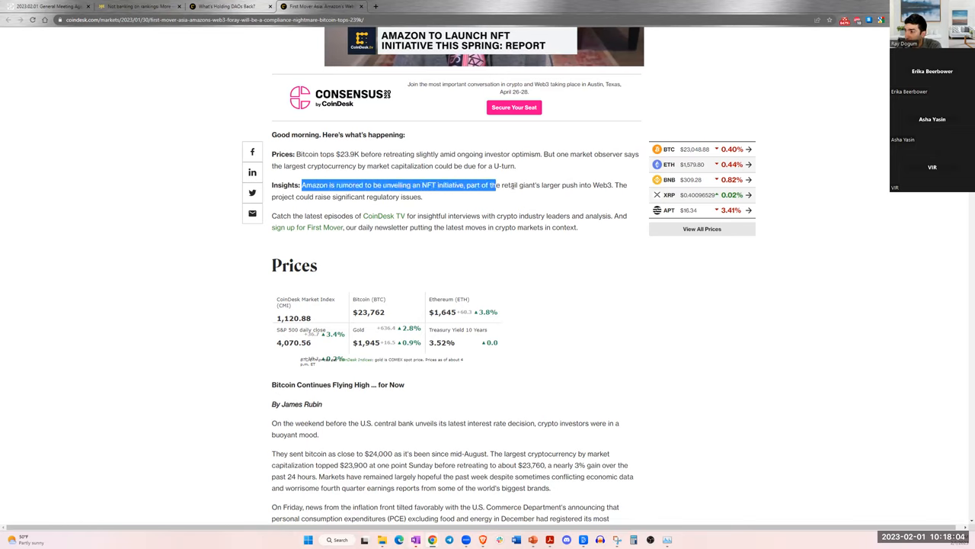
pyautogui.moveTo(493, 184); pyautogui.dragTo(564, 185)
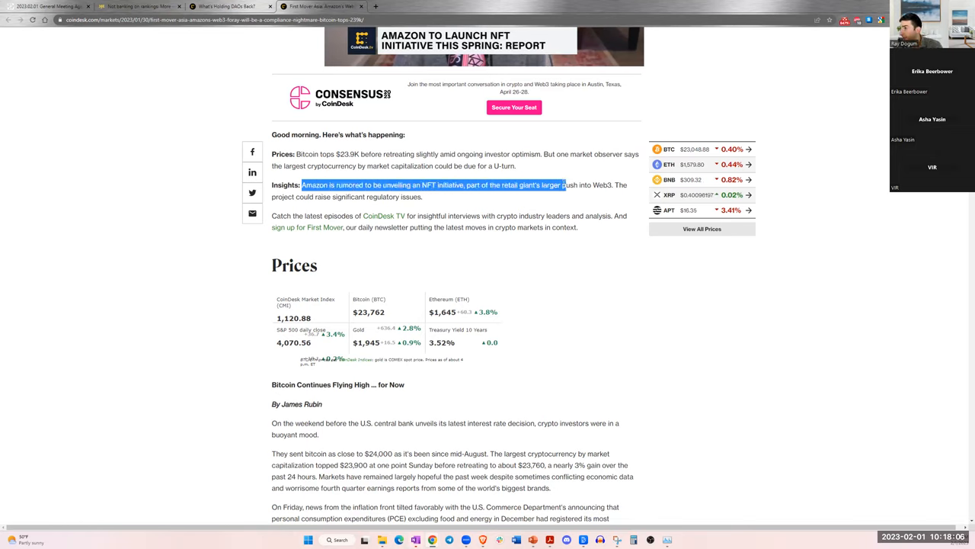
pyautogui.moveTo(564, 186); pyautogui.dragTo(612, 186)
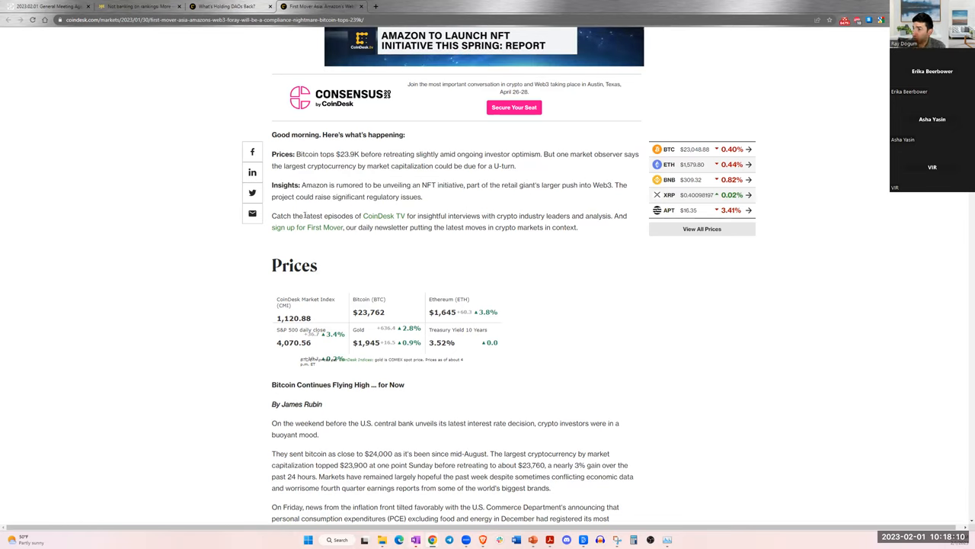
# - Move past the Prices and Bitcoin sections to the Insights piece on Amazon's Web3 move
pyautogui.scroll(-3)
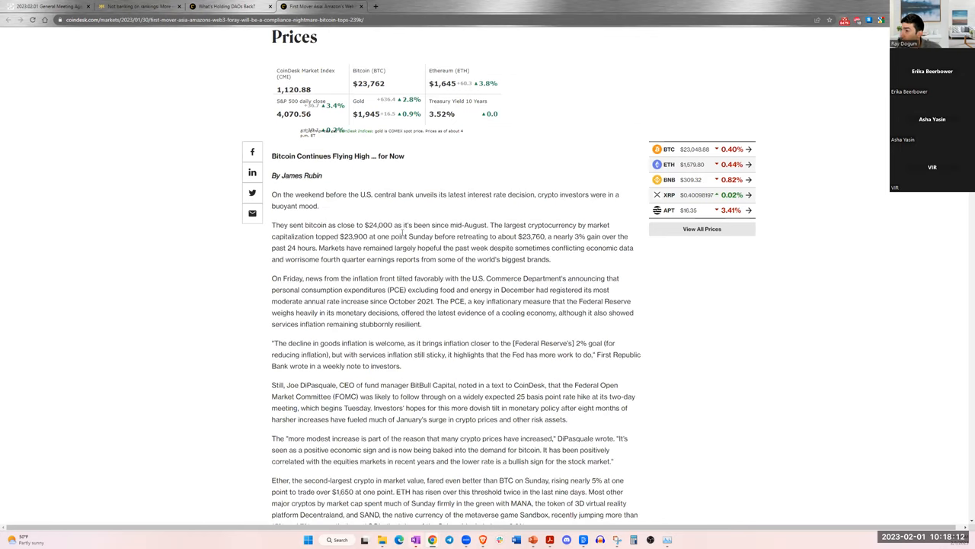
pyautogui.scroll(-3)
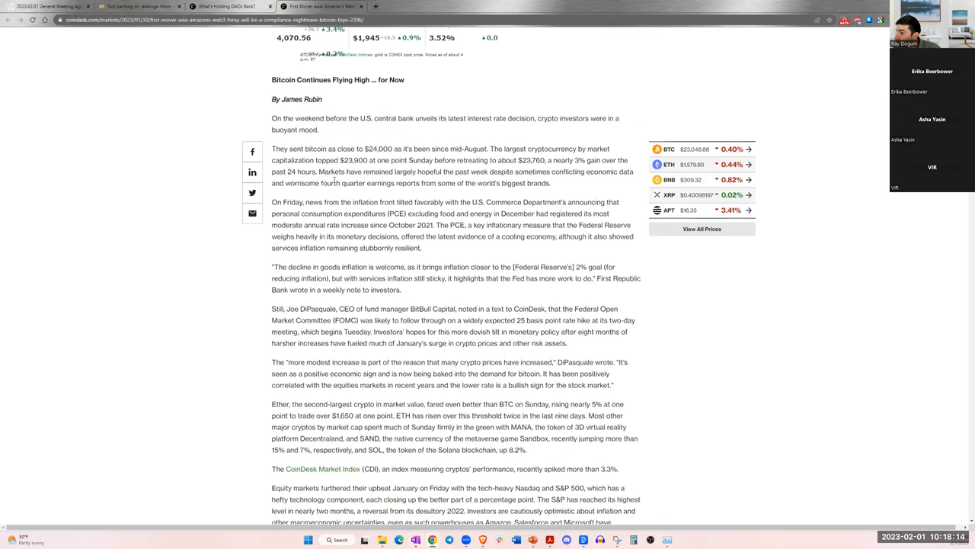
pyautogui.scroll(3)
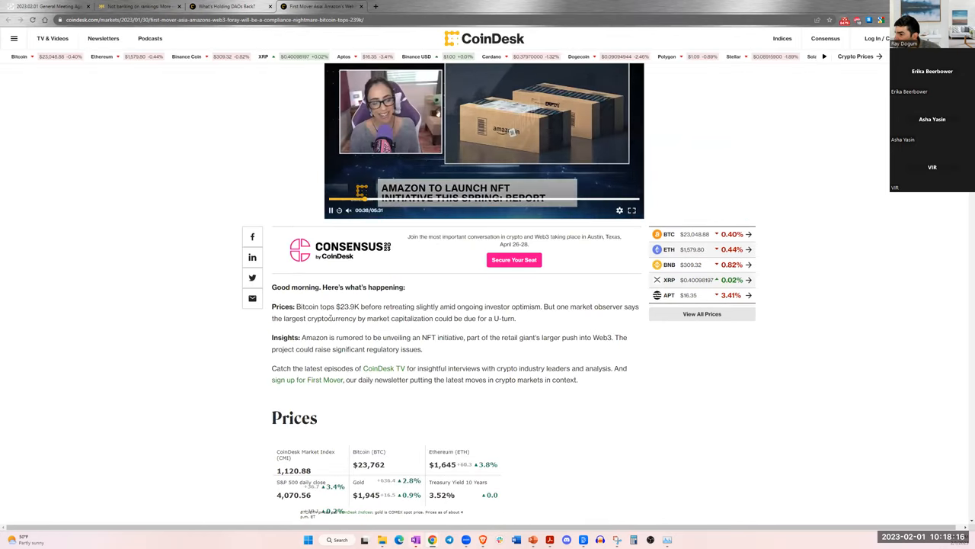
pyautogui.scroll(-3)
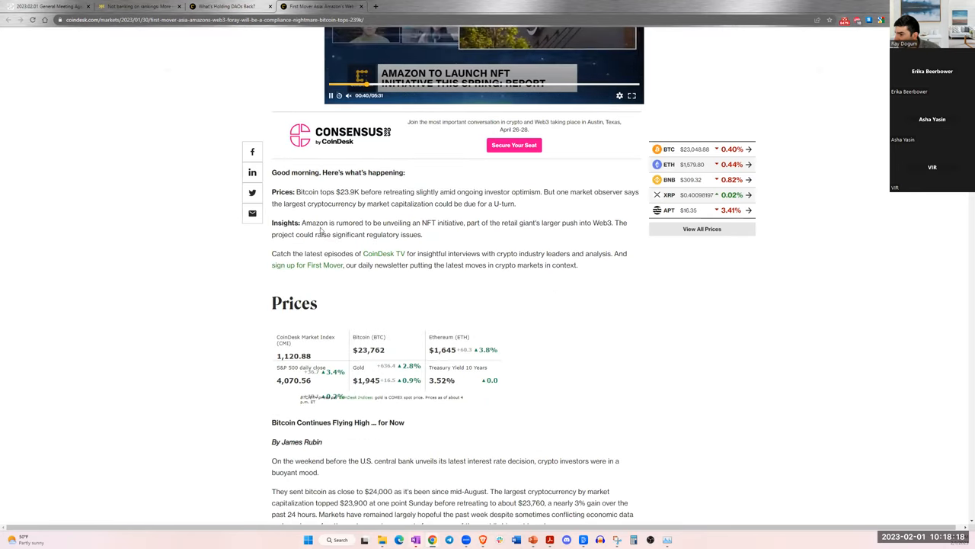
pyautogui.scroll(-3)
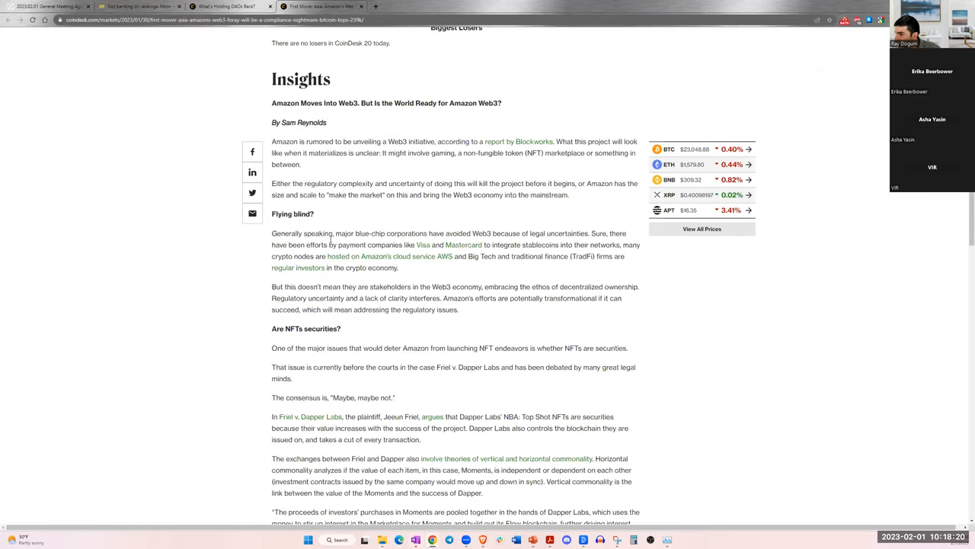
pyautogui.scroll(3)
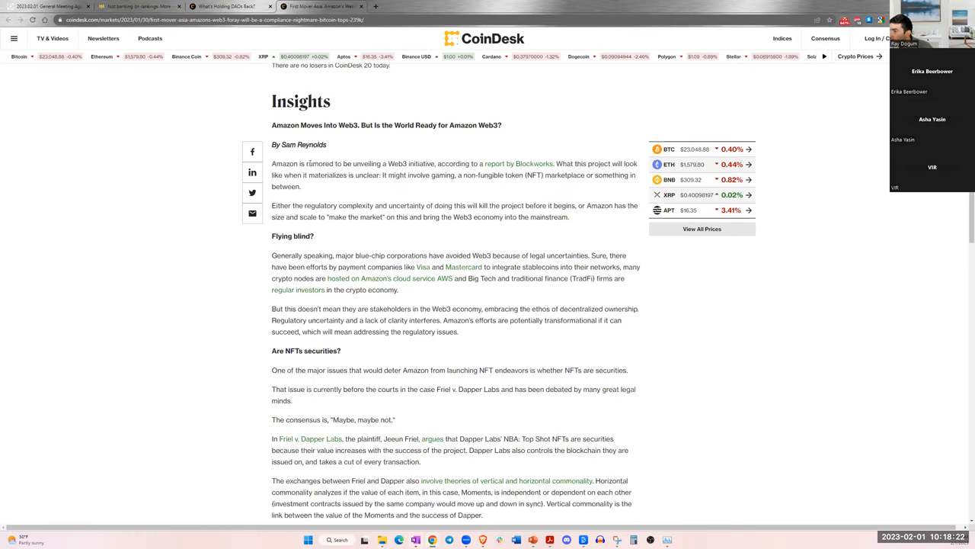
pyautogui.scroll(-3)
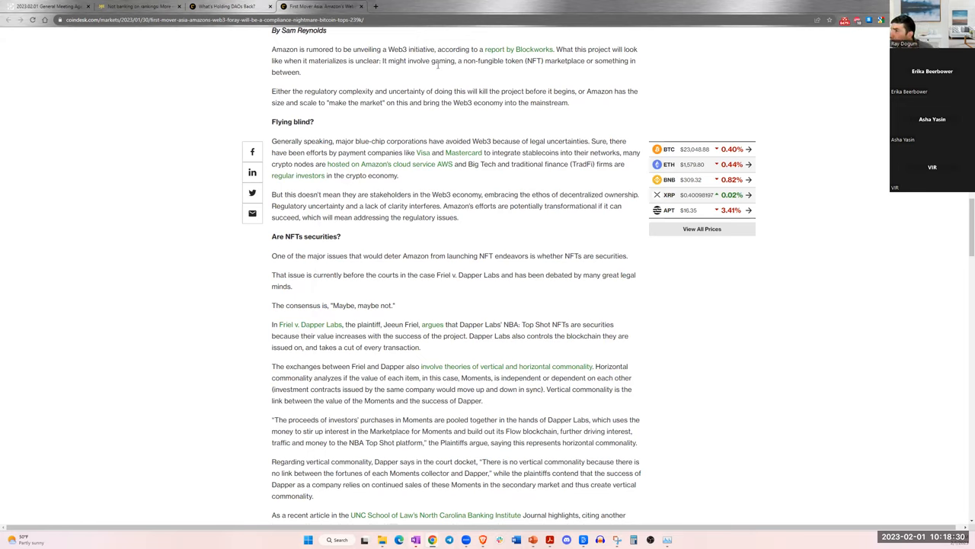
pyautogui.moveTo(541, 48)
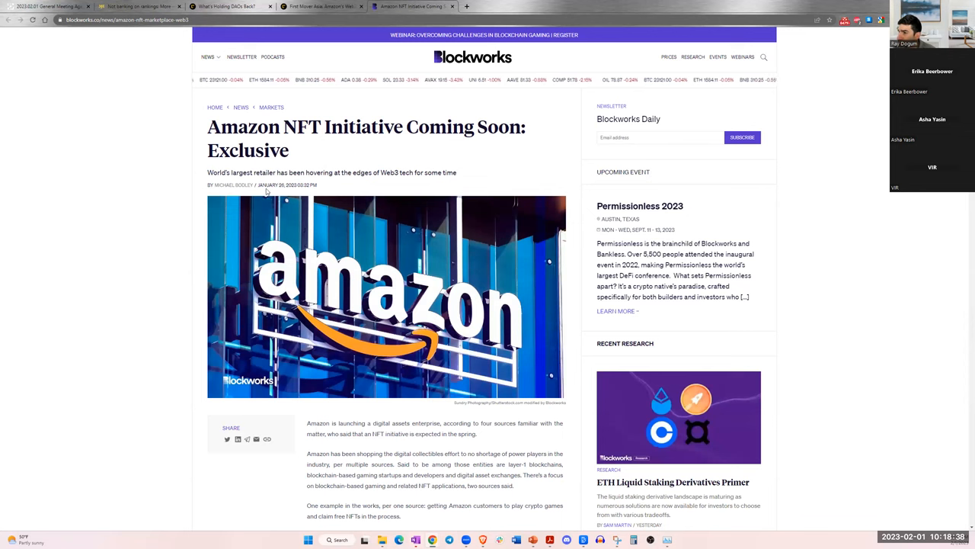
pyautogui.scroll(-3)
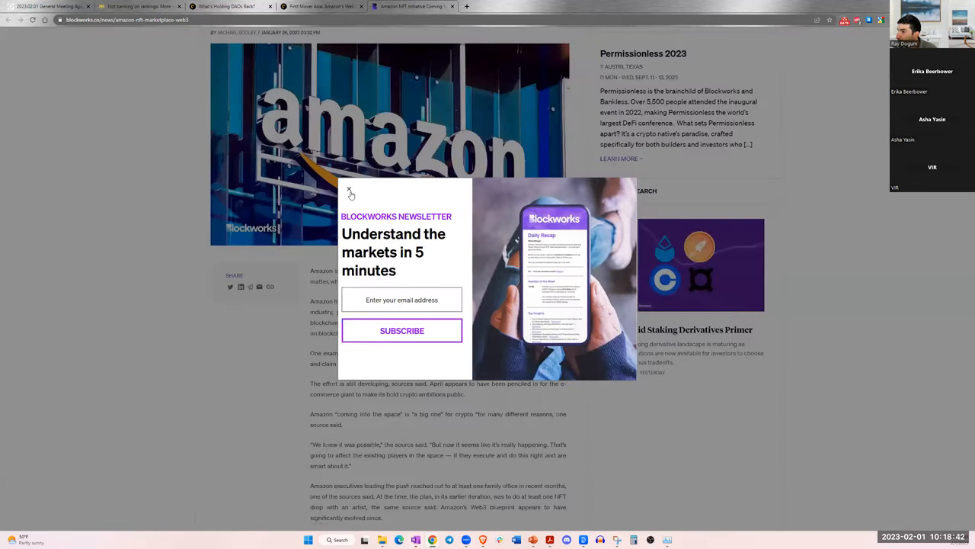
pyautogui.click(350, 189)
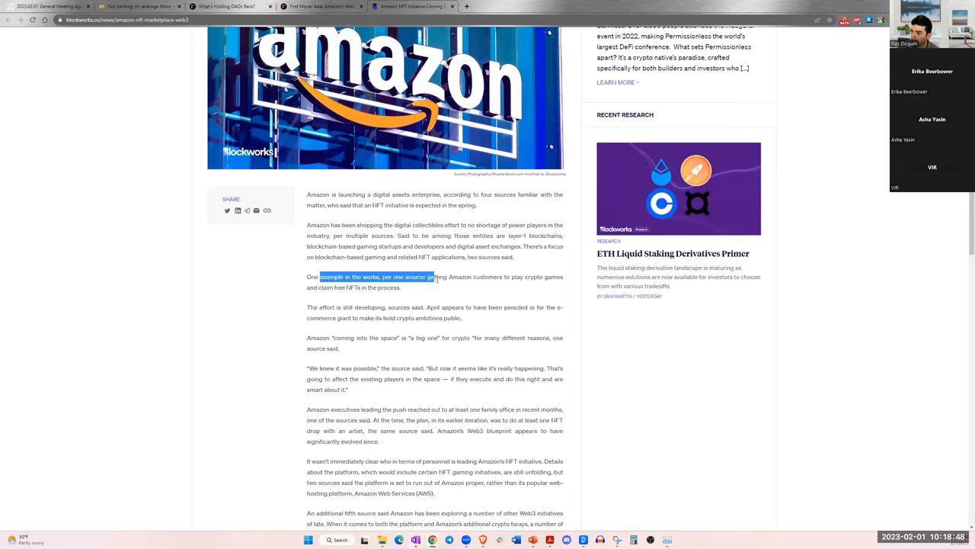
pyautogui.moveTo(434, 278); pyautogui.dragTo(534, 277)
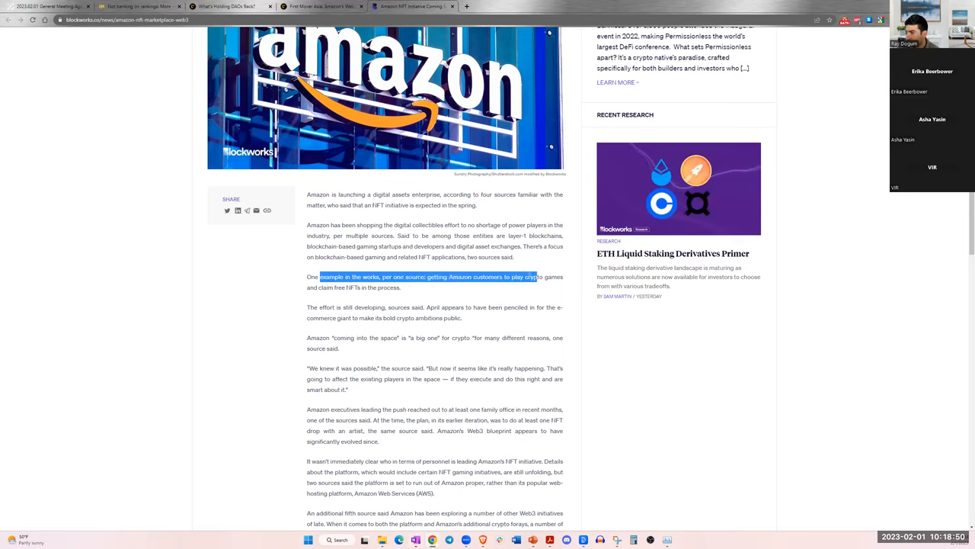
pyautogui.moveTo(533, 277); pyautogui.dragTo(328, 307)
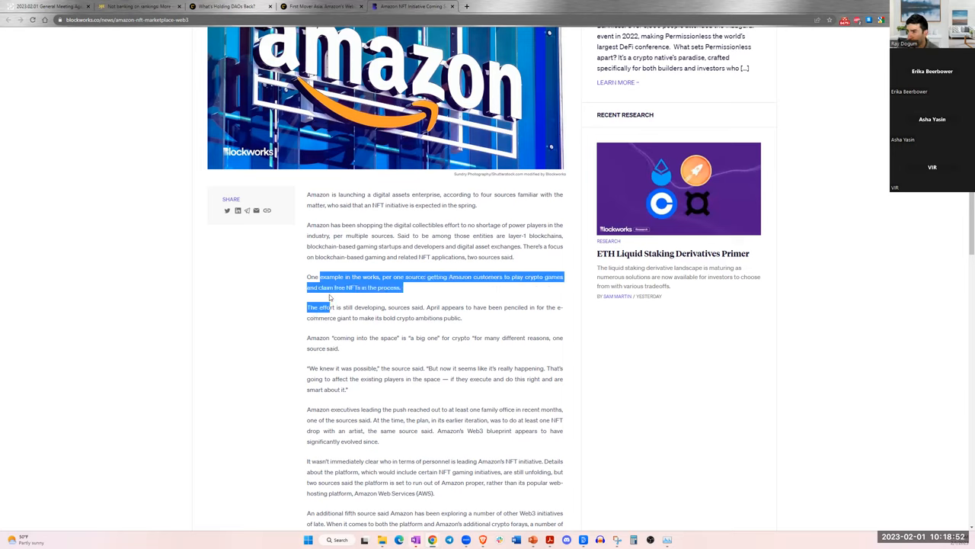
pyautogui.click(396, 311)
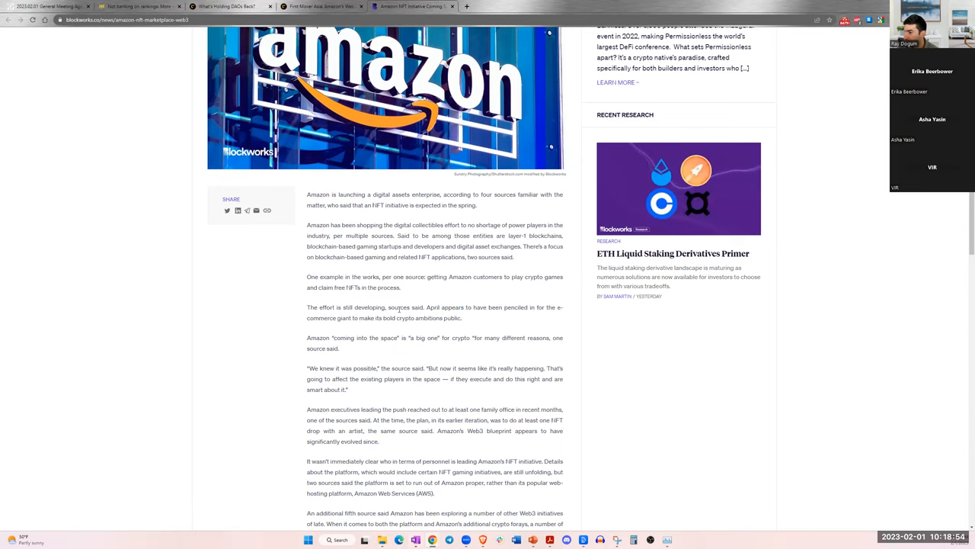
pyautogui.scroll(-3)
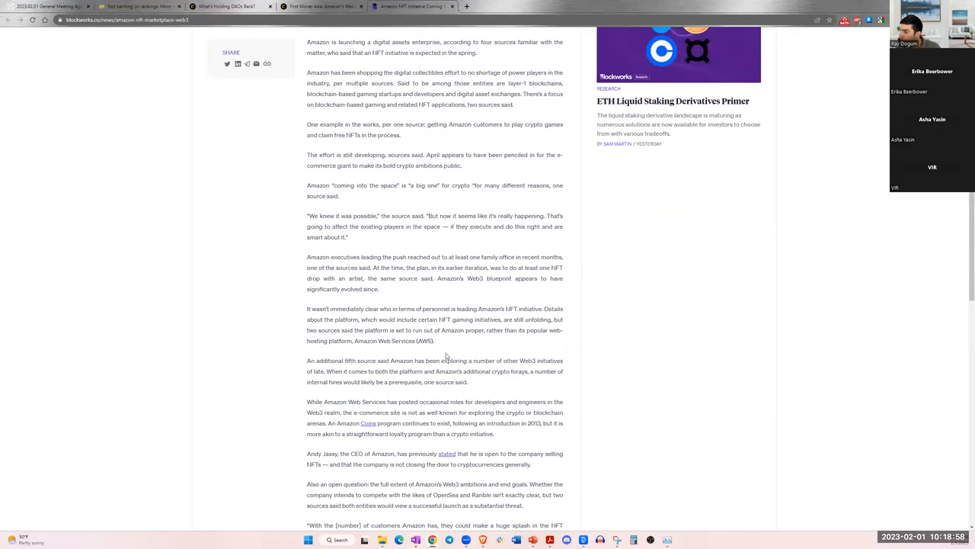
pyautogui.doubleClick(347, 308)
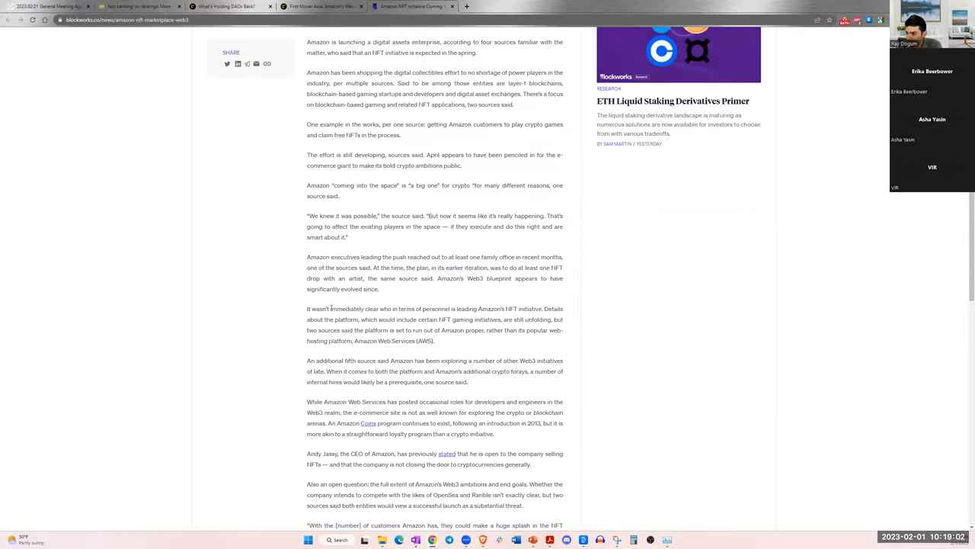
pyautogui.moveTo(333, 307); pyautogui.dragTo(451, 320)
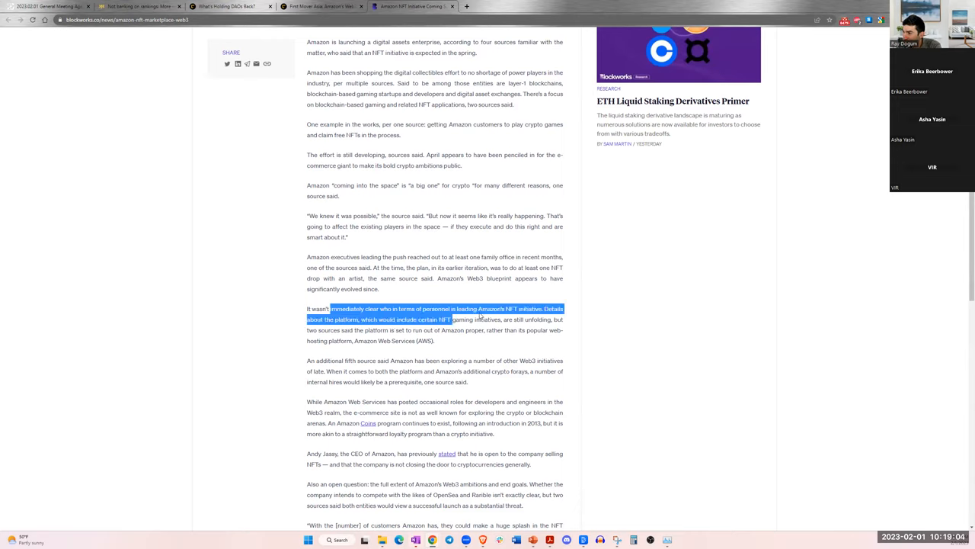
pyautogui.click(556, 308)
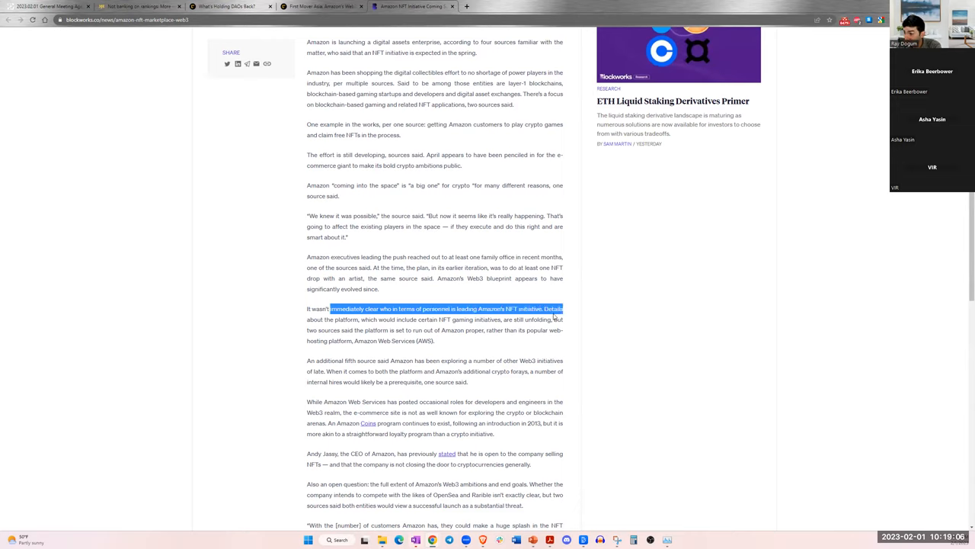
pyautogui.moveTo(555, 319); pyautogui.dragTo(407, 326)
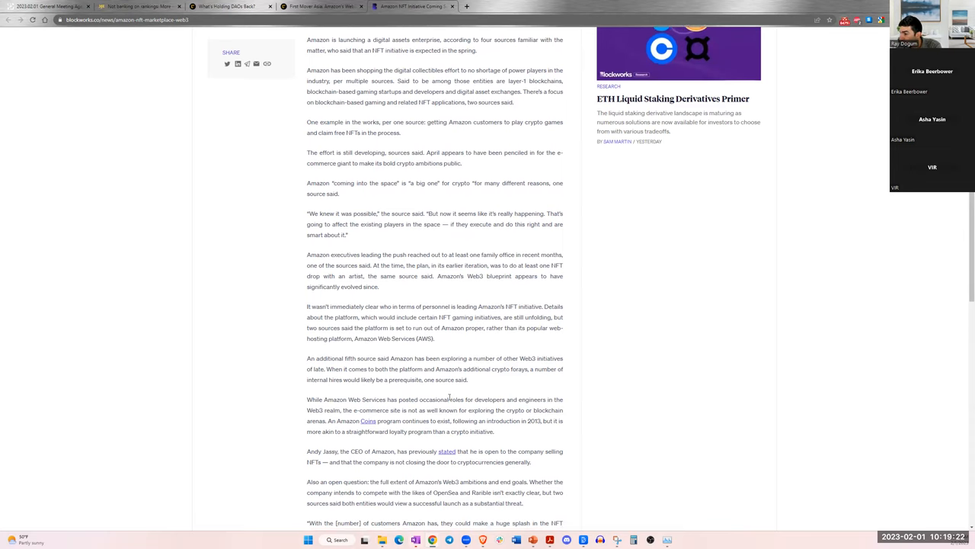
pyautogui.scroll(-3)
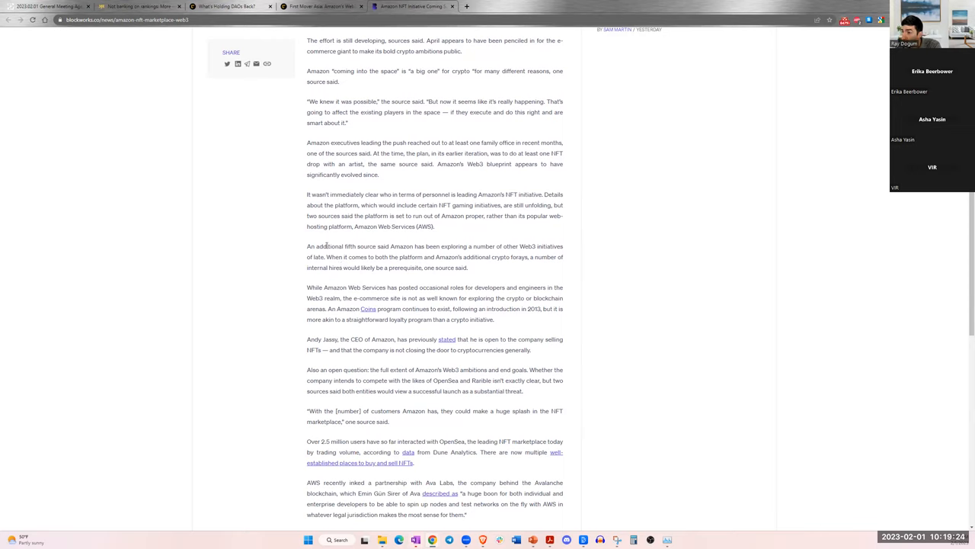
pyautogui.moveTo(329, 246); pyautogui.dragTo(525, 256)
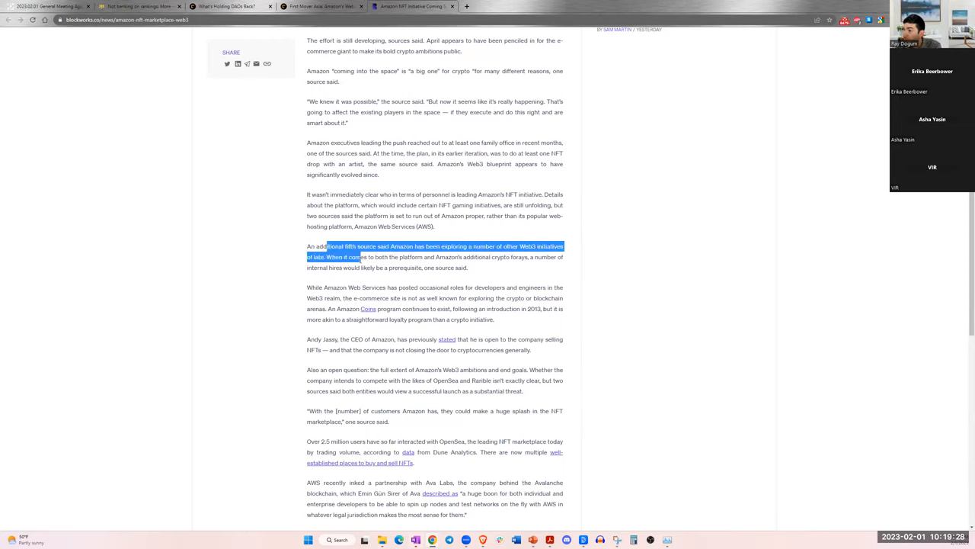
pyautogui.scroll(-3)
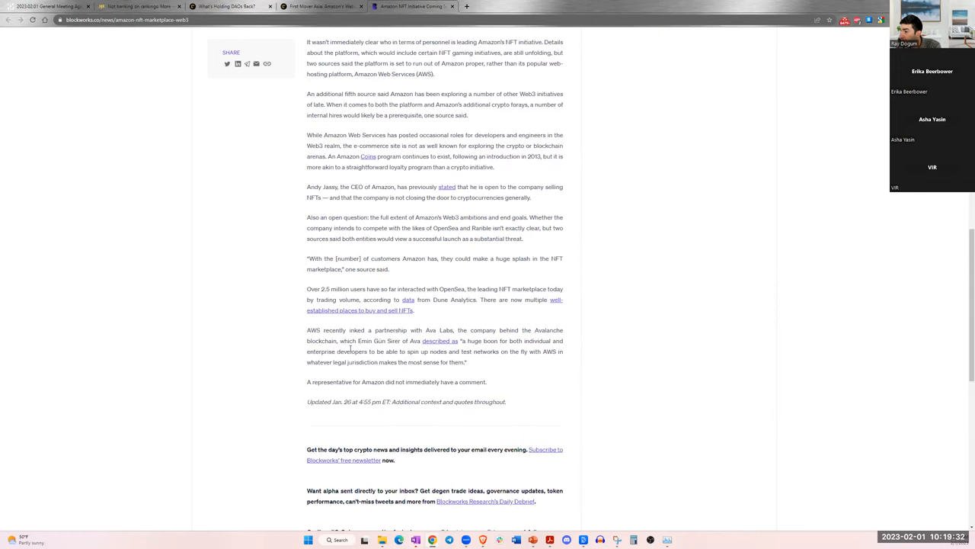
pyautogui.moveTo(522, 347)
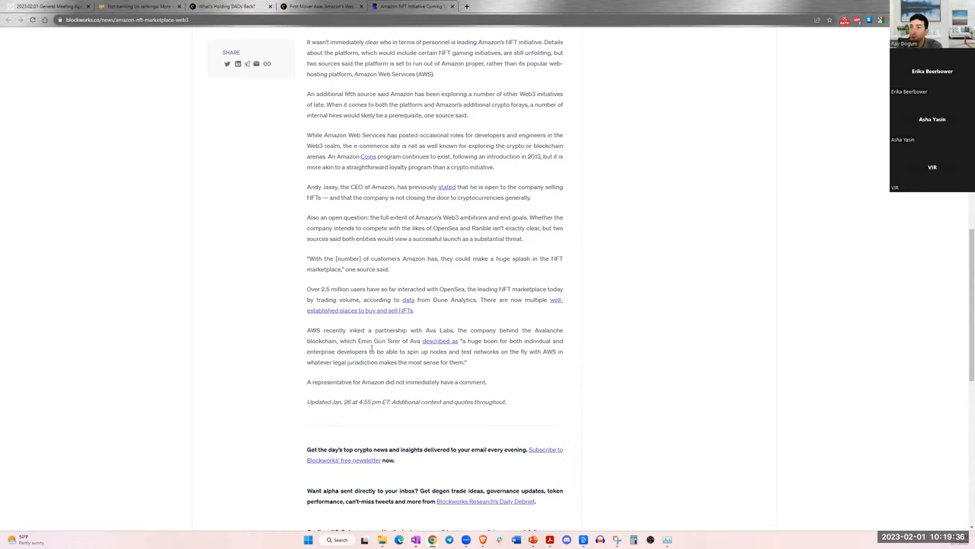
pyautogui.moveTo(424, 285)
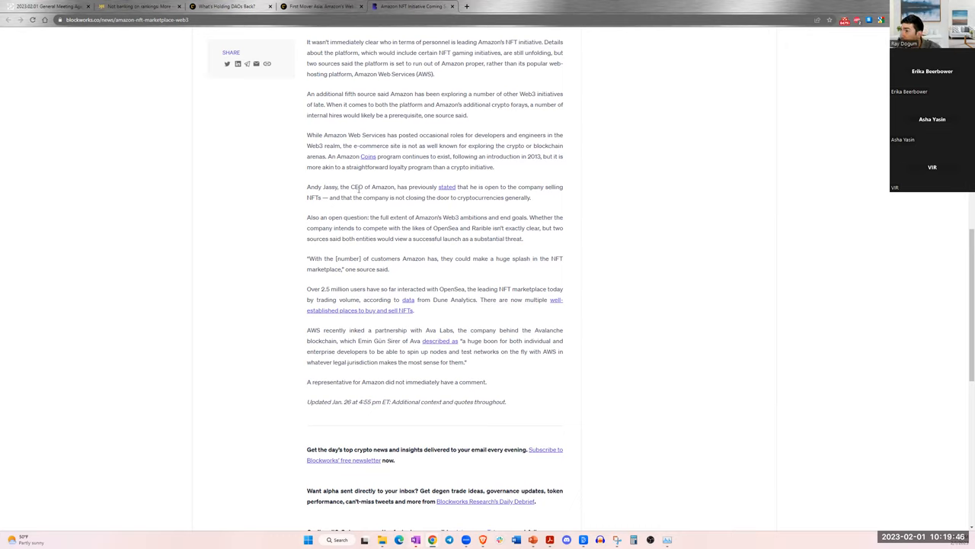
pyautogui.moveTo(384, 253)
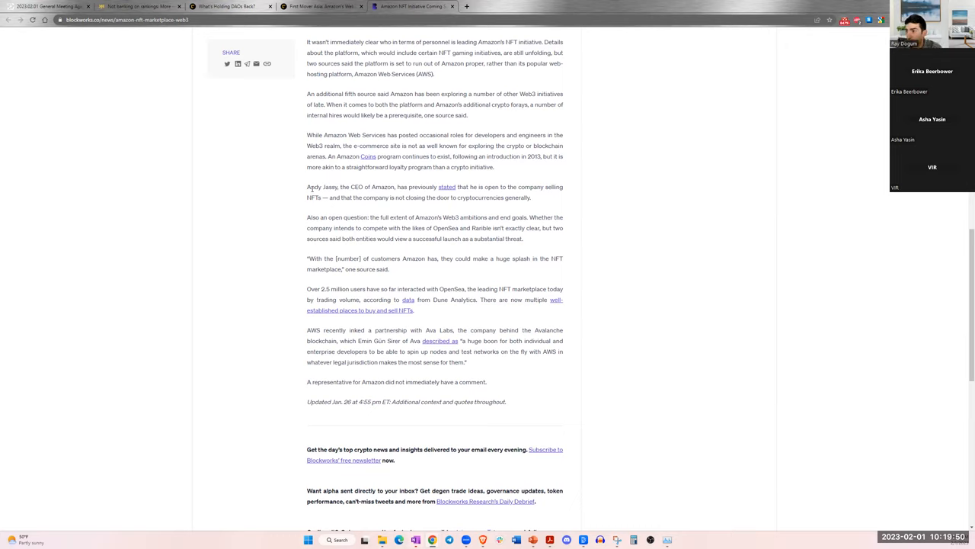
pyautogui.moveTo(308, 186); pyautogui.dragTo(556, 186)
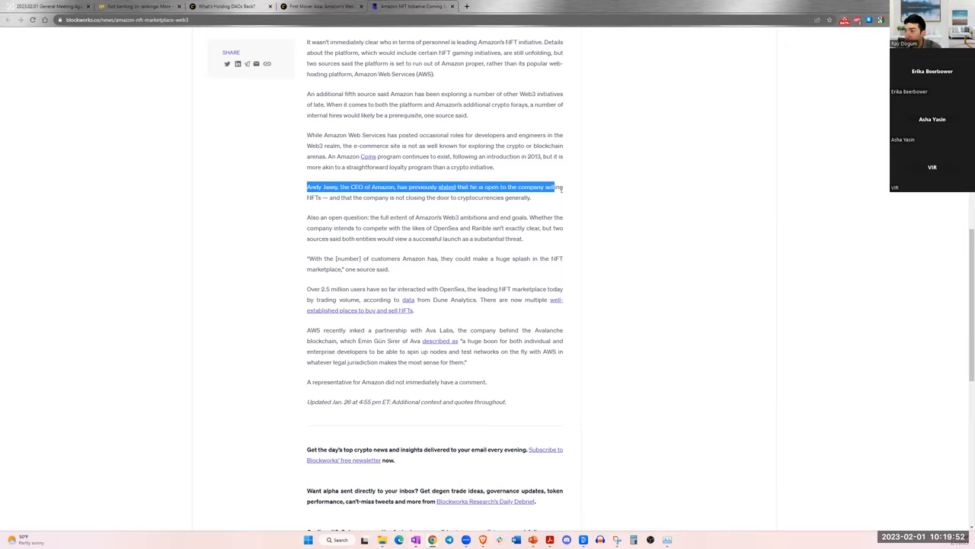
pyautogui.moveTo(555, 186); pyautogui.dragTo(335, 198)
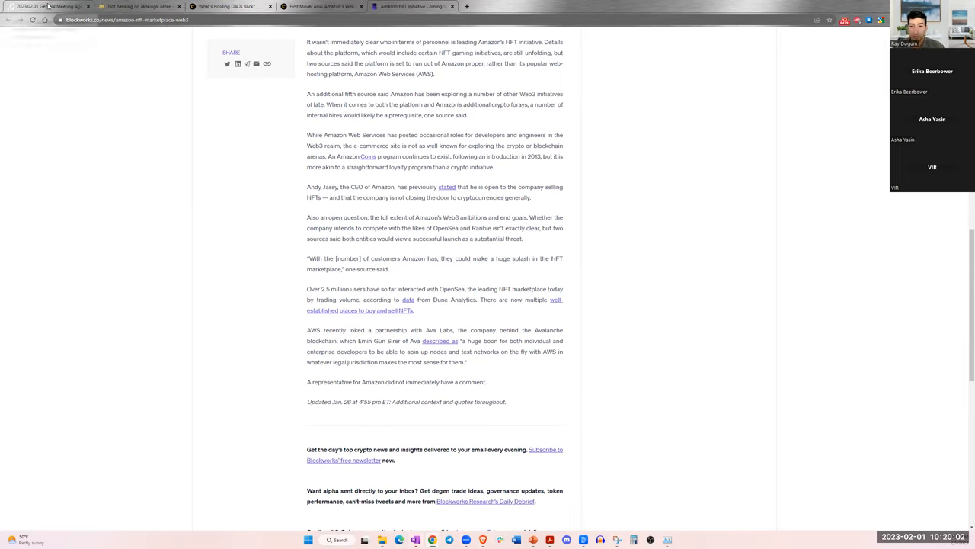
pyautogui.moveTo(49, 6)
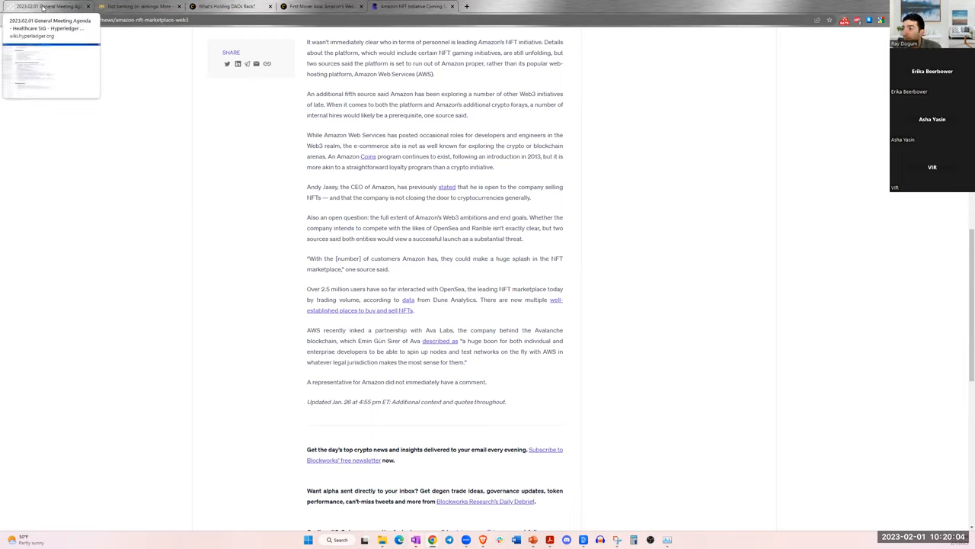
# - Return to the HC-SIG agenda and open the US Copyright Office NFT Study and Roundtable item
pyautogui.click(49, 6)
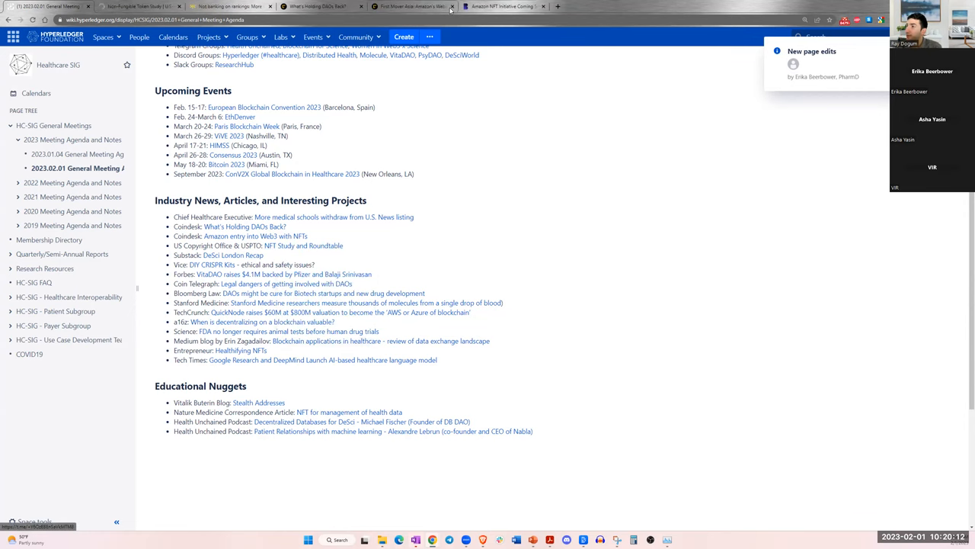
pyautogui.click(140, 6)
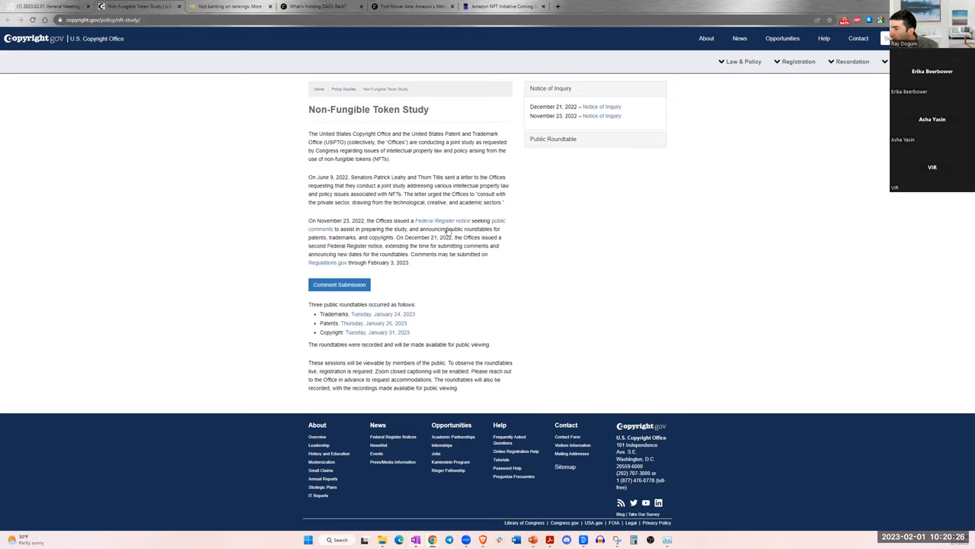
pyautogui.moveTo(374, 323)
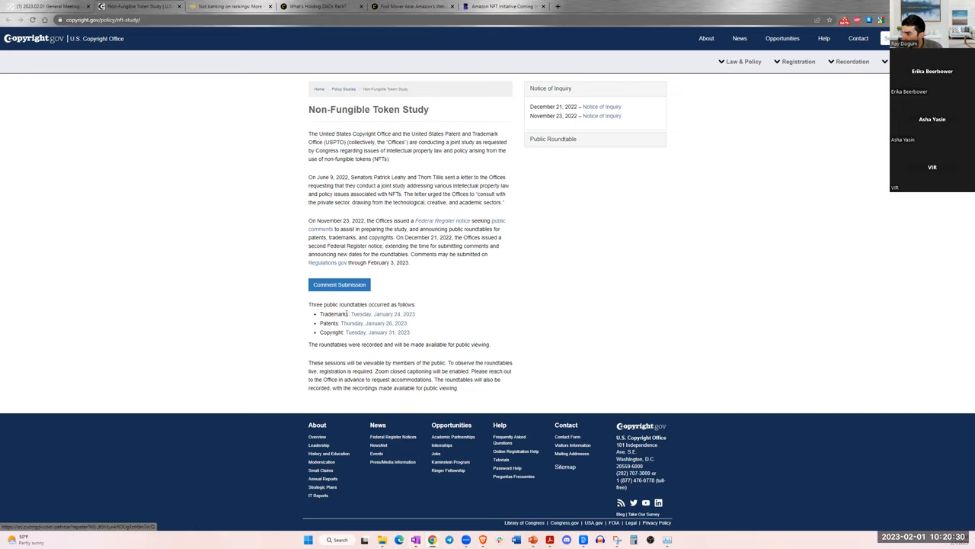
# - Read the Non-Fungible Token Study page with its roundtable dates, then reopen it from the agenda link
pyautogui.doubleClick(354, 304)
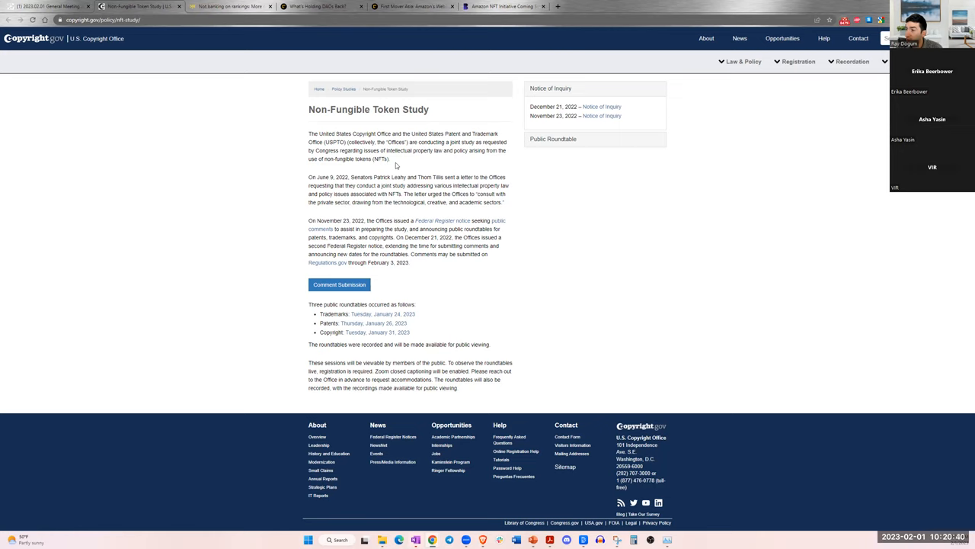
pyautogui.doubleClick(327, 110)
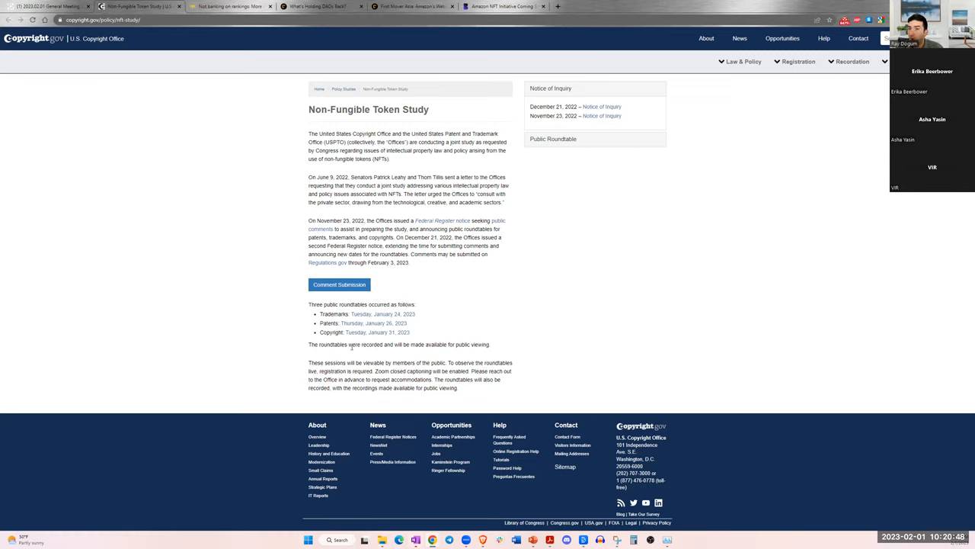
pyautogui.moveTo(386, 295)
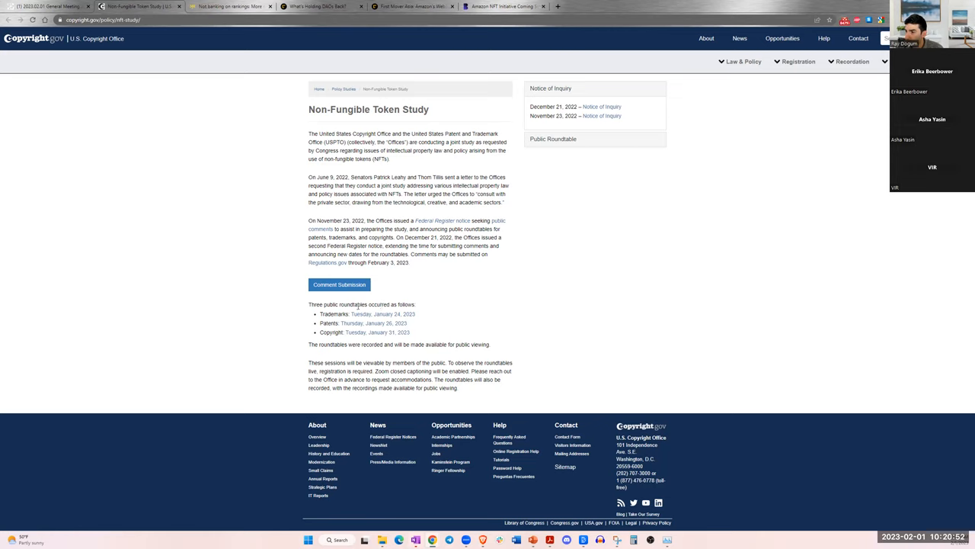
pyautogui.doubleClick(333, 314)
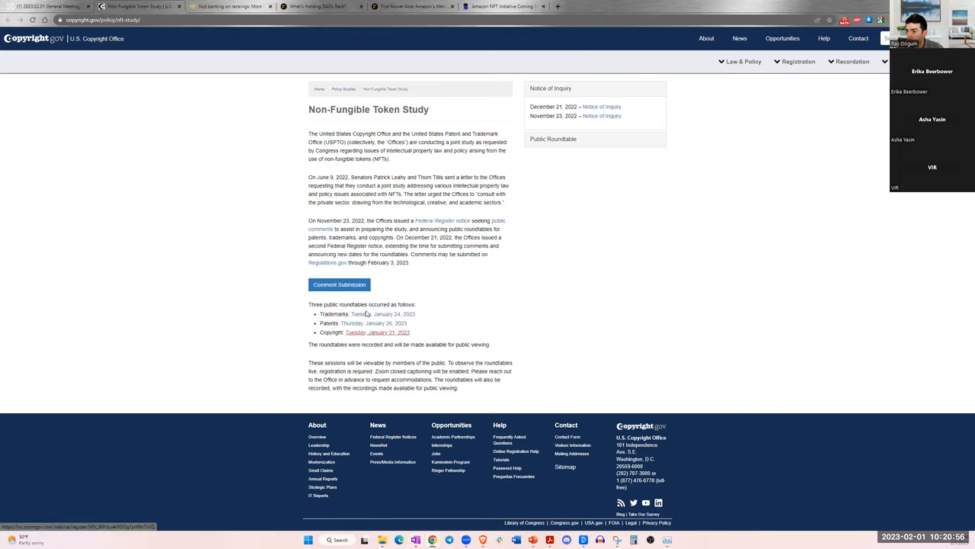
pyautogui.moveTo(369, 336)
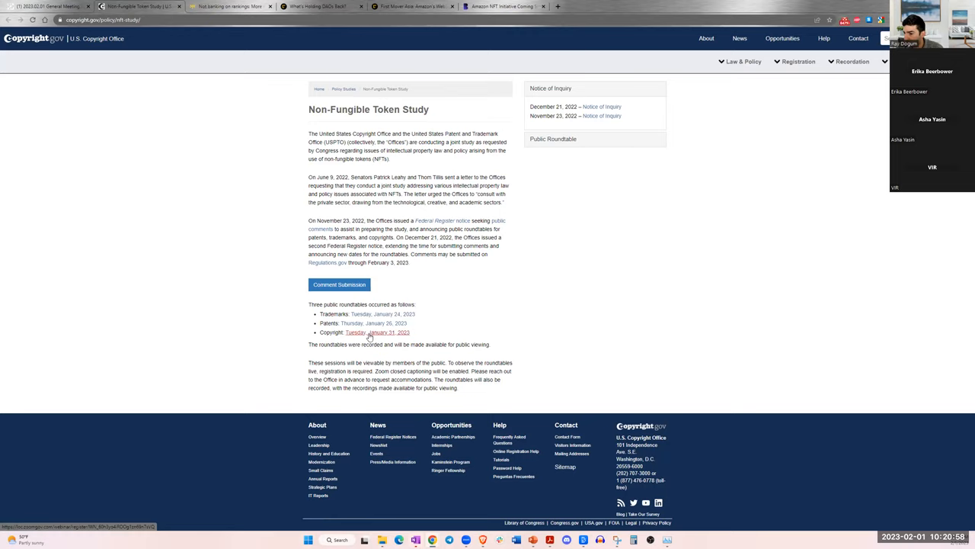
pyautogui.click(378, 332)
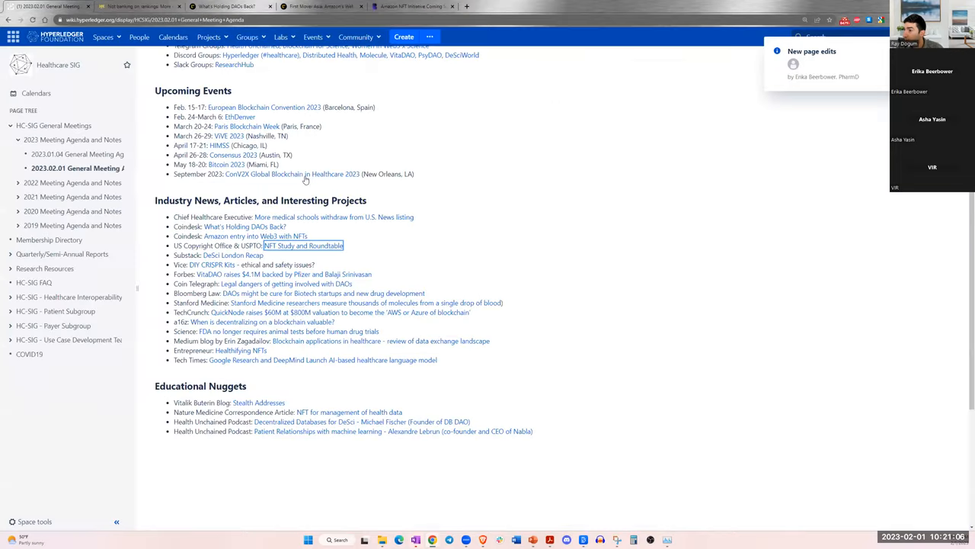
pyautogui.rightClick(303, 246)
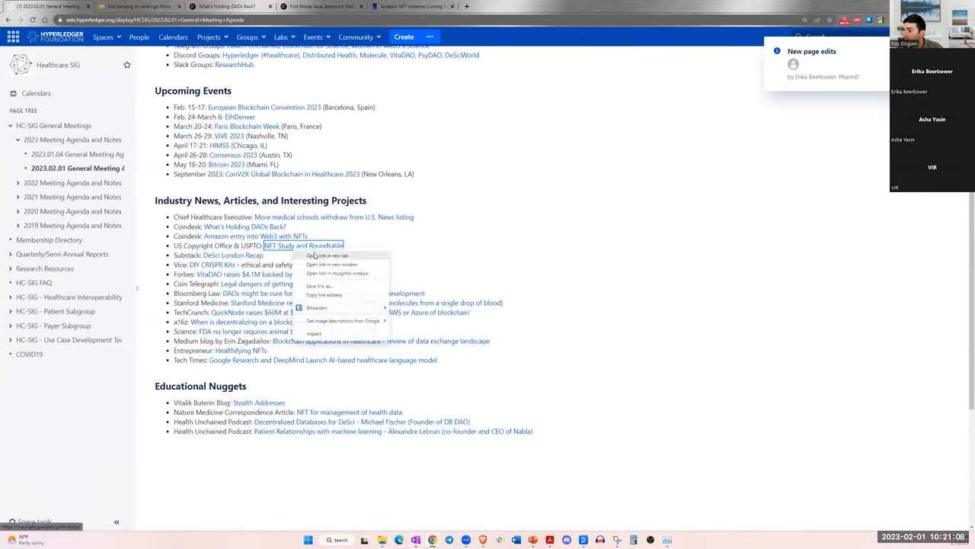
pyautogui.click(333, 263)
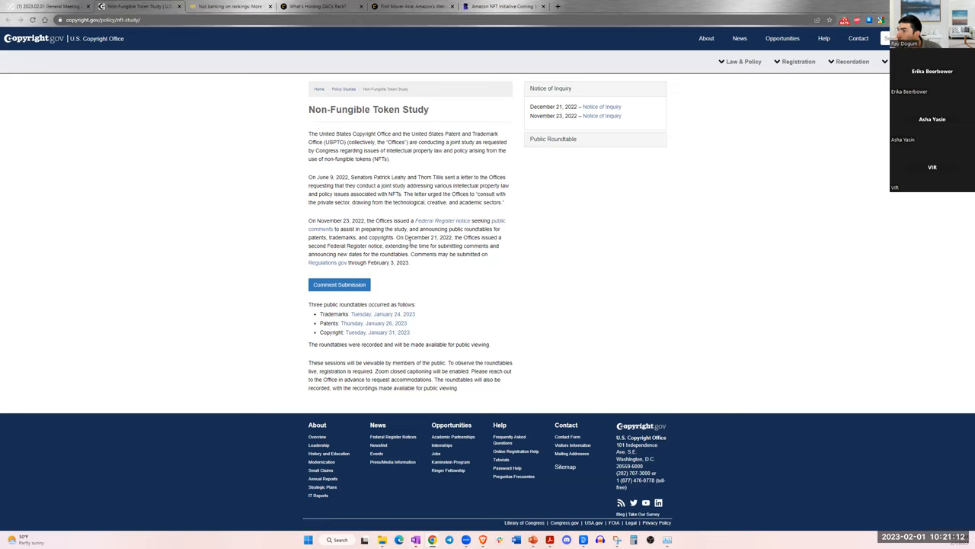
pyautogui.moveTo(384, 329)
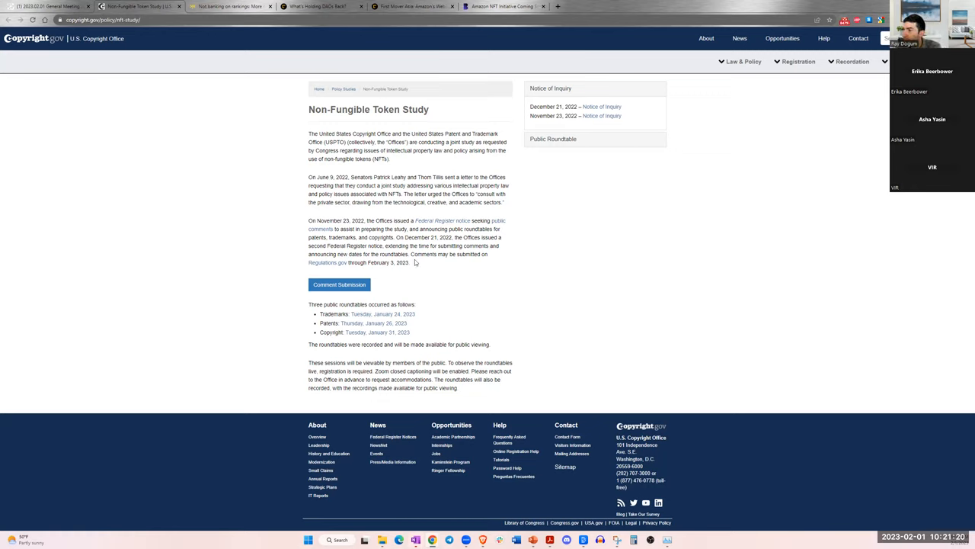
pyautogui.moveTo(354, 268)
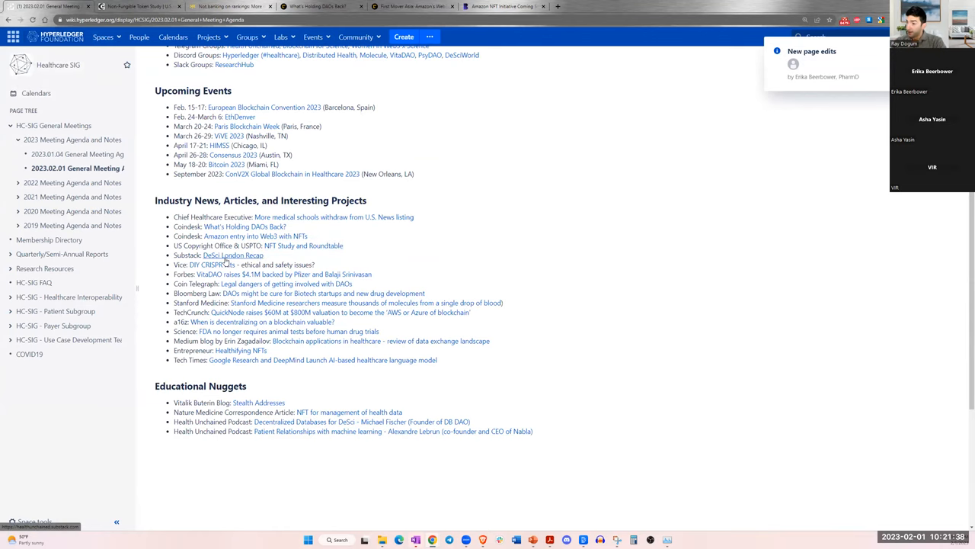
# - Open the Health Unchained DeSci London Recap post on Substack from the agenda news item
pyautogui.click(232, 255)
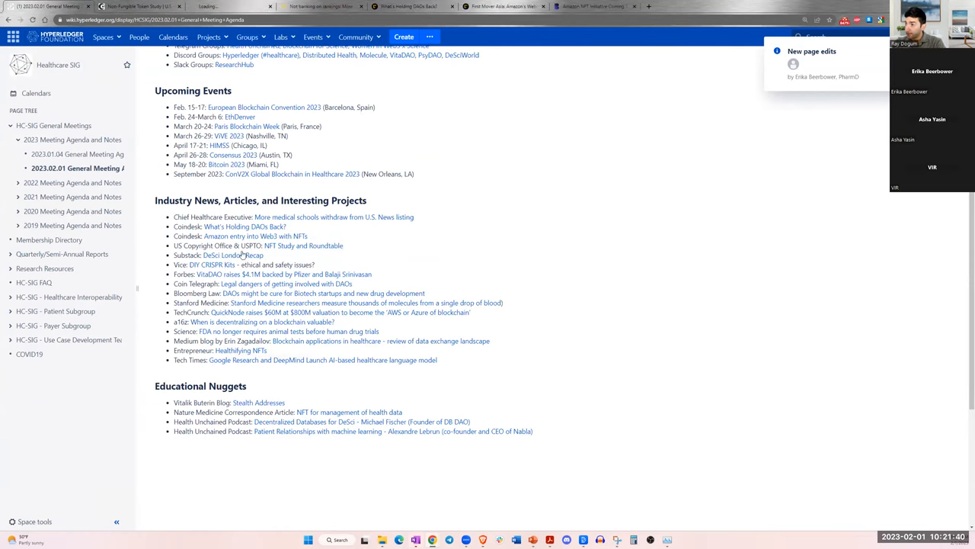
pyautogui.click(228, 6)
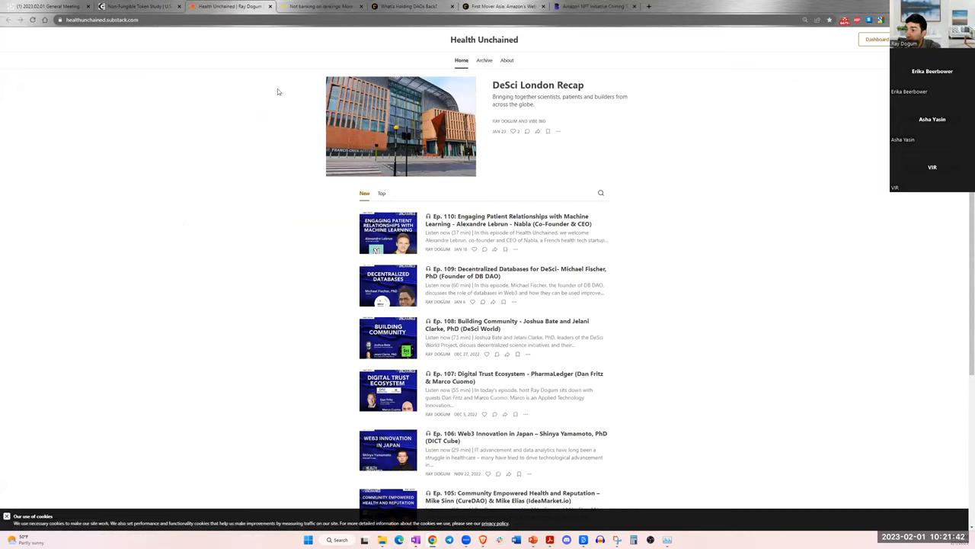
pyautogui.moveTo(526, 93)
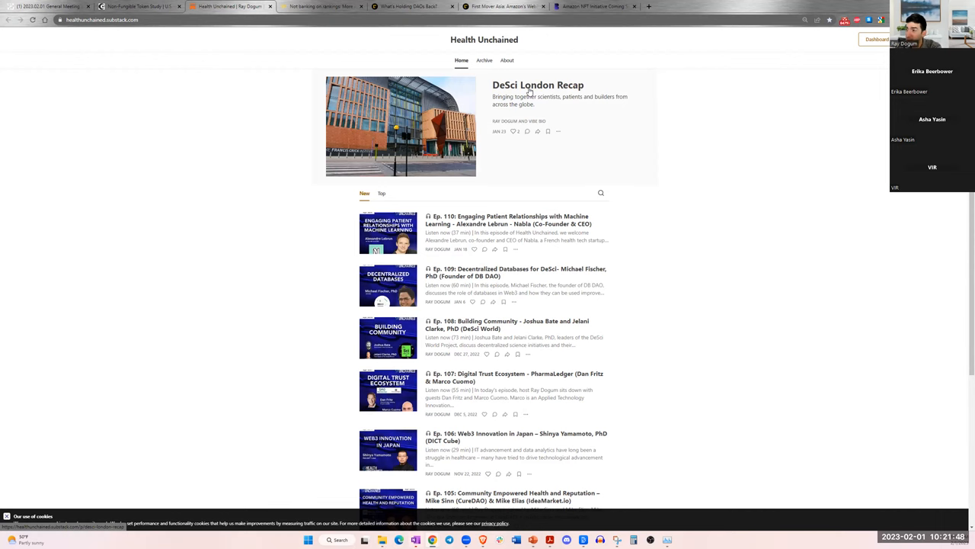
pyautogui.click(537, 85)
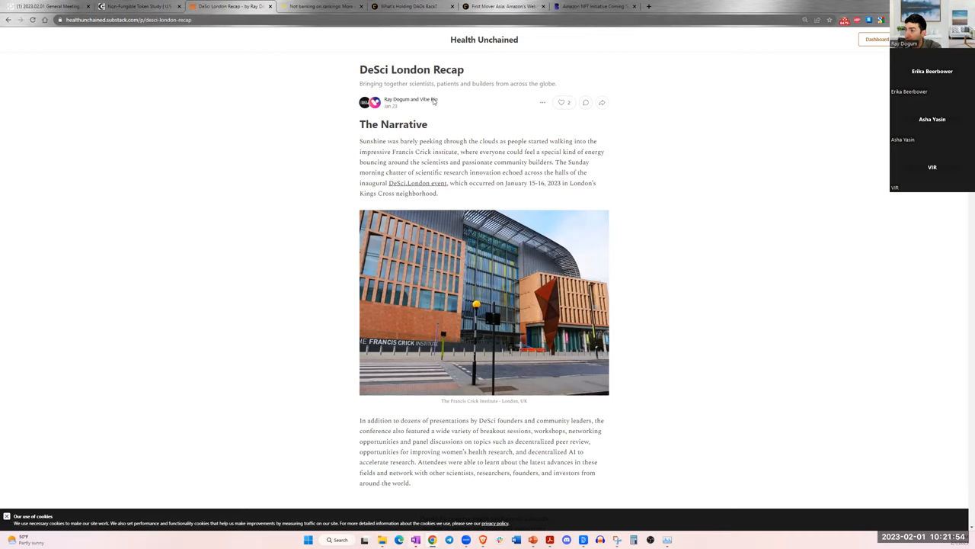
# - Read down the DeSci London recap through the Day Two Highlights
pyautogui.scroll(-3)
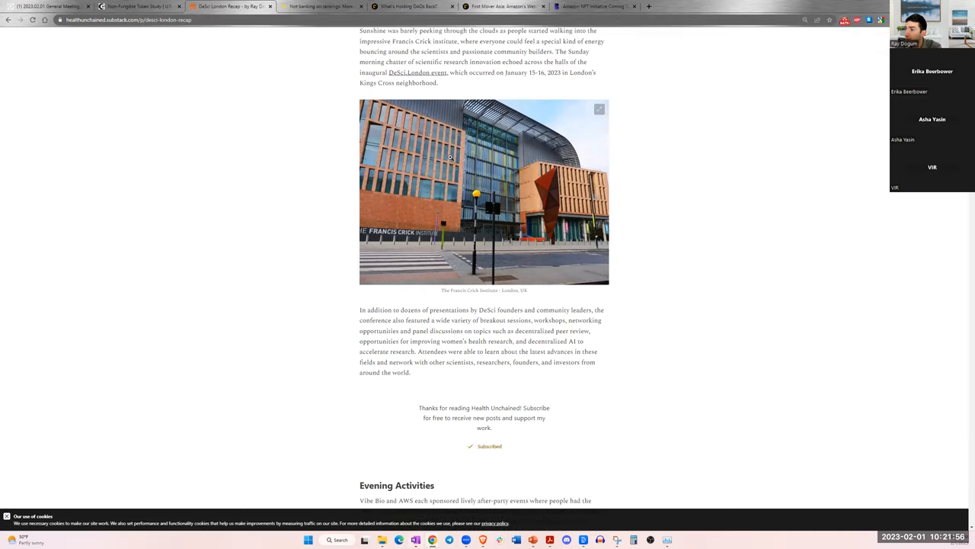
pyautogui.scroll(3)
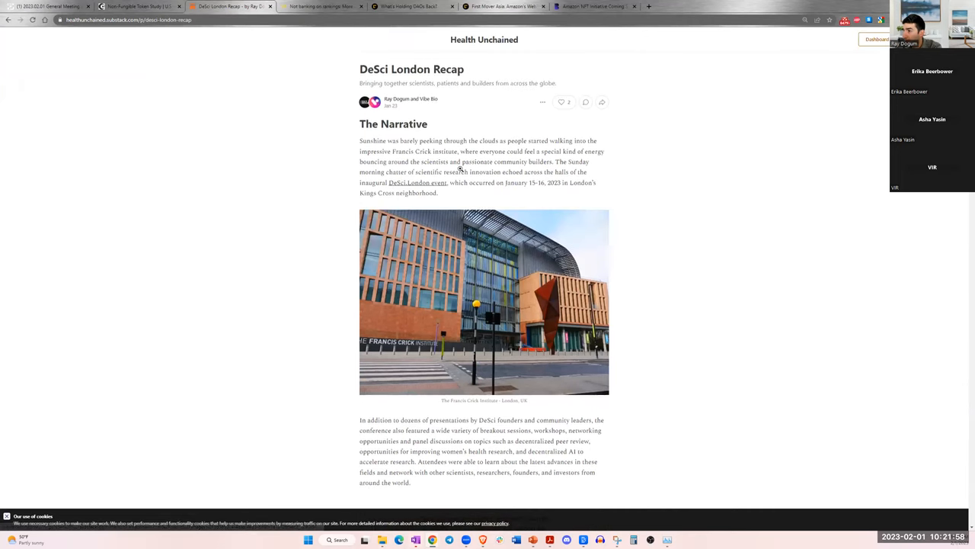
pyautogui.scroll(-3)
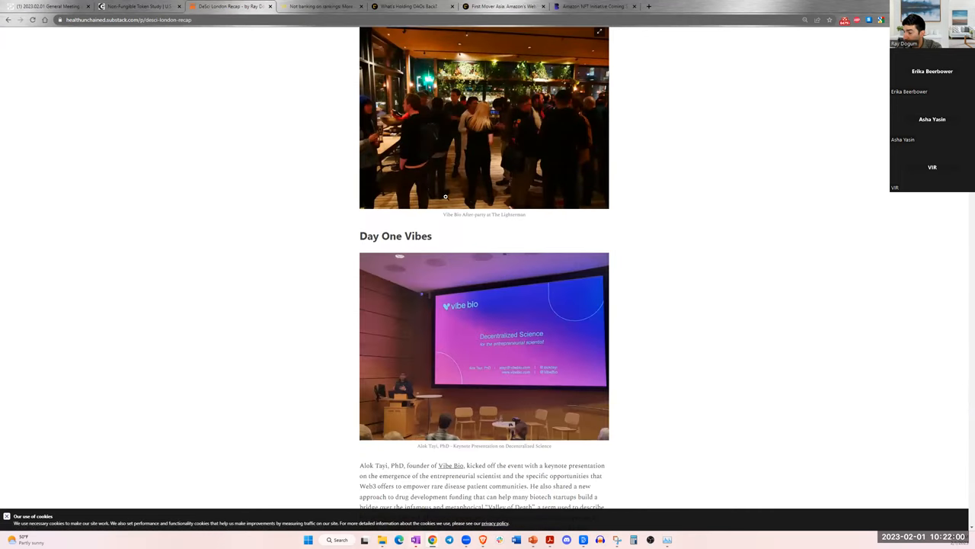
pyautogui.scroll(-3)
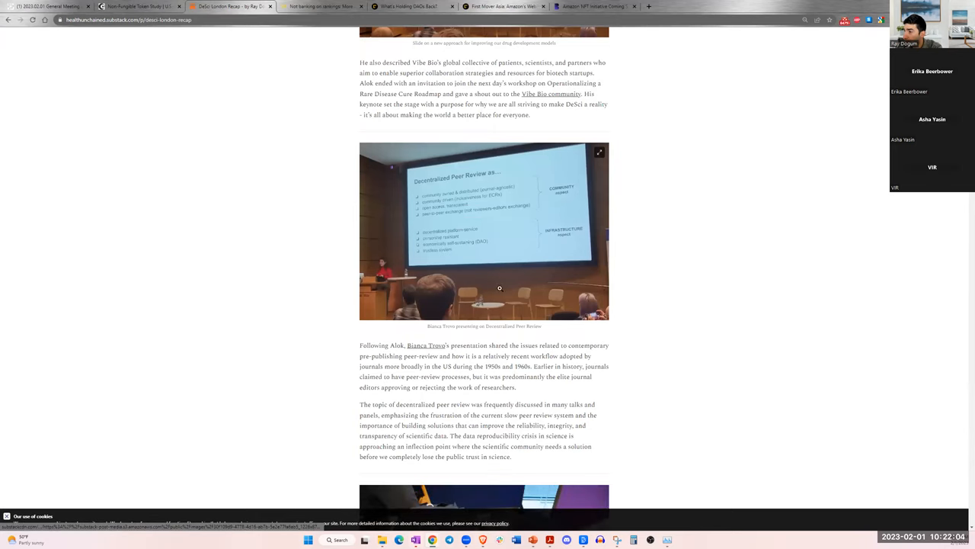
pyautogui.scroll(3)
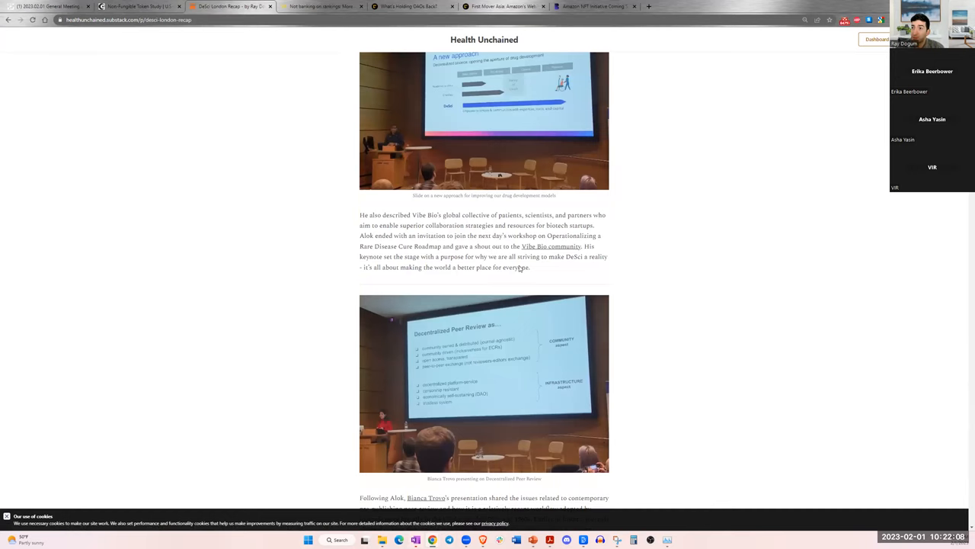
pyautogui.moveTo(506, 249)
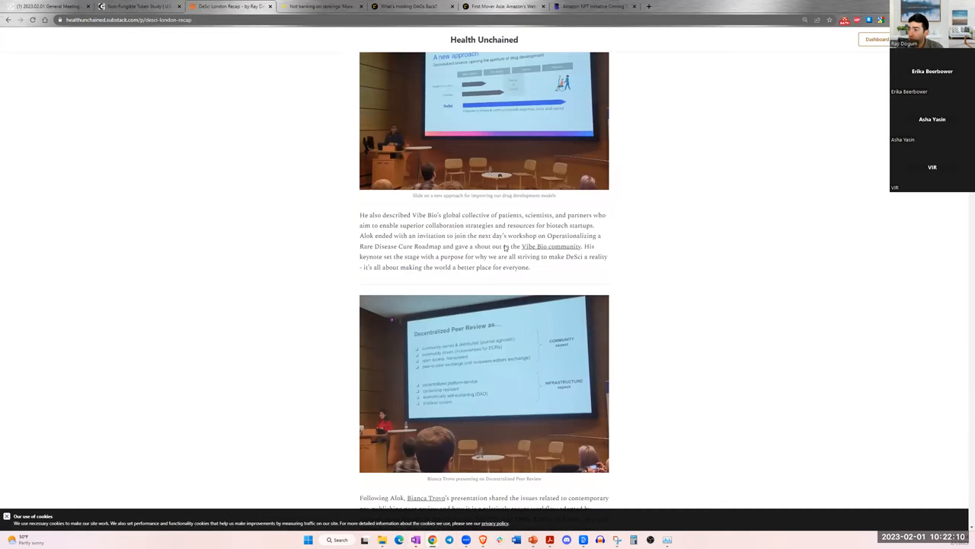
pyautogui.scroll(-3)
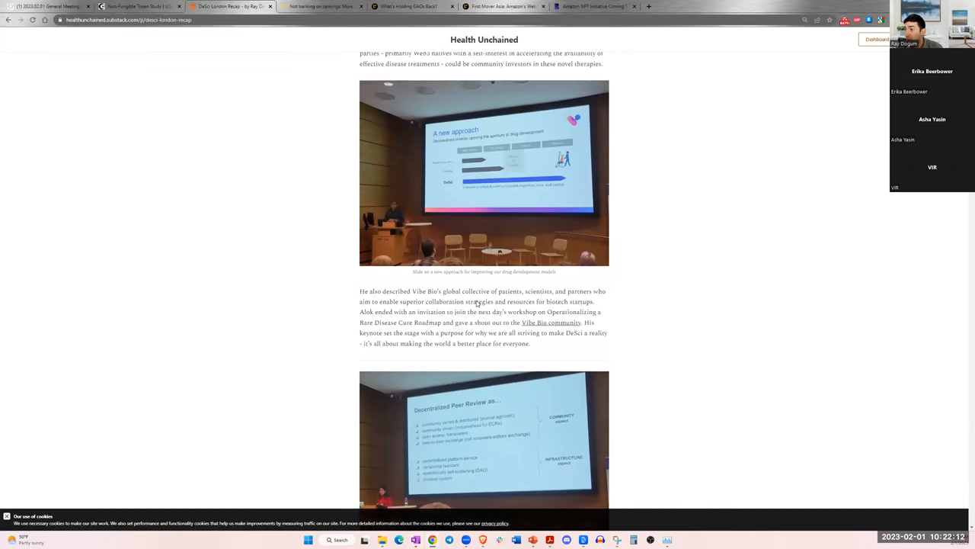
pyautogui.scroll(3)
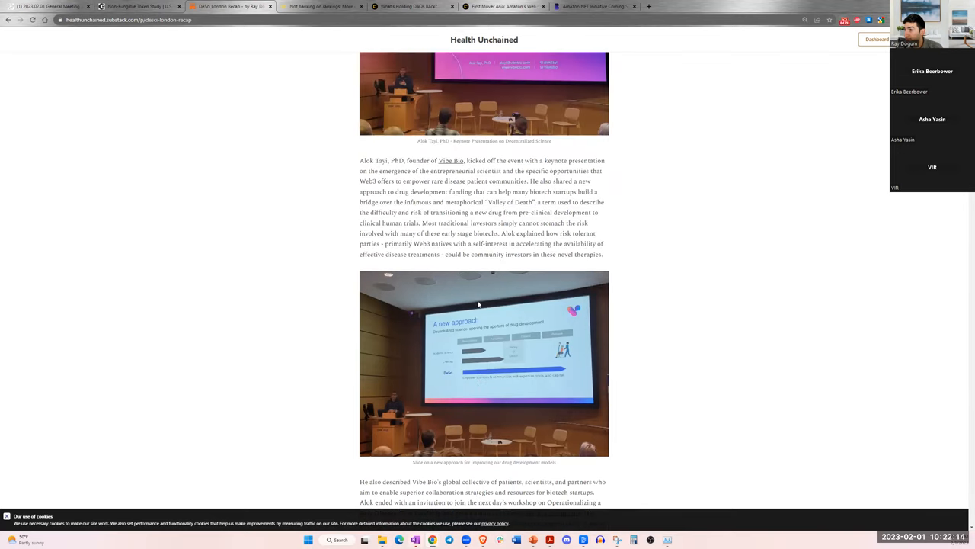
pyautogui.moveTo(478, 261)
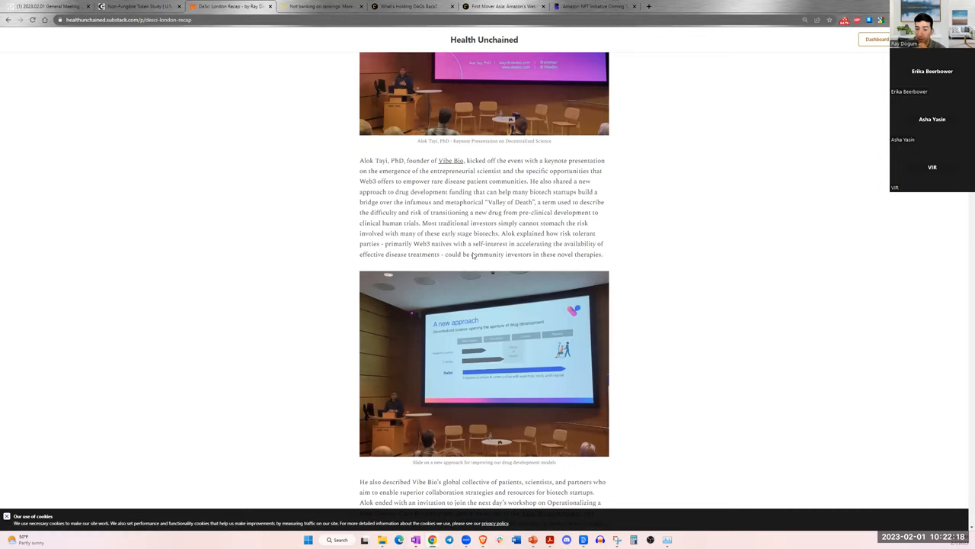
pyautogui.scroll(3)
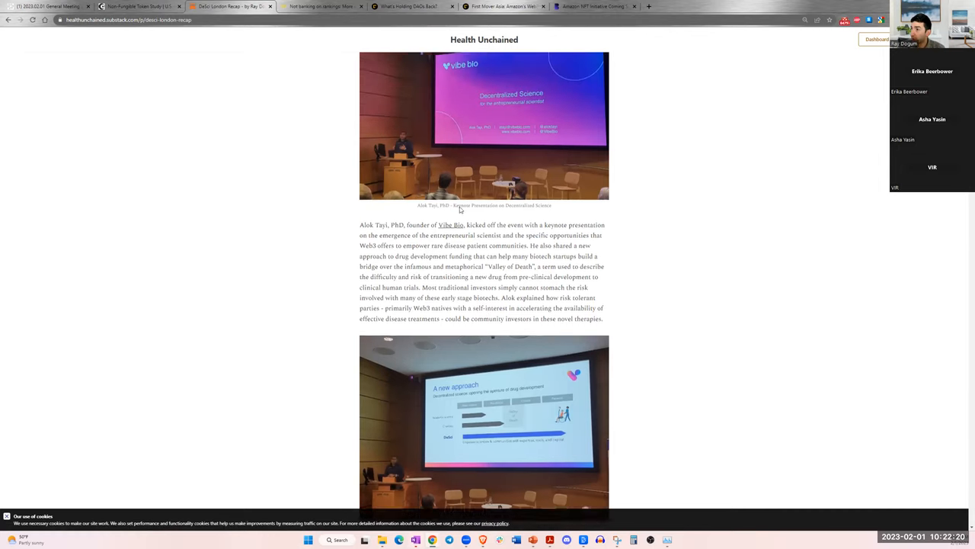
pyautogui.scroll(-3)
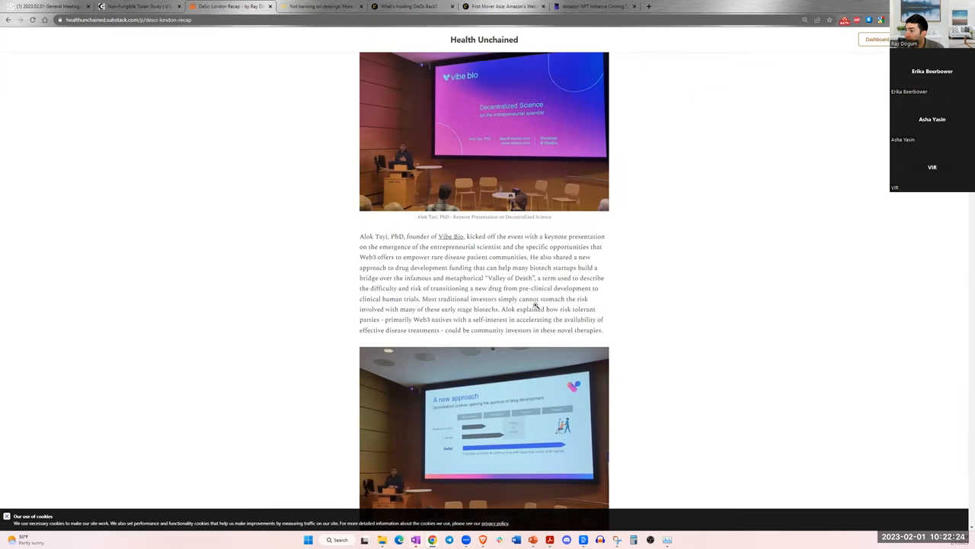
pyautogui.scroll(-3)
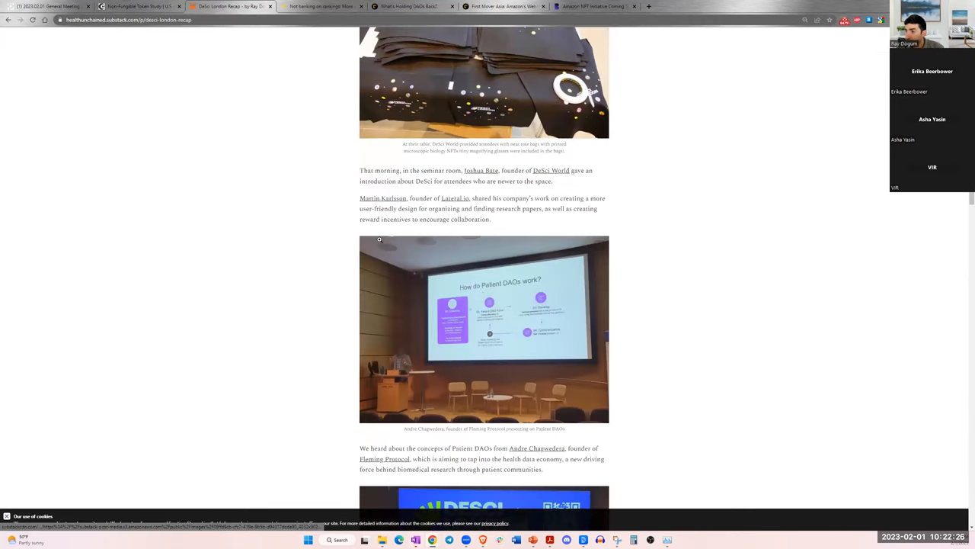
pyautogui.scroll(-3)
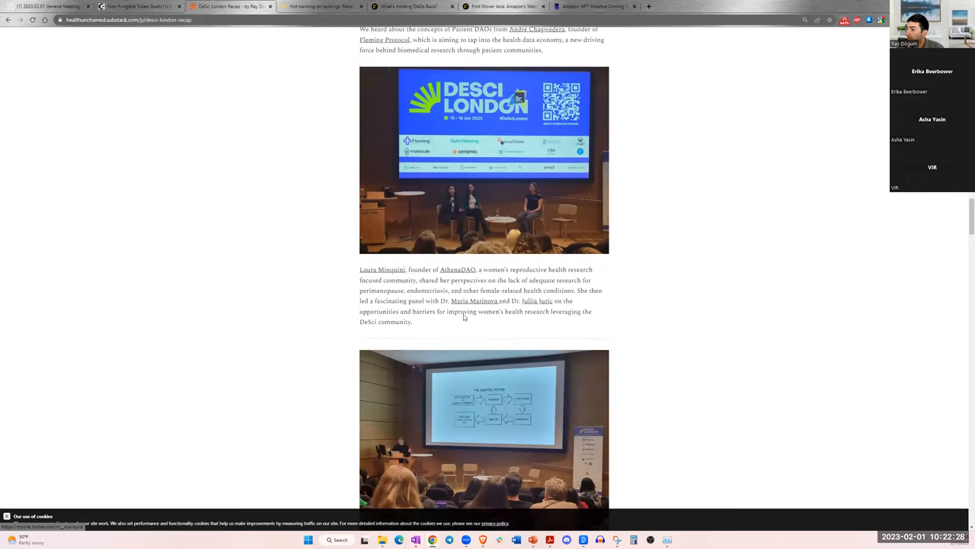
pyautogui.scroll(-3)
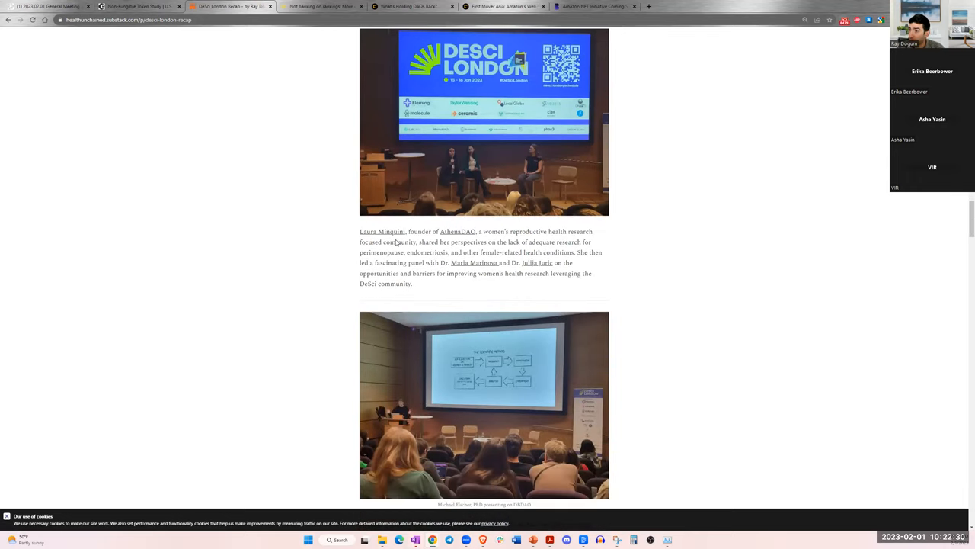
pyautogui.scroll(-3)
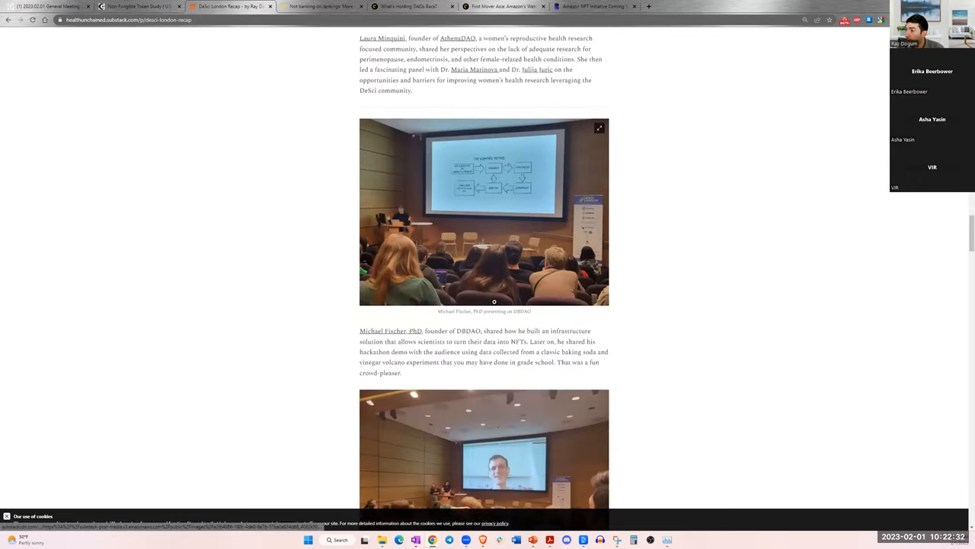
pyautogui.scroll(-3)
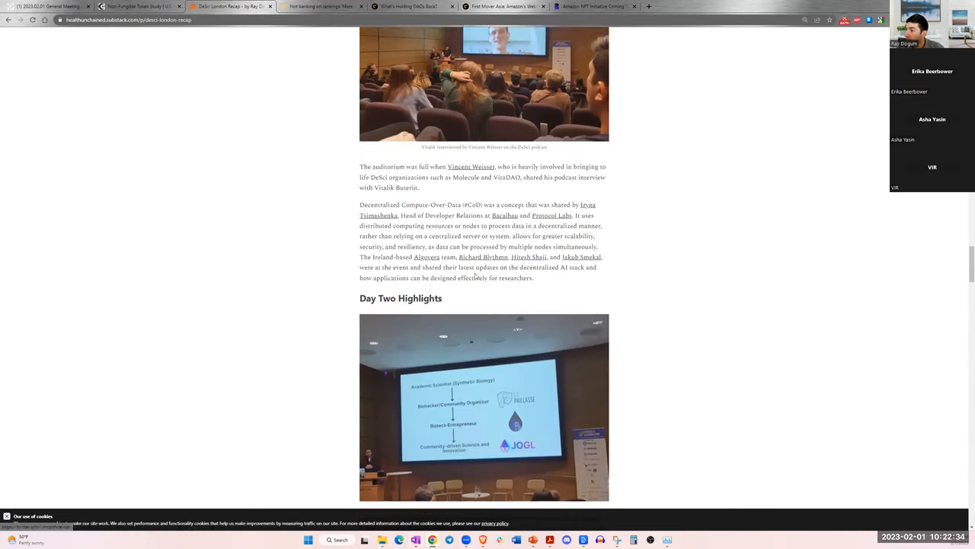
pyautogui.scroll(-3)
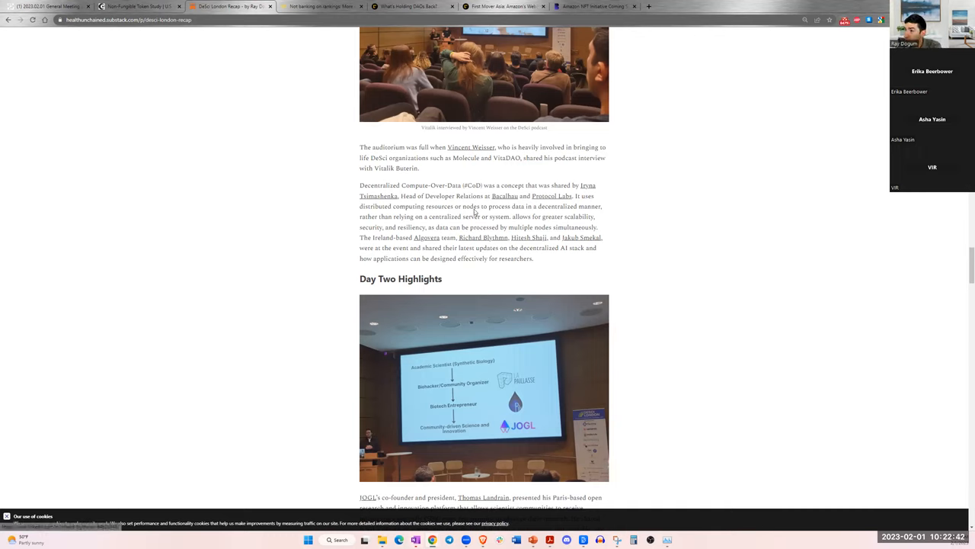
# - Continue down the recap to the Vibe Bio Workshop section
pyautogui.scroll(3)
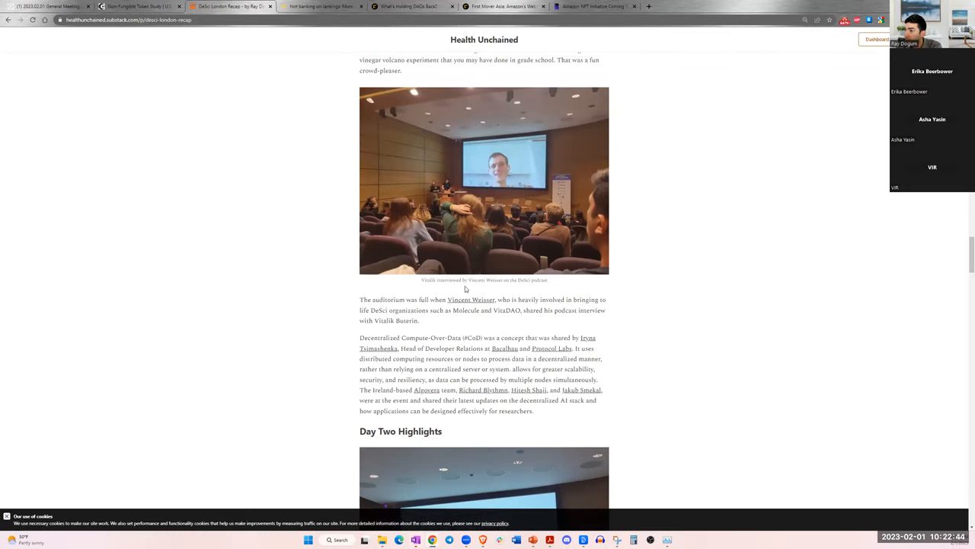
pyautogui.moveTo(412, 308)
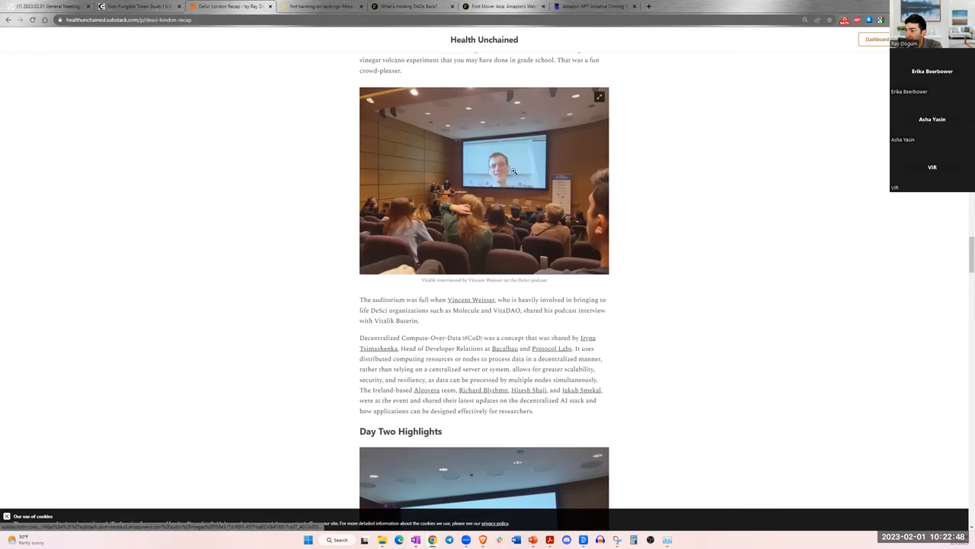
pyautogui.moveTo(439, 274)
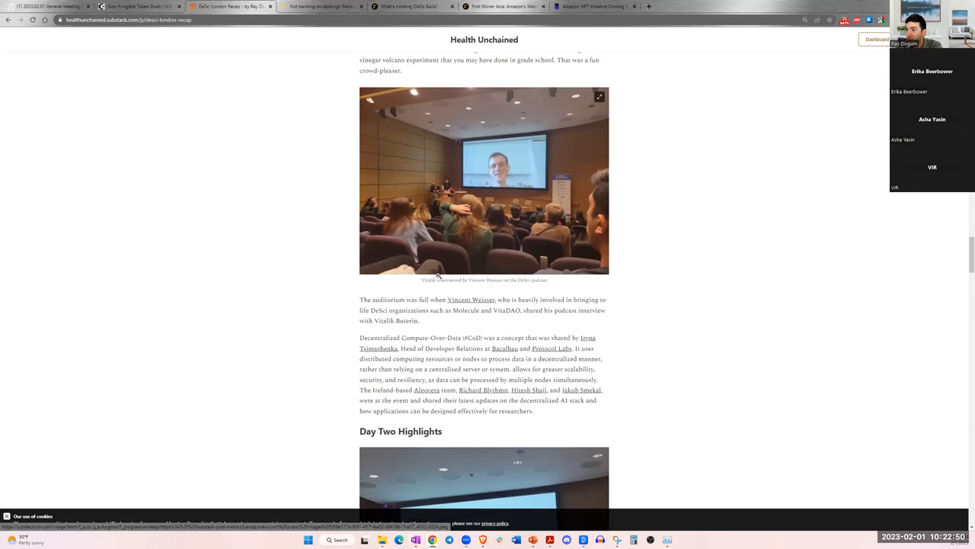
pyautogui.scroll(-3)
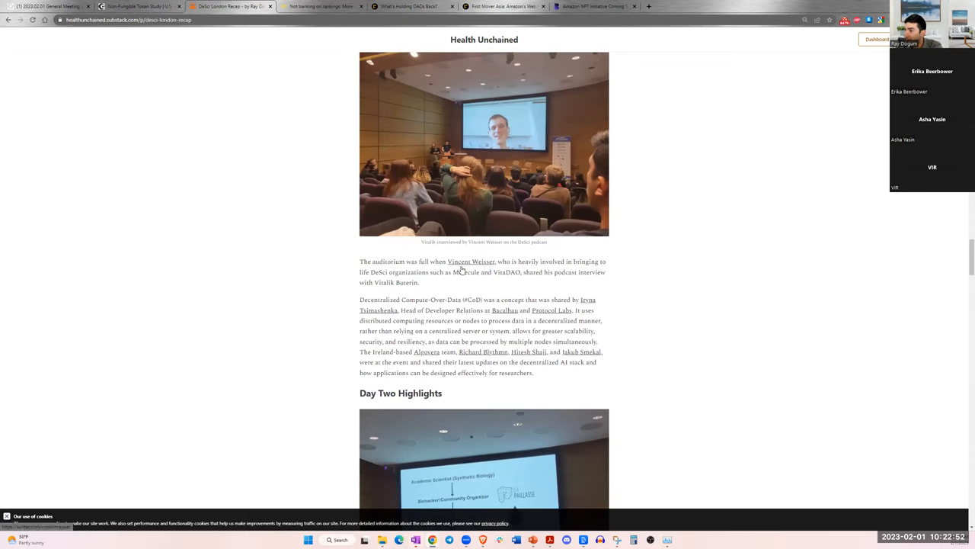
pyautogui.scroll(-3)
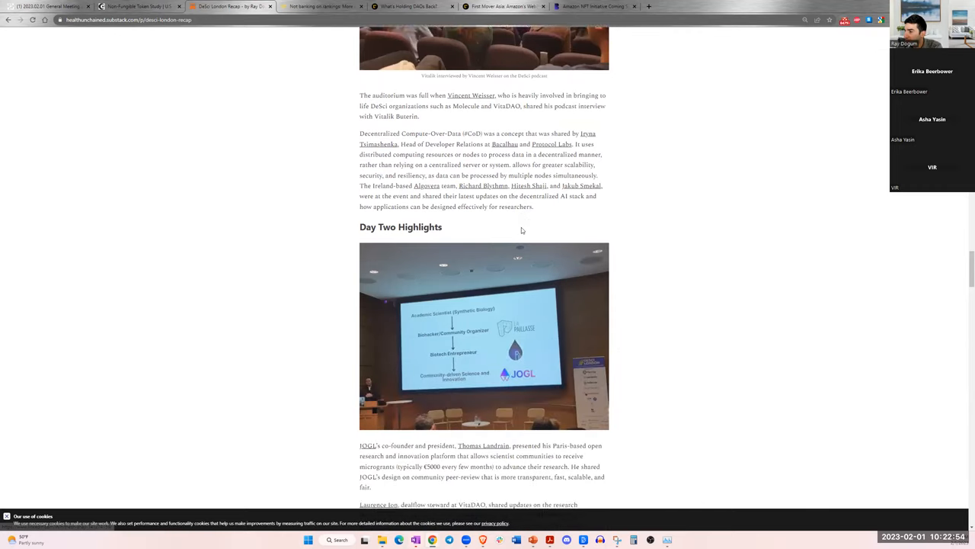
pyautogui.scroll(-3)
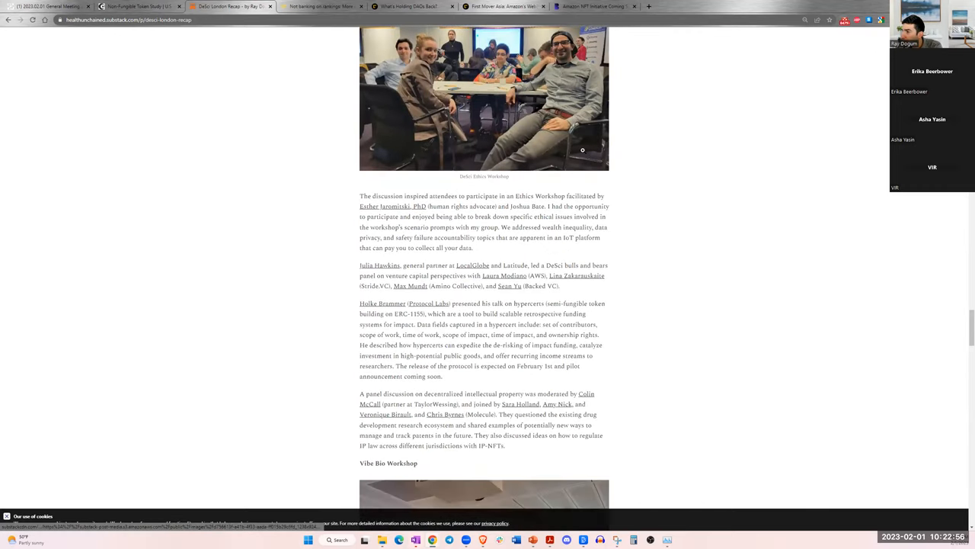
pyautogui.scroll(-3)
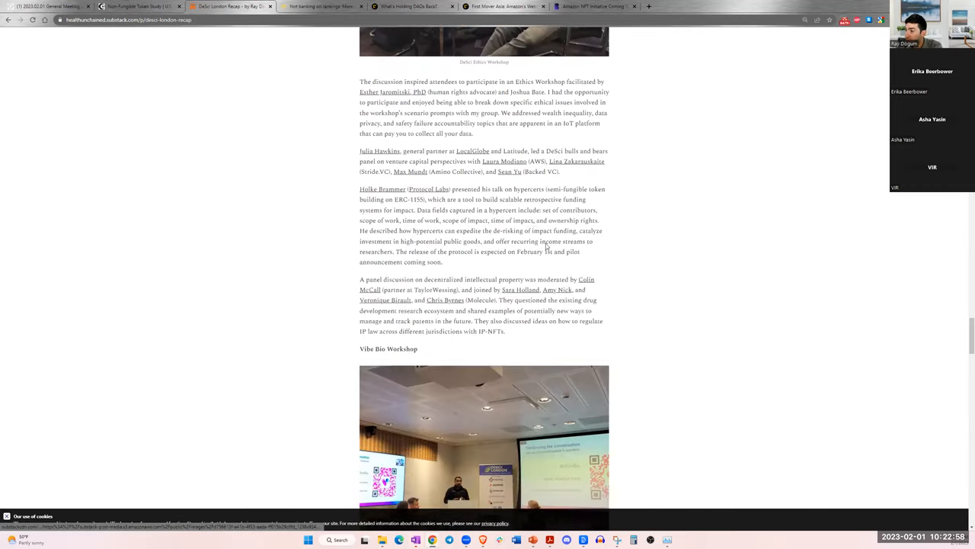
pyautogui.scroll(-3)
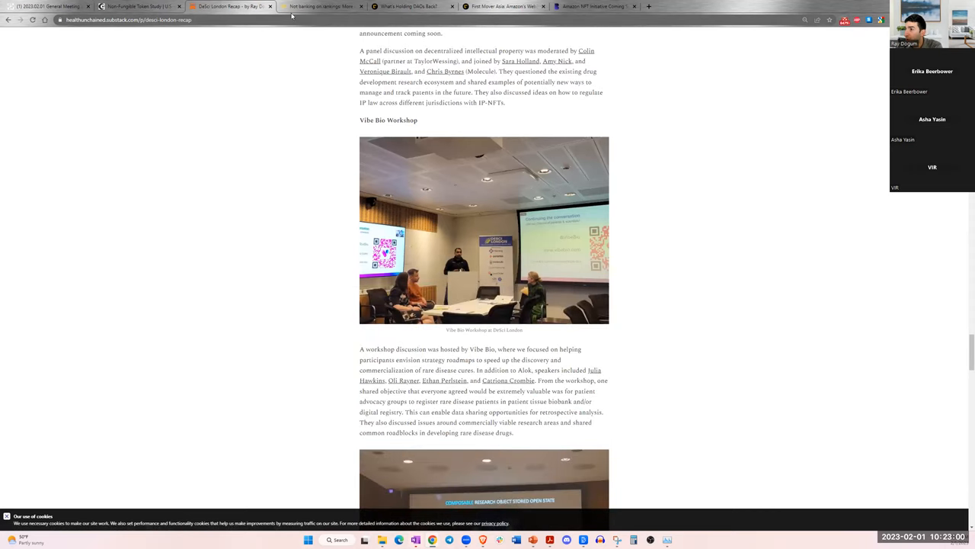
pyautogui.moveTo(140, 6)
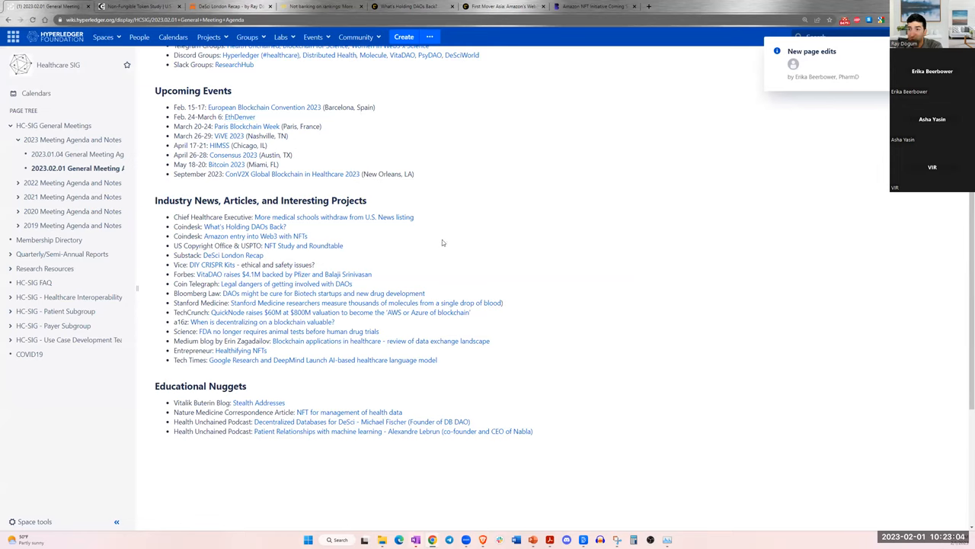
pyautogui.moveTo(381, 244)
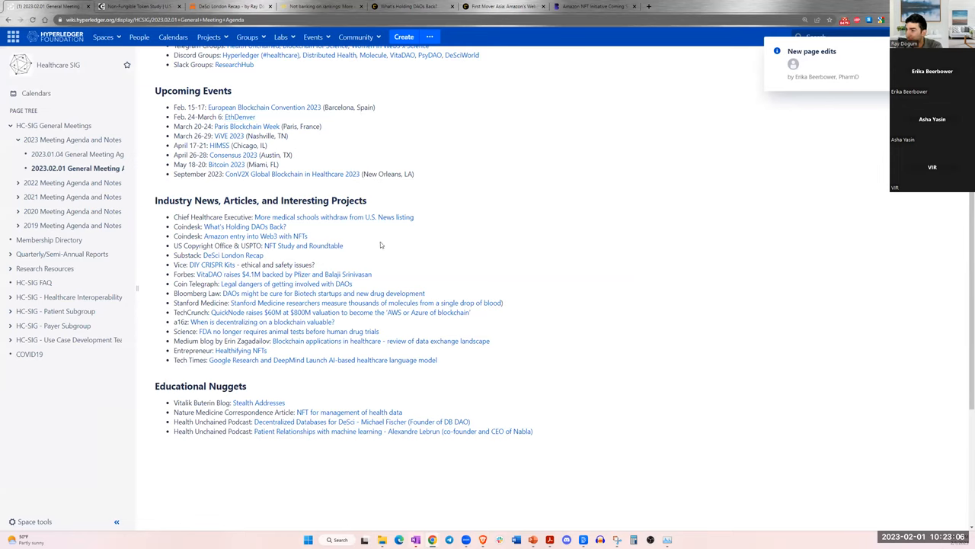
pyautogui.moveTo(329, 179)
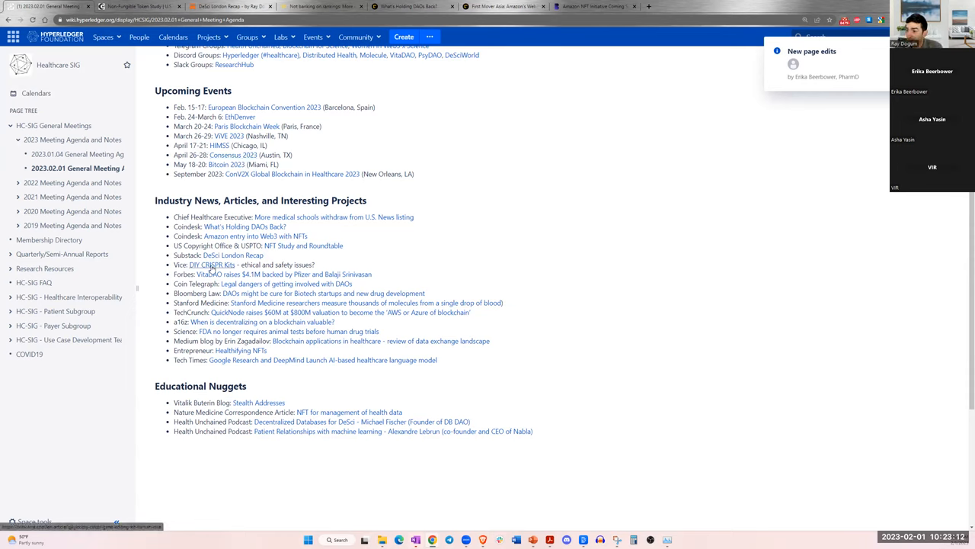
# - Open the Vice 'DIY CRISPR Kits' Industry News link in a new tab
pyautogui.rightClick(210, 265)
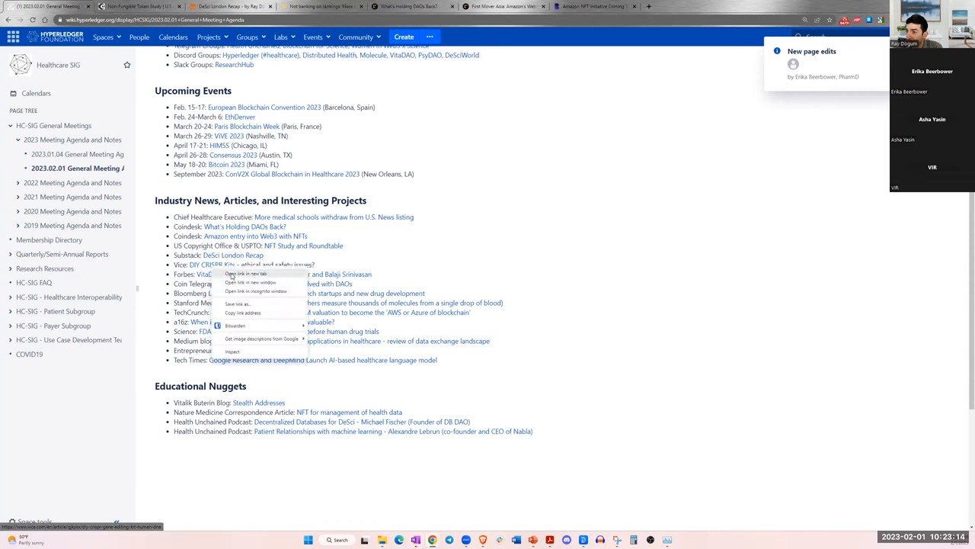
pyautogui.click(245, 274)
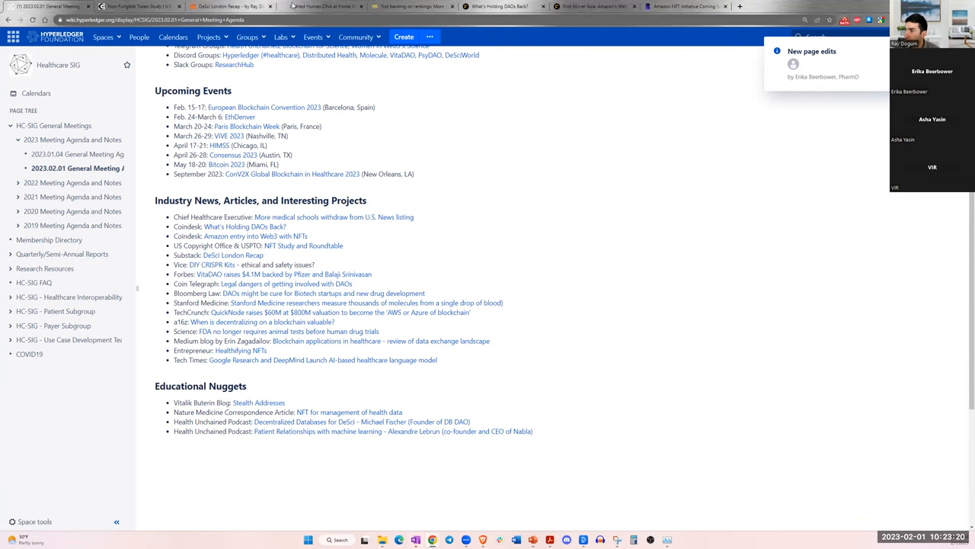
# - Switch to the Vice DIY CRISPR article and read down through Zayner's quotes
pyautogui.click(323, 6)
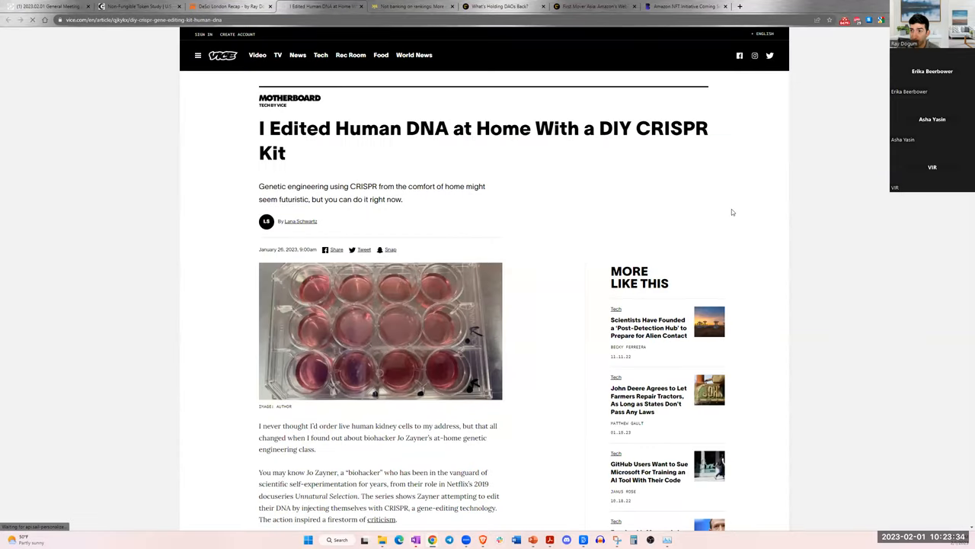
pyautogui.moveTo(439, 118)
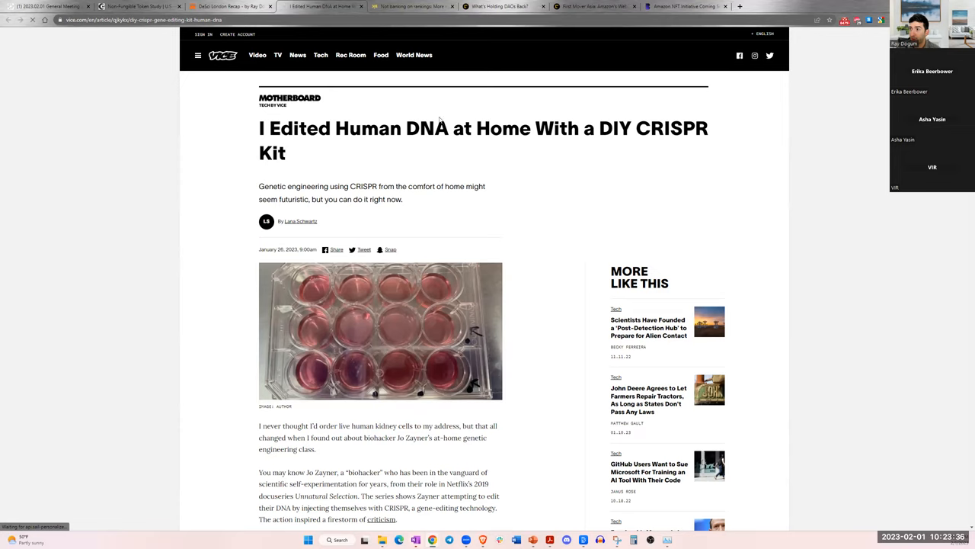
pyautogui.moveTo(372, 156)
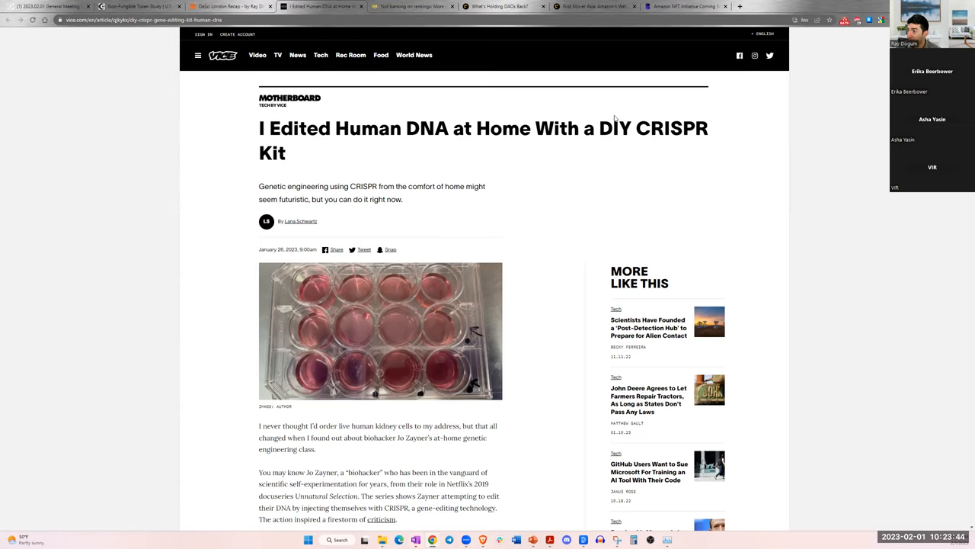
pyautogui.moveTo(441, 153)
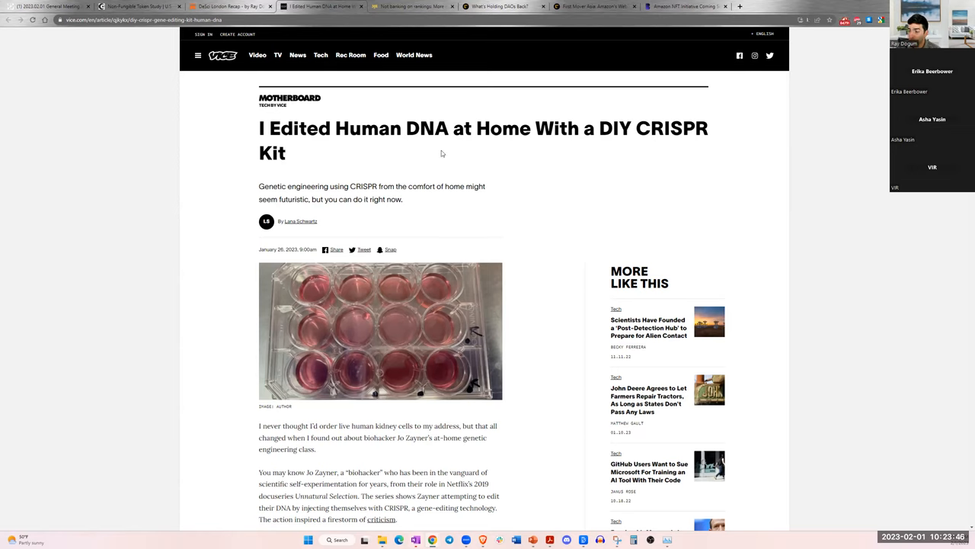
pyautogui.scroll(-3)
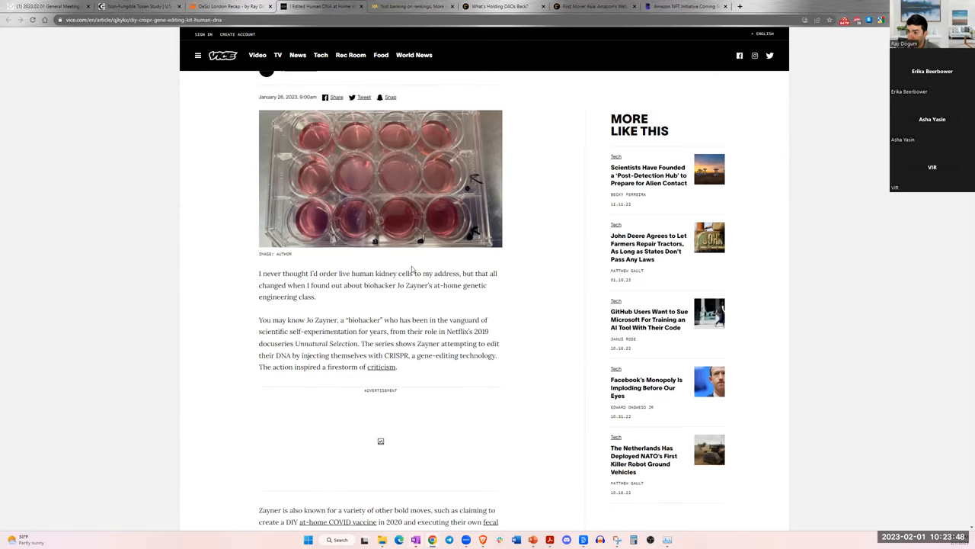
pyautogui.scroll(-3)
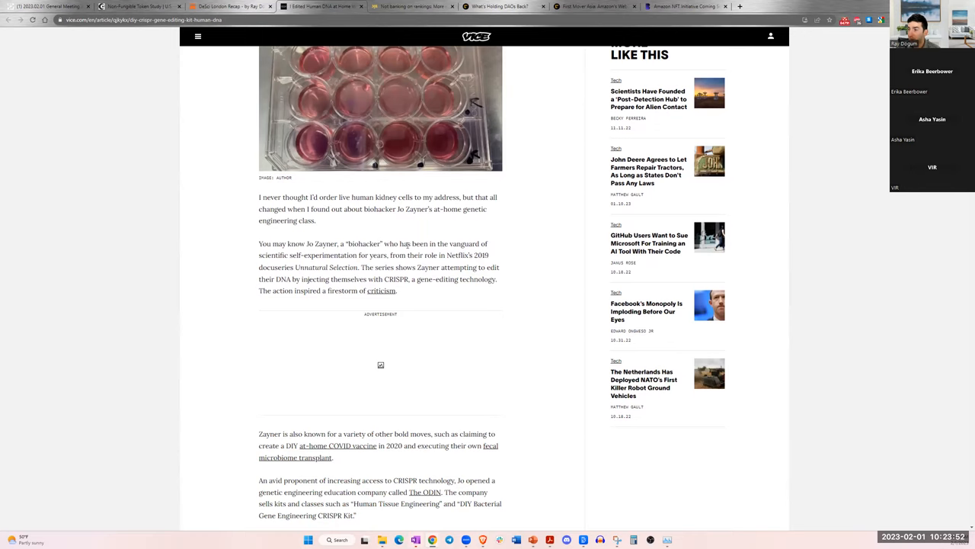
pyautogui.moveTo(360, 254)
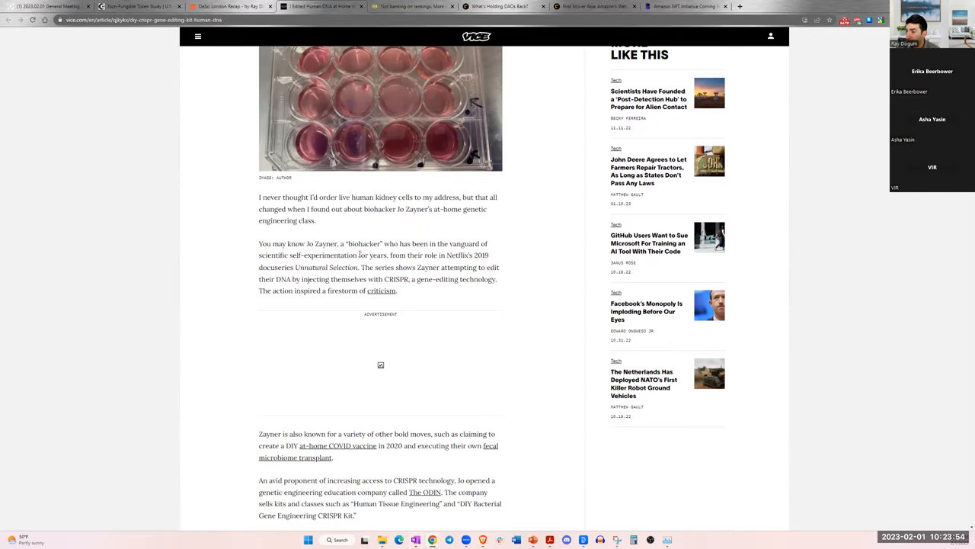
pyautogui.scroll(-3)
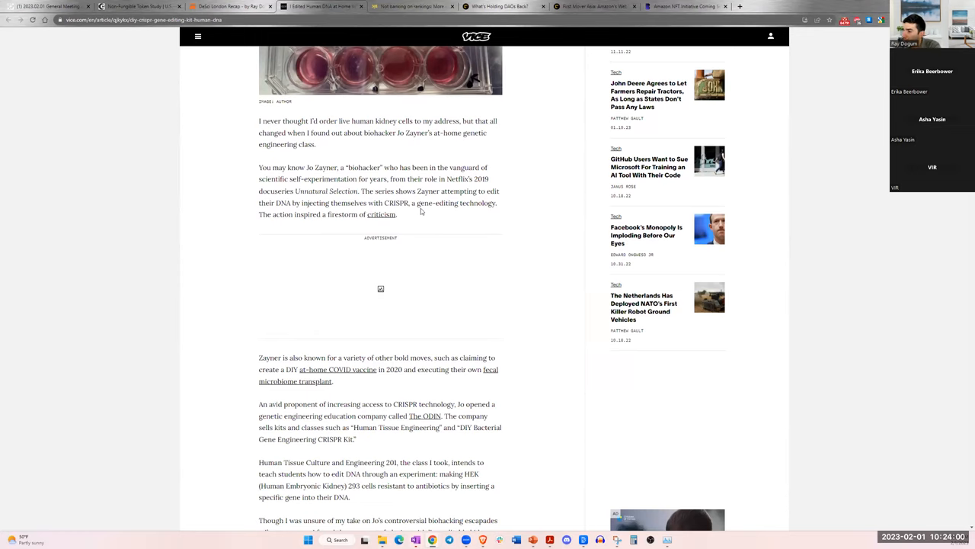
pyautogui.scroll(-3)
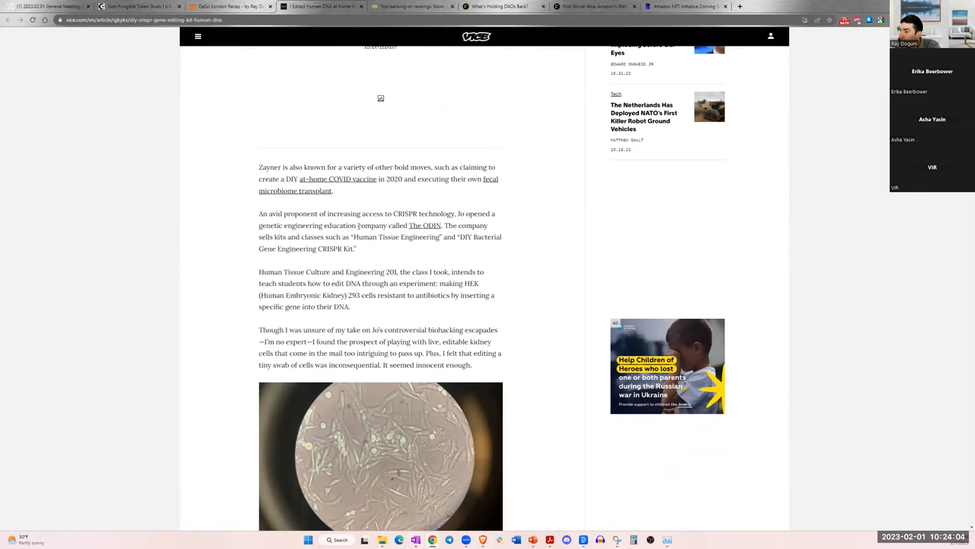
pyautogui.scroll(-3)
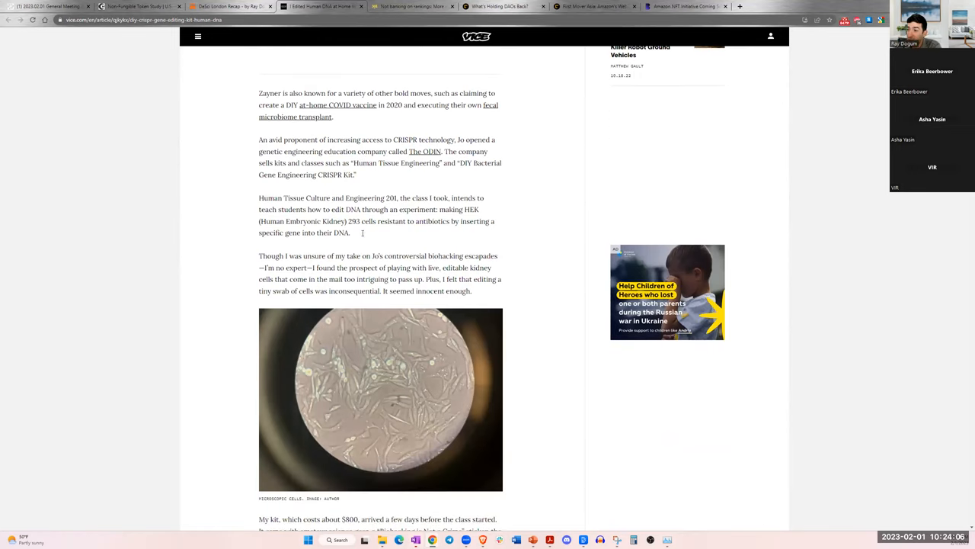
pyautogui.scroll(-3)
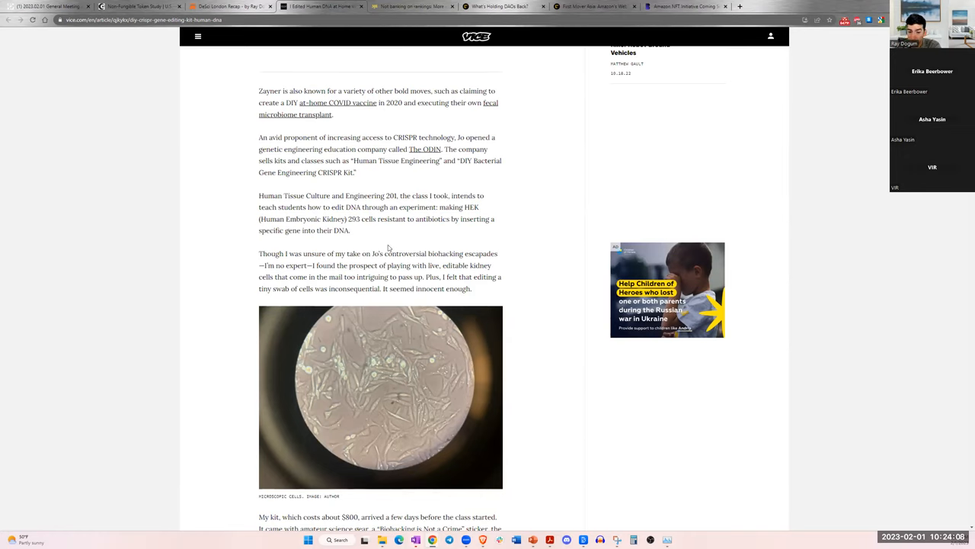
pyautogui.moveTo(415, 198)
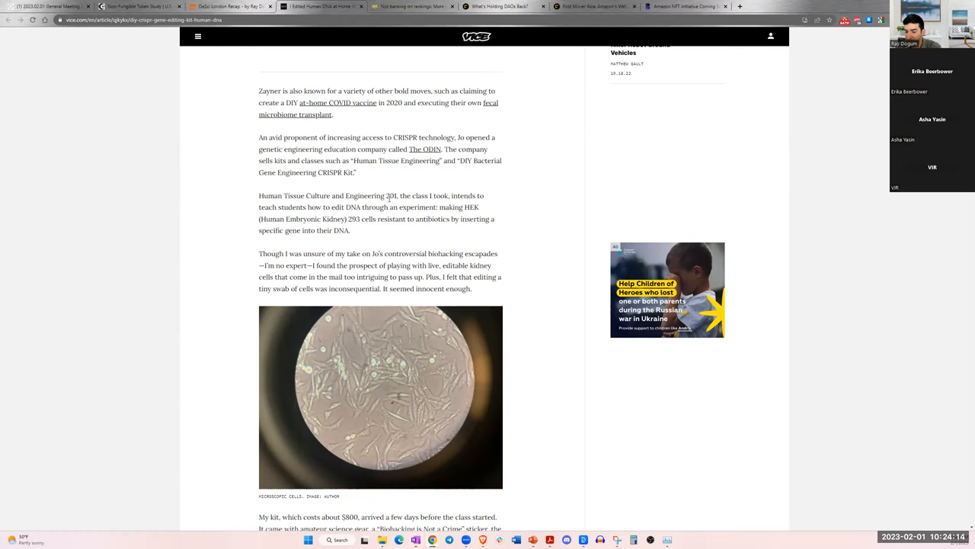
# - Continue to the University of Minnesota geneticist's quote weighing CRISPR risks against everyday risks
pyautogui.scroll(-3)
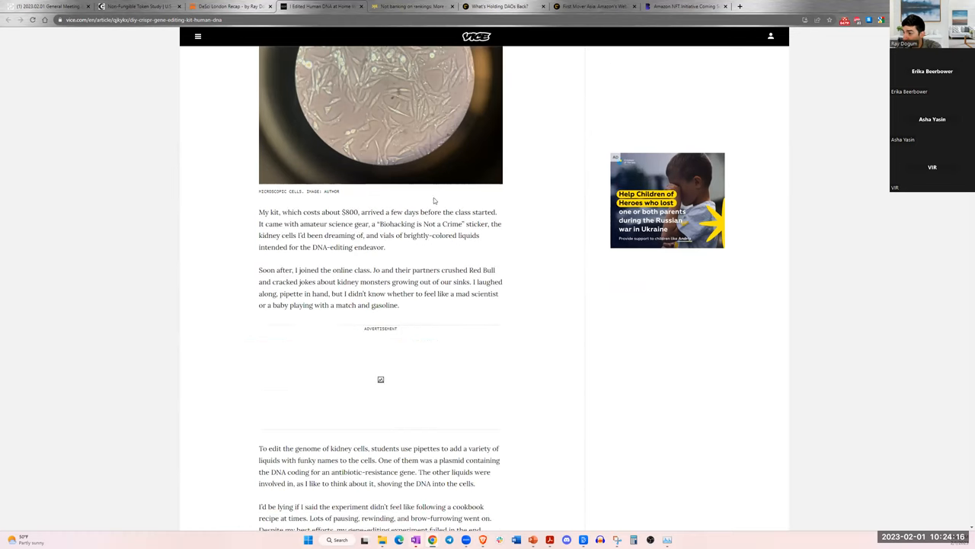
pyautogui.scroll(3)
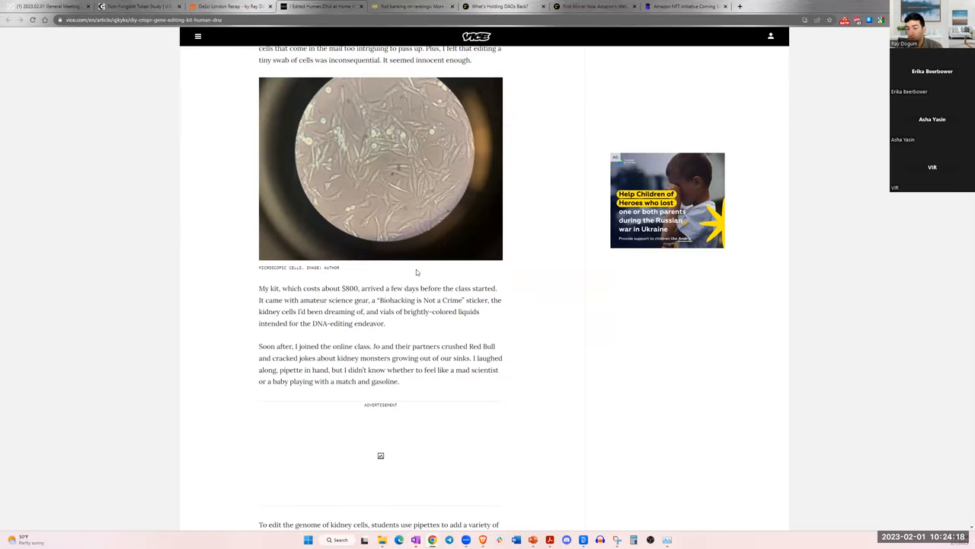
pyautogui.moveTo(410, 291)
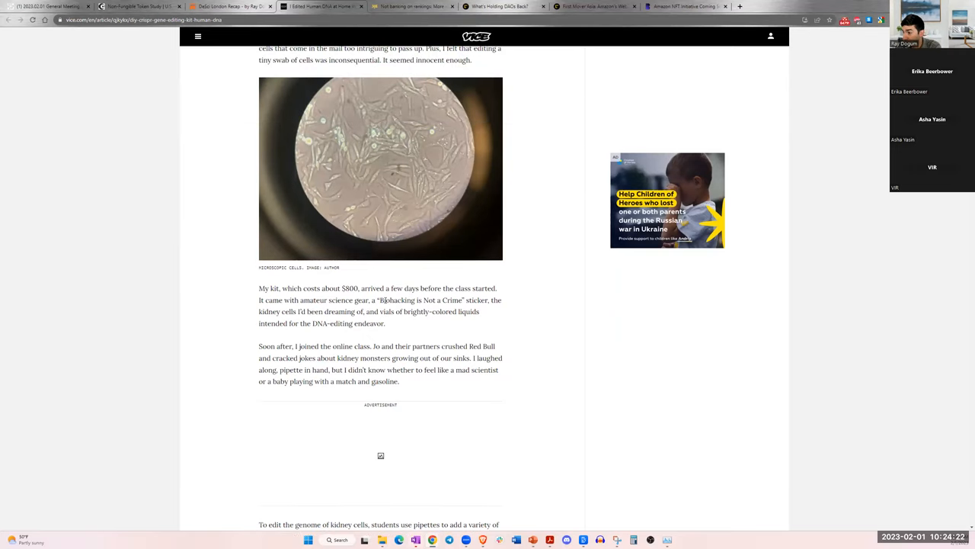
pyautogui.scroll(-3)
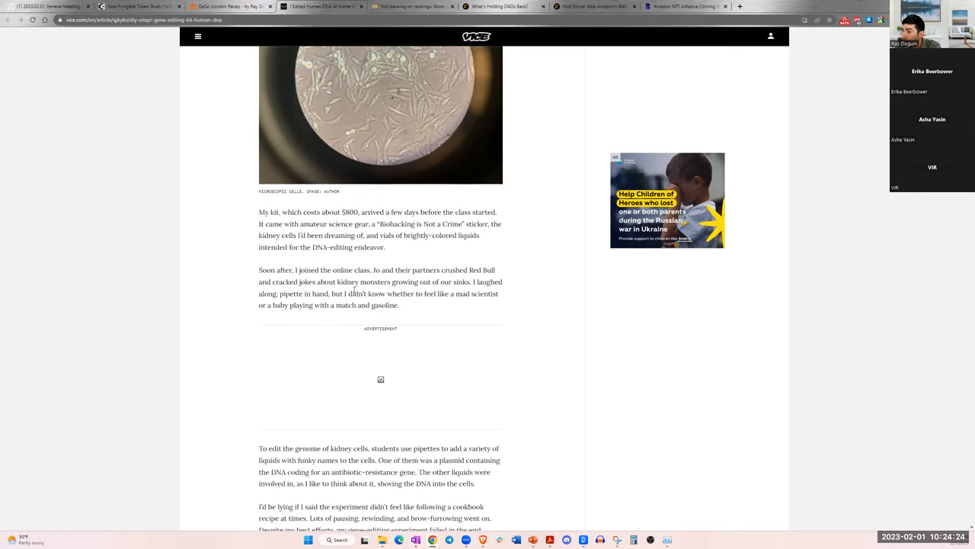
pyautogui.scroll(-3)
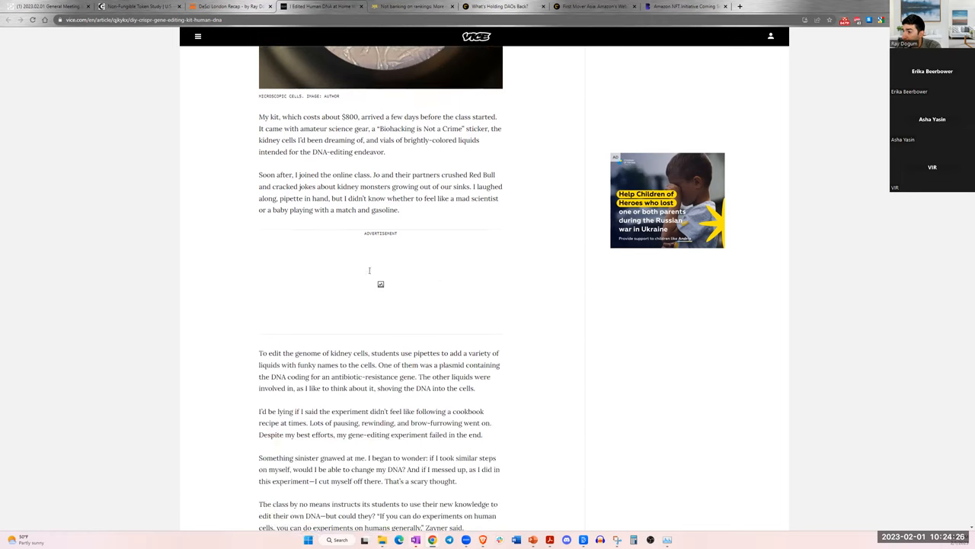
pyautogui.scroll(-3)
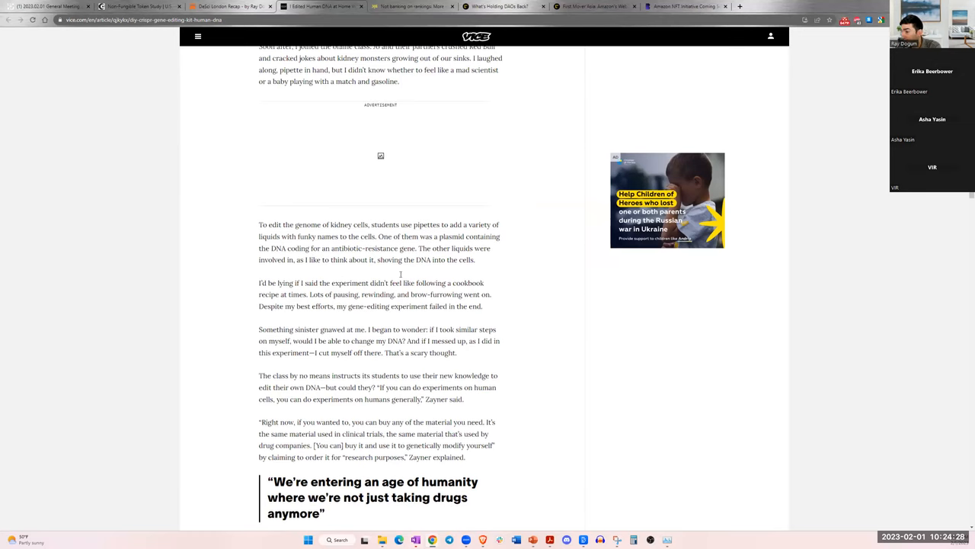
pyautogui.scroll(-3)
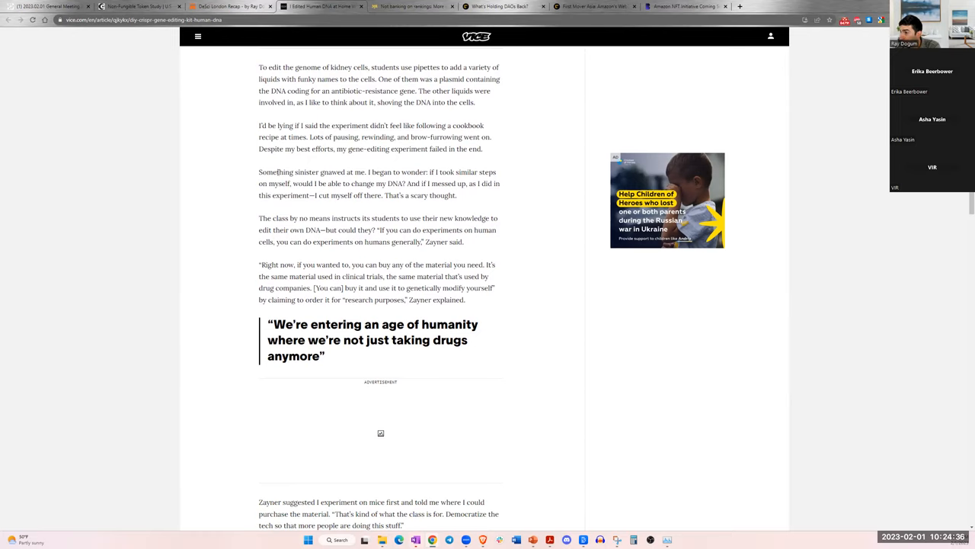
pyautogui.scroll(-3)
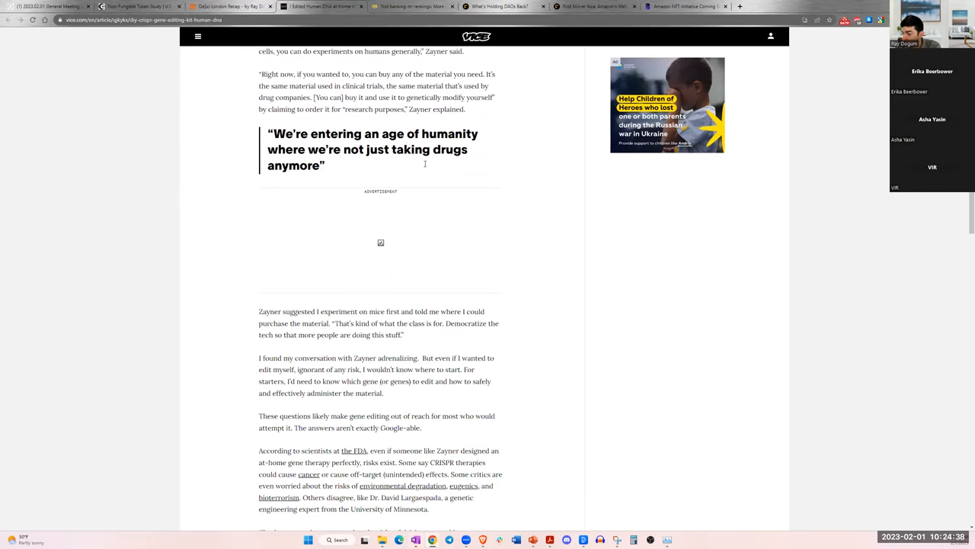
pyautogui.scroll(-3)
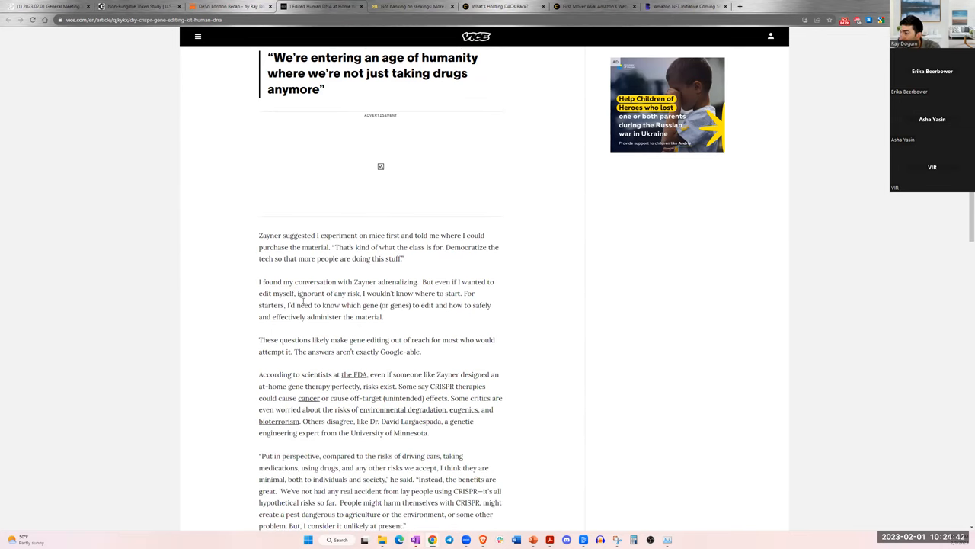
pyautogui.scroll(-3)
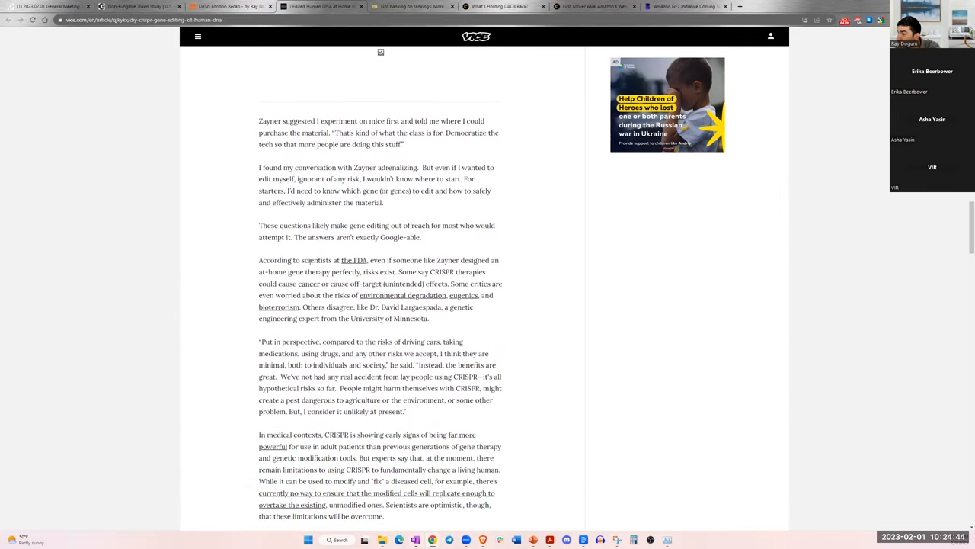
pyautogui.scroll(-3)
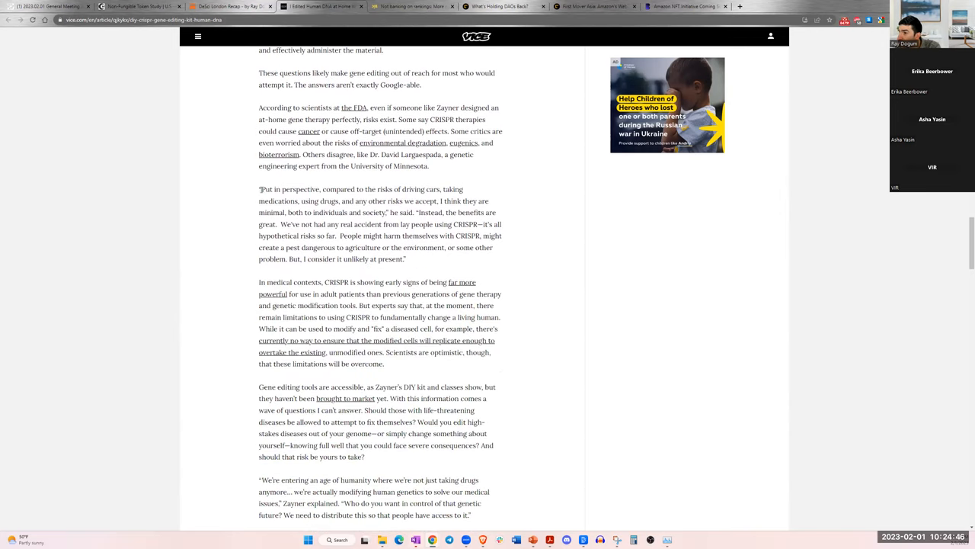
pyautogui.moveTo(259, 189); pyautogui.dragTo(387, 189)
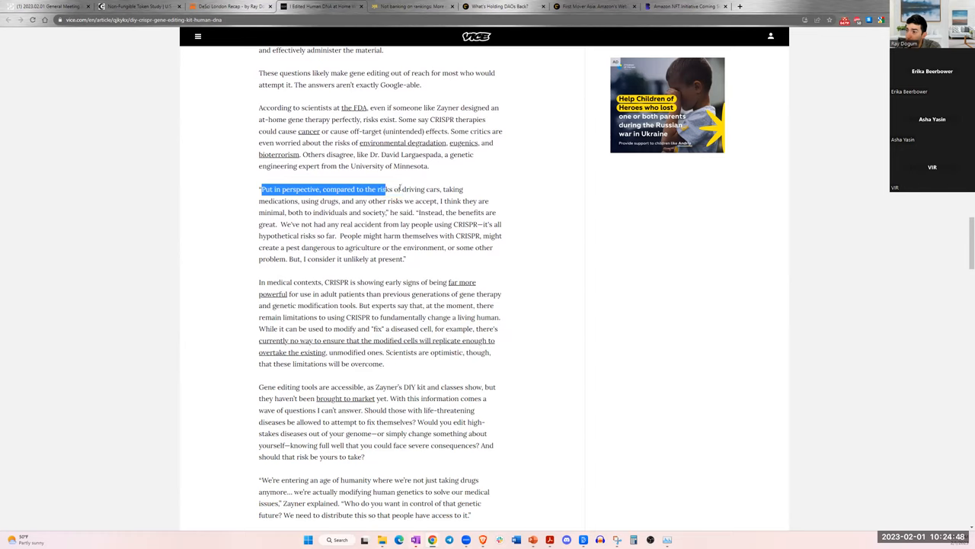
pyautogui.moveTo(388, 189); pyautogui.dragTo(293, 202)
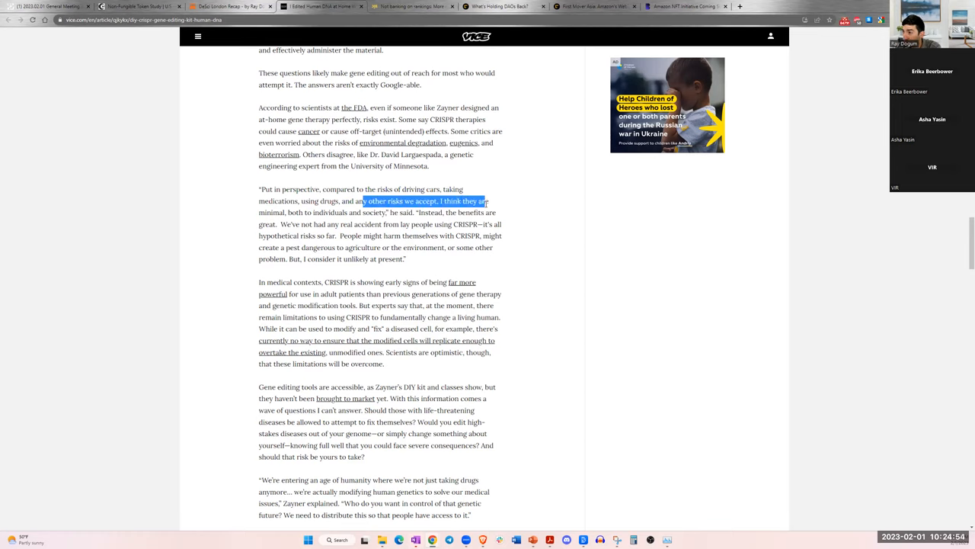
pyautogui.moveTo(488, 201); pyautogui.dragTo(334, 212)
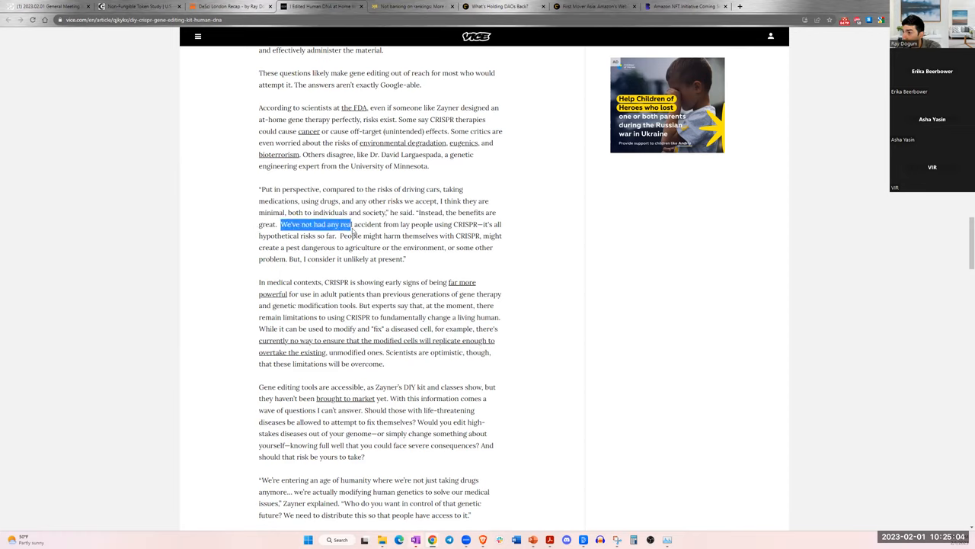
pyautogui.moveTo(347, 224); pyautogui.dragTo(408, 224)
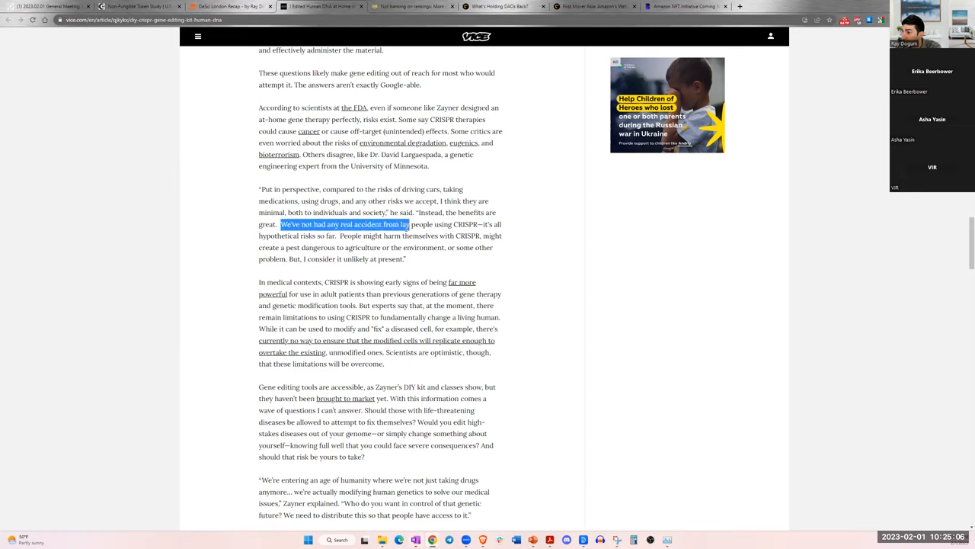
pyautogui.moveTo(409, 224); pyautogui.dragTo(479, 224)
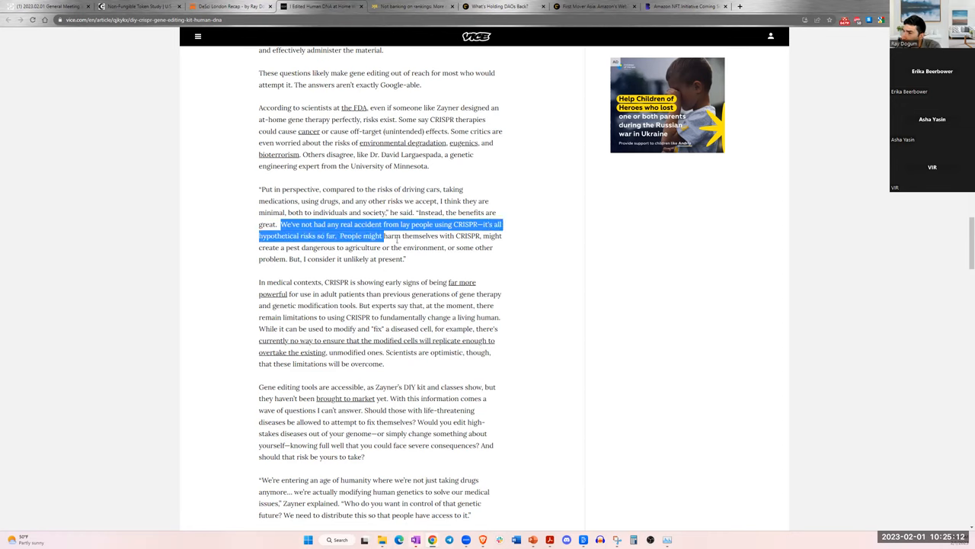
pyautogui.moveTo(384, 235); pyautogui.dragTo(439, 247)
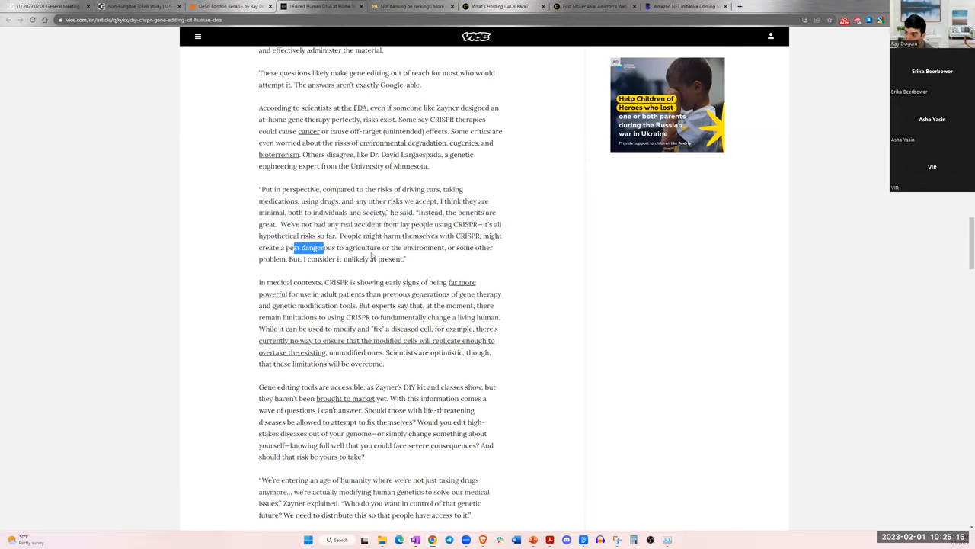
pyautogui.moveTo(314, 247); pyautogui.dragTo(463, 247)
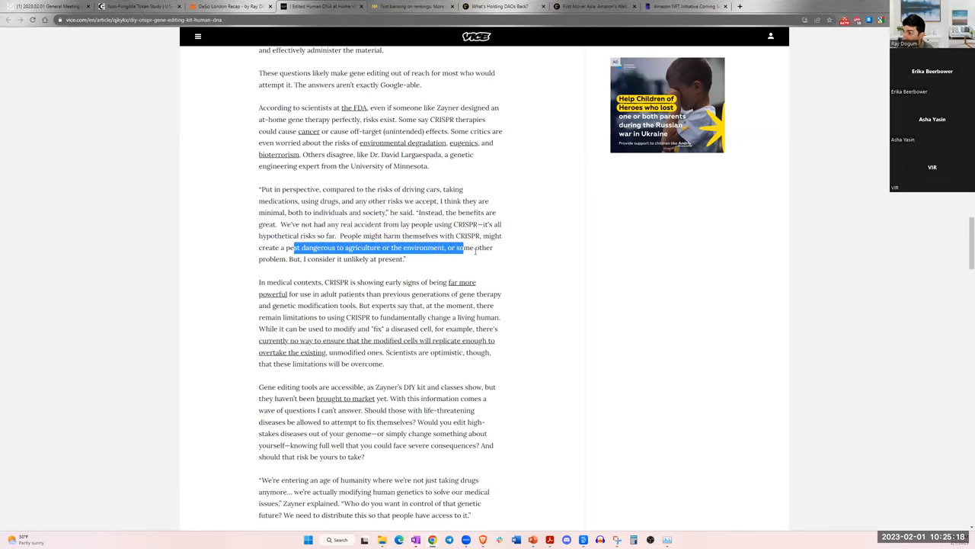
pyautogui.click(320, 269)
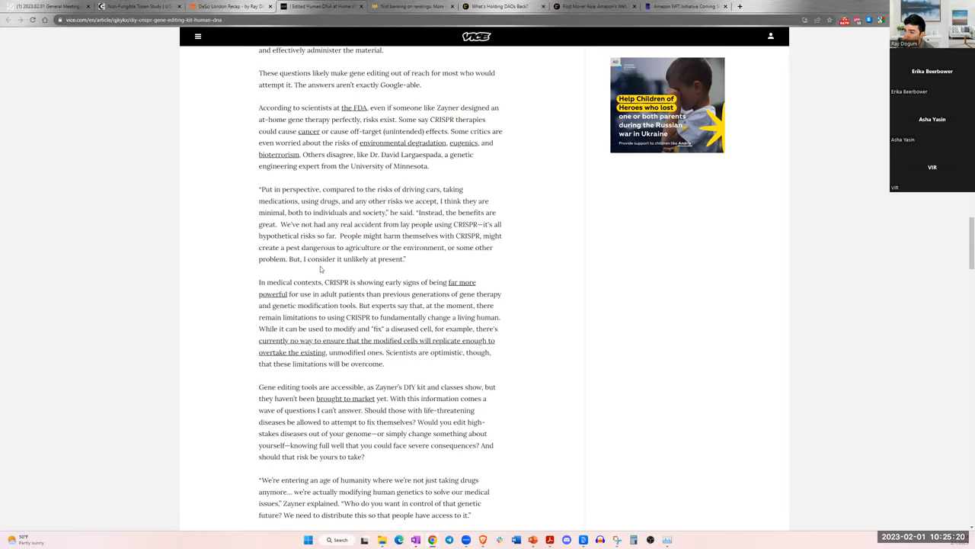
pyautogui.moveTo(425, 262)
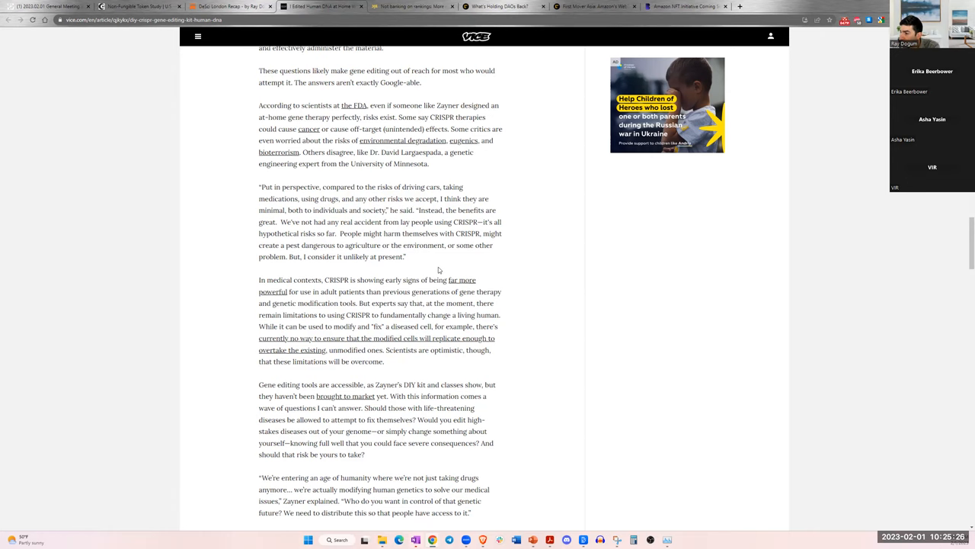
pyautogui.scroll(-3)
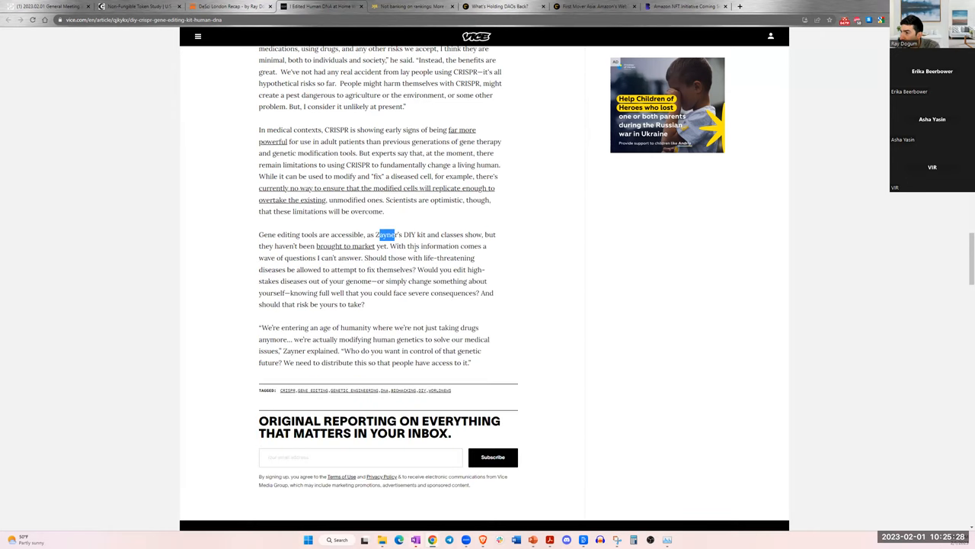
pyautogui.scroll(3)
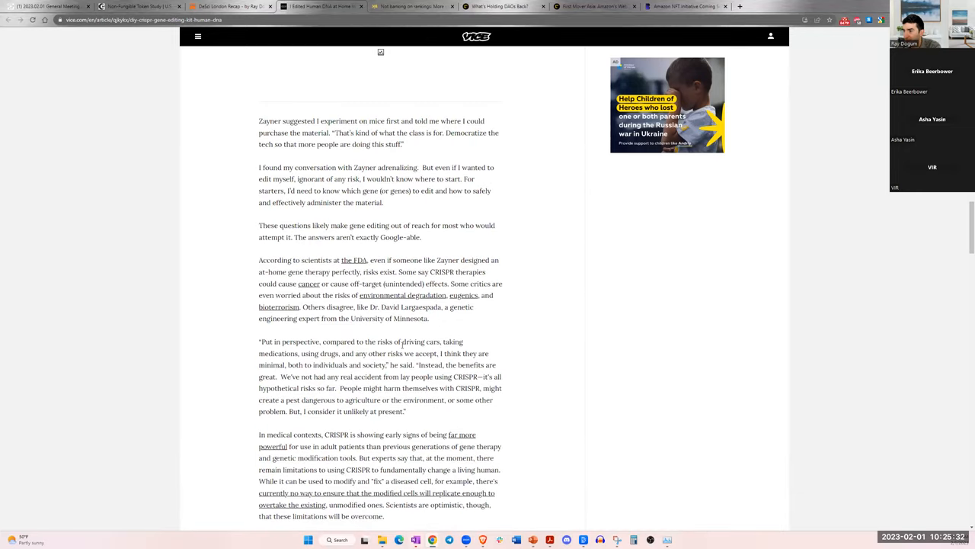
pyautogui.scroll(3)
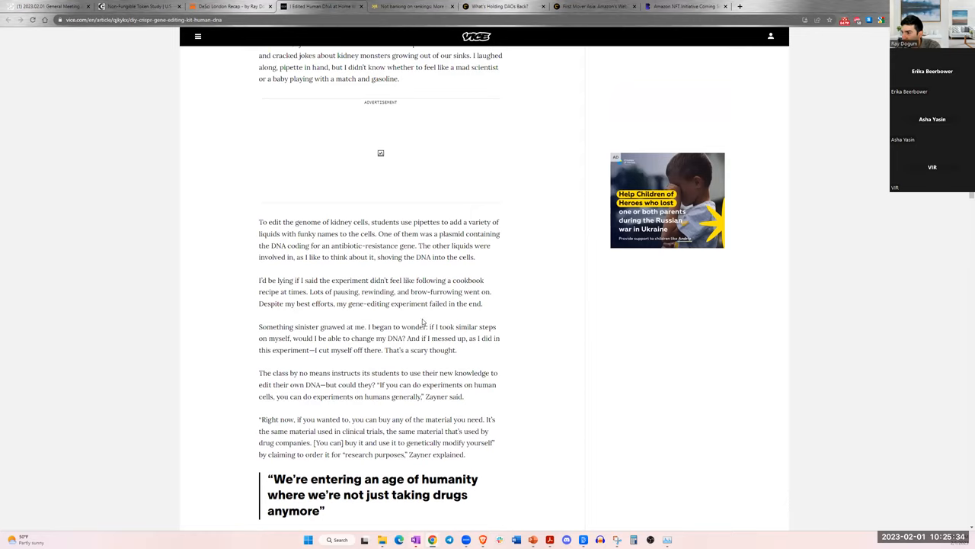
pyautogui.scroll(3)
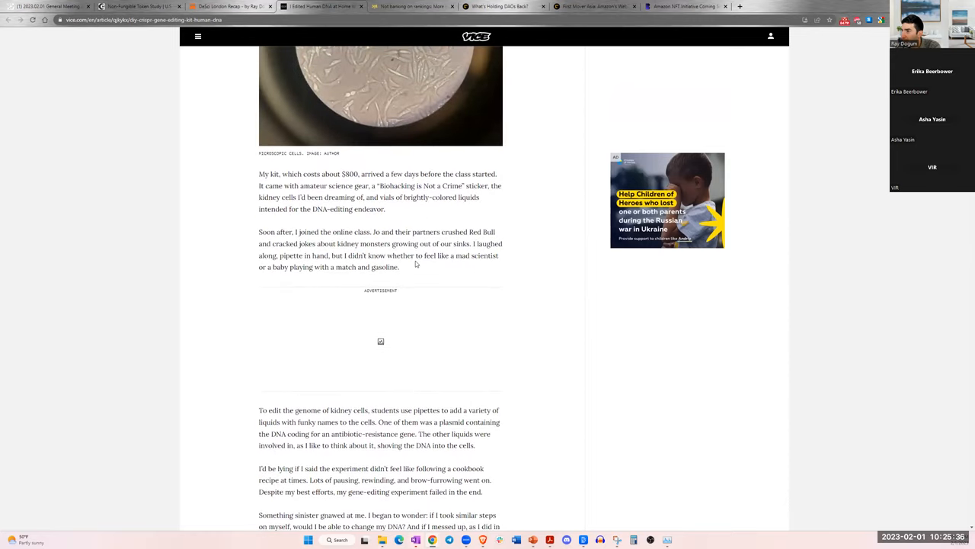
pyautogui.scroll(3)
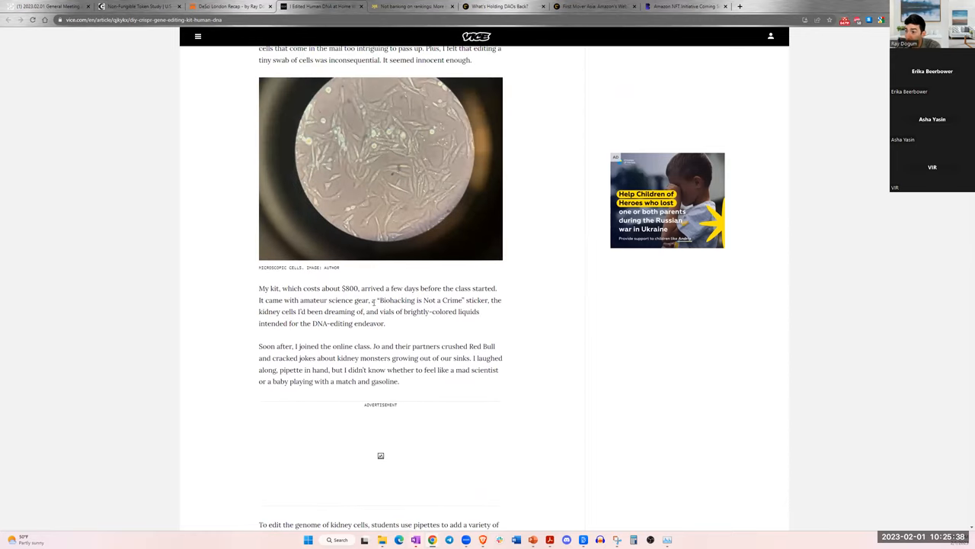
pyautogui.doubleClick(421, 299)
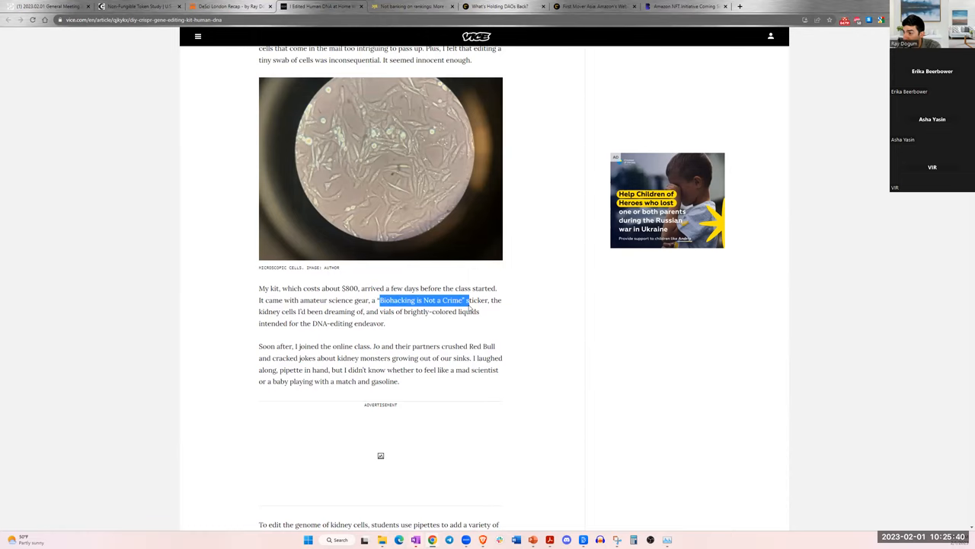
pyautogui.click(472, 305)
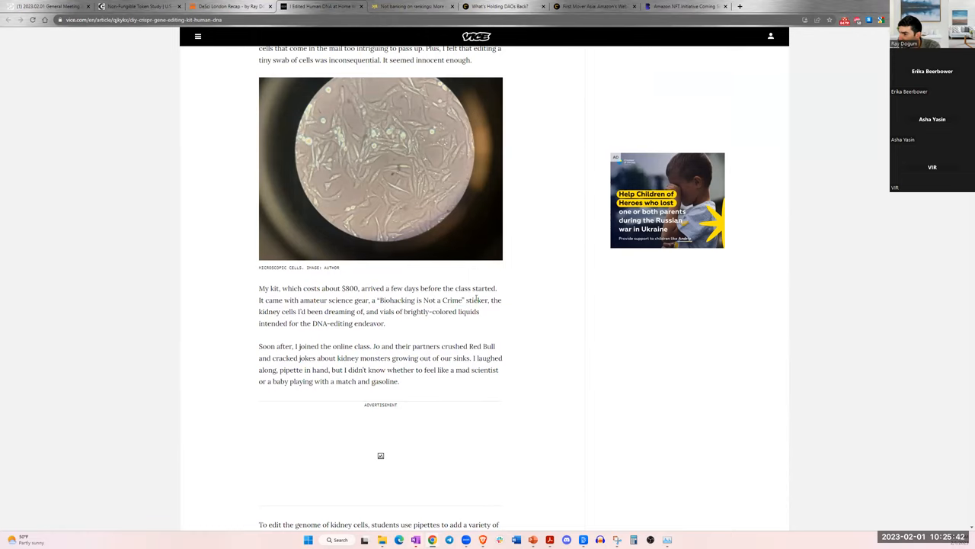
pyautogui.scroll(3)
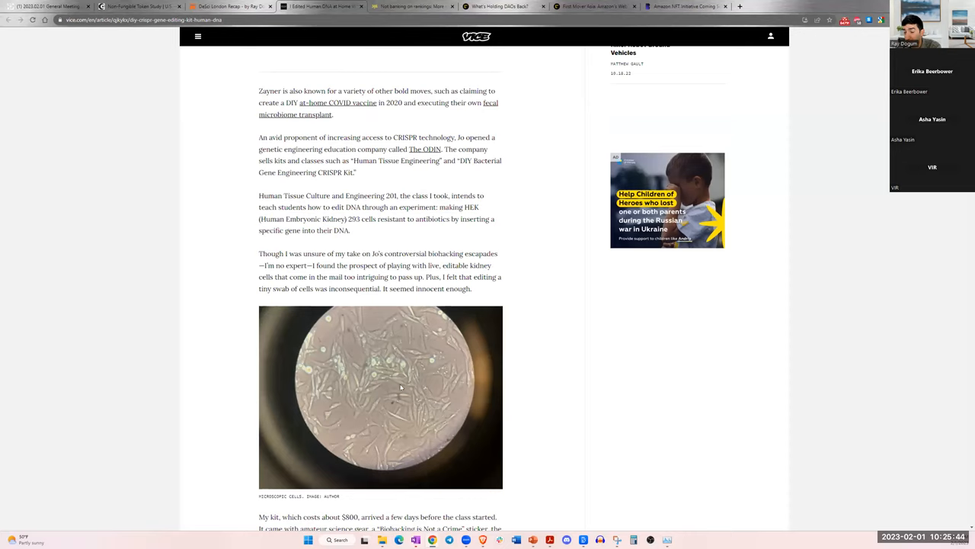
pyautogui.scroll(3)
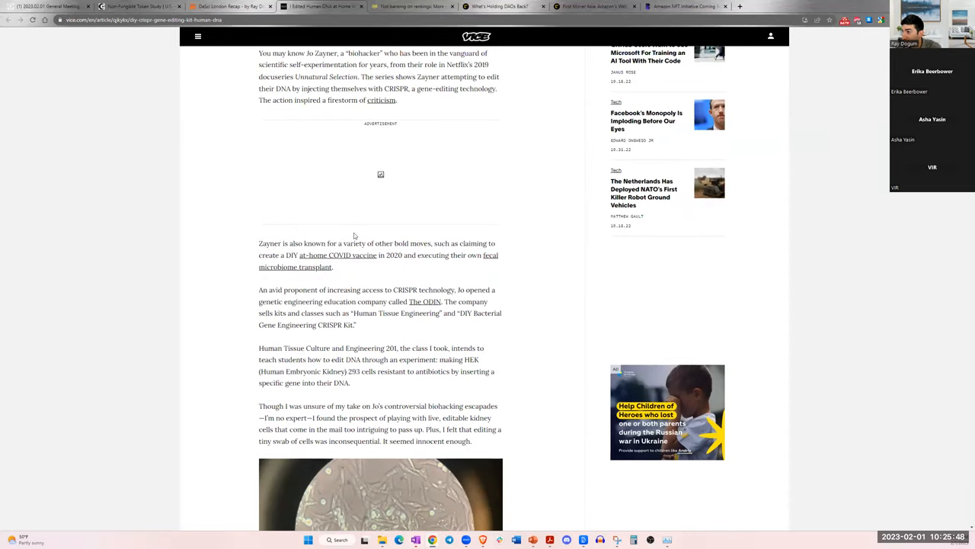
pyautogui.scroll(3)
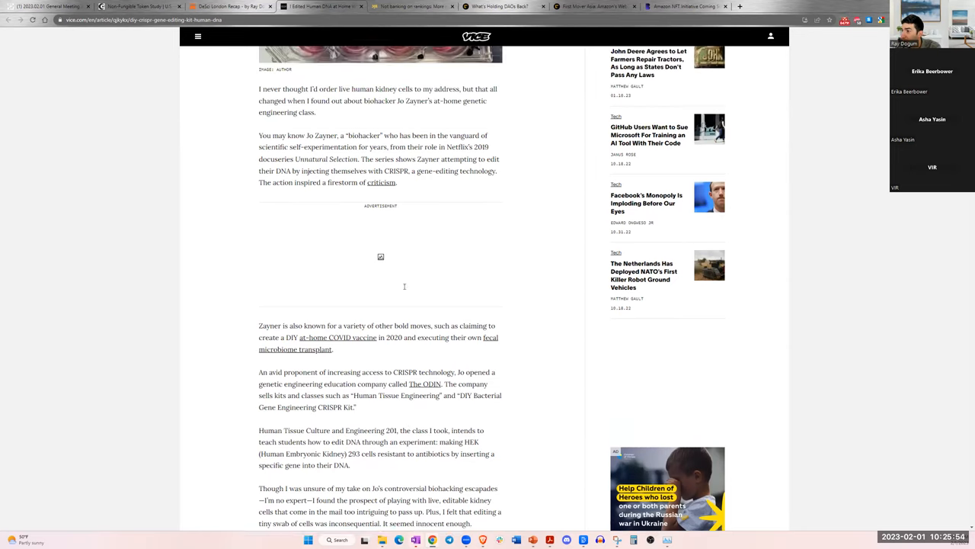
pyautogui.scroll(3)
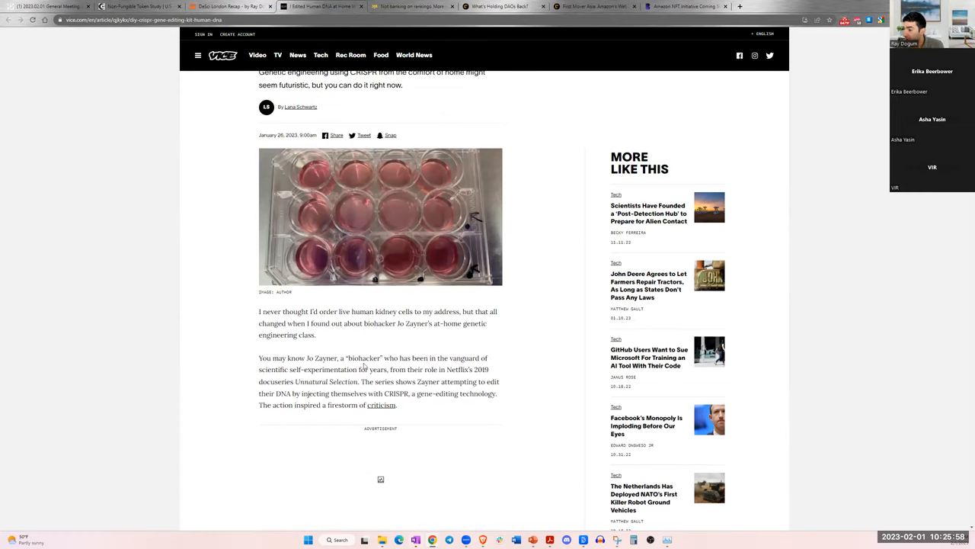
pyautogui.scroll(-3)
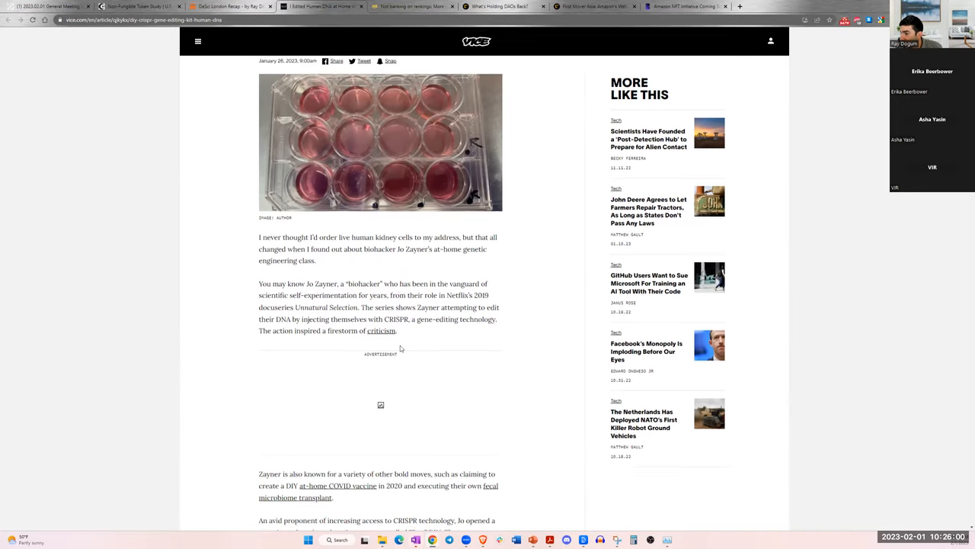
pyautogui.scroll(-3)
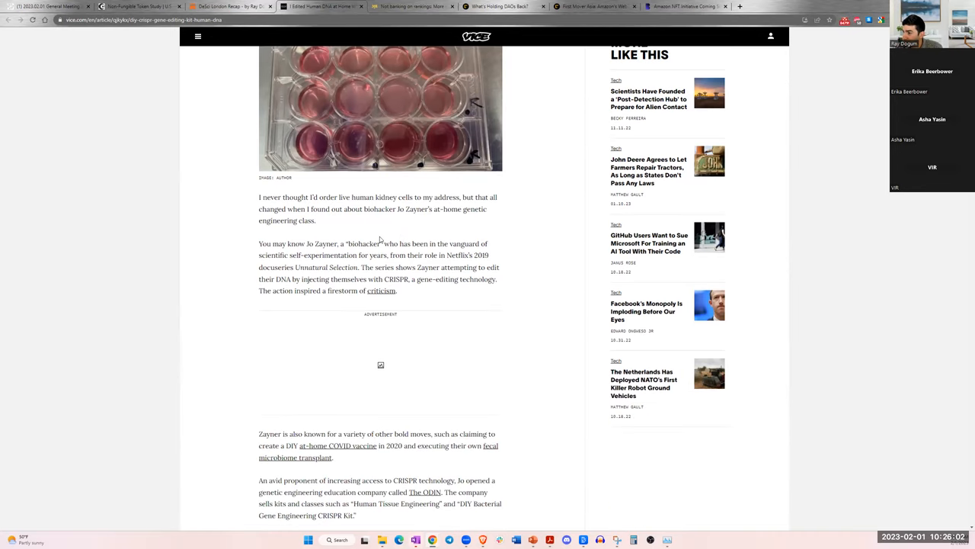
pyautogui.doubleClick(463, 255)
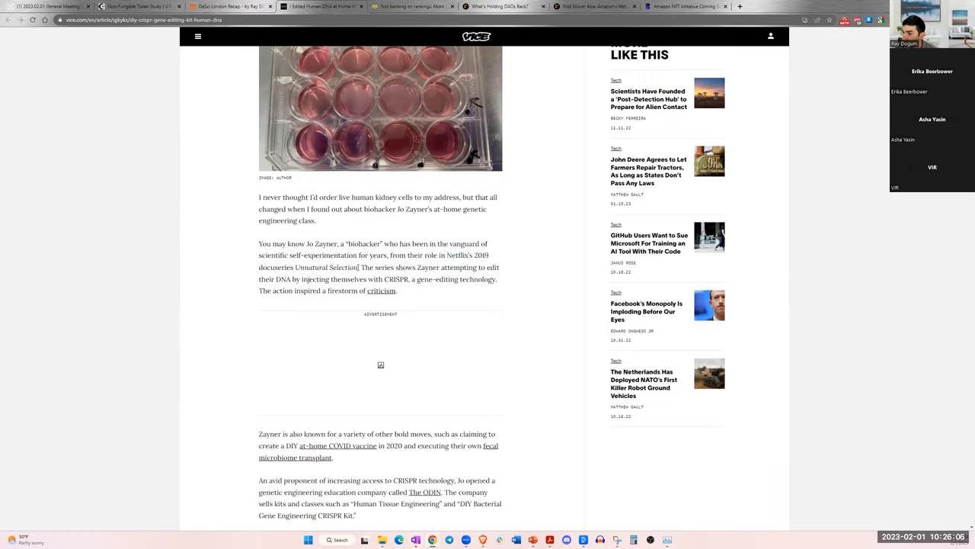
pyautogui.doubleClick(468, 256)
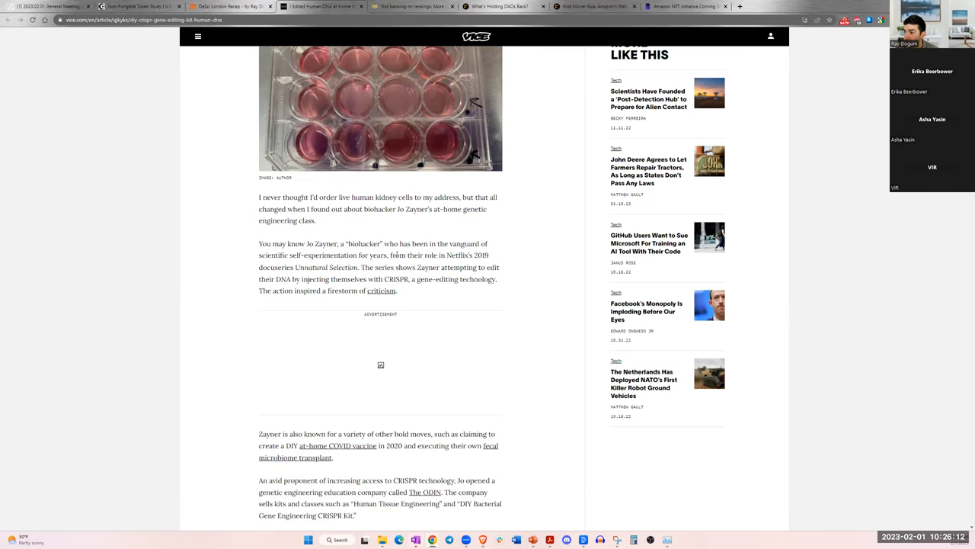
pyautogui.scroll(3)
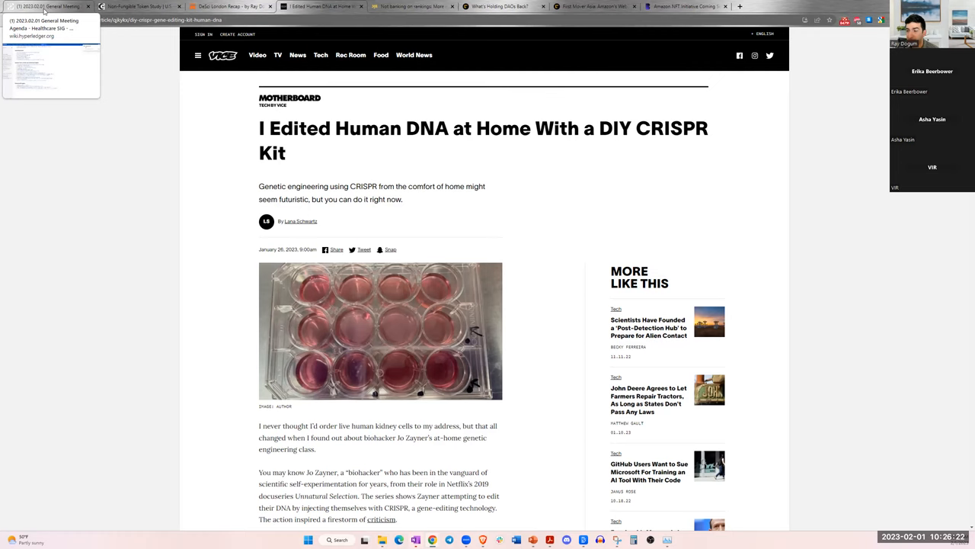
pyautogui.scroll(-3)
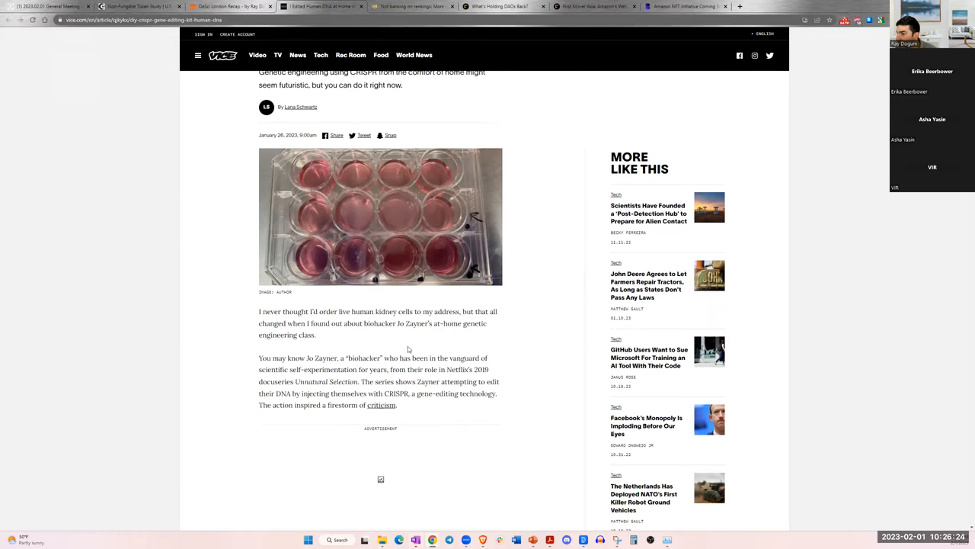
pyautogui.scroll(-3)
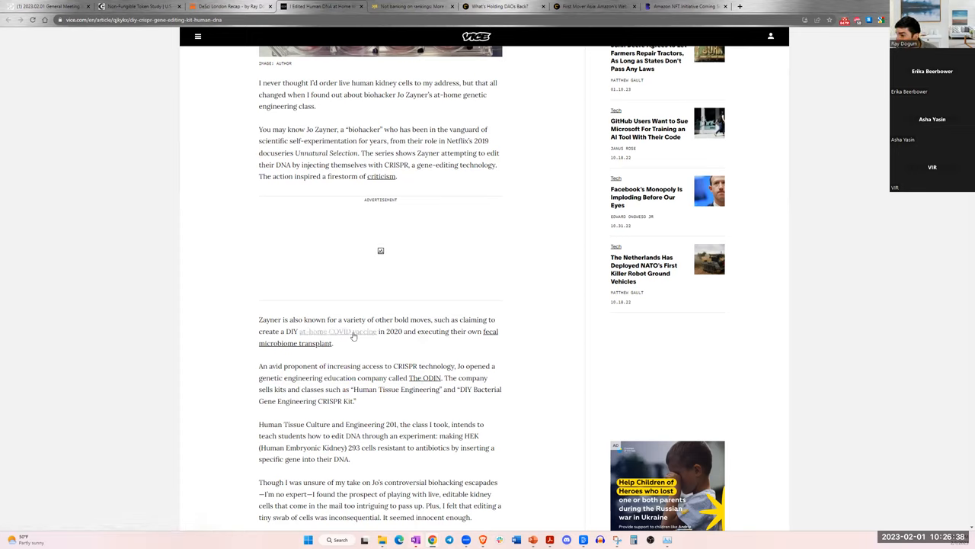
# - Open the 'at-home COVID vaccine' story and 'The ODIN' site in new tabs, then switch to The ODIN
pyautogui.rightClick(338, 330)
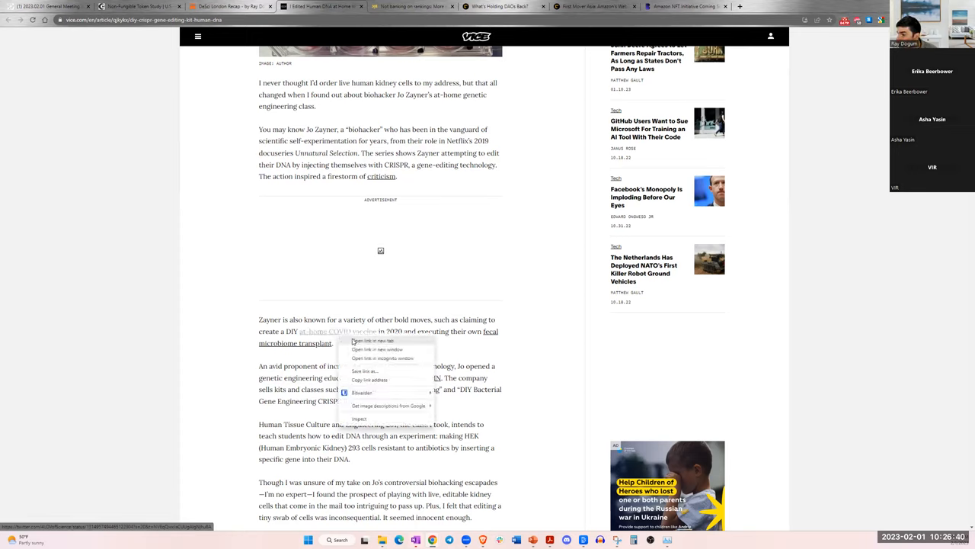
pyautogui.click(372, 342)
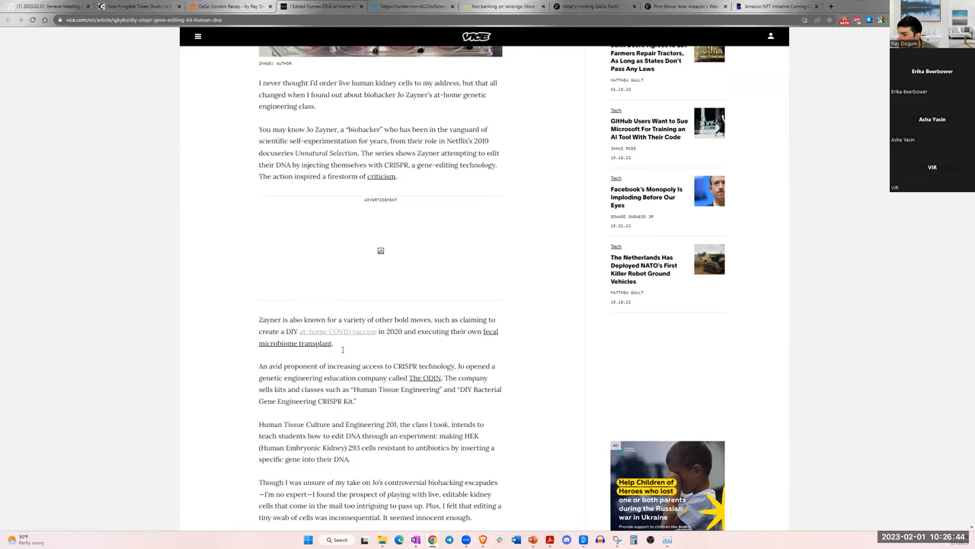
pyautogui.scroll(-3)
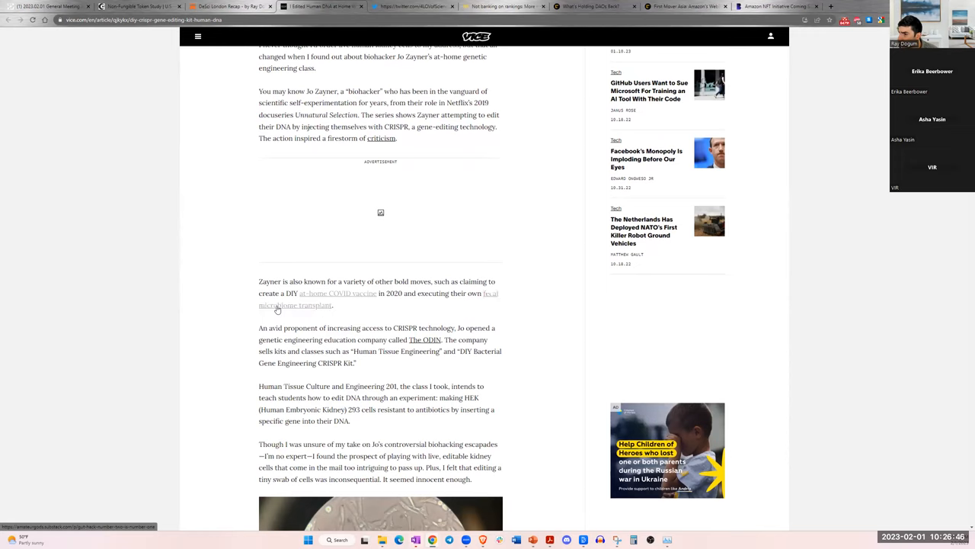
pyautogui.moveTo(423, 340)
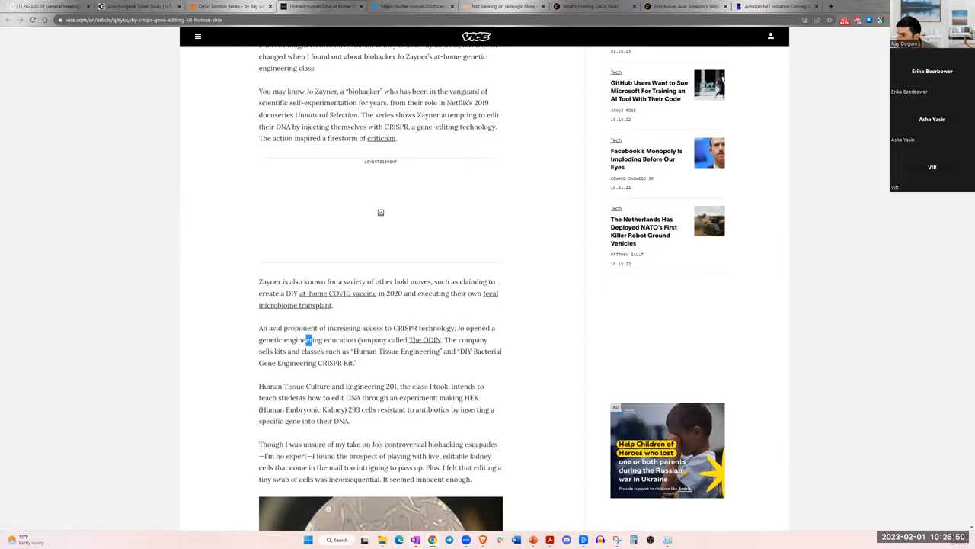
pyautogui.rightClick(426, 338)
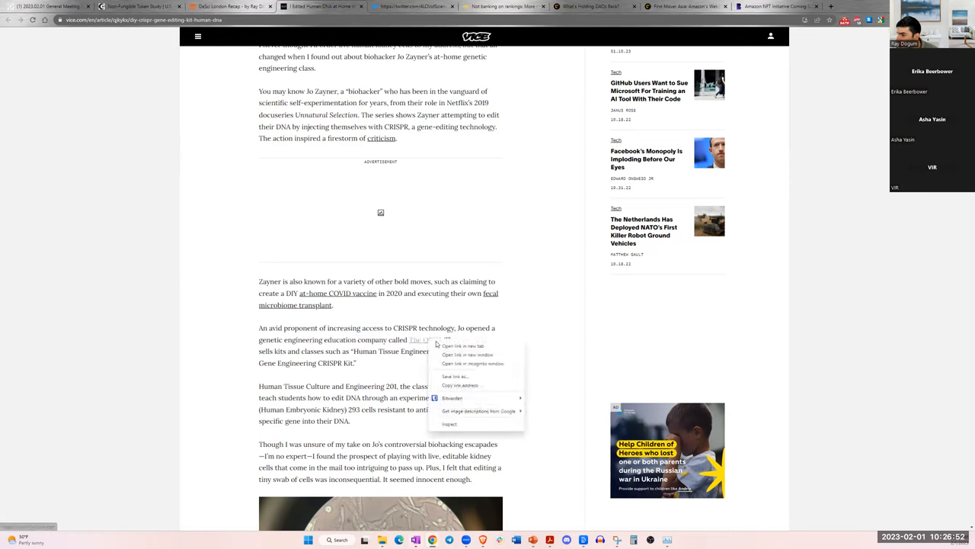
pyautogui.click(464, 346)
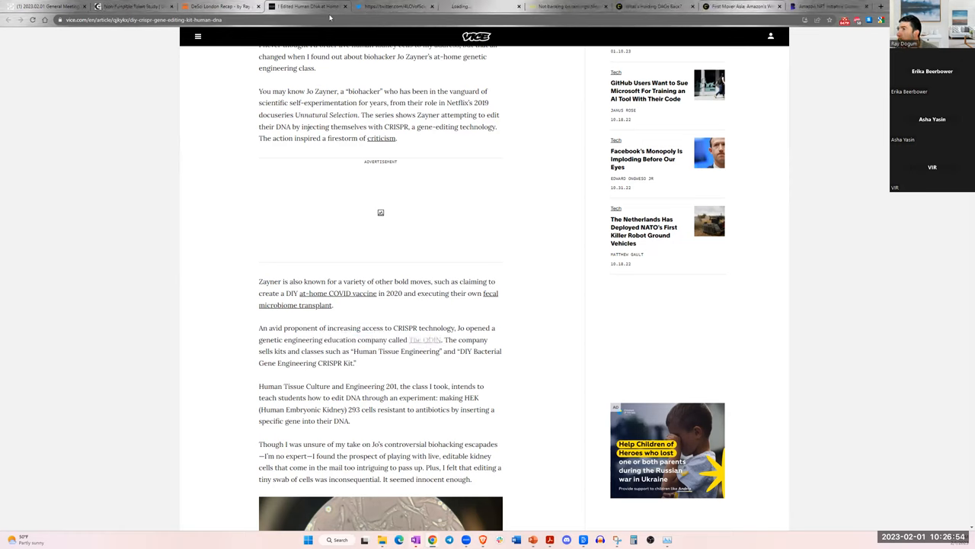
pyautogui.click(480, 6)
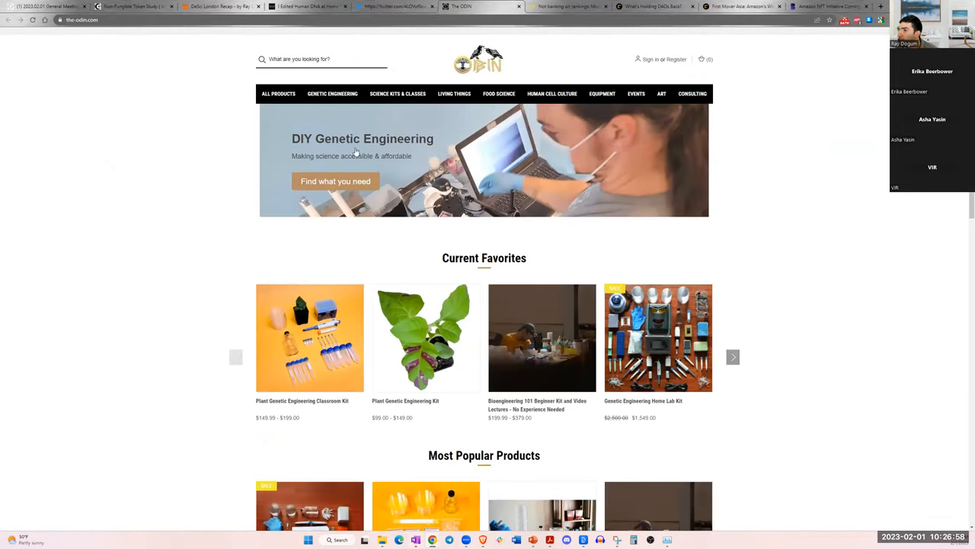
pyautogui.moveTo(393, 344)
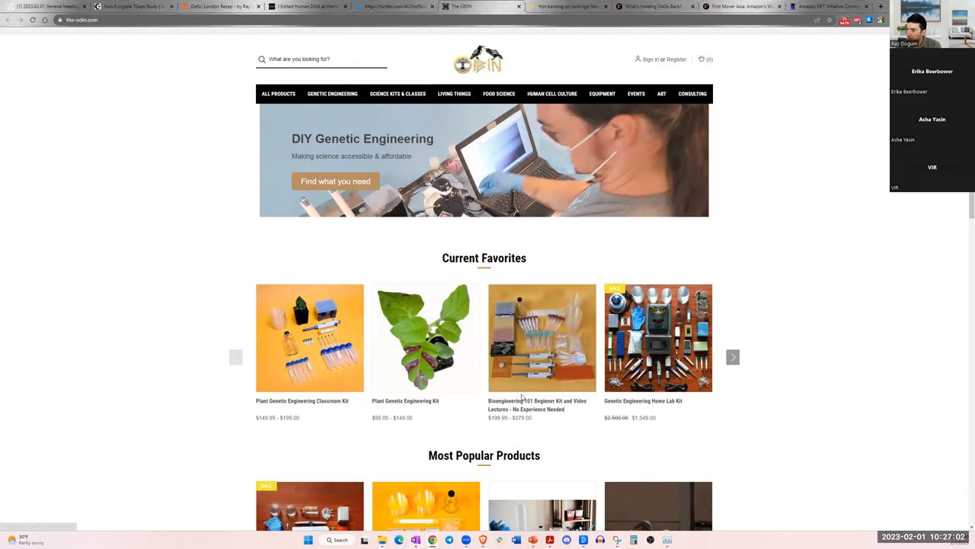
# - Open the DIY Bacterial Gene Engineering CRISPR Kit product page from Most Popular Products
pyautogui.scroll(-3)
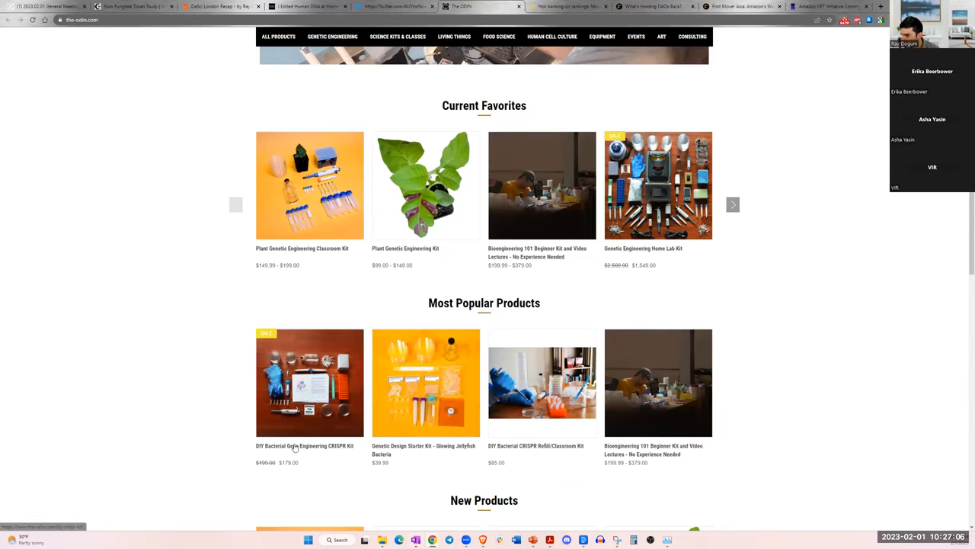
pyautogui.scroll(-3)
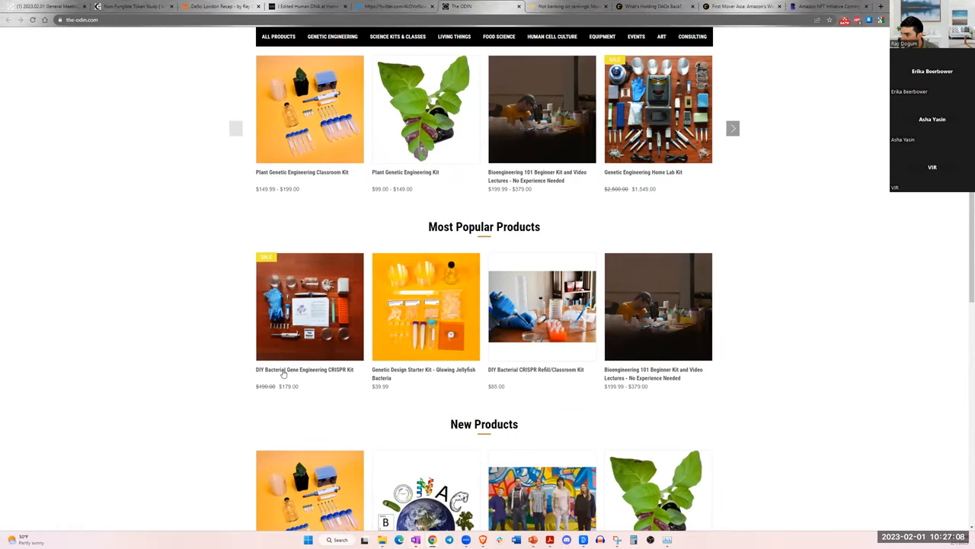
pyautogui.click(309, 306)
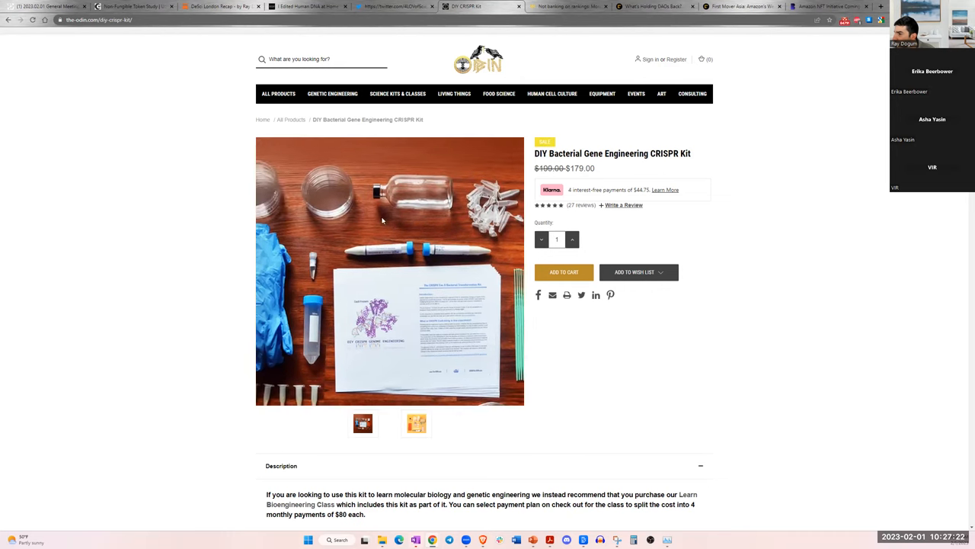
# - Open the plasmid maps 'here' link under the kit's Protocol For Experiment
pyautogui.scroll(-3)
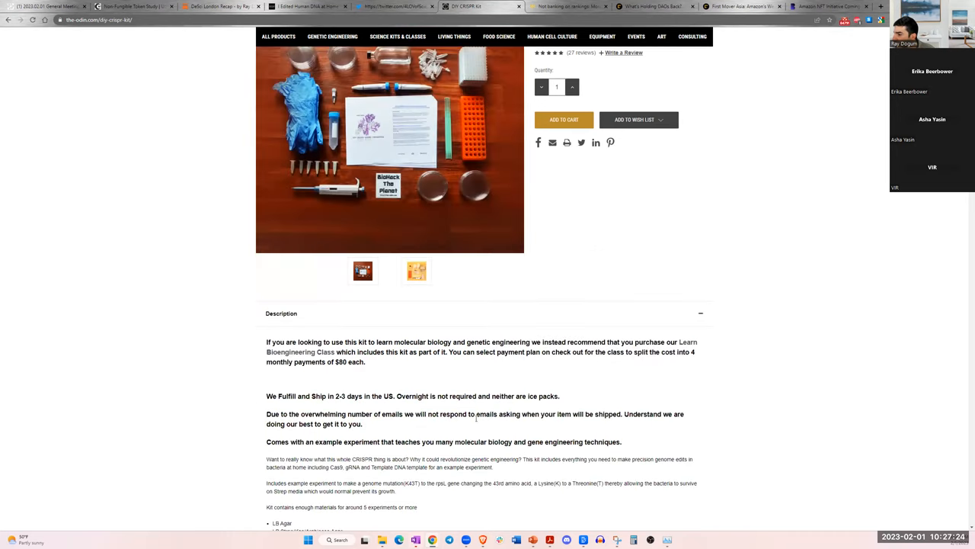
pyautogui.scroll(-3)
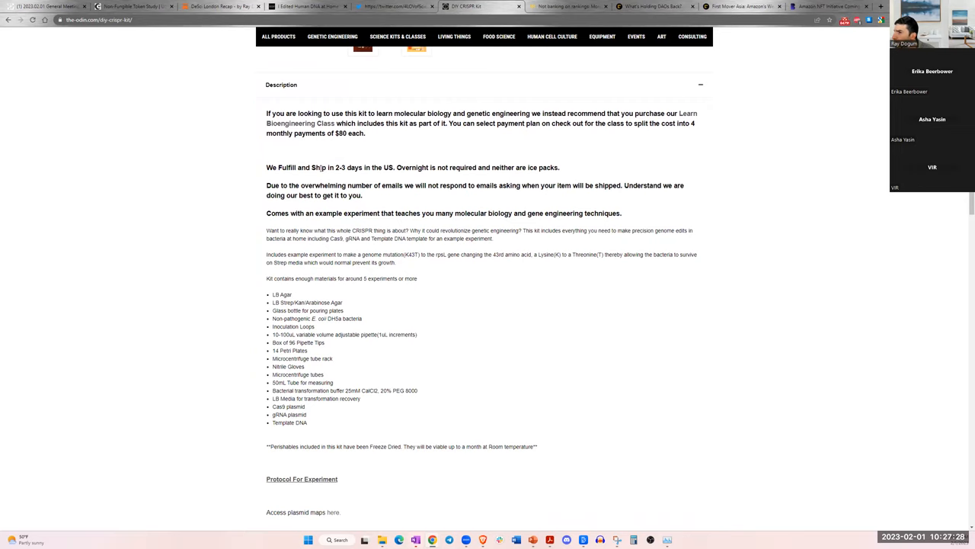
pyautogui.scroll(-3)
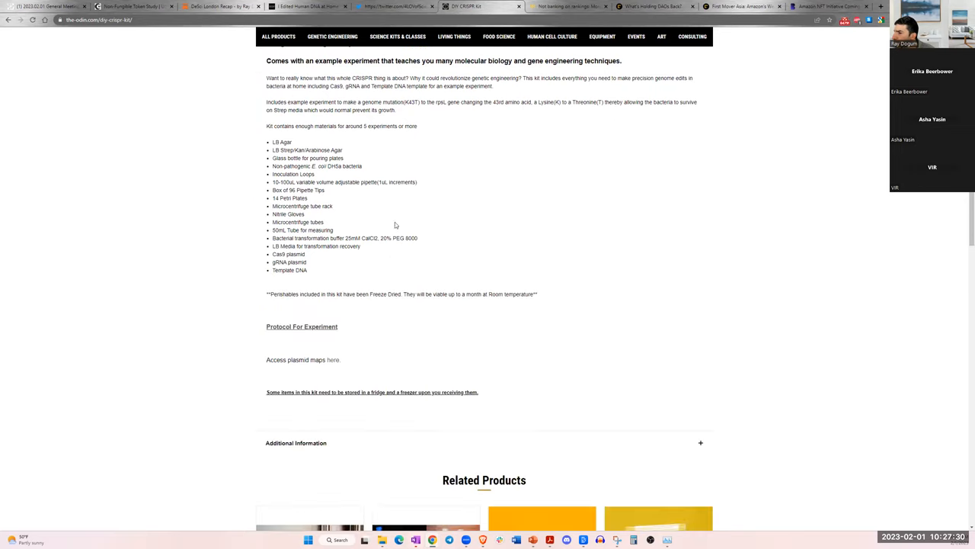
pyautogui.scroll(-3)
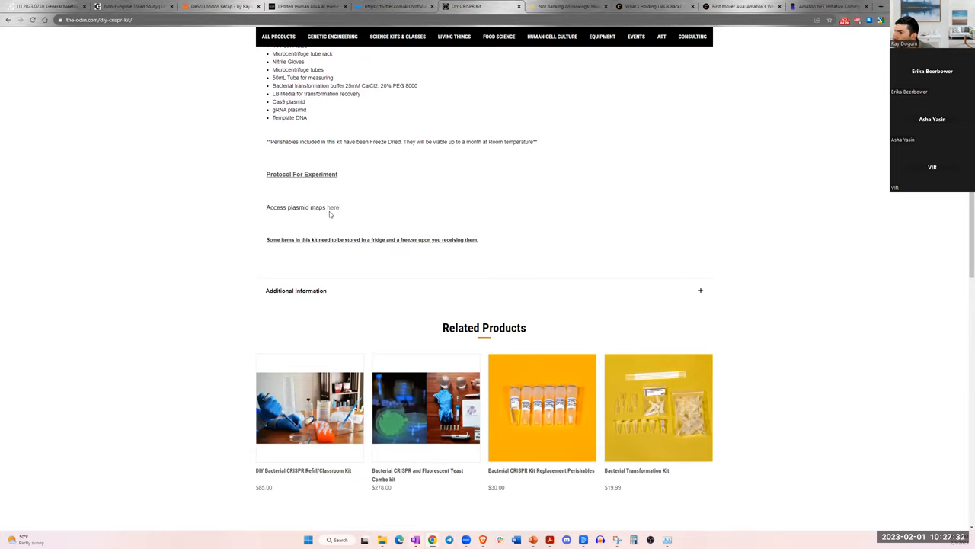
pyautogui.moveTo(332, 210)
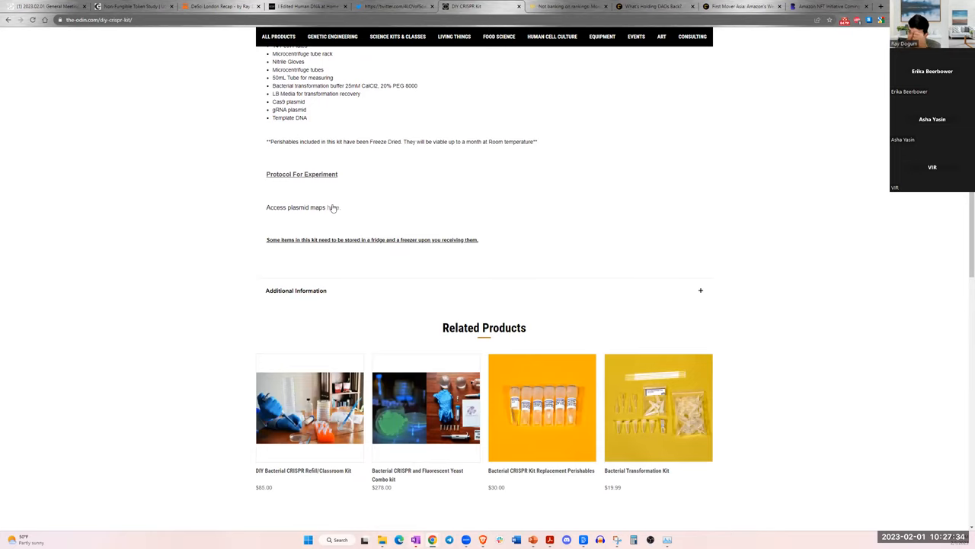
pyautogui.click(332, 207)
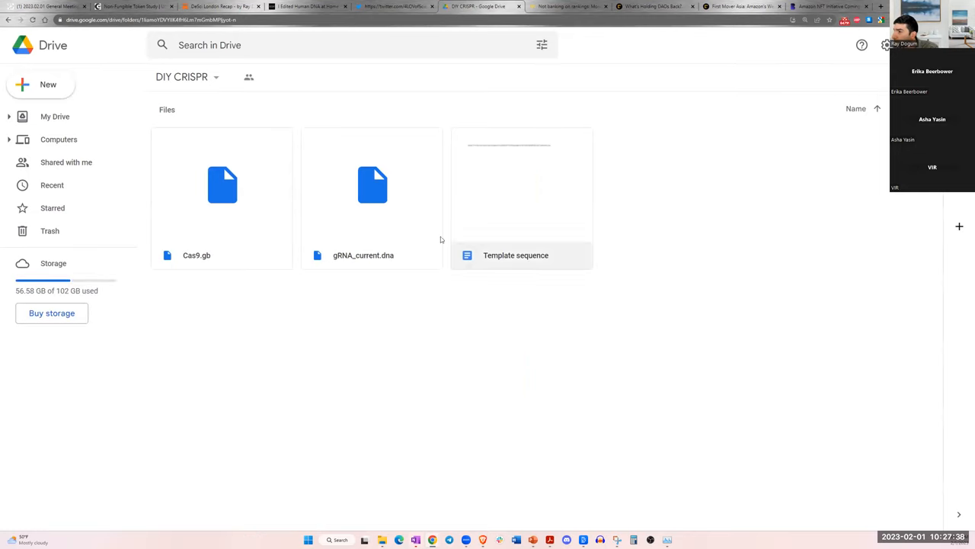
# - Leave the Google Drive DIY CRISPR folder and return to The ODIN's DIY CRISPR kit product page
pyautogui.click(222, 199)
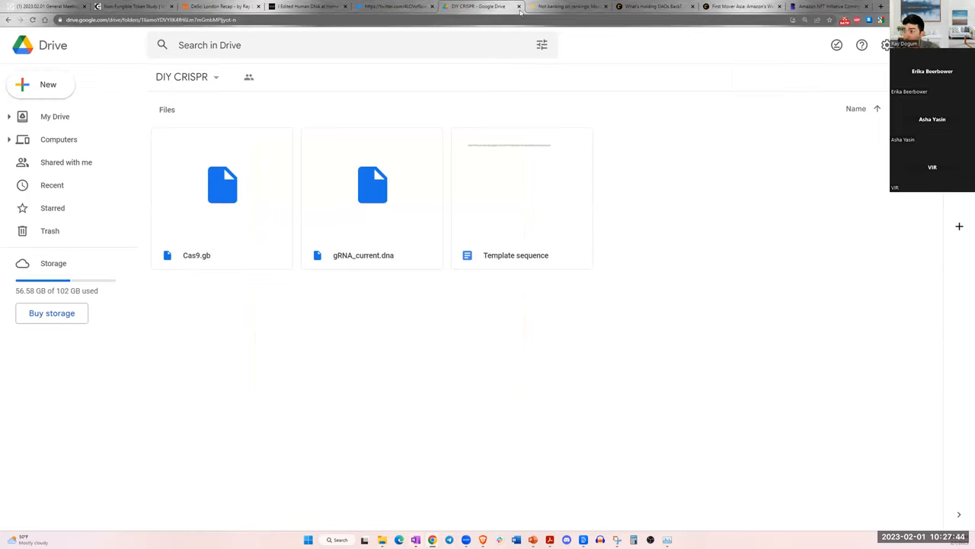
pyautogui.moveTo(480, 6)
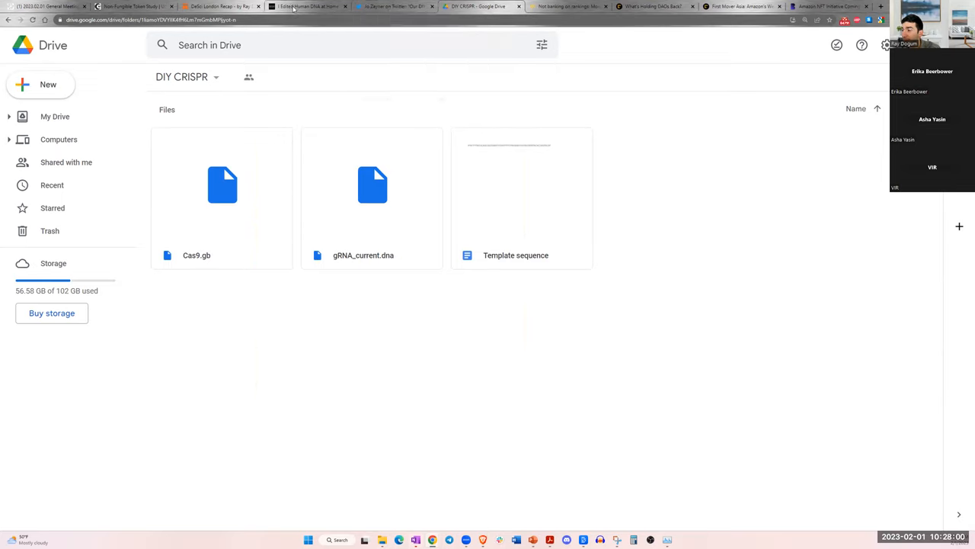
pyautogui.moveTo(395, 6)
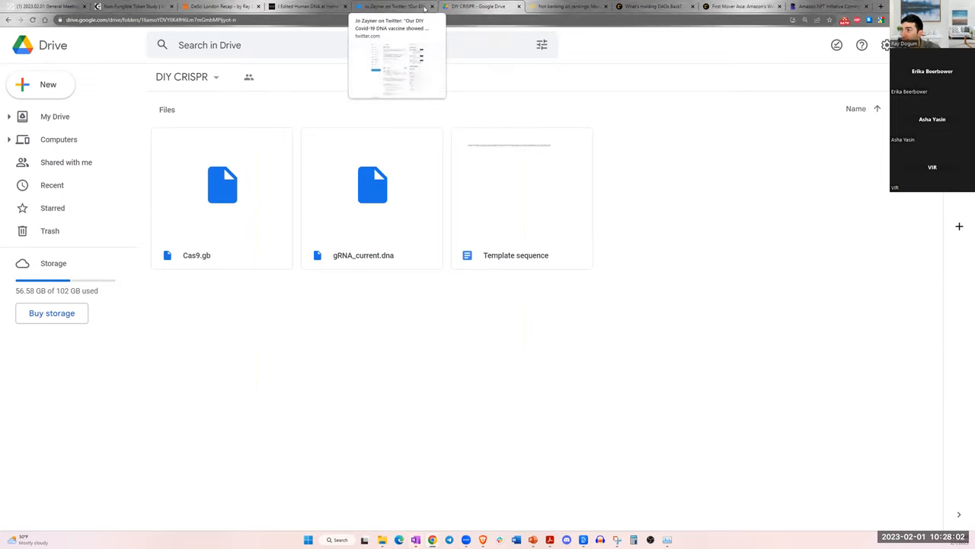
pyautogui.click(567, 6)
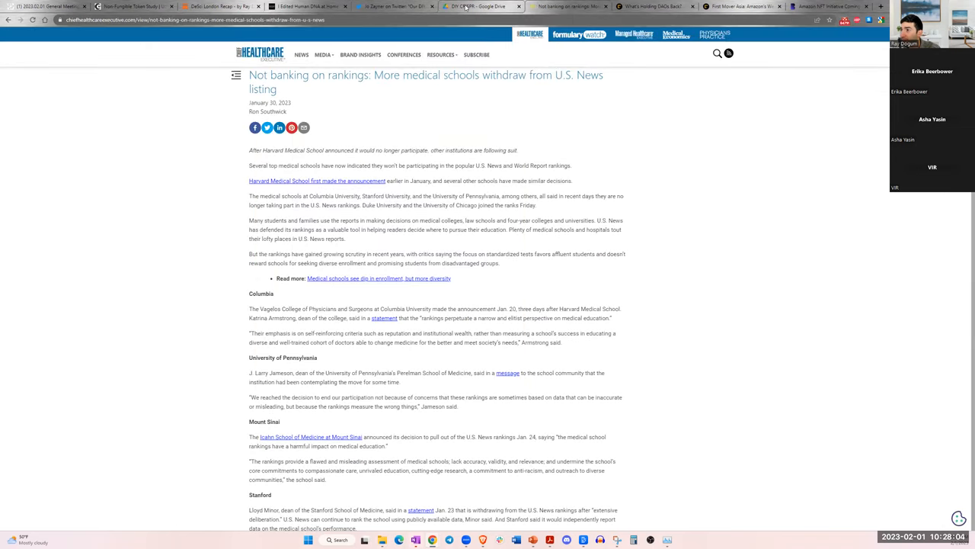
pyautogui.click(475, 6)
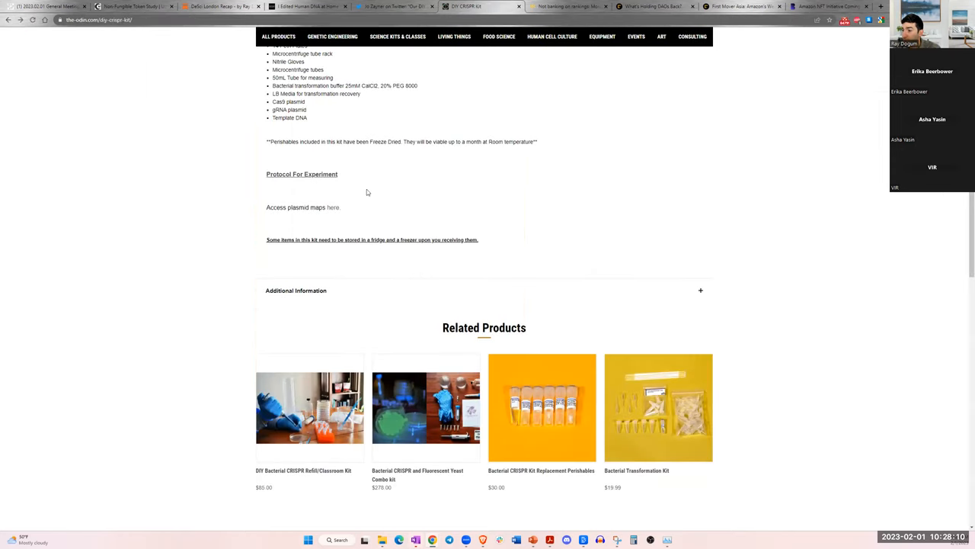
pyautogui.scroll(-3)
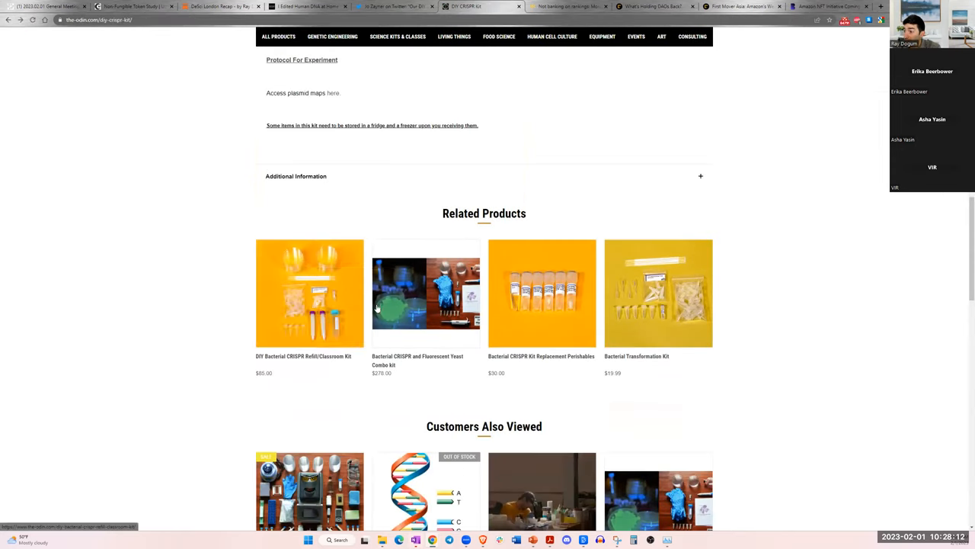
pyautogui.scroll(-3)
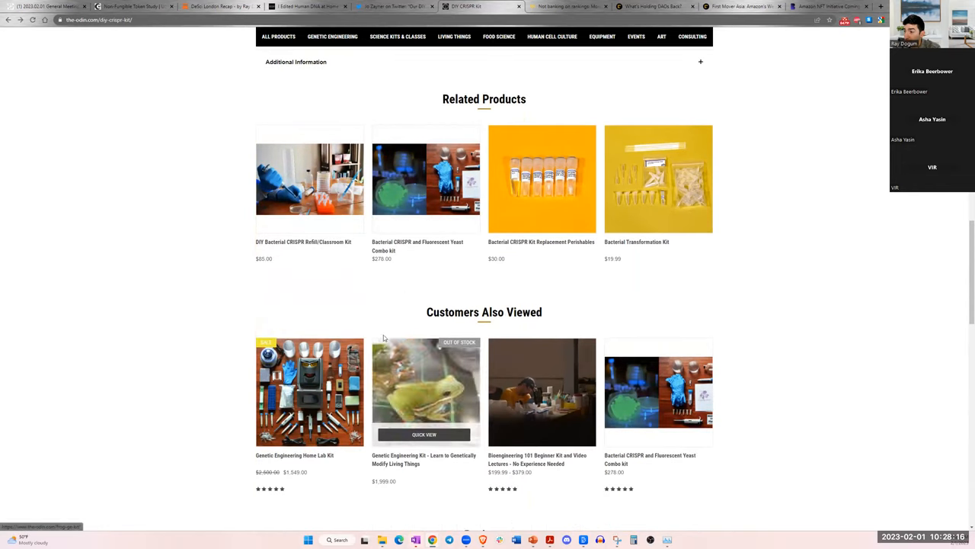
pyautogui.scroll(-3)
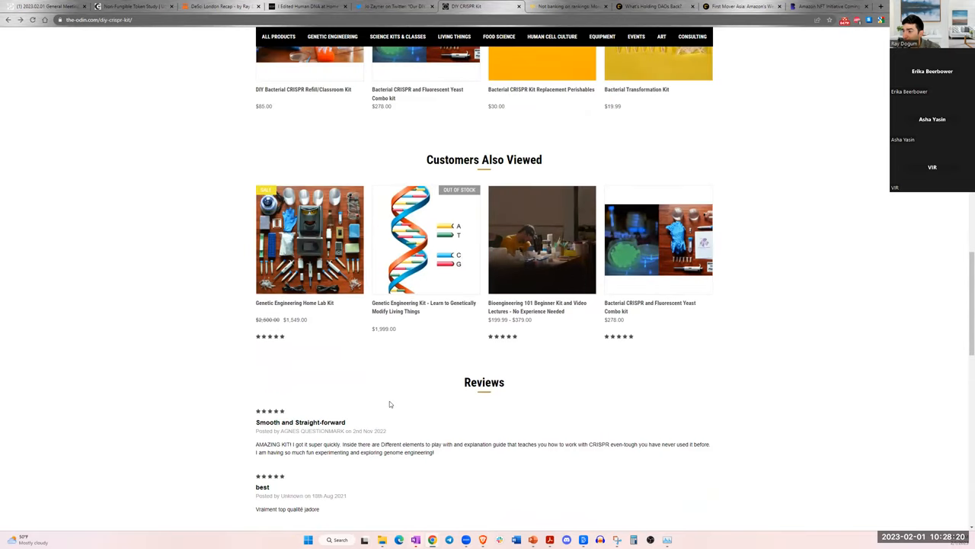
pyautogui.moveTo(387, 427)
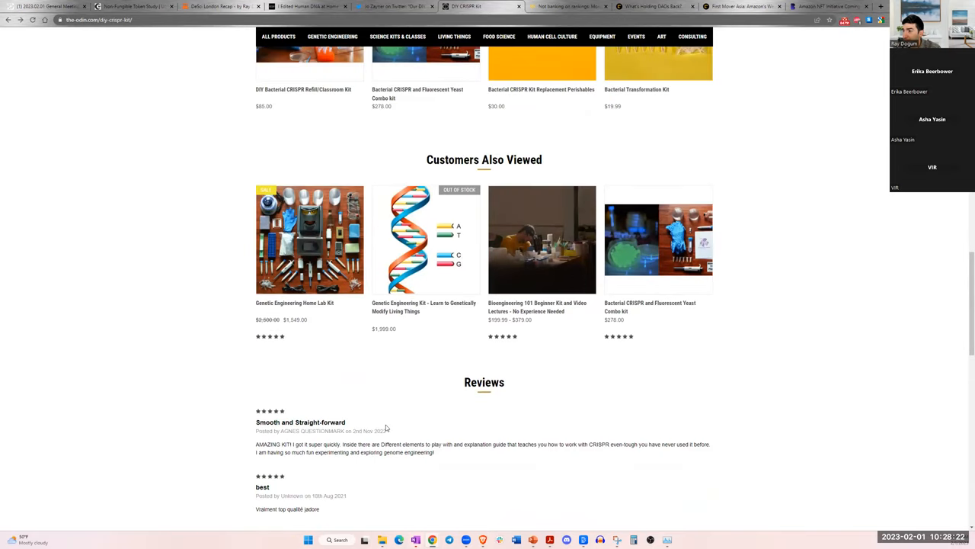
pyautogui.scroll(3)
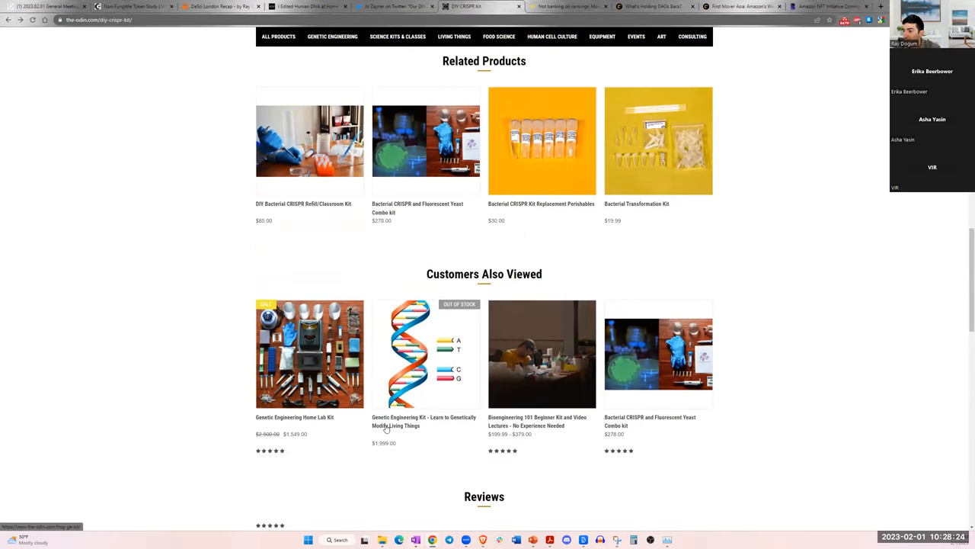
pyautogui.moveTo(309, 353)
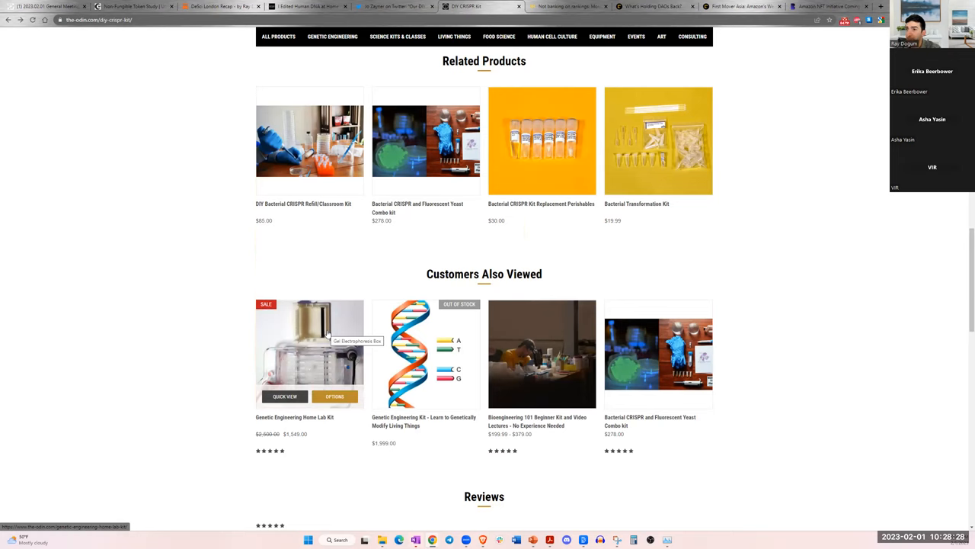
pyautogui.moveTo(342, 262)
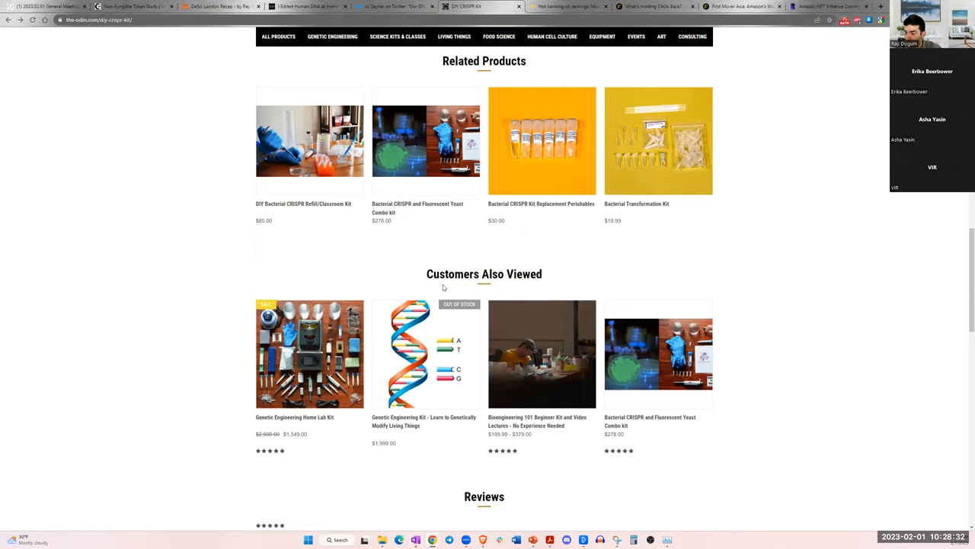
pyautogui.moveTo(455, 268)
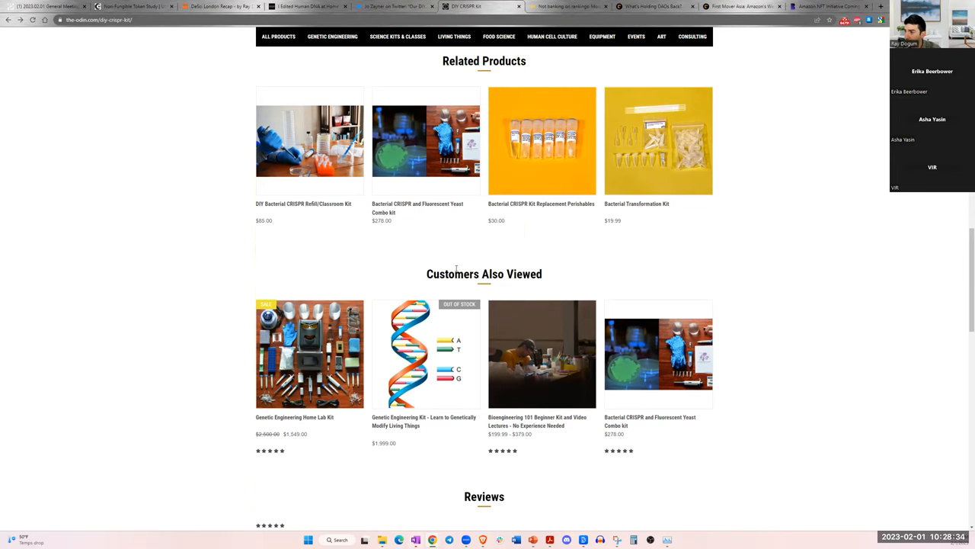
pyautogui.scroll(3)
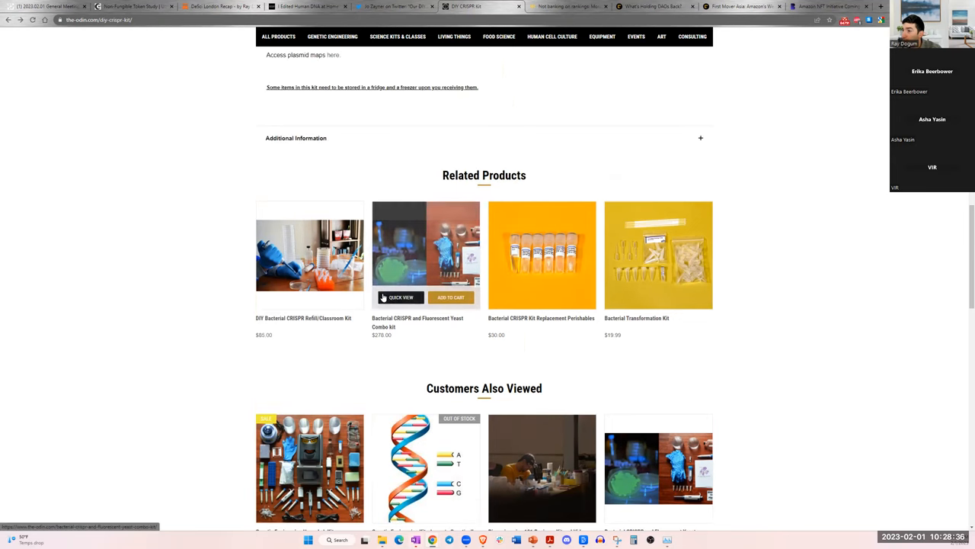
pyautogui.scroll(3)
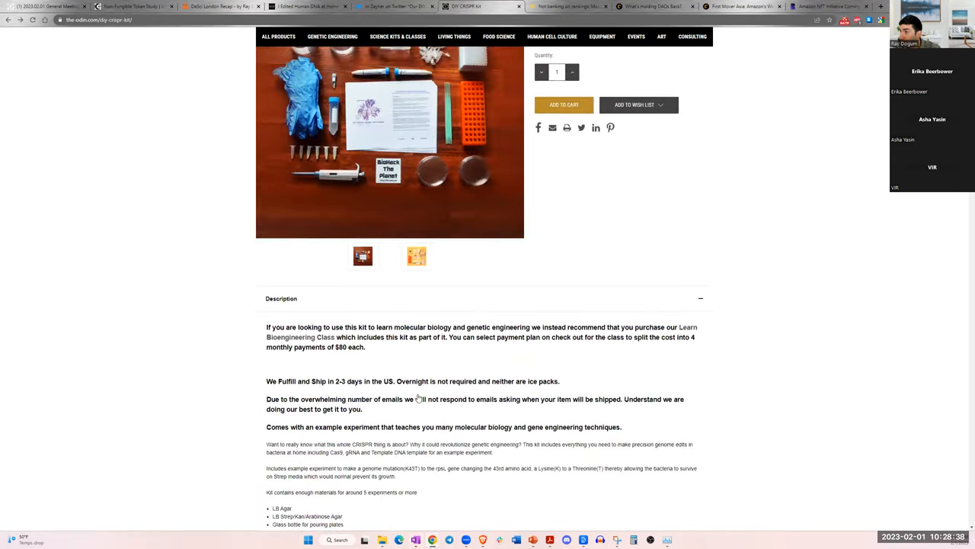
pyautogui.scroll(3)
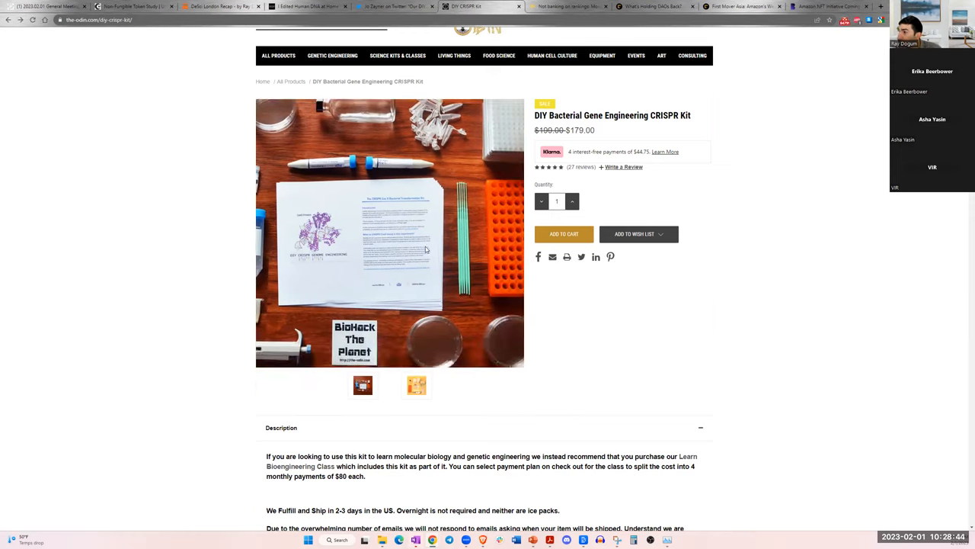
pyautogui.scroll(3)
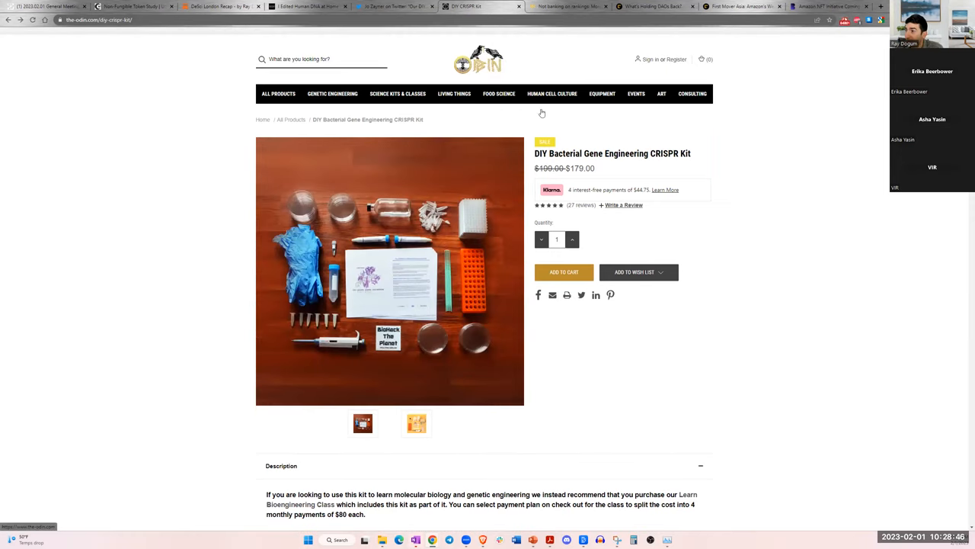
pyautogui.moveTo(217, 183)
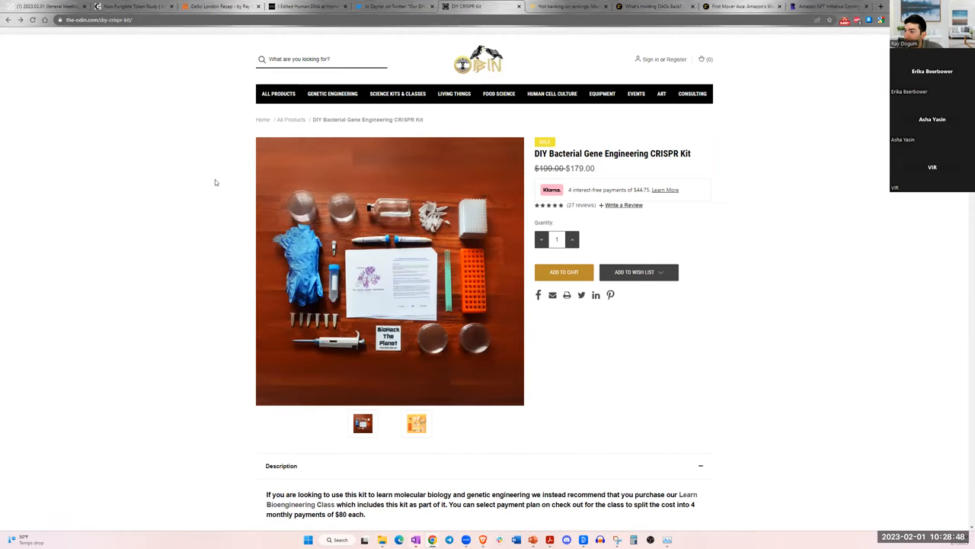
pyautogui.moveTo(161, 135)
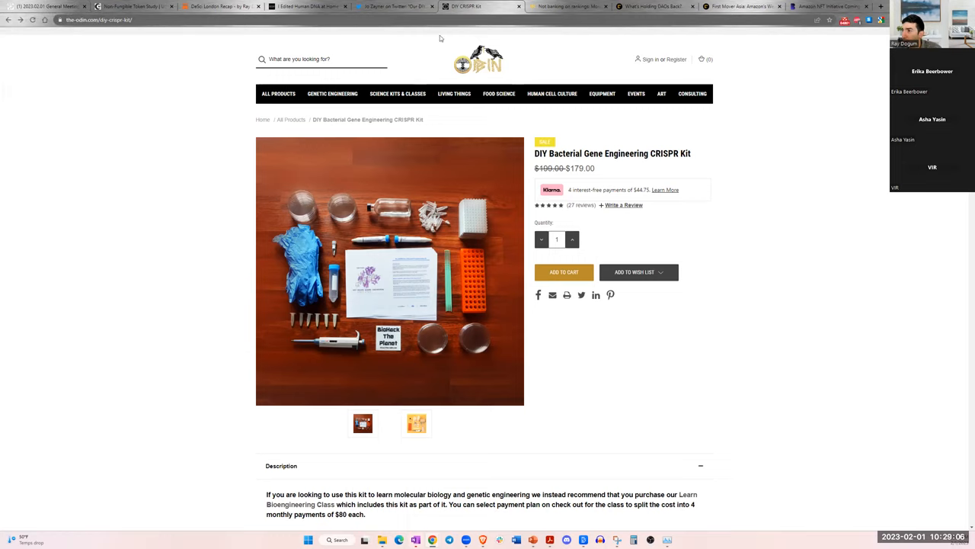
pyautogui.moveTo(455, 93)
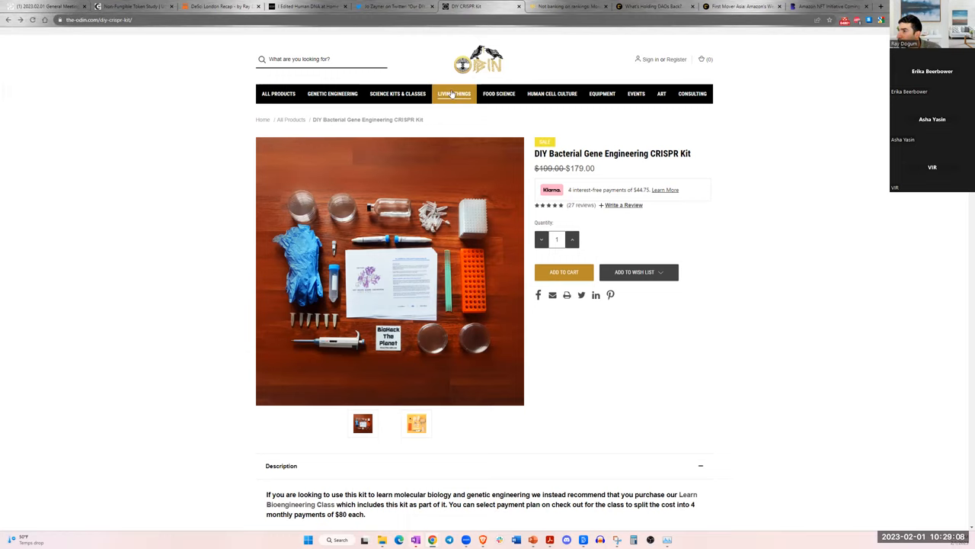
# - Navigate Living Things > Animal Cell Lines > Human Cell Lines to the HEK 293 product ($99) and skim it
pyautogui.click(455, 93)
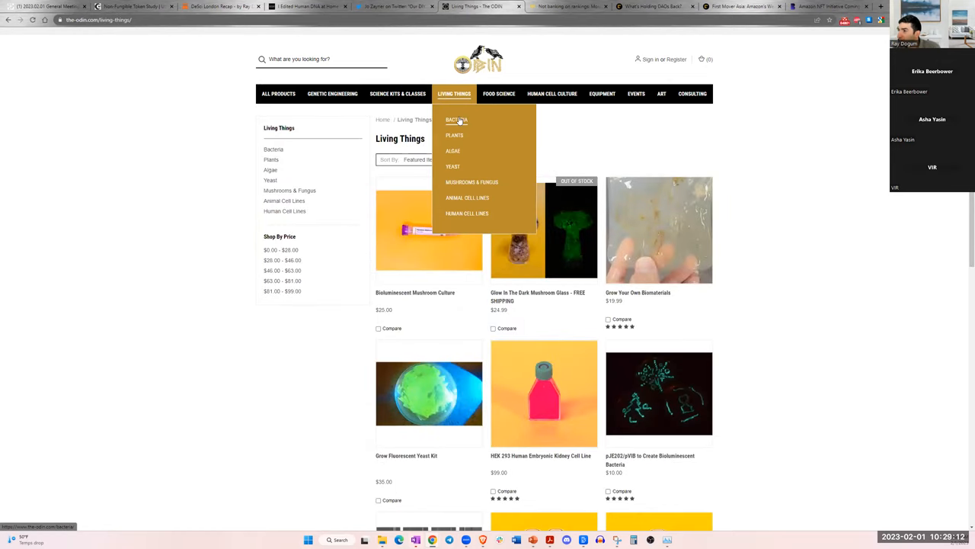
pyautogui.moveTo(452, 151)
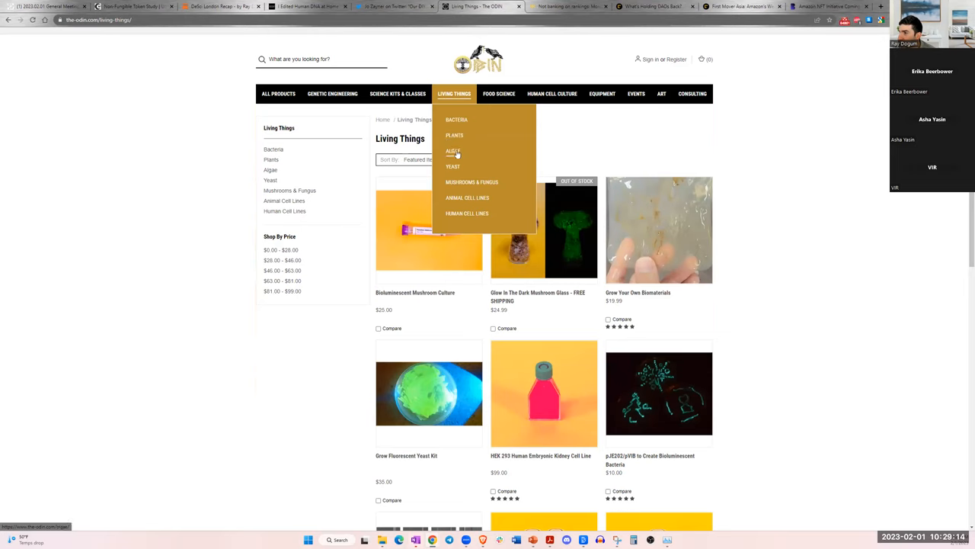
pyautogui.click(467, 198)
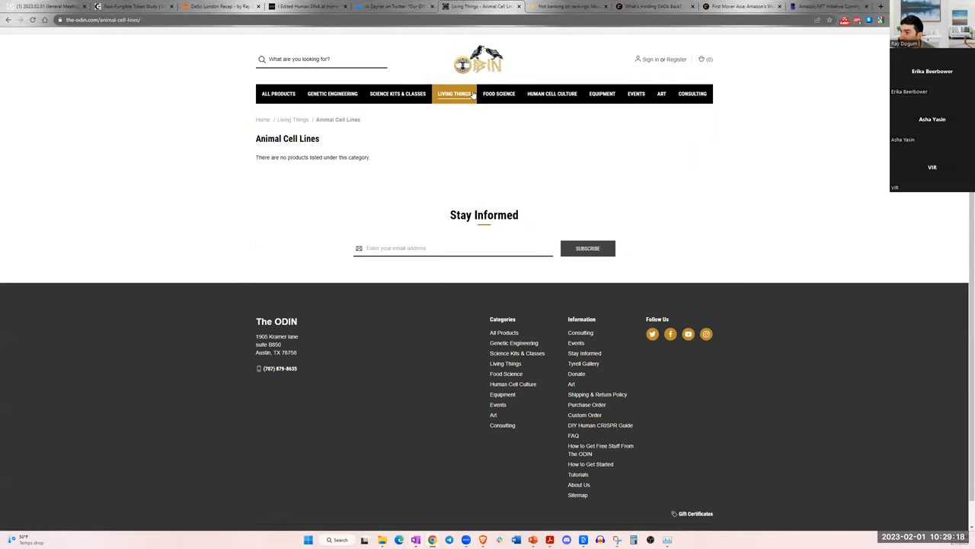
pyautogui.moveTo(454, 93)
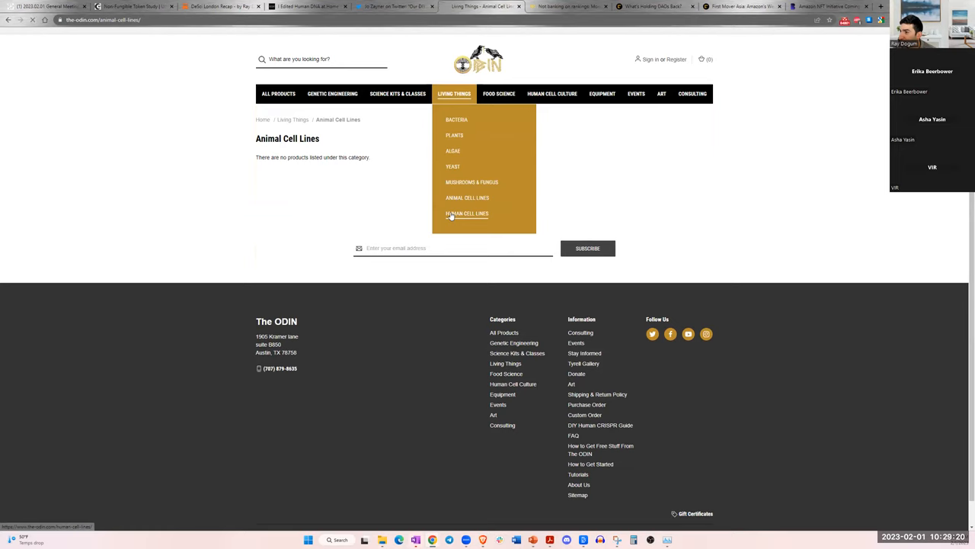
pyautogui.click(466, 213)
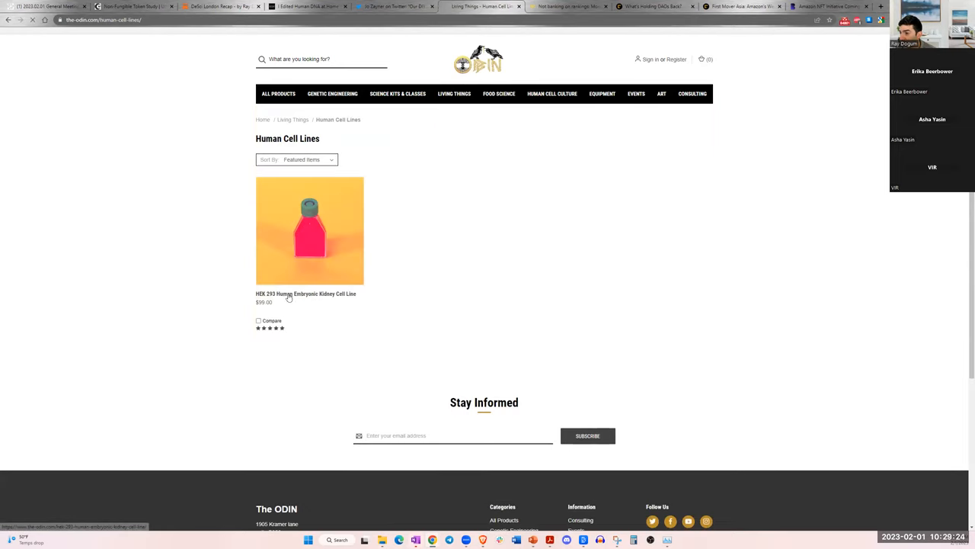
pyautogui.click(309, 230)
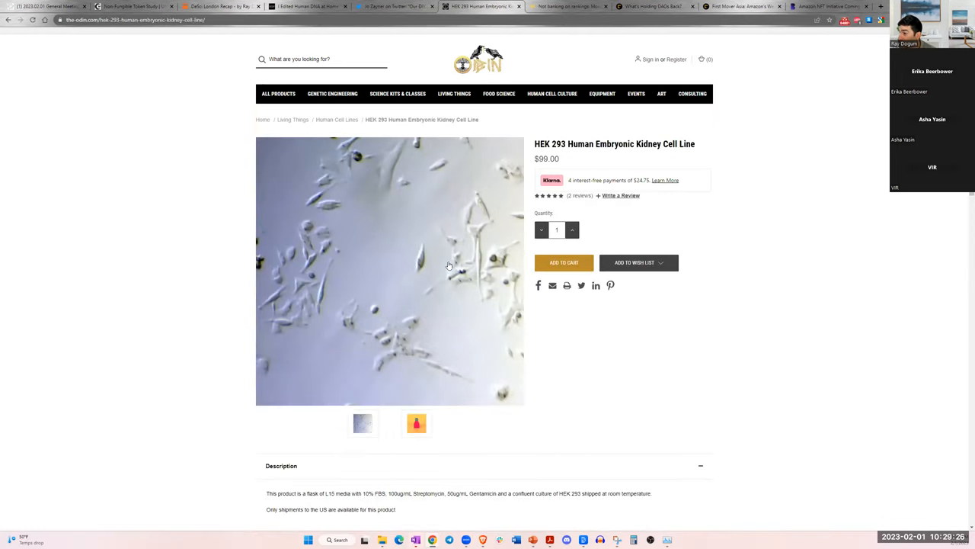
pyautogui.scroll(-3)
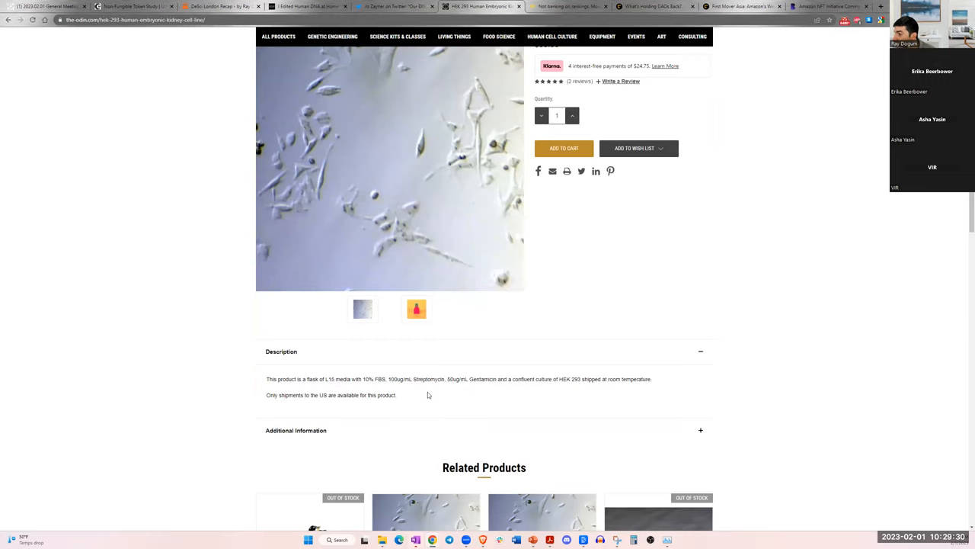
pyautogui.moveTo(390, 388)
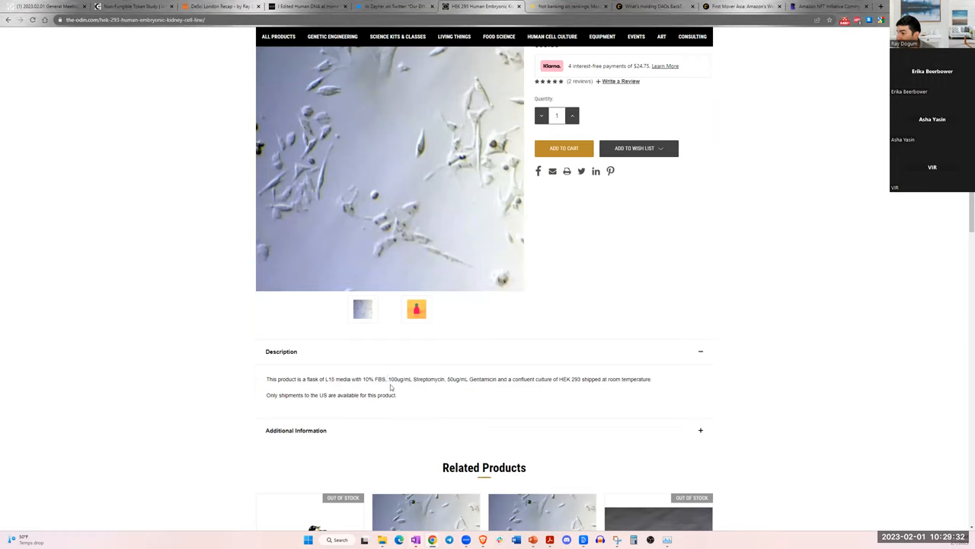
pyautogui.scroll(3)
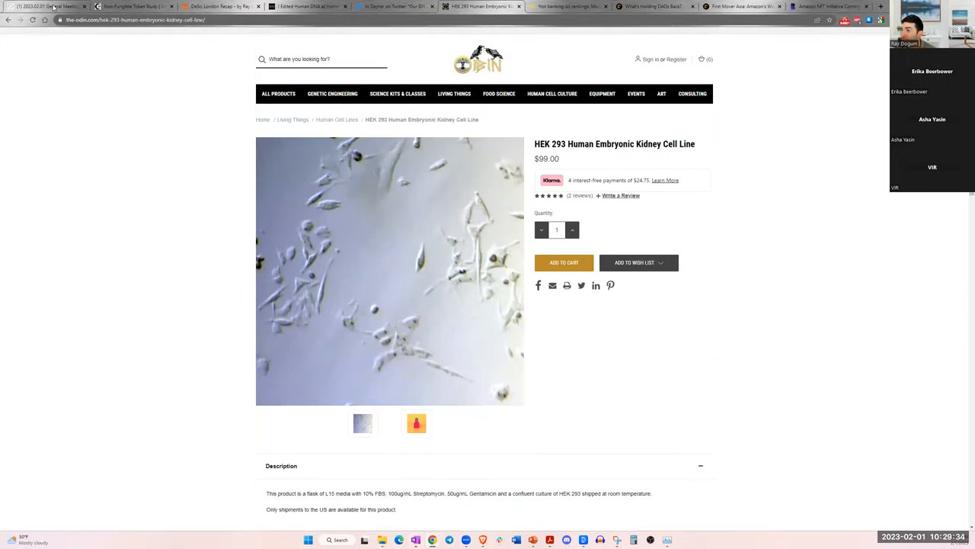
pyautogui.moveTo(42, 6)
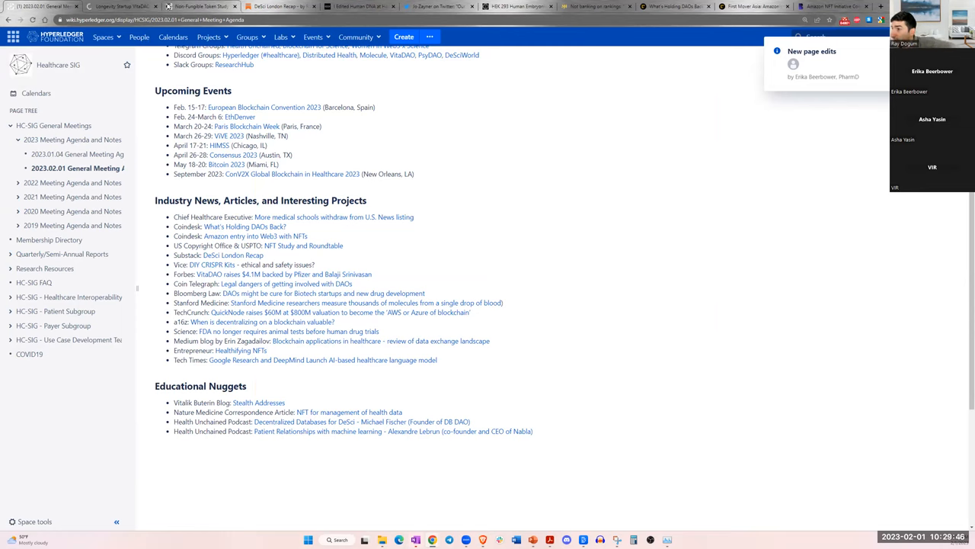
# - Bring up the Forbes VitaDAO $4.1M raise article, dismiss the newsletter popup and start reading
pyautogui.click(122, 6)
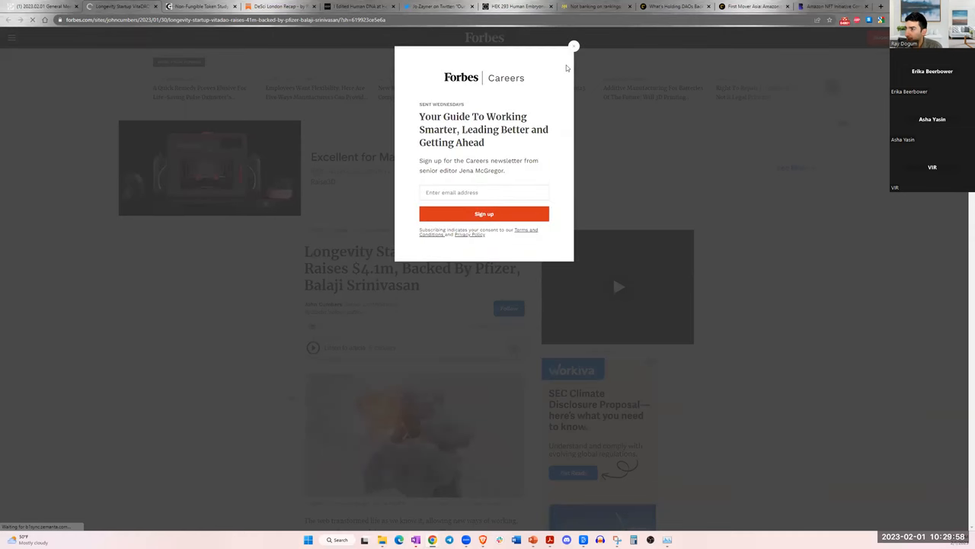
pyautogui.click(573, 46)
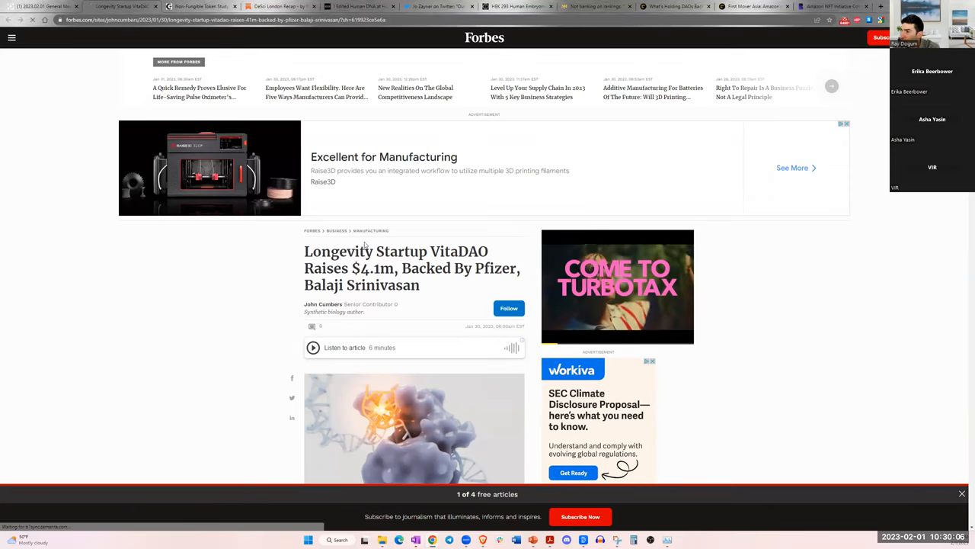
pyautogui.scroll(-3)
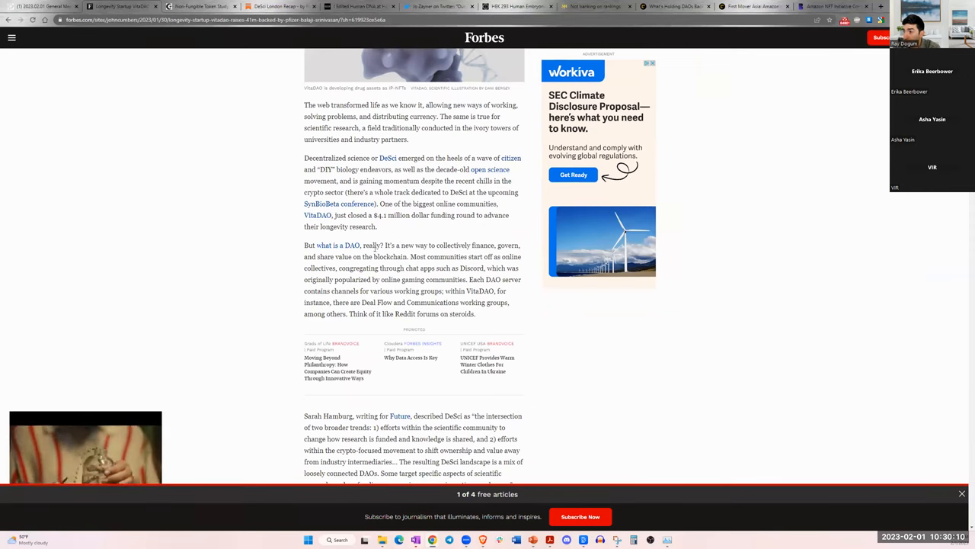
pyautogui.scroll(-3)
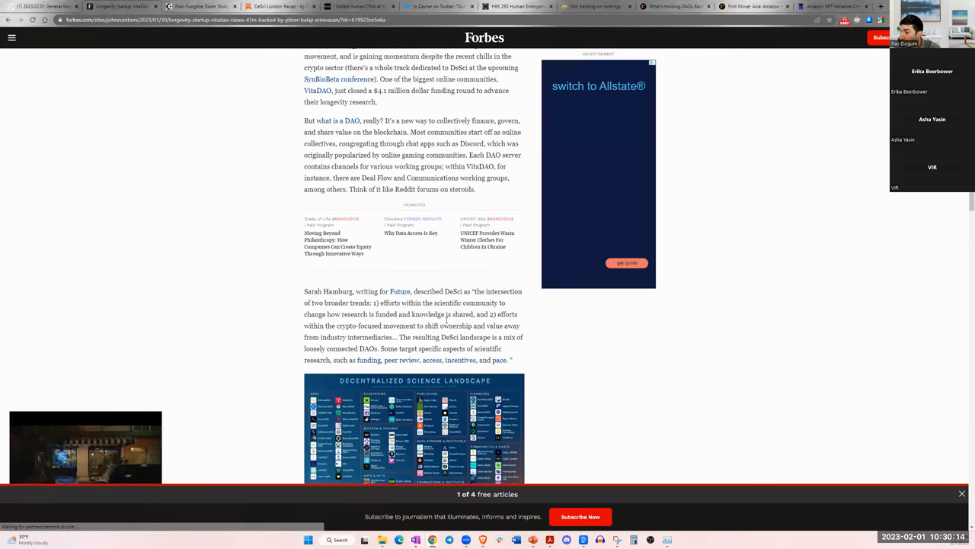
pyautogui.scroll(3)
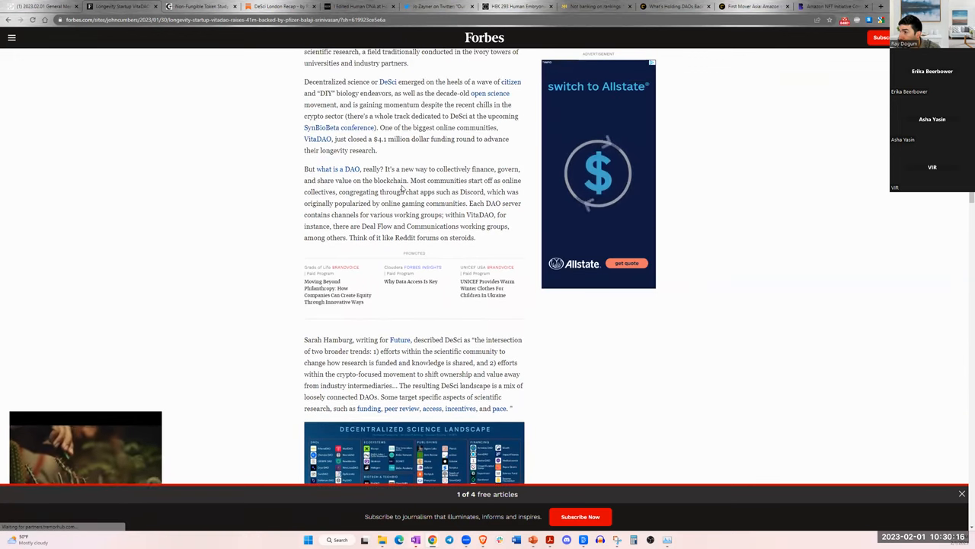
pyautogui.scroll(-3)
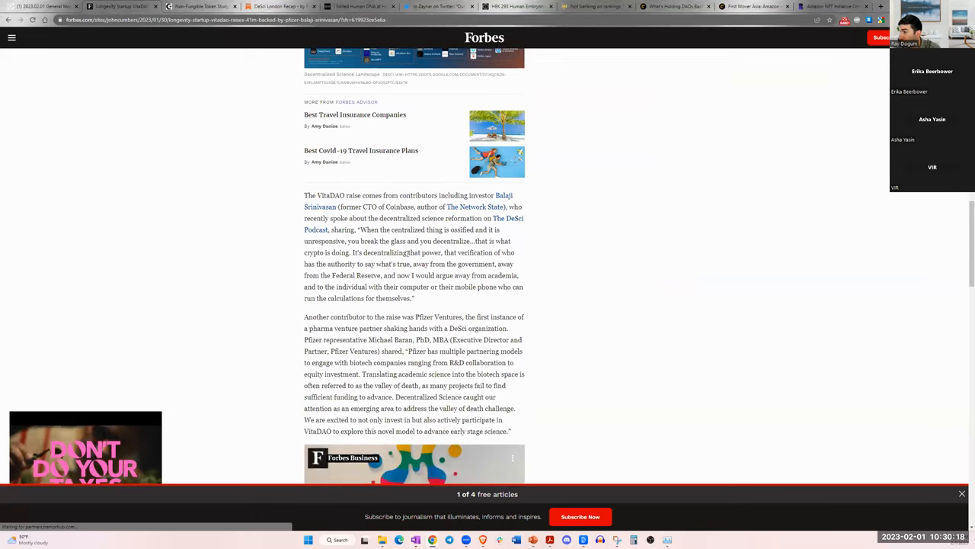
# - Read on through the article down to the Vibe Bio passages
pyautogui.scroll(-3)
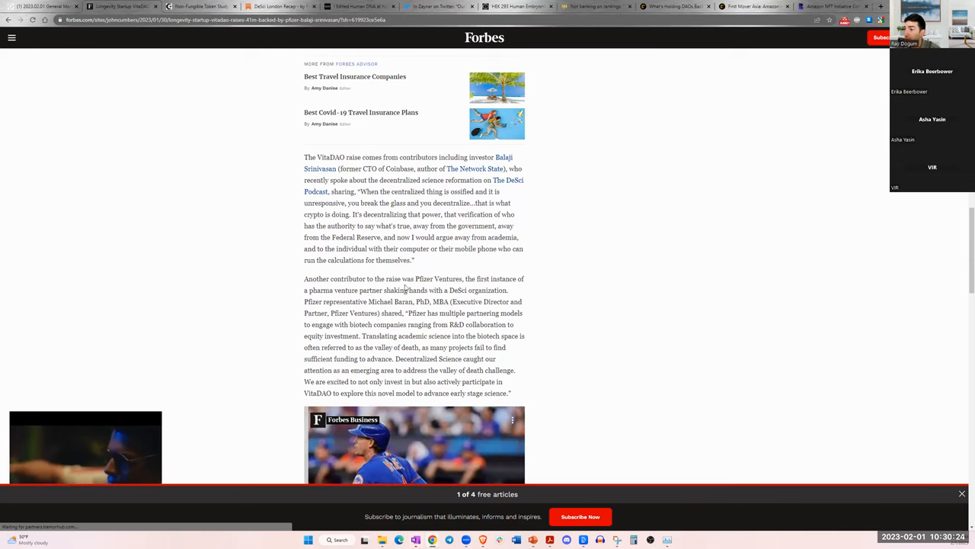
pyautogui.scroll(-3)
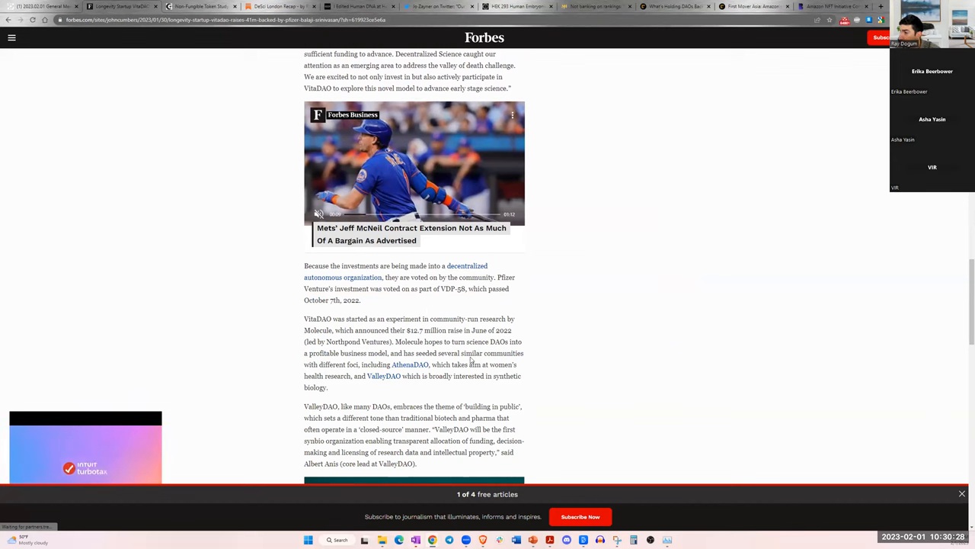
pyautogui.scroll(-3)
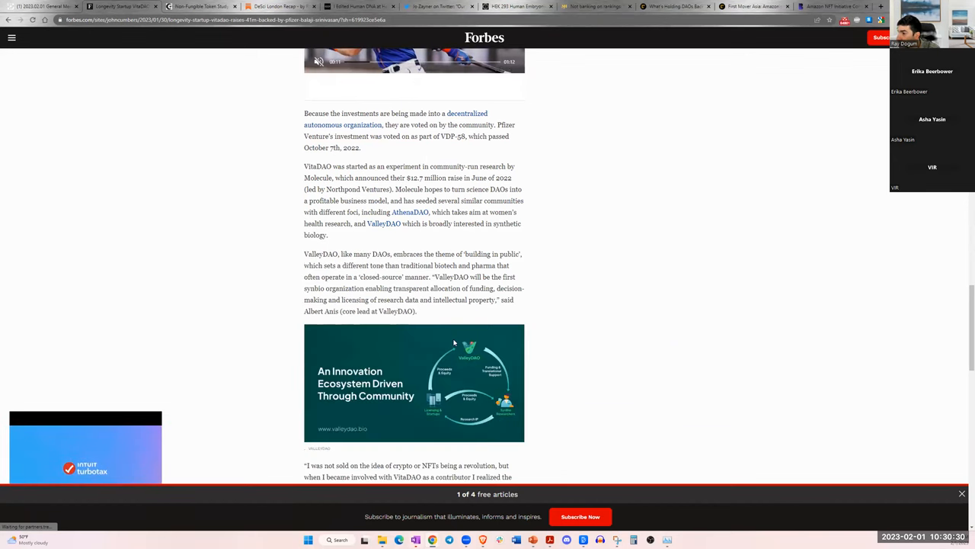
pyautogui.scroll(-3)
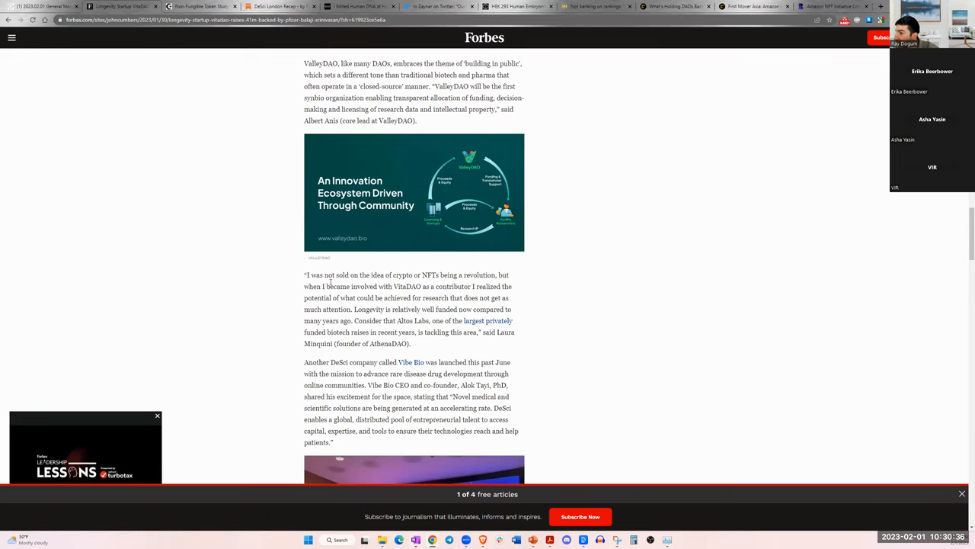
pyautogui.scroll(-3)
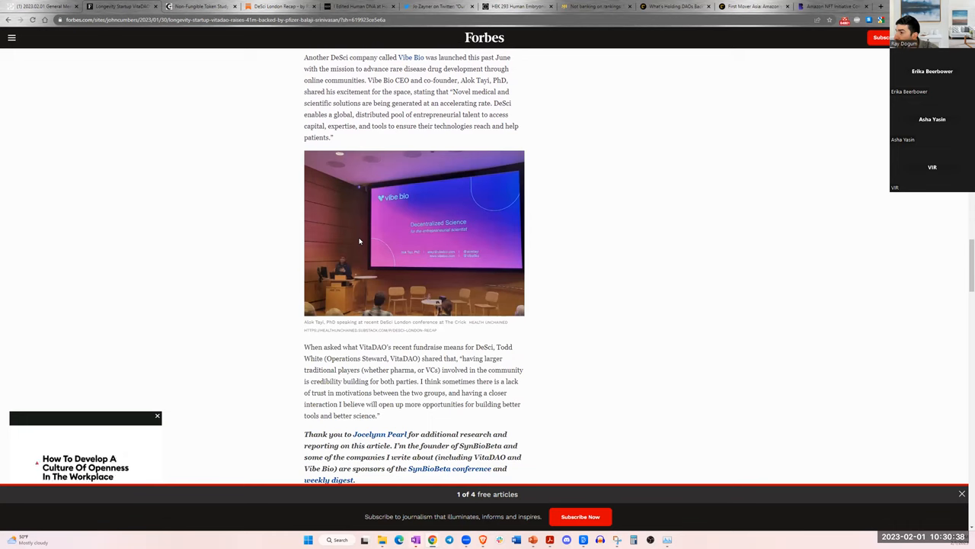
pyautogui.scroll(3)
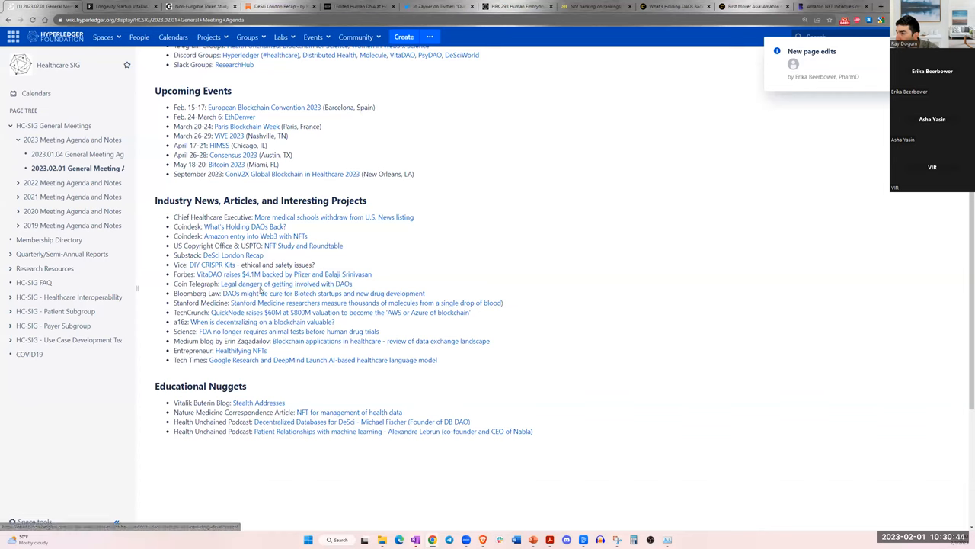
# - Open the Cointelegraph DAO legal-dangers article and highlight its opening lines about buying DAO tokens
pyautogui.rightClick(275, 284)
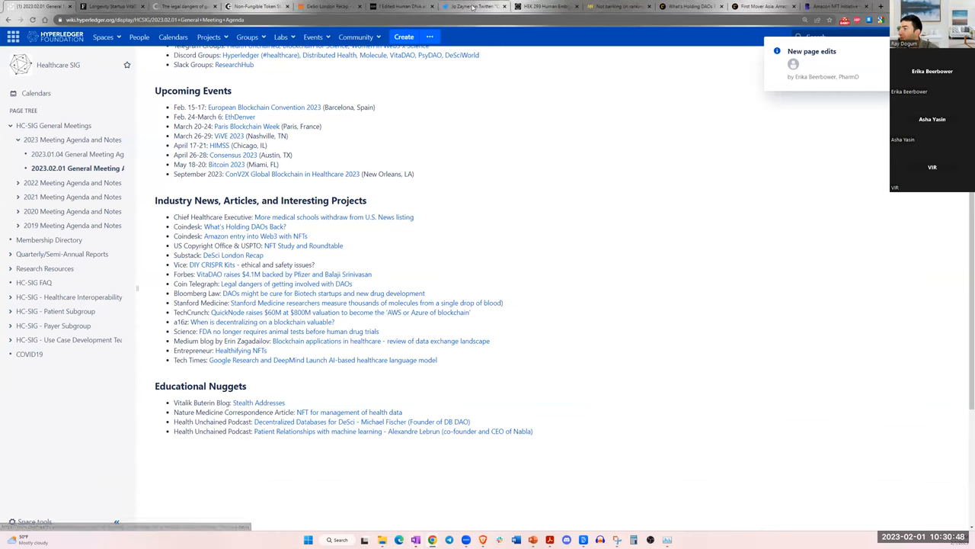
pyautogui.click(183, 6)
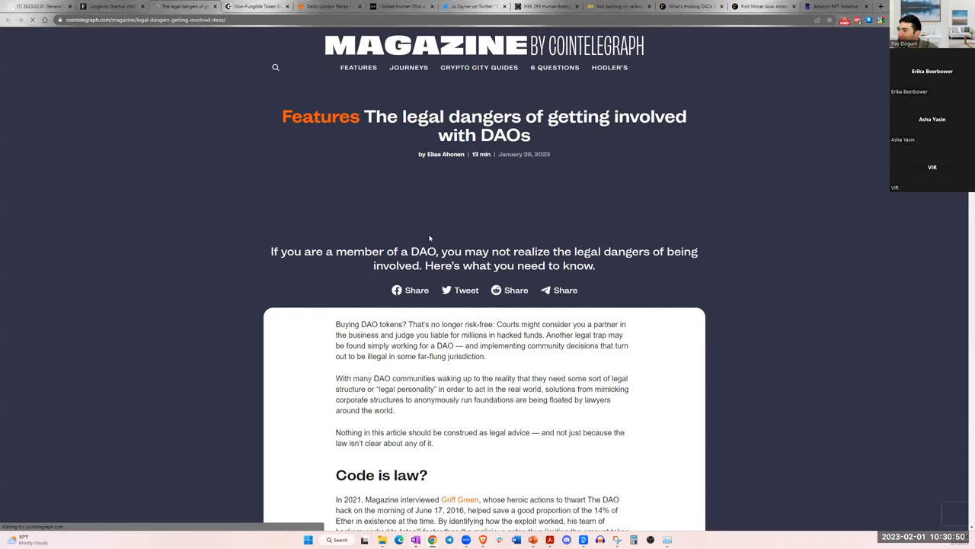
pyautogui.scroll(-3)
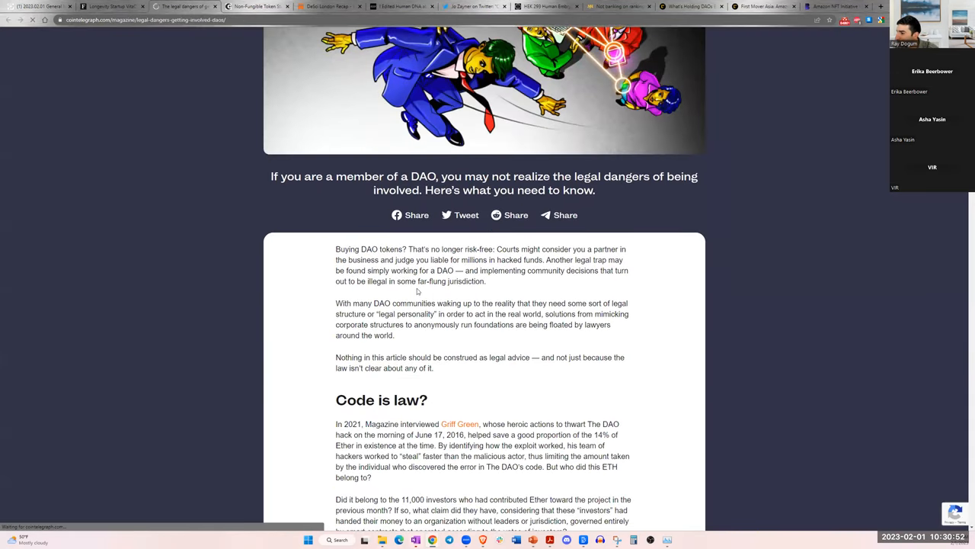
pyautogui.scroll(-3)
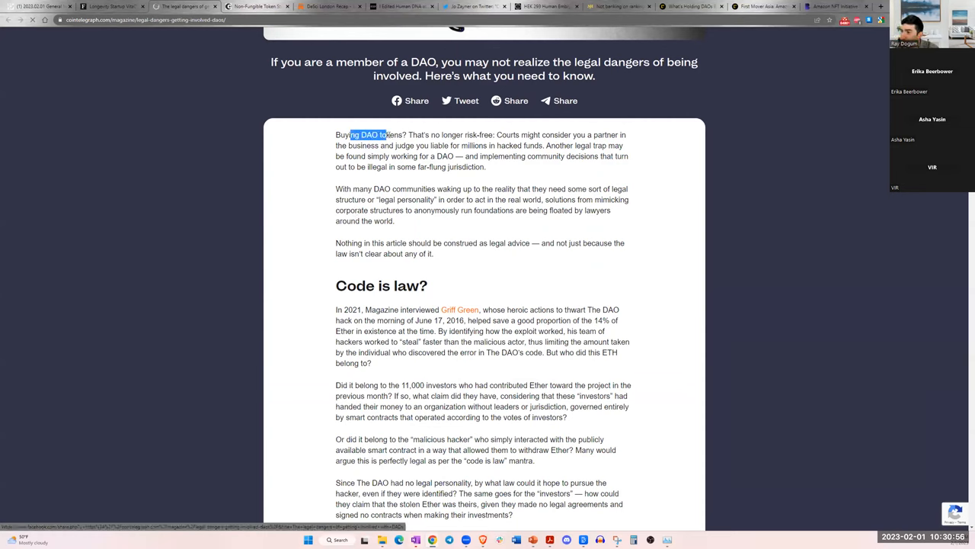
pyautogui.moveTo(412, 134); pyautogui.dragTo(521, 134)
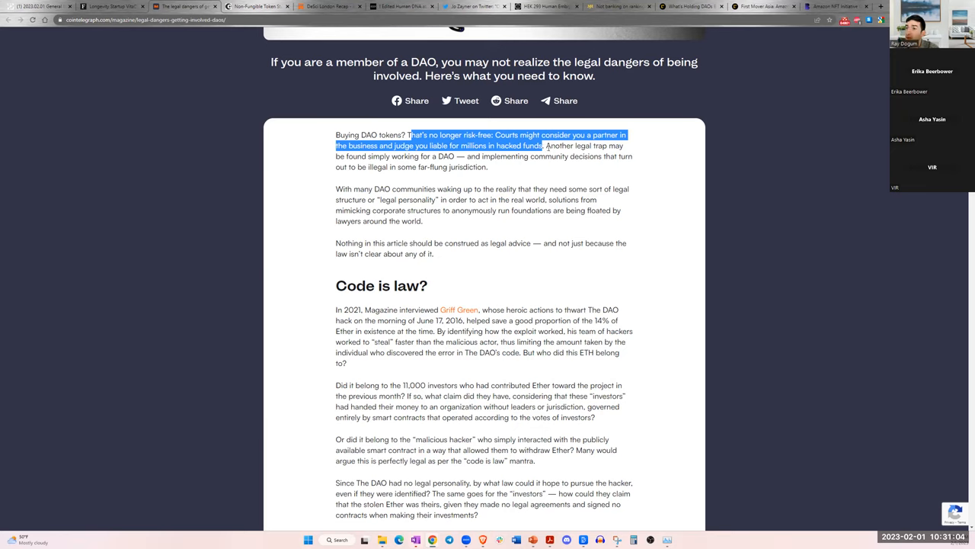
pyautogui.click(485, 214)
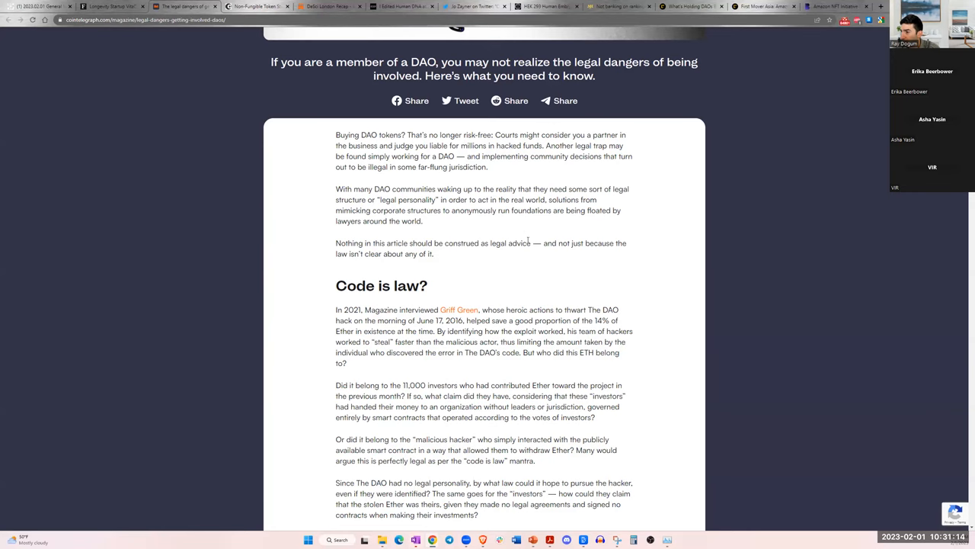
# - Read down through the 'Code is law?' section to the Ooki DAO ruling
pyautogui.scroll(-3)
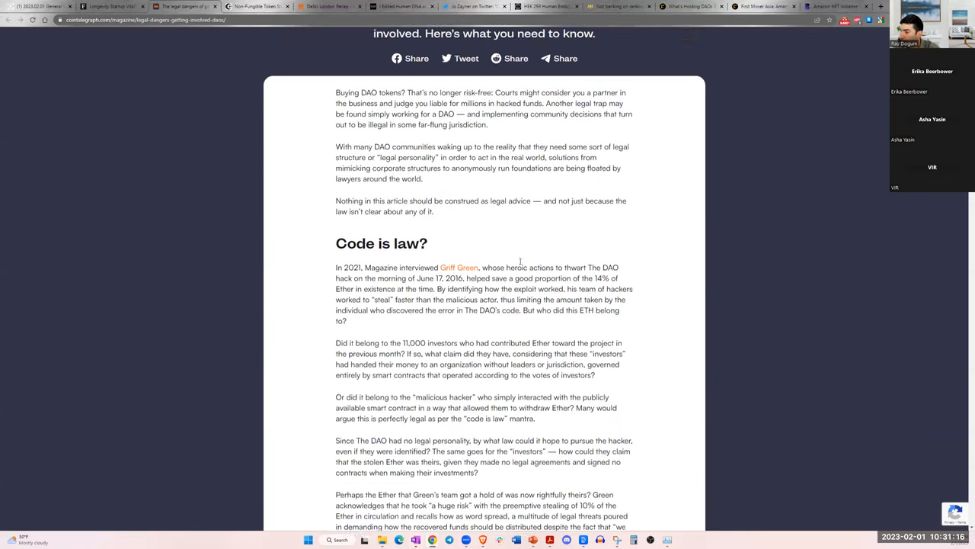
pyautogui.scroll(3)
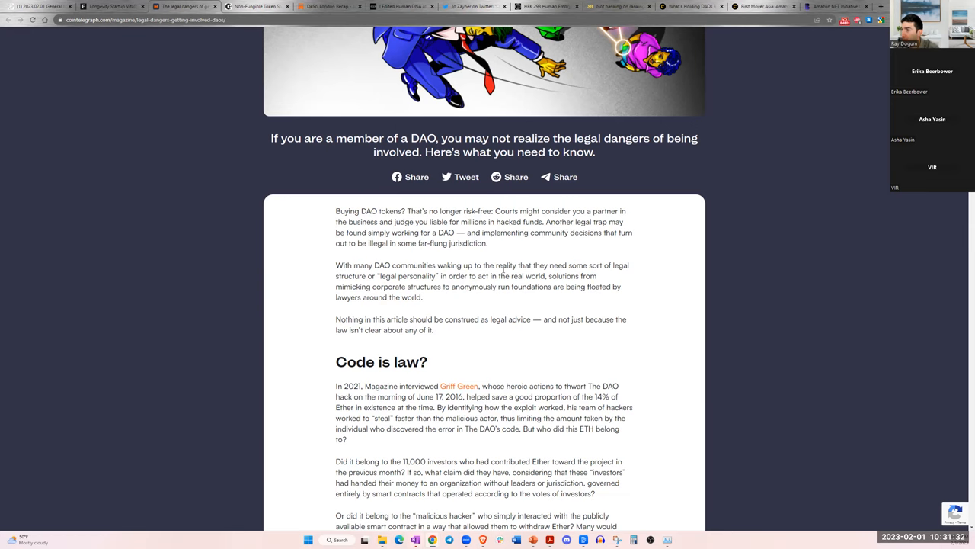
pyautogui.scroll(-3)
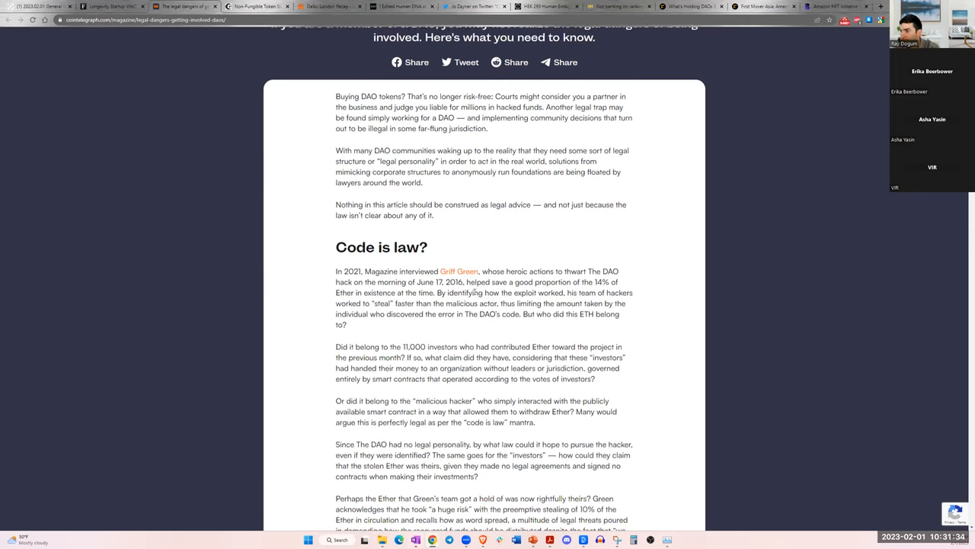
pyautogui.scroll(-3)
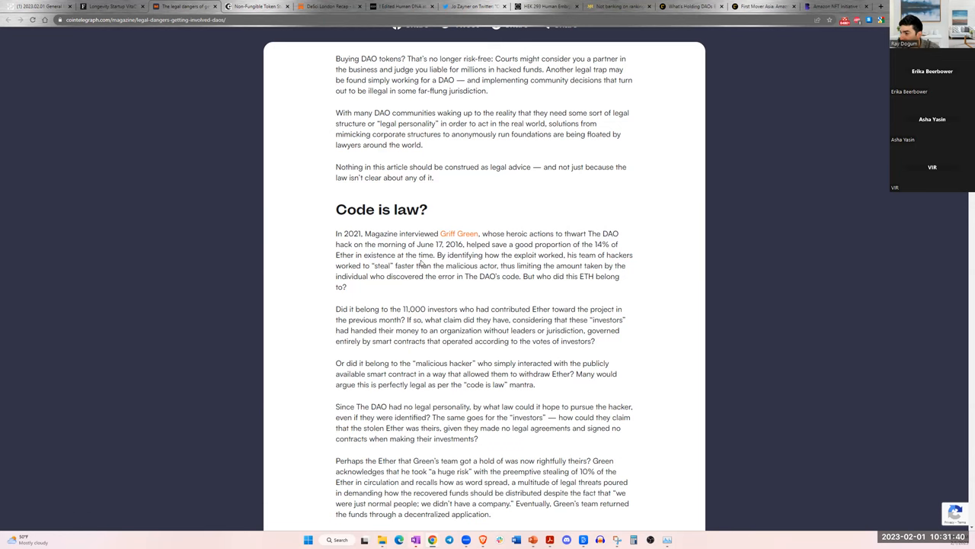
pyautogui.scroll(-3)
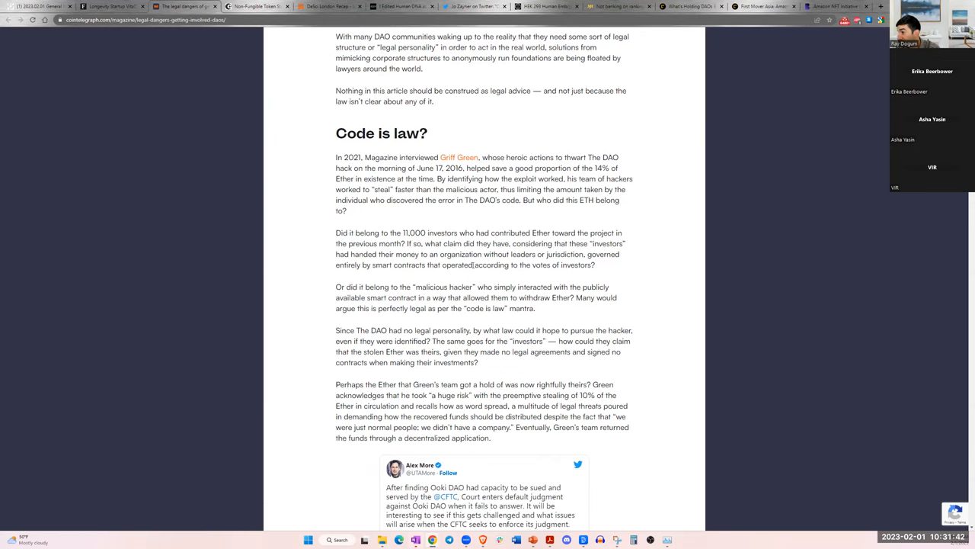
pyautogui.scroll(-3)
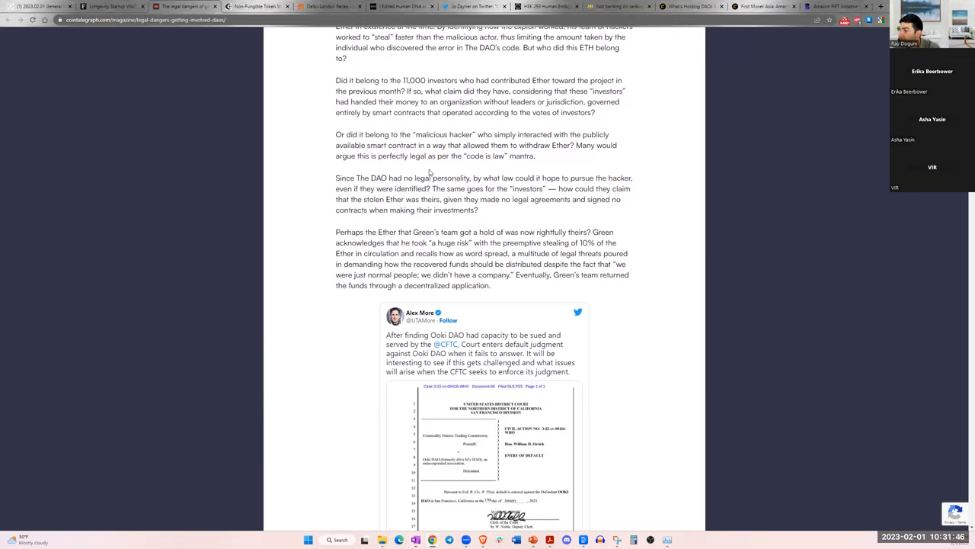
pyautogui.scroll(-3)
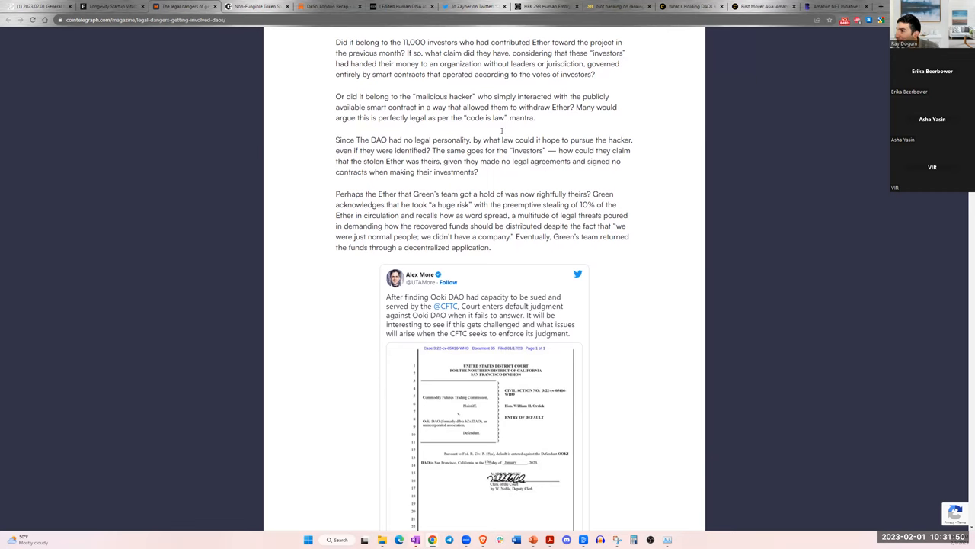
pyautogui.scroll(-3)
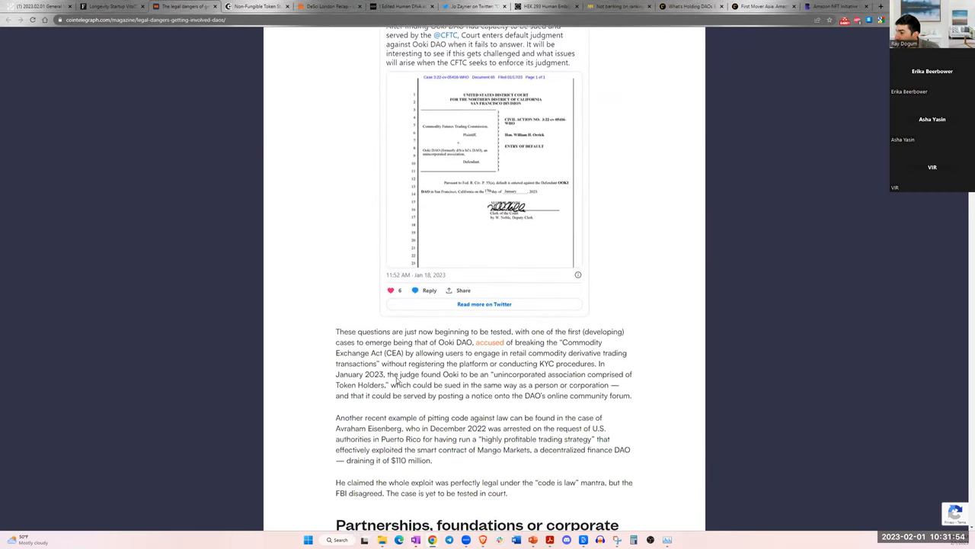
pyautogui.scroll(-3)
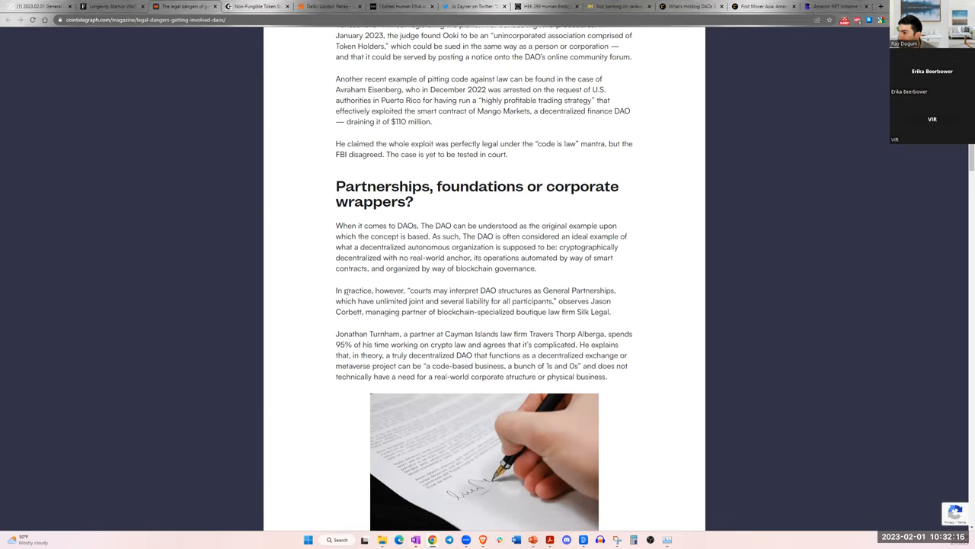
pyautogui.doubleClick(357, 289)
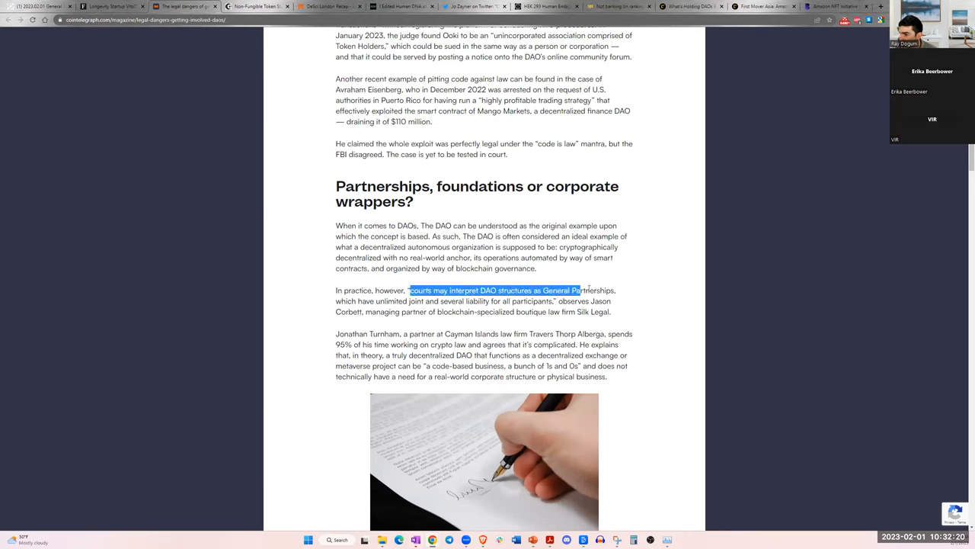
pyautogui.moveTo(583, 289); pyautogui.dragTo(423, 302)
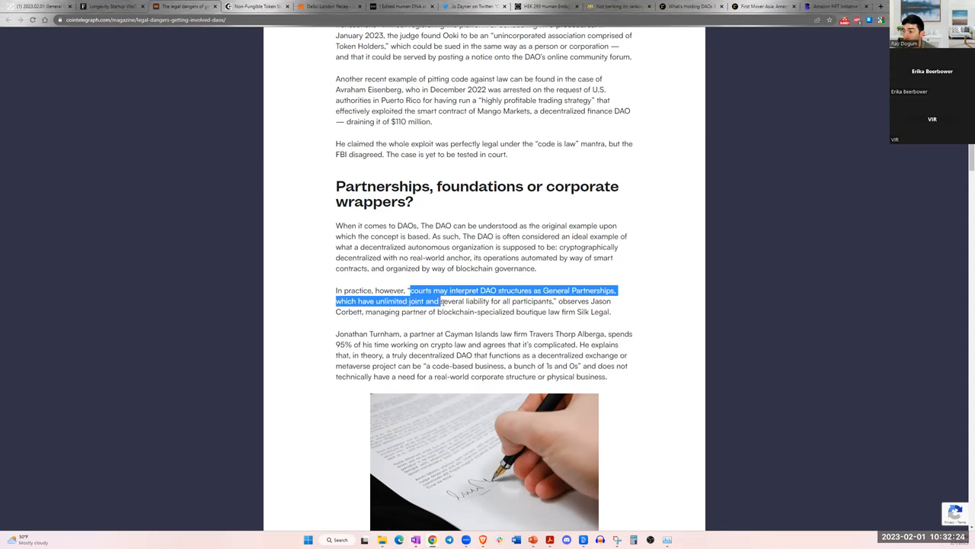
pyautogui.moveTo(450, 302); pyautogui.dragTo(510, 302)
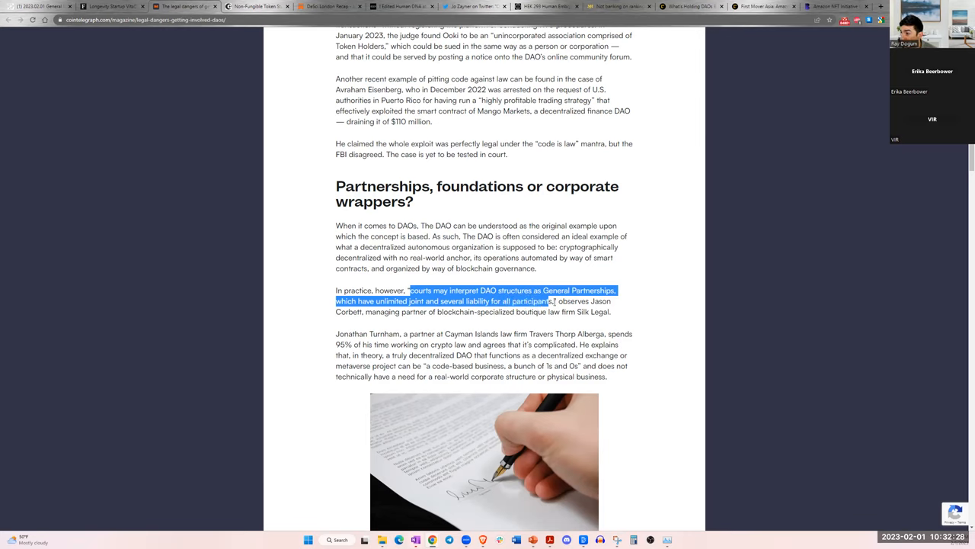
pyautogui.click(606, 308)
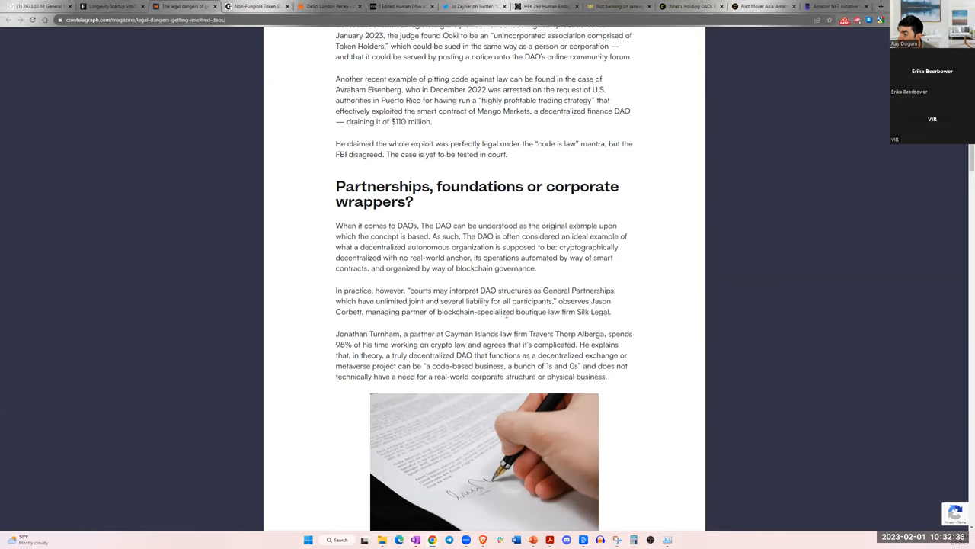
pyautogui.scroll(-3)
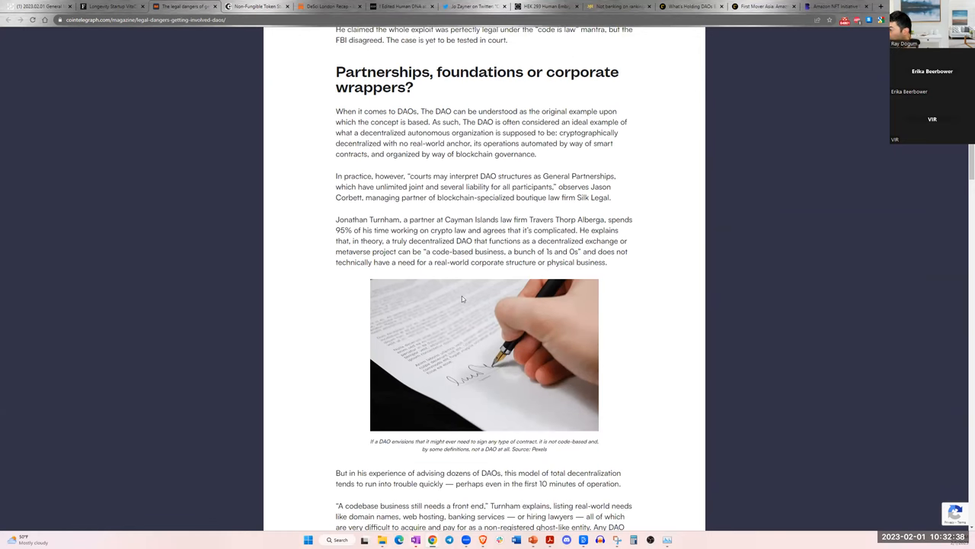
pyautogui.scroll(-3)
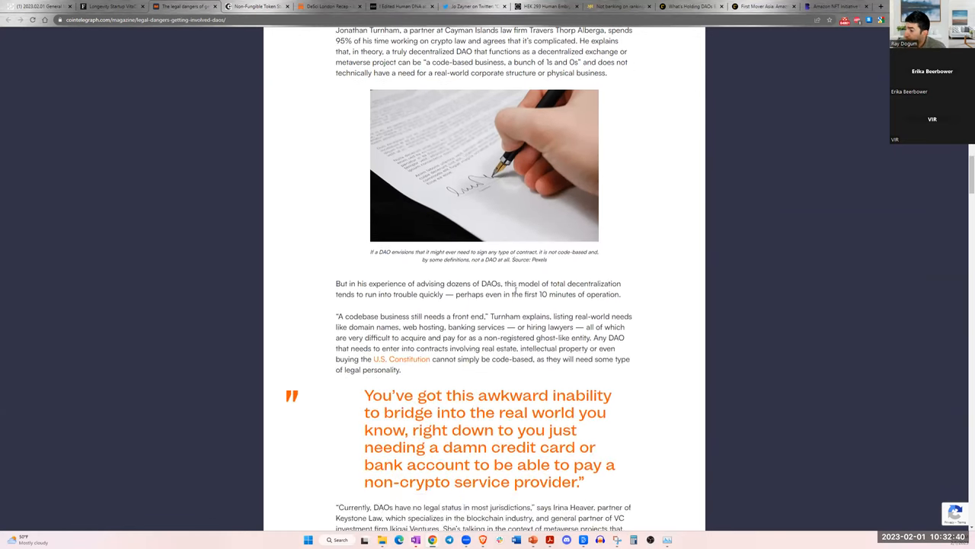
pyautogui.scroll(-3)
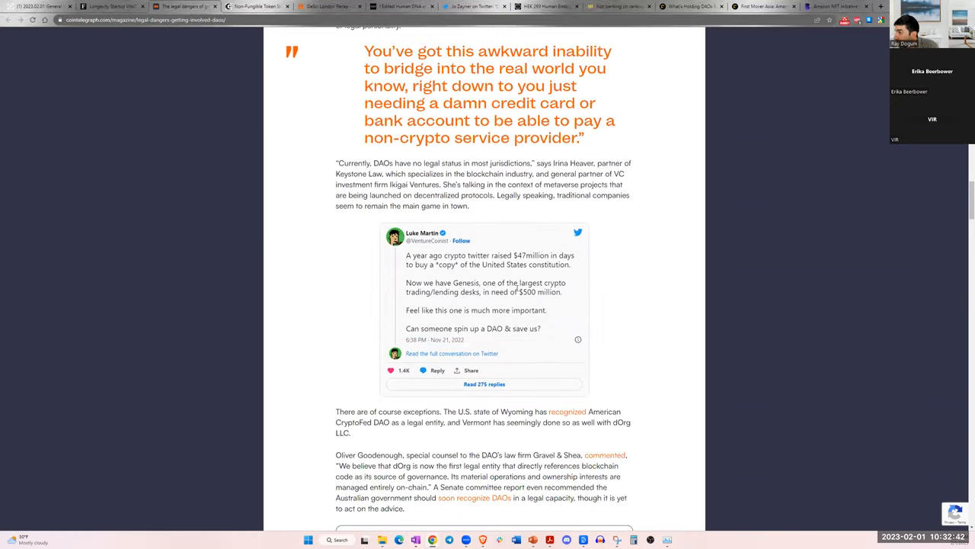
pyautogui.scroll(-3)
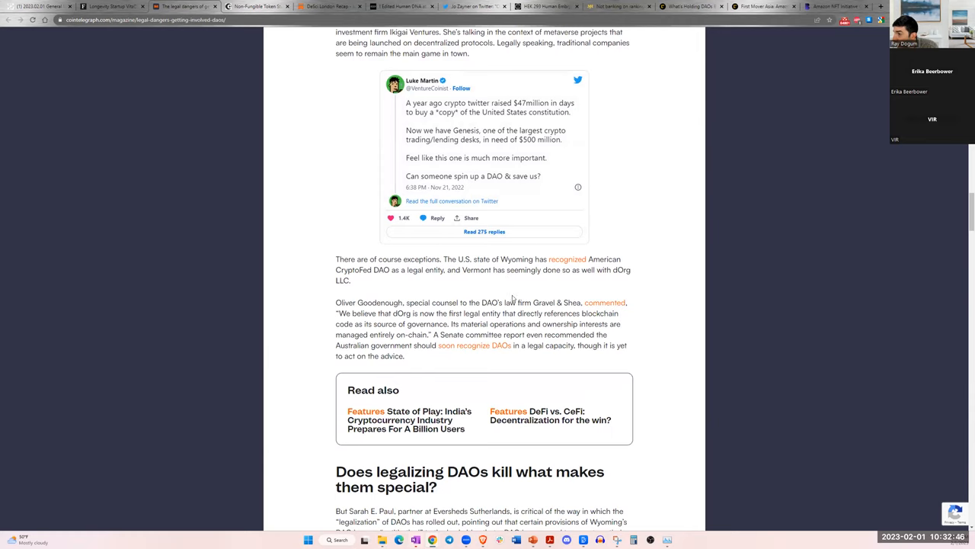
pyautogui.scroll(-3)
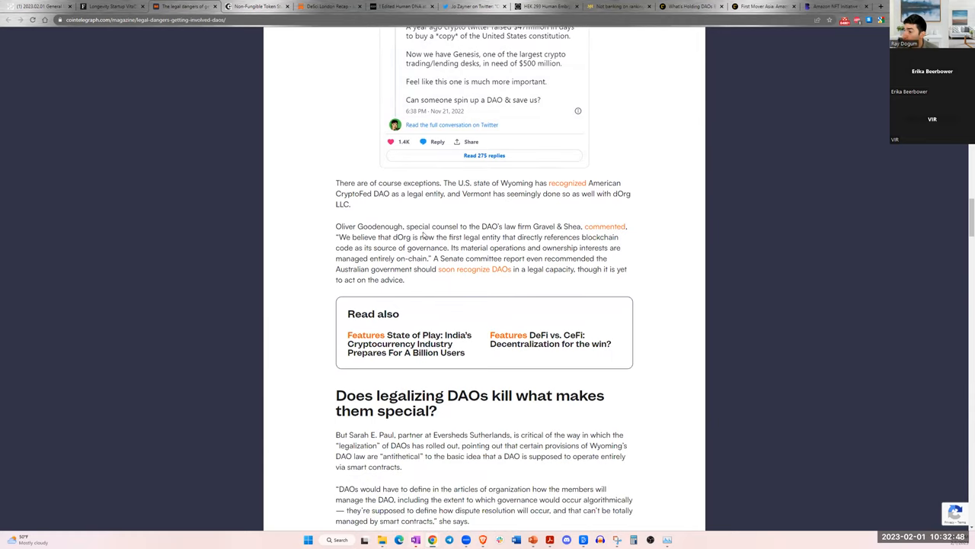
pyautogui.scroll(-3)
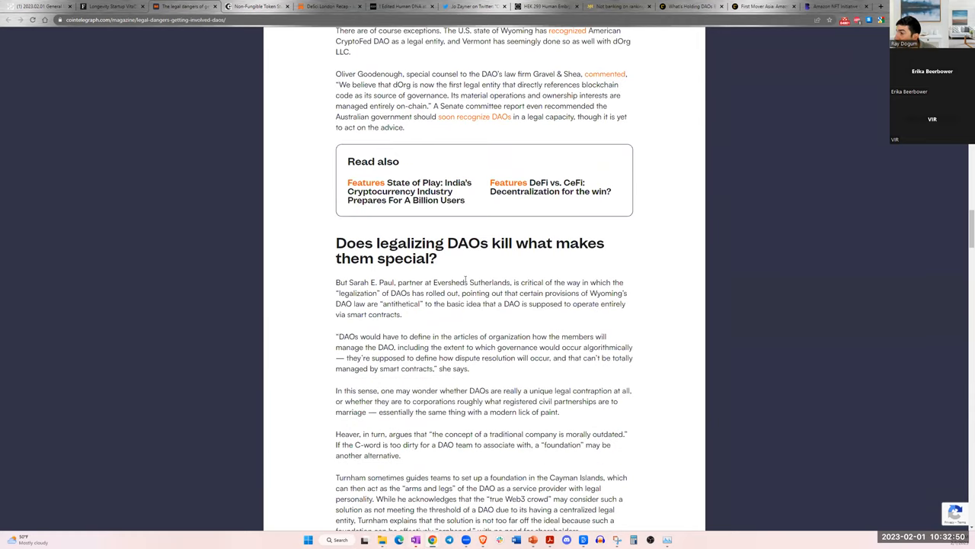
pyautogui.moveTo(378, 242); pyautogui.dragTo(501, 282)
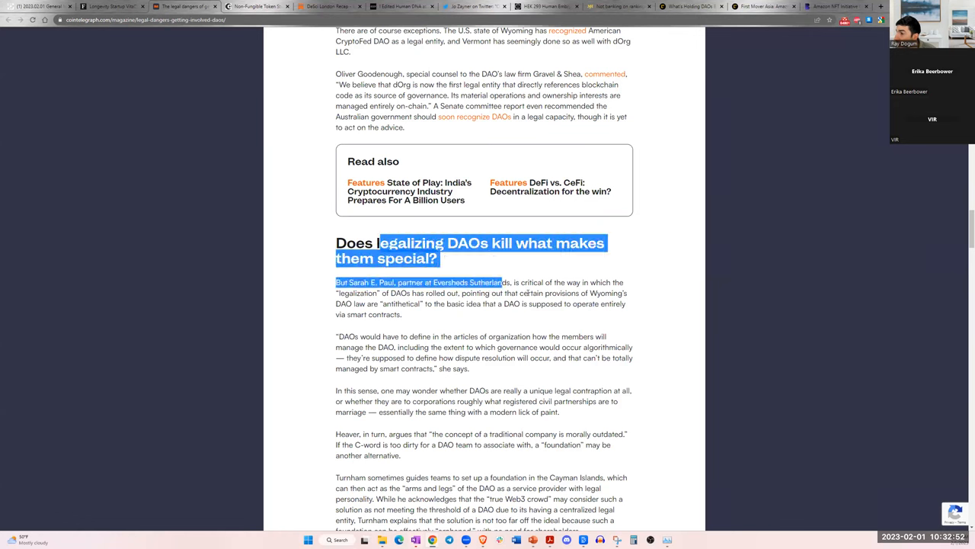
pyautogui.scroll(-3)
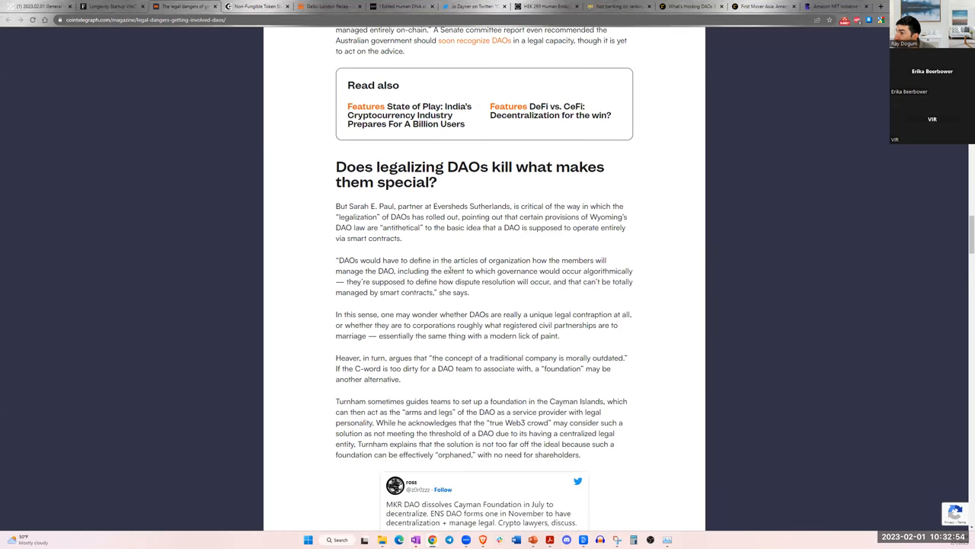
pyautogui.scroll(-3)
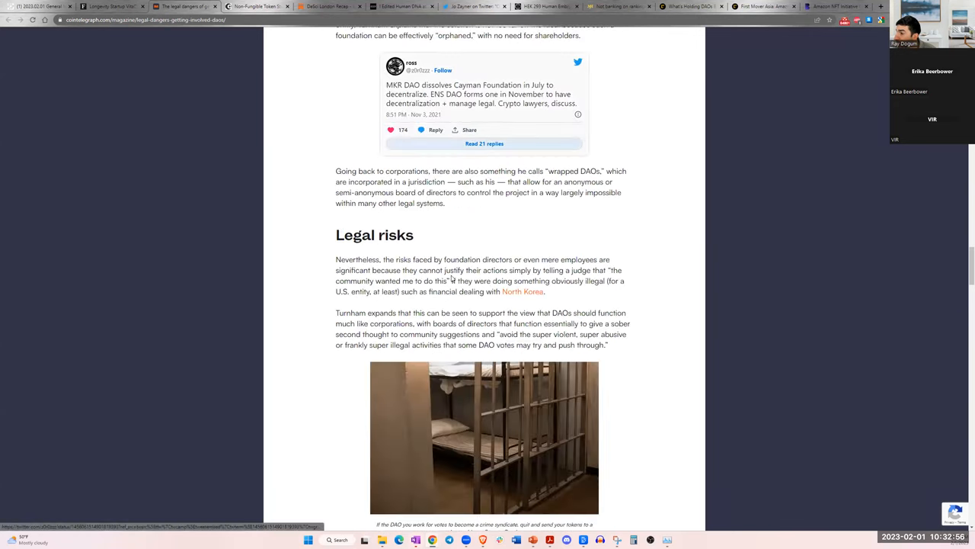
pyautogui.scroll(-3)
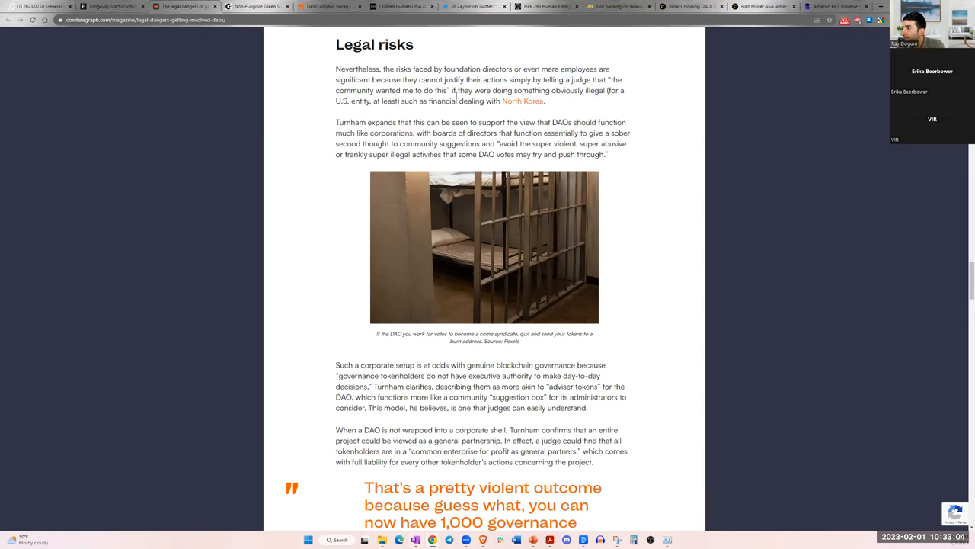
pyautogui.scroll(-3)
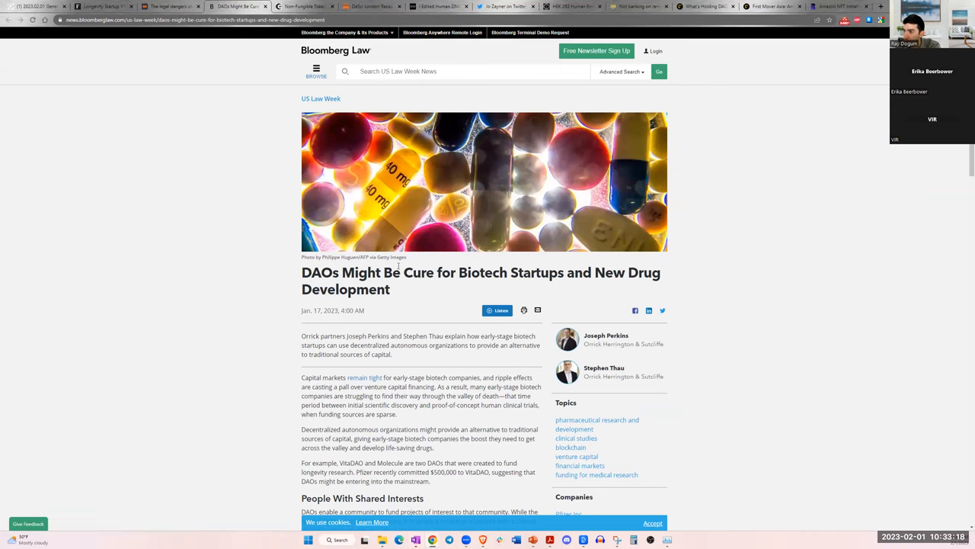
# - Read the Bloomberg Law biotech DAO article through Medical Research, highlighting a passage along the way
pyautogui.scroll(-3)
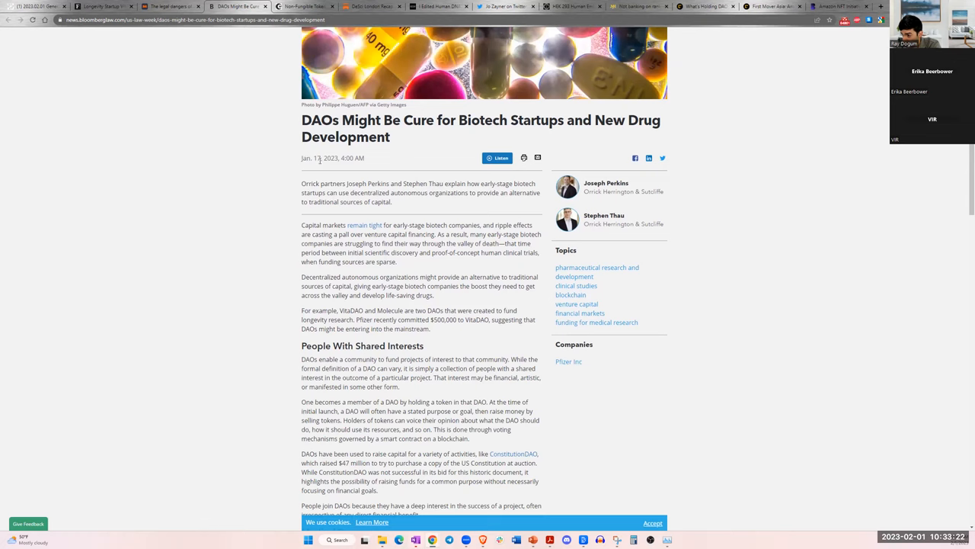
pyautogui.scroll(-3)
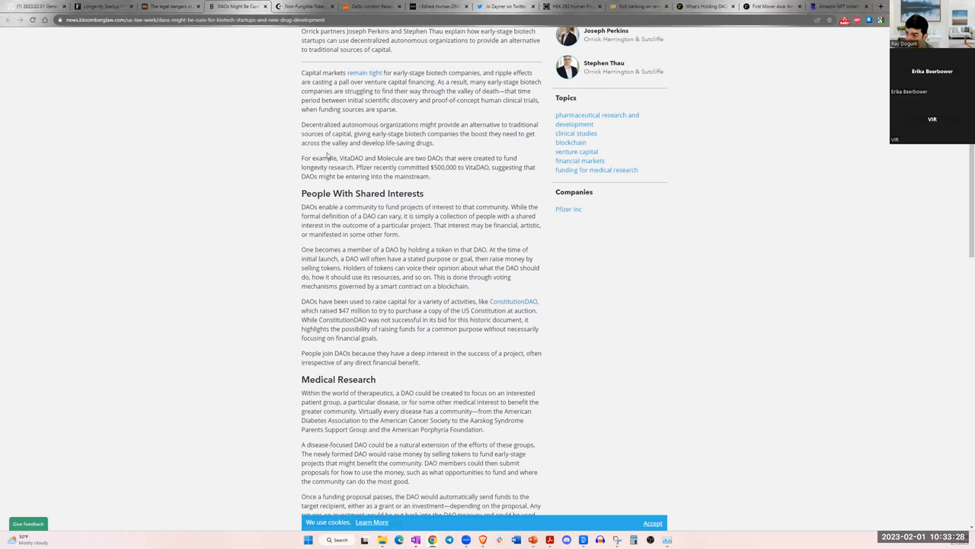
pyautogui.moveTo(317, 157); pyautogui.dragTo(506, 166)
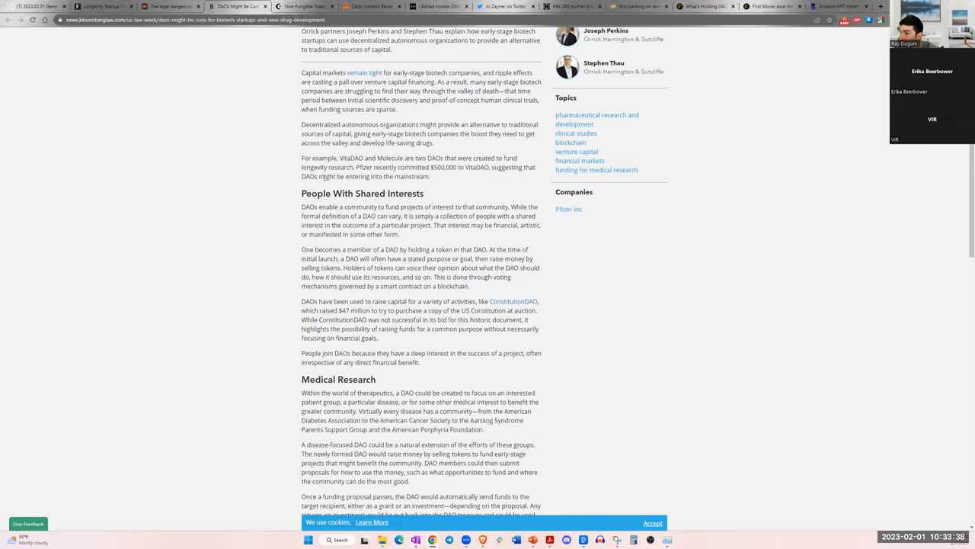
pyautogui.scroll(-3)
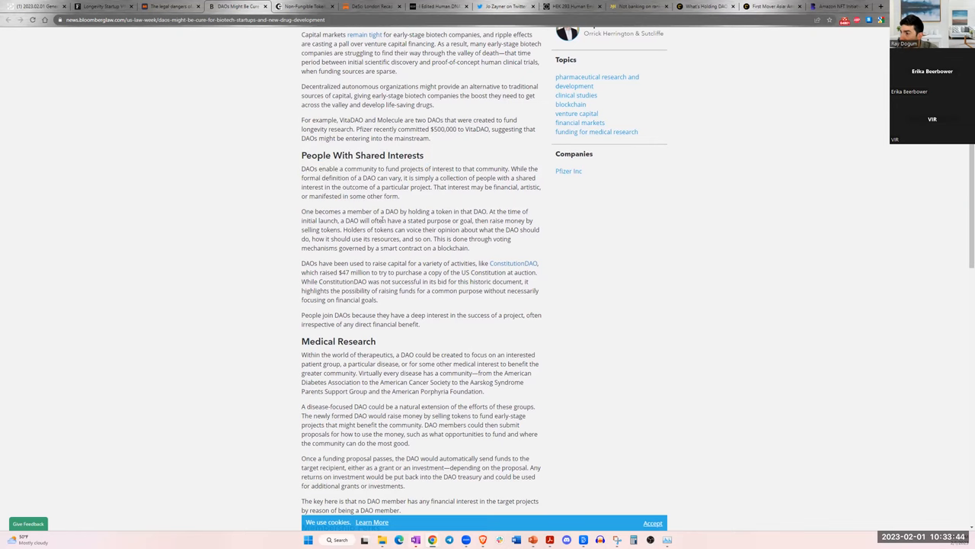
pyautogui.scroll(-3)
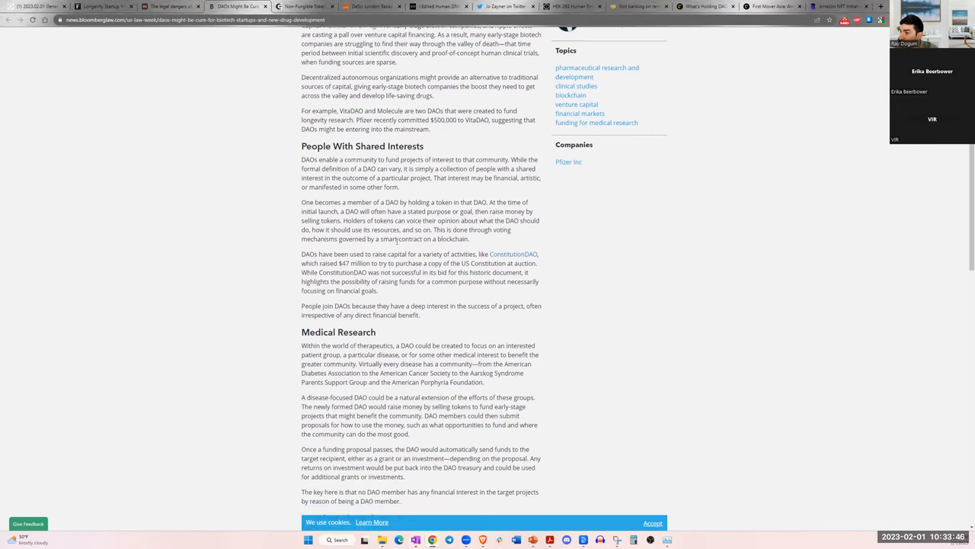
pyautogui.scroll(-3)
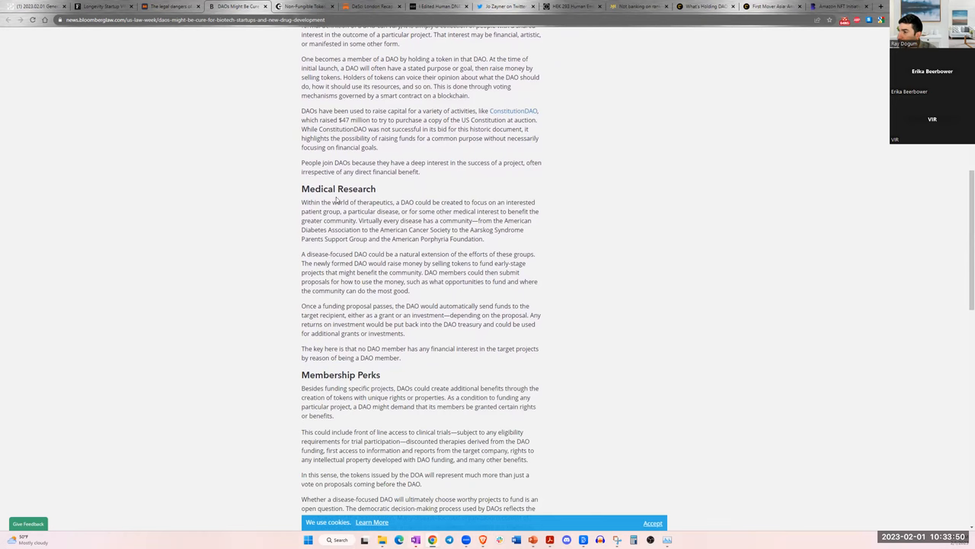
# - In Membership Perks, highlight the sentence about members' lack of financial interest and read to the closing disclaimer
pyautogui.scroll(-3)
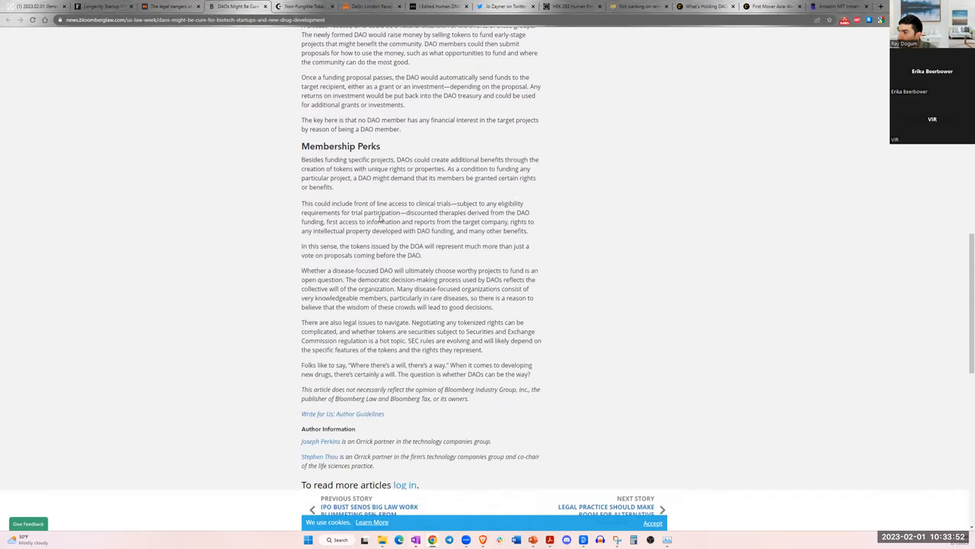
pyautogui.scroll(3)
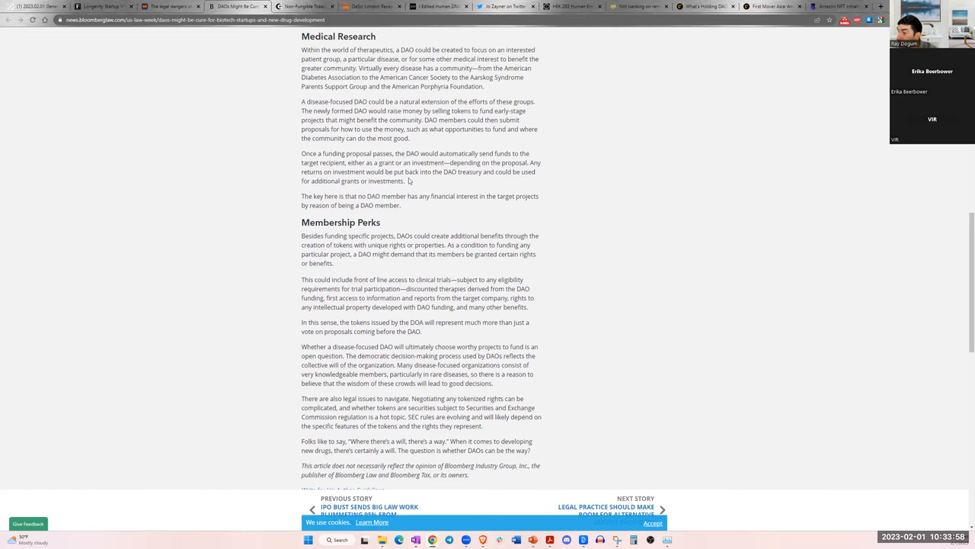
pyautogui.moveTo(344, 199)
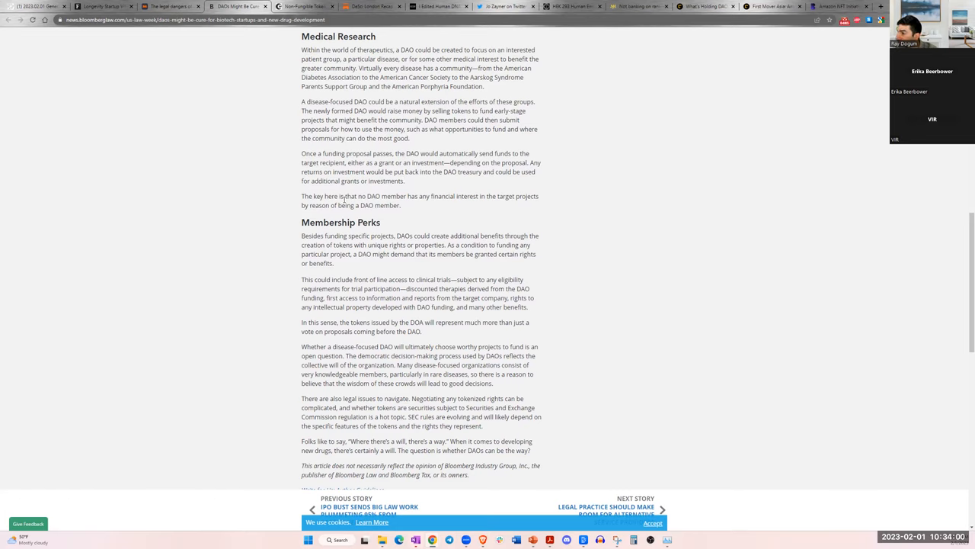
pyautogui.moveTo(312, 195); pyautogui.dragTo(384, 195)
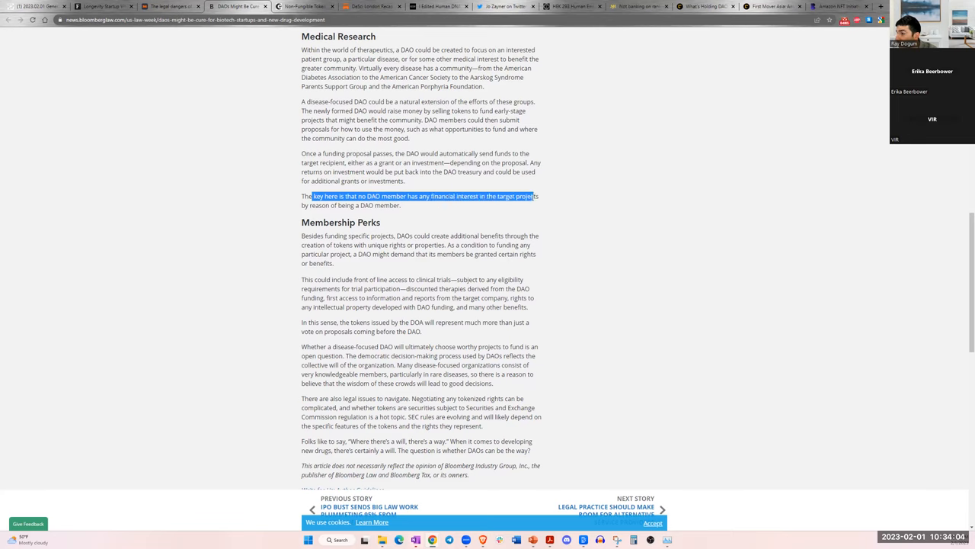
pyautogui.moveTo(533, 195); pyautogui.dragTo(317, 204)
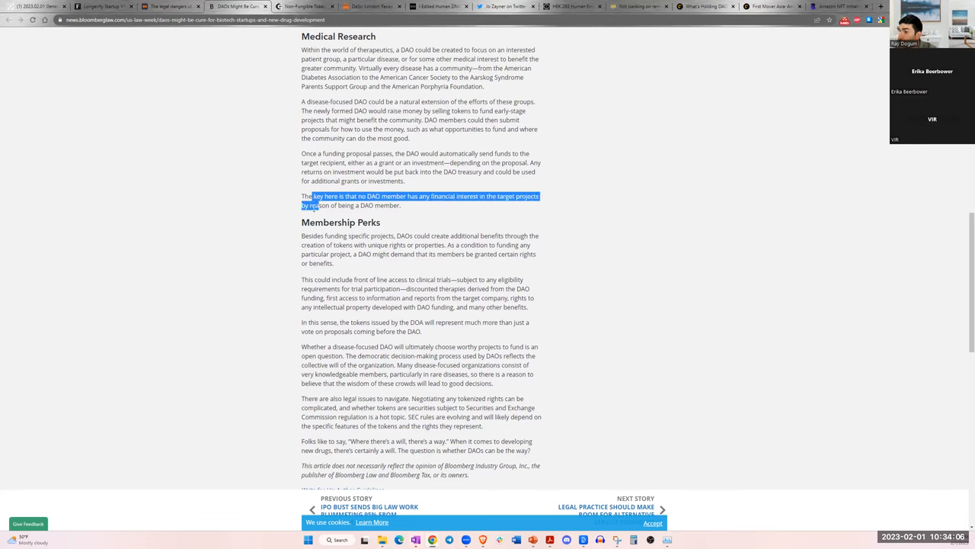
pyautogui.scroll(3)
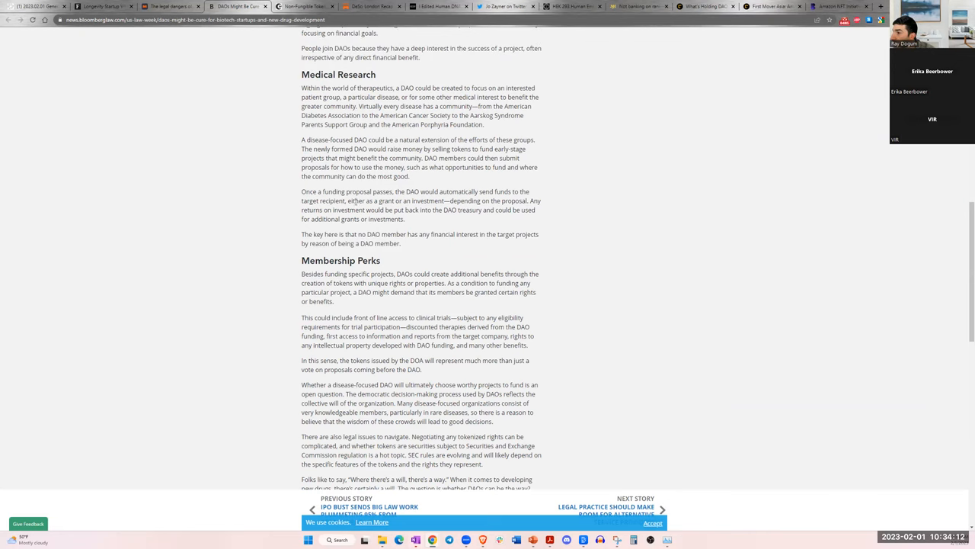
pyautogui.scroll(-3)
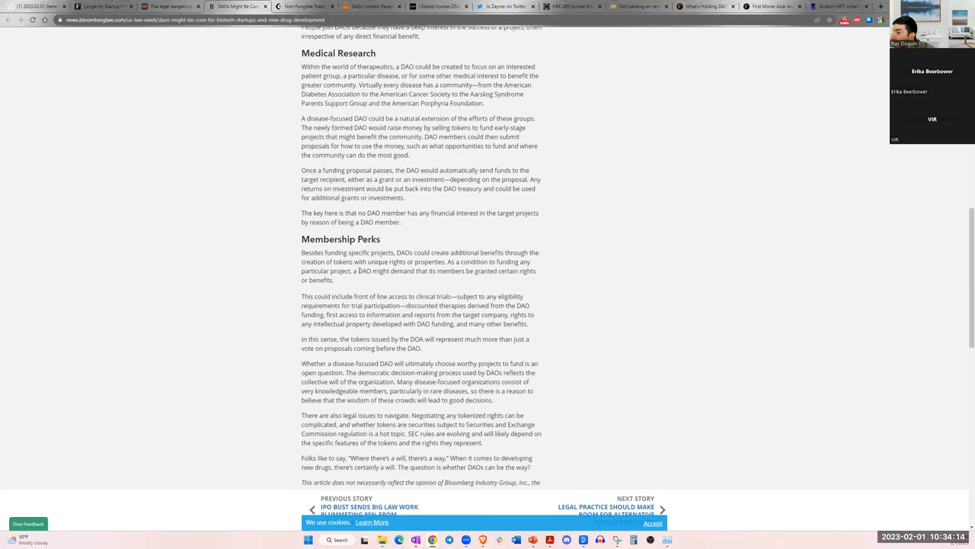
pyautogui.scroll(-3)
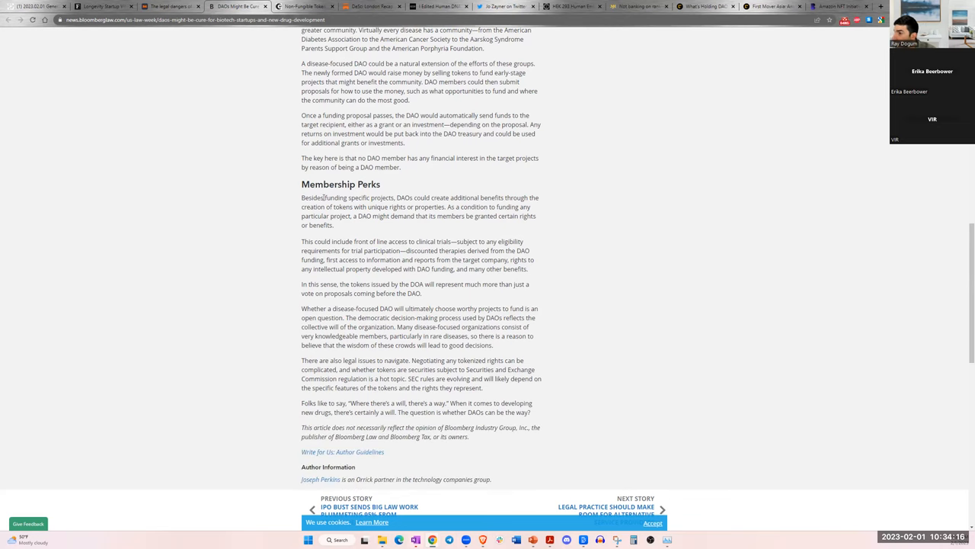
pyautogui.moveTo(323, 198); pyautogui.dragTo(482, 198)
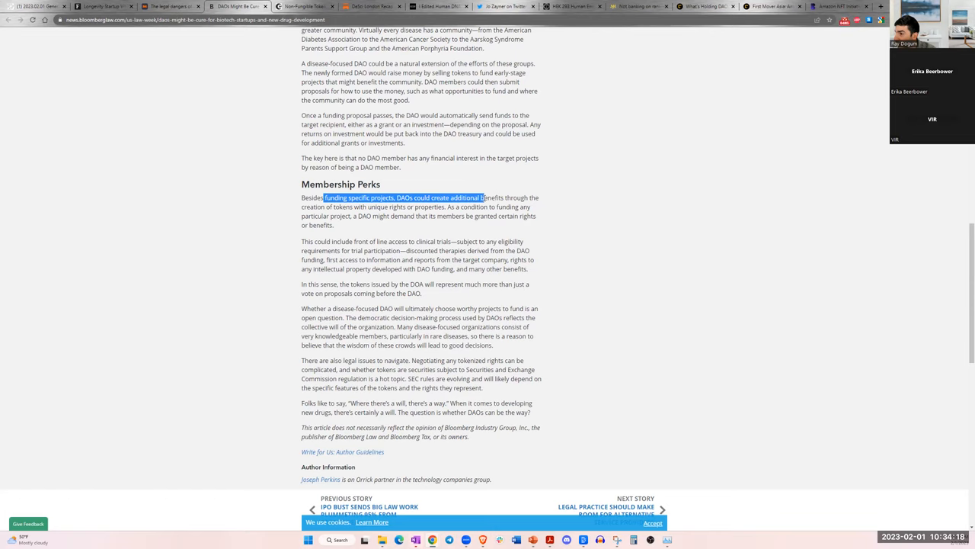
pyautogui.moveTo(482, 198); pyautogui.dragTo(525, 198)
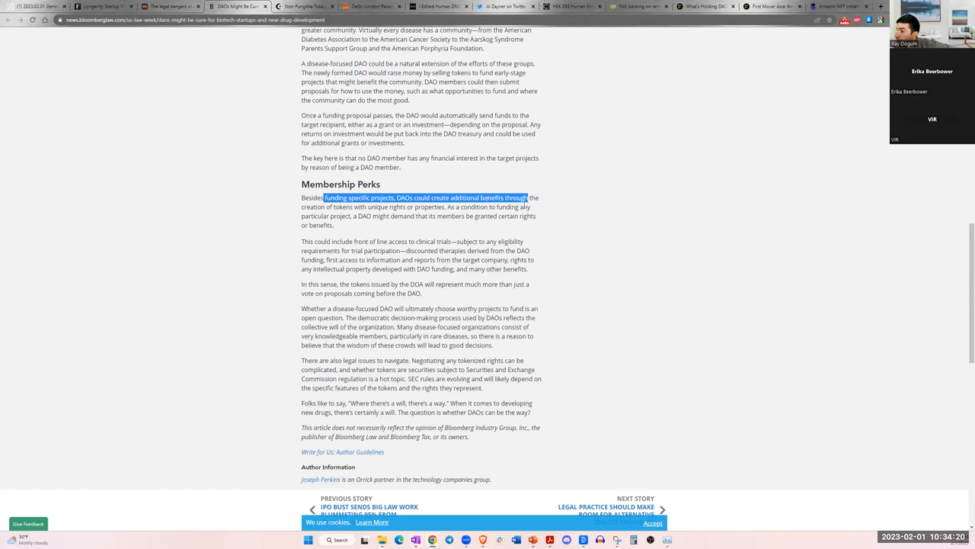
pyautogui.moveTo(526, 198); pyautogui.dragTo(475, 207)
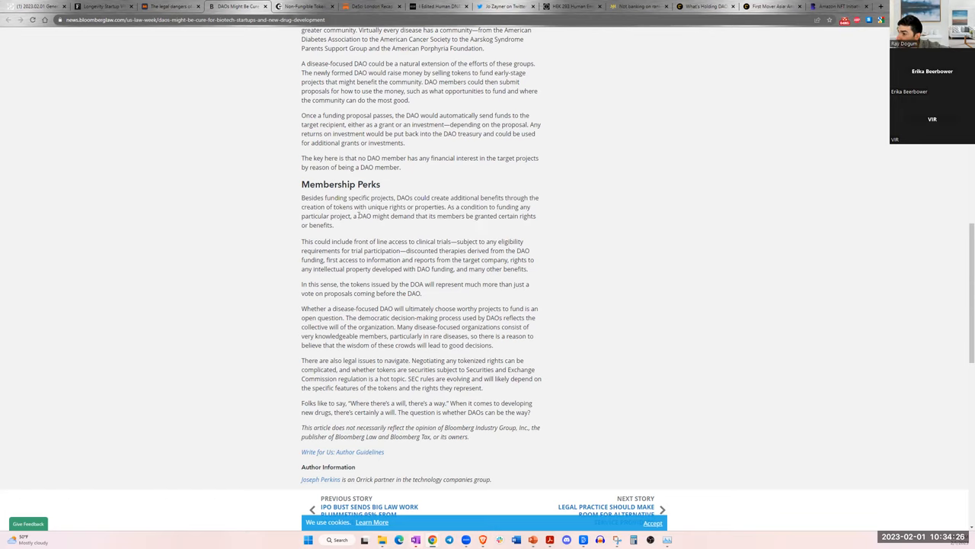
pyautogui.moveTo(335, 216); pyautogui.dragTo(472, 216)
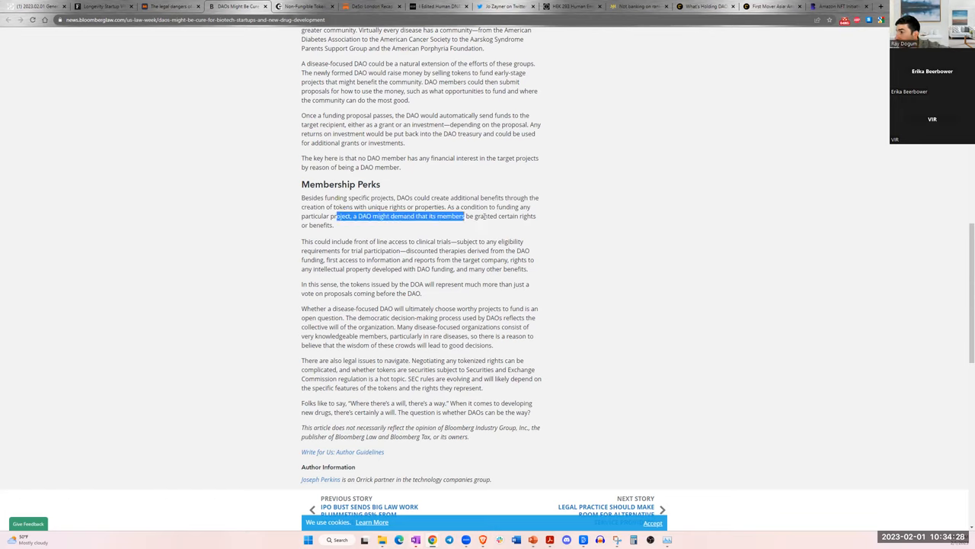
pyautogui.moveTo(461, 217); pyautogui.dragTo(519, 216)
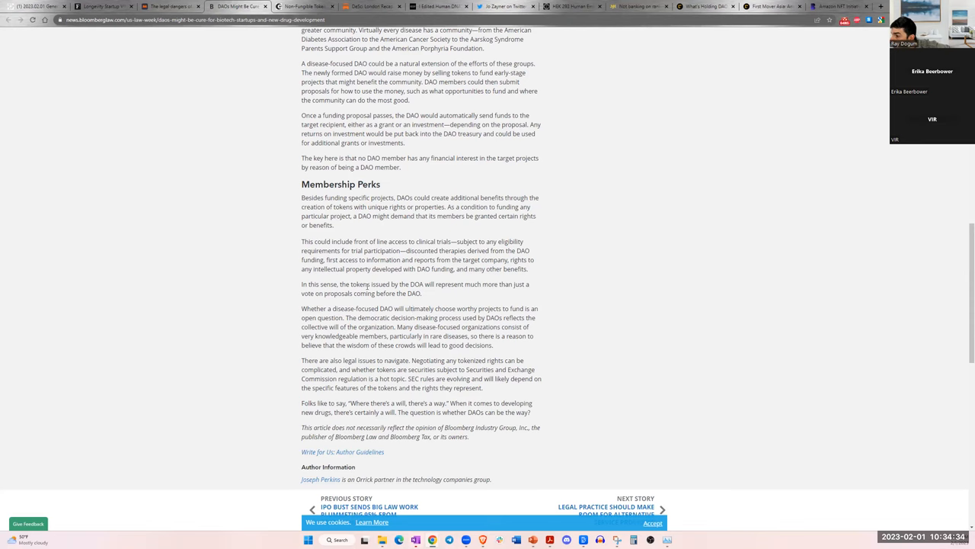
pyautogui.scroll(-3)
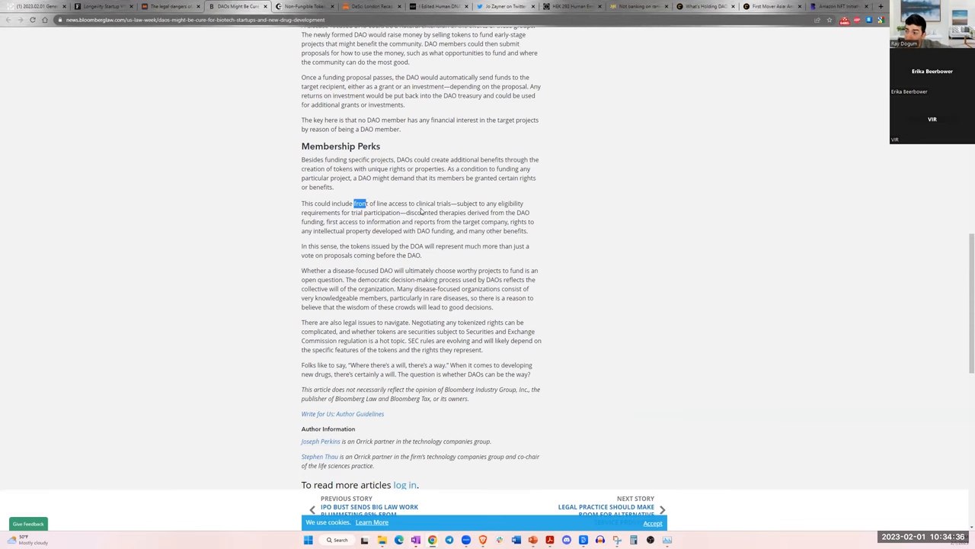
pyautogui.moveTo(353, 203); pyautogui.dragTo(451, 203)
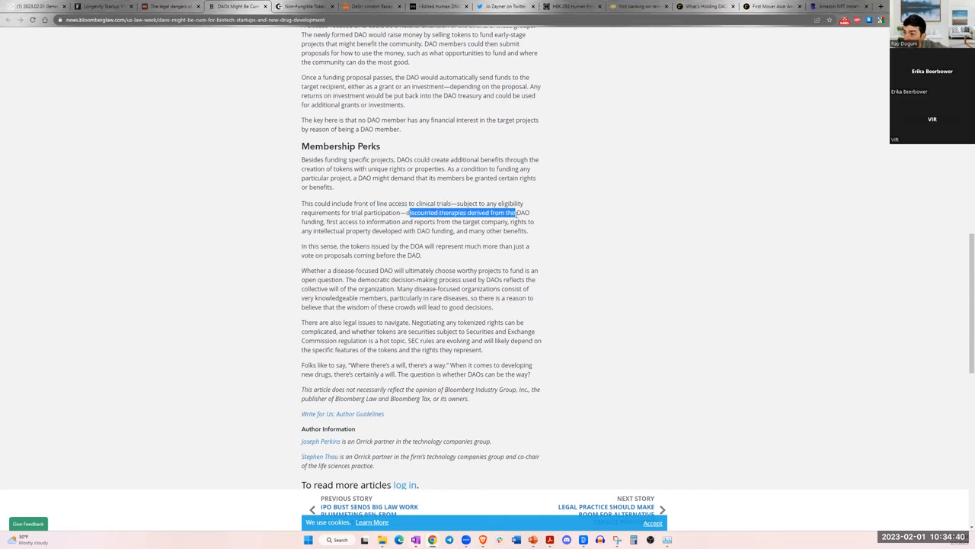
pyautogui.click(464, 214)
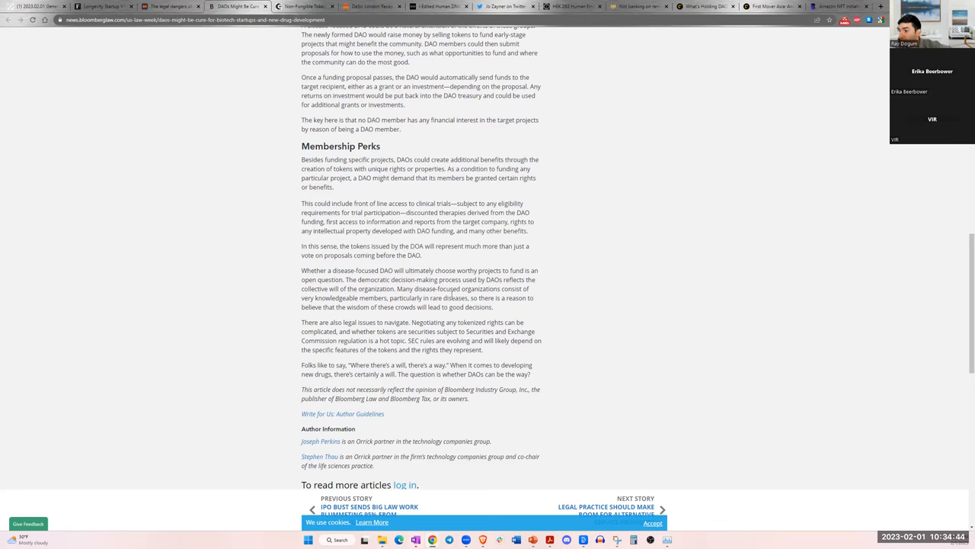
pyautogui.scroll(-3)
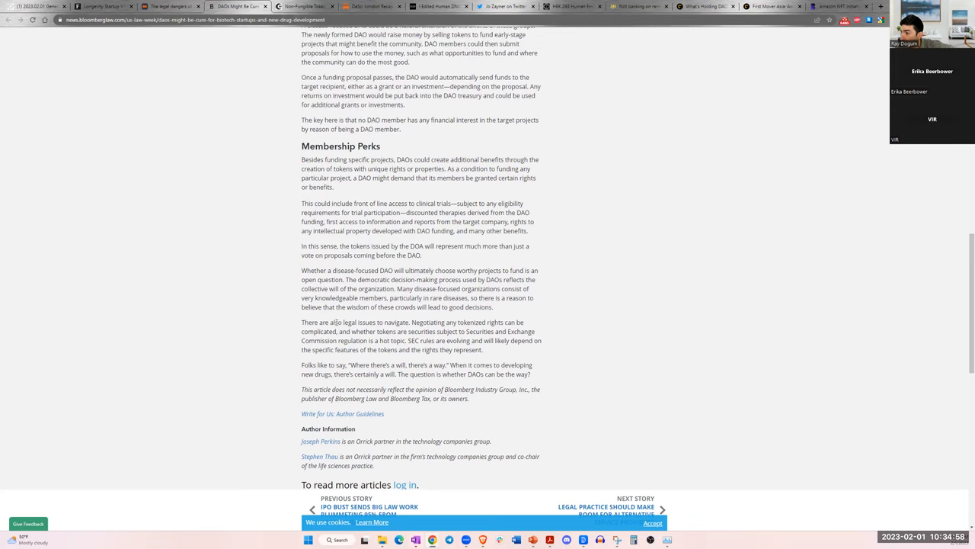
pyautogui.scroll(-3)
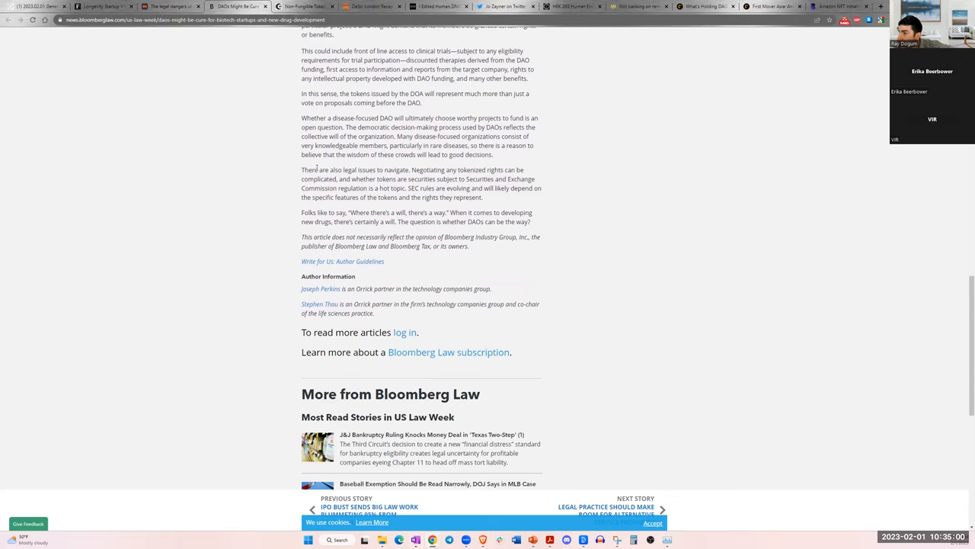
pyautogui.moveTo(310, 169); pyautogui.dragTo(429, 169)
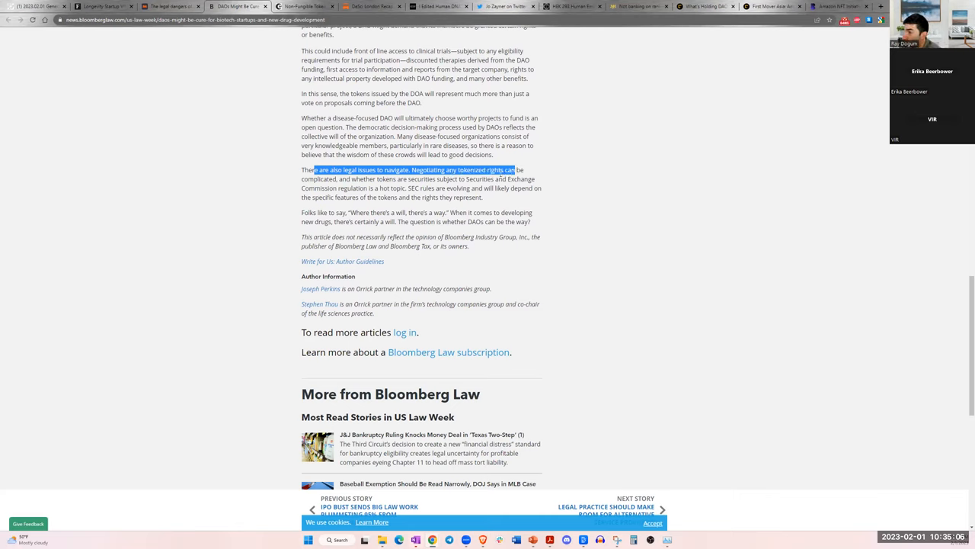
pyautogui.moveTo(518, 169); pyautogui.dragTo(412, 180)
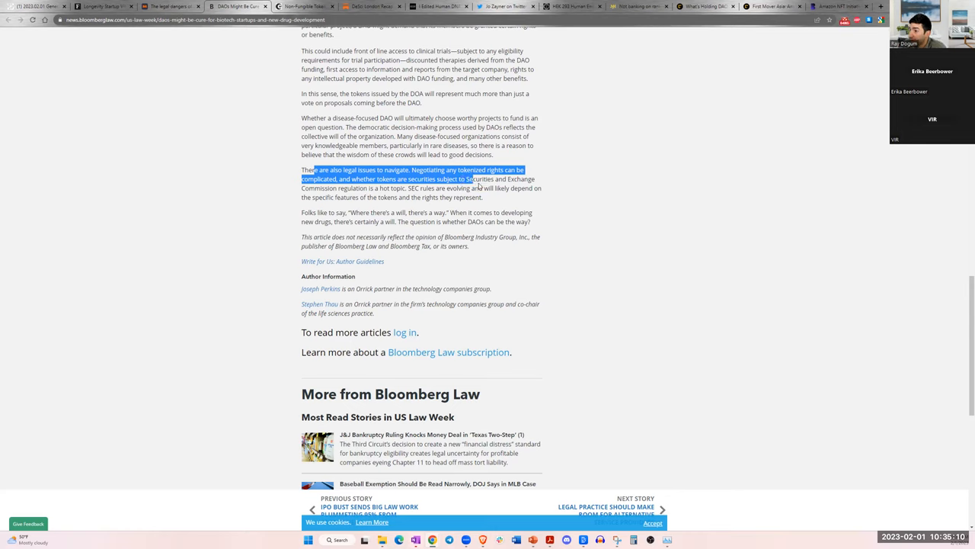
pyautogui.moveTo(460, 179); pyautogui.dragTo(323, 197)
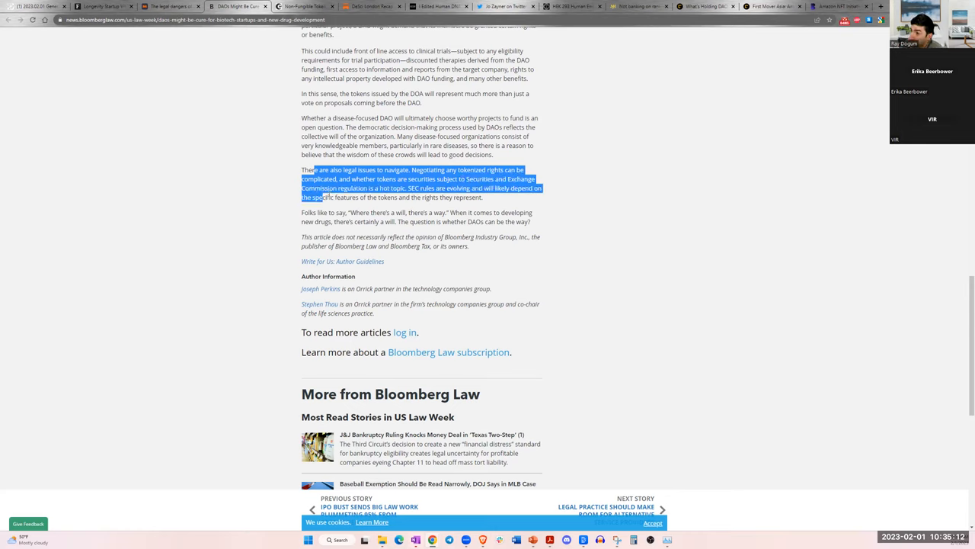
pyautogui.click(406, 226)
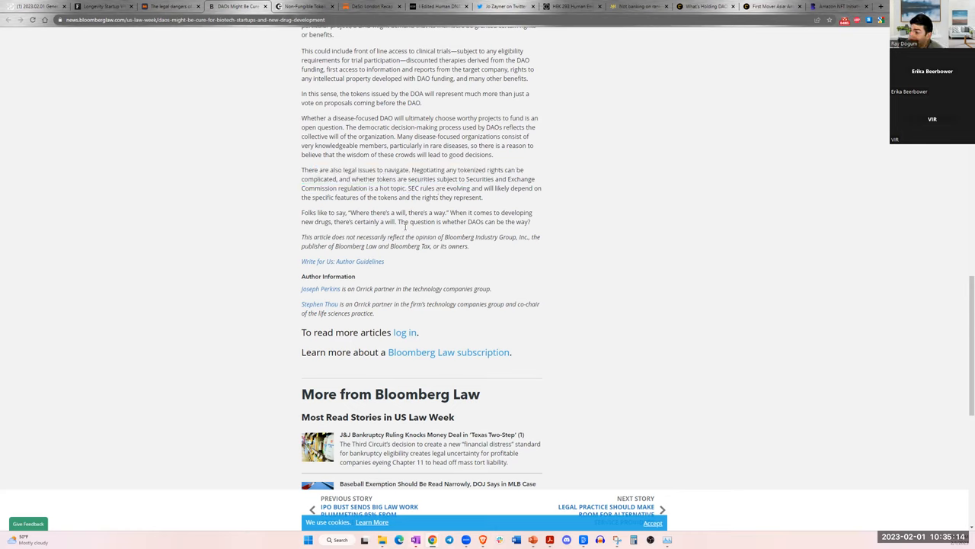
pyautogui.scroll(3)
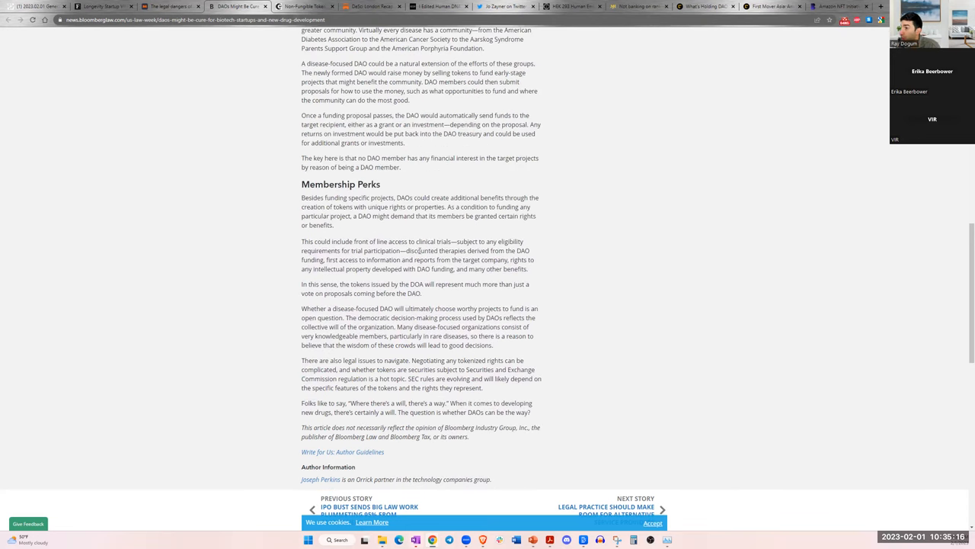
pyautogui.scroll(3)
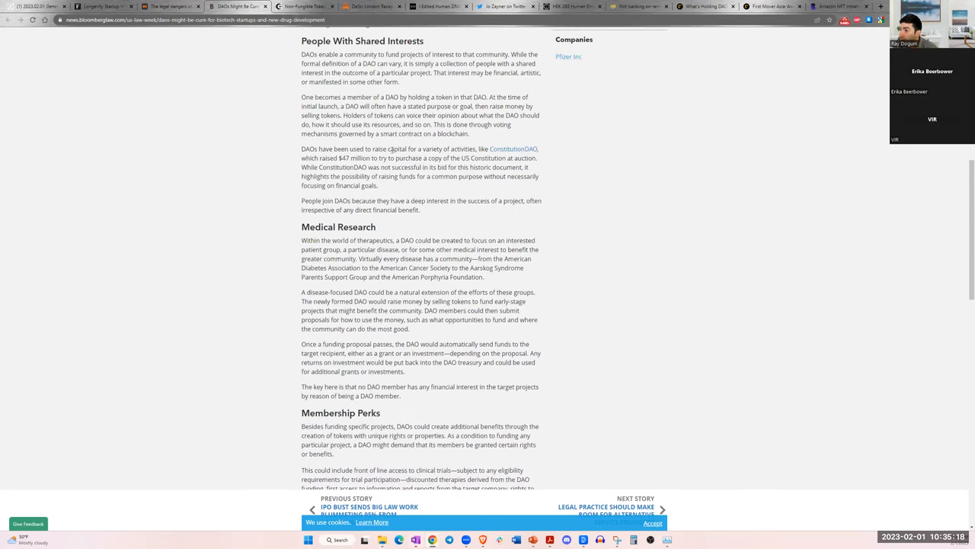
pyautogui.moveTo(158, 79)
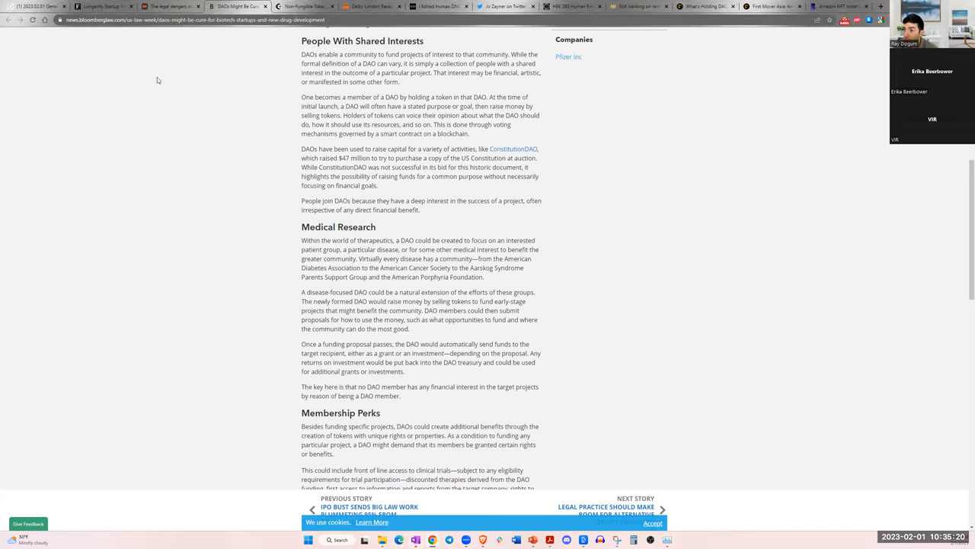
pyautogui.scroll(3)
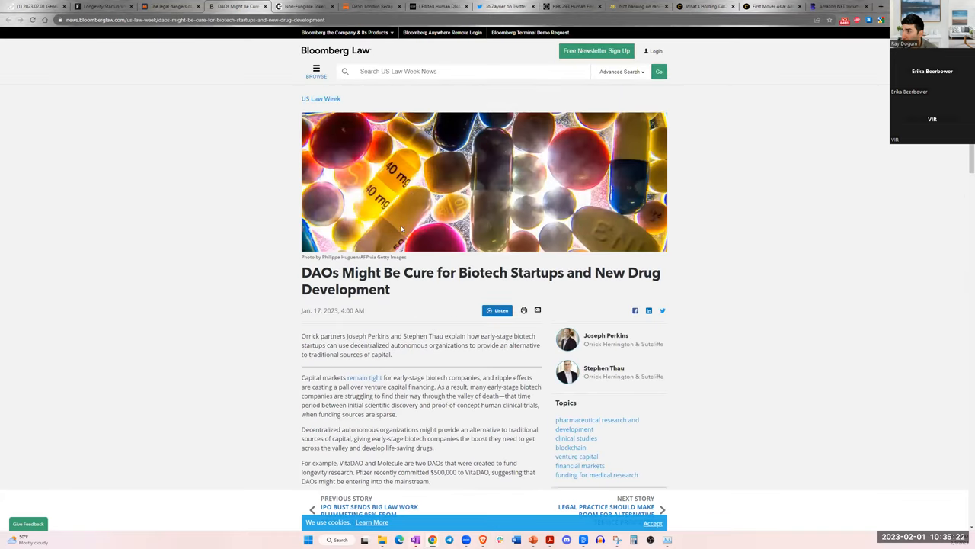
pyautogui.moveTo(405, 279)
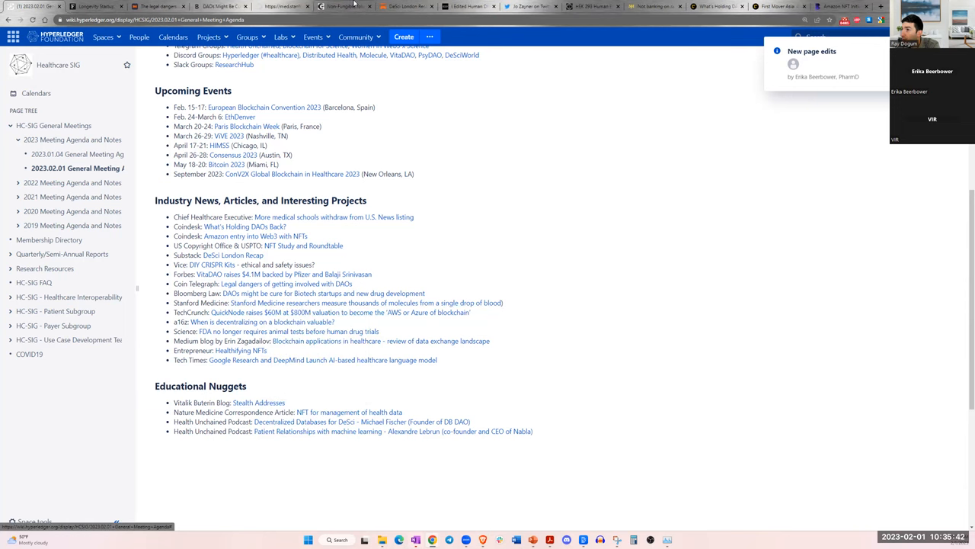
# - Open the Stanford Medicine blood-microsampling article from the agenda and read down through it
pyautogui.click(366, 302)
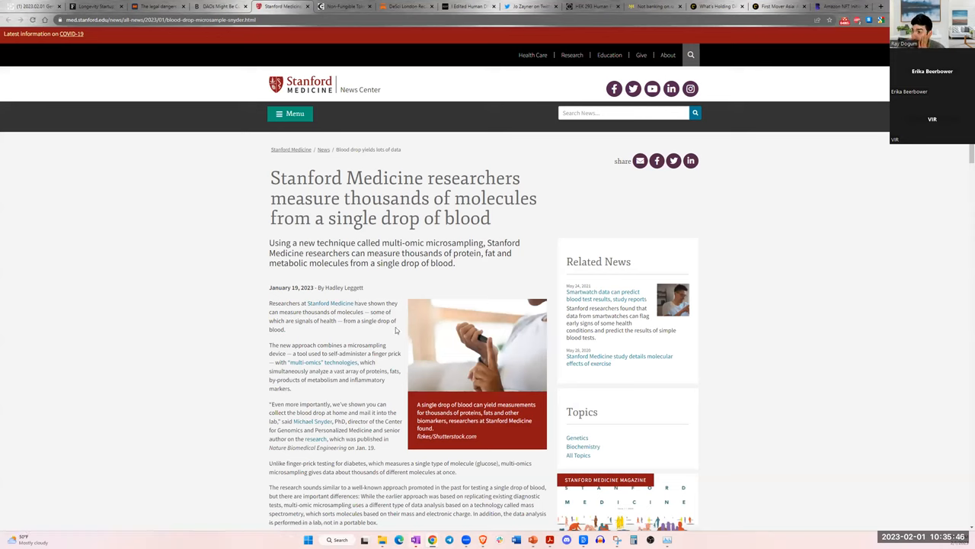
pyautogui.moveTo(376, 225)
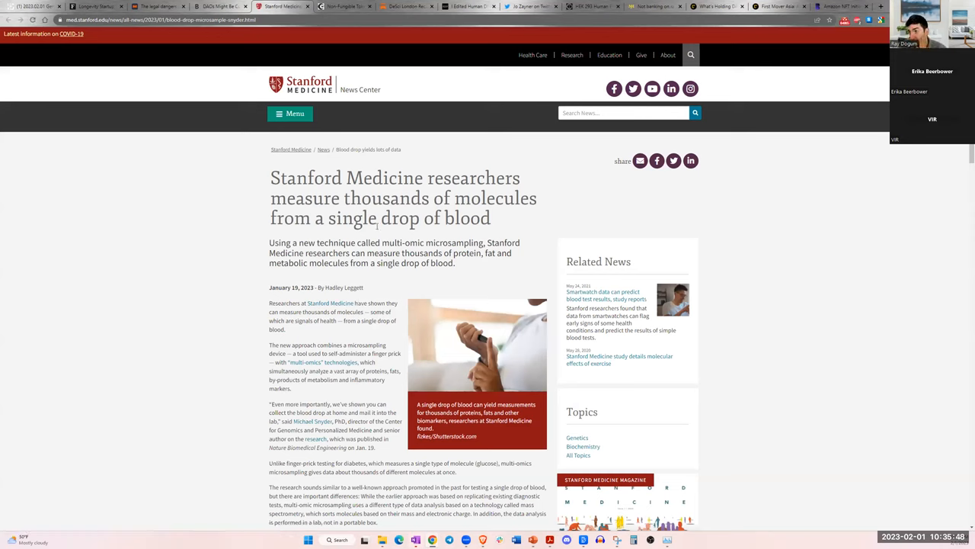
pyautogui.moveTo(311, 261)
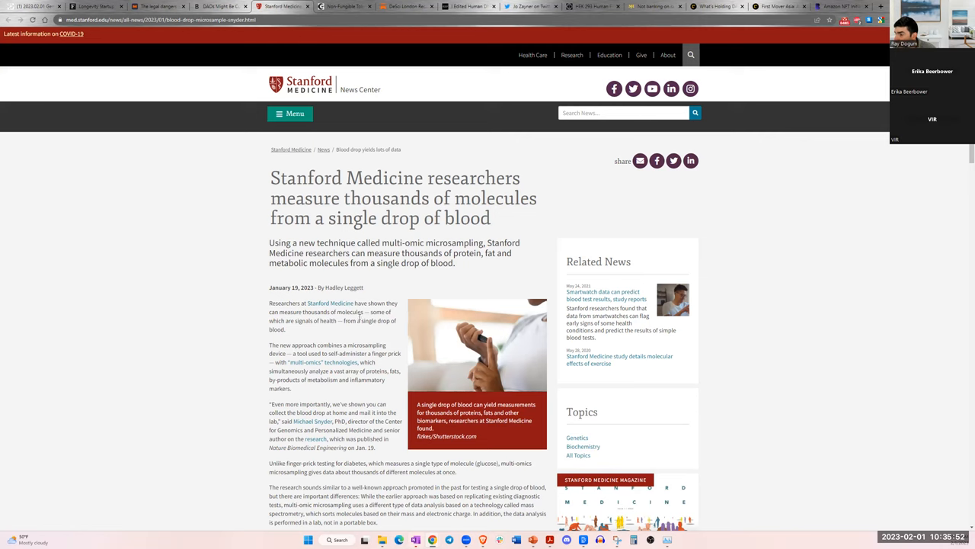
pyautogui.scroll(-3)
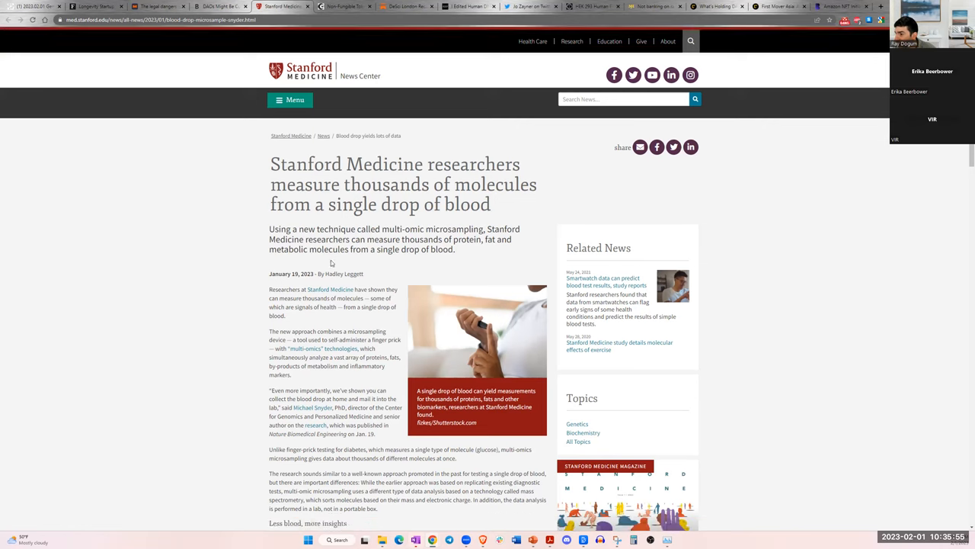
pyautogui.scroll(-3)
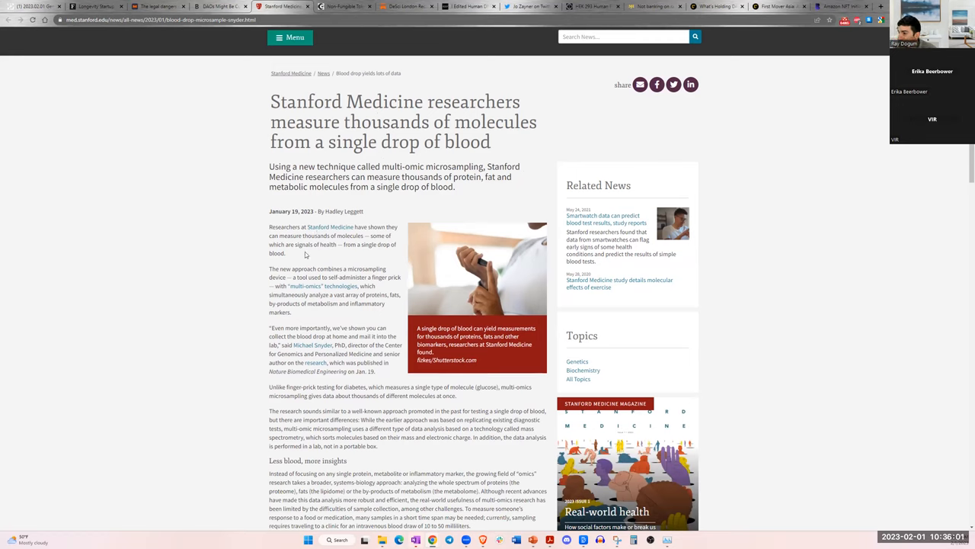
pyautogui.scroll(-3)
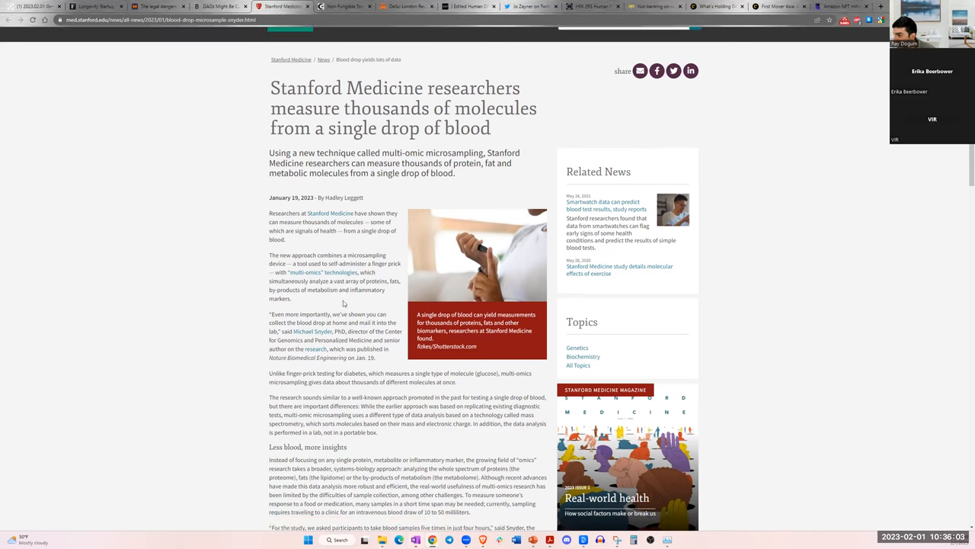
pyautogui.scroll(-3)
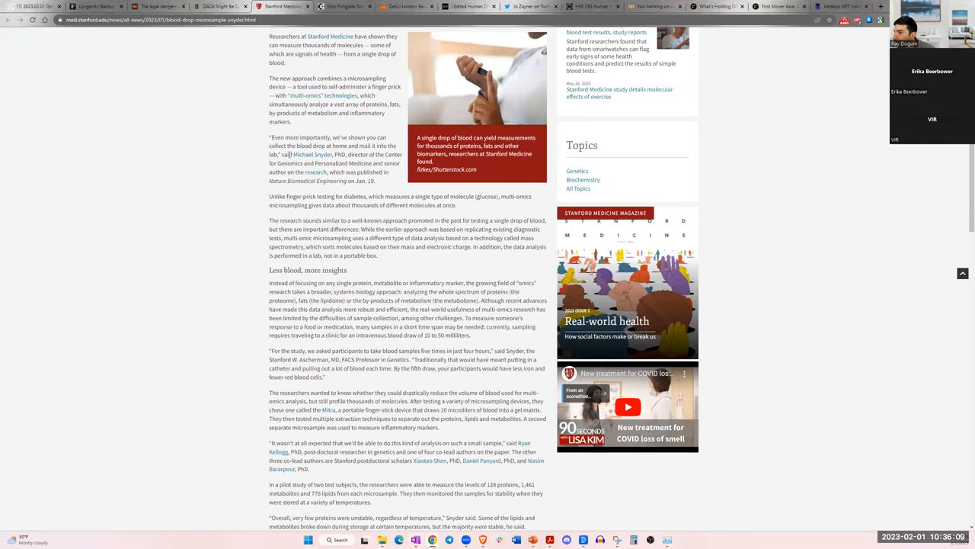
pyautogui.scroll(-3)
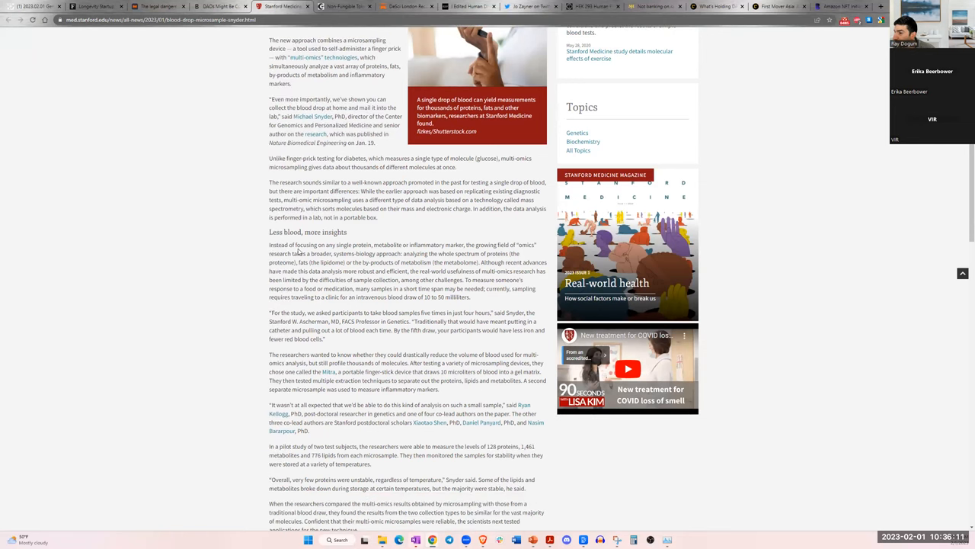
pyautogui.scroll(-3)
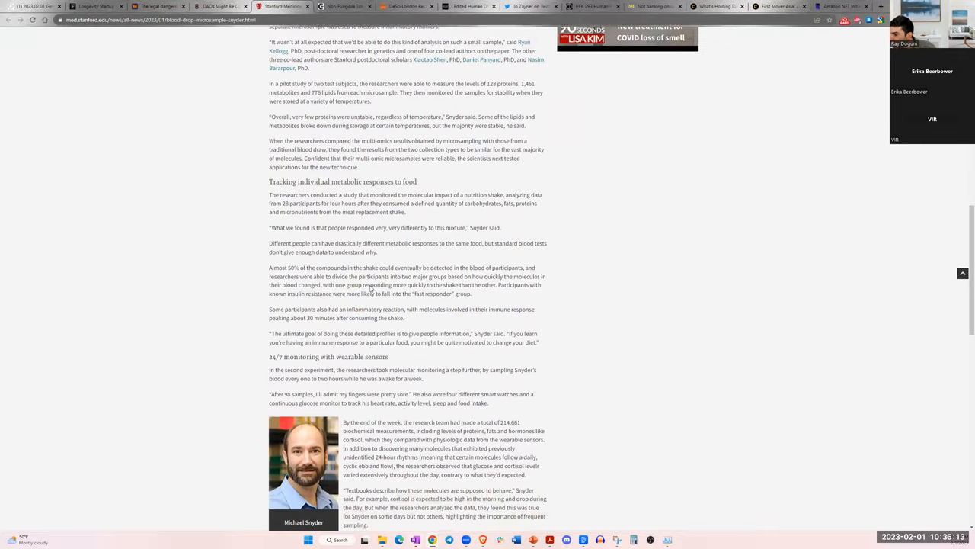
pyautogui.scroll(-3)
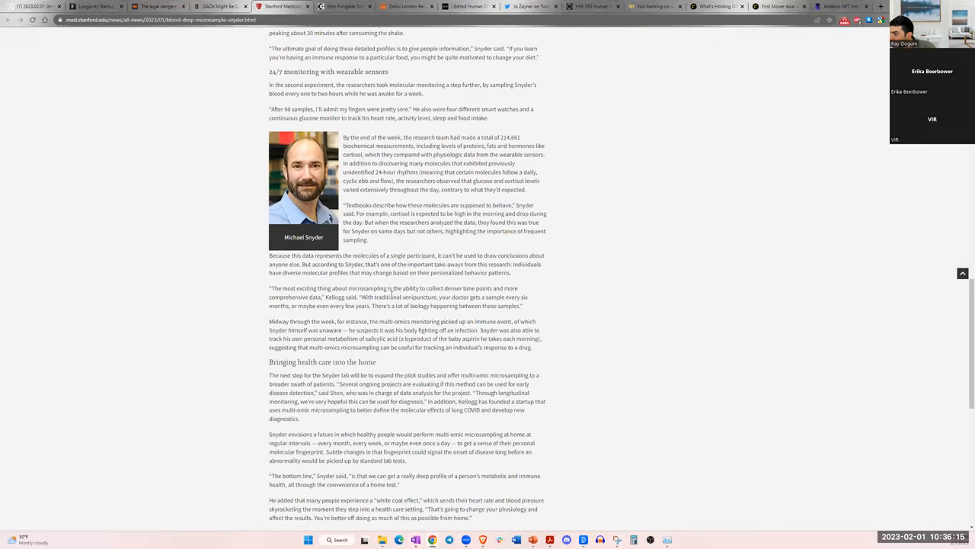
pyautogui.scroll(-3)
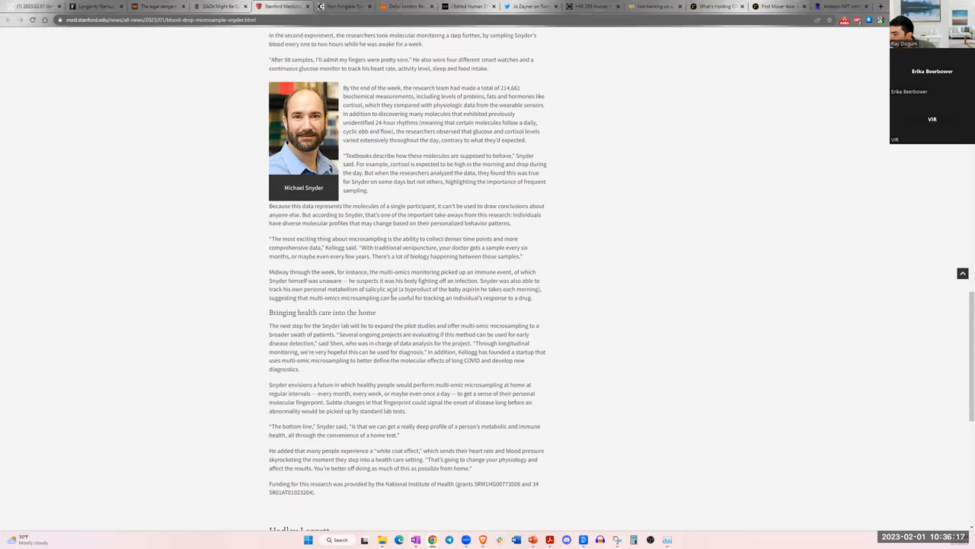
# - Return to 'Bringing health care into the home' and highlight the sentence about the Snyder lab's next step
pyautogui.scroll(3)
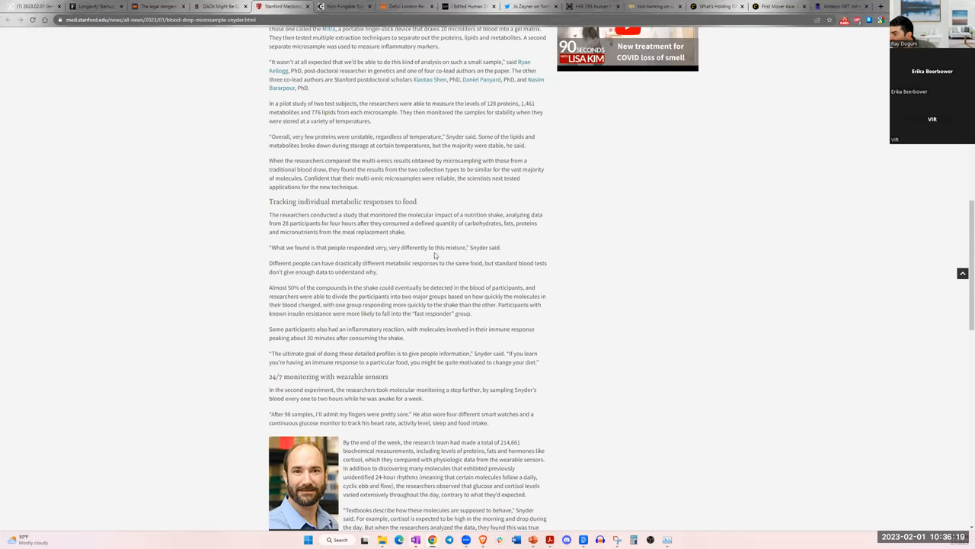
pyautogui.moveTo(430, 229)
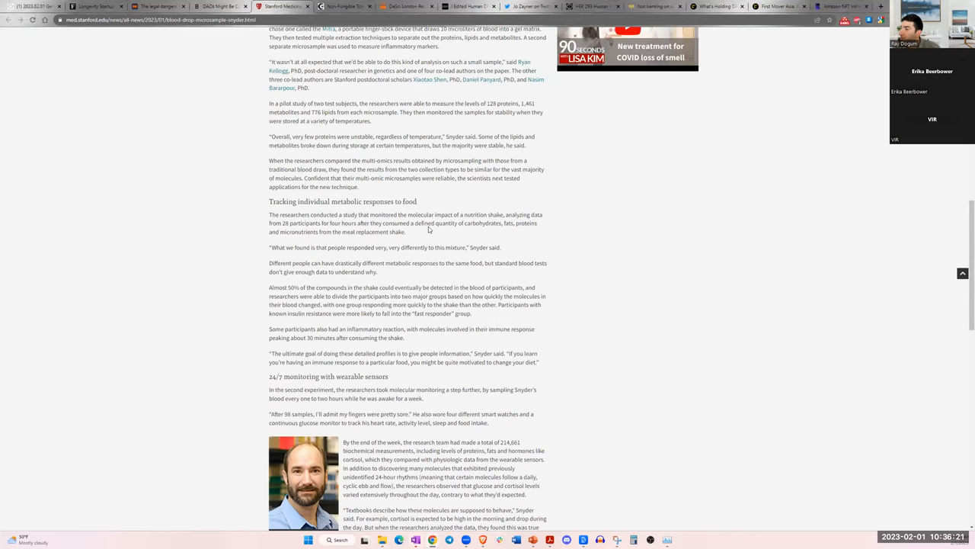
pyautogui.scroll(3)
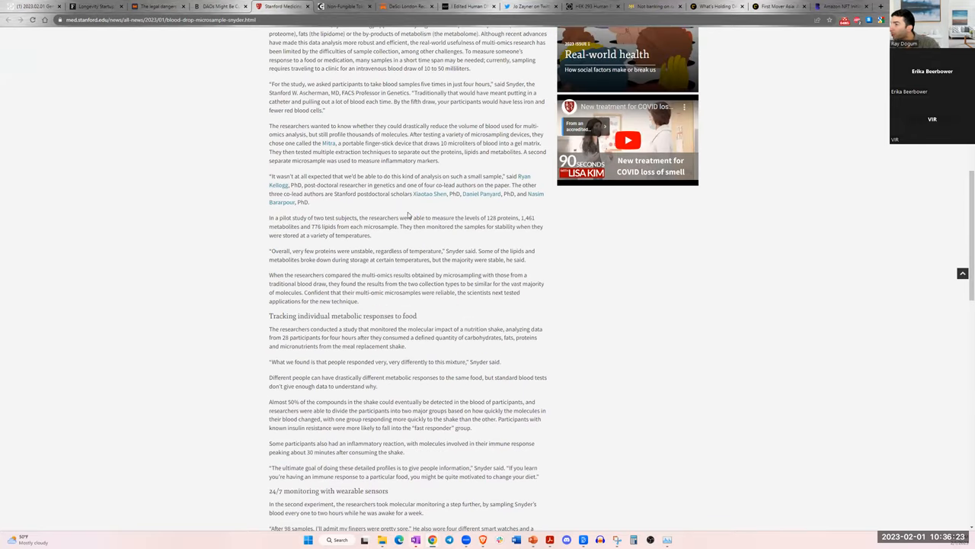
pyautogui.scroll(3)
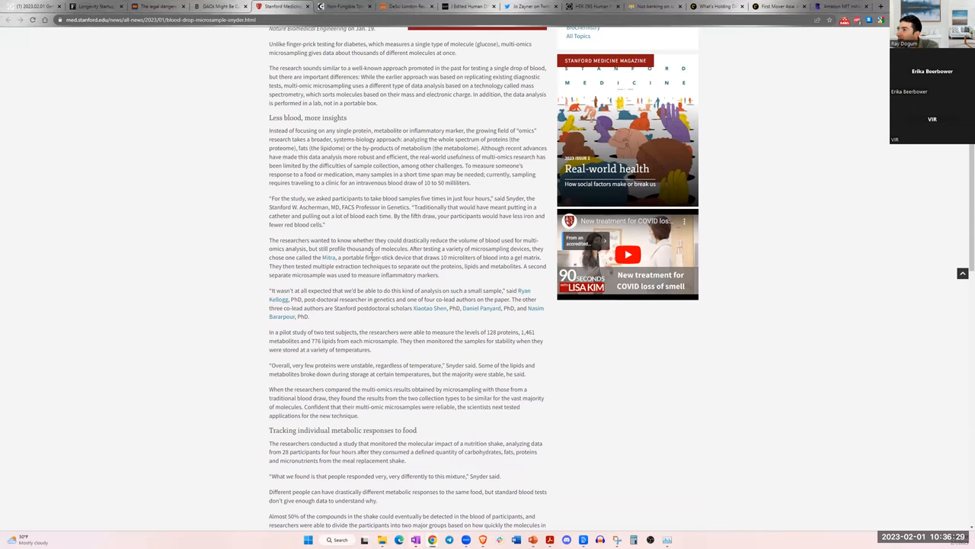
pyautogui.moveTo(424, 348)
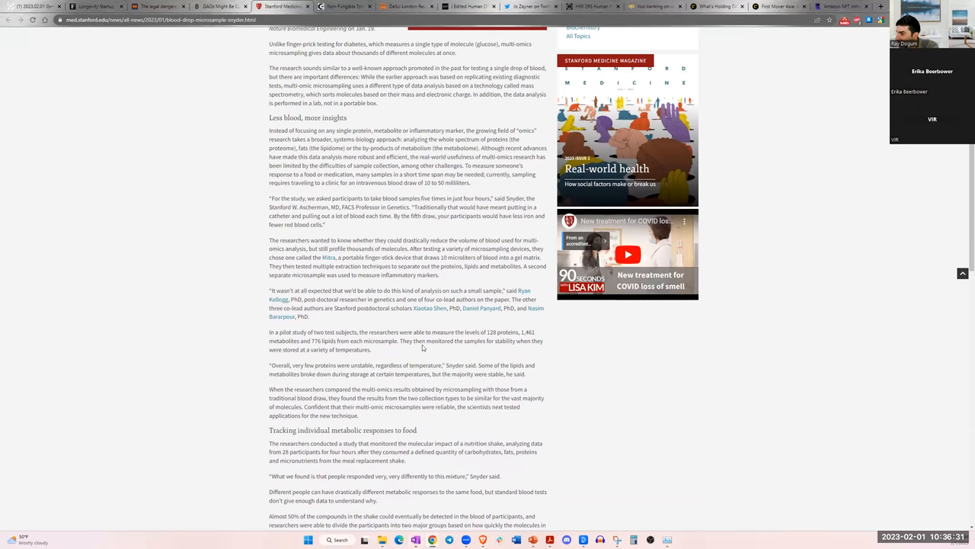
pyautogui.scroll(-3)
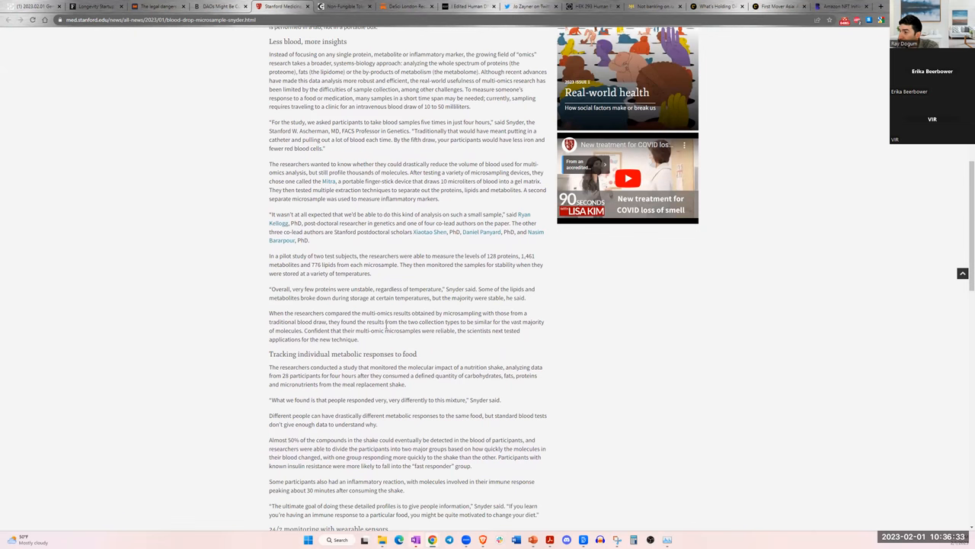
pyautogui.scroll(-3)
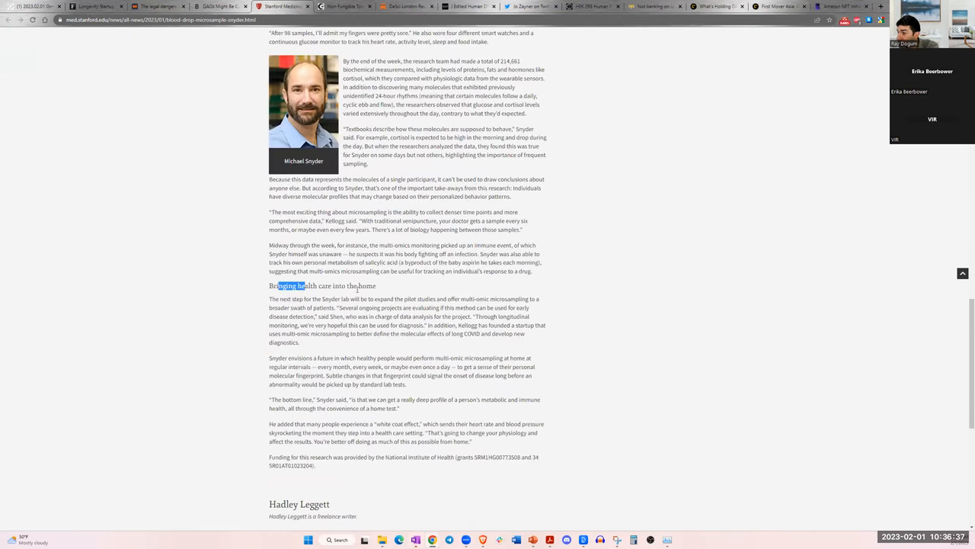
pyautogui.moveTo(292, 299); pyautogui.dragTo(399, 308)
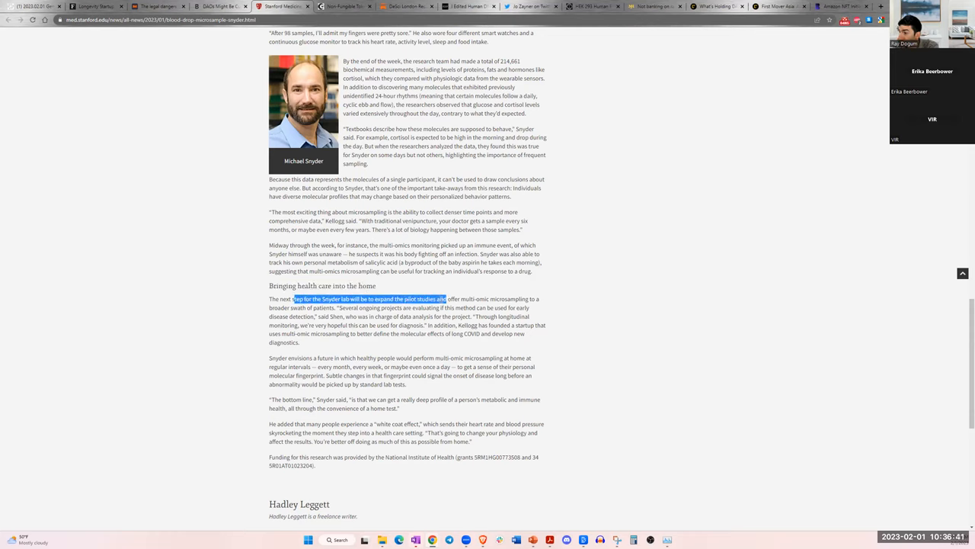
pyautogui.moveTo(448, 297); pyautogui.dragTo(526, 297)
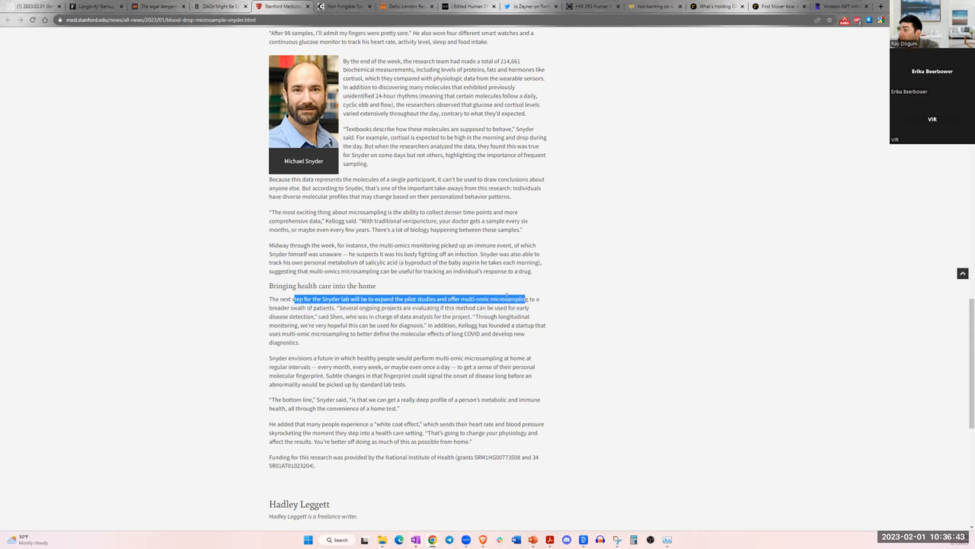
pyautogui.moveTo(518, 297); pyautogui.dragTo(293, 308)
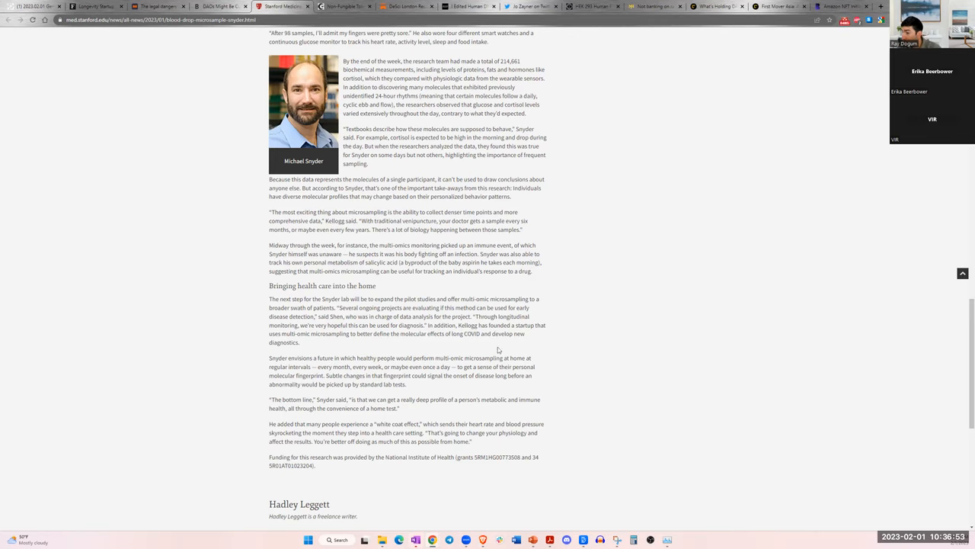
pyautogui.moveTo(399, 396)
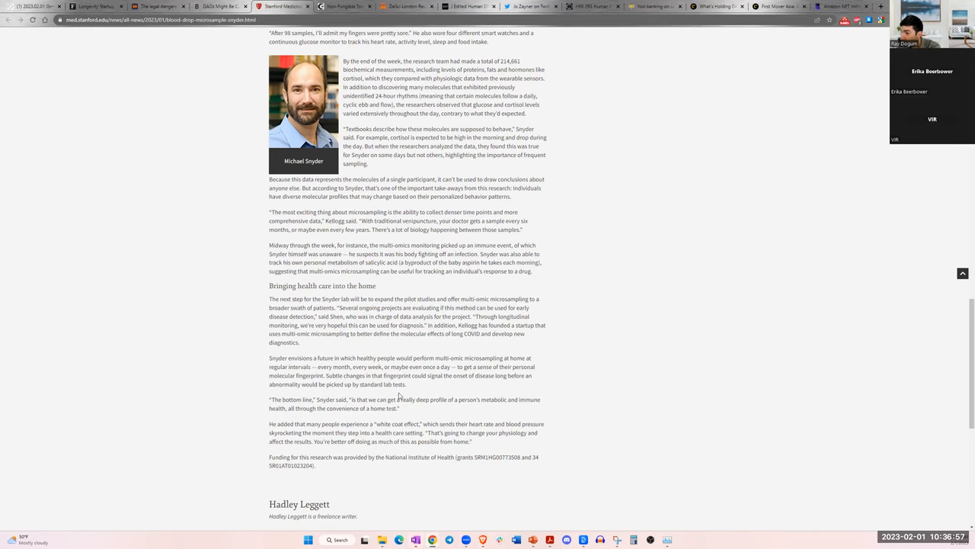
pyautogui.scroll(3)
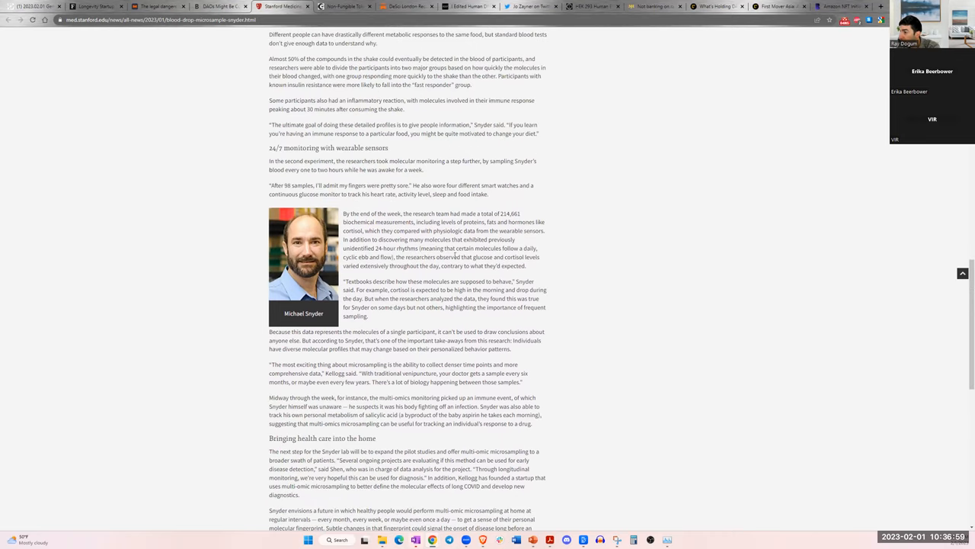
pyautogui.scroll(3)
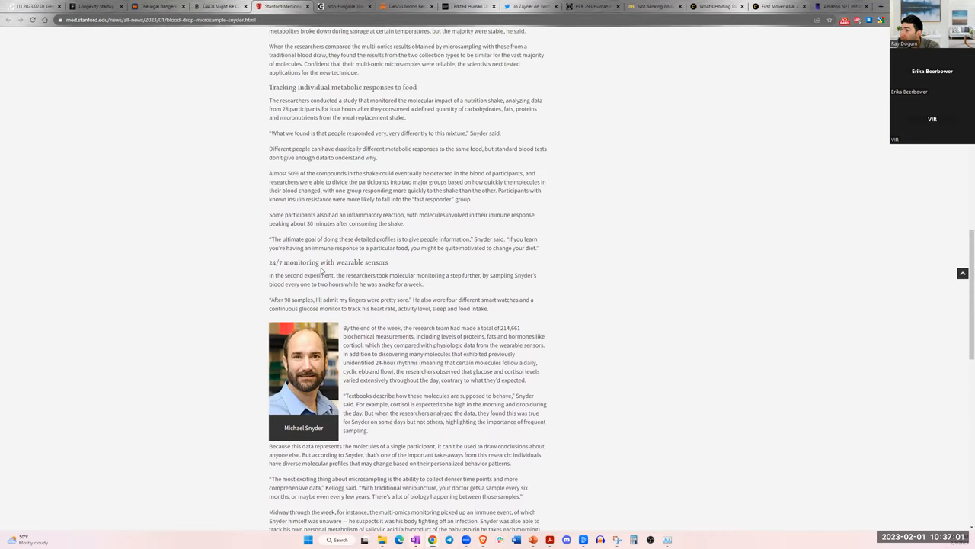
pyautogui.scroll(3)
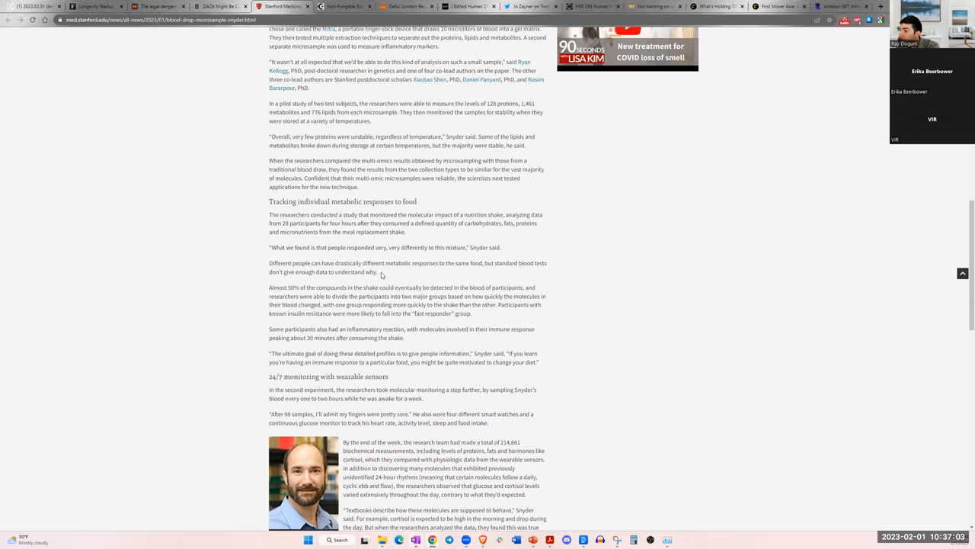
pyautogui.scroll(3)
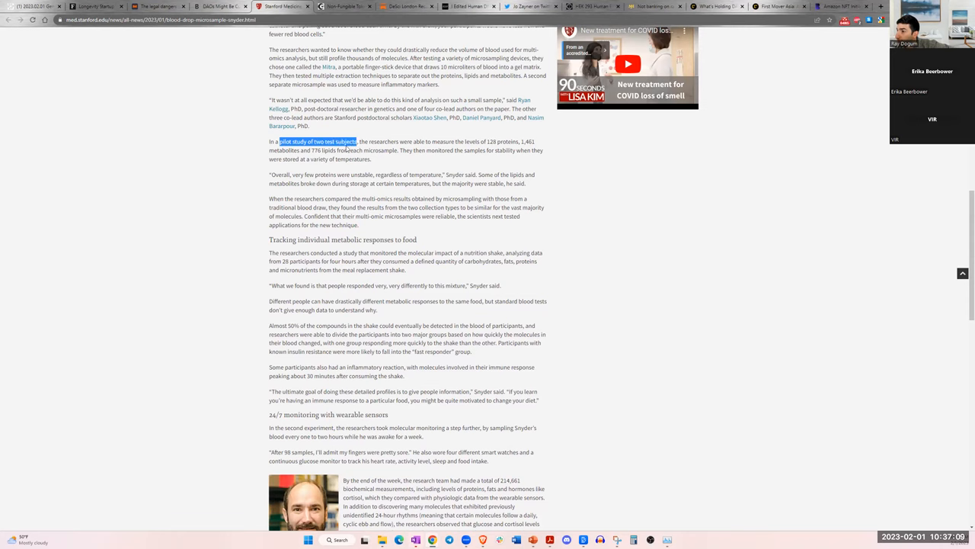
pyautogui.moveTo(357, 140); pyautogui.dragTo(445, 149)
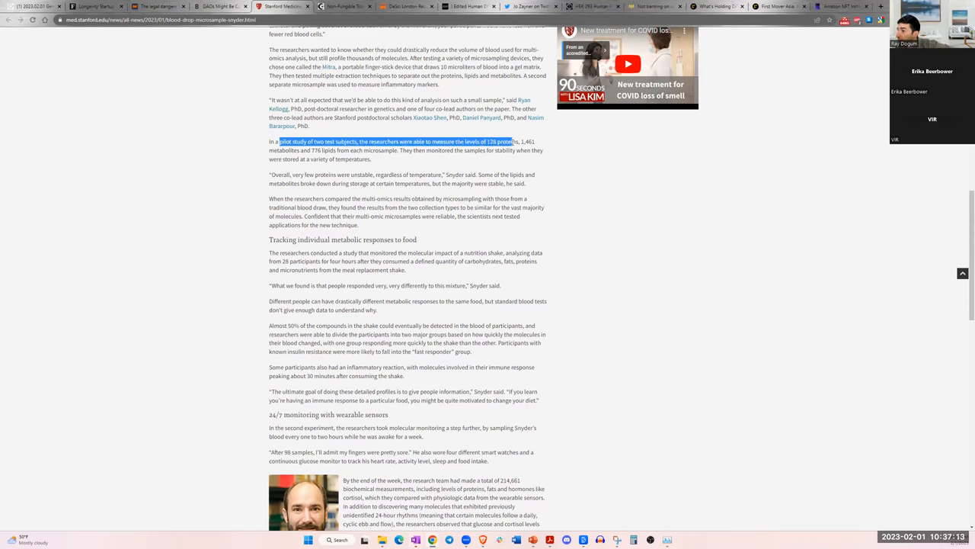
pyautogui.moveTo(515, 140); pyautogui.dragTo(475, 151)
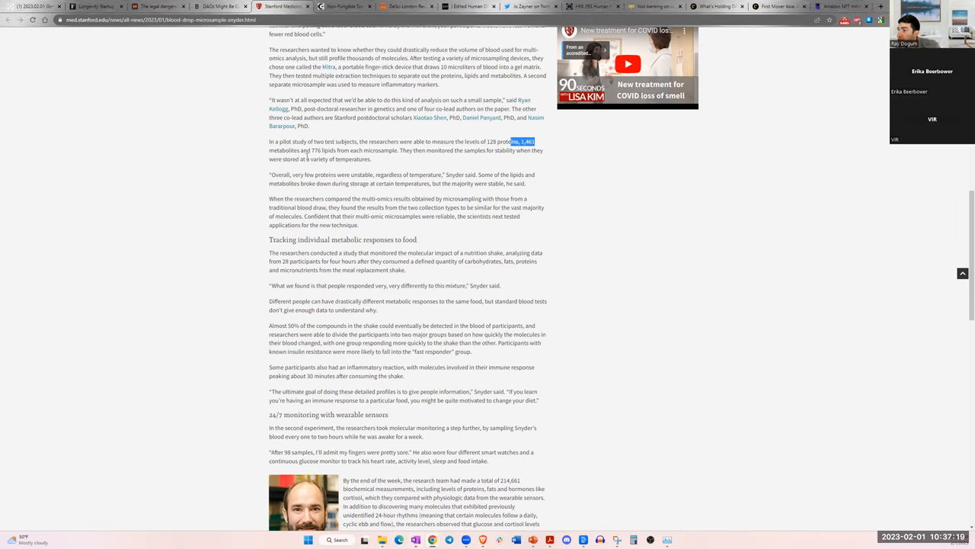
pyautogui.moveTo(432, 139)
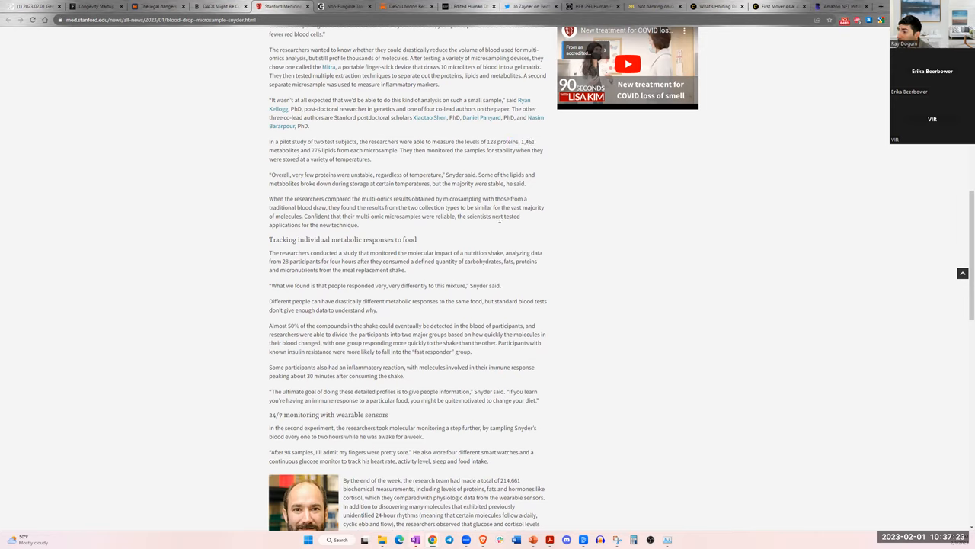
pyautogui.scroll(3)
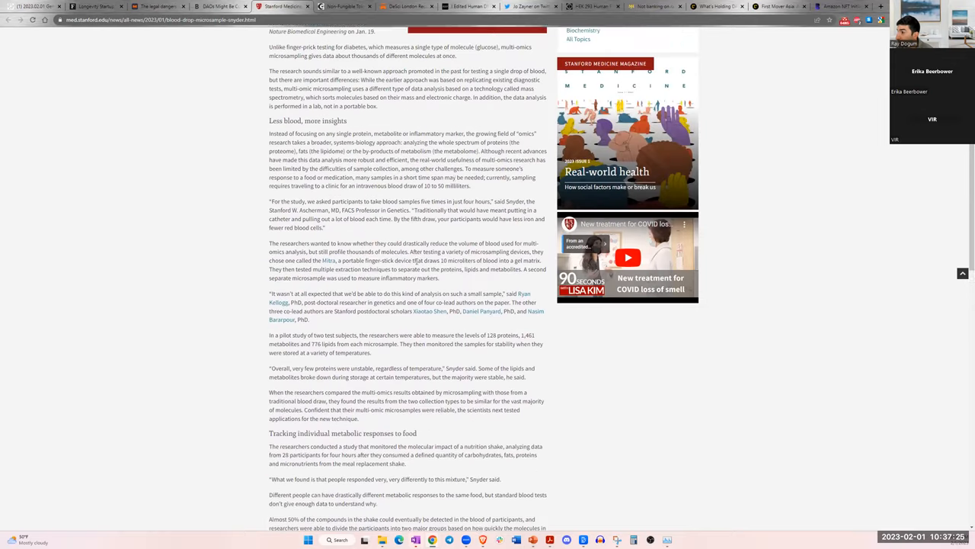
pyautogui.scroll(3)
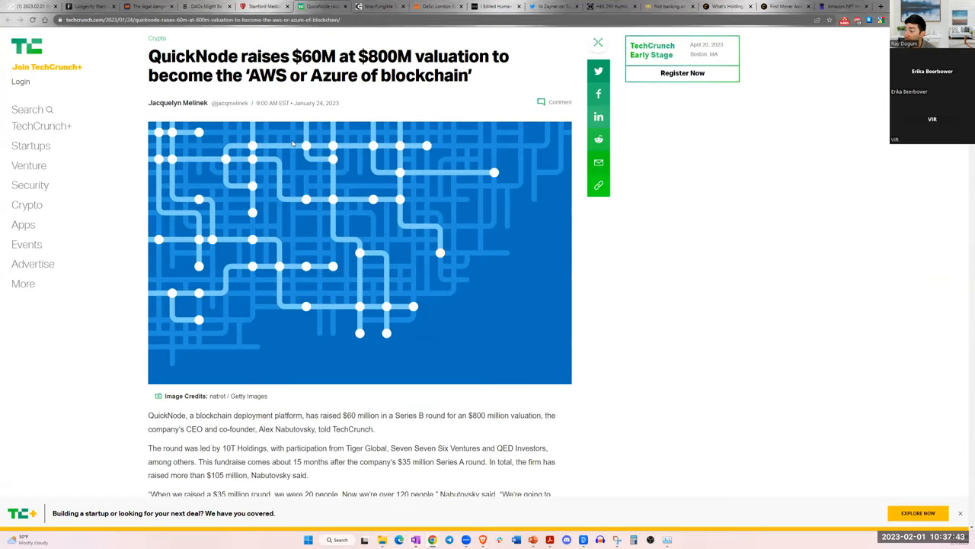
pyautogui.moveTo(251, 92)
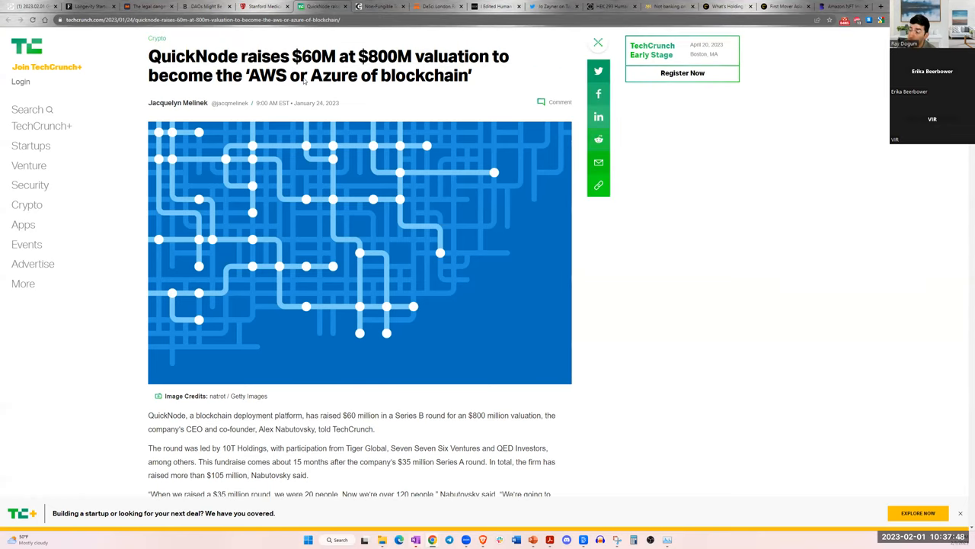
# - Read into the TechCrunch QuickNode article, highlighting who is quoted and co-founder Alex Nabutovsky's name
pyautogui.scroll(-3)
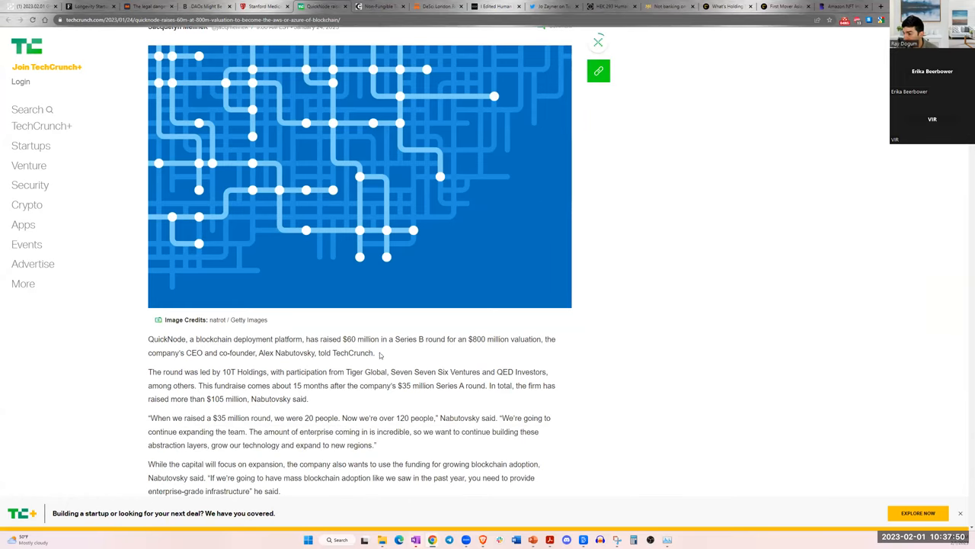
pyautogui.scroll(-3)
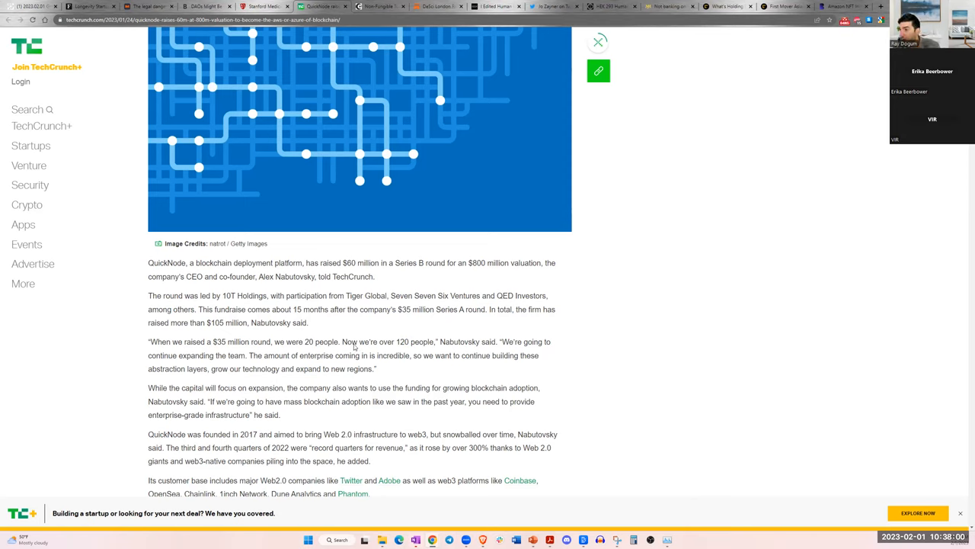
pyautogui.moveTo(439, 349)
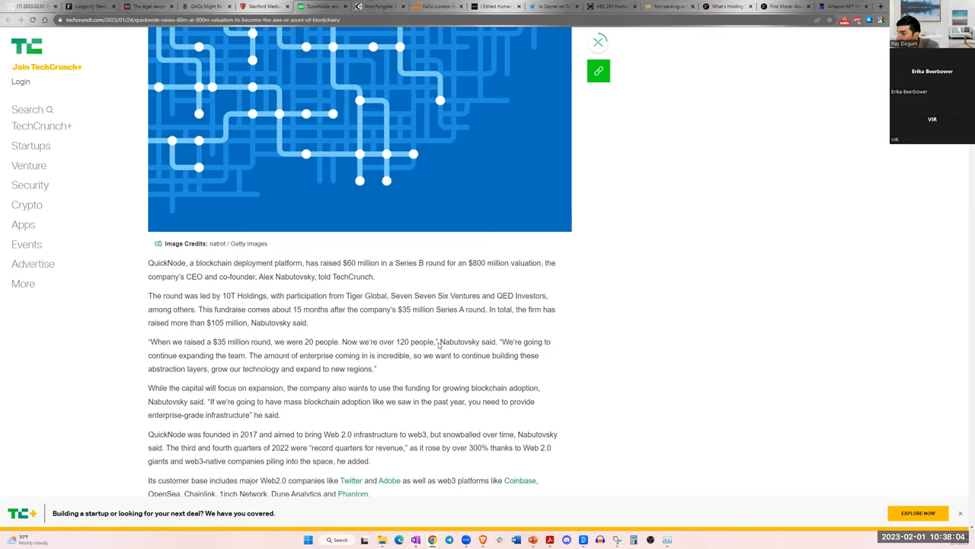
pyautogui.doubleClick(465, 341)
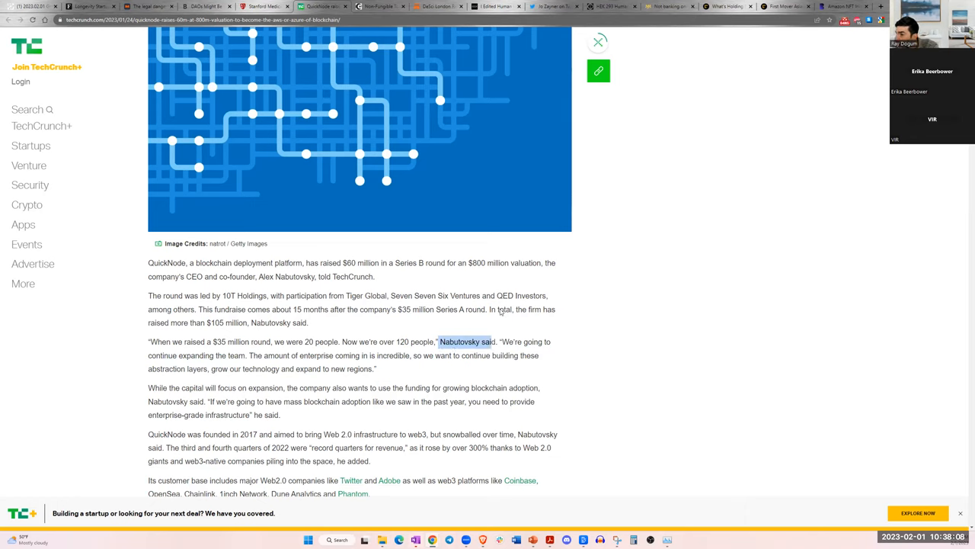
pyautogui.click(206, 271)
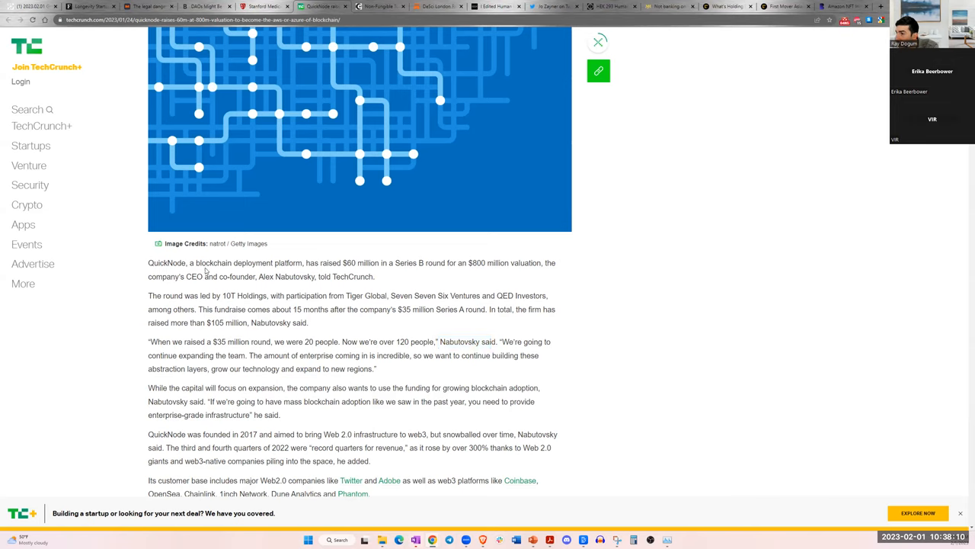
pyautogui.doubleClick(272, 277)
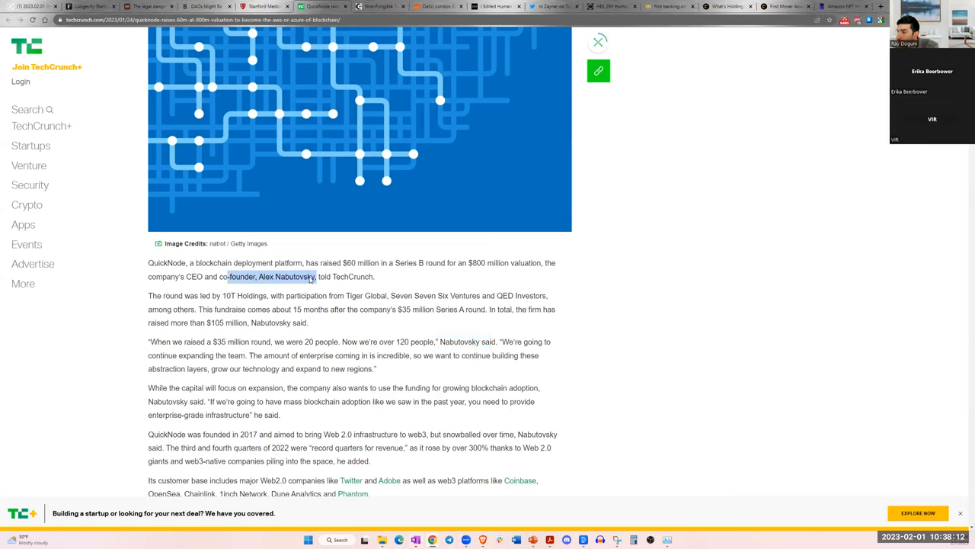
pyautogui.click(487, 384)
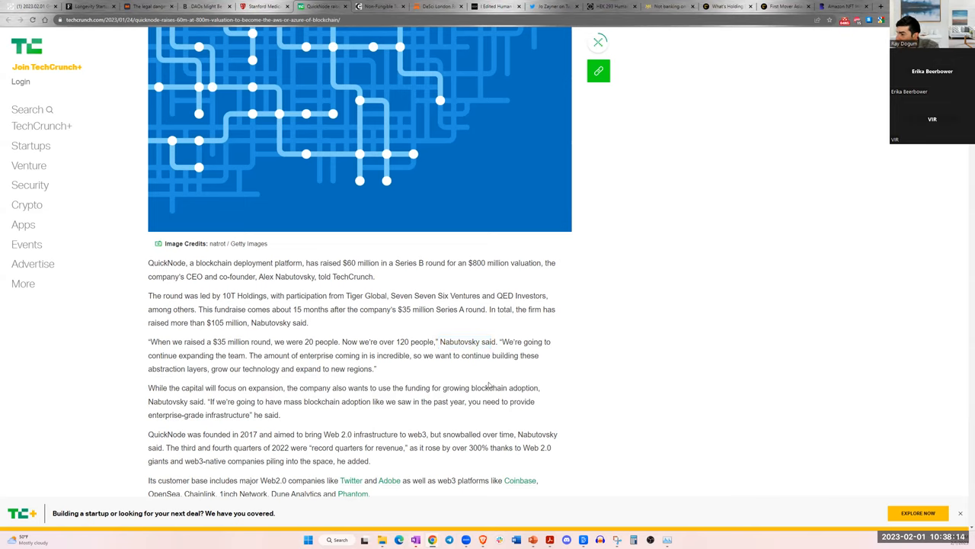
# - Highlight the company's plan to bring Web 2.0 infrastructure to web3
pyautogui.scroll(-3)
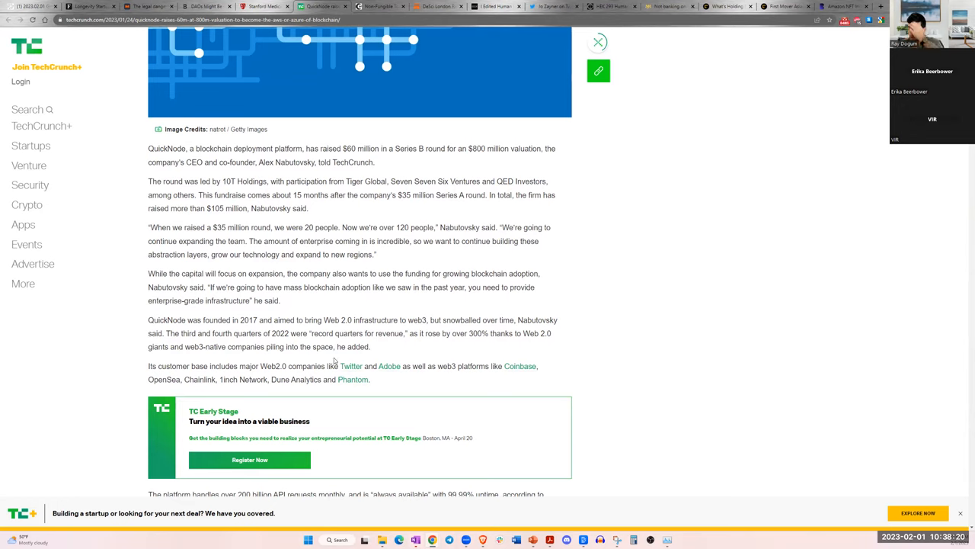
pyautogui.moveTo(269, 299)
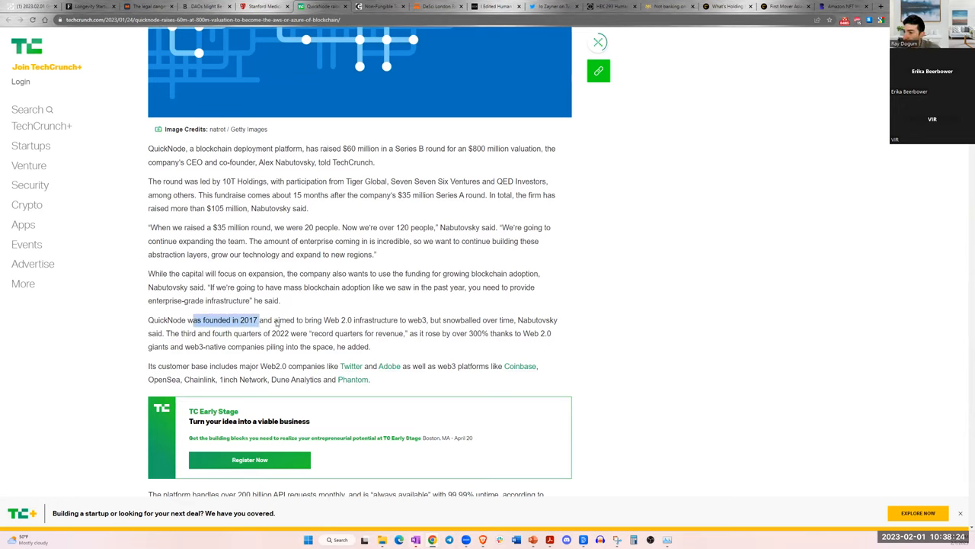
pyautogui.click(324, 347)
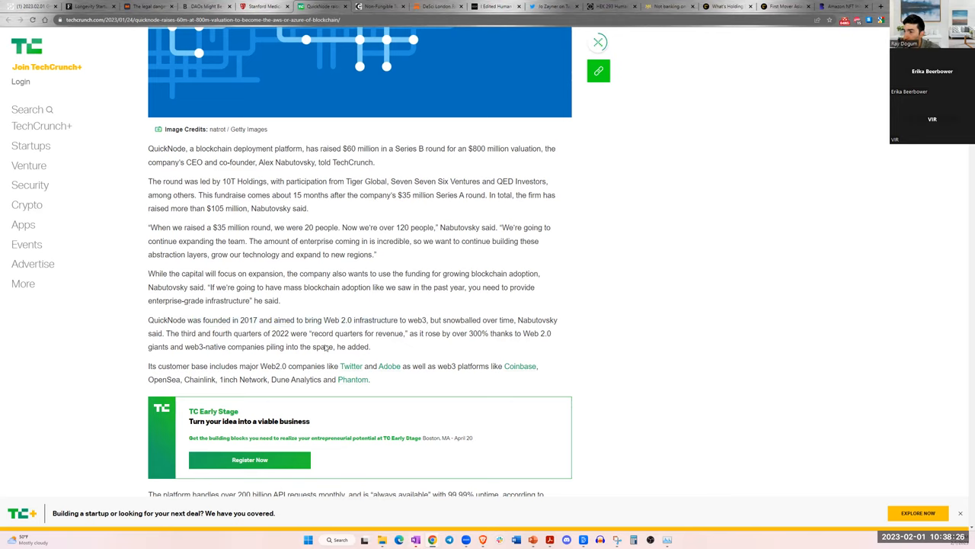
pyautogui.doubleClick(283, 320)
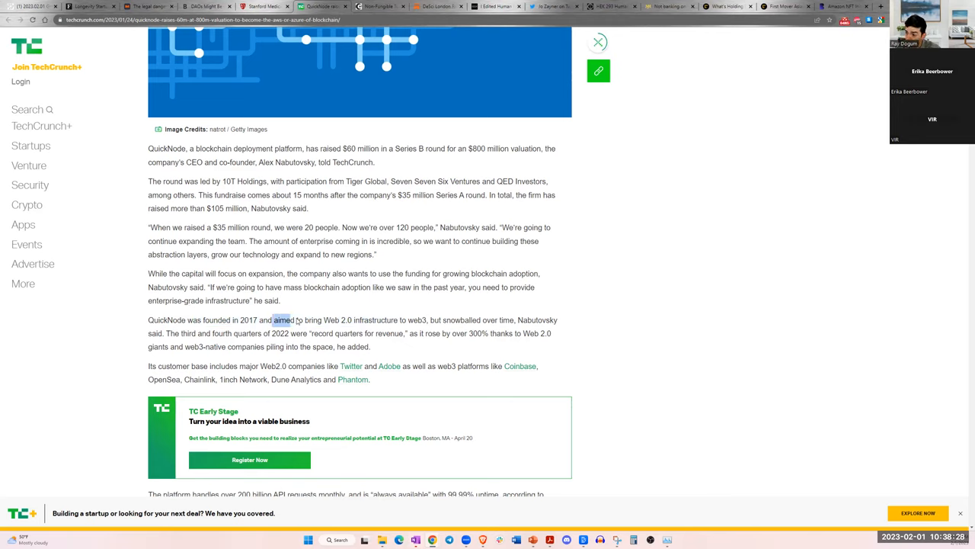
pyautogui.moveTo(292, 320); pyautogui.dragTo(487, 320)
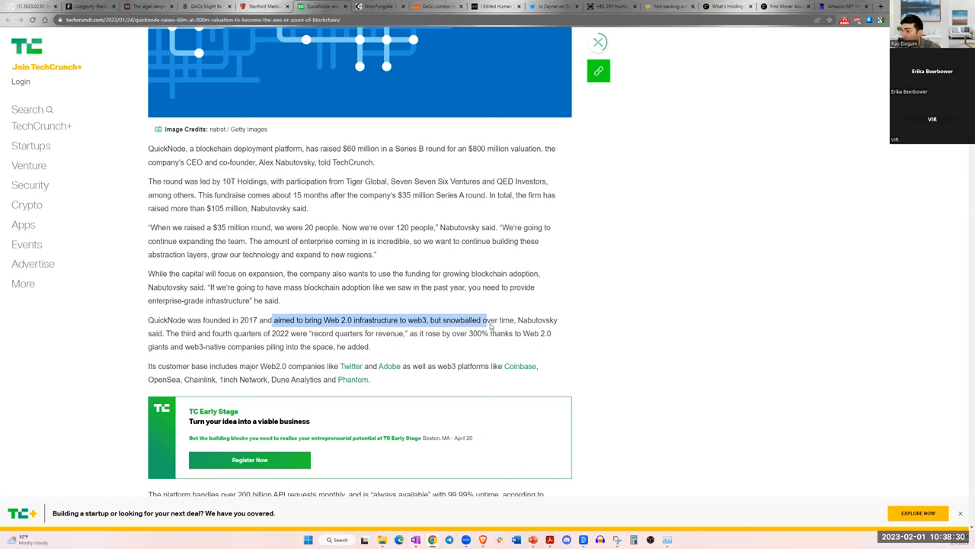
# - Highlight QuickNode's 200 billion API requests and over 50,000 developers claims while reading on
pyautogui.scroll(-3)
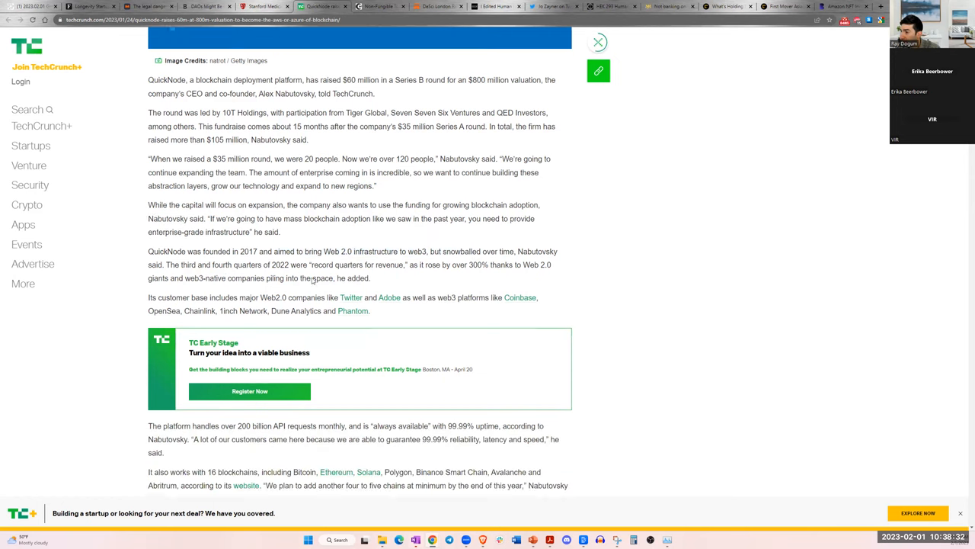
pyautogui.scroll(-3)
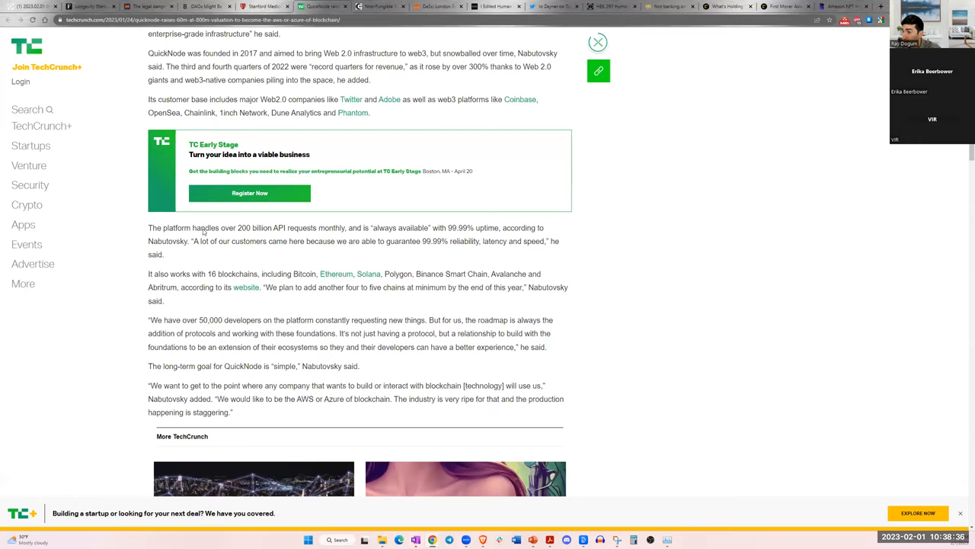
pyautogui.doubleClick(202, 229)
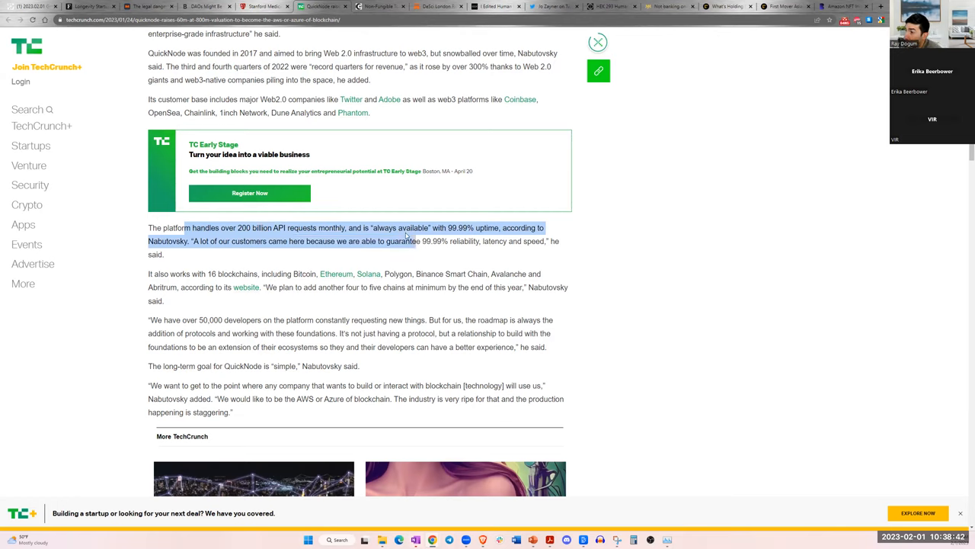
pyautogui.click(442, 235)
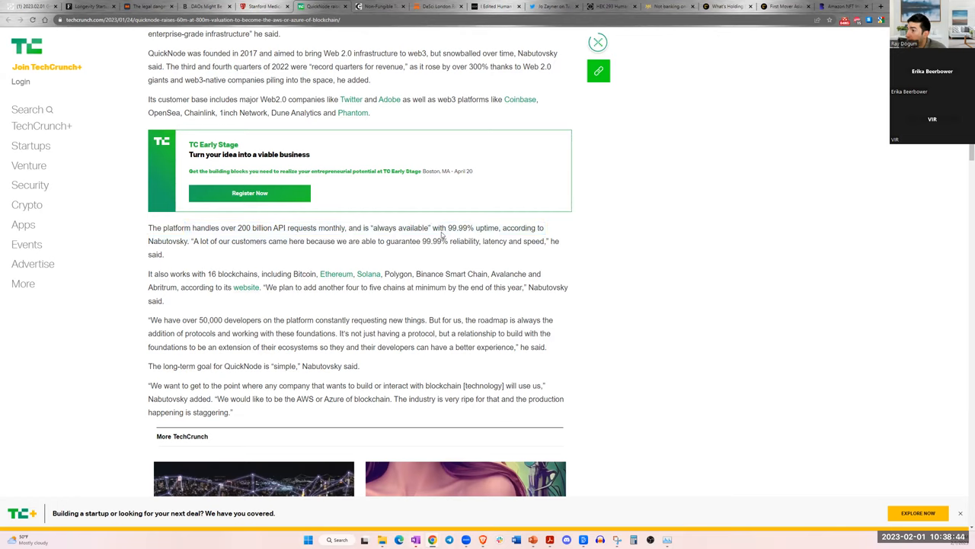
pyautogui.doubleClick(470, 229)
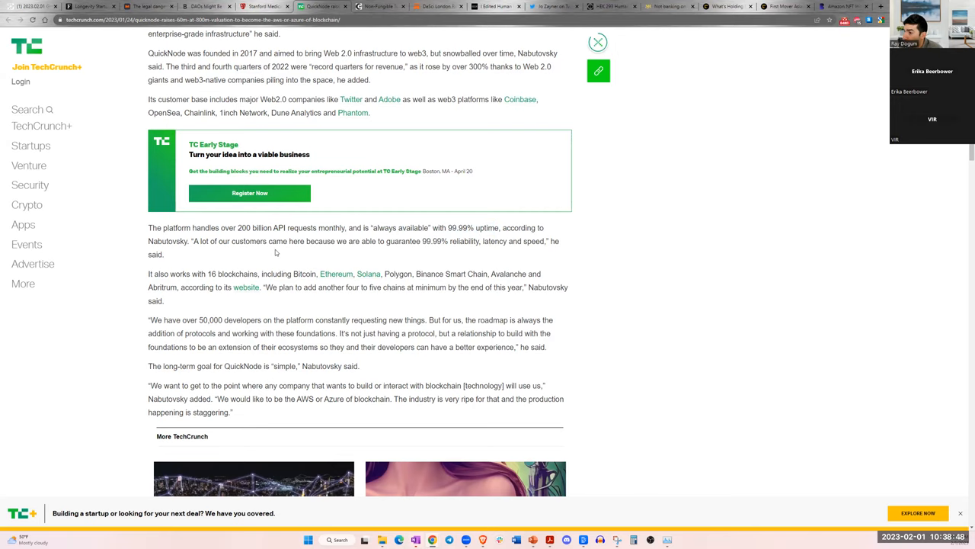
pyautogui.scroll(-3)
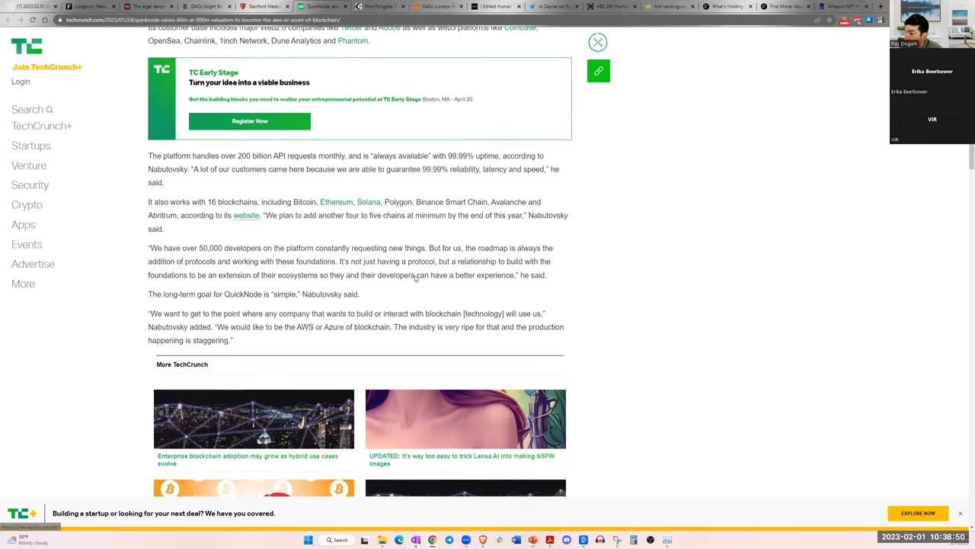
pyautogui.scroll(-3)
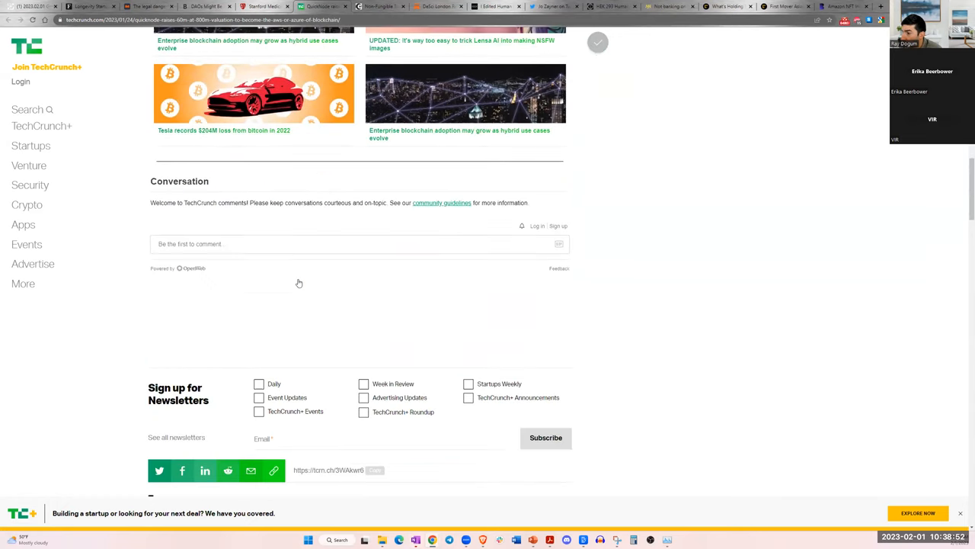
pyautogui.scroll(3)
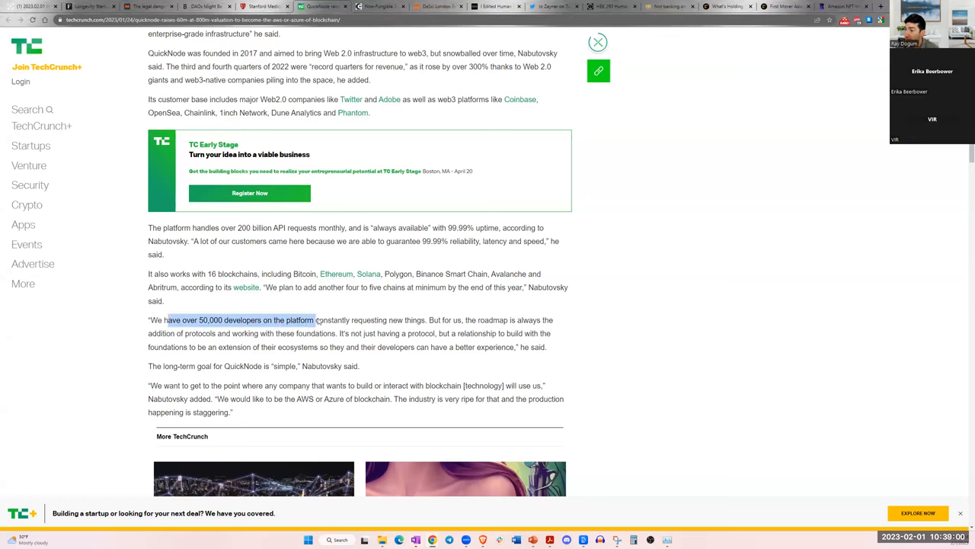
pyautogui.moveTo(312, 320); pyautogui.dragTo(442, 320)
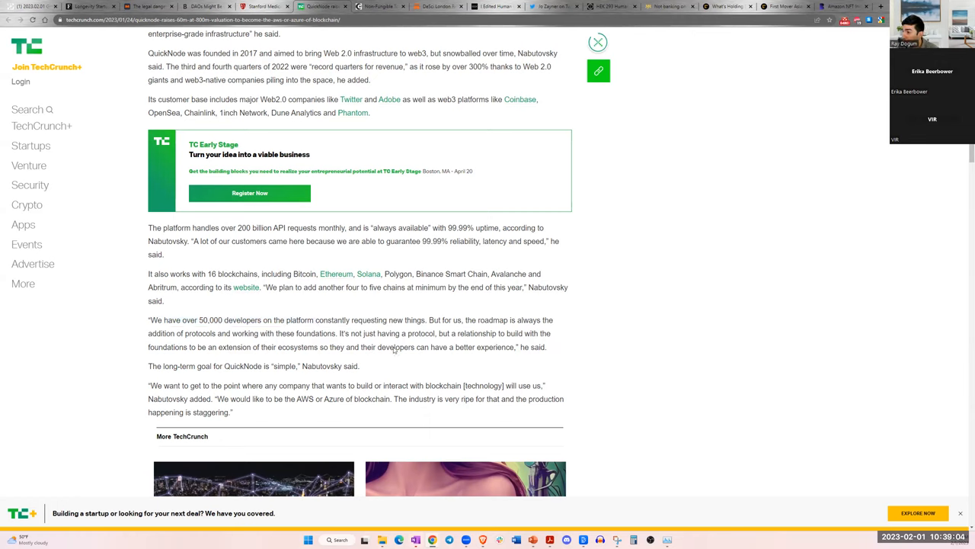
pyautogui.moveTo(171, 344)
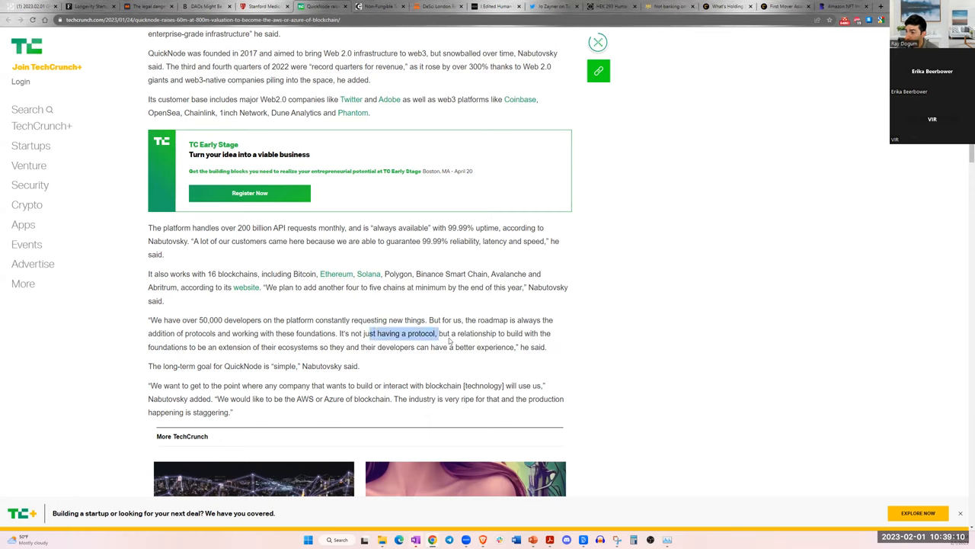
# - Highlight the ecosystem-relationship point, read to the 'AWS or Azure of blockchain' goal, then mark the customer-base sentence
pyautogui.moveTo(434, 332); pyautogui.dragTo(259, 347)
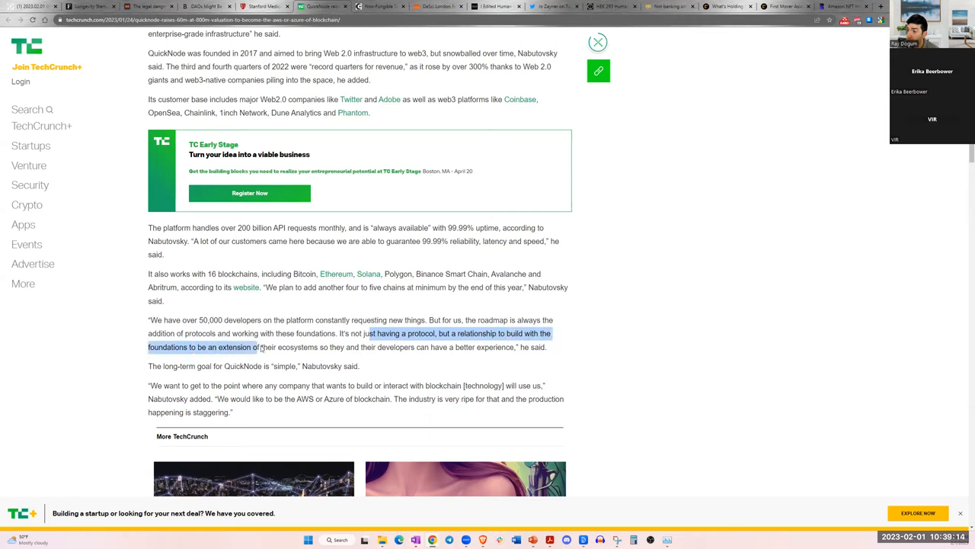
pyautogui.moveTo(266, 348); pyautogui.dragTo(368, 348)
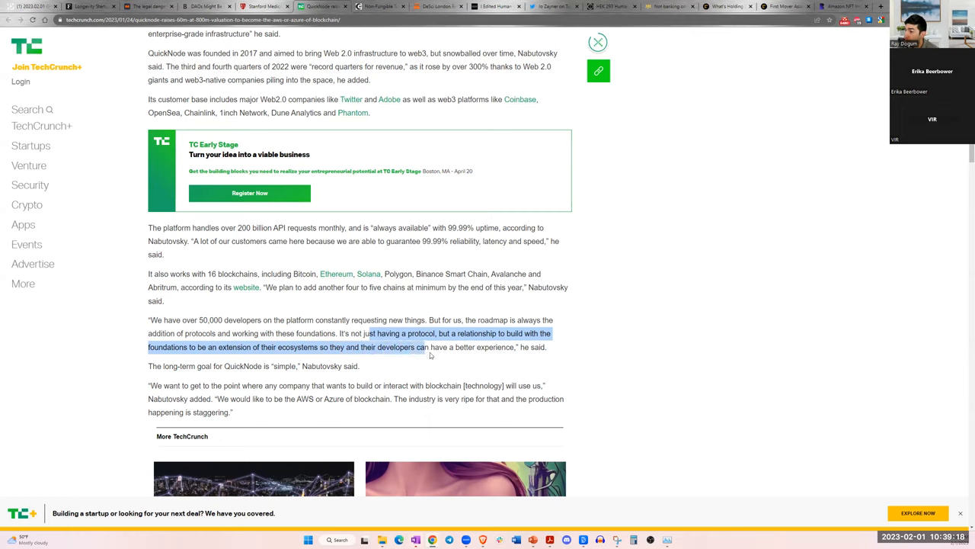
pyautogui.click(304, 372)
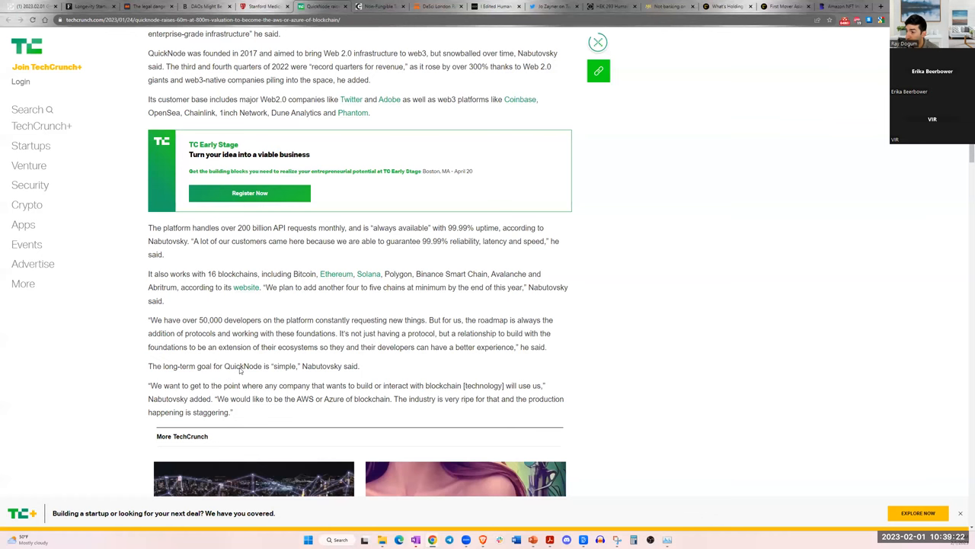
pyautogui.scroll(3)
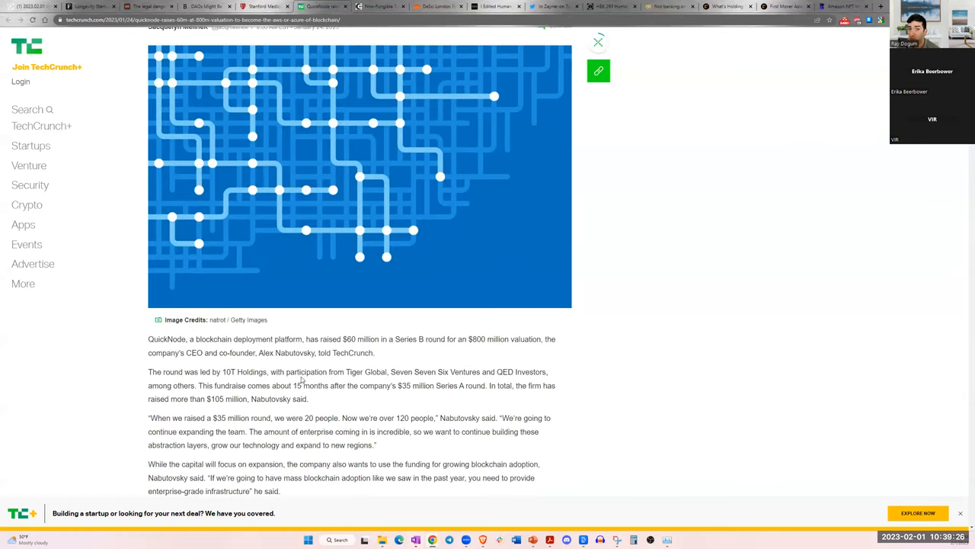
pyautogui.scroll(-3)
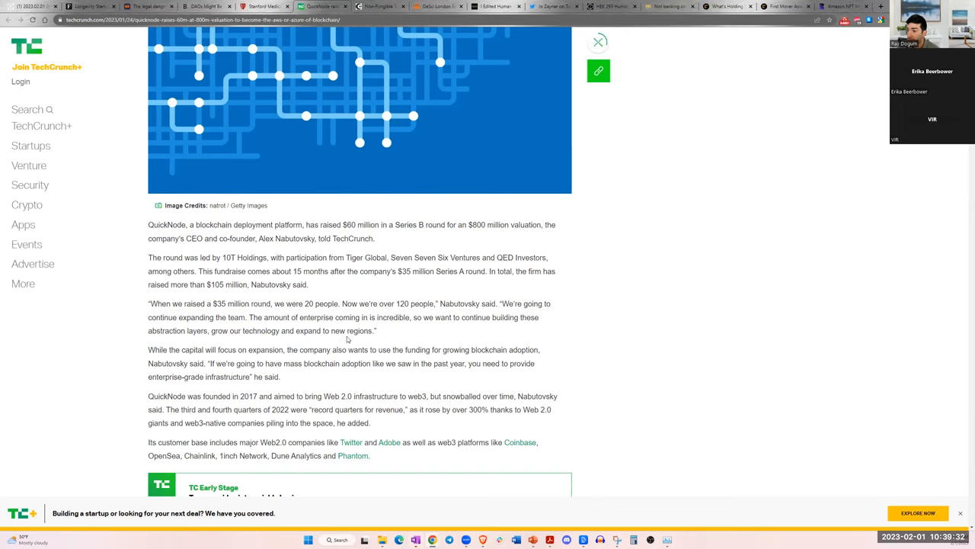
pyautogui.moveTo(274, 360)
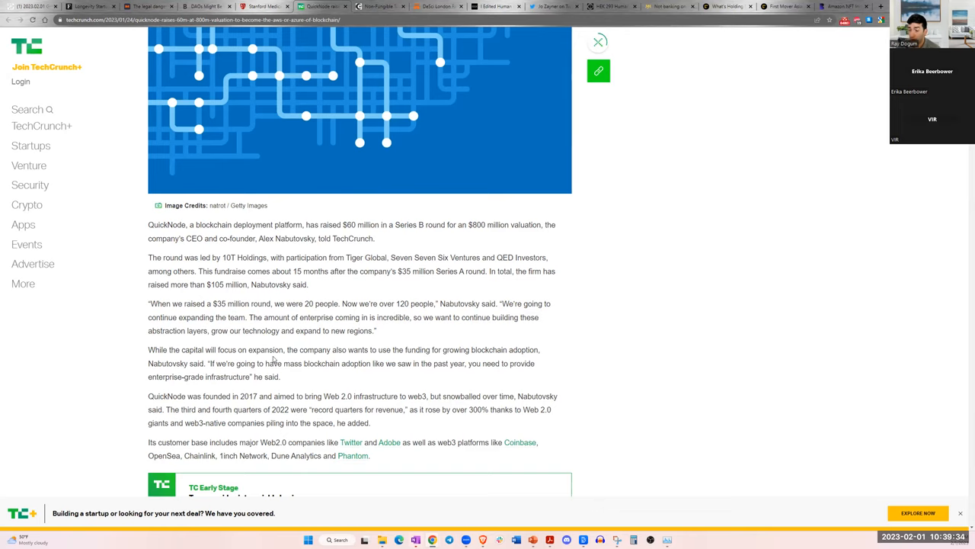
pyautogui.scroll(-3)
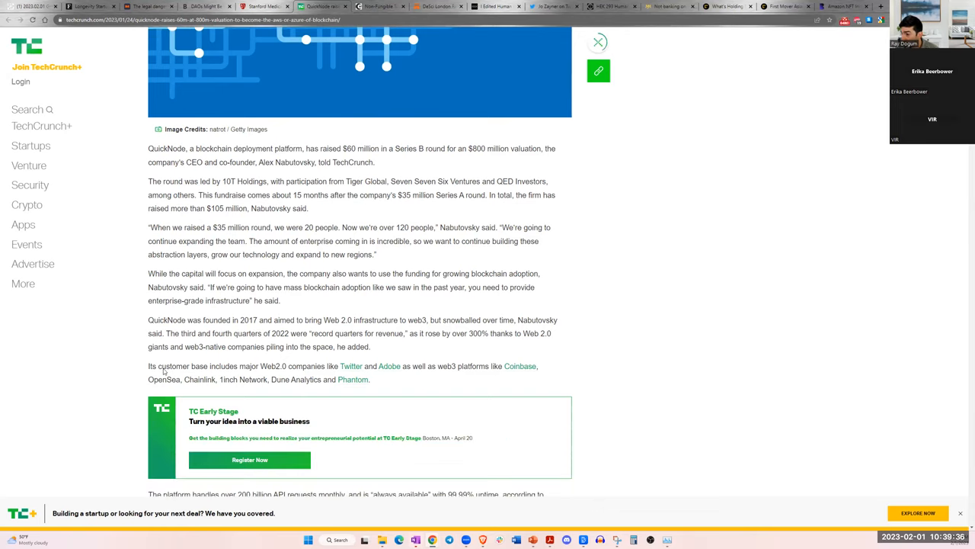
pyautogui.scroll(-3)
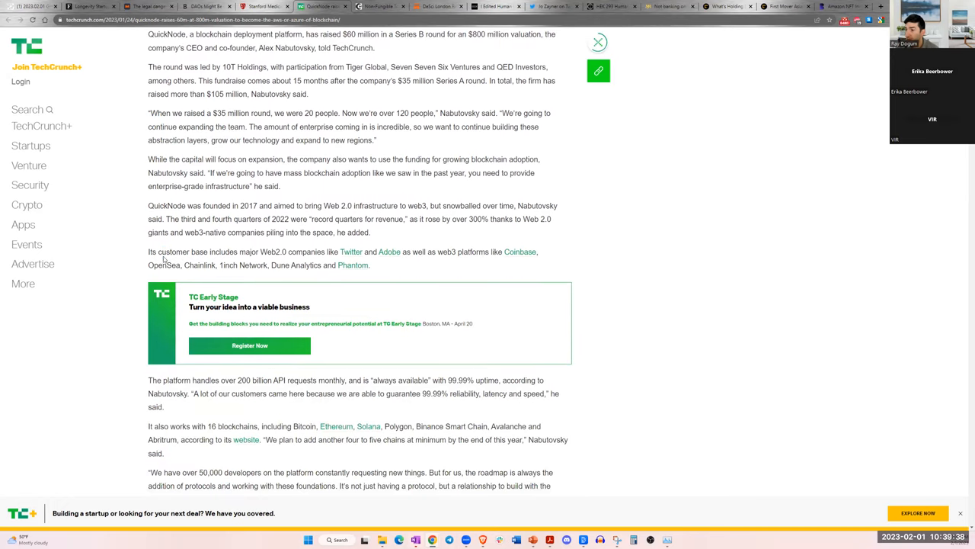
pyautogui.moveTo(159, 252); pyautogui.dragTo(281, 265)
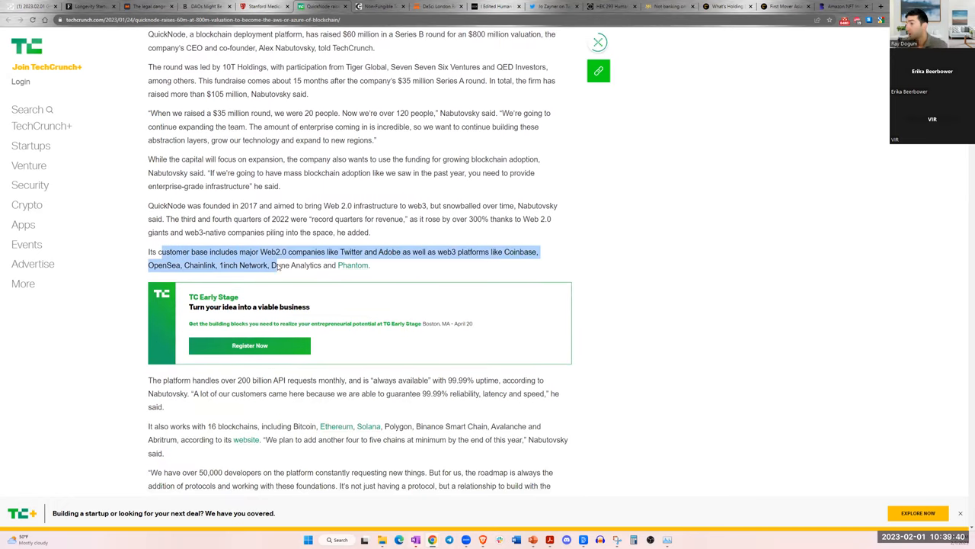
pyautogui.click(340, 259)
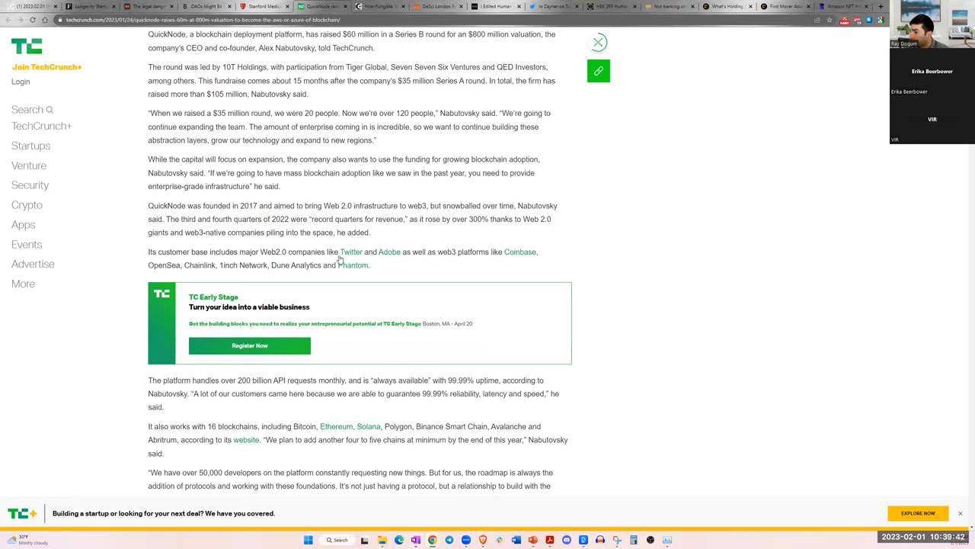
pyautogui.moveTo(515, 256)
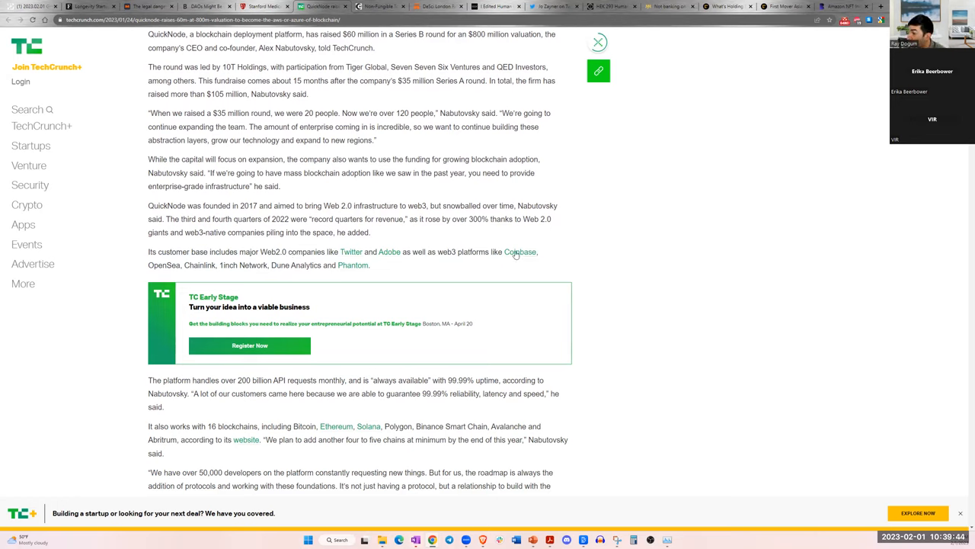
pyautogui.moveTo(518, 256)
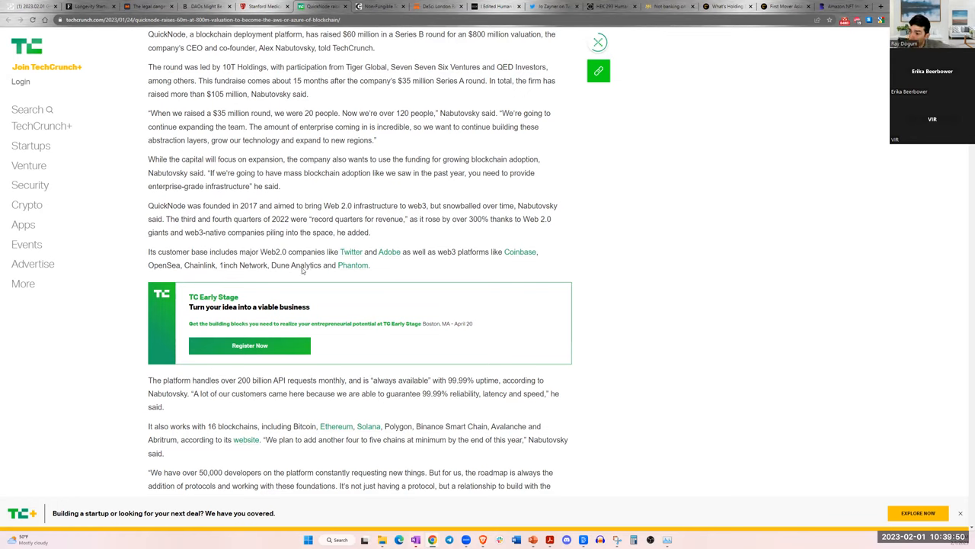
pyautogui.moveTo(312, 289)
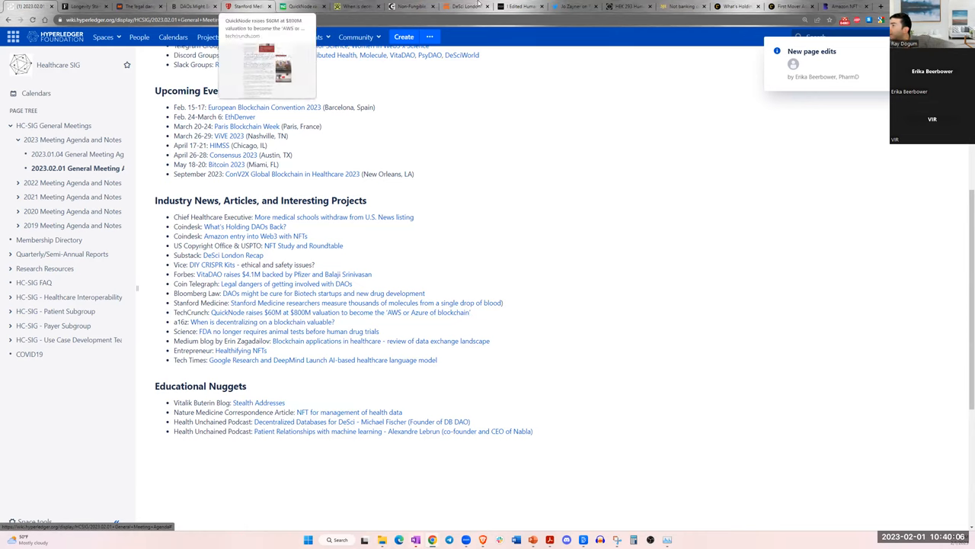
# - Glance at the Blockworks Amazon NFT tab, return to the agenda and open the a16z decentralization article in a new tab
pyautogui.click(851, 6)
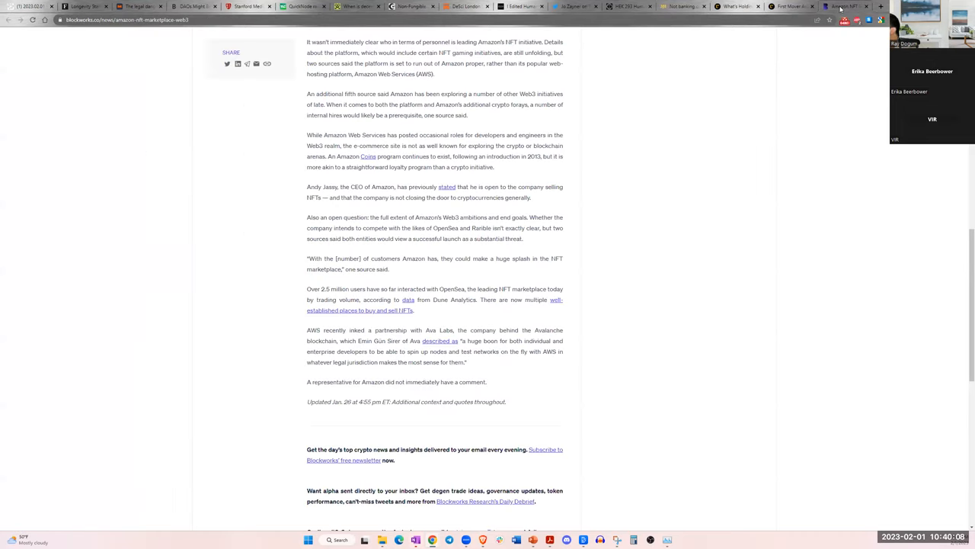
pyautogui.click(137, 6)
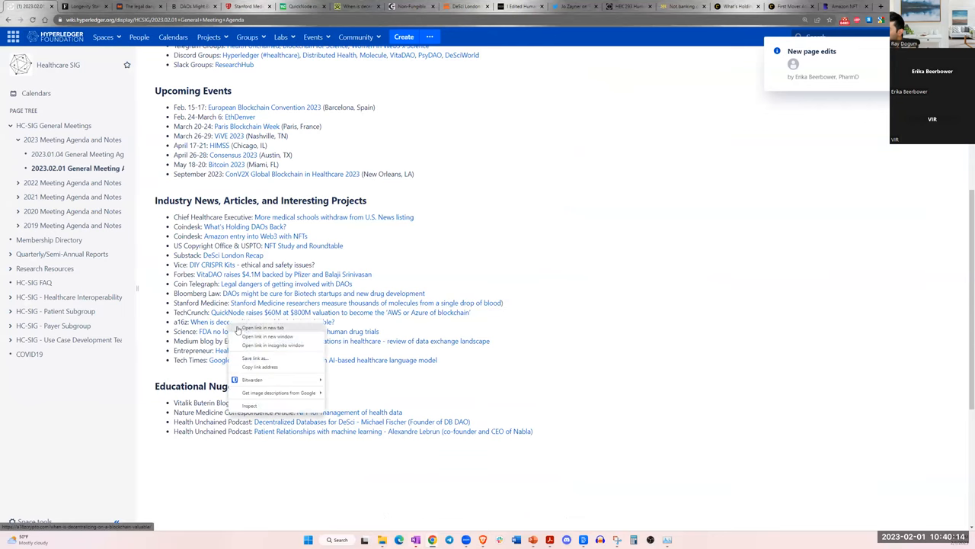
pyautogui.click(262, 328)
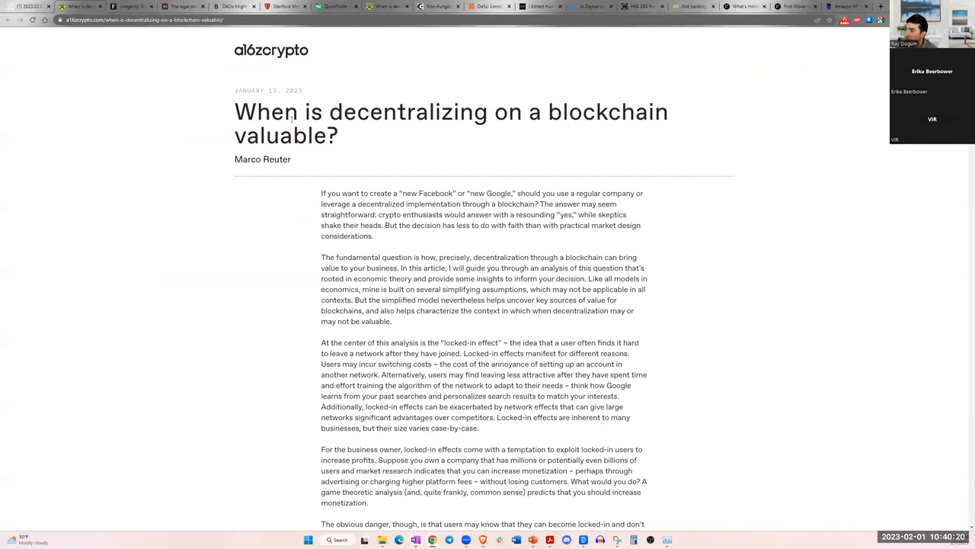
# - Highlight the a16z article title and read through the game-theoretic model and optimal-choice profit graph
pyautogui.moveTo(311, 113); pyautogui.dragTo(567, 113)
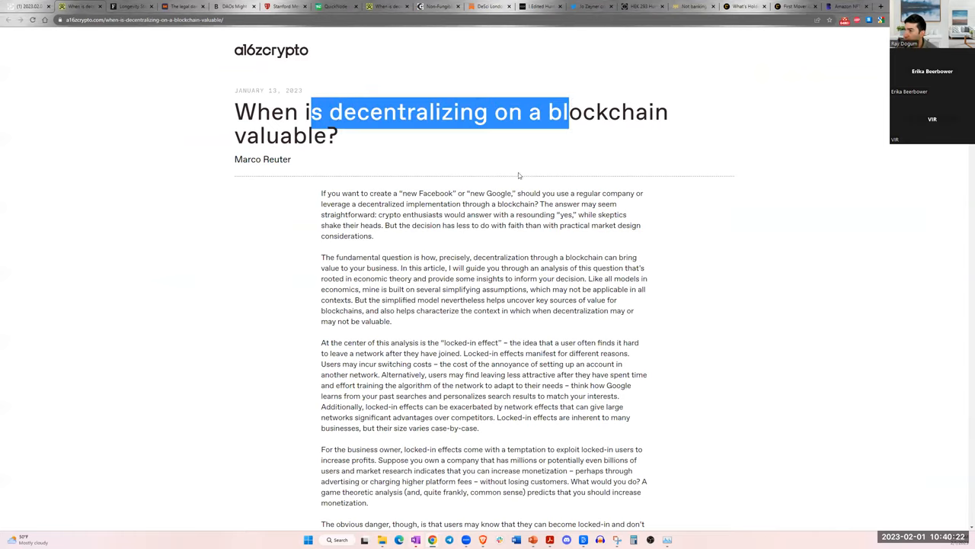
pyautogui.scroll(-3)
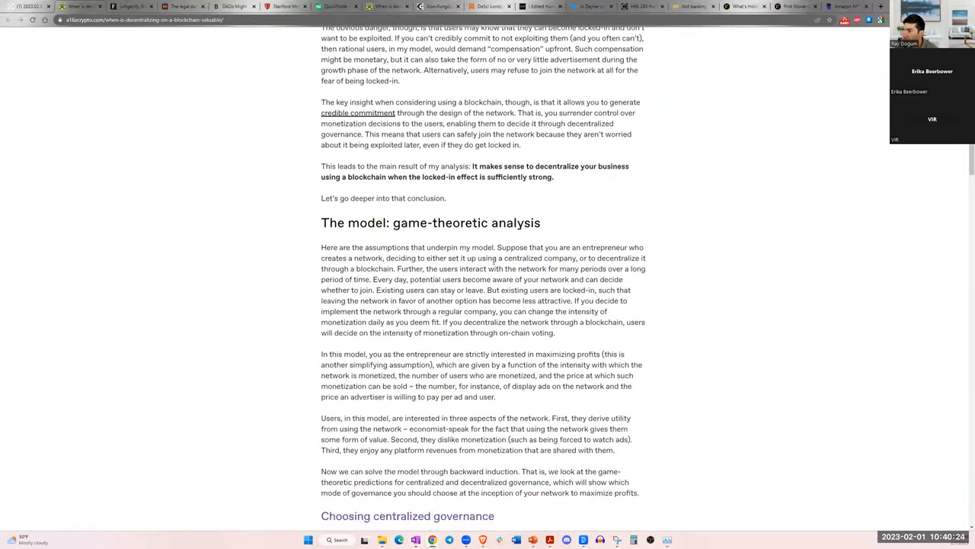
pyautogui.scroll(-3)
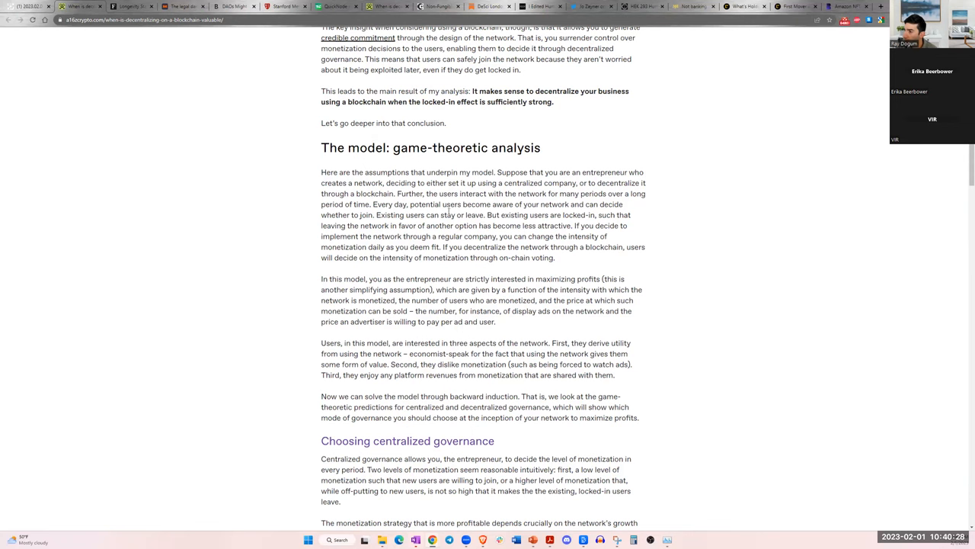
pyautogui.moveTo(402, 269)
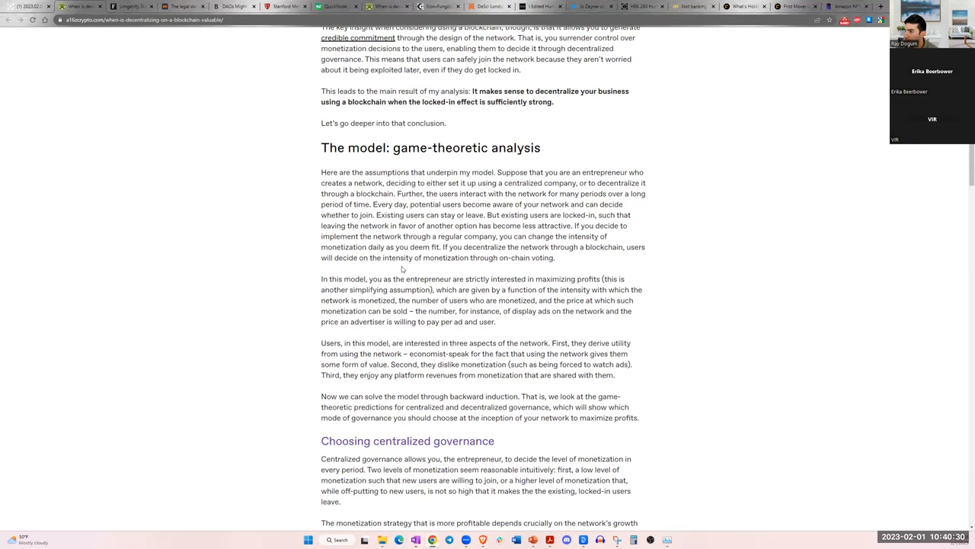
pyautogui.scroll(-3)
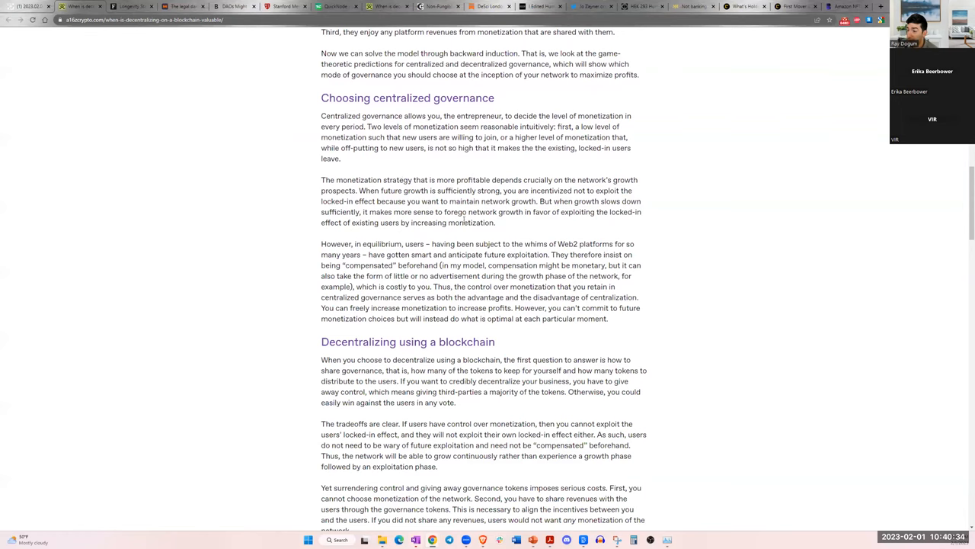
pyautogui.scroll(-3)
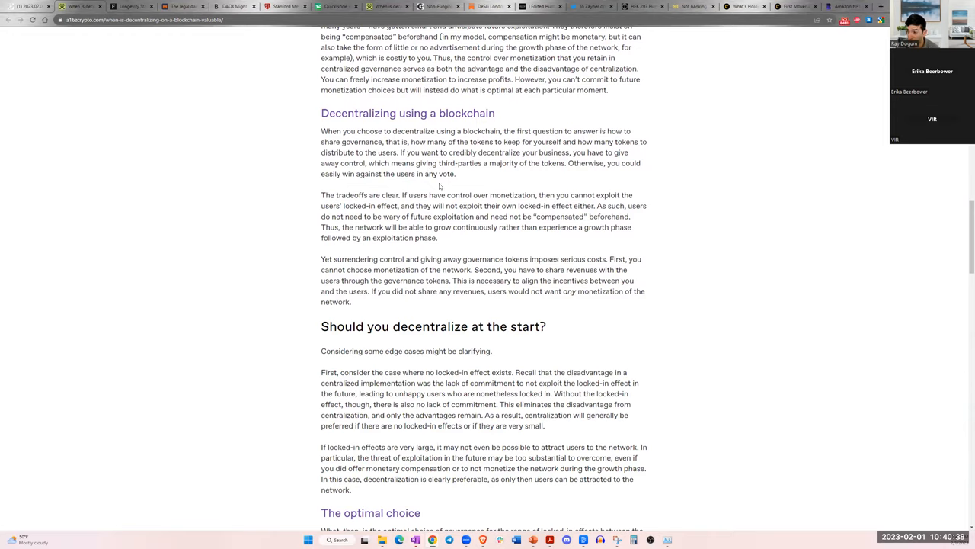
pyautogui.scroll(-3)
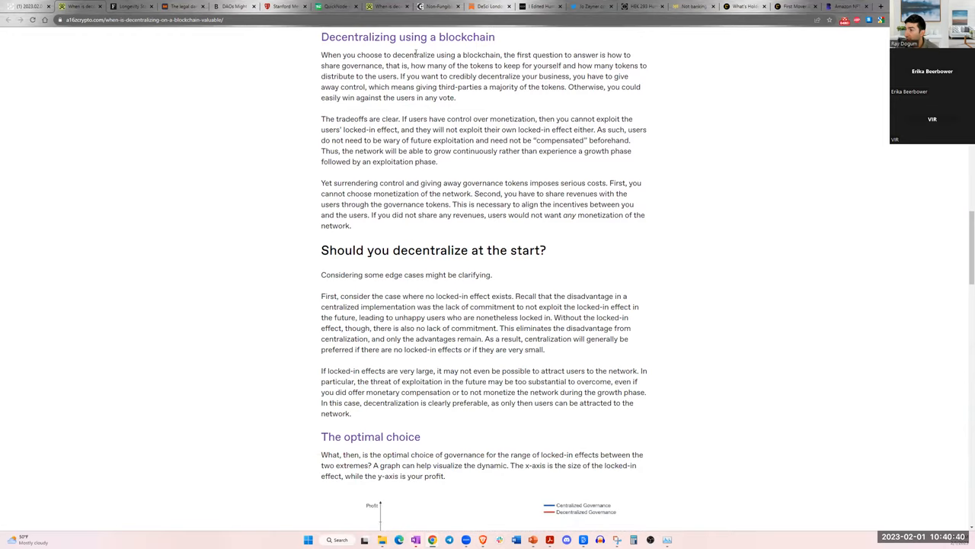
pyautogui.scroll(-3)
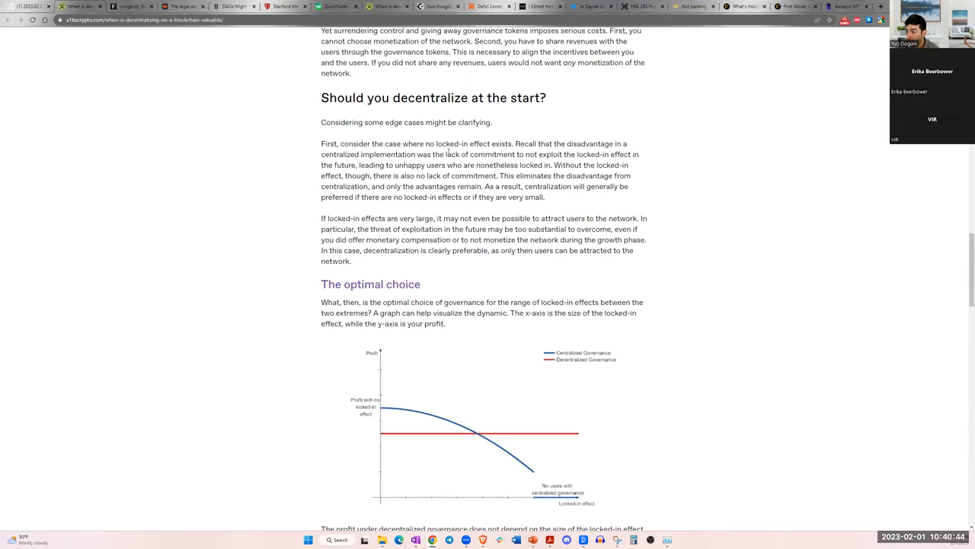
# - Continue past the Airdrops section to the conclusion and author bio
pyautogui.scroll(-3)
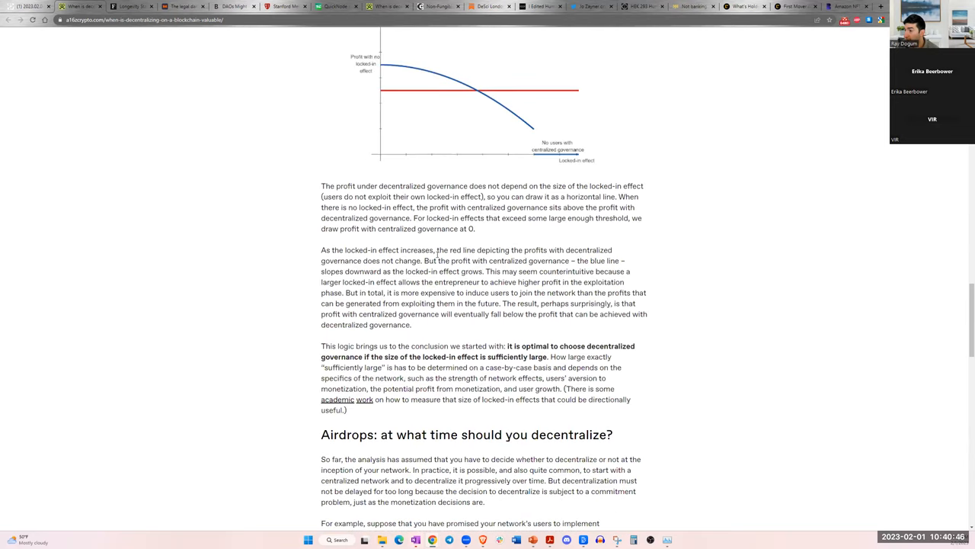
pyautogui.scroll(-3)
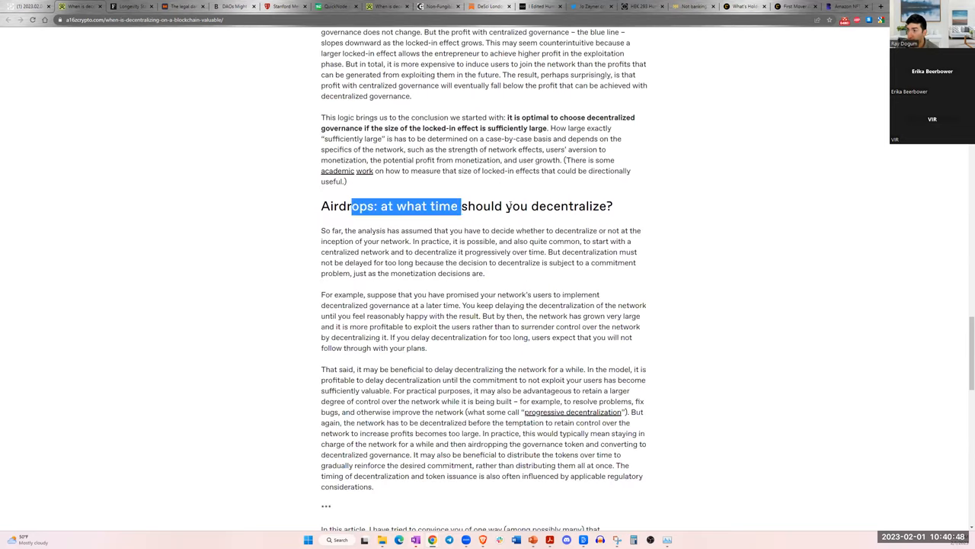
pyautogui.click(518, 251)
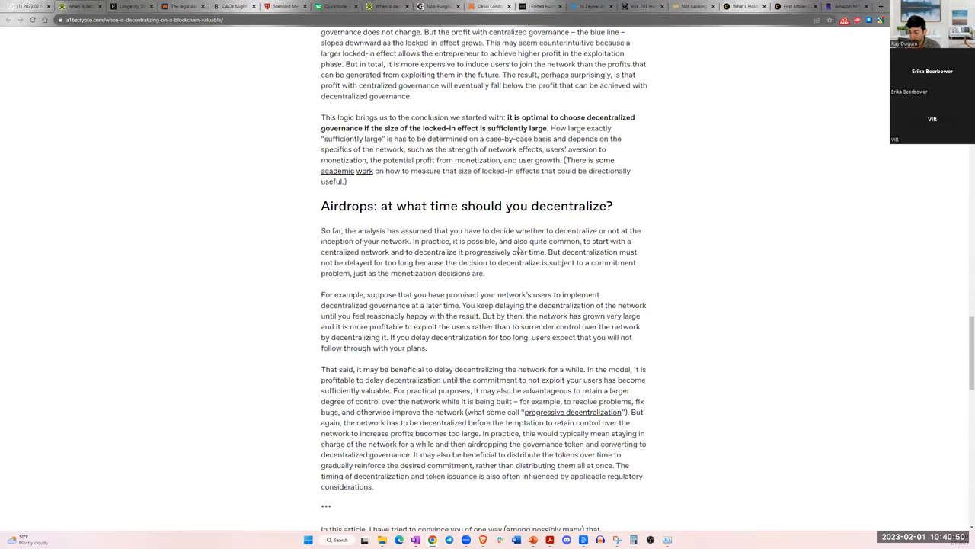
pyautogui.scroll(-3)
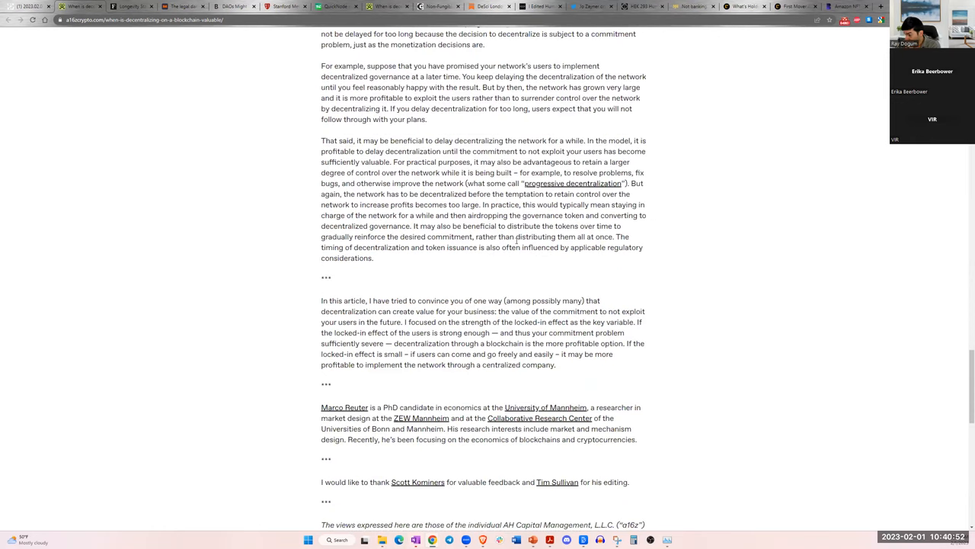
pyautogui.scroll(3)
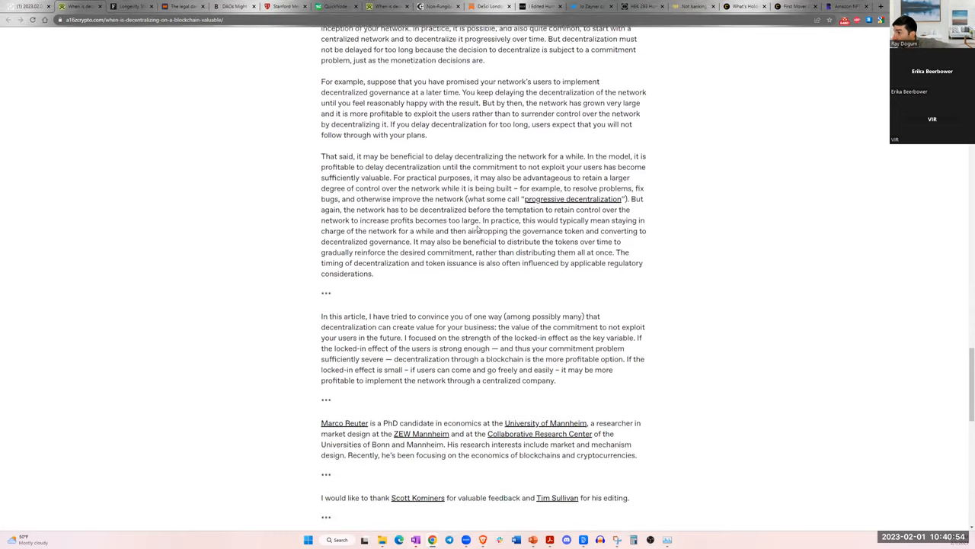
pyautogui.scroll(3)
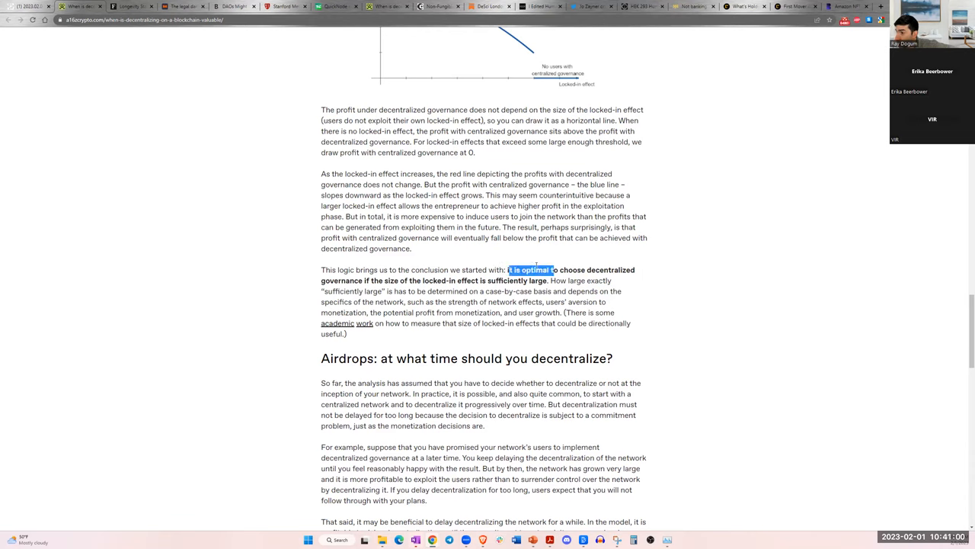
pyautogui.moveTo(509, 270); pyautogui.dragTo(430, 280)
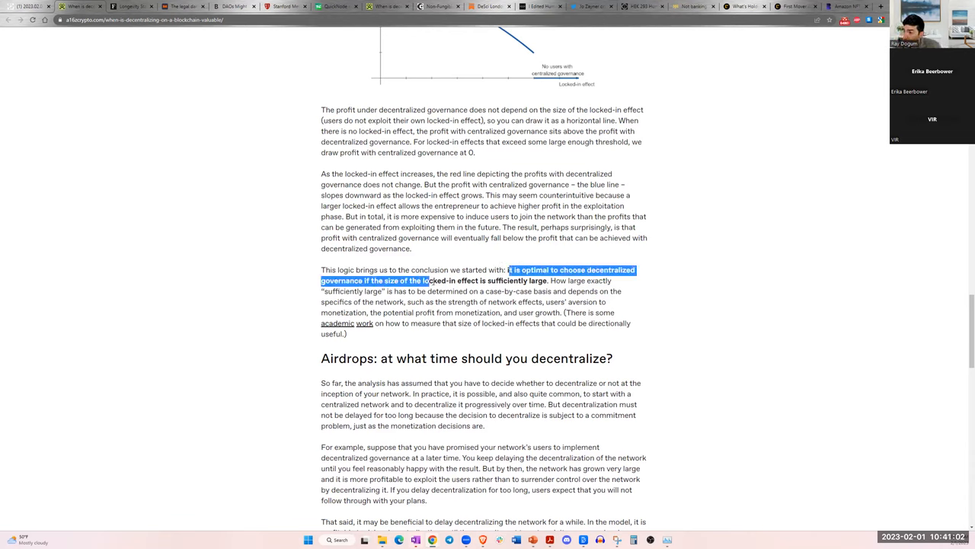
pyautogui.moveTo(430, 280); pyautogui.dragTo(515, 292)
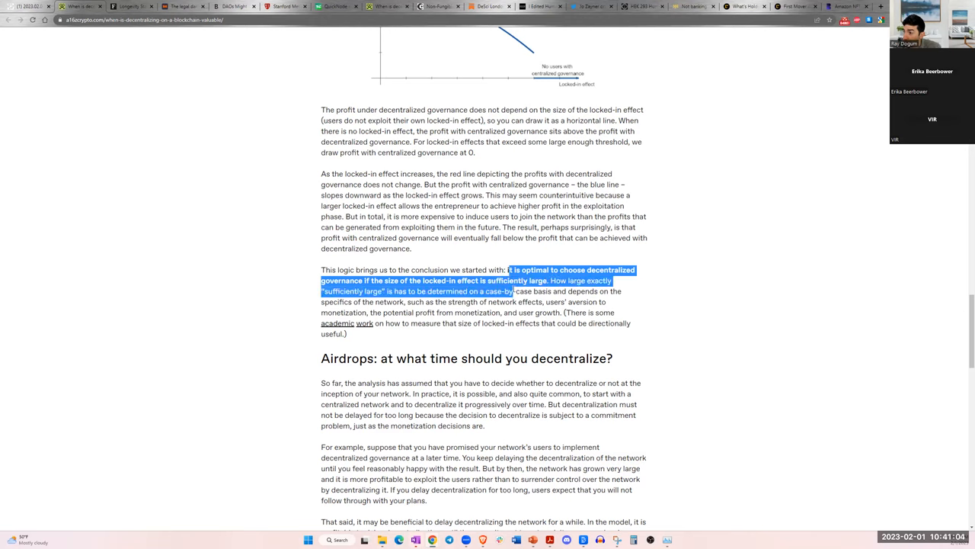
pyautogui.click(567, 287)
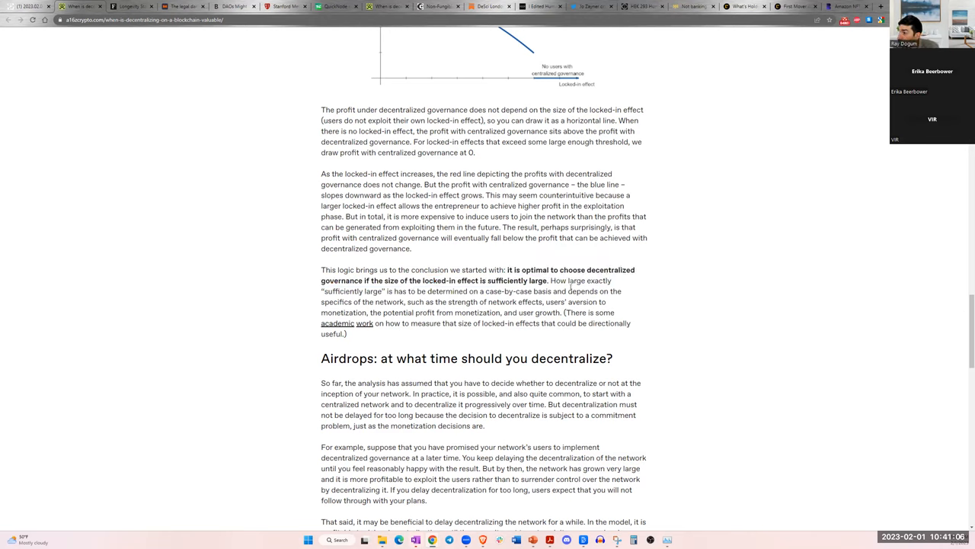
pyautogui.moveTo(378, 280); pyautogui.dragTo(549, 280)
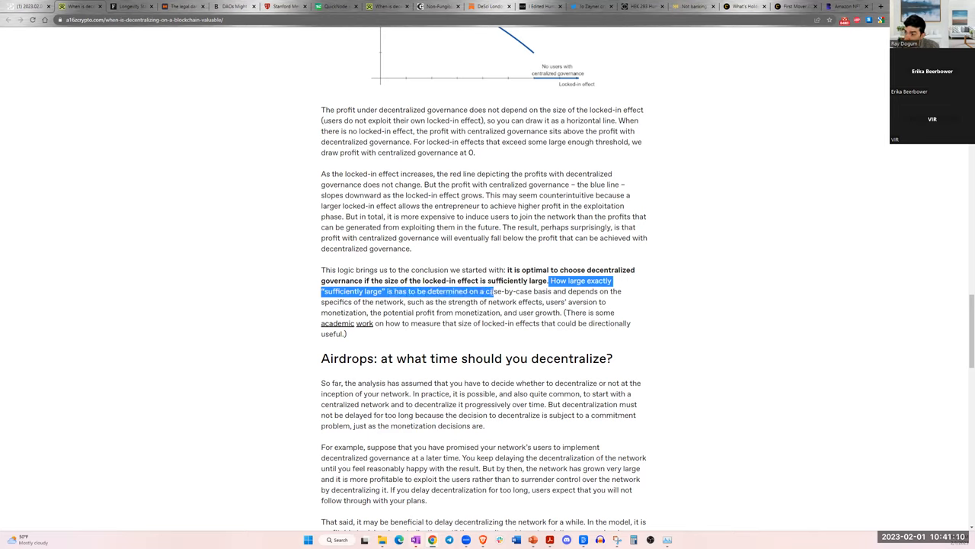
pyautogui.moveTo(493, 291); pyautogui.dragTo(610, 291)
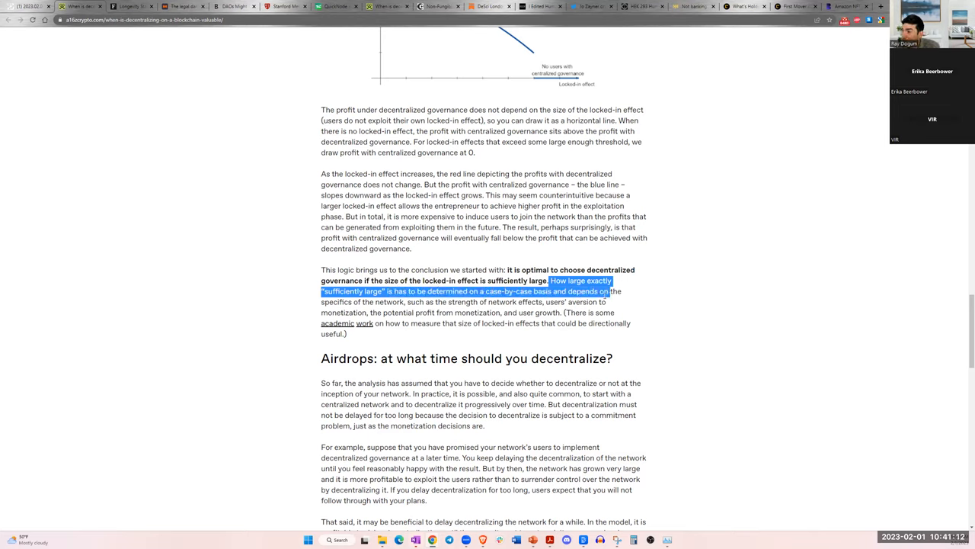
pyautogui.moveTo(610, 291); pyautogui.dragTo(427, 312)
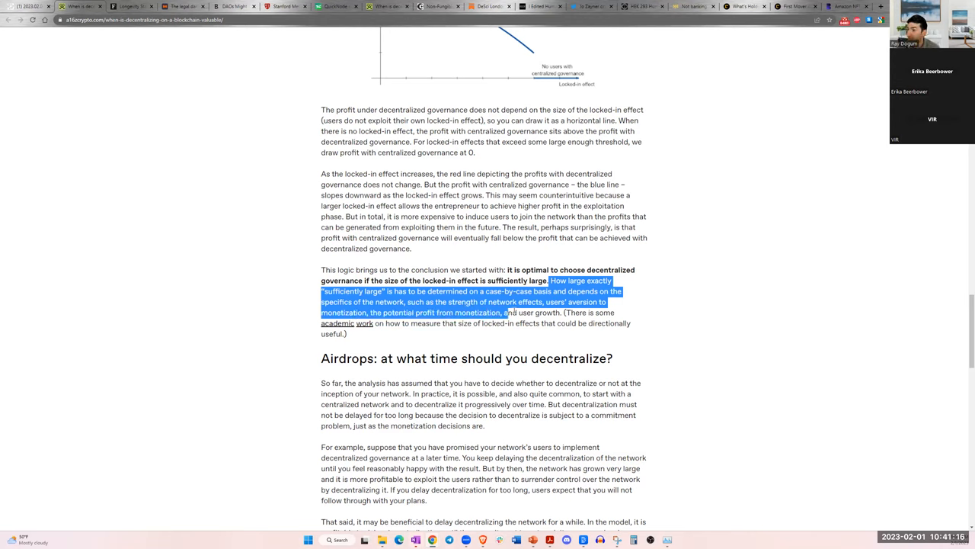
pyautogui.click(564, 322)
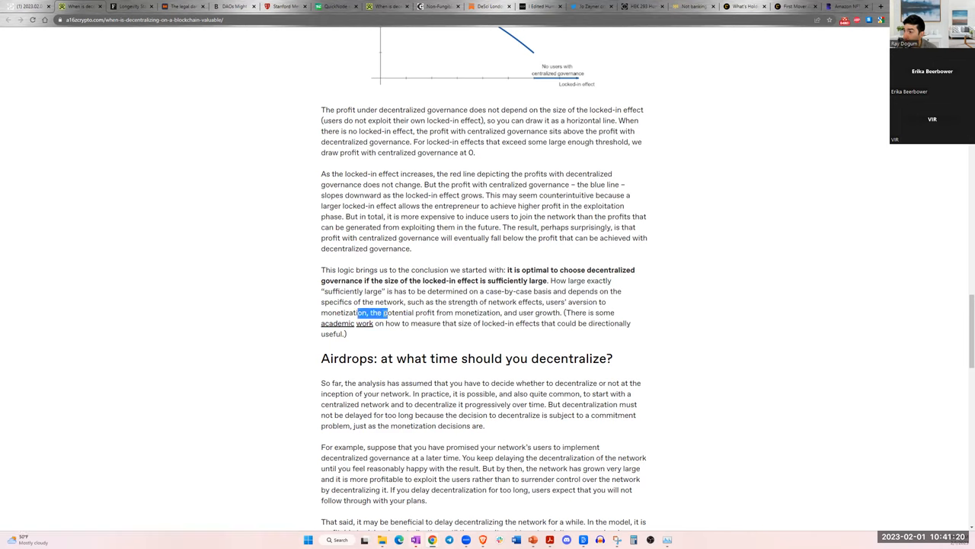
pyautogui.moveTo(358, 313); pyautogui.dragTo(560, 312)
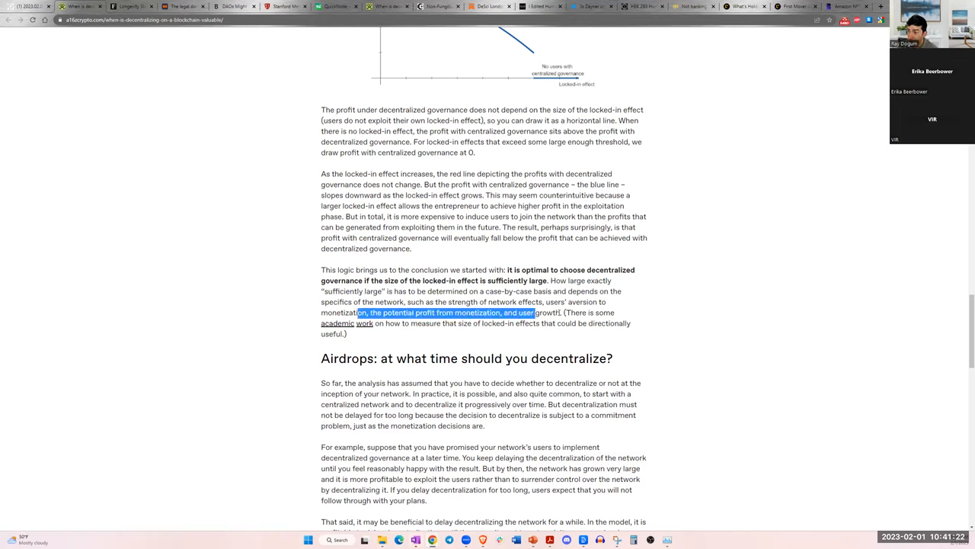
pyautogui.click(556, 313)
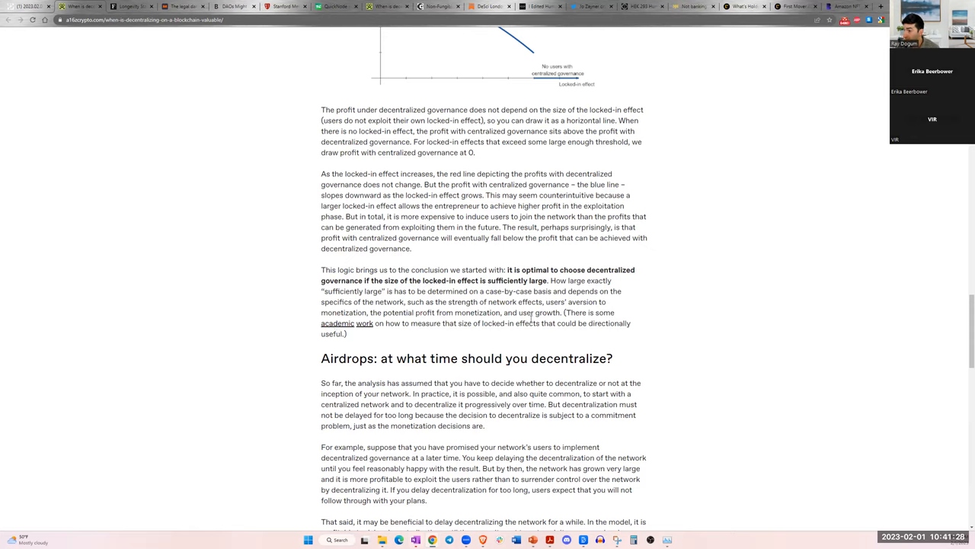
pyautogui.moveTo(541, 332)
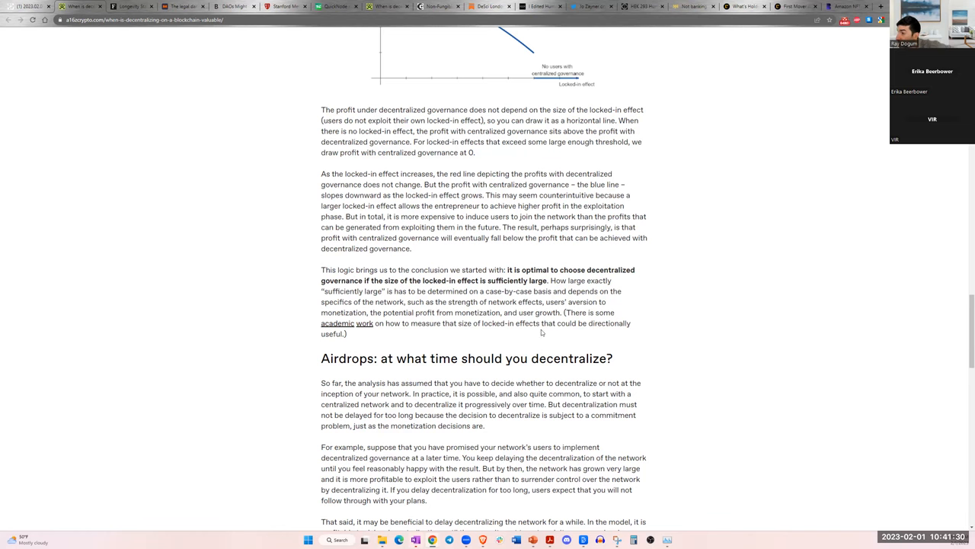
# - Scroll back up over the a16z article's earlier sections before returning to the agenda's Industry News list
pyautogui.scroll(3)
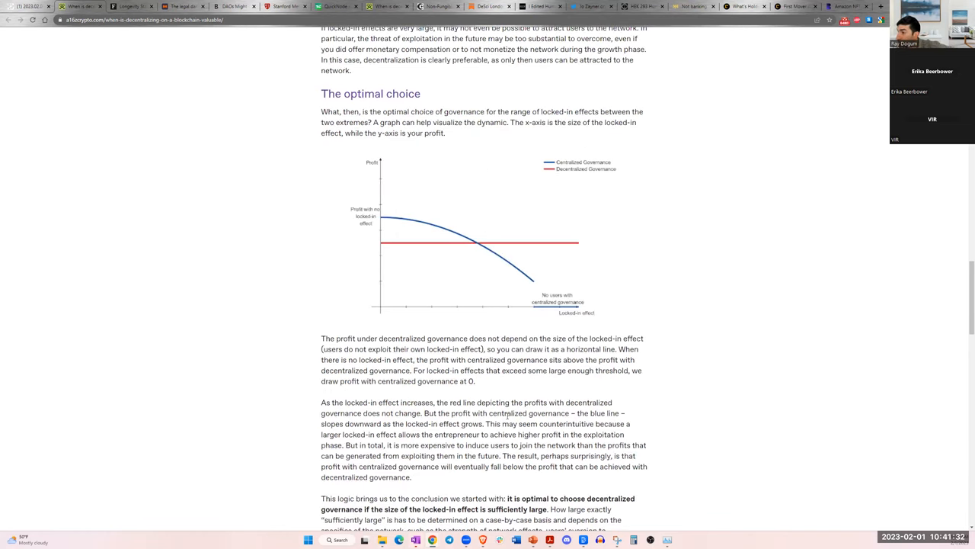
pyautogui.scroll(3)
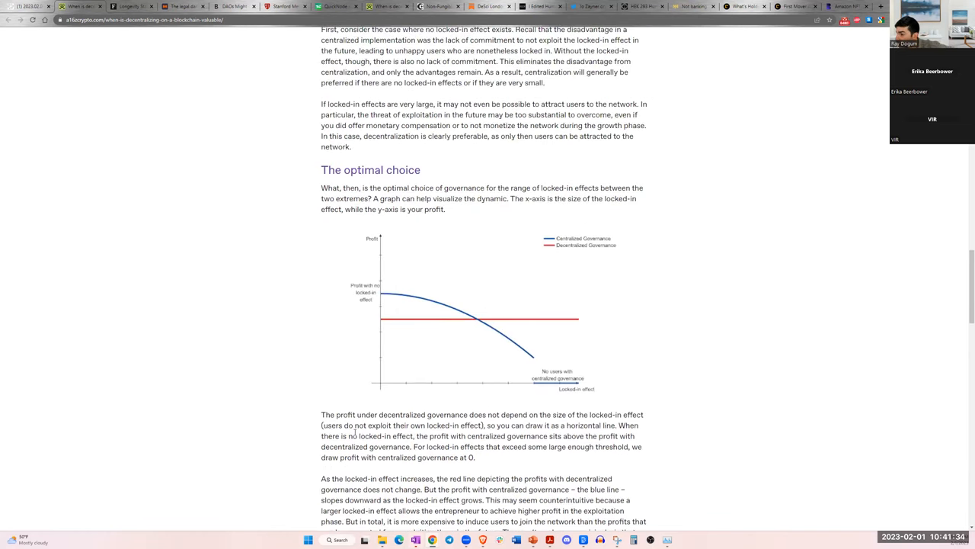
pyautogui.scroll(3)
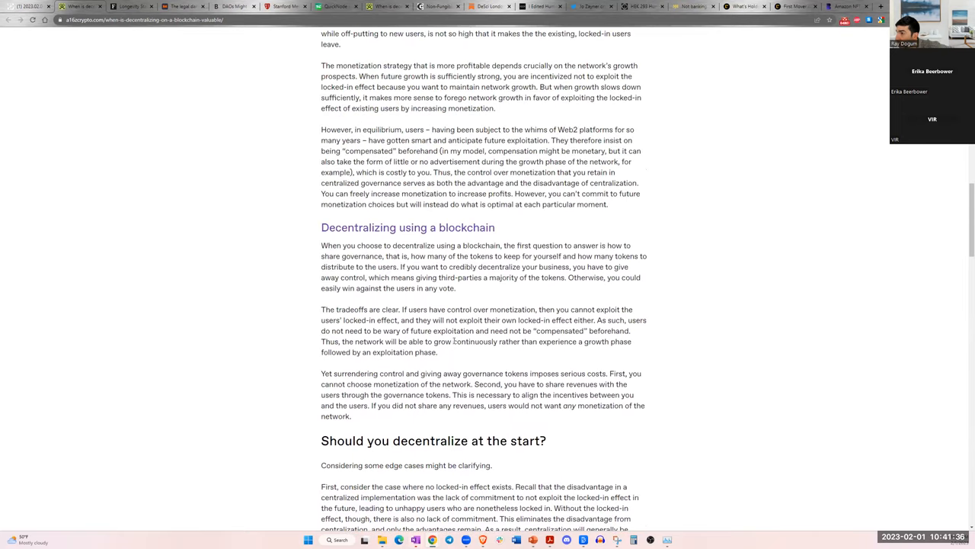
pyautogui.scroll(-3)
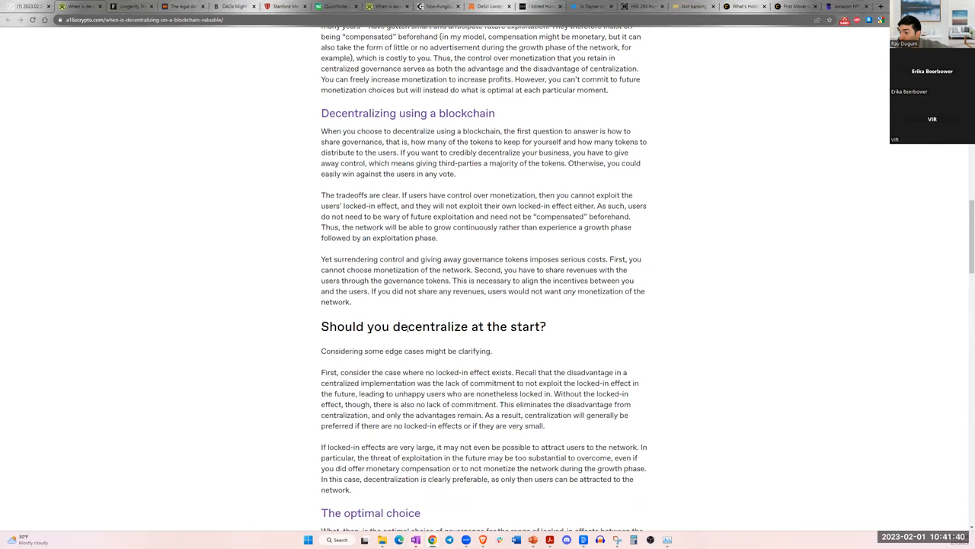
pyautogui.scroll(3)
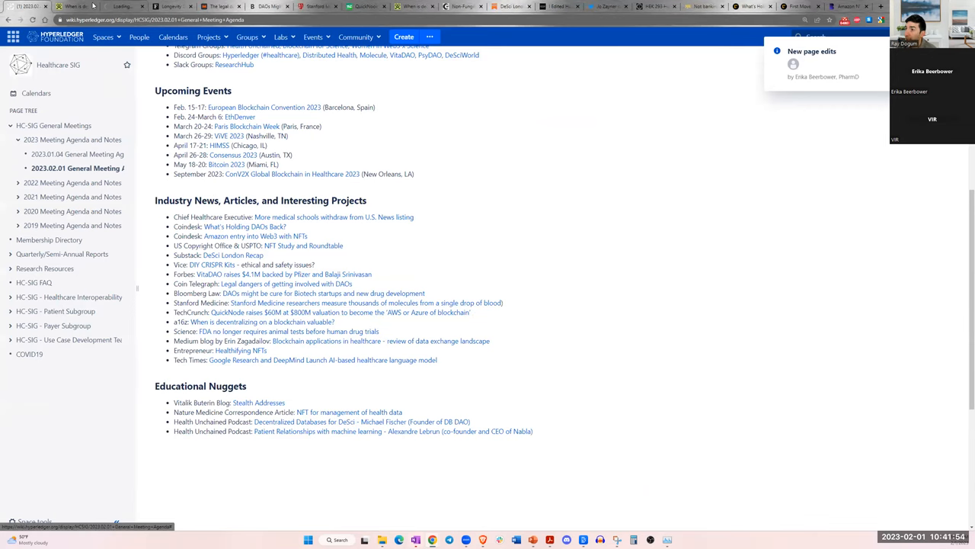
# - Open the Science article on FDA dropping animal-test requirements and read its opening sections
pyautogui.click(253, 331)
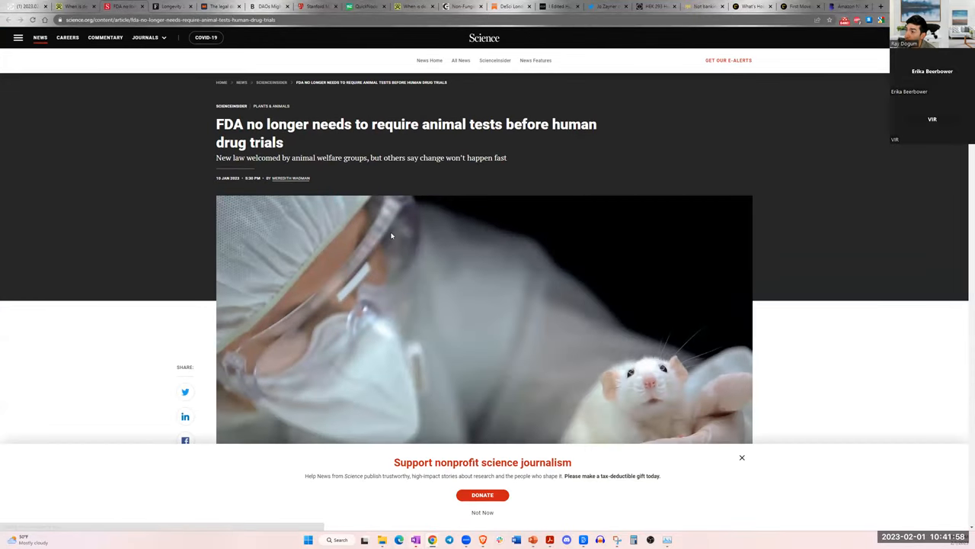
pyautogui.moveTo(252, 165)
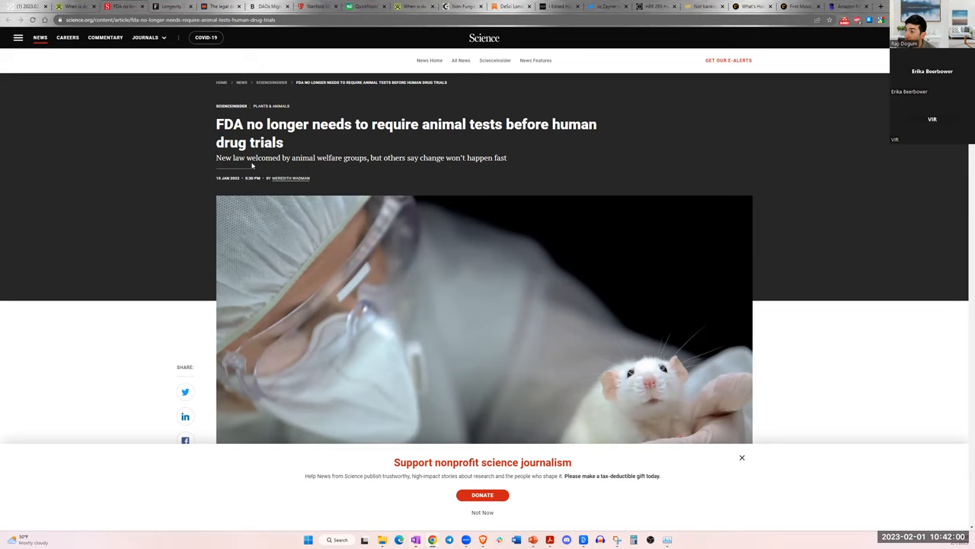
pyautogui.scroll(-3)
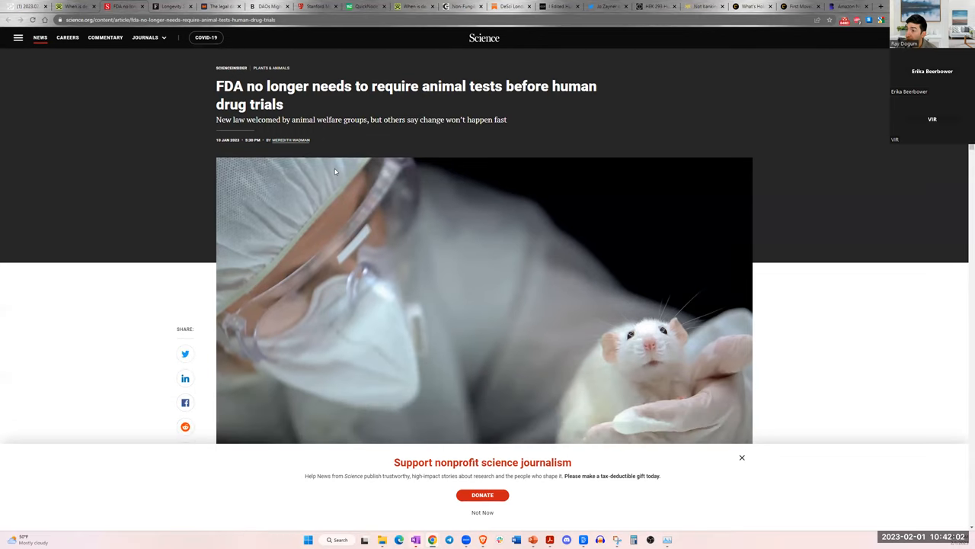
pyautogui.scroll(-3)
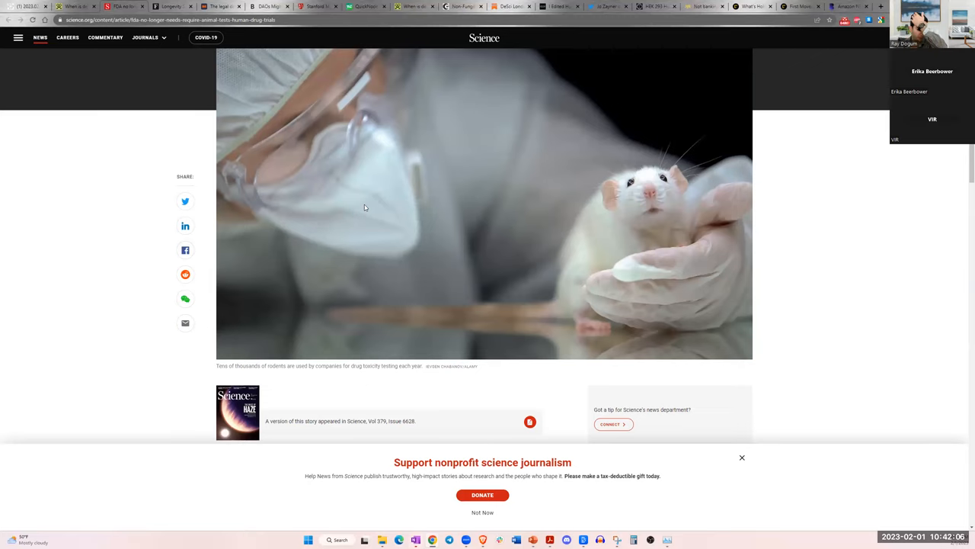
pyautogui.moveTo(414, 260)
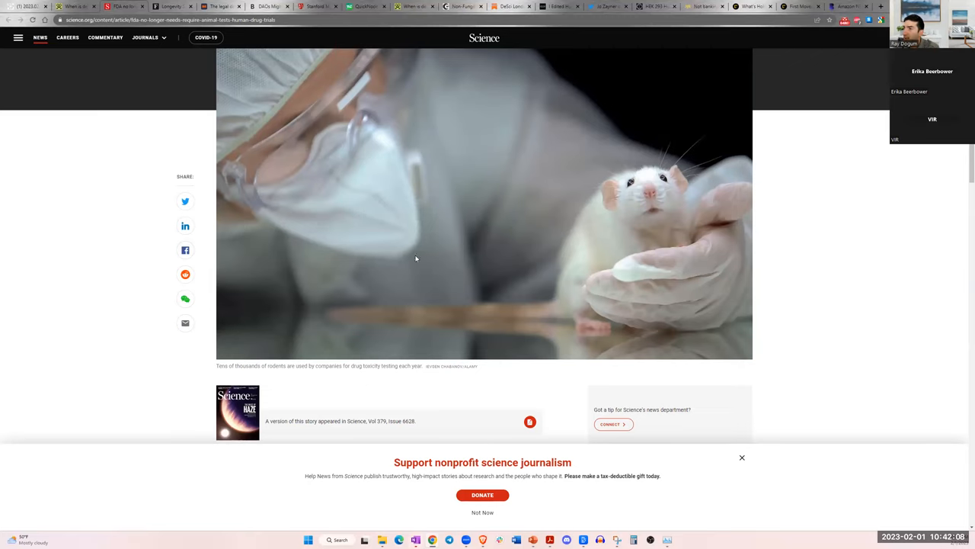
pyautogui.scroll(-3)
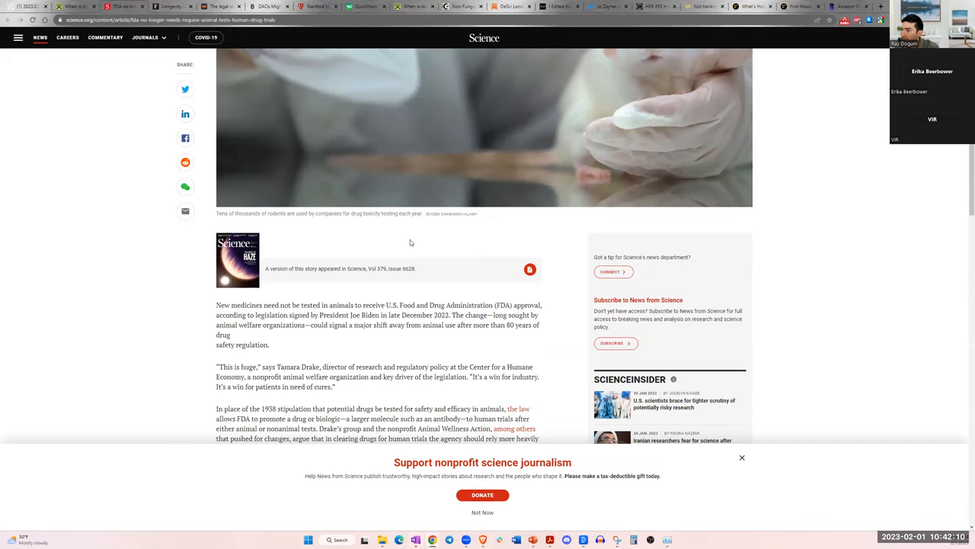
pyautogui.scroll(-3)
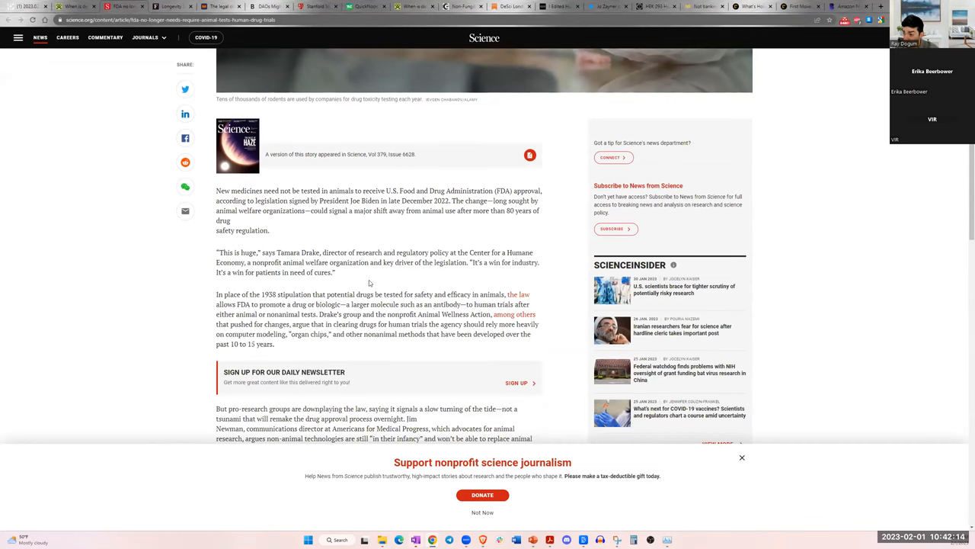
pyautogui.moveTo(278, 229)
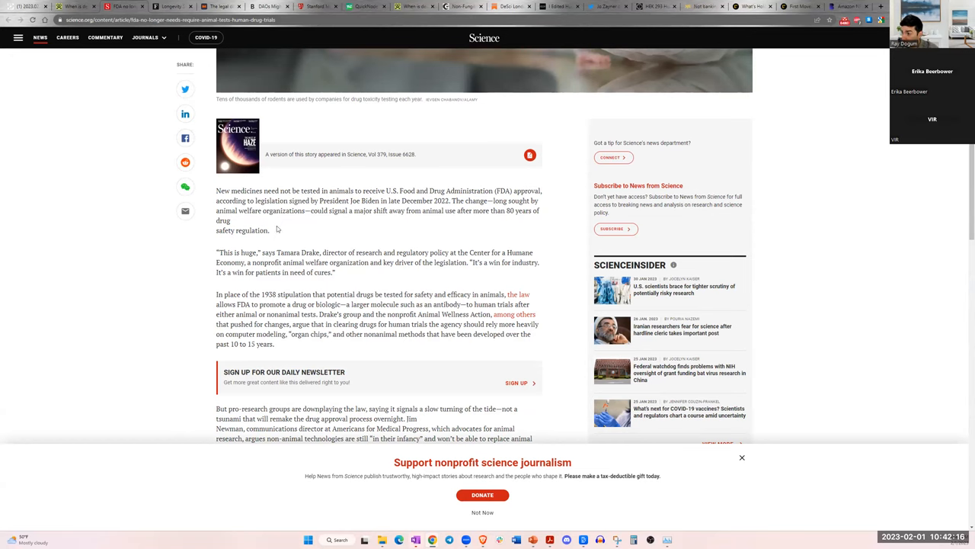
pyautogui.moveTo(311, 251)
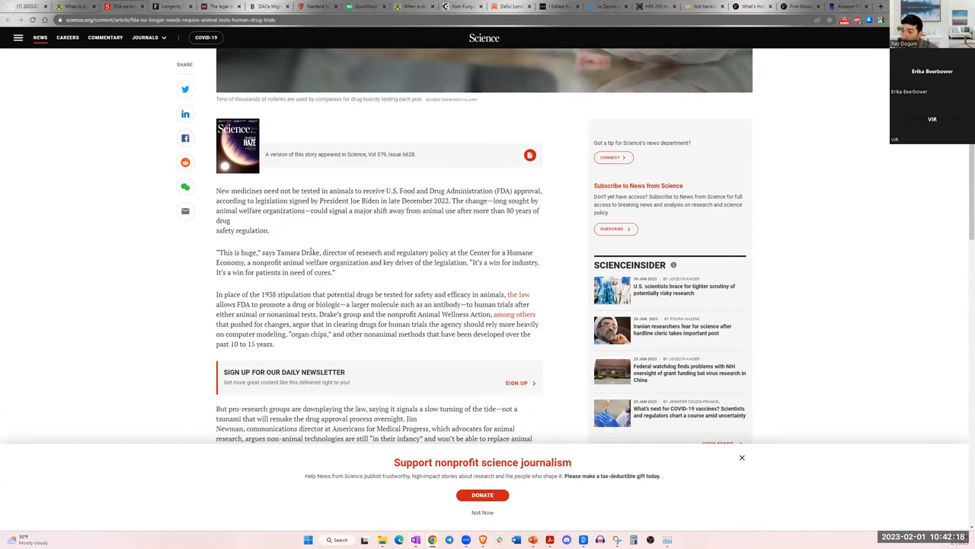
# - Continue down the Science article to the liver-chip study passage
pyautogui.scroll(-3)
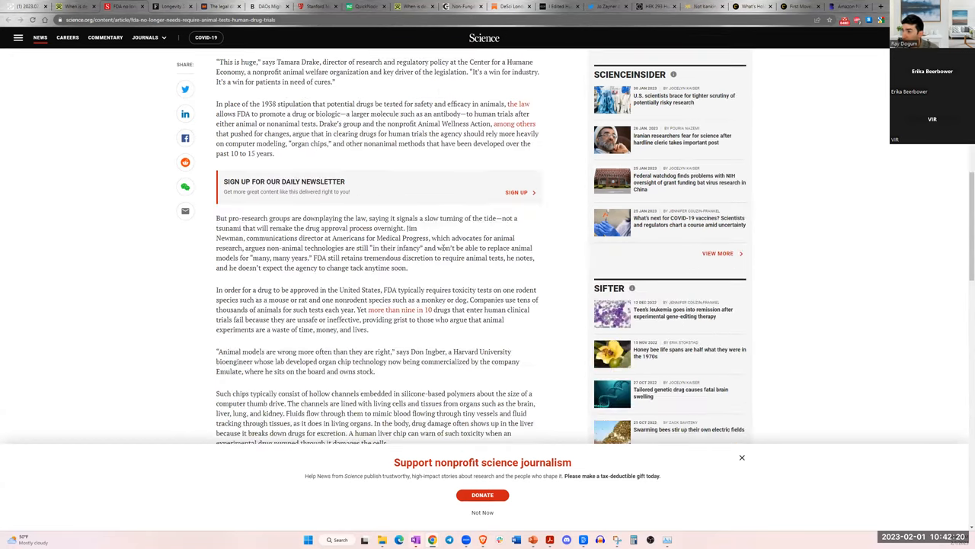
pyautogui.scroll(3)
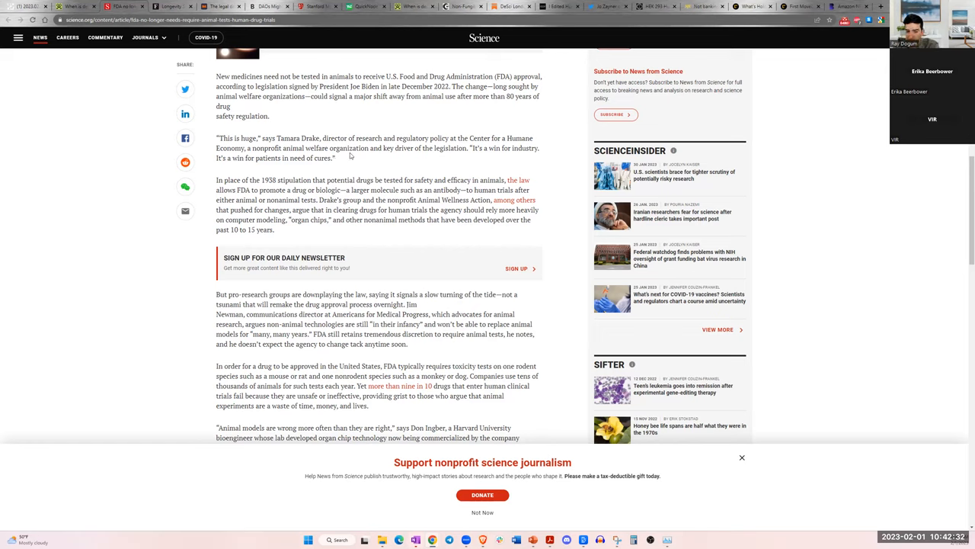
pyautogui.moveTo(358, 157)
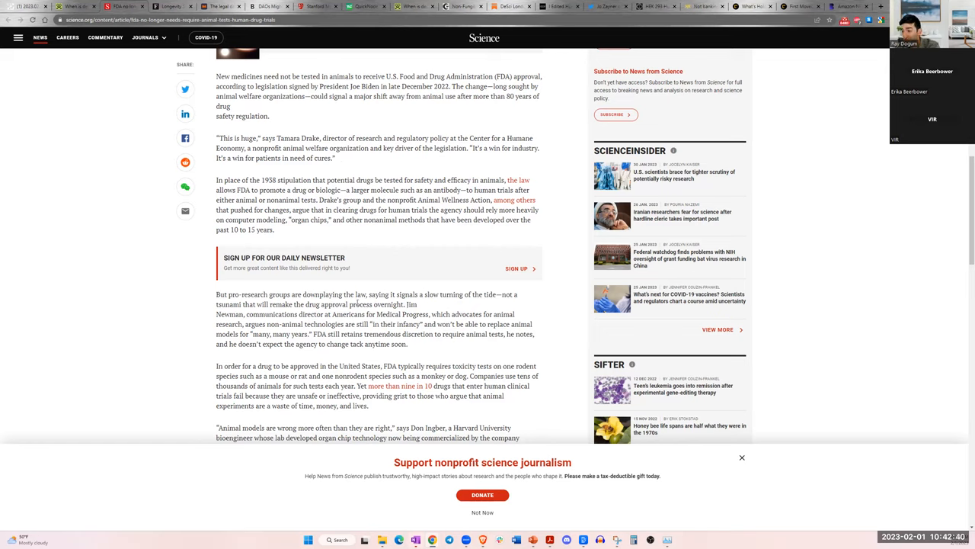
pyautogui.scroll(-3)
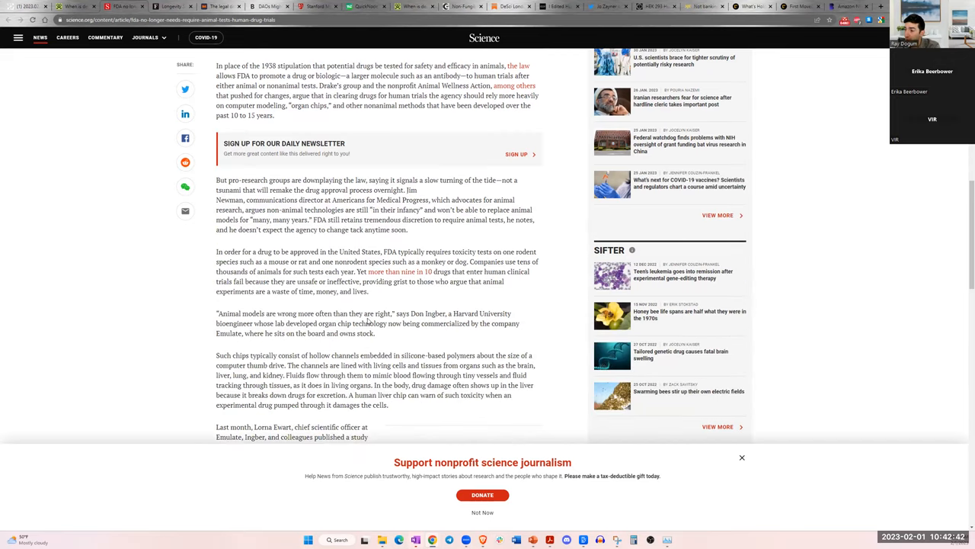
pyautogui.scroll(-3)
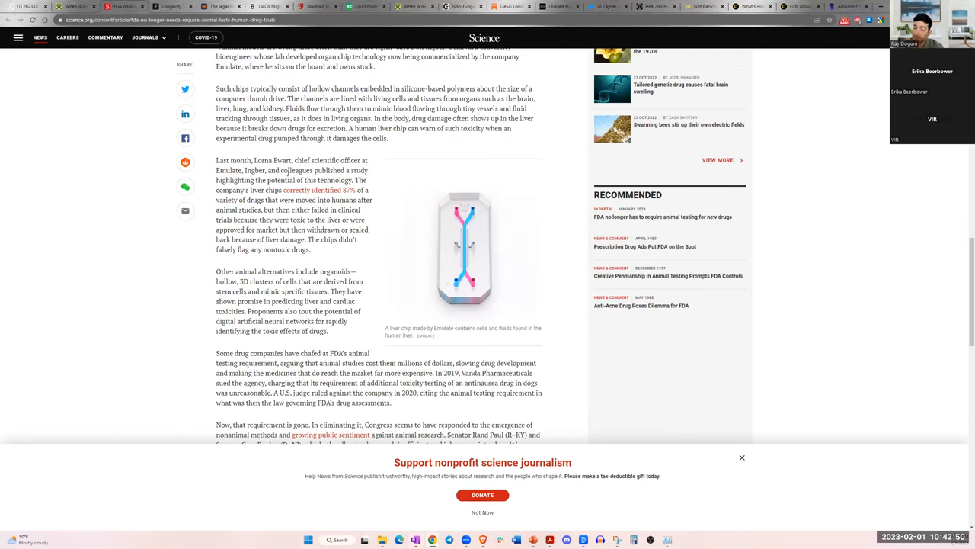
pyautogui.scroll(3)
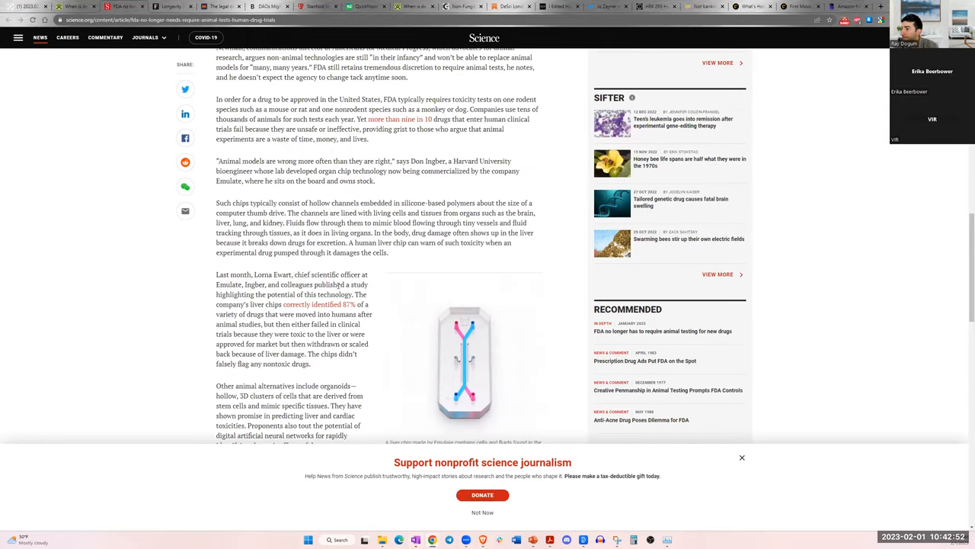
pyautogui.scroll(-3)
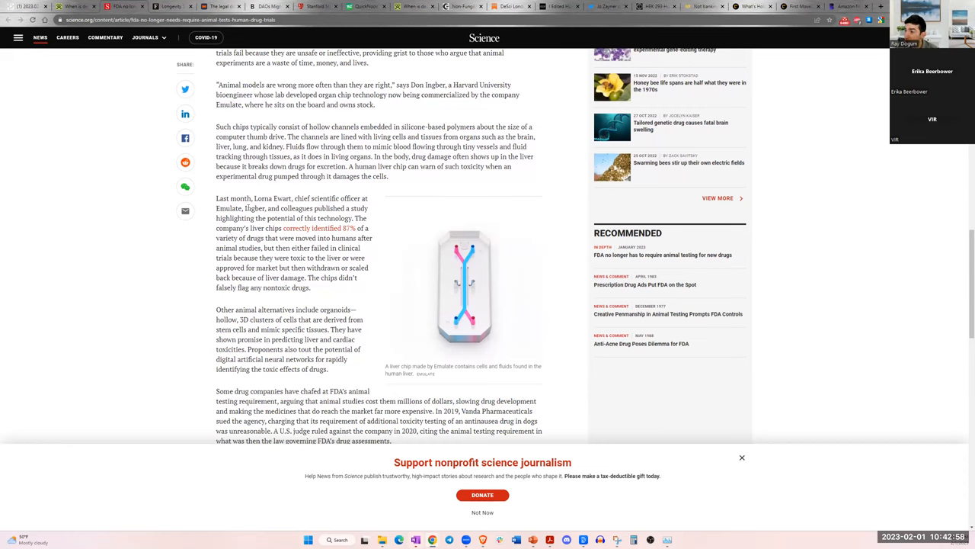
pyautogui.doubleClick(248, 198)
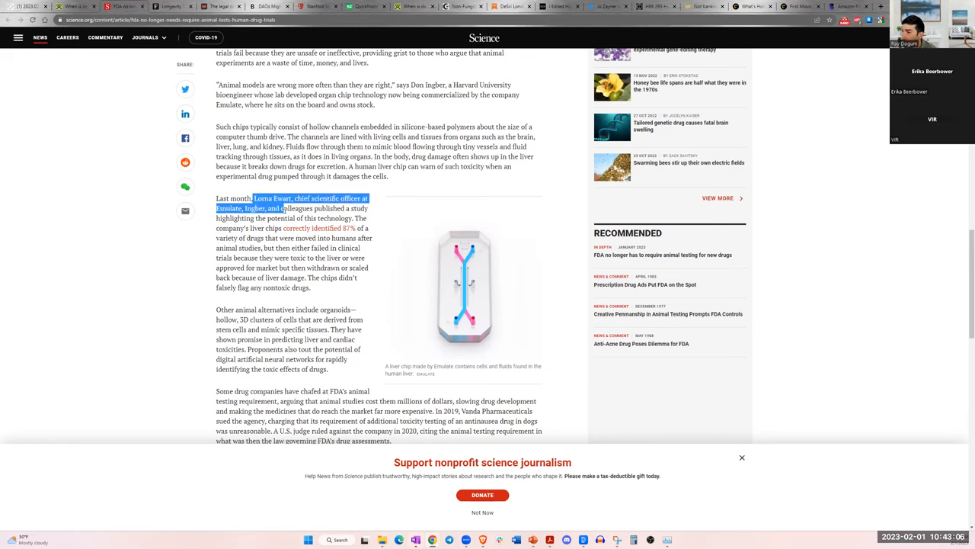
pyautogui.moveTo(253, 198); pyautogui.dragTo(293, 218)
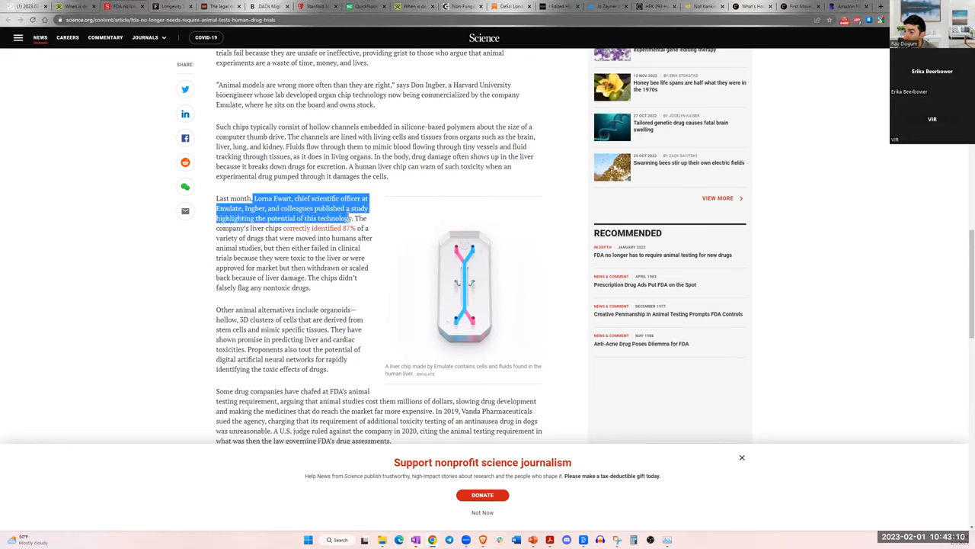
pyautogui.doubleClick(419, 127)
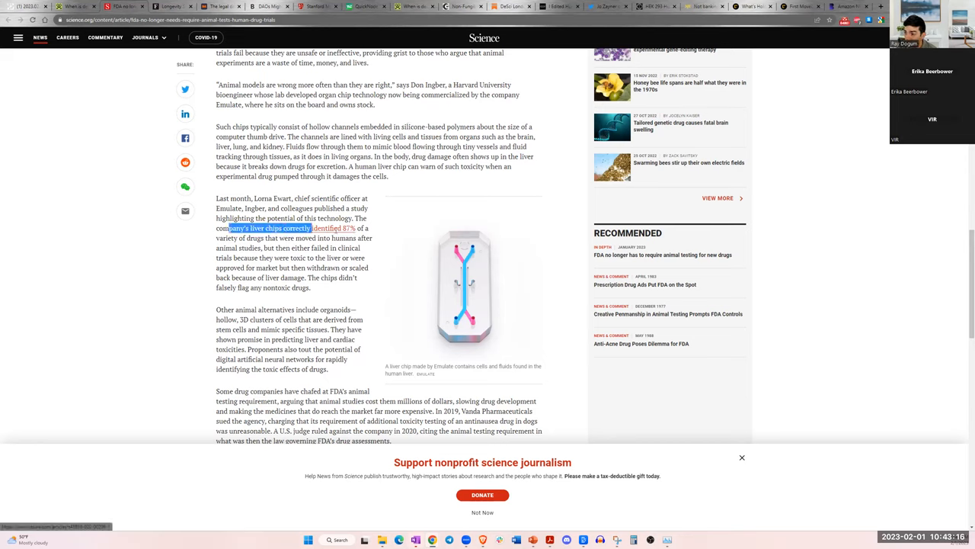
pyautogui.click(313, 242)
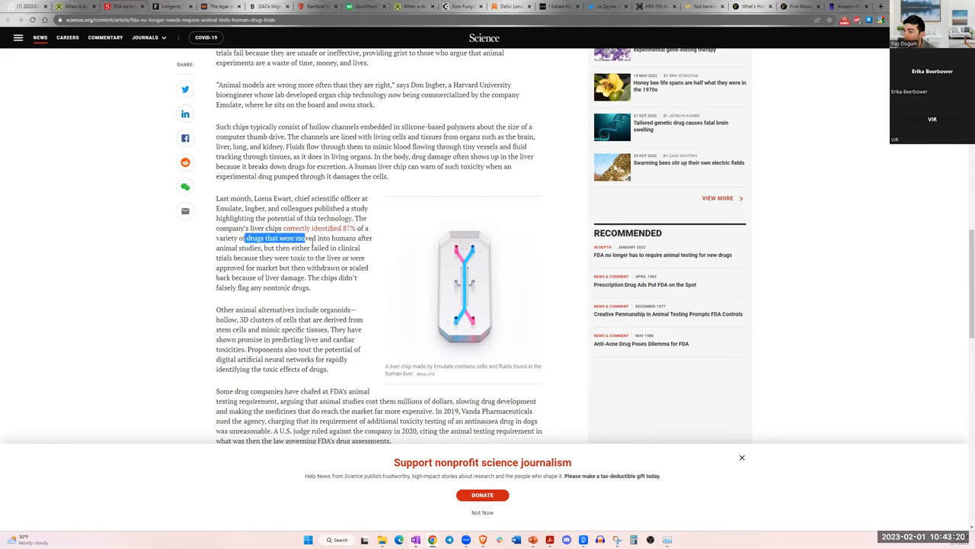
pyautogui.moveTo(302, 238); pyautogui.dragTo(301, 247)
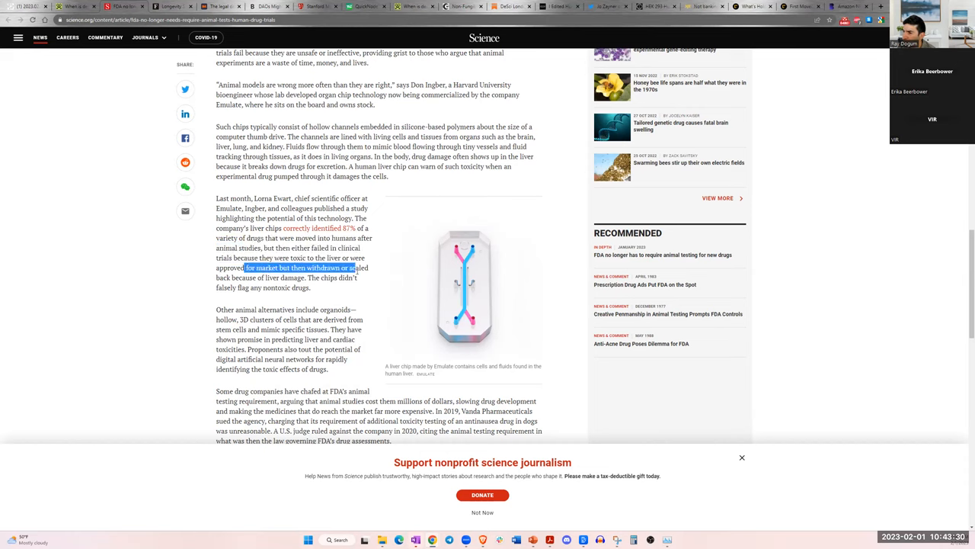
pyautogui.click(343, 268)
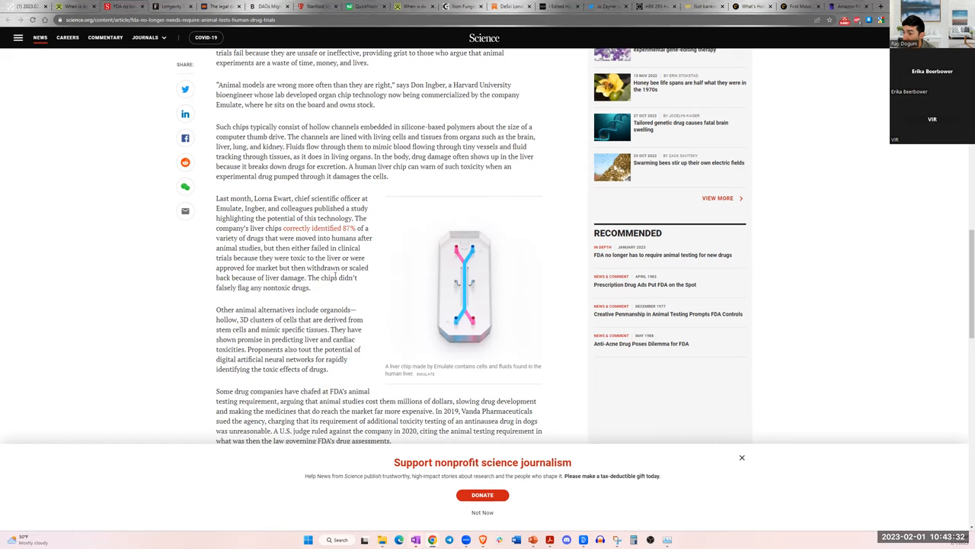
pyautogui.moveTo(337, 278); pyautogui.dragTo(247, 286)
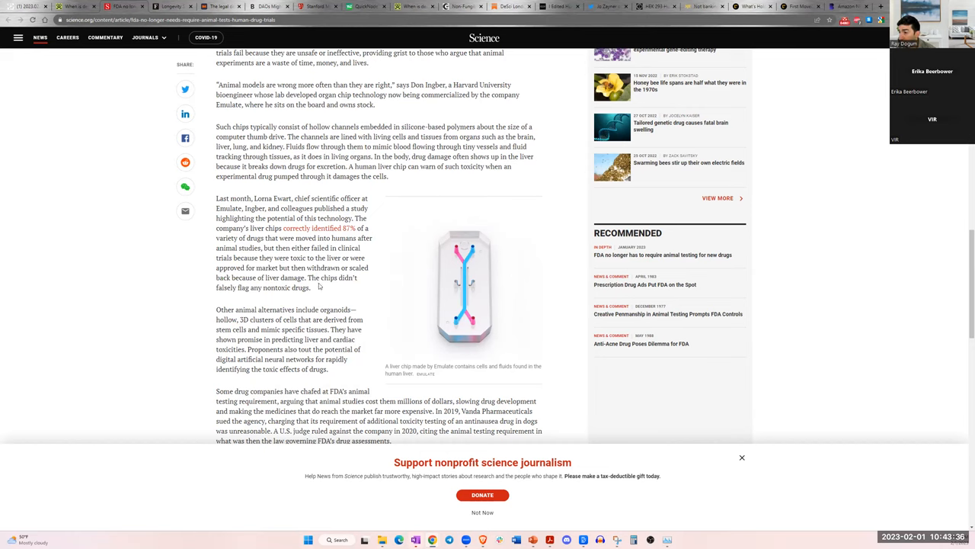
pyautogui.scroll(-3)
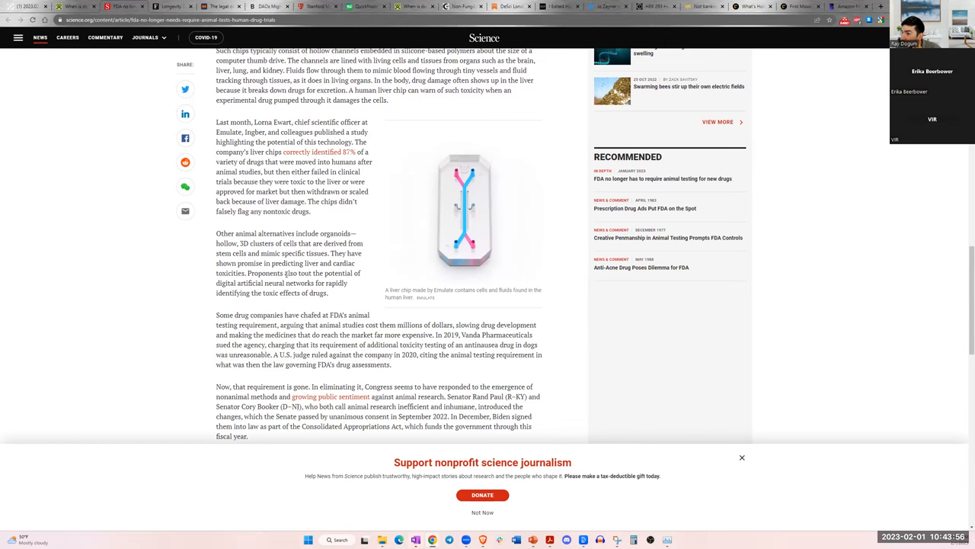
# - Read to the article's closing quote, then search 'anti' to land on the Vanda antinausea drug paragraph
pyautogui.scroll(-3)
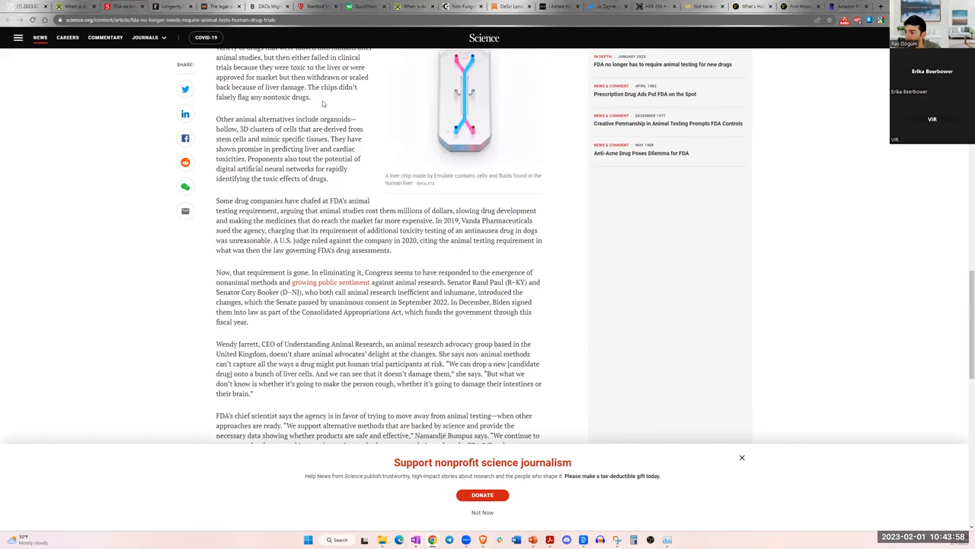
pyautogui.scroll(-3)
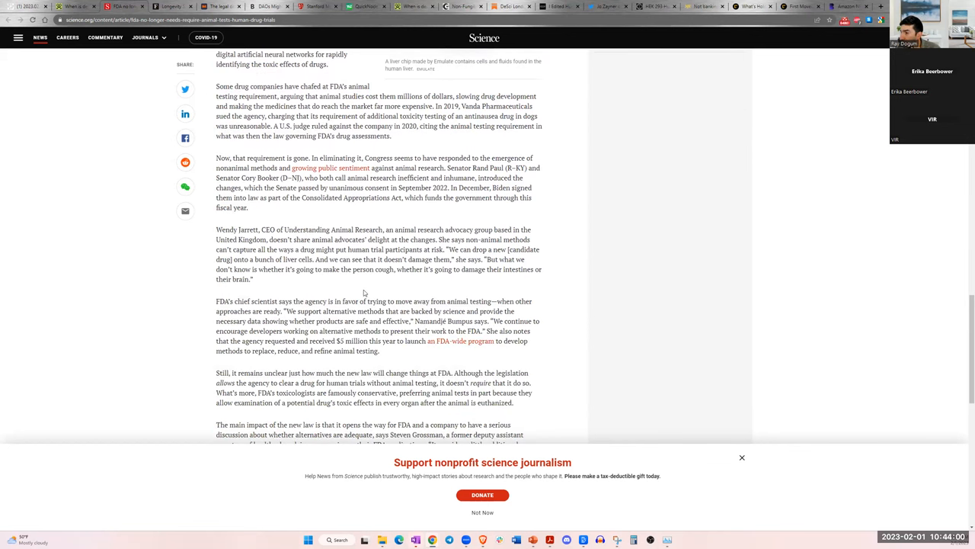
pyautogui.scroll(-3)
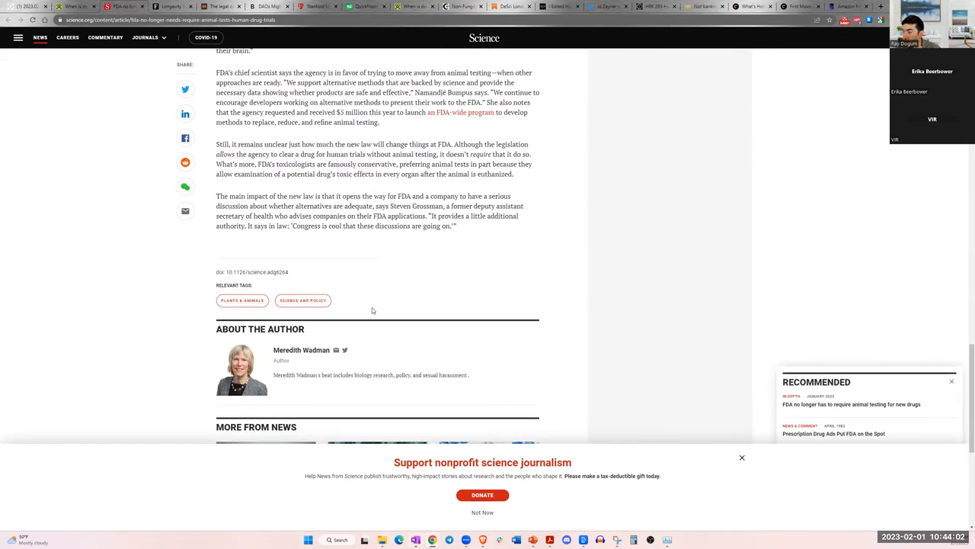
pyautogui.scroll(3)
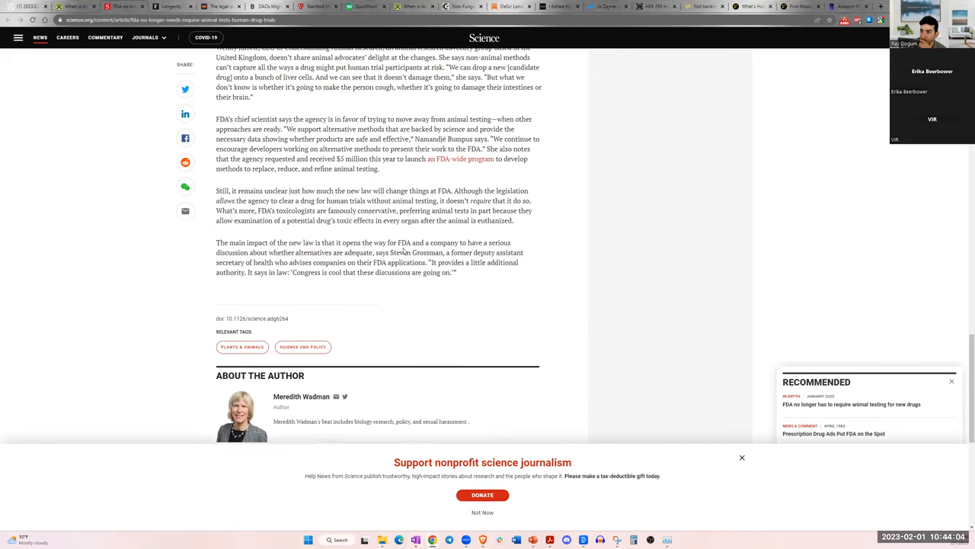
pyautogui.scroll(3)
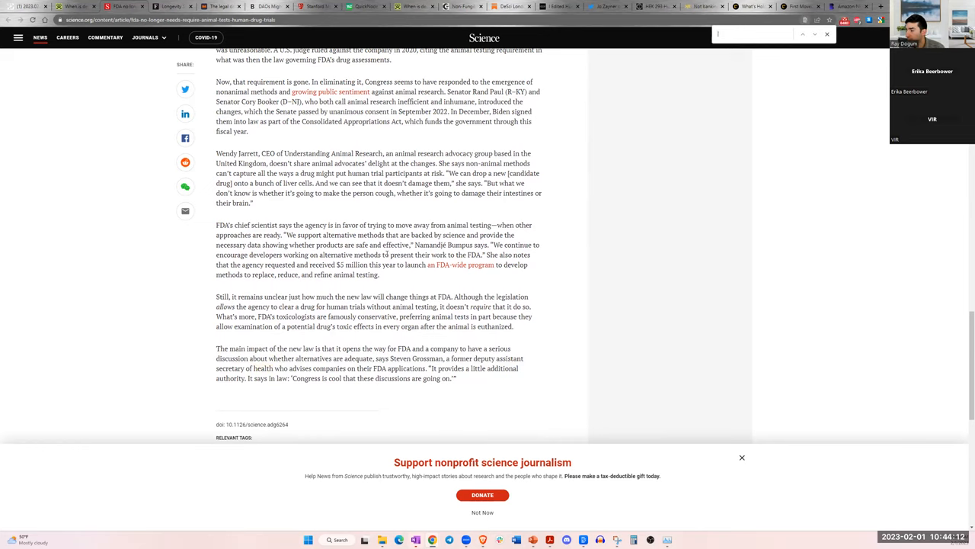
pyautogui.write('anti')
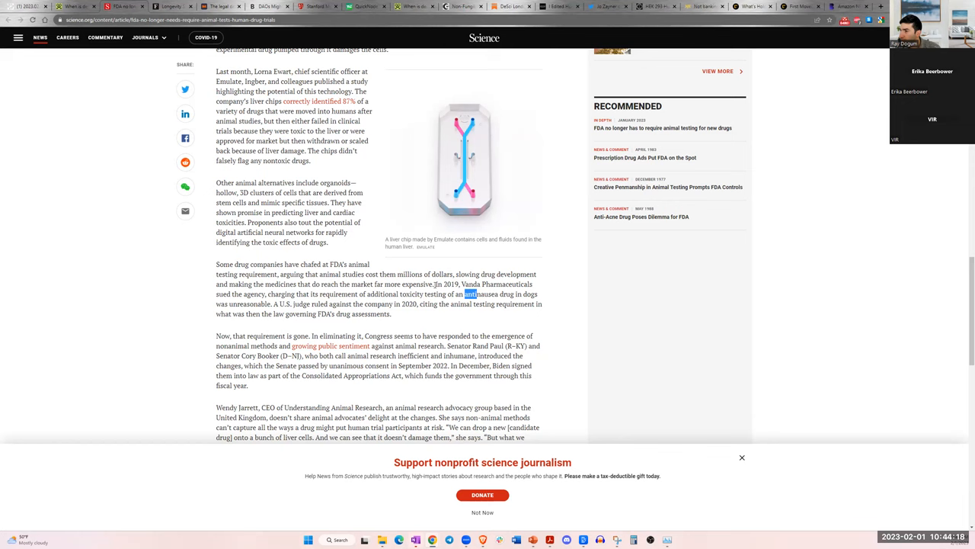
pyautogui.moveTo(436, 285); pyautogui.dragTo(418, 303)
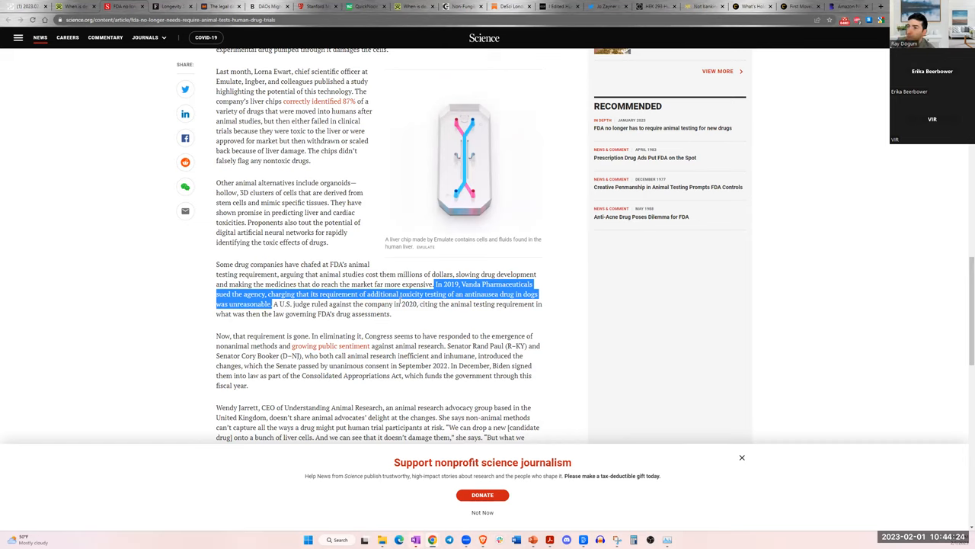
pyautogui.moveTo(367, 323)
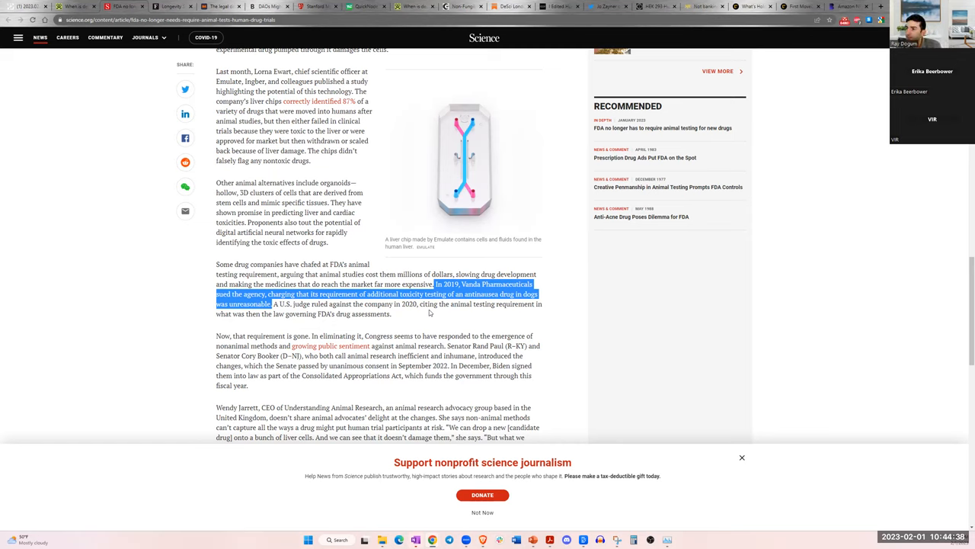
pyautogui.click(322, 332)
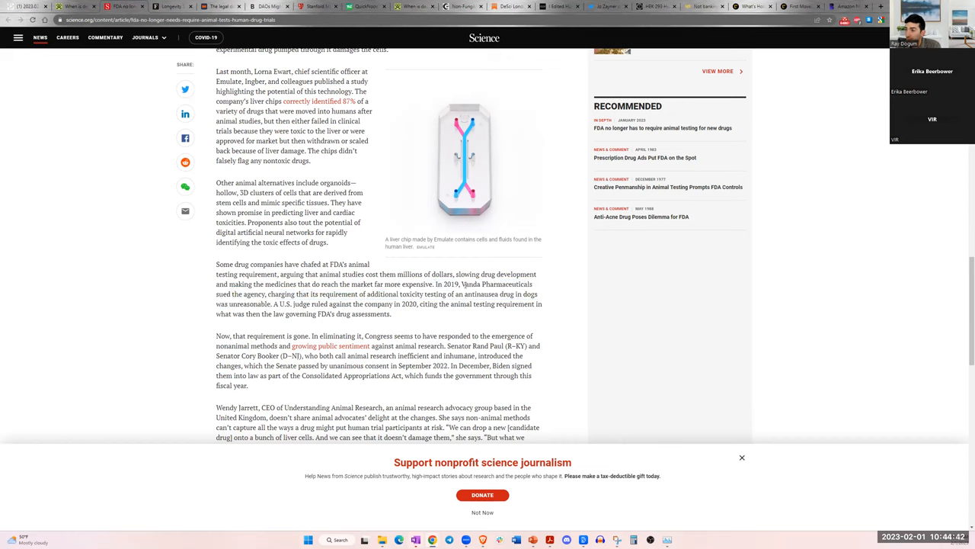
pyautogui.moveTo(460, 283); pyautogui.dragTo(461, 294)
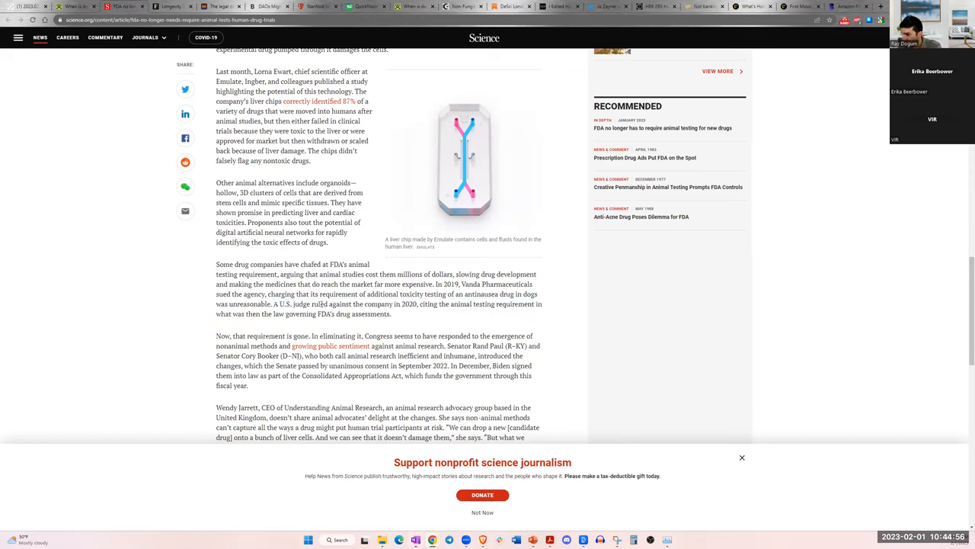
pyautogui.moveTo(317, 305); pyautogui.dragTo(461, 305)
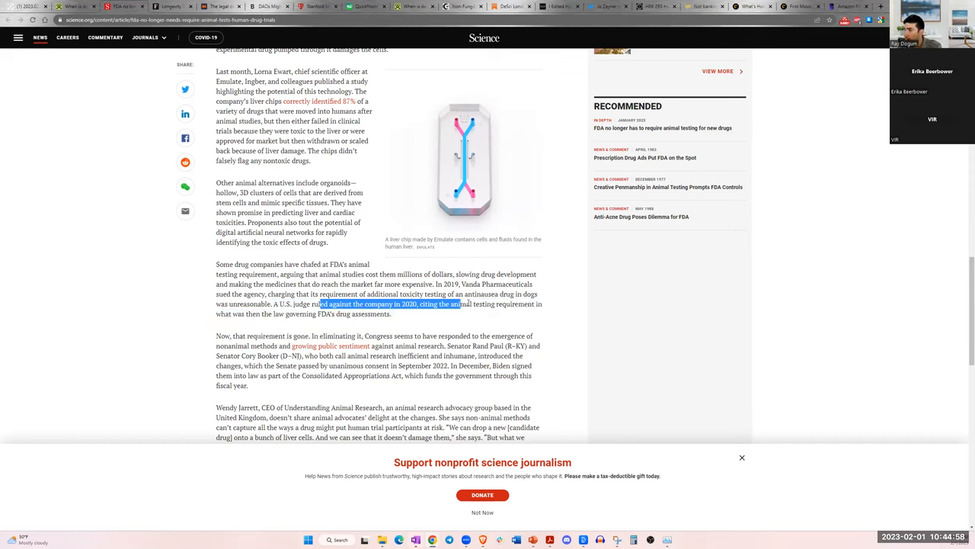
pyautogui.click(270, 333)
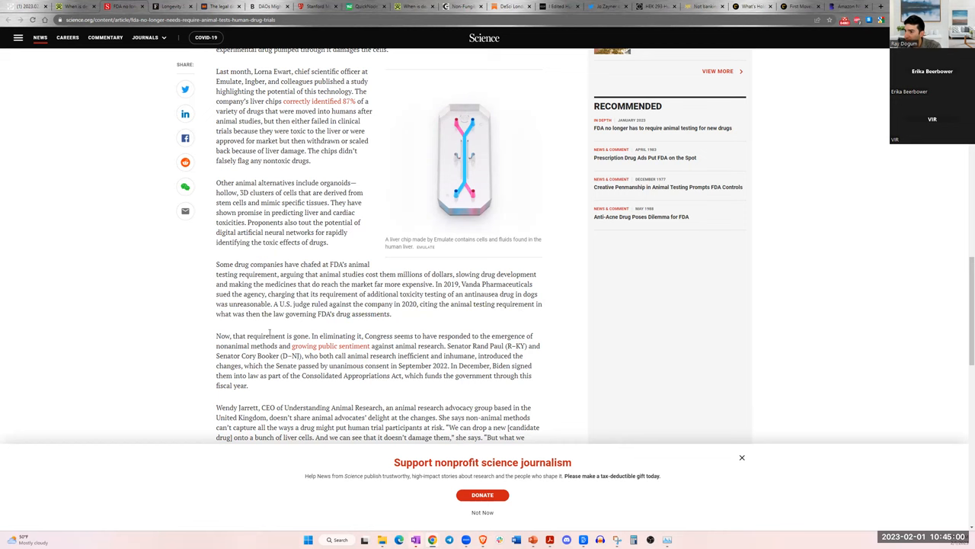
pyautogui.scroll(-3)
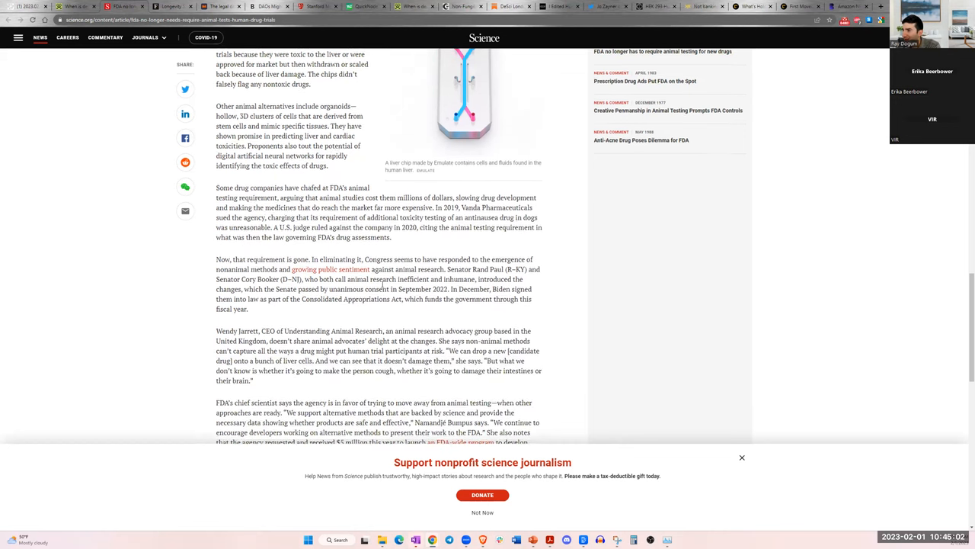
pyautogui.moveTo(402, 238)
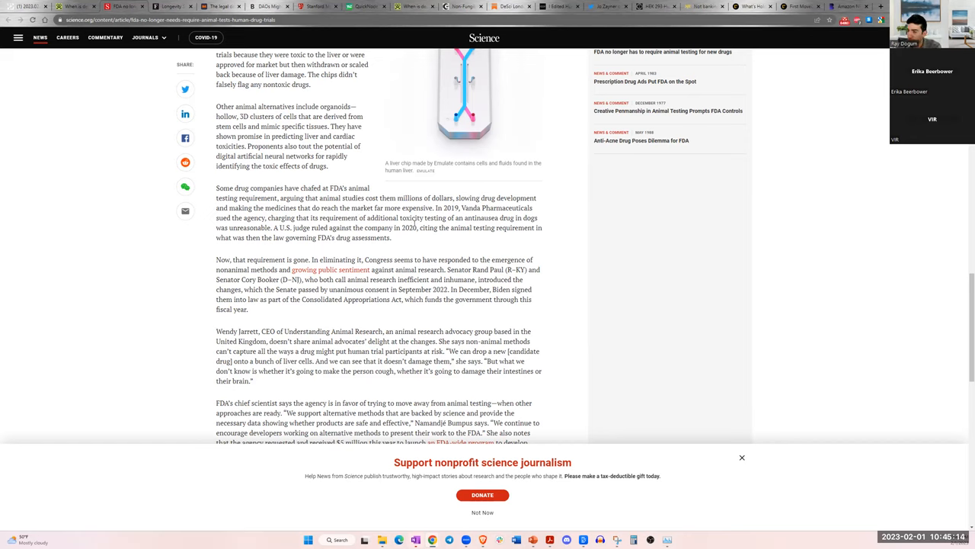
pyautogui.scroll(3)
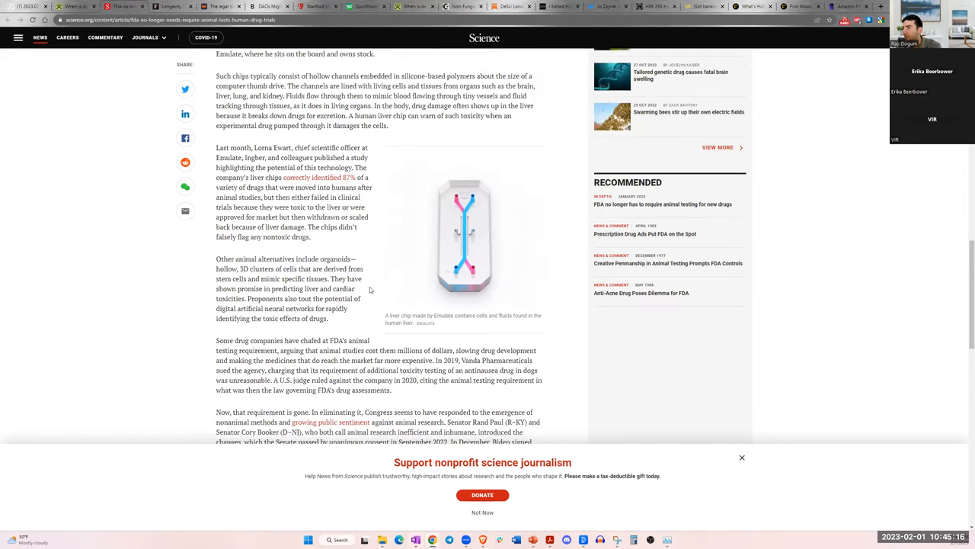
pyautogui.scroll(3)
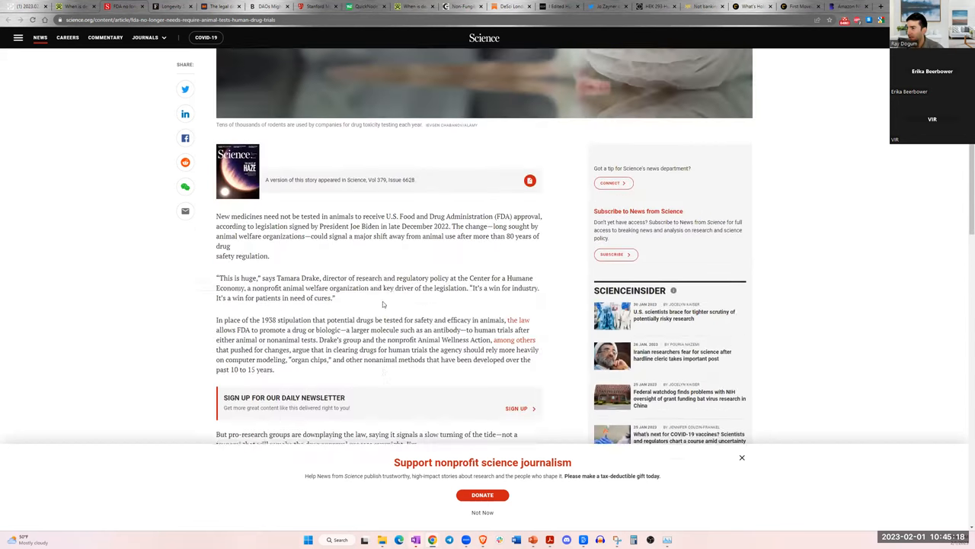
pyautogui.scroll(3)
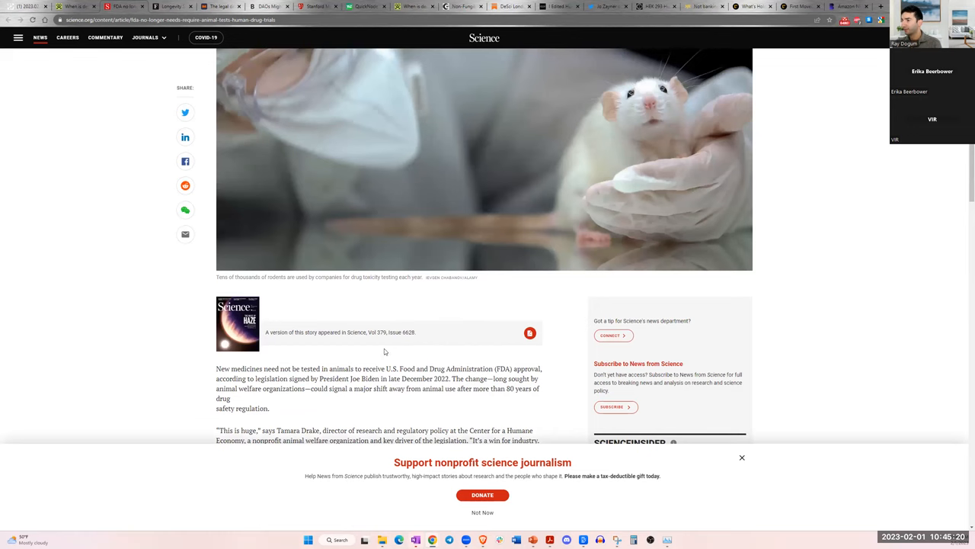
pyautogui.scroll(-3)
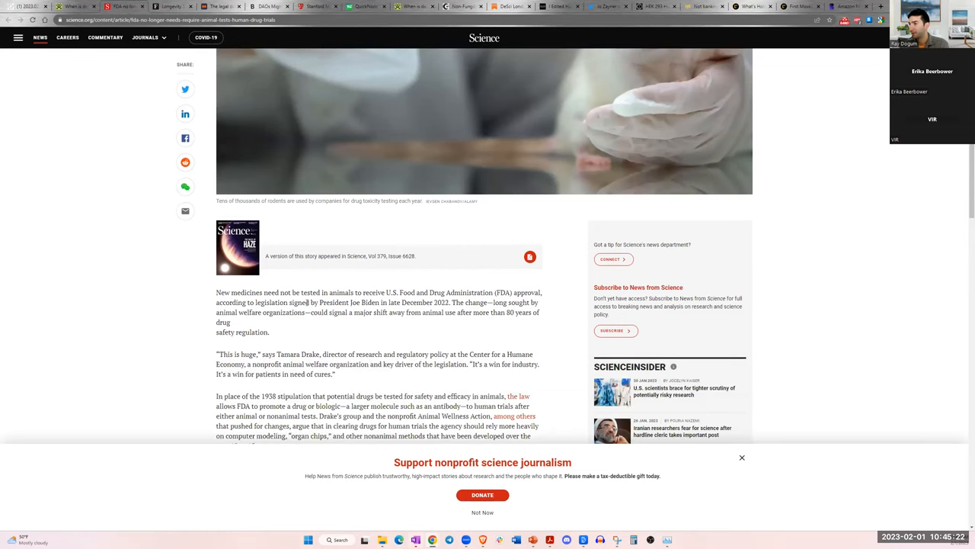
pyautogui.scroll(3)
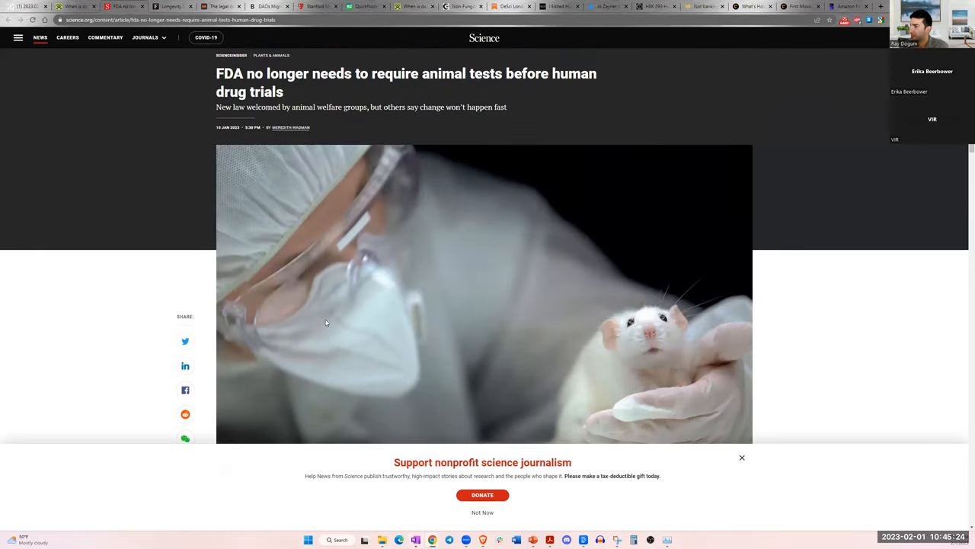
pyautogui.scroll(-3)
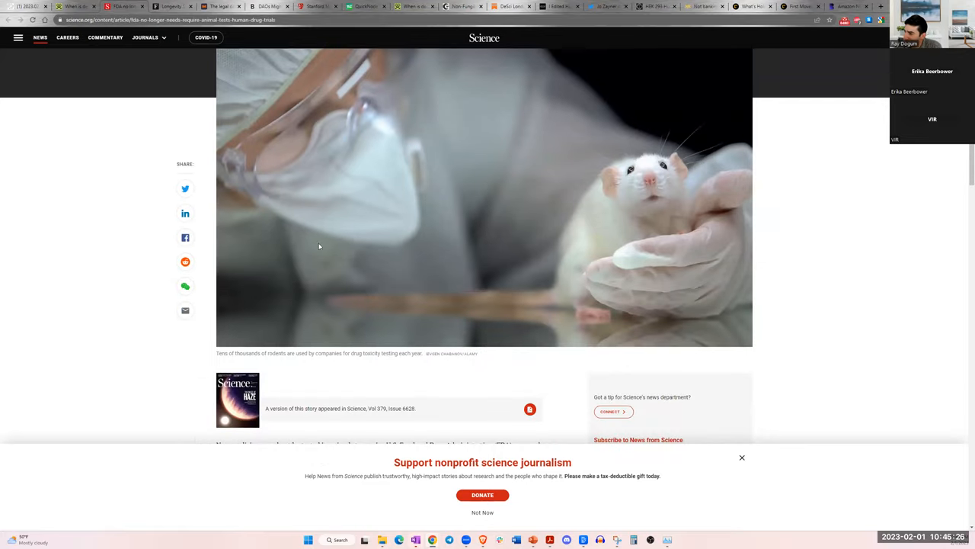
pyautogui.scroll(3)
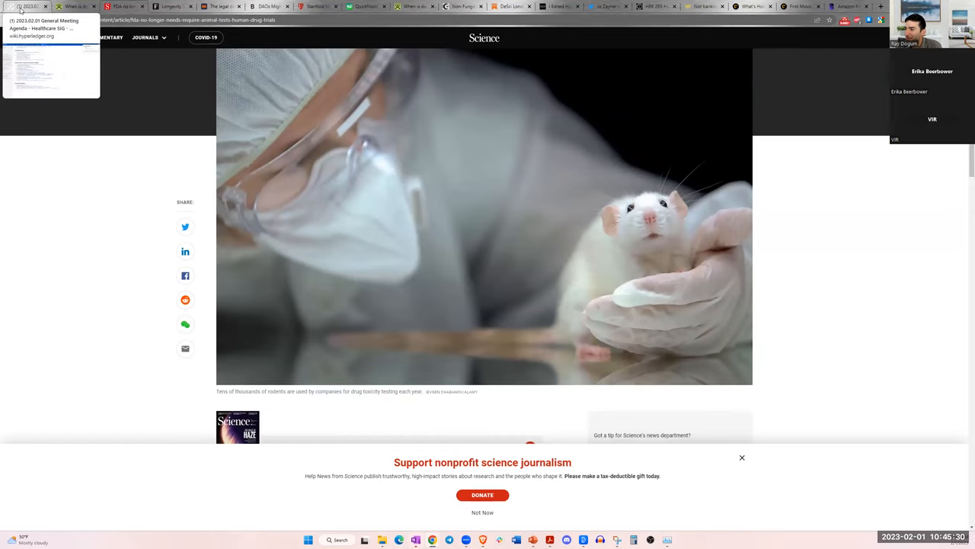
pyautogui.moveTo(105, 182)
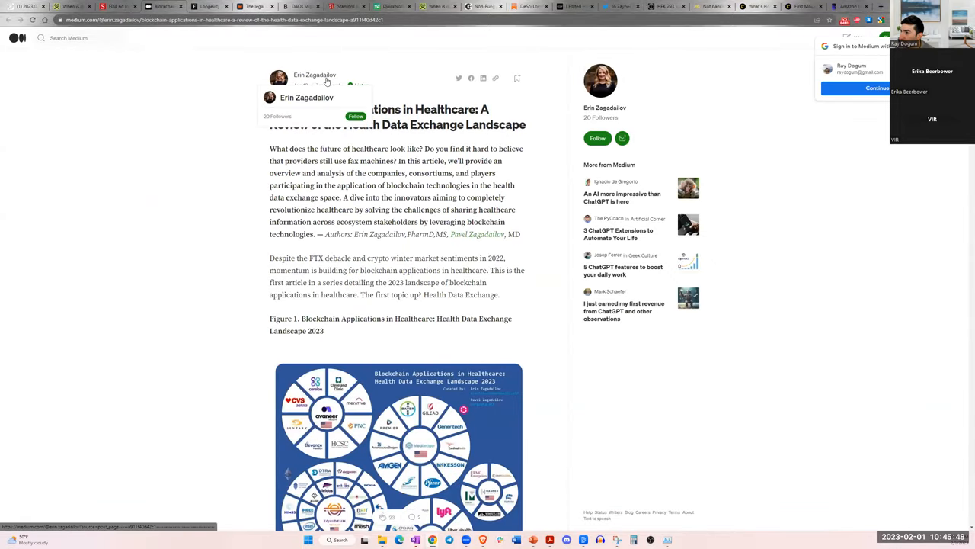
# - Read down the Medium health data exchange article and enlarge its blockchain healthcare landscape figure
pyautogui.scroll(-3)
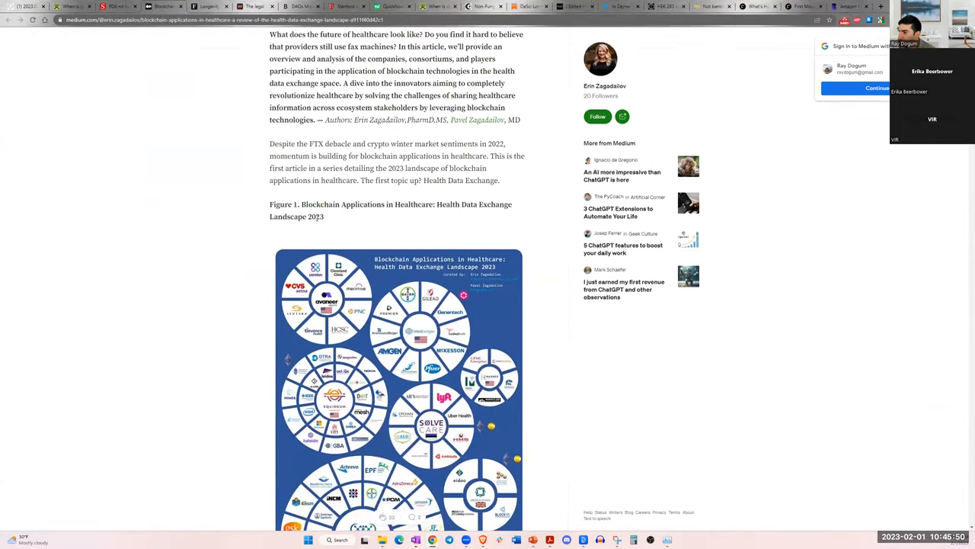
pyautogui.scroll(-3)
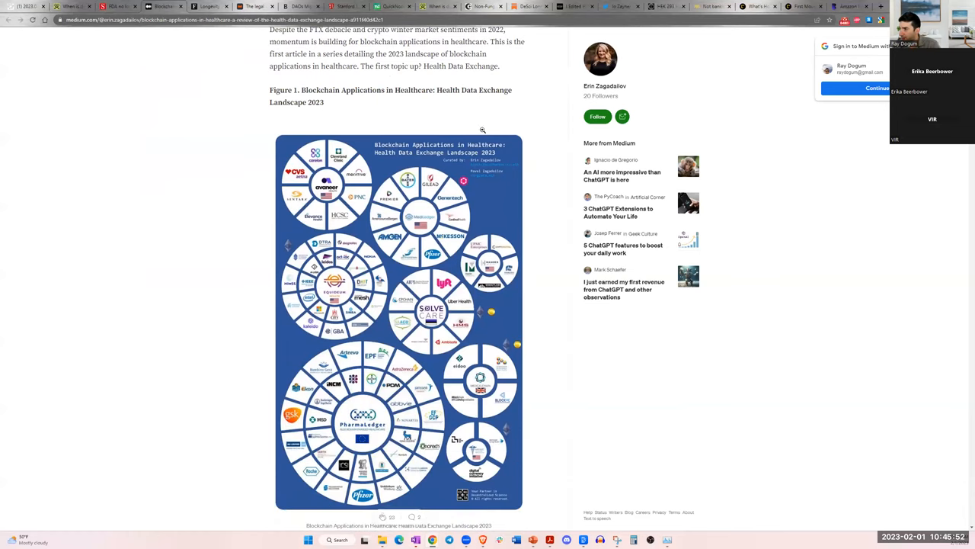
pyautogui.moveTo(425, 140)
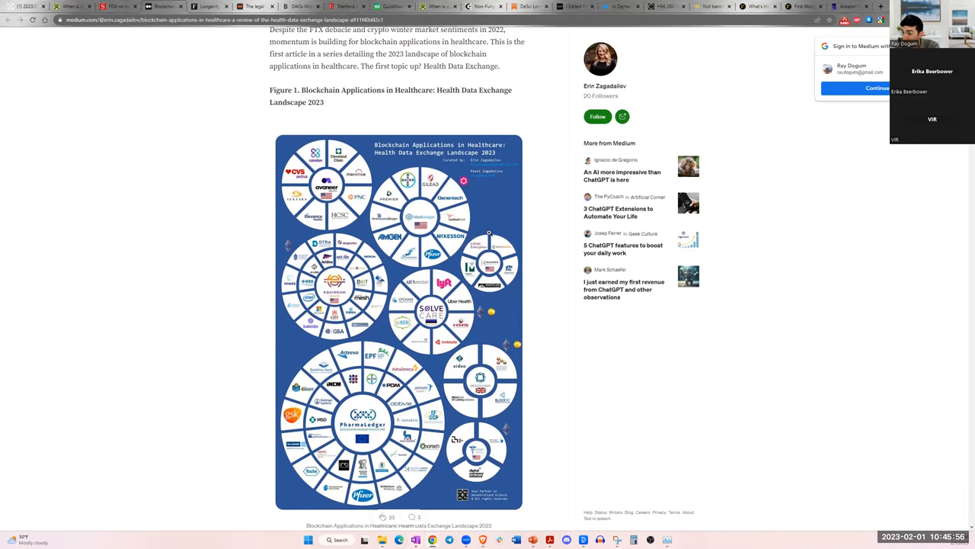
pyautogui.scroll(-3)
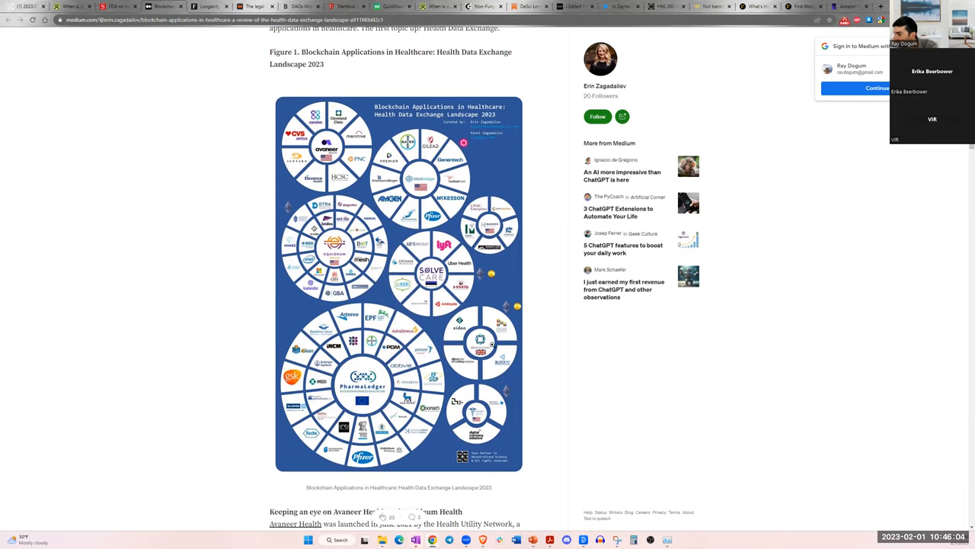
pyautogui.click(399, 282)
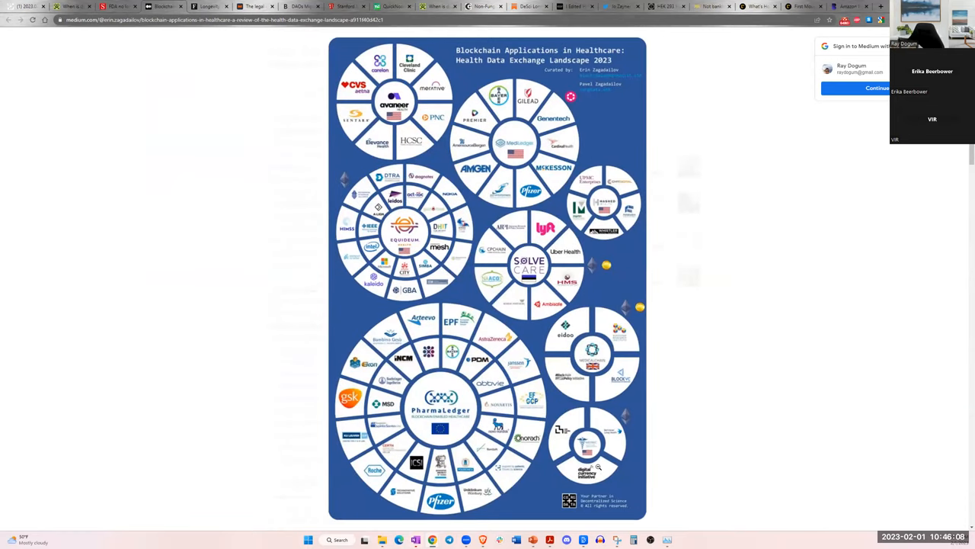
pyautogui.scroll(-3)
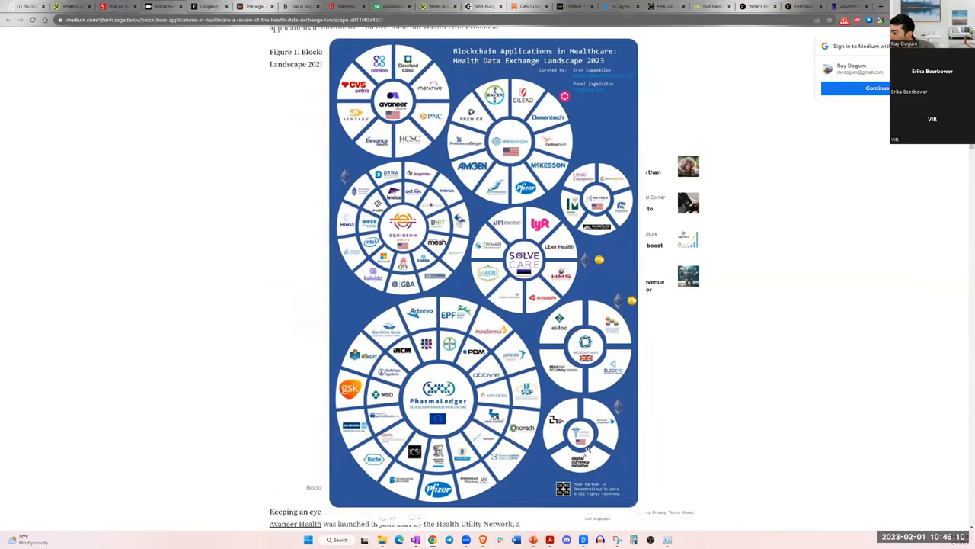
pyautogui.scroll(3)
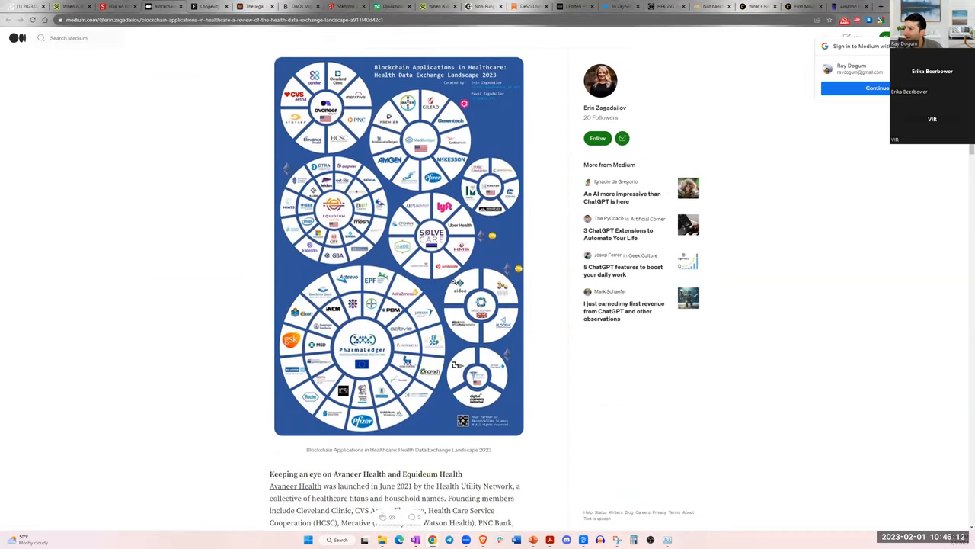
pyautogui.scroll(3)
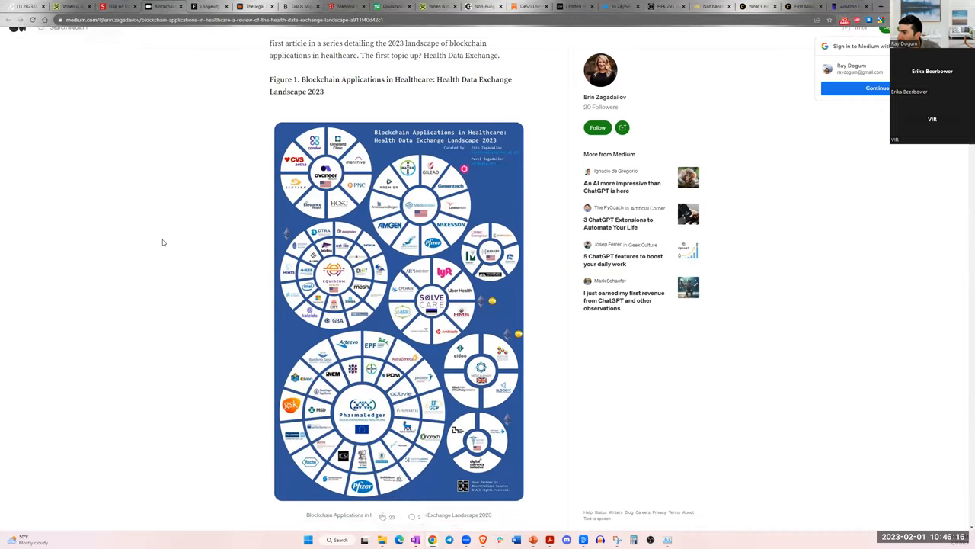
# - Finish the Medium article through its PharmaLedger section before heading back to the agenda
pyautogui.scroll(-3)
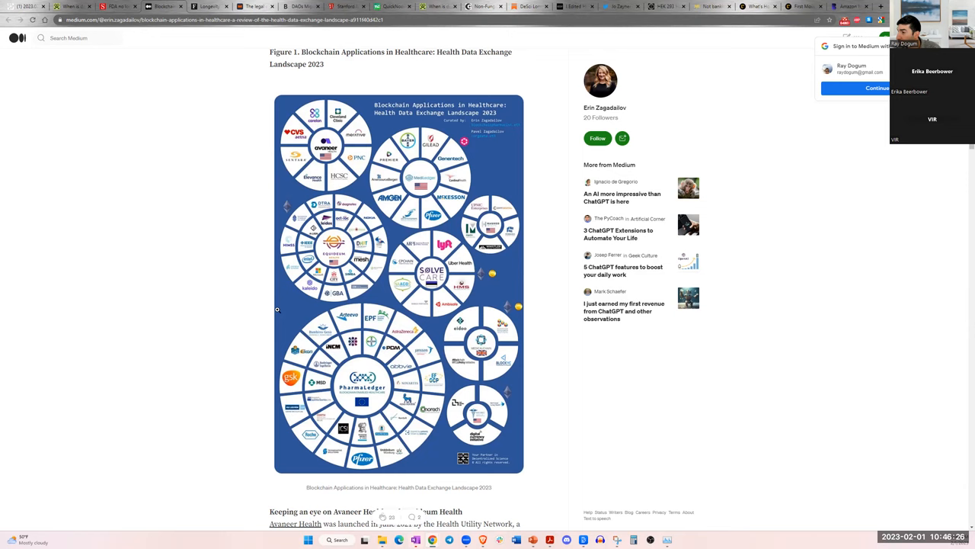
pyautogui.scroll(-3)
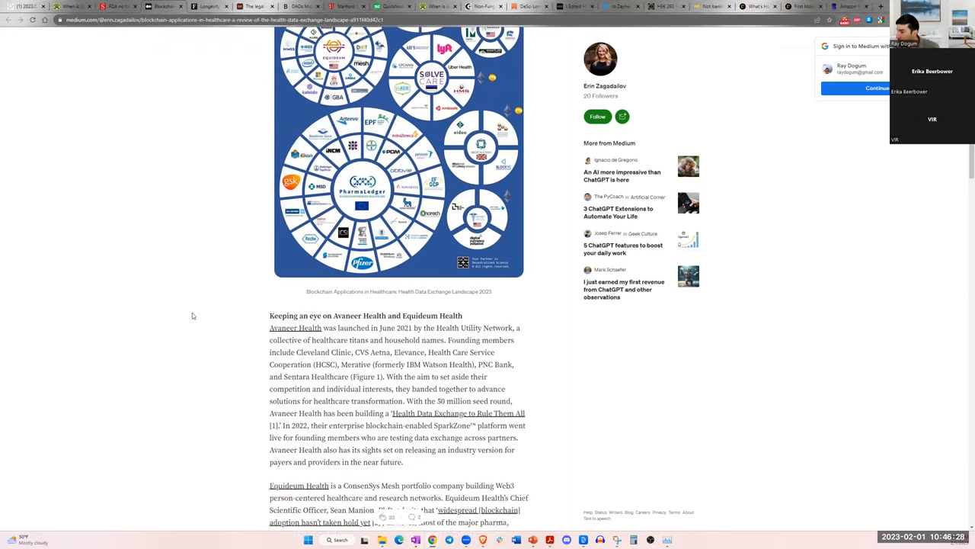
pyautogui.scroll(-3)
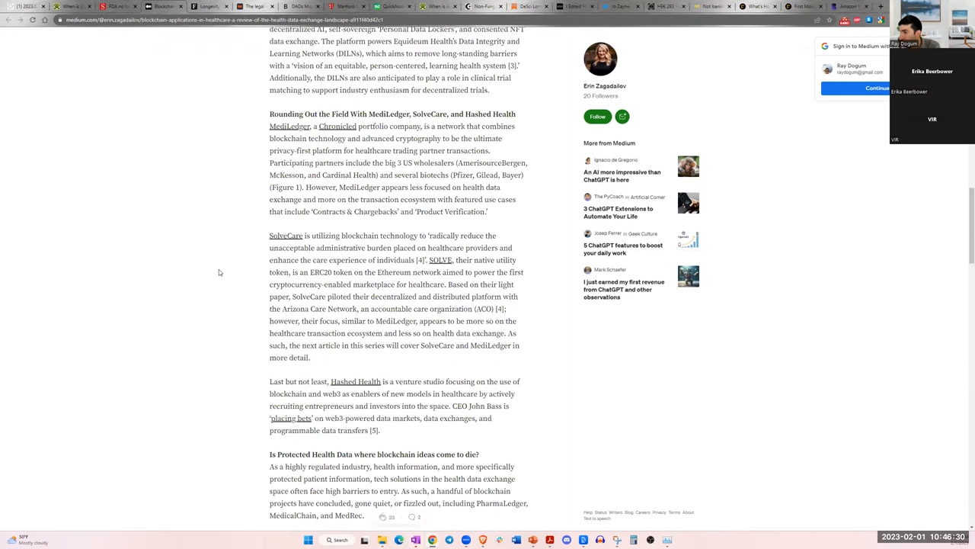
pyautogui.scroll(-3)
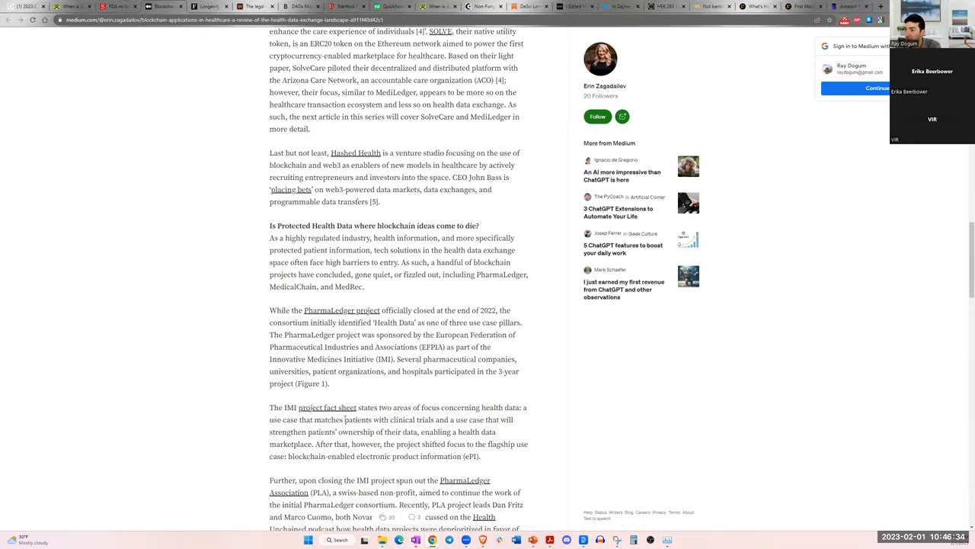
pyautogui.scroll(3)
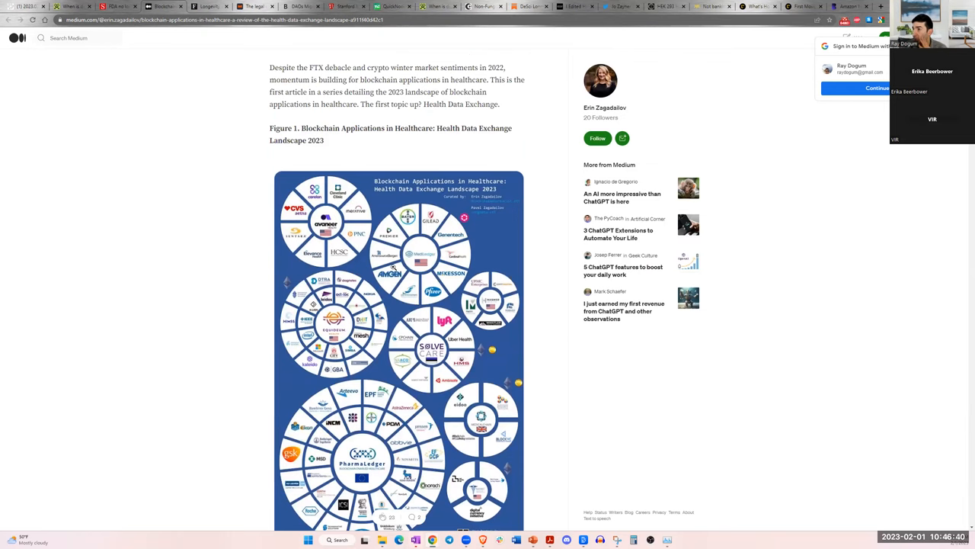
pyautogui.scroll(-3)
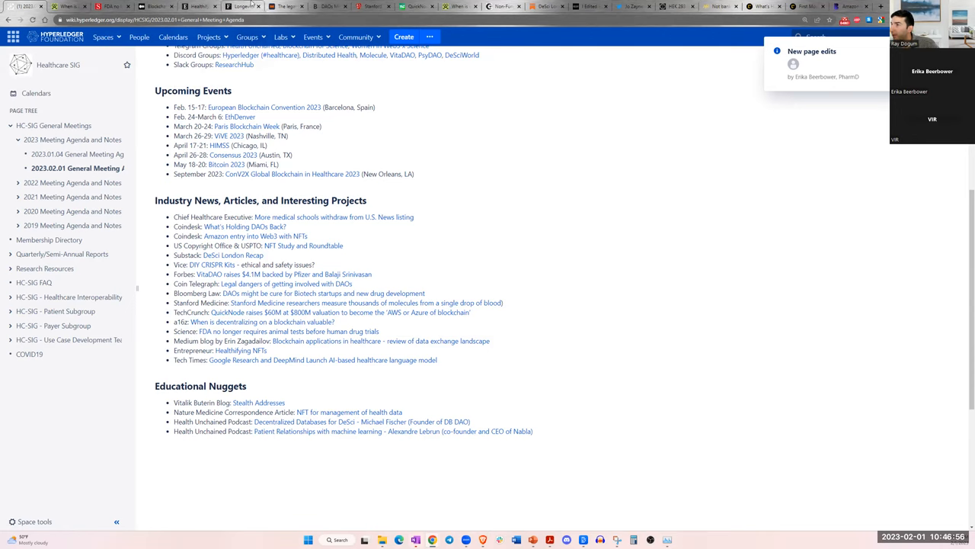
pyautogui.click(241, 349)
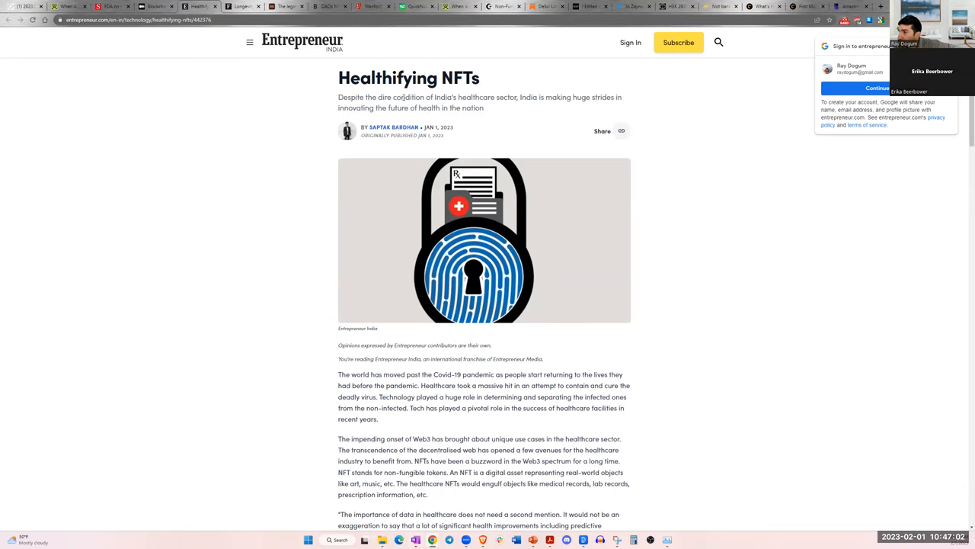
pyautogui.scroll(-3)
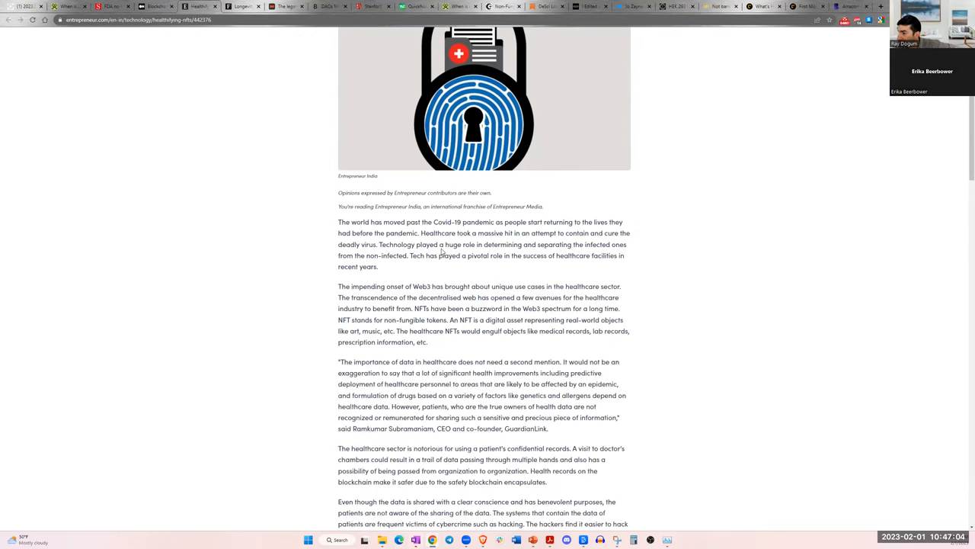
pyautogui.scroll(-3)
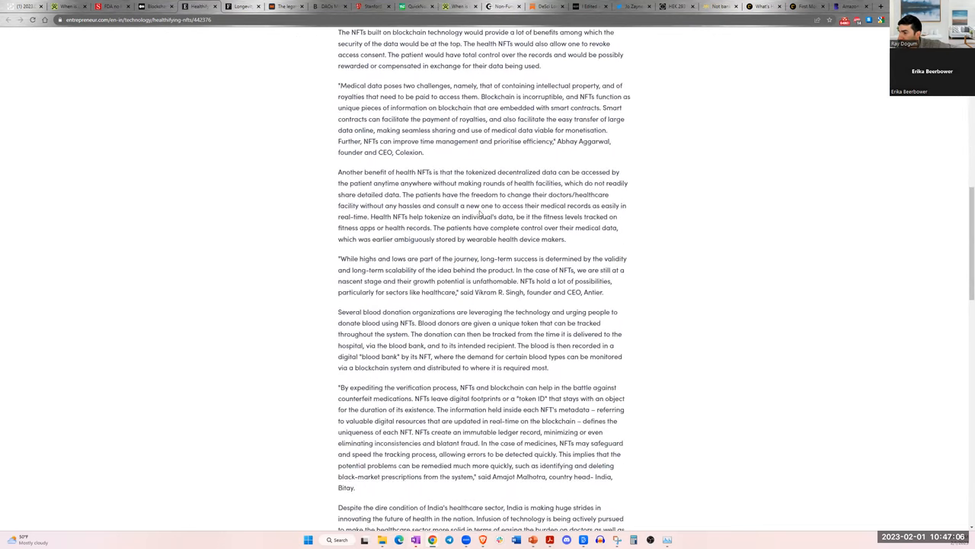
pyautogui.scroll(-3)
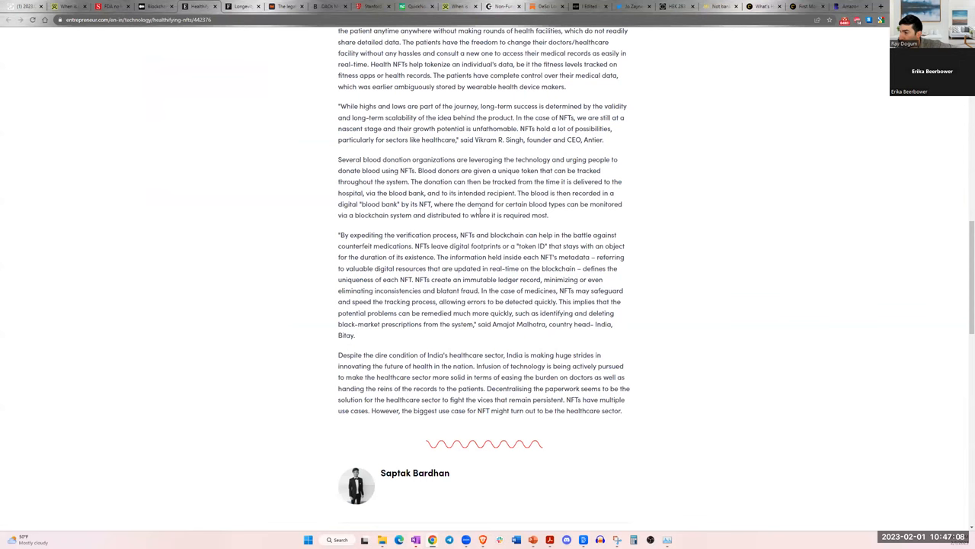
pyautogui.scroll(3)
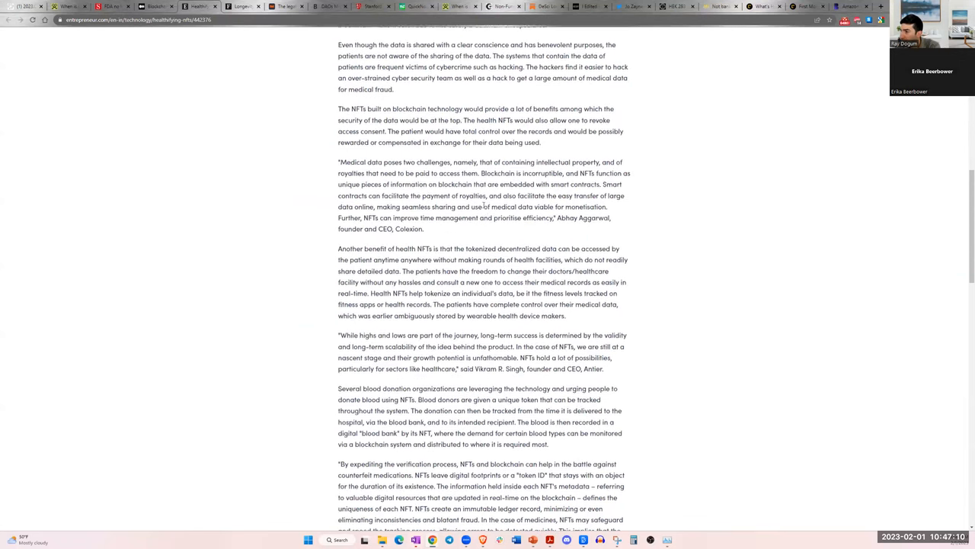
pyautogui.scroll(3)
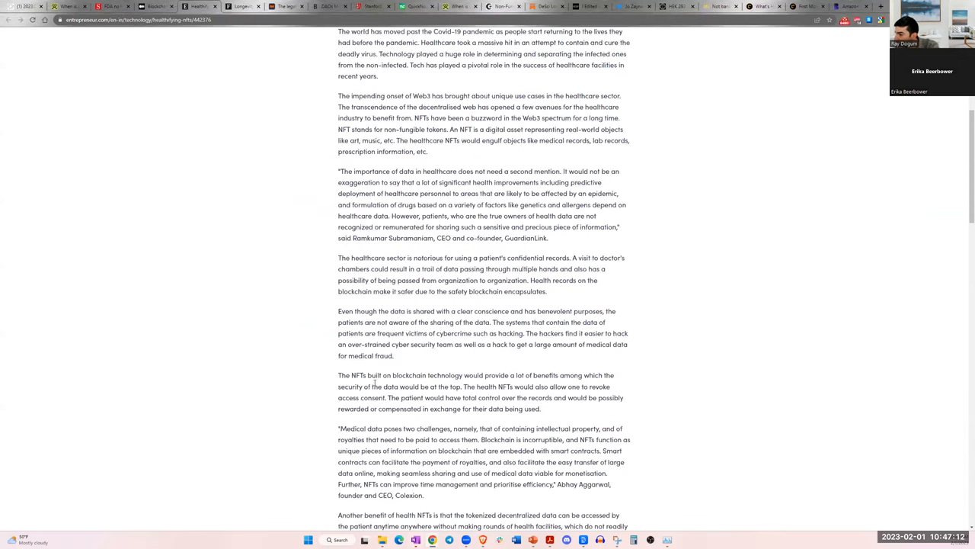
pyautogui.scroll(-3)
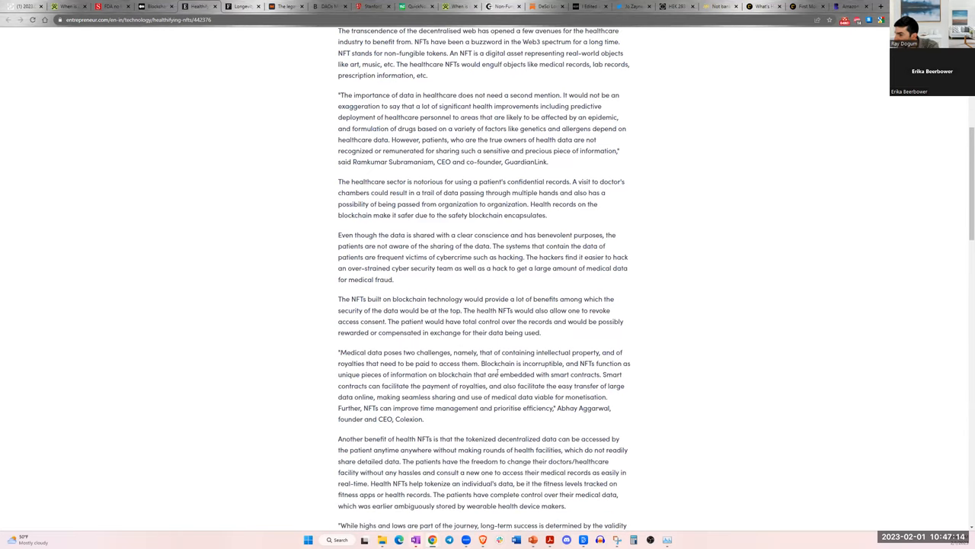
pyautogui.scroll(-3)
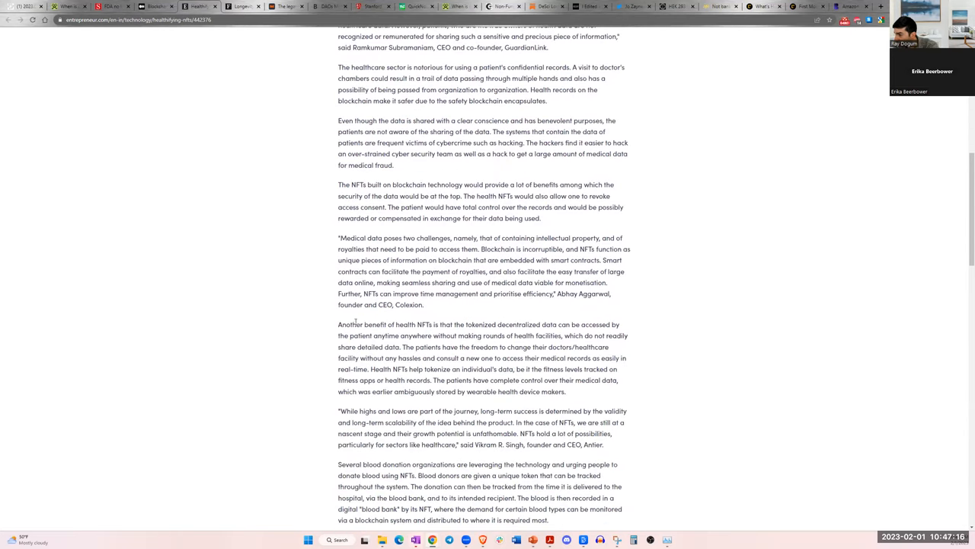
pyautogui.moveTo(355, 323); pyautogui.dragTo(452, 323)
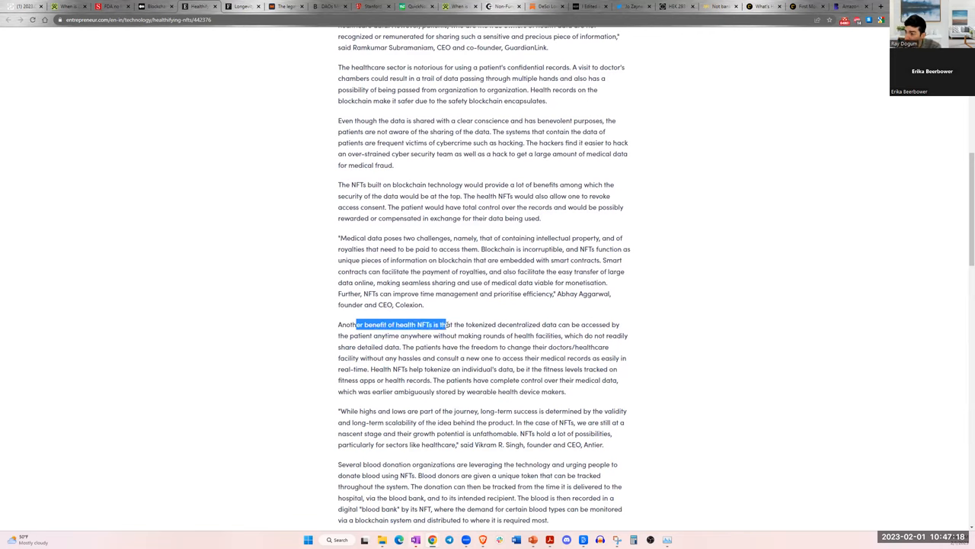
pyautogui.moveTo(449, 323); pyautogui.dragTo(609, 323)
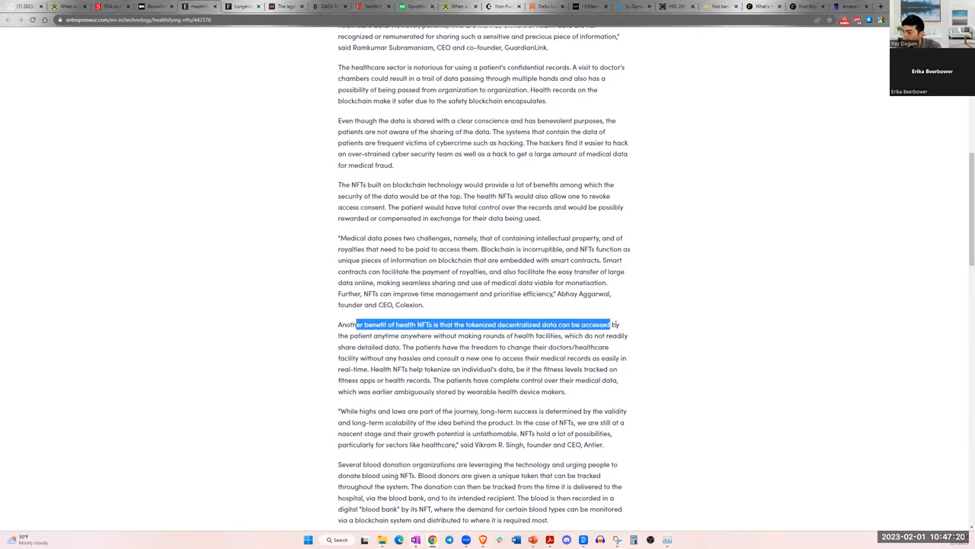
pyautogui.moveTo(610, 324); pyautogui.dragTo(400, 347)
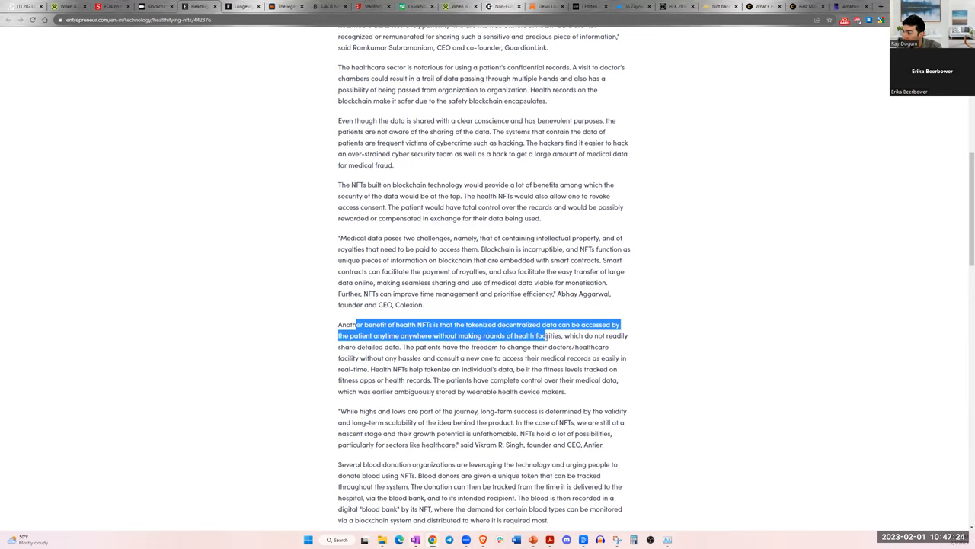
pyautogui.moveTo(547, 335); pyautogui.dragTo(562, 348)
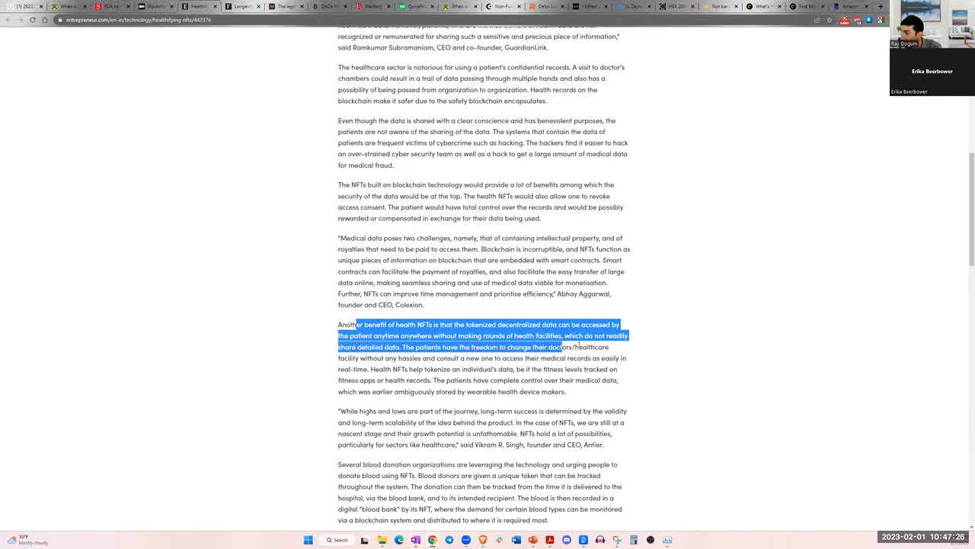
pyautogui.click(580, 344)
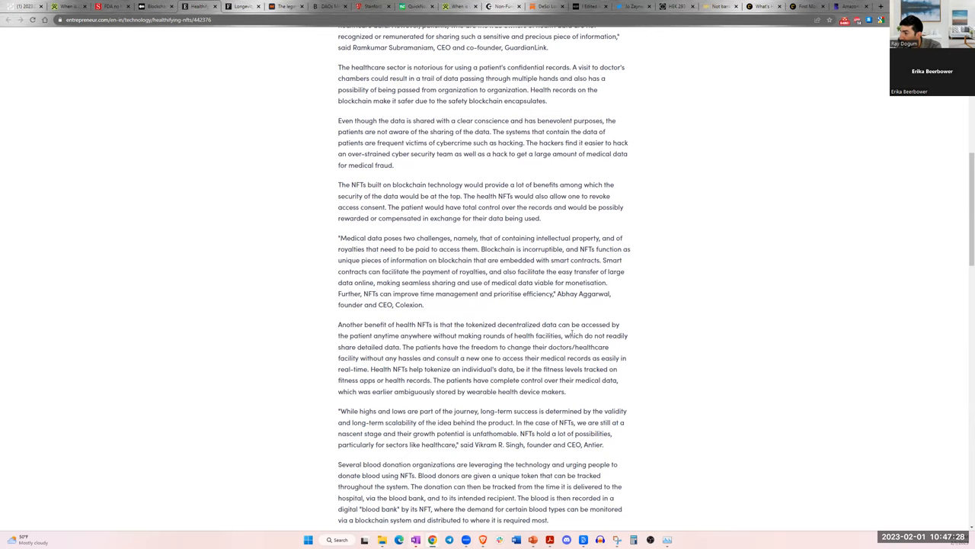
pyautogui.moveTo(567, 336); pyautogui.dragTo(402, 348)
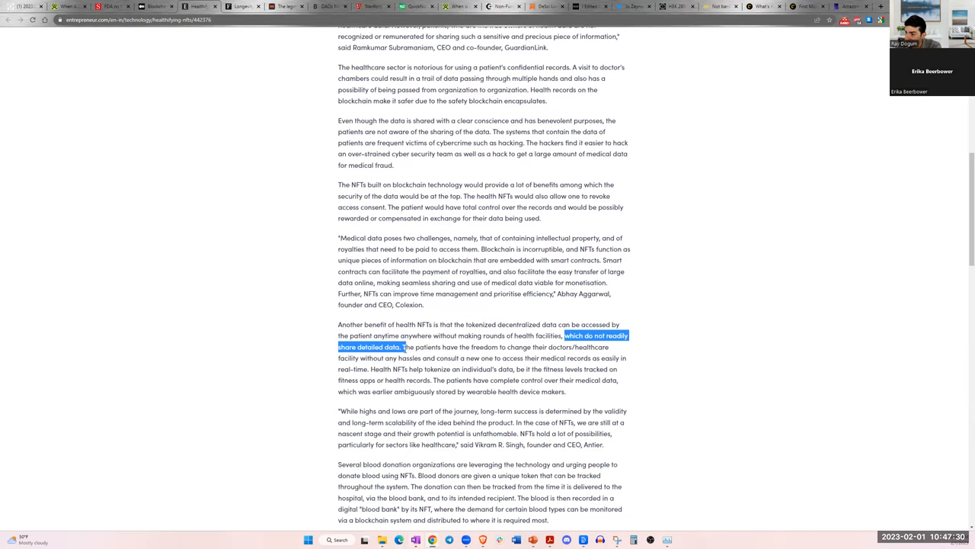
pyautogui.scroll(-3)
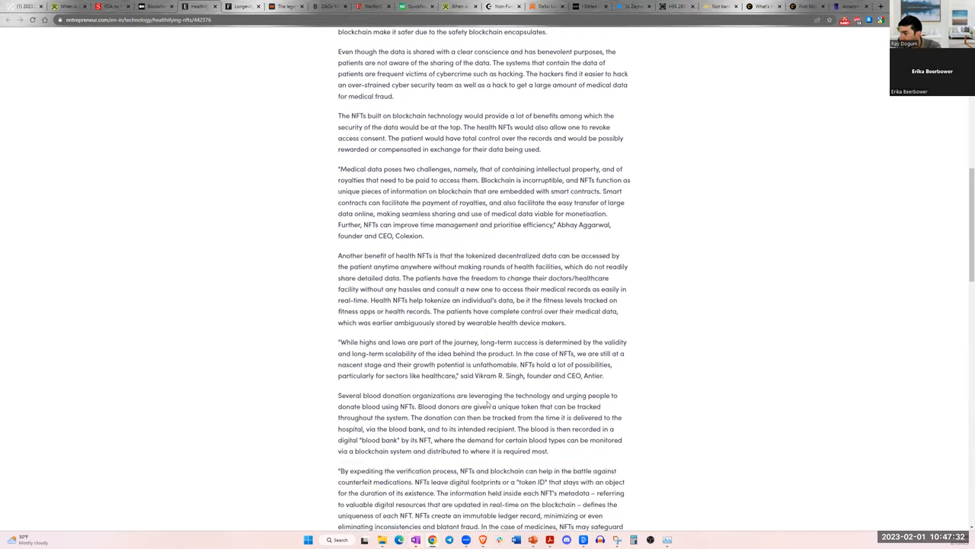
pyautogui.scroll(3)
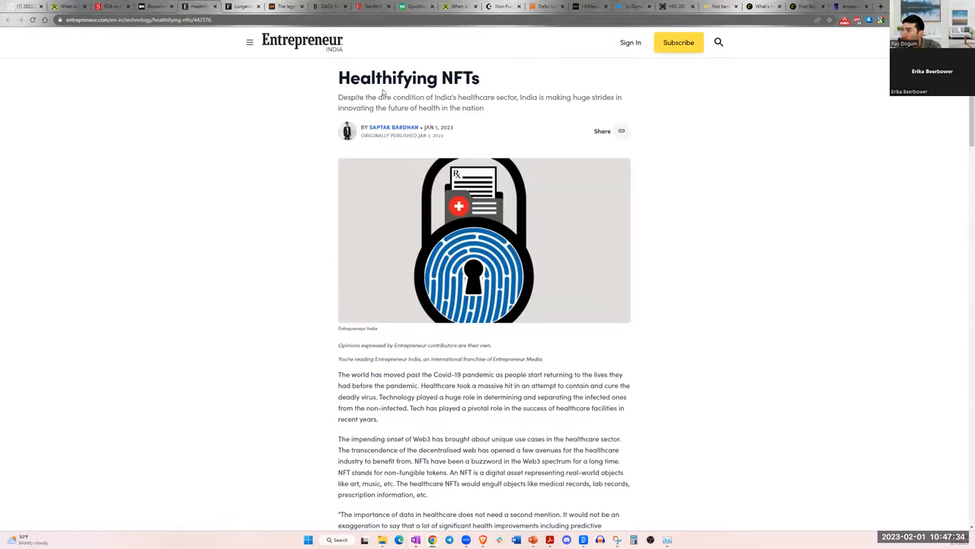
pyautogui.moveTo(348, 192)
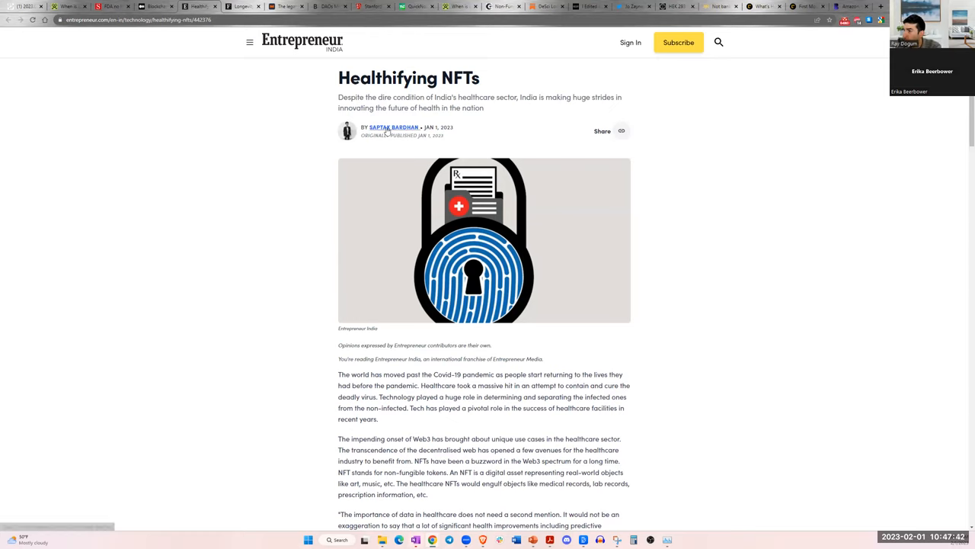
pyautogui.moveTo(393, 128)
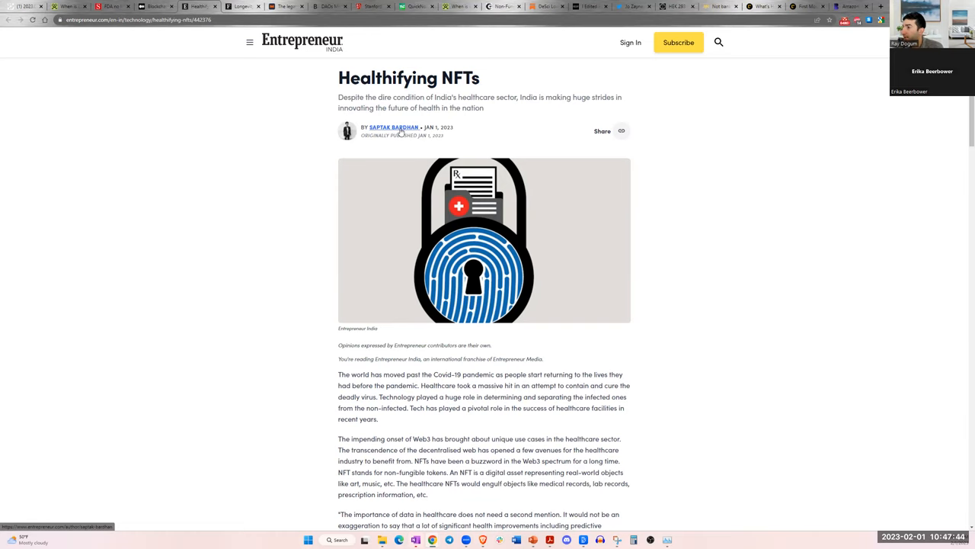
pyautogui.moveTo(8, 40)
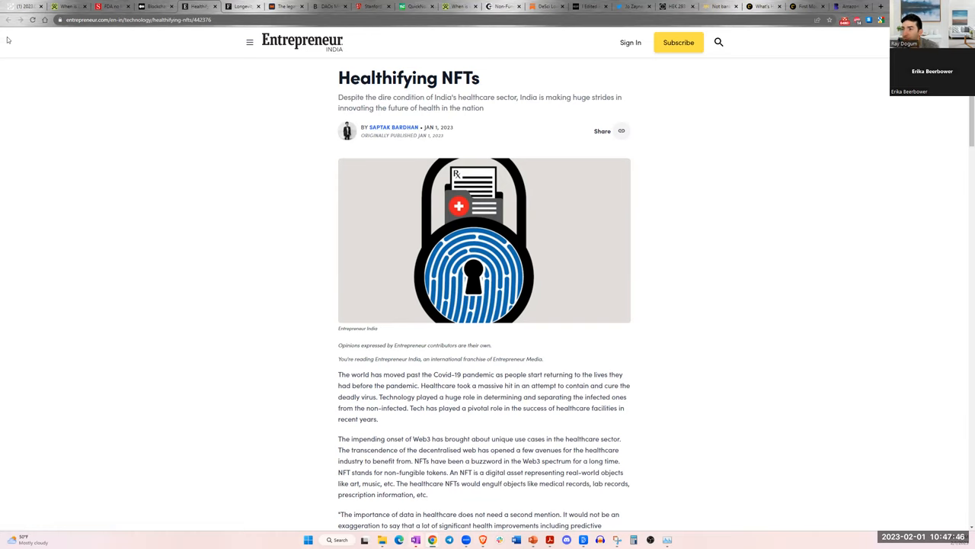
pyautogui.click(455, 6)
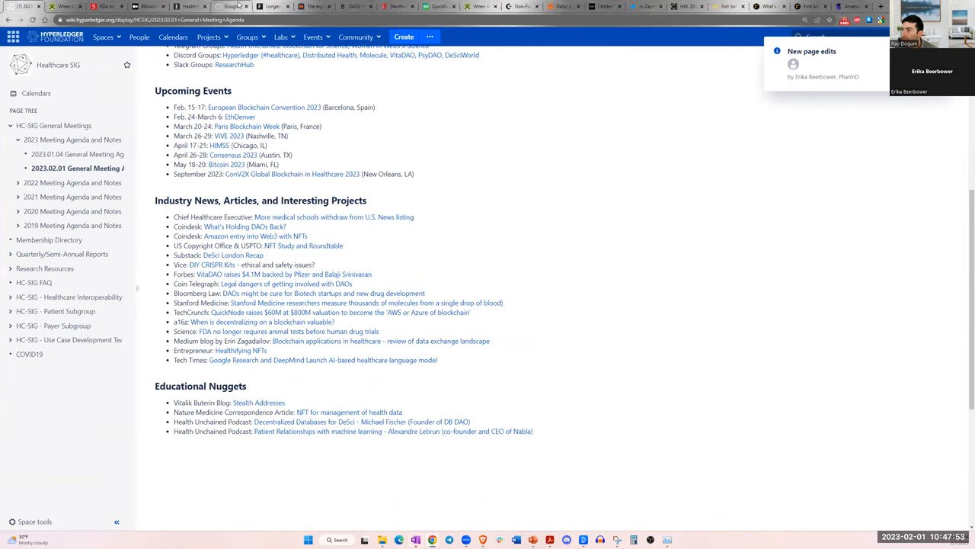
# - Open Tech Times' Google Research and DeepMind MedPaLM article and read its first half
pyautogui.click(323, 360)
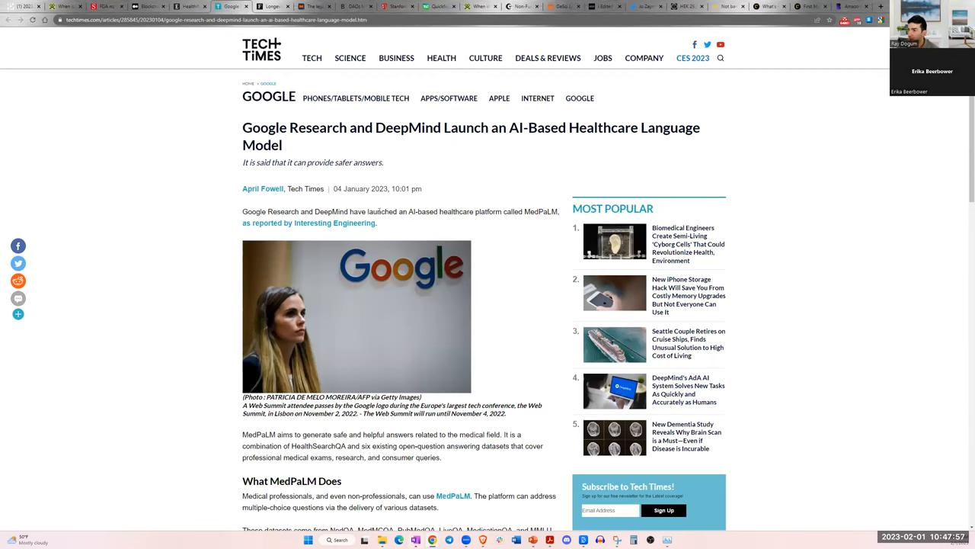
pyautogui.scroll(-3)
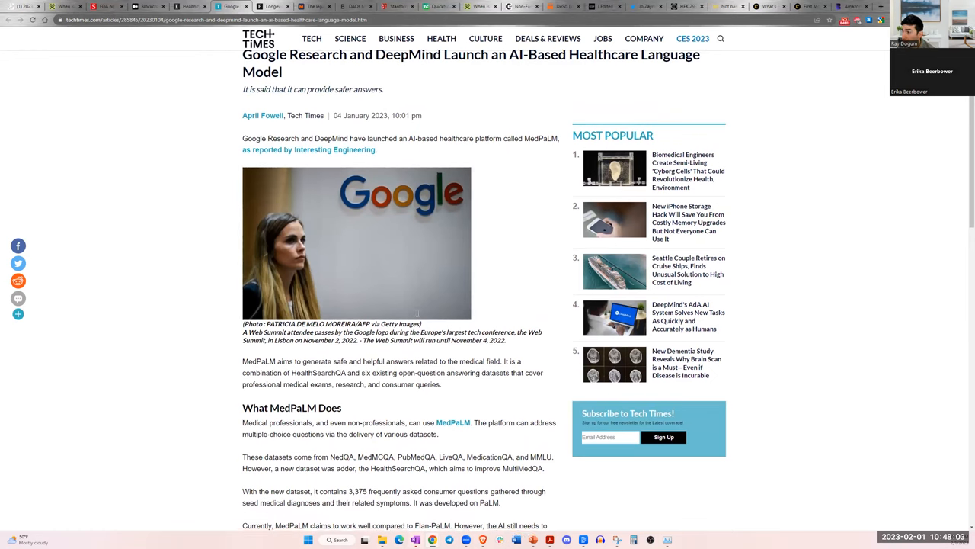
pyautogui.scroll(-3)
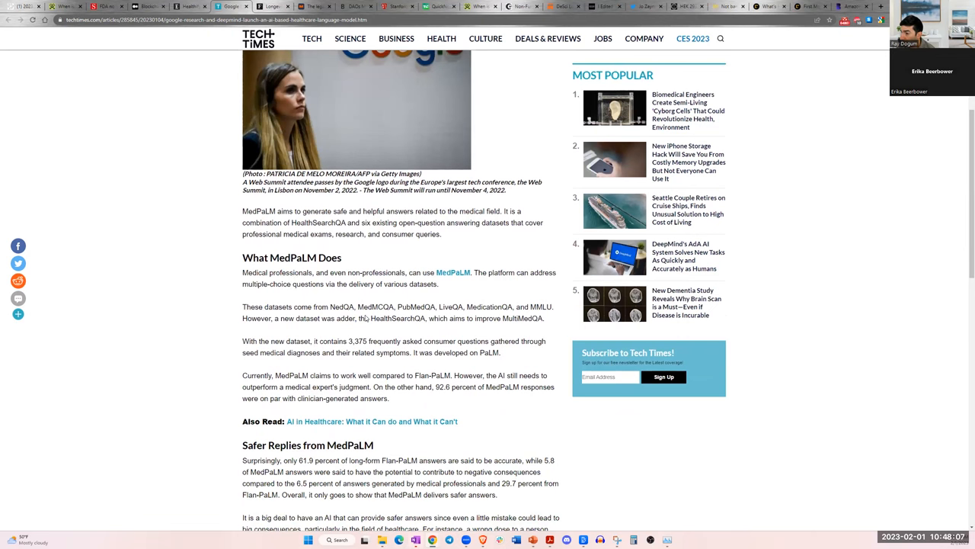
pyautogui.scroll(-3)
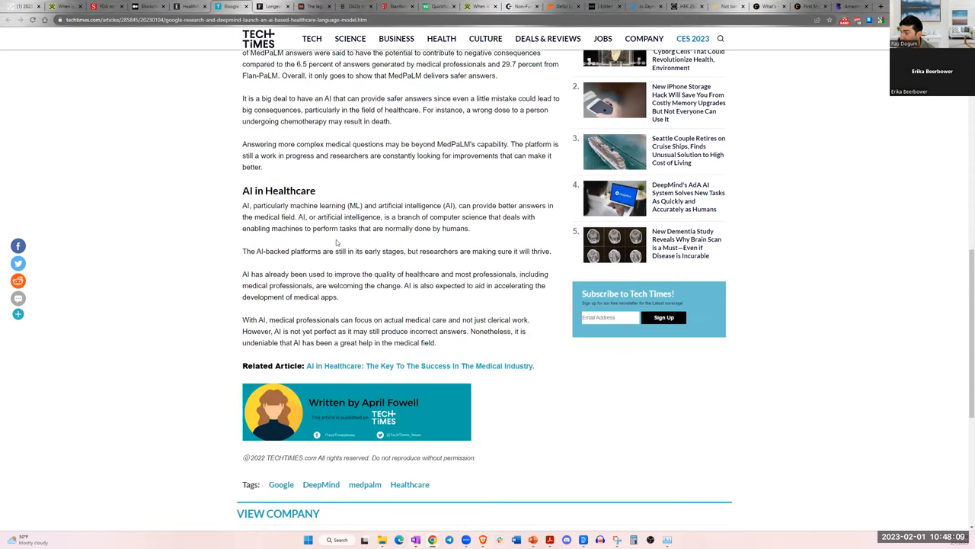
pyautogui.scroll(3)
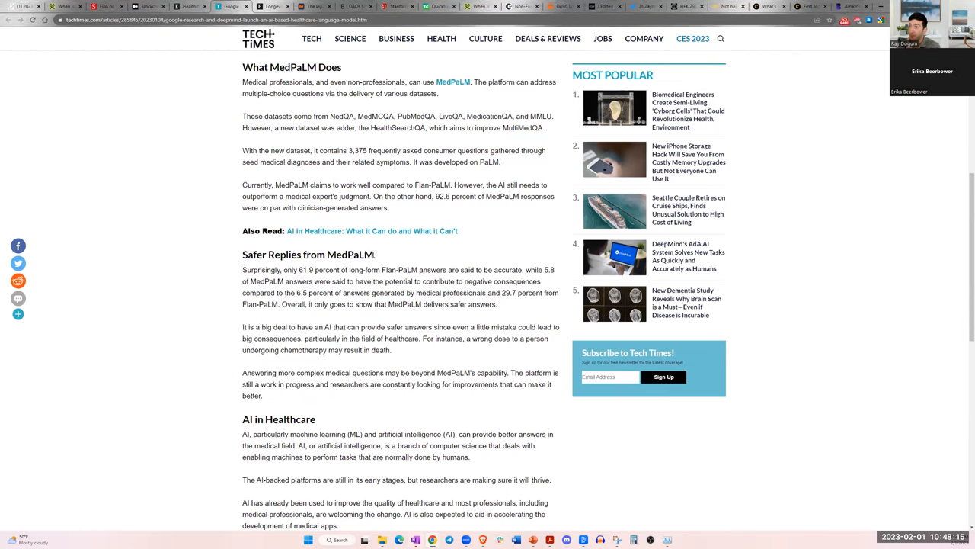
pyautogui.moveTo(345, 183)
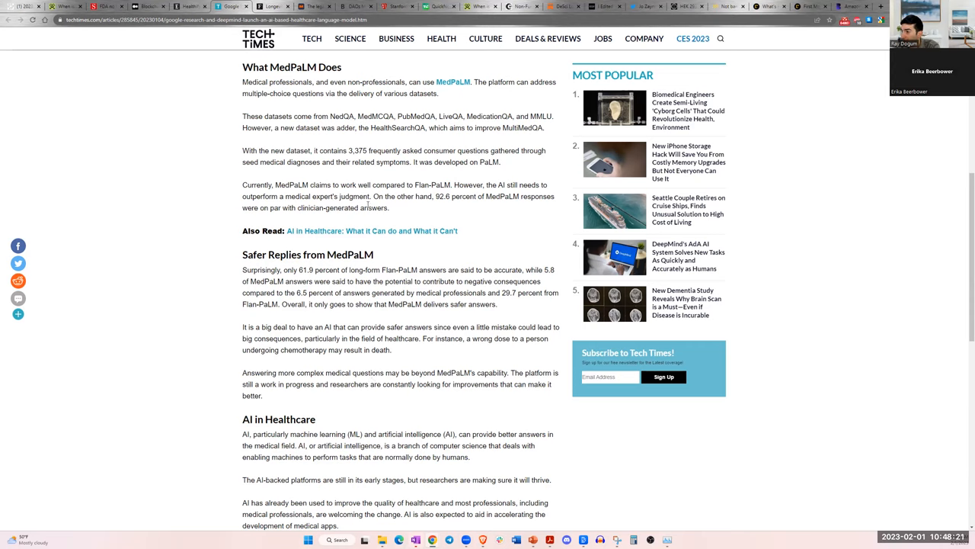
pyautogui.moveTo(433, 177)
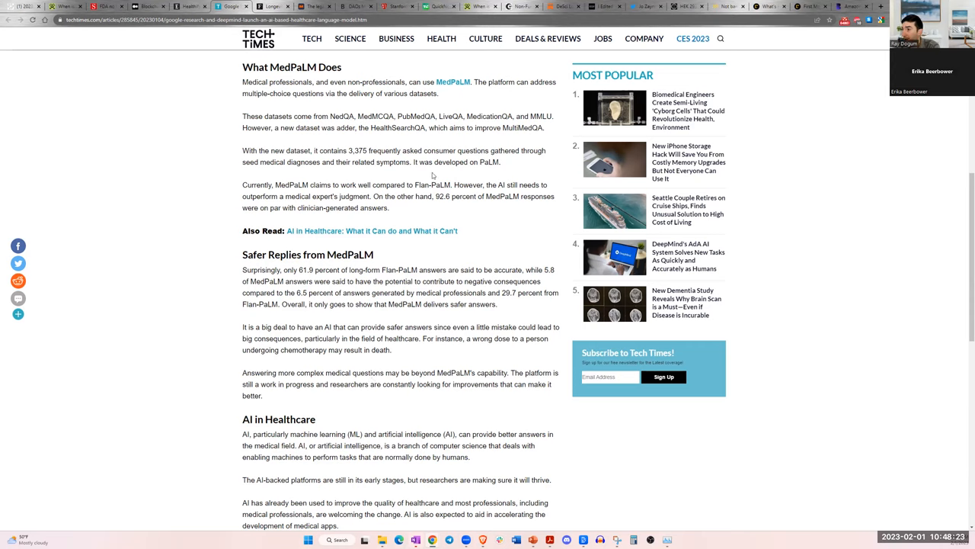
pyautogui.moveTo(442, 241)
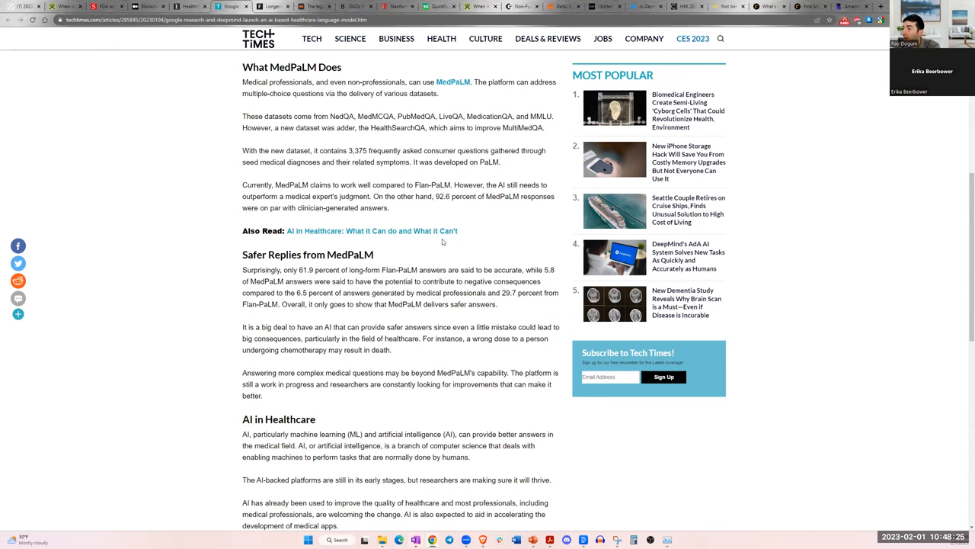
# - Read the rest of the MedPaLM article down to the related-article footer
pyautogui.scroll(3)
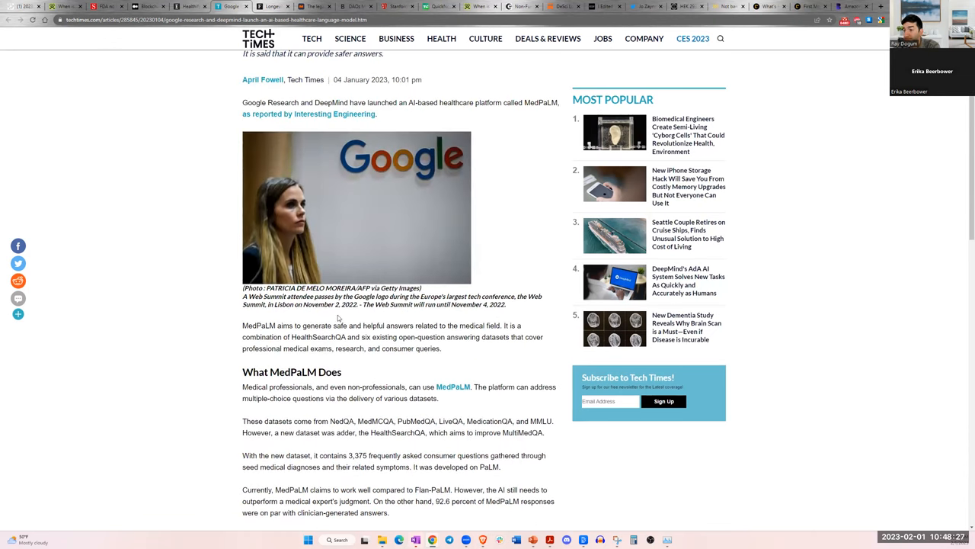
pyautogui.scroll(-3)
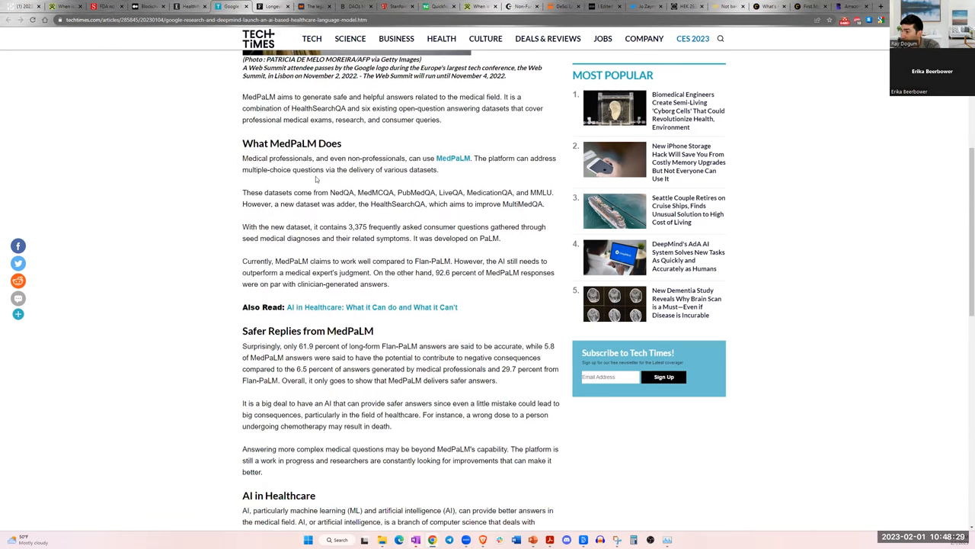
pyautogui.scroll(-3)
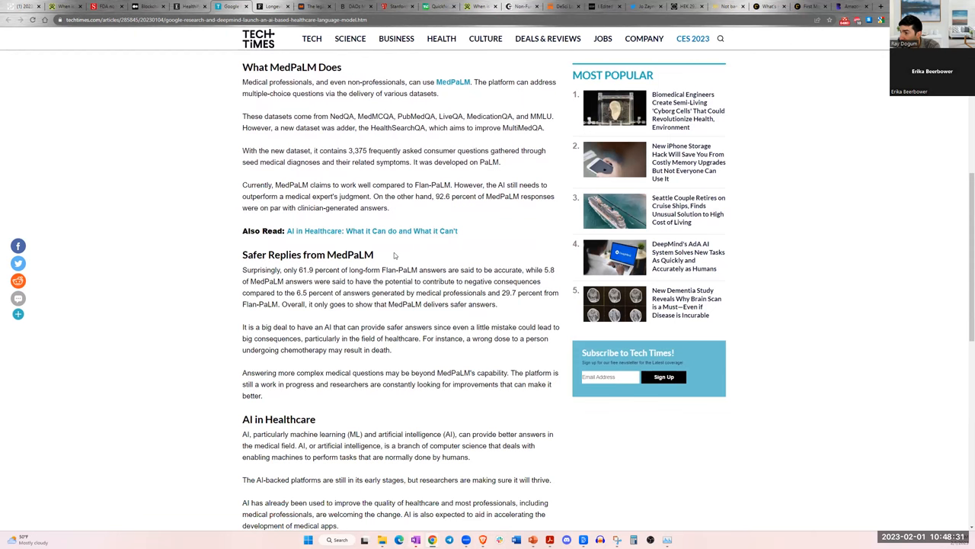
pyautogui.scroll(-3)
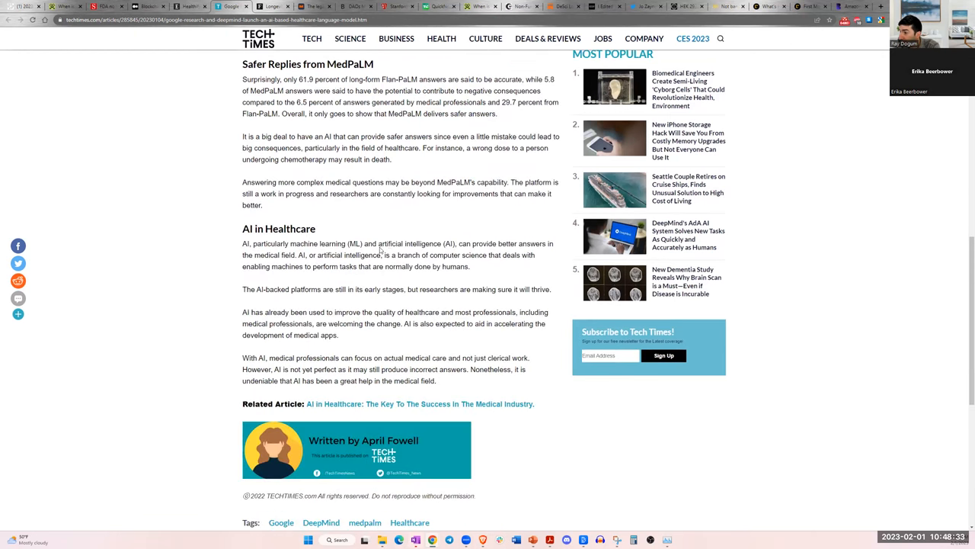
pyautogui.scroll(3)
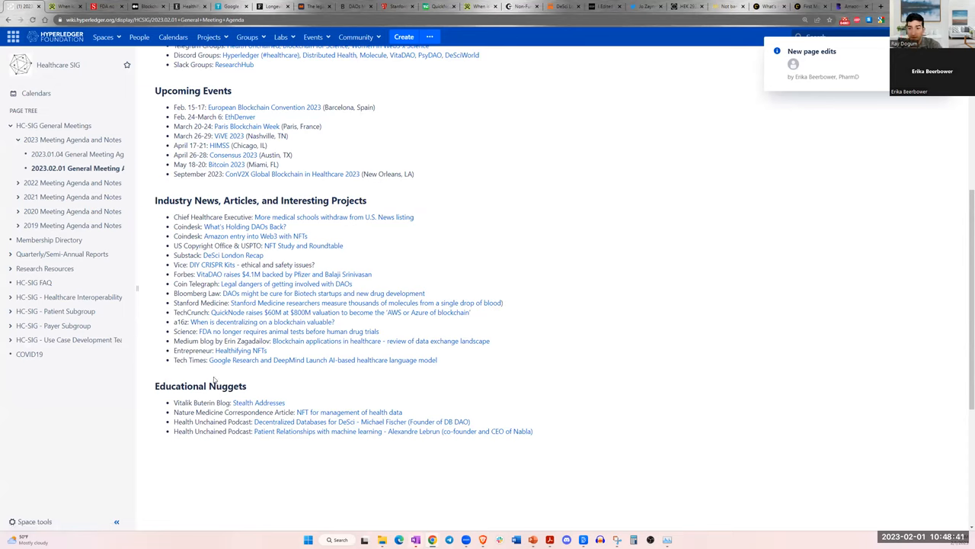
pyautogui.moveTo(207, 387)
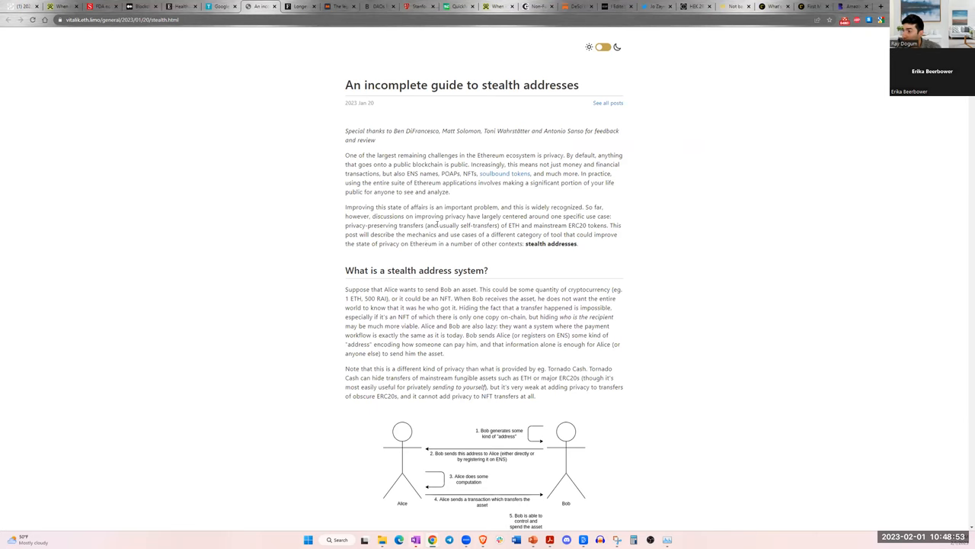
pyautogui.moveTo(593, 285)
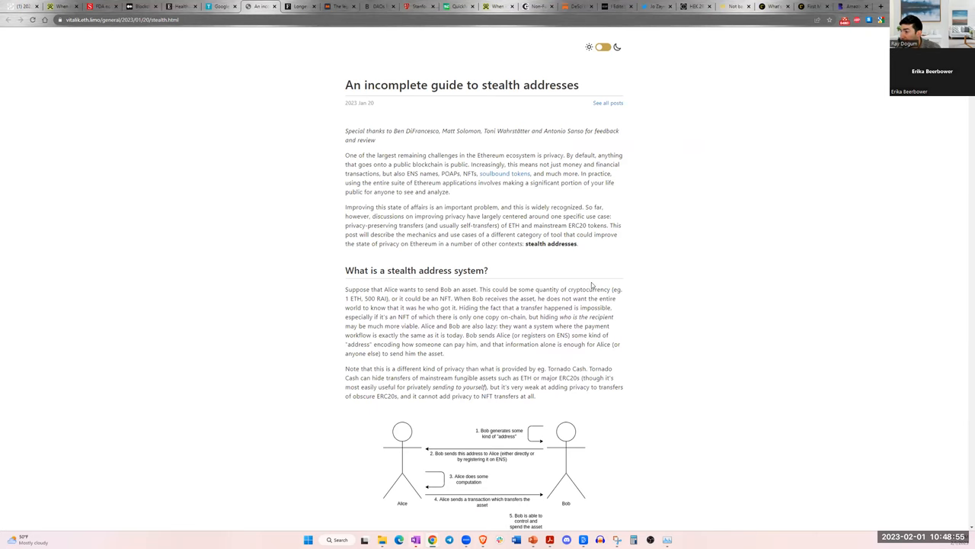
pyautogui.moveTo(473, 357)
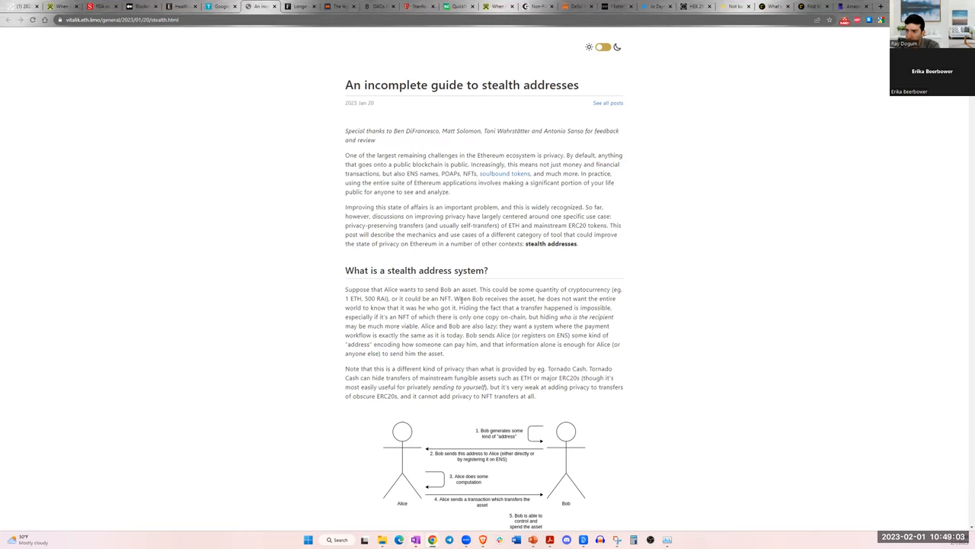
# - Read through the opening of Vitalik's stealth addresses guide and its first workflow diagram
pyautogui.scroll(-3)
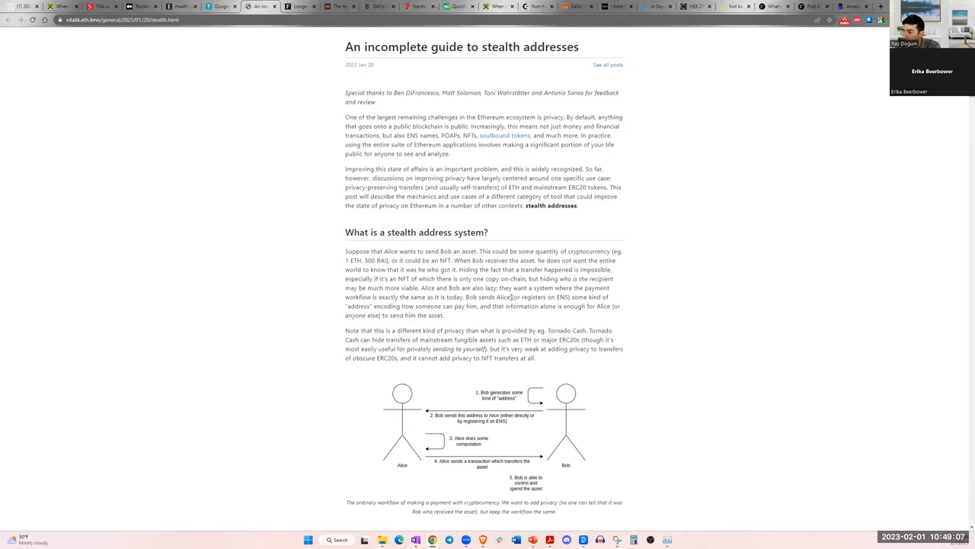
pyautogui.scroll(-3)
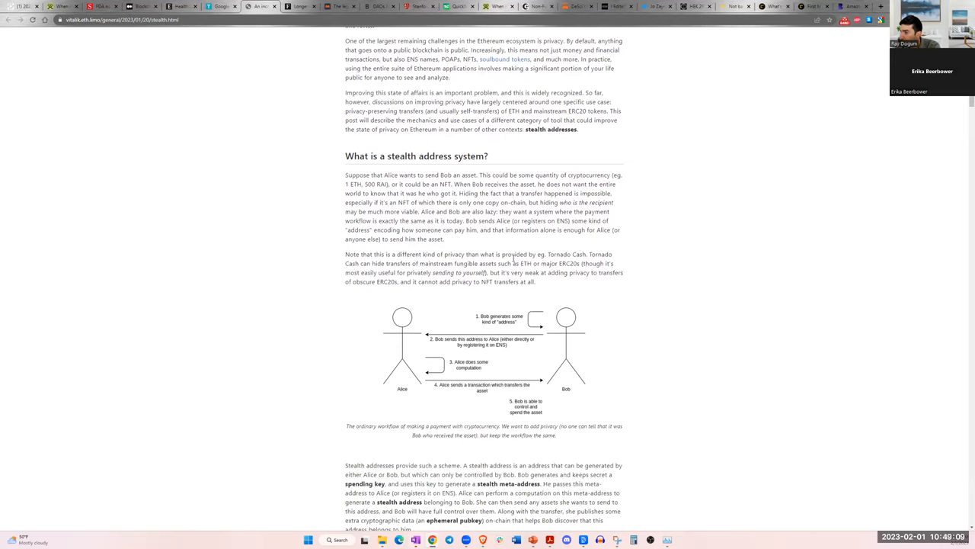
pyautogui.scroll(-3)
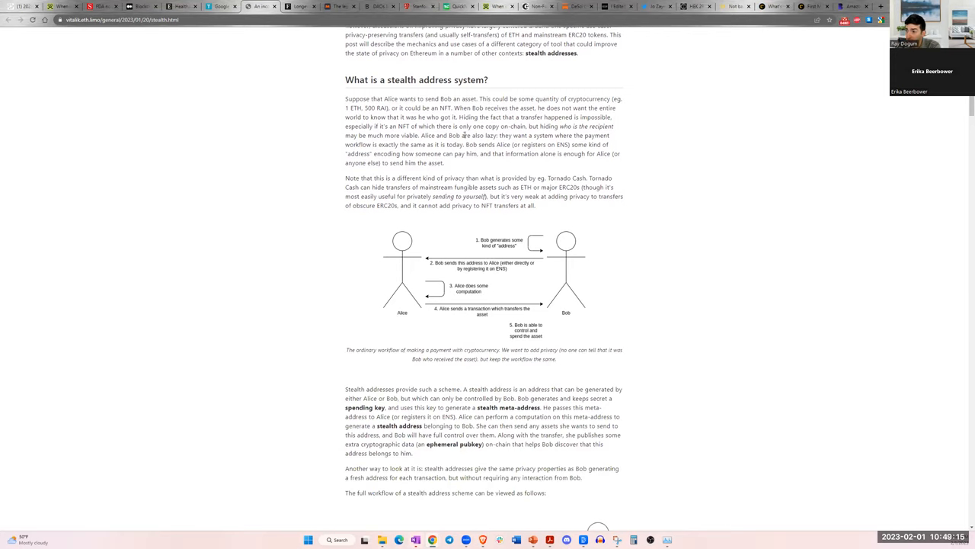
pyautogui.scroll(-3)
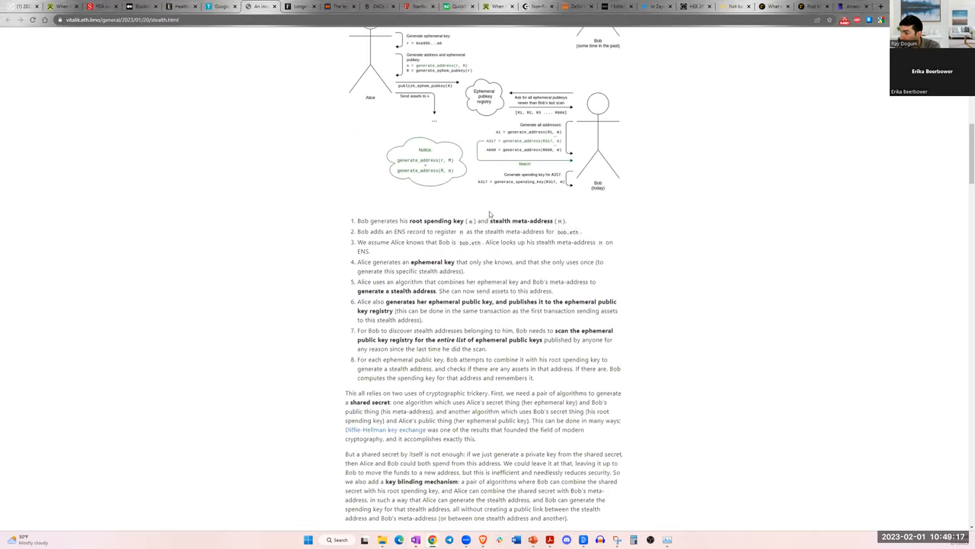
pyautogui.scroll(-3)
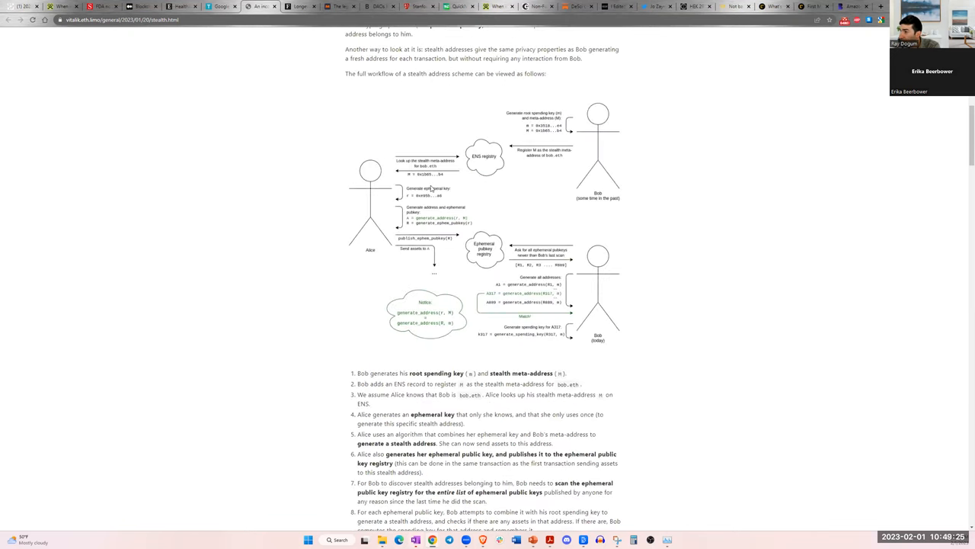
pyautogui.scroll(3)
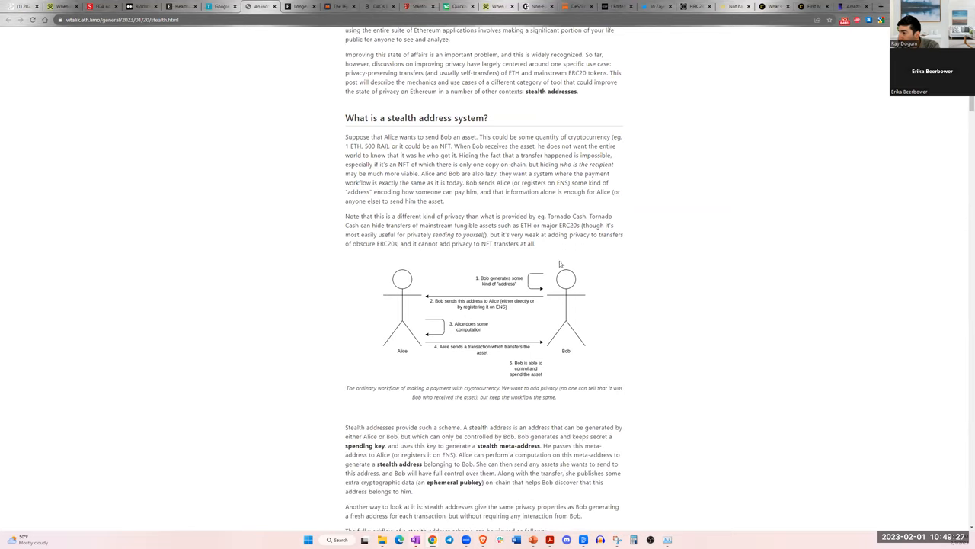
pyautogui.moveTo(503, 291)
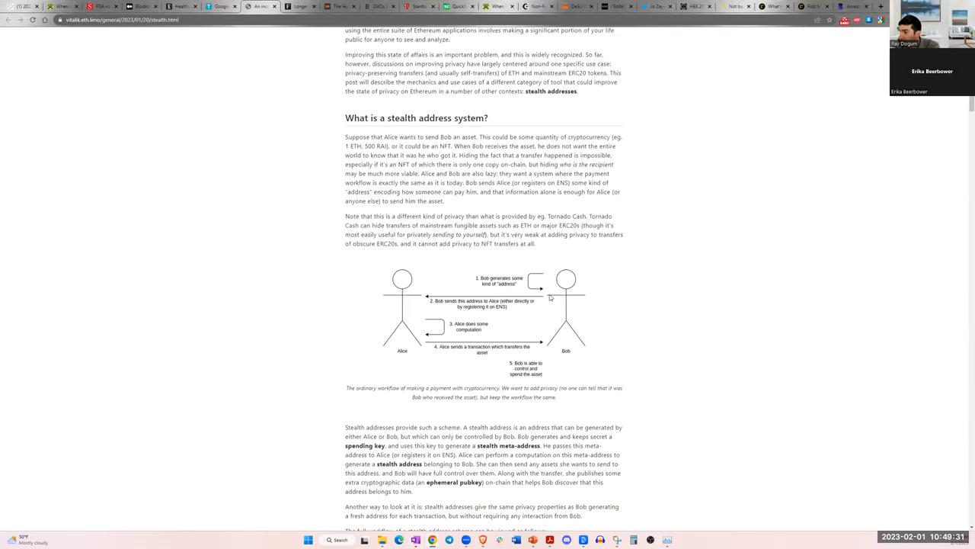
pyautogui.moveTo(479, 307)
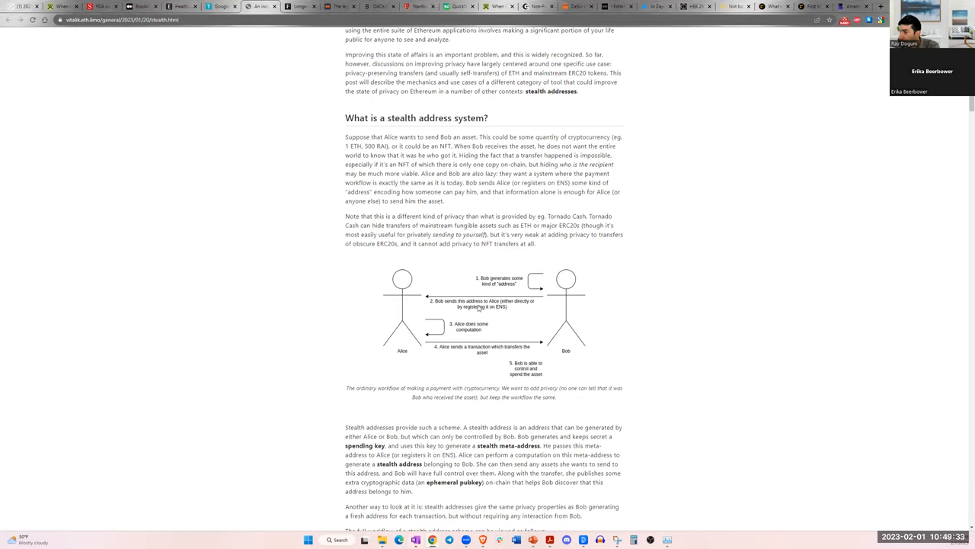
pyautogui.moveTo(492, 307)
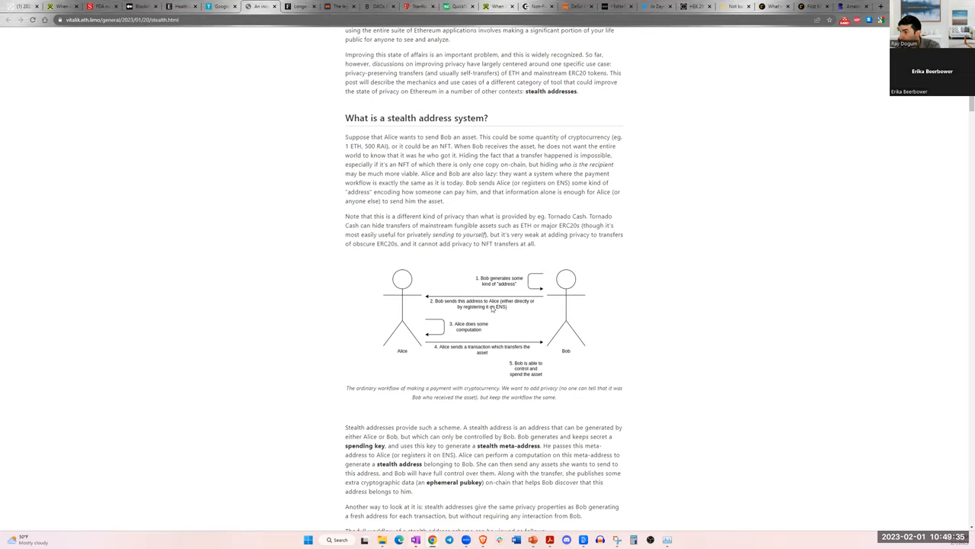
pyautogui.moveTo(530, 308)
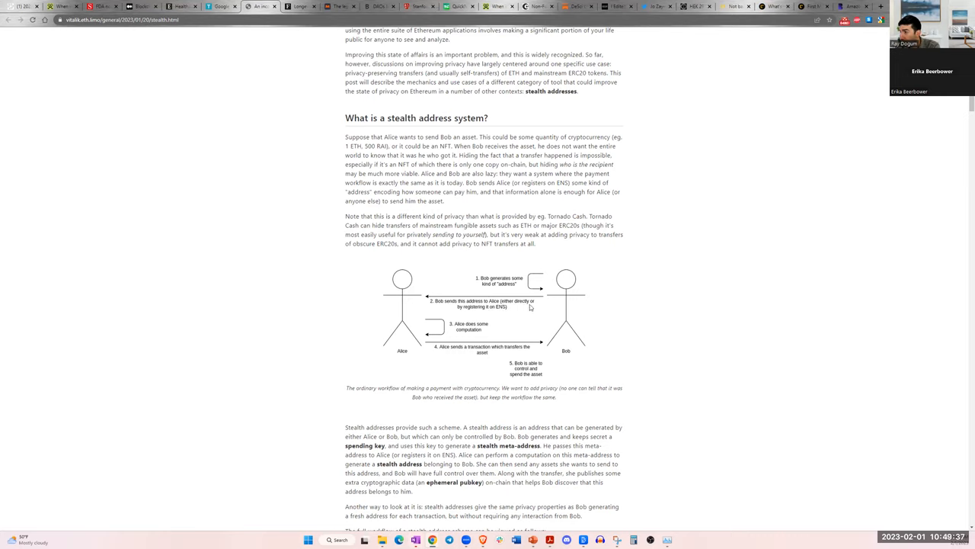
pyautogui.moveTo(475, 319)
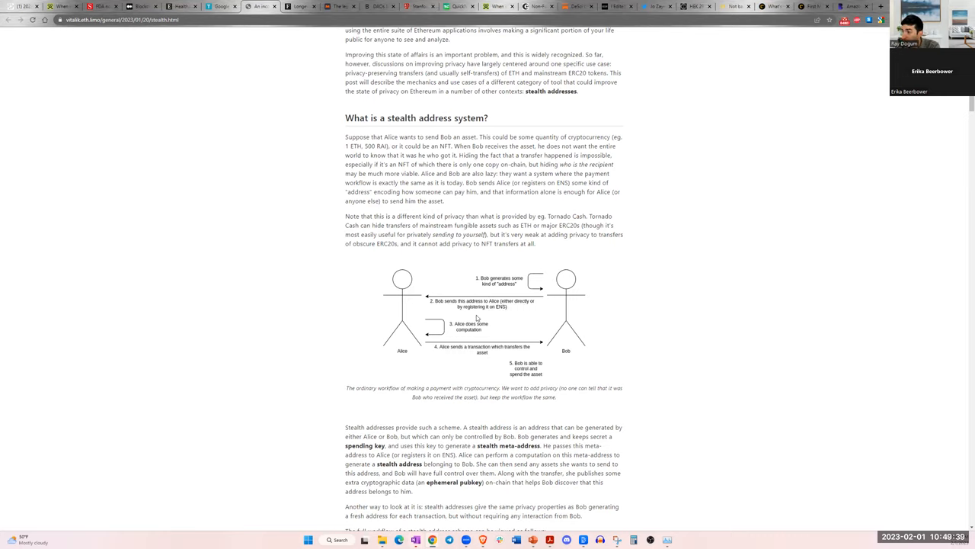
pyautogui.moveTo(430, 337)
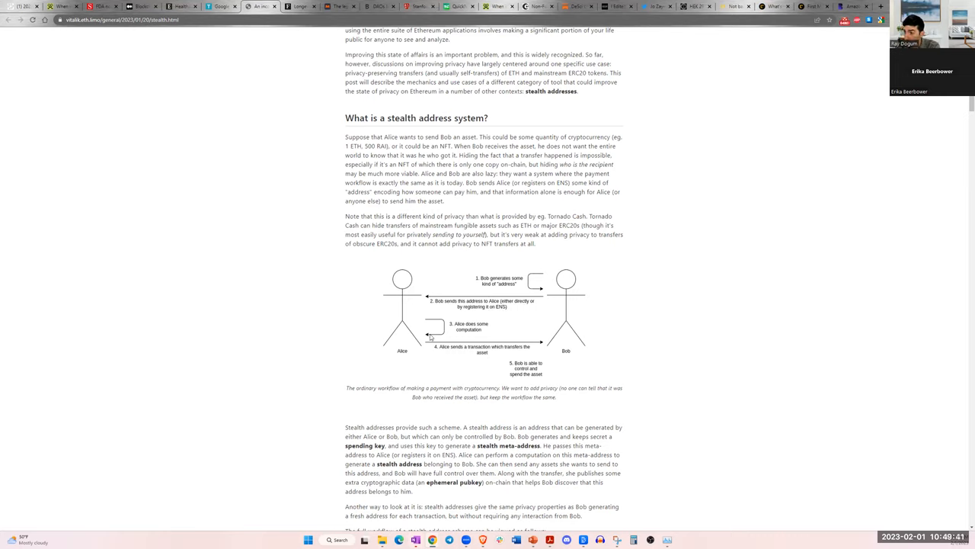
pyautogui.moveTo(441, 353)
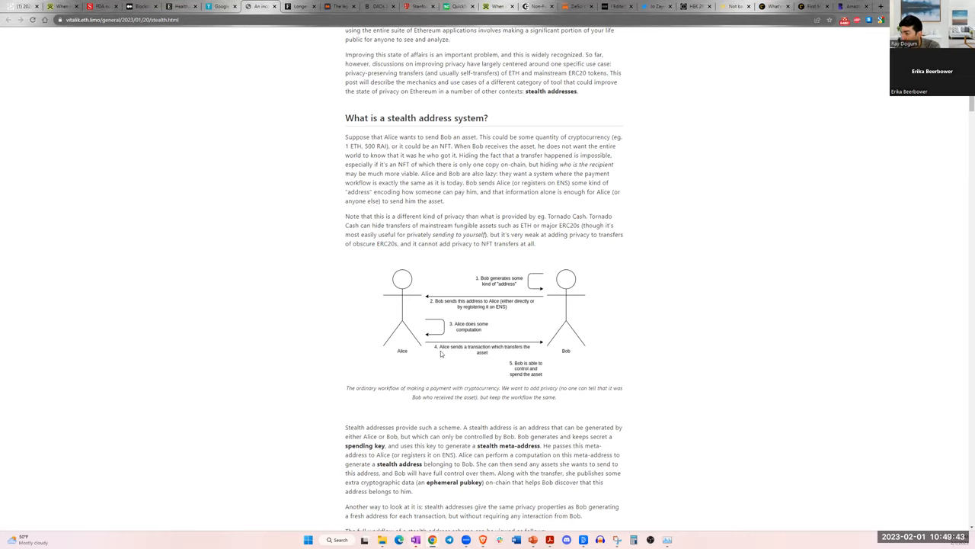
pyautogui.moveTo(454, 353)
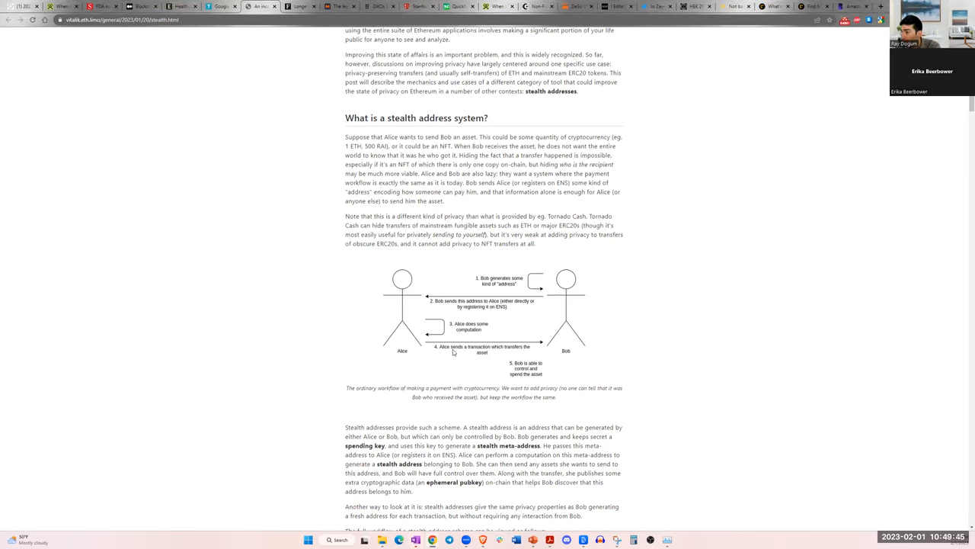
pyautogui.moveTo(466, 346)
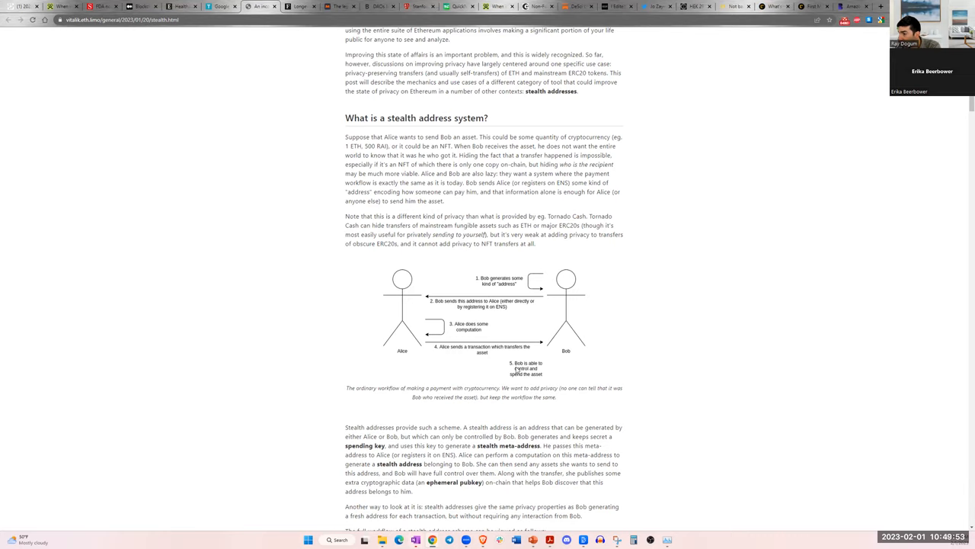
pyautogui.moveTo(576, 296)
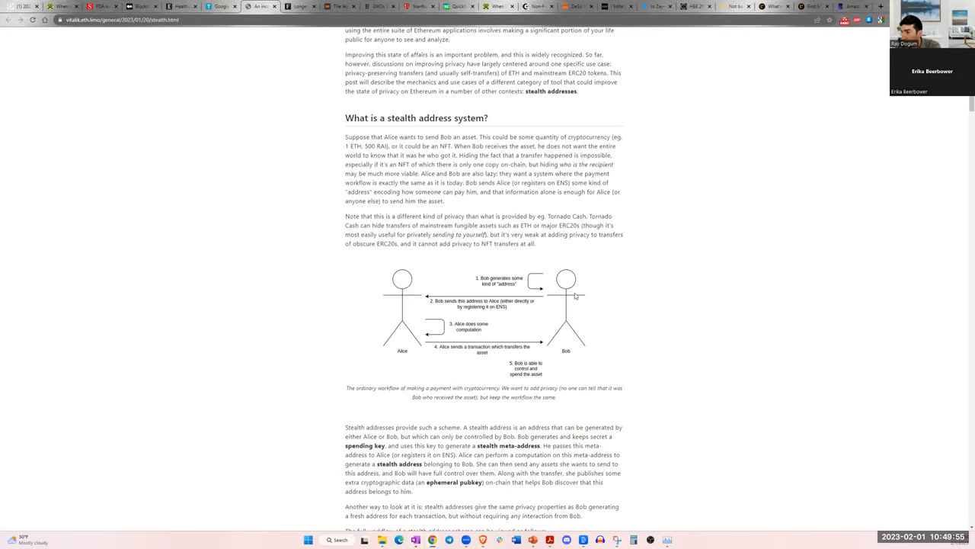
# - Go over the stealth address workflow steps to the end of the section
pyautogui.scroll(-3)
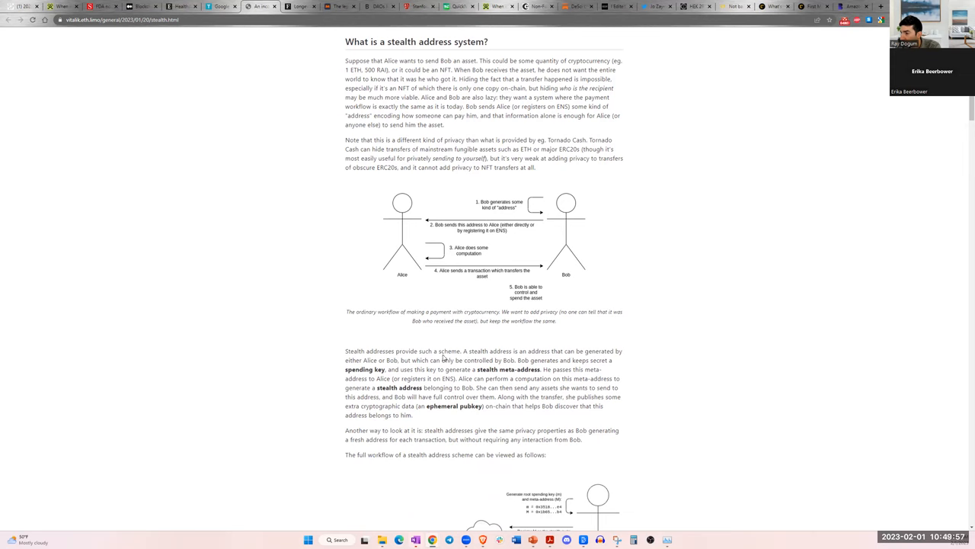
pyautogui.scroll(-3)
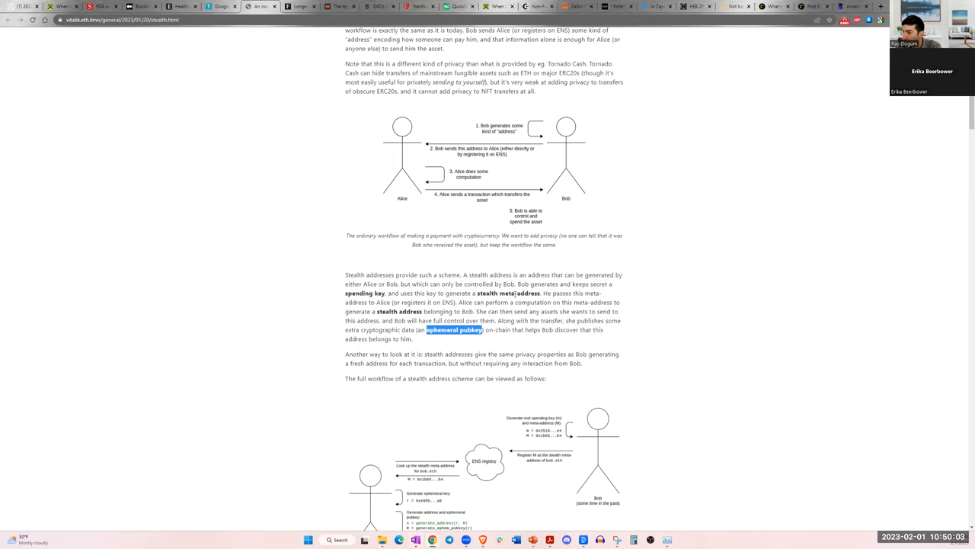
pyautogui.scroll(-3)
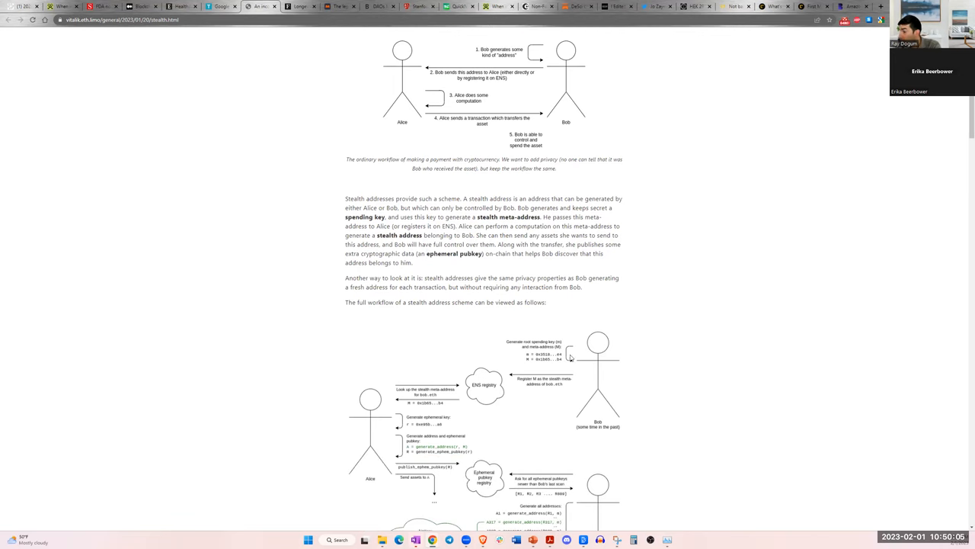
pyautogui.scroll(-3)
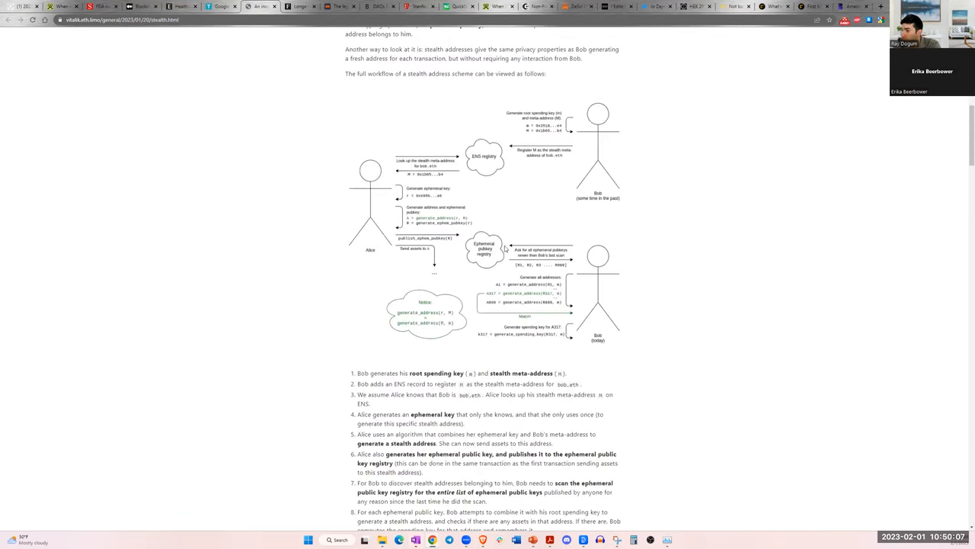
pyautogui.scroll(-3)
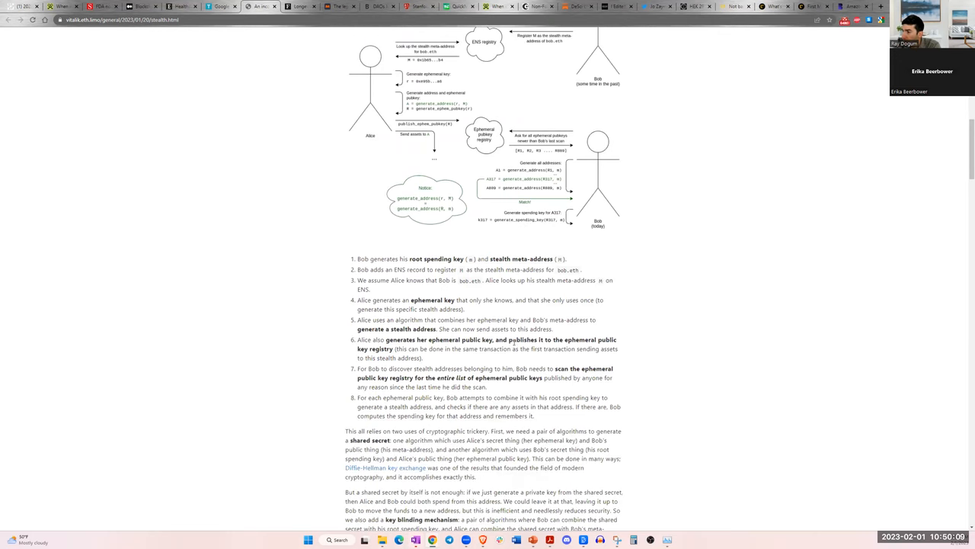
pyautogui.scroll(-3)
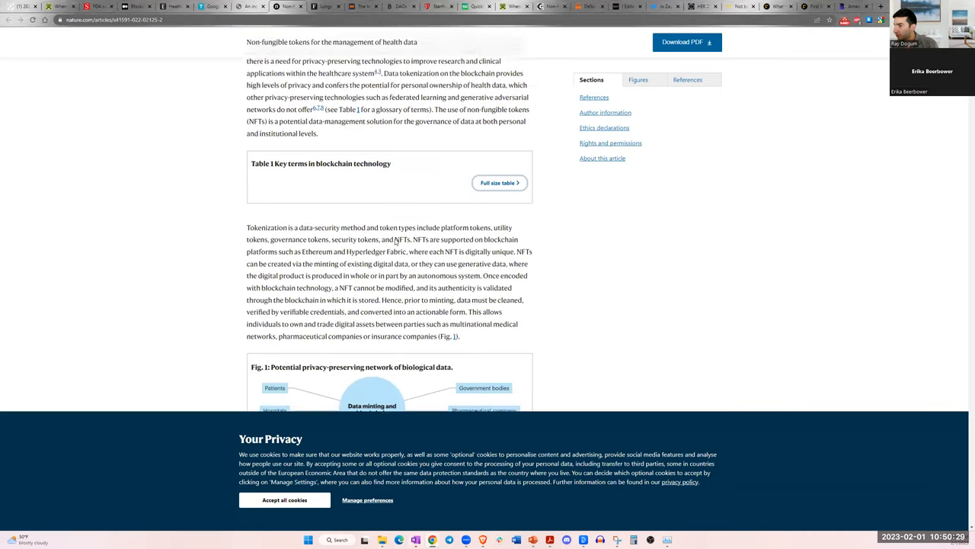
# - Read the Nature Medicine health-data NFT correspondence past Fig. 1 and conclusions to its References
pyautogui.scroll(-3)
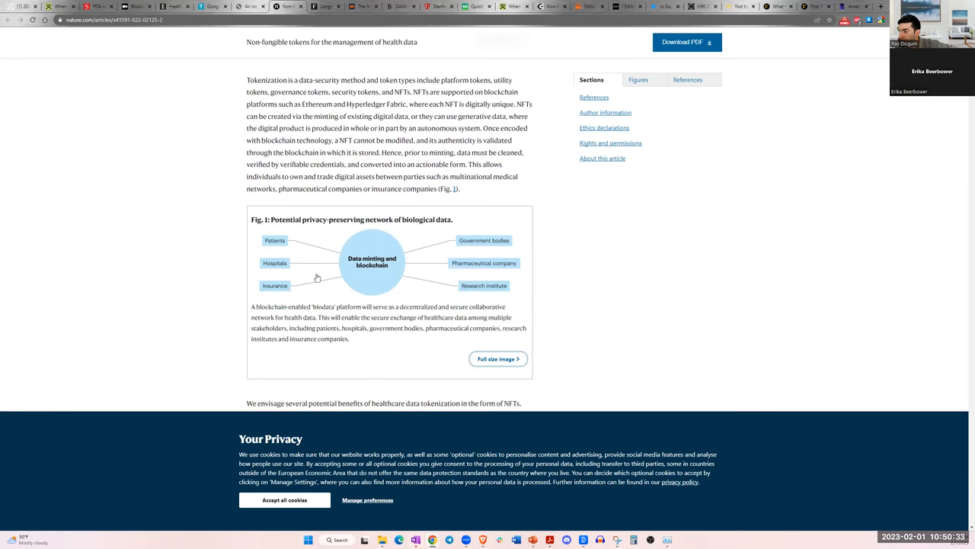
pyautogui.moveTo(385, 150)
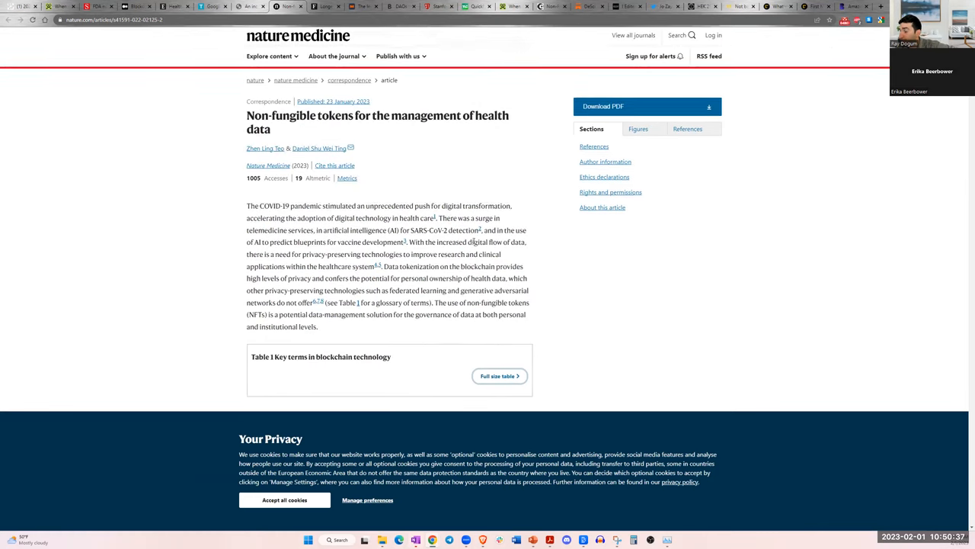
pyautogui.scroll(-3)
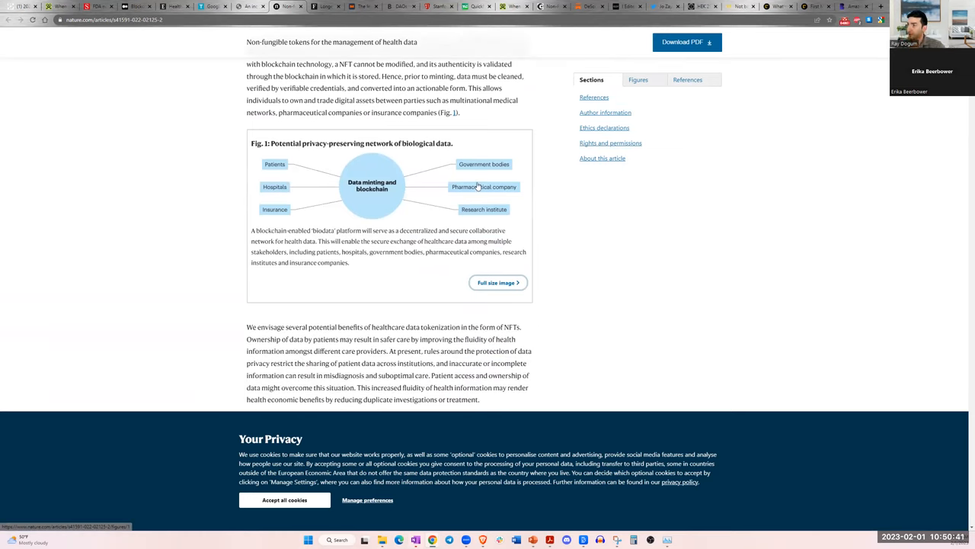
pyautogui.moveTo(468, 216)
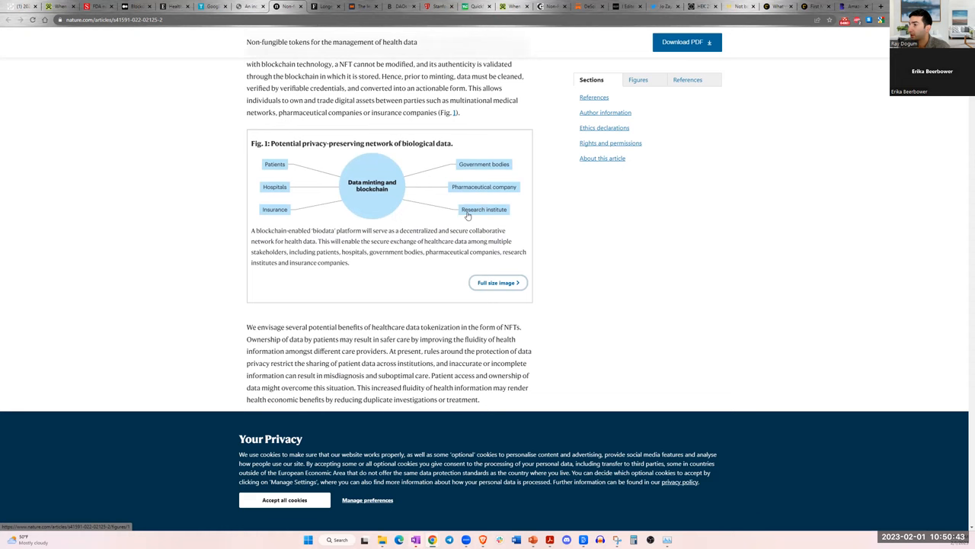
pyautogui.scroll(-3)
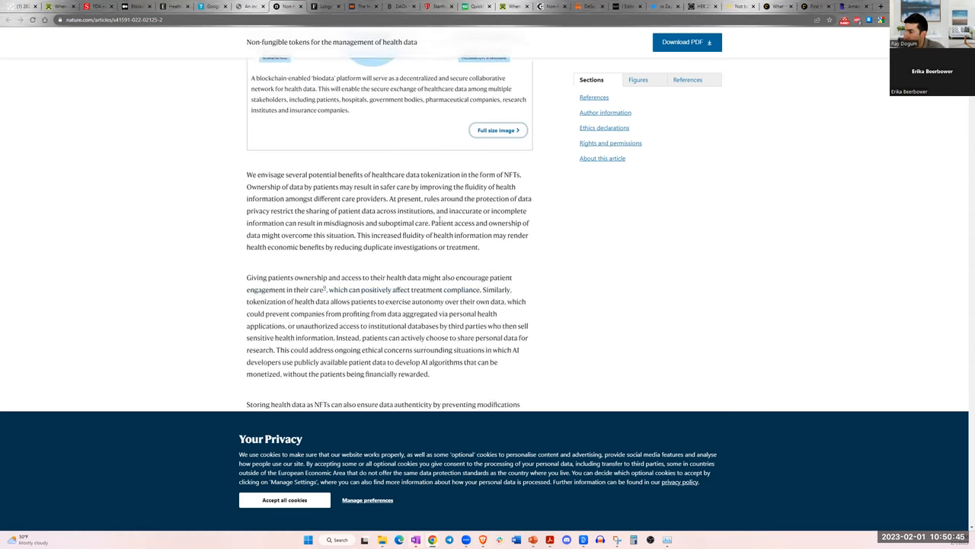
pyautogui.scroll(-3)
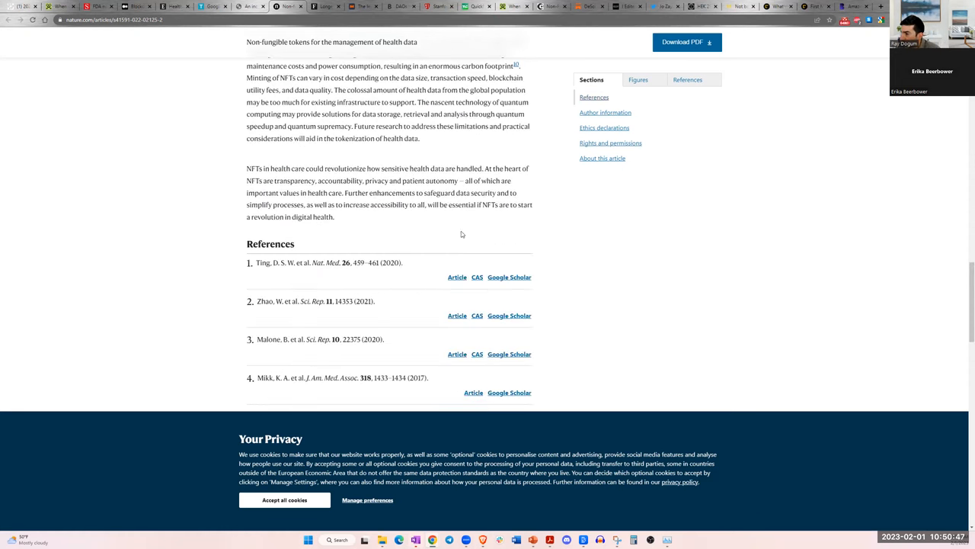
pyautogui.moveTo(348, 183)
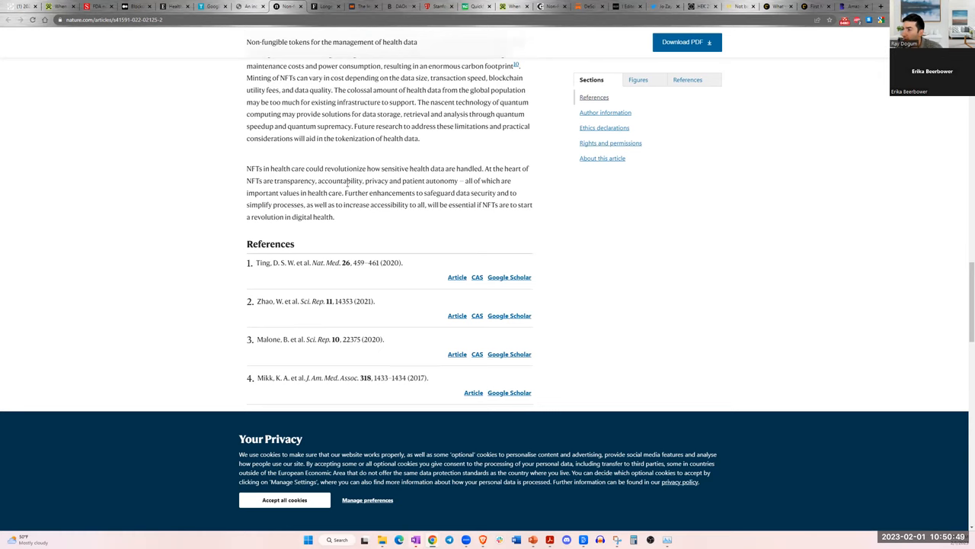
pyautogui.scroll(3)
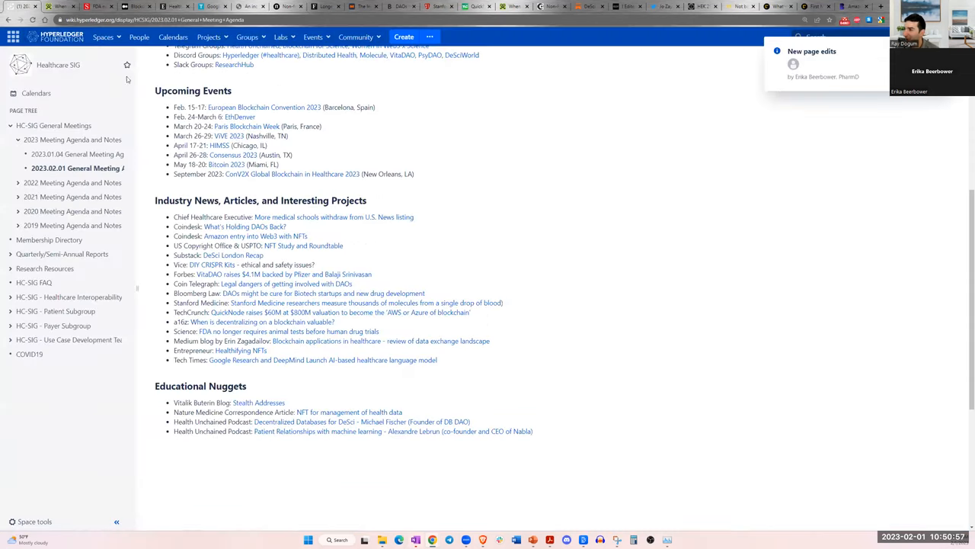
# - Bring the agenda's Educational Nuggets list with both Health Unchained podcast entries into view
pyautogui.scroll(-3)
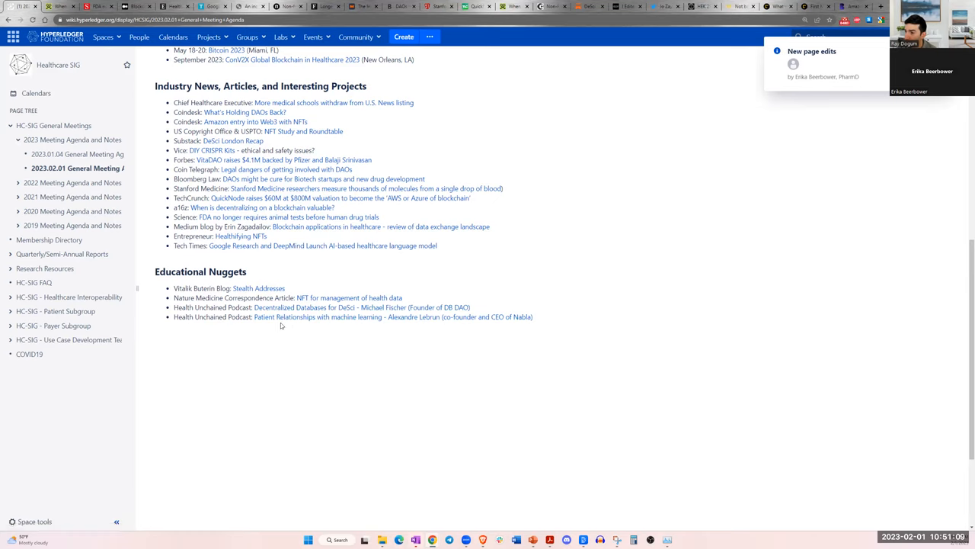
pyautogui.moveTo(346, 312)
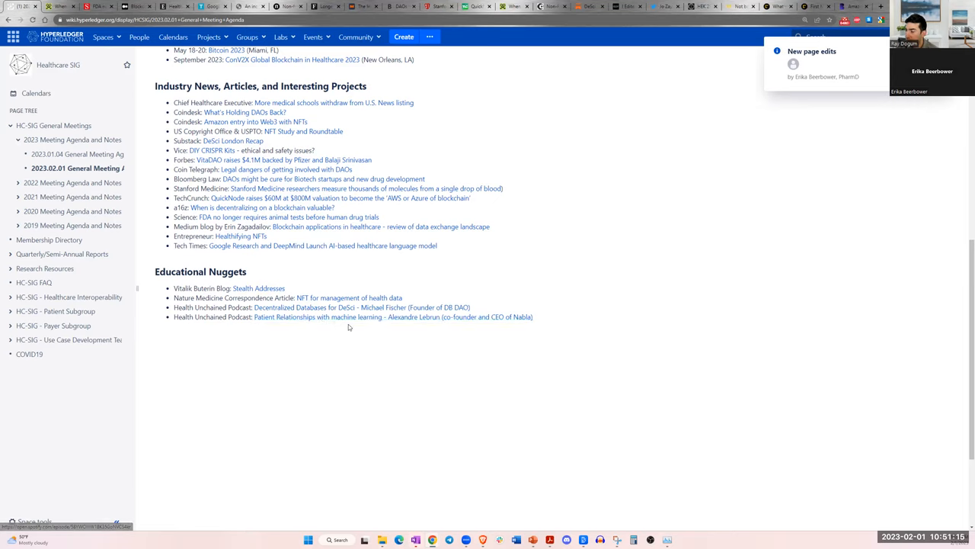
pyautogui.moveTo(421, 327)
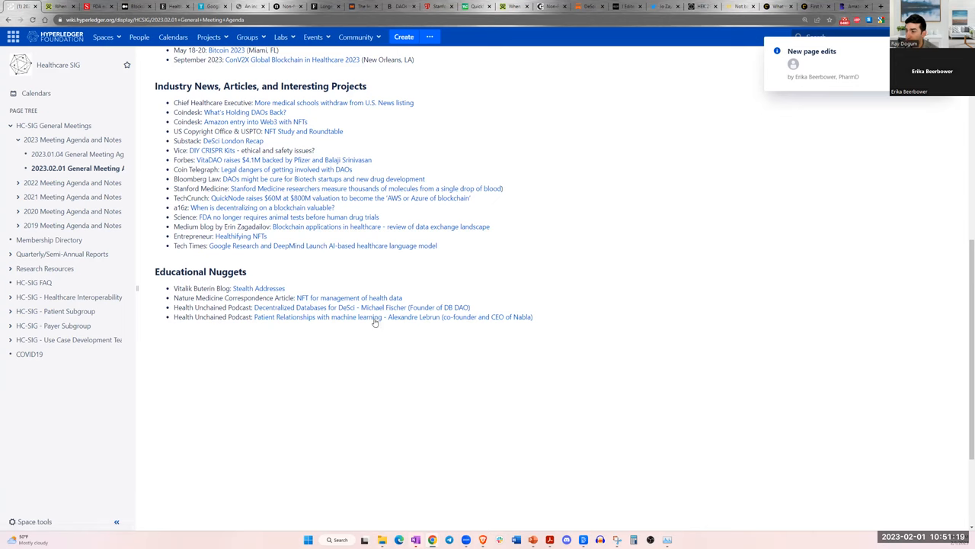
pyautogui.moveTo(422, 330)
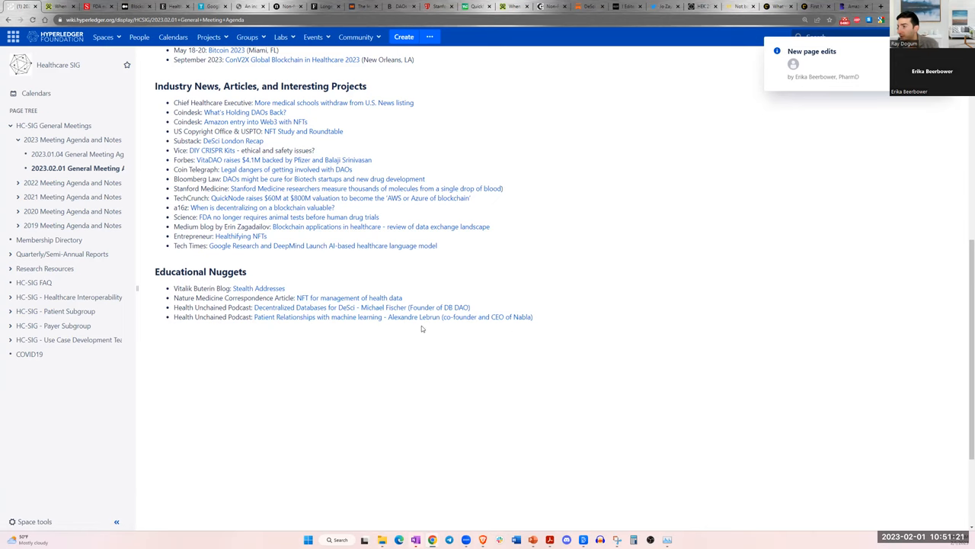
pyautogui.scroll(3)
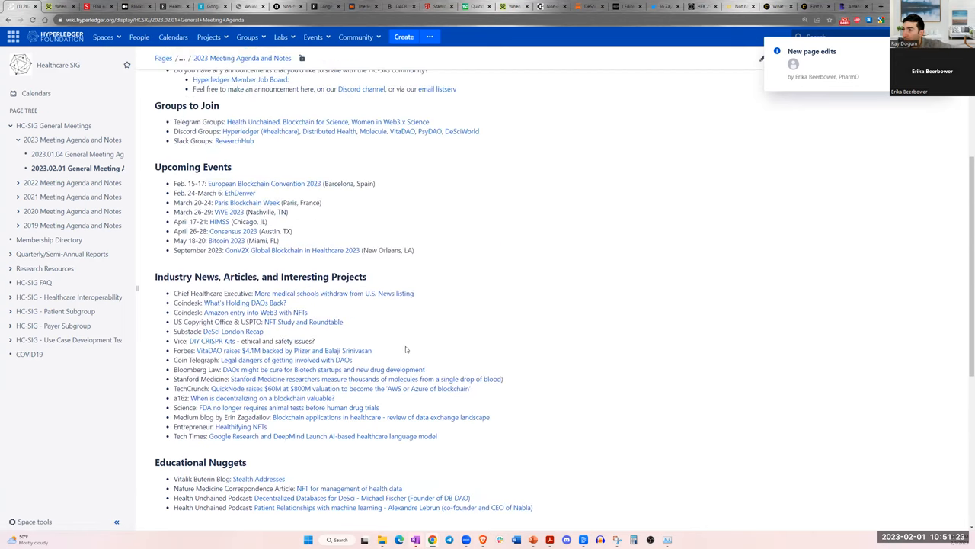
pyautogui.scroll(3)
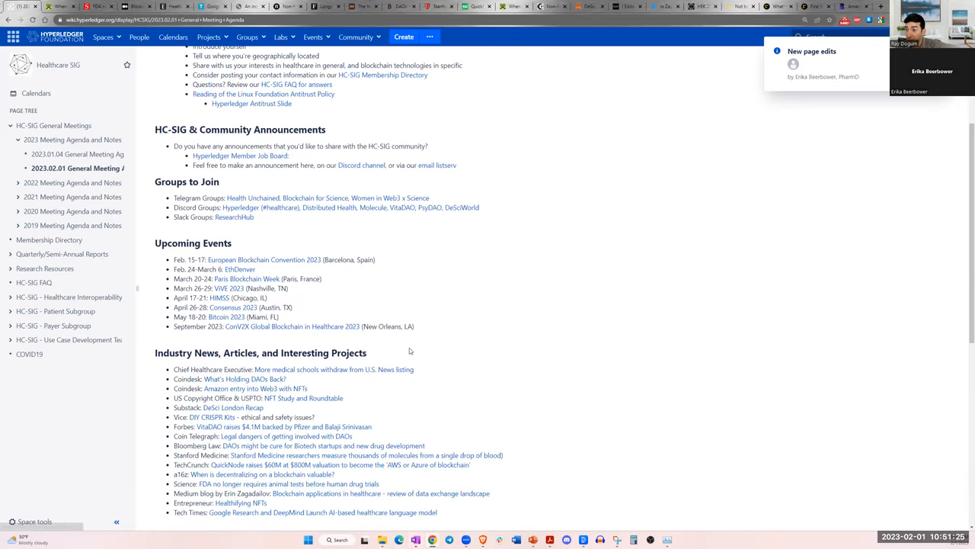
pyautogui.moveTo(451, 314)
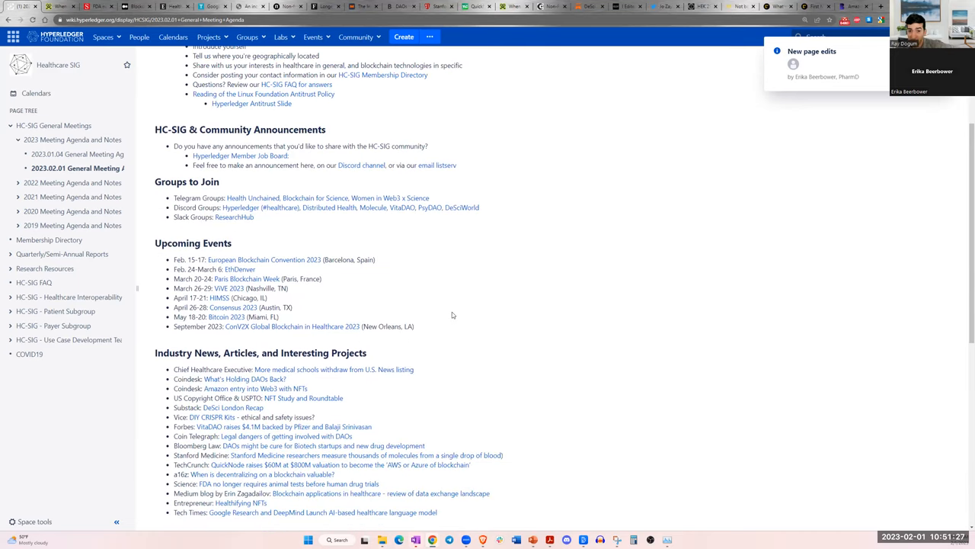
pyautogui.moveTo(436, 314)
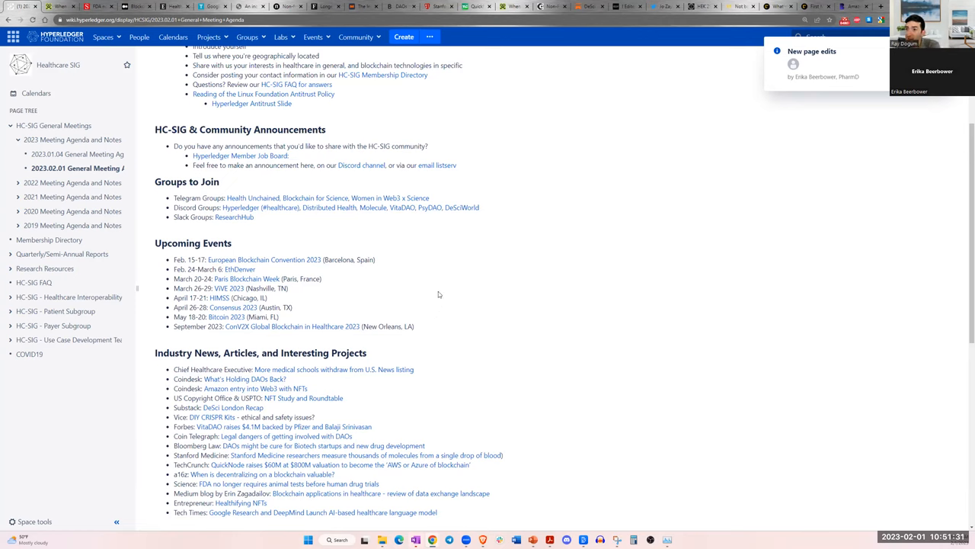
pyautogui.moveTo(372, 256)
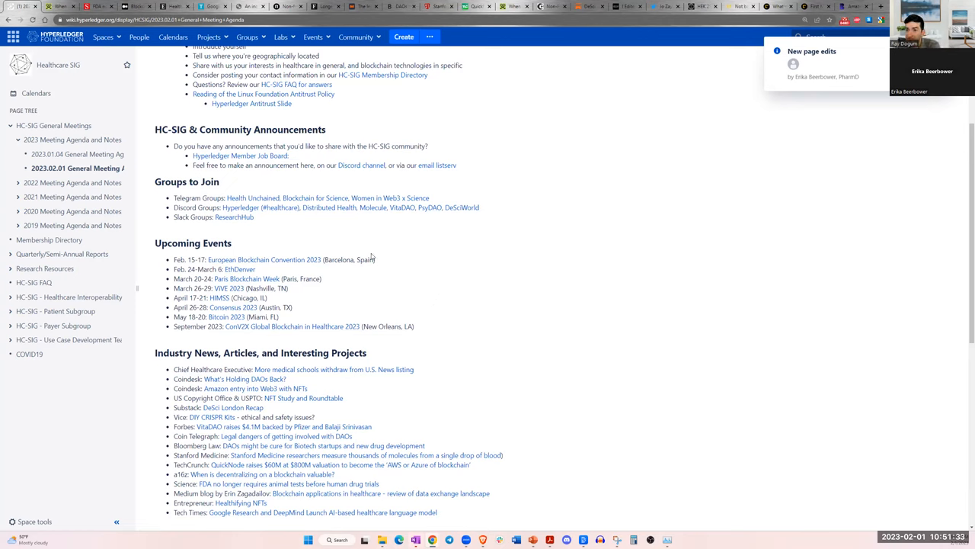
pyautogui.moveTo(397, 273)
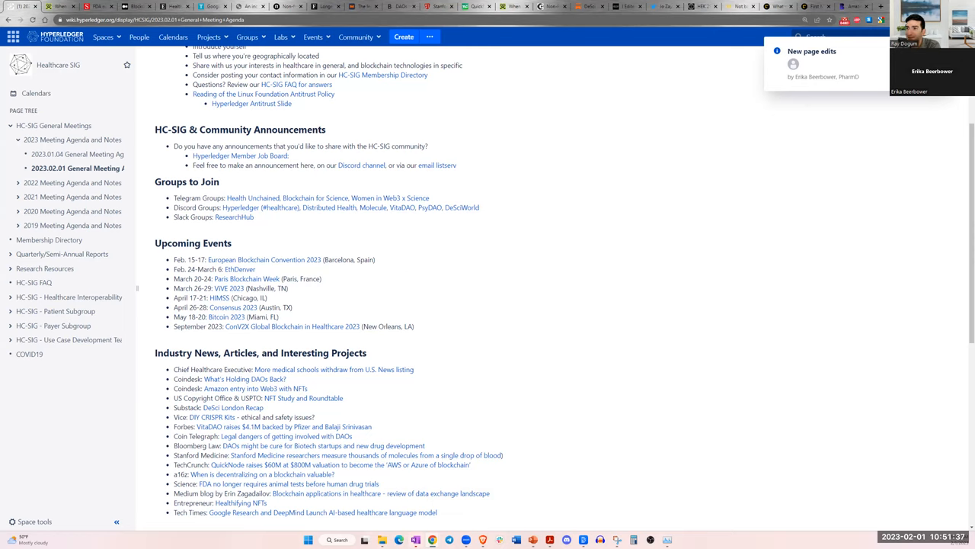
pyautogui.moveTo(338, 180)
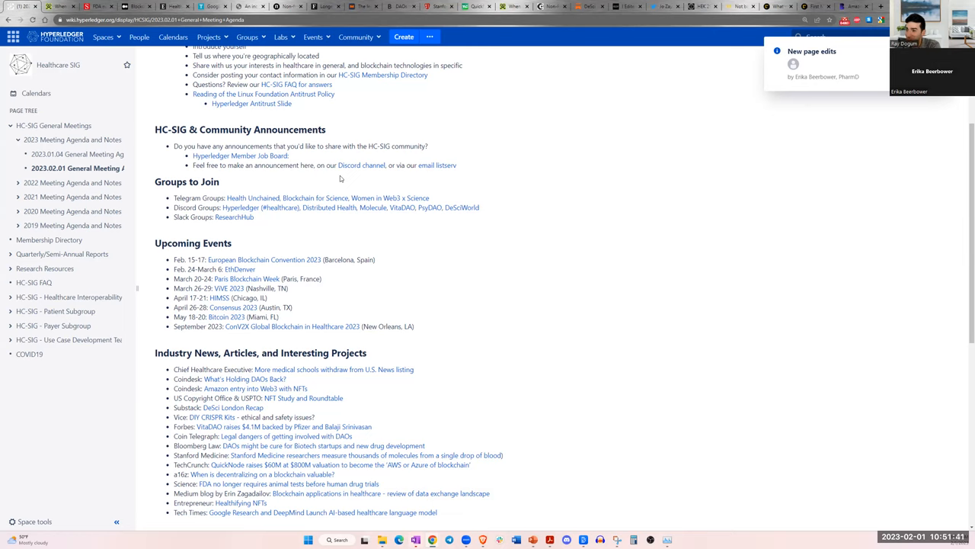
pyautogui.moveTo(317, 143)
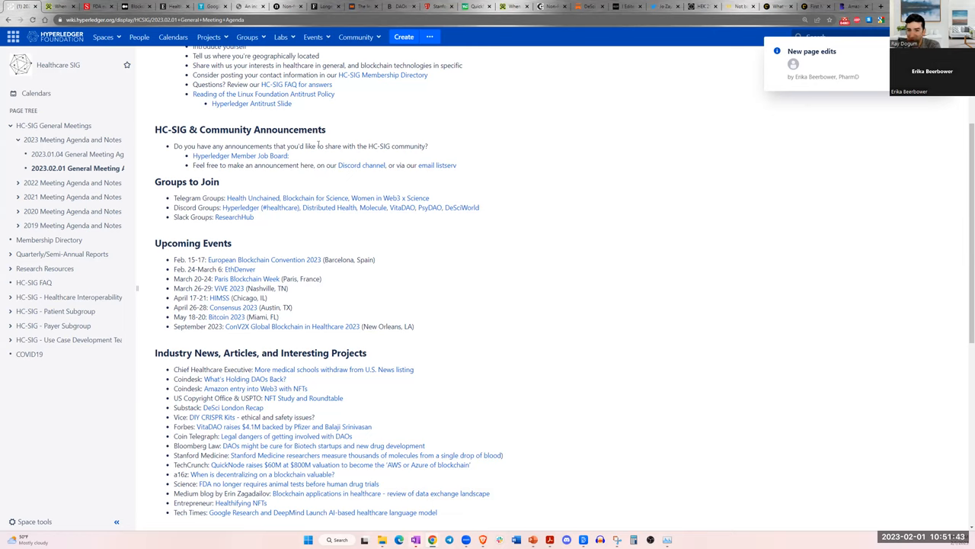